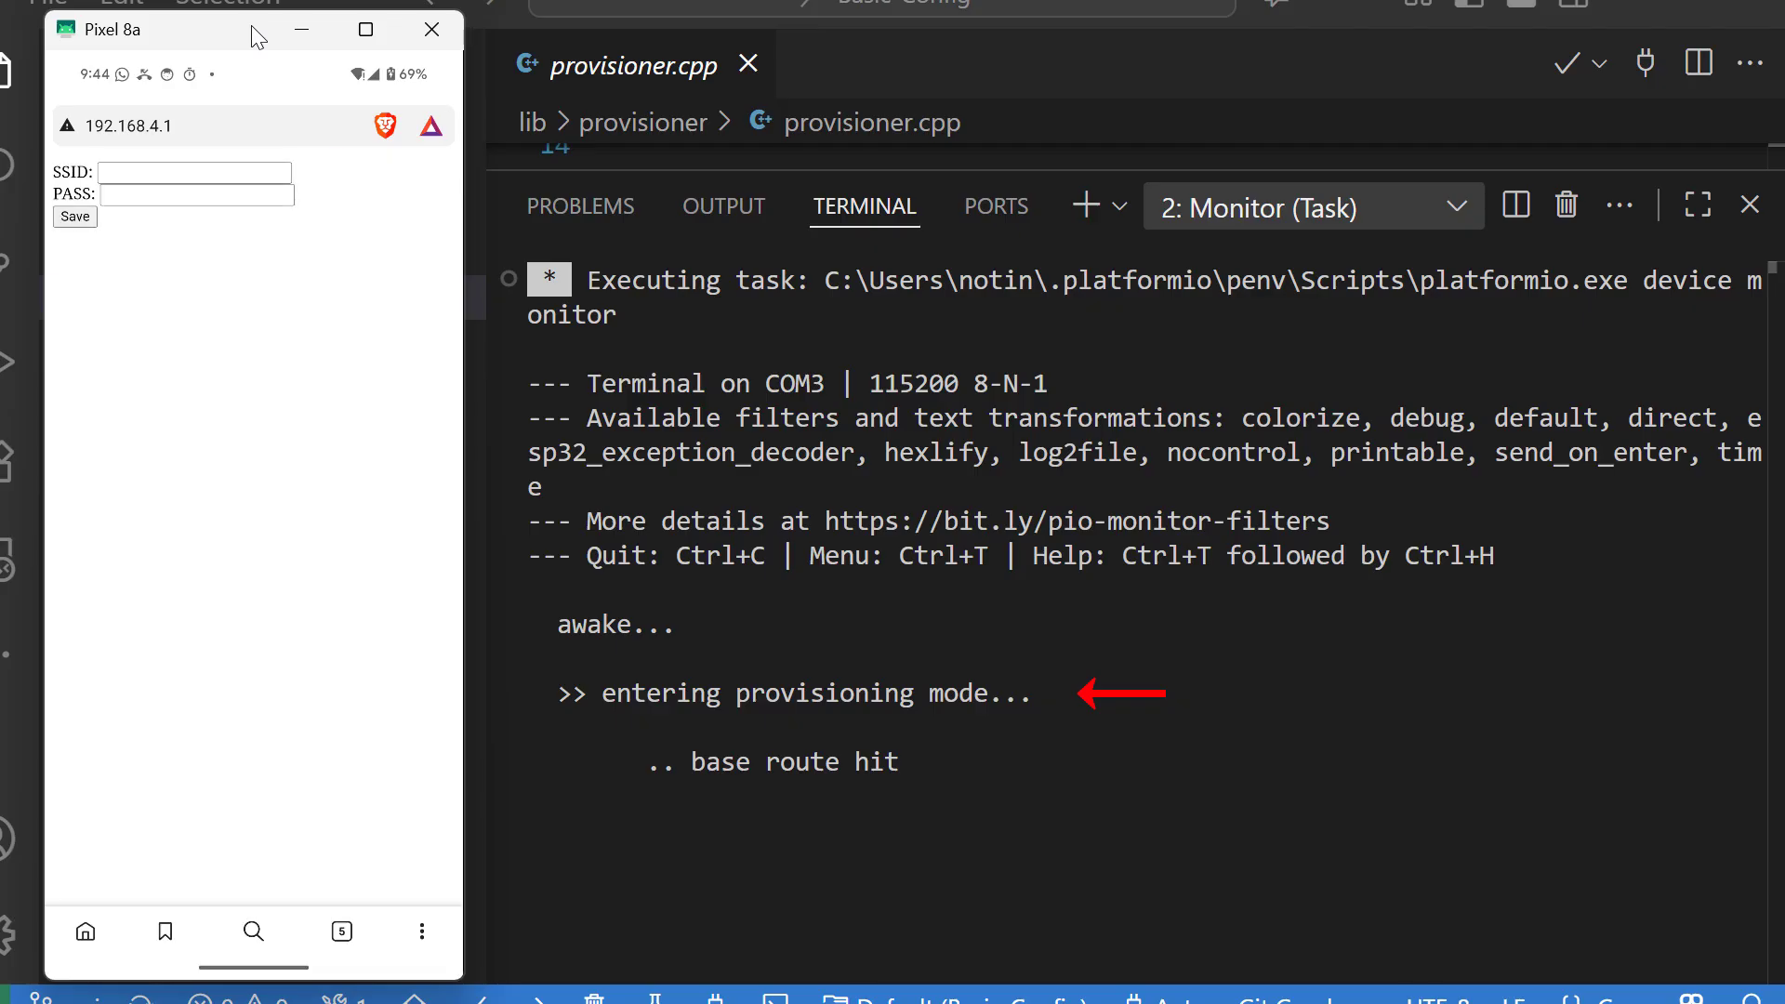
{"action": "left_click", "coordinate": [196, 195]}
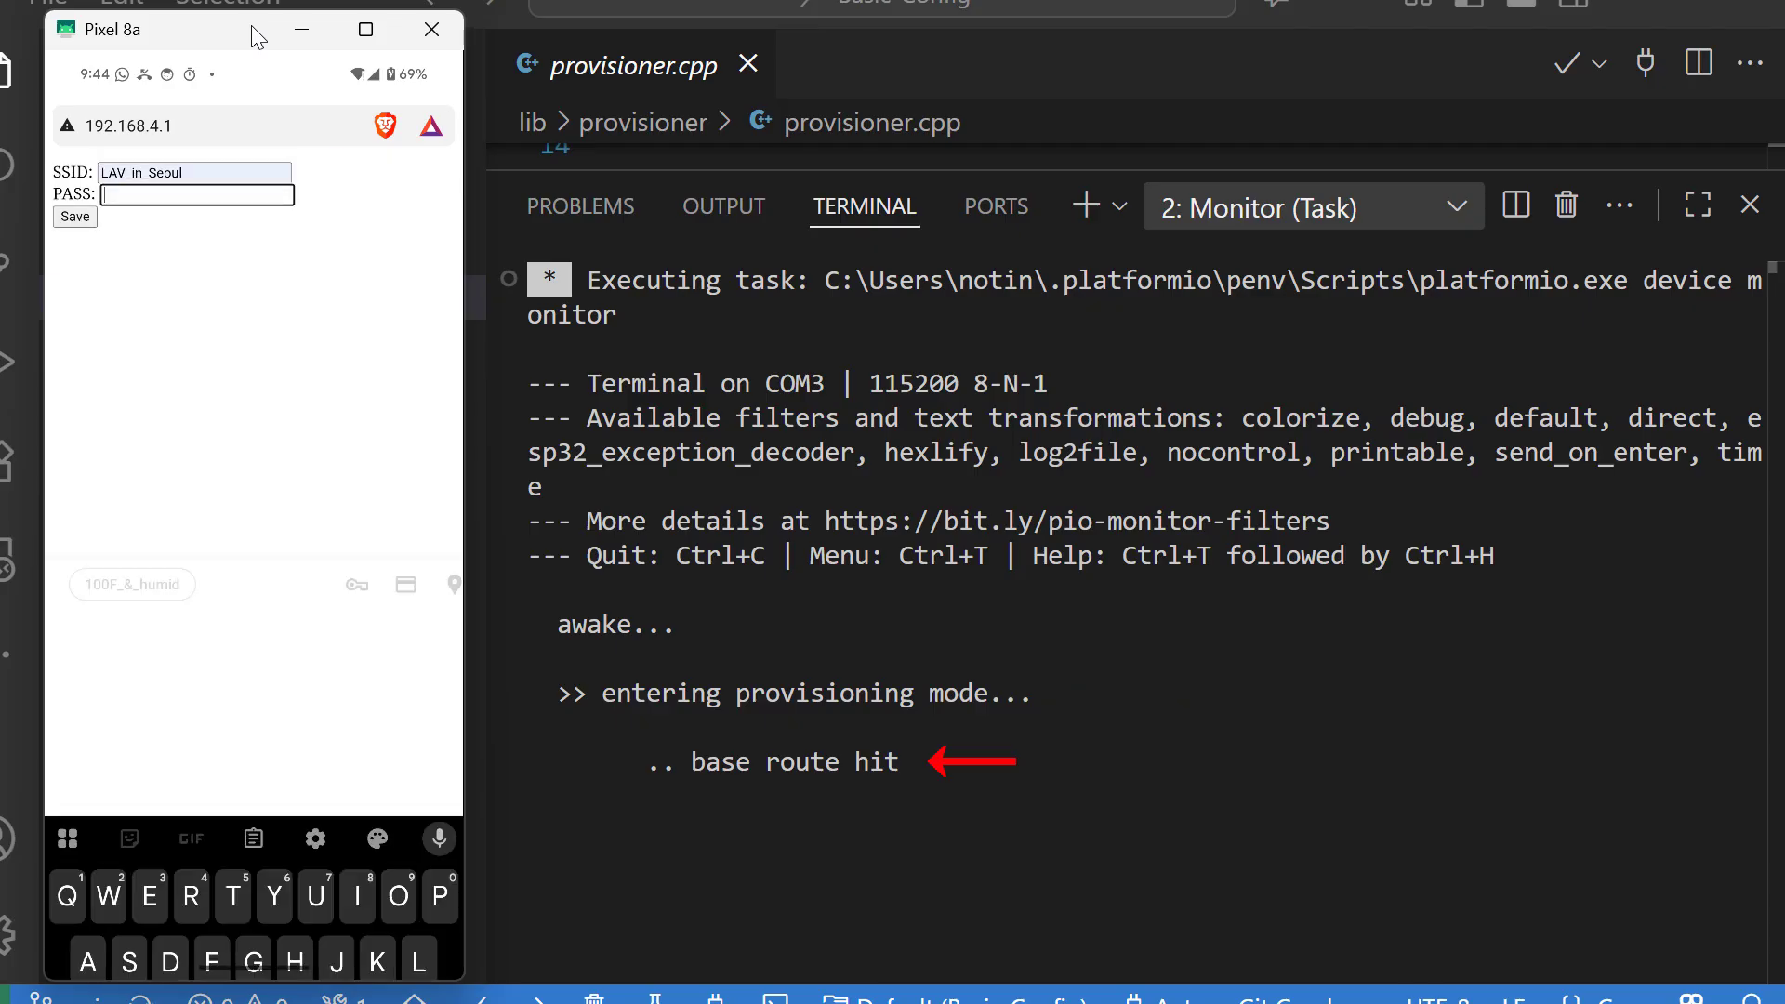
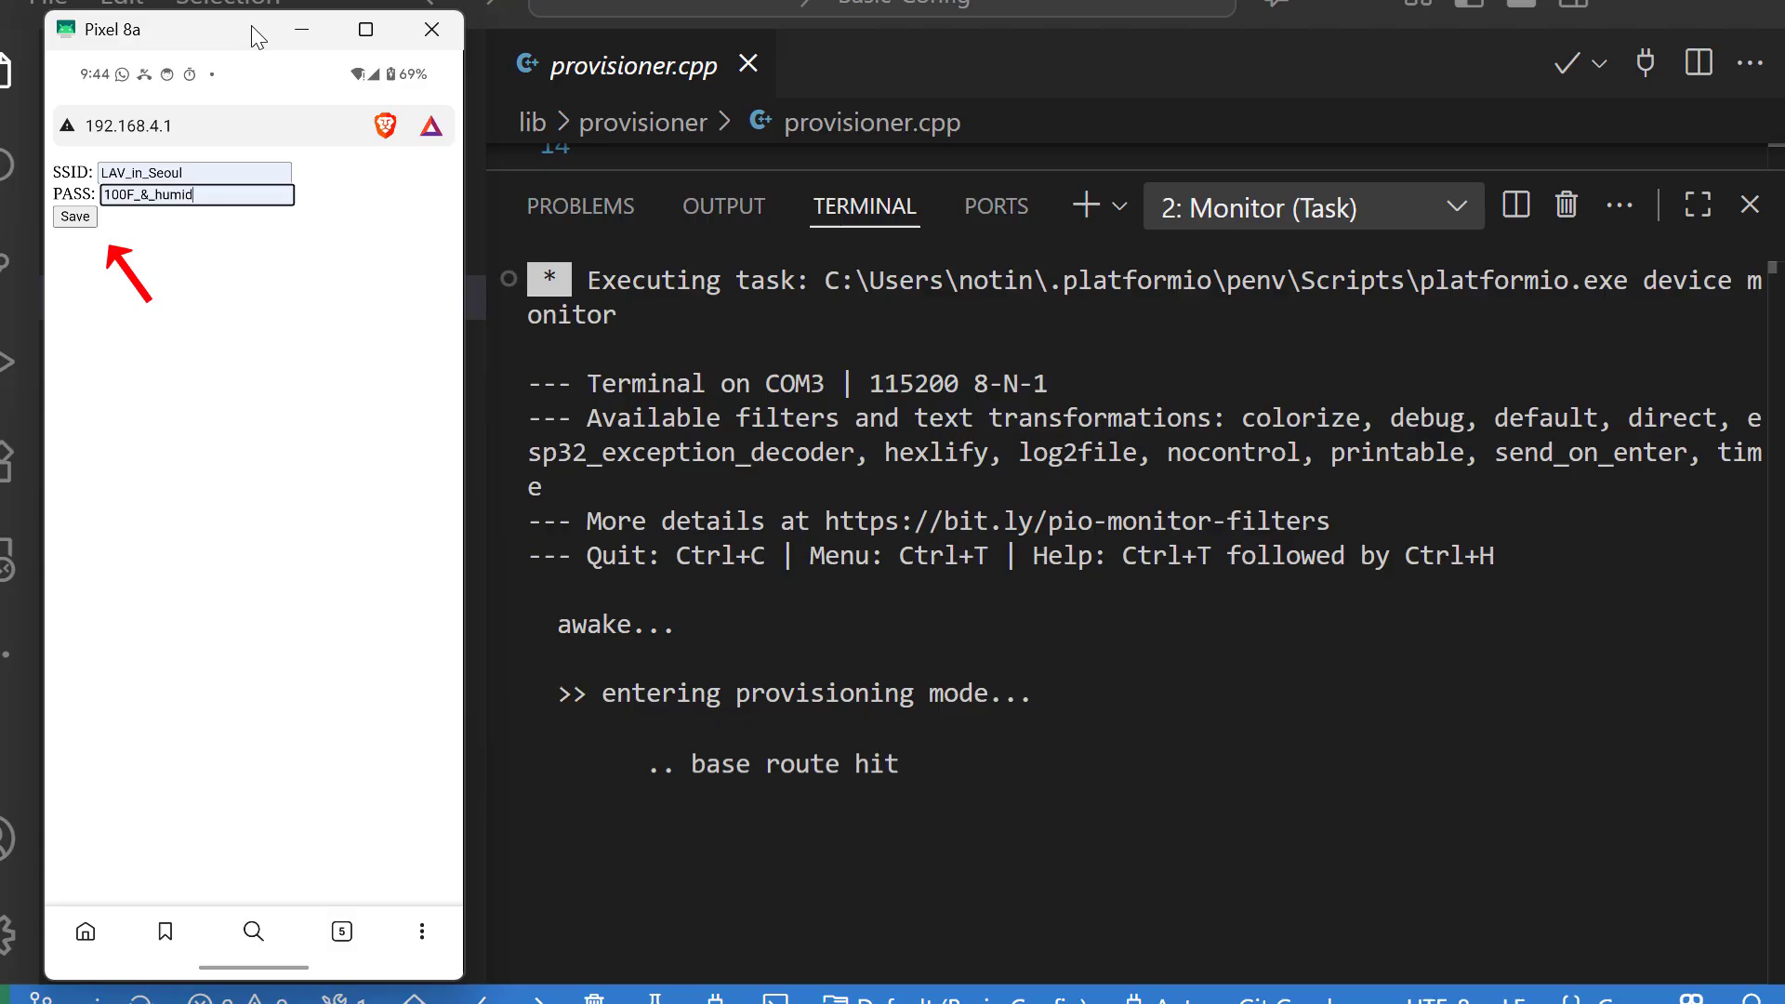
{"action": "left_click", "coordinate": [74, 216]}
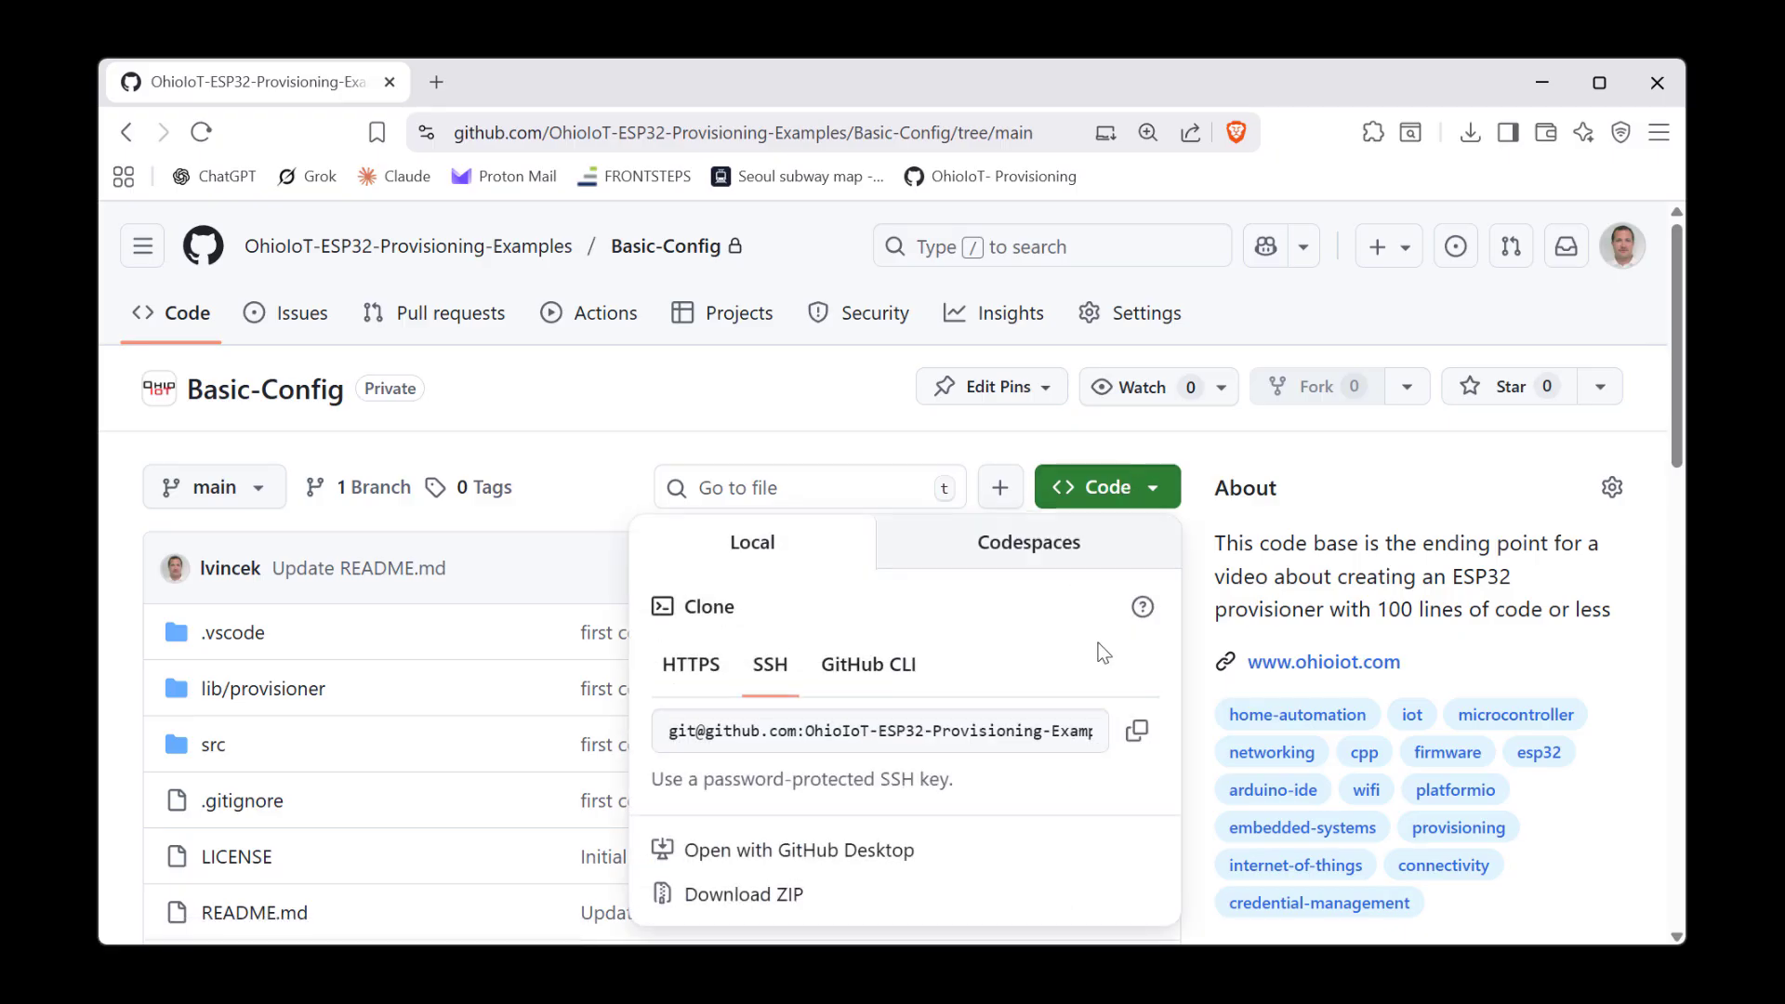
Step: Copy the Basic-Config repository's SSH clone address from the Code dropdown
{"action": "left_click", "coordinate": [1135, 729]}
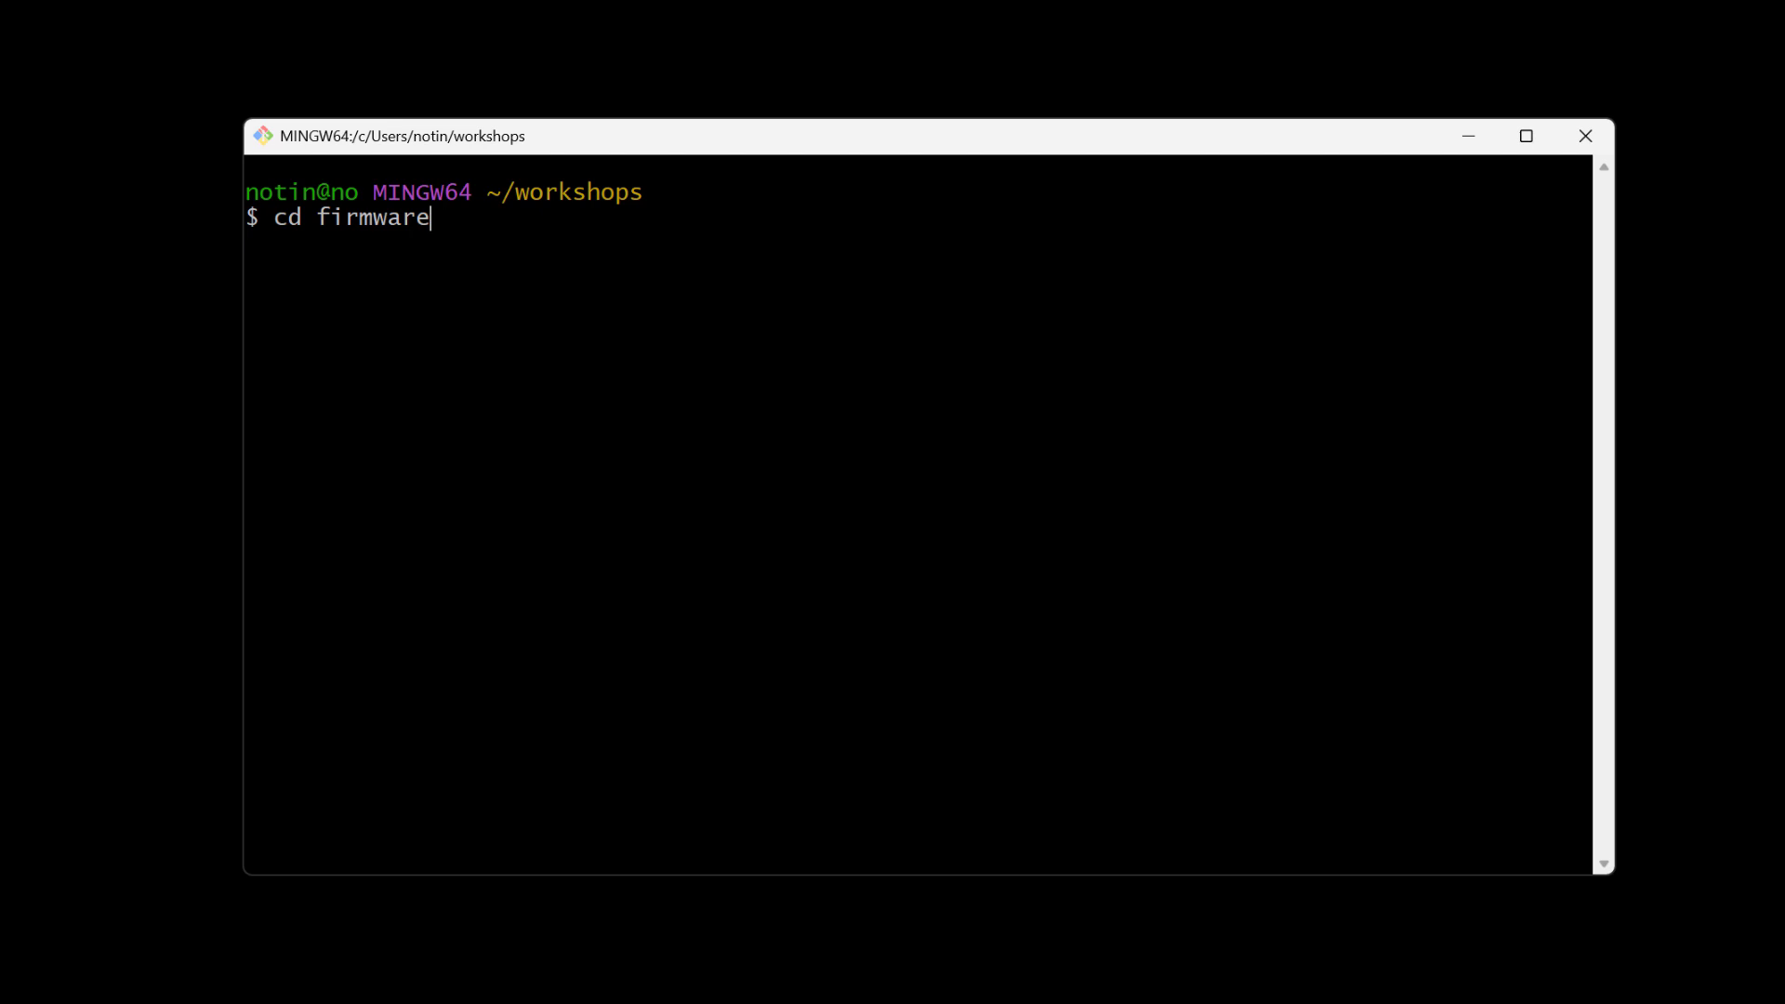
Step: Enter the firmware folder and launch the cloned project in the editor with 'code .'
{"action": "key", "text": "Return"}
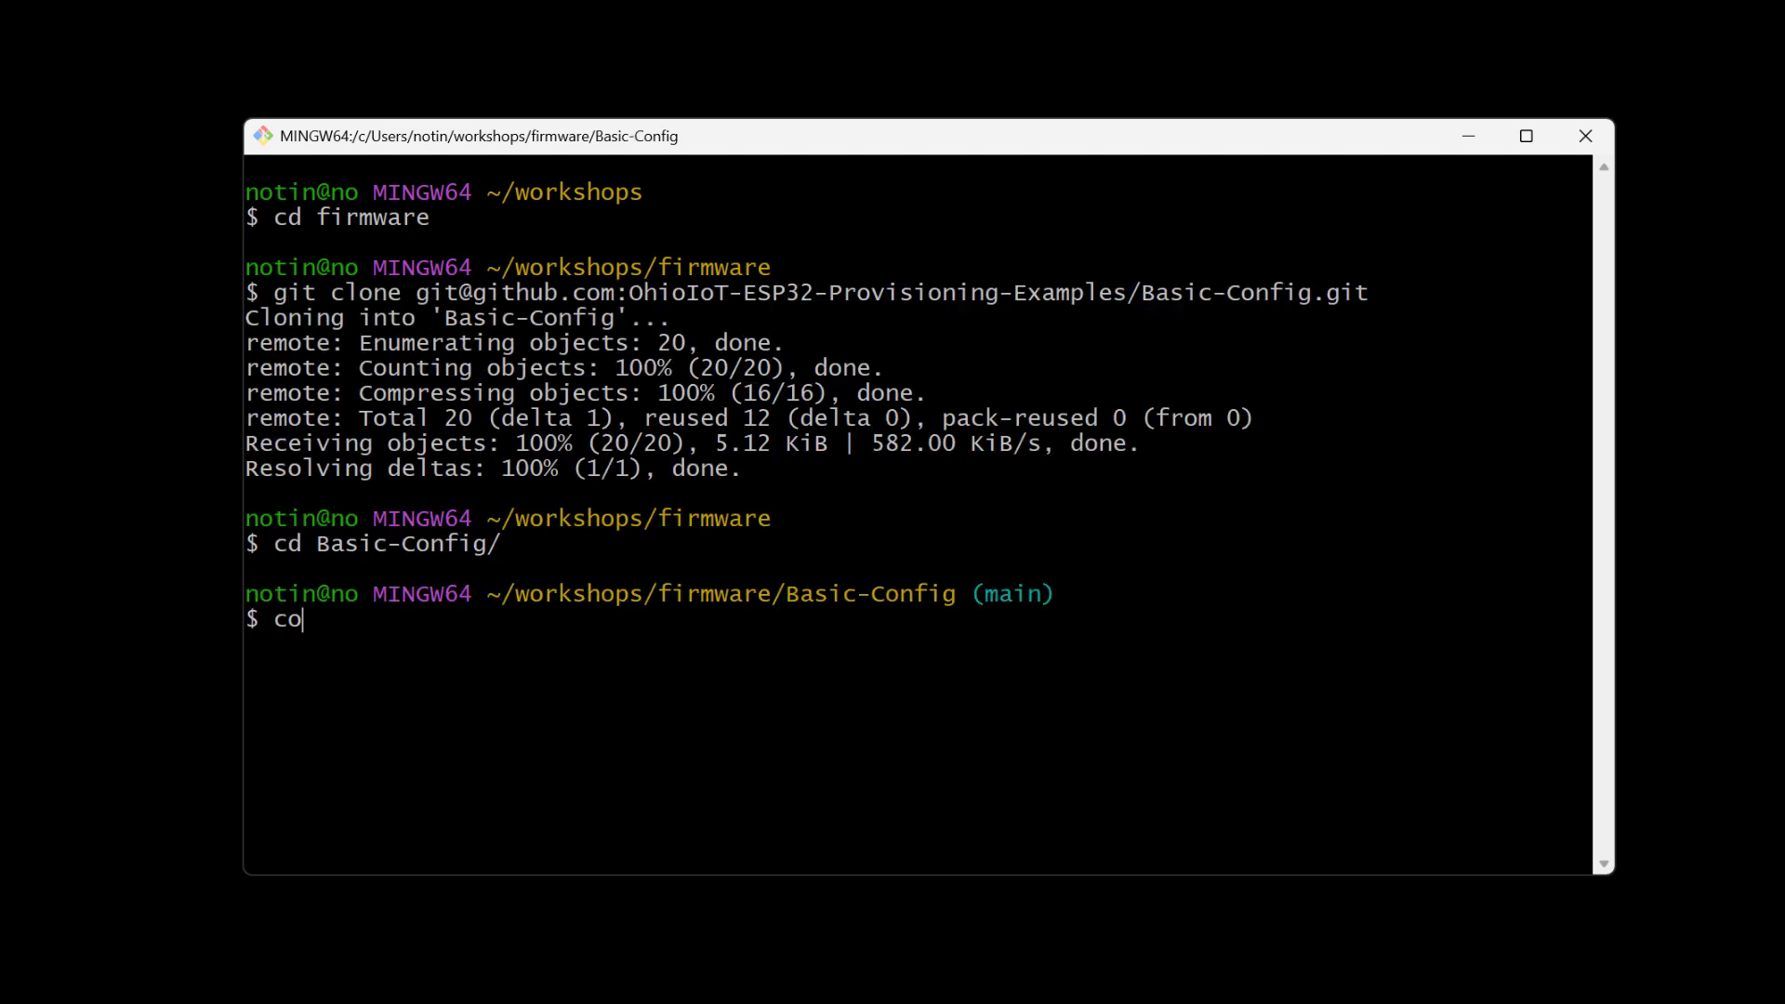
{"action": "type", "text": "de ."}
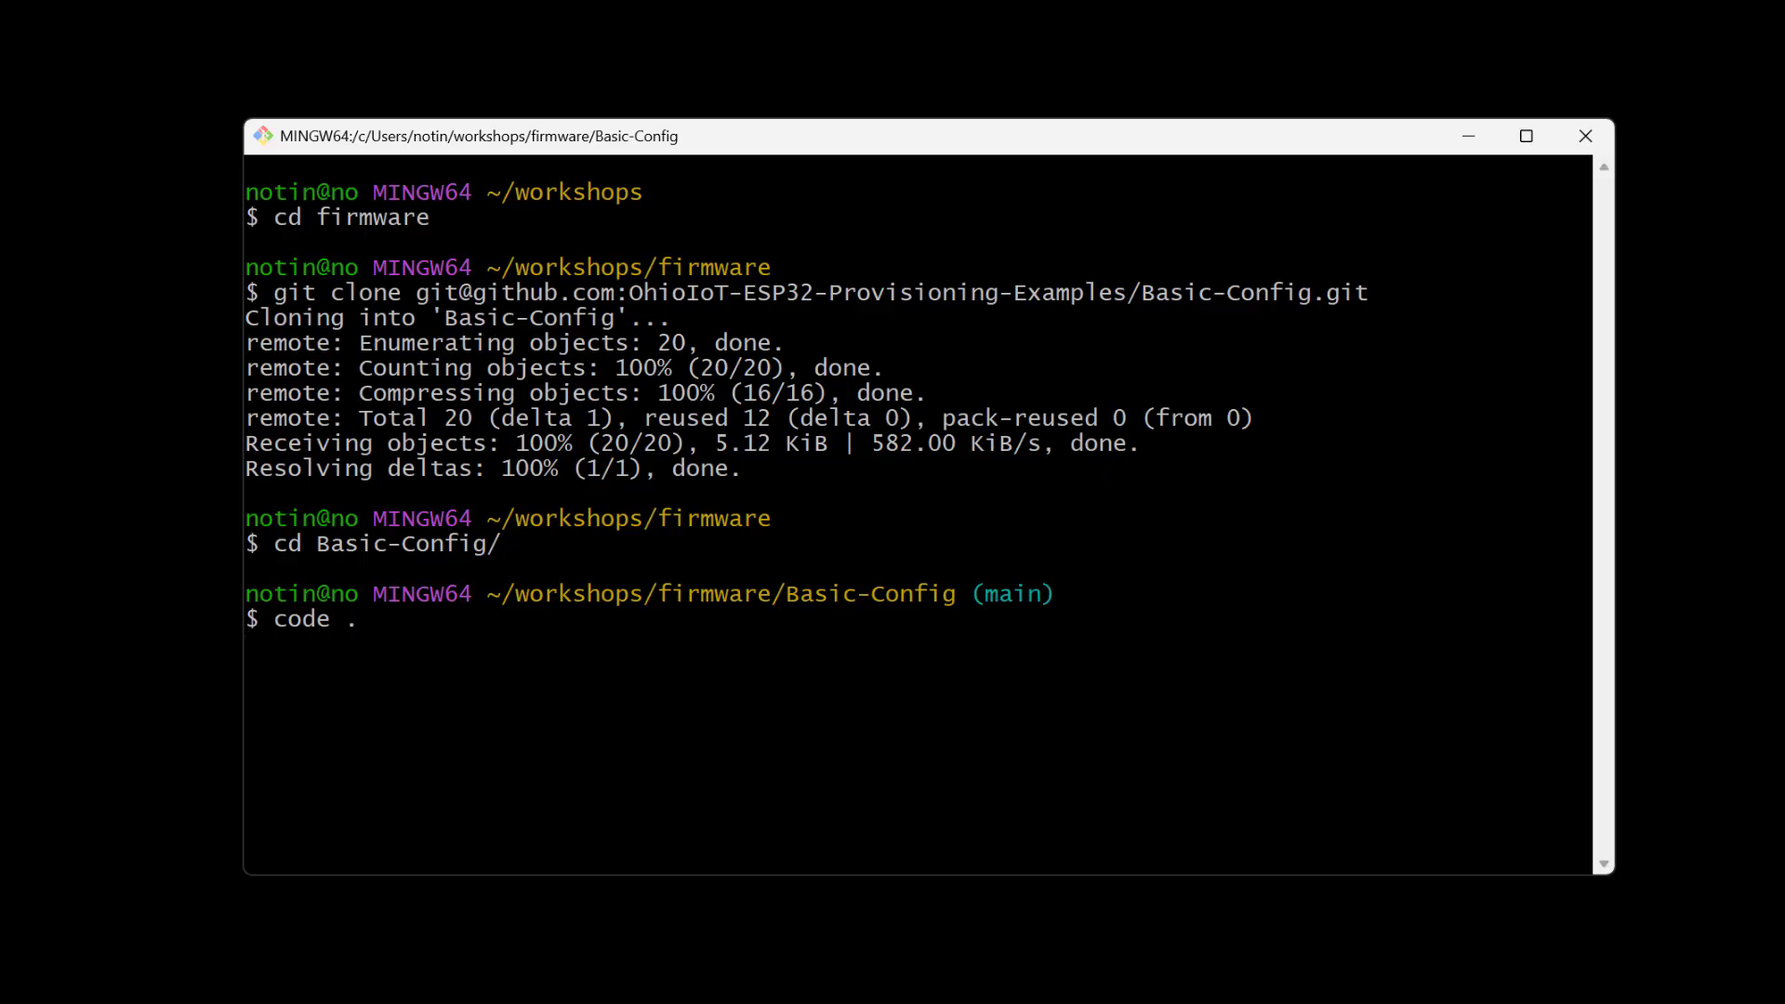
{"action": "key", "text": "Return"}
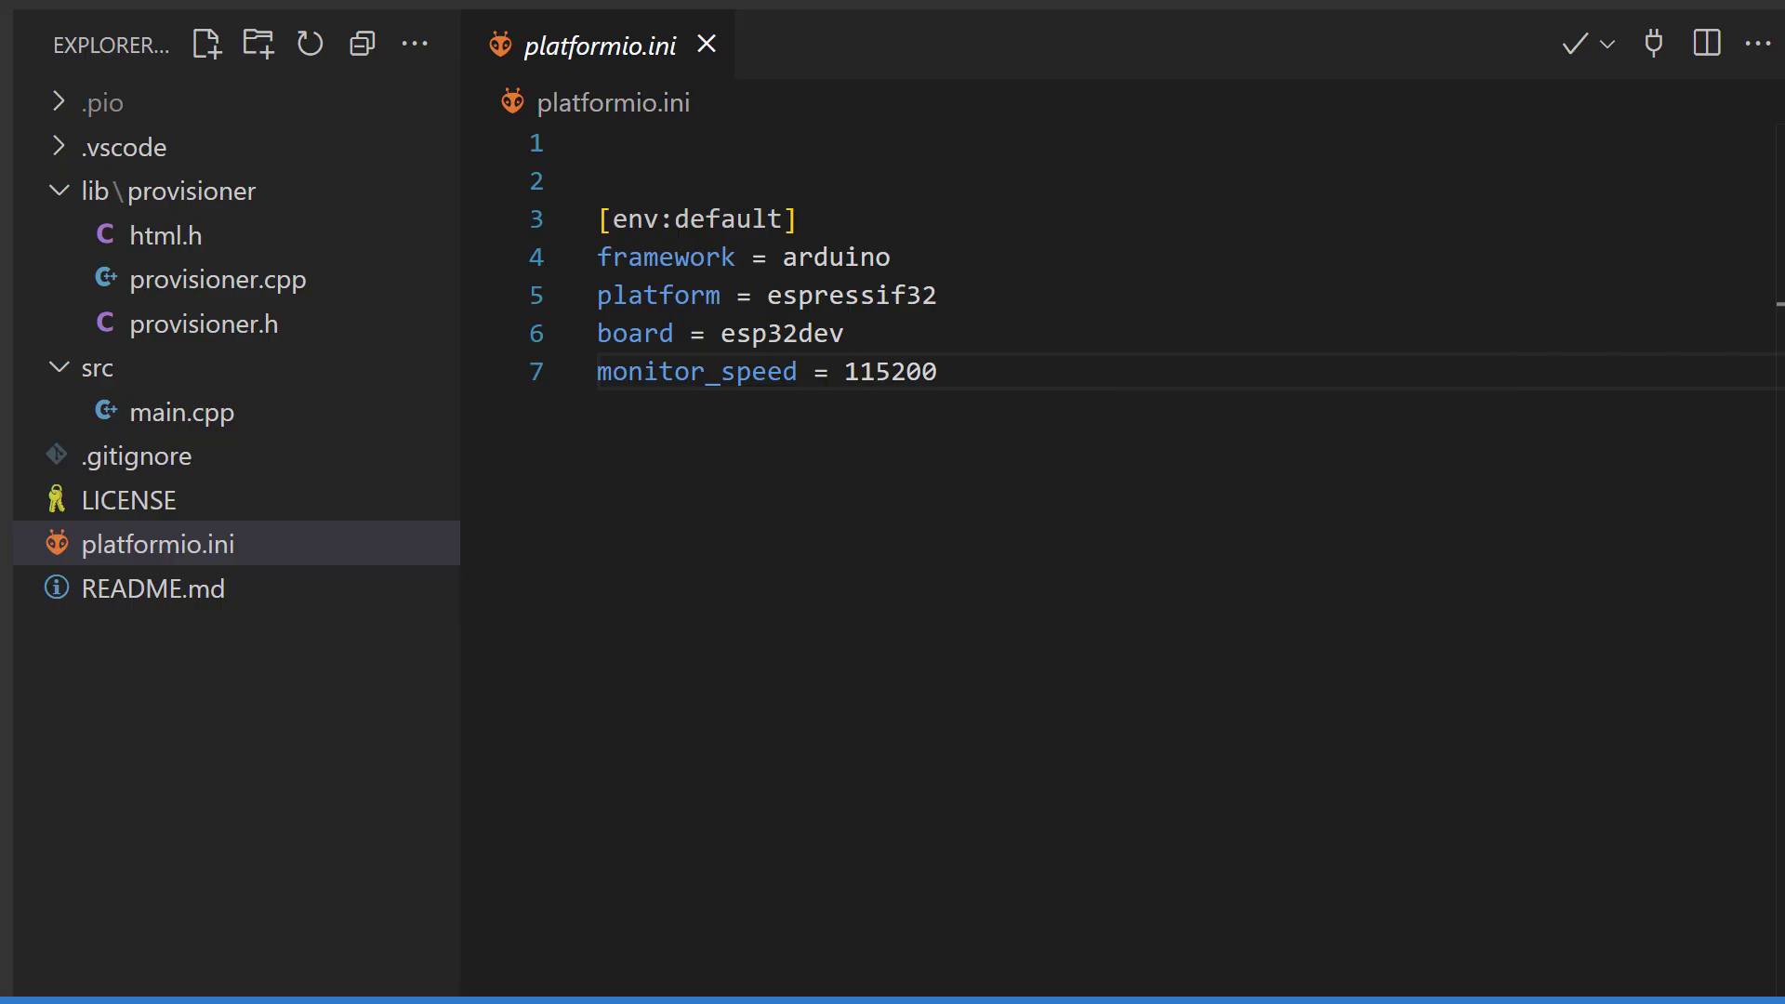
{"action": "mouse_move", "coordinate": [329, 428]}
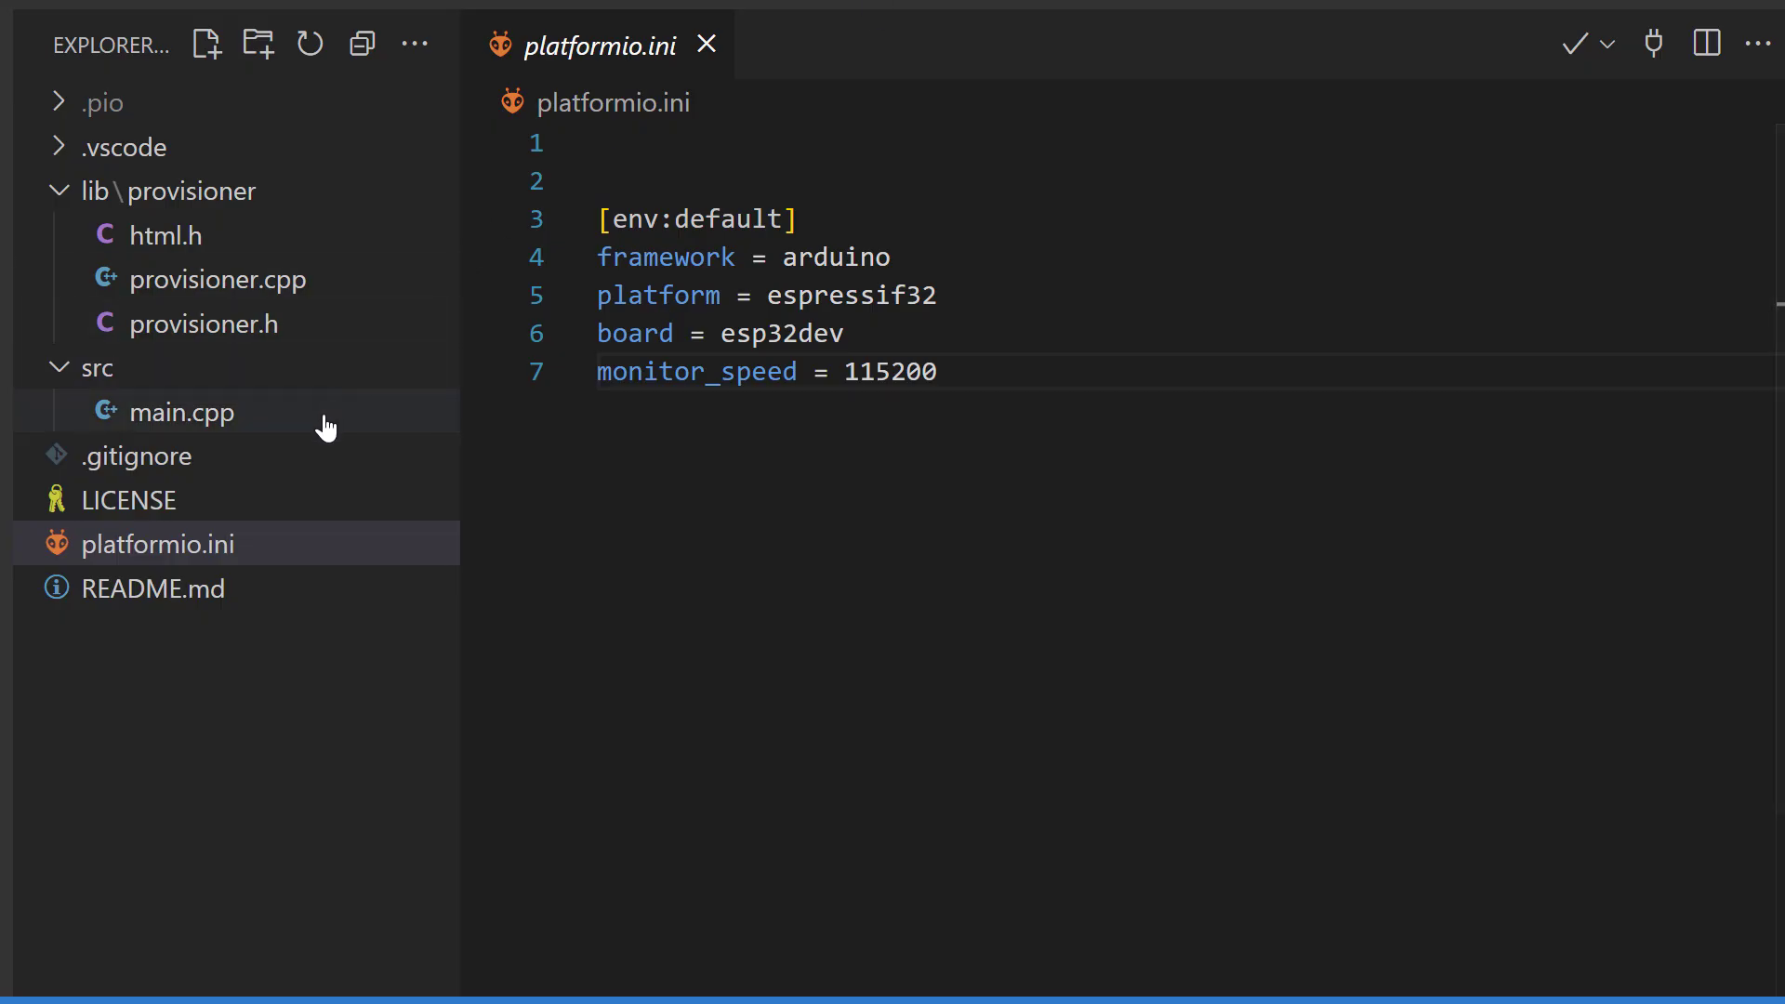
Step: Review main.cpp, provisioner.cpp and html.h, reaching the CONFIG_PAGE and SAVED_PAGE markup
{"action": "left_click", "coordinate": [182, 411]}
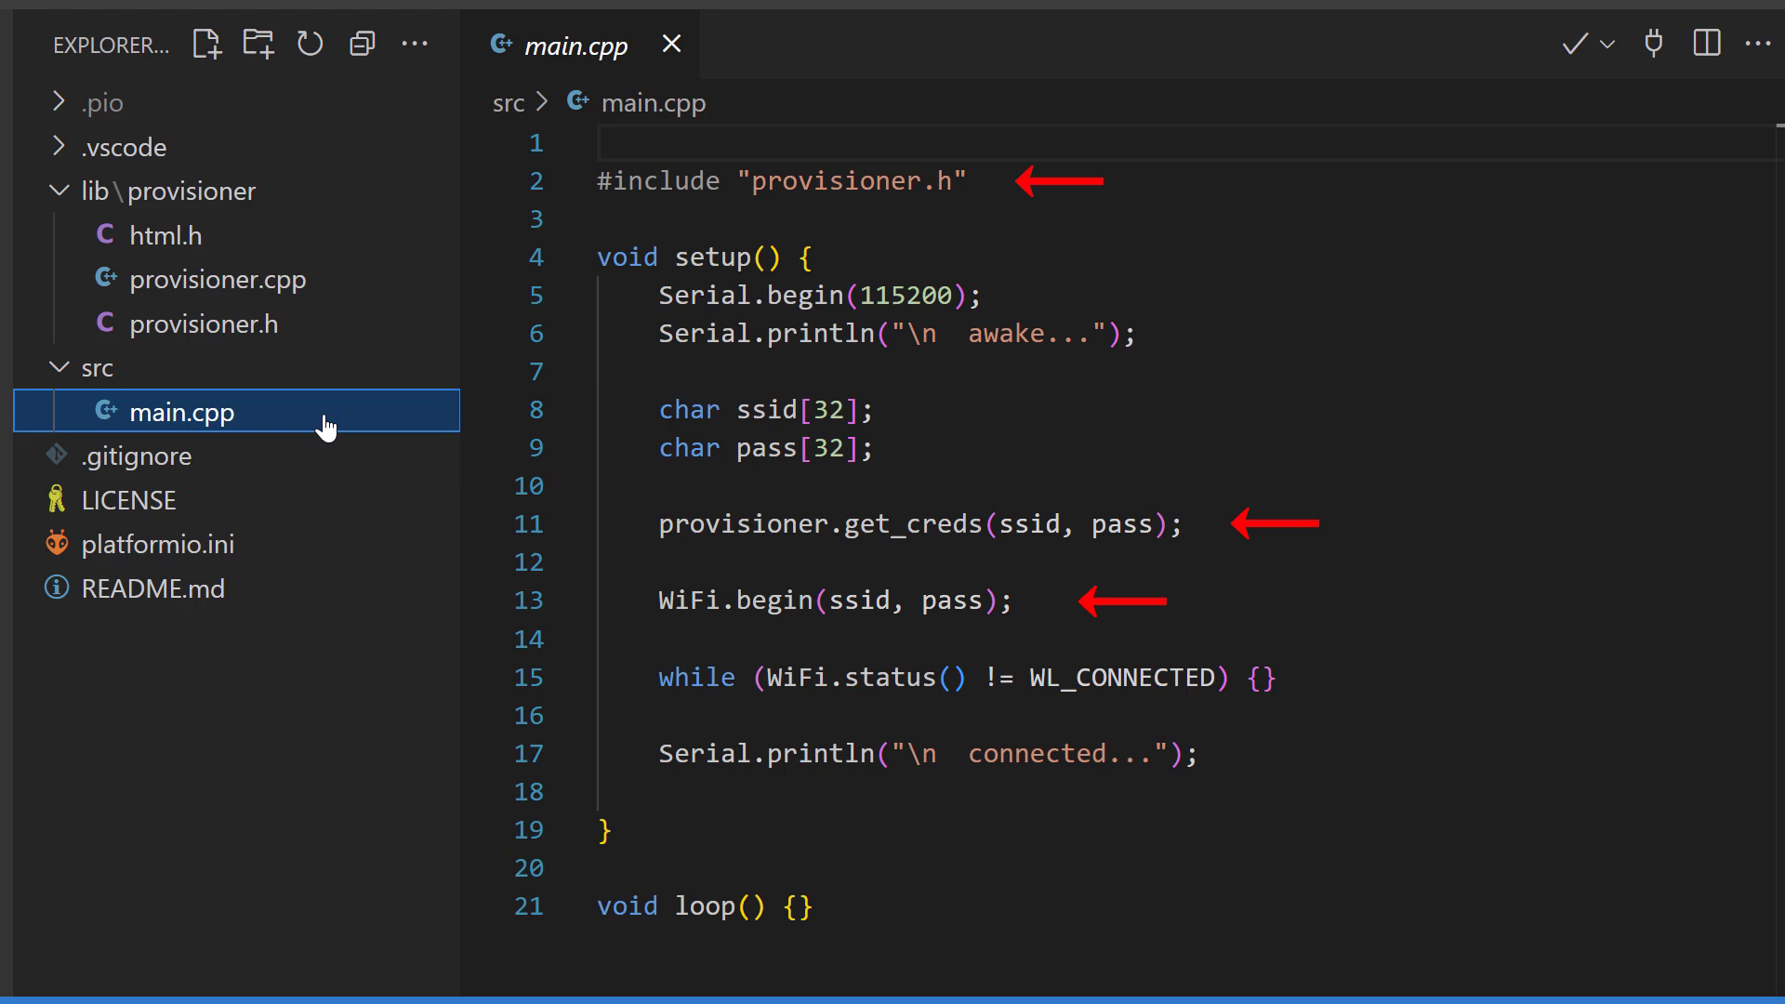
{"action": "left_click", "coordinate": [221, 278]}
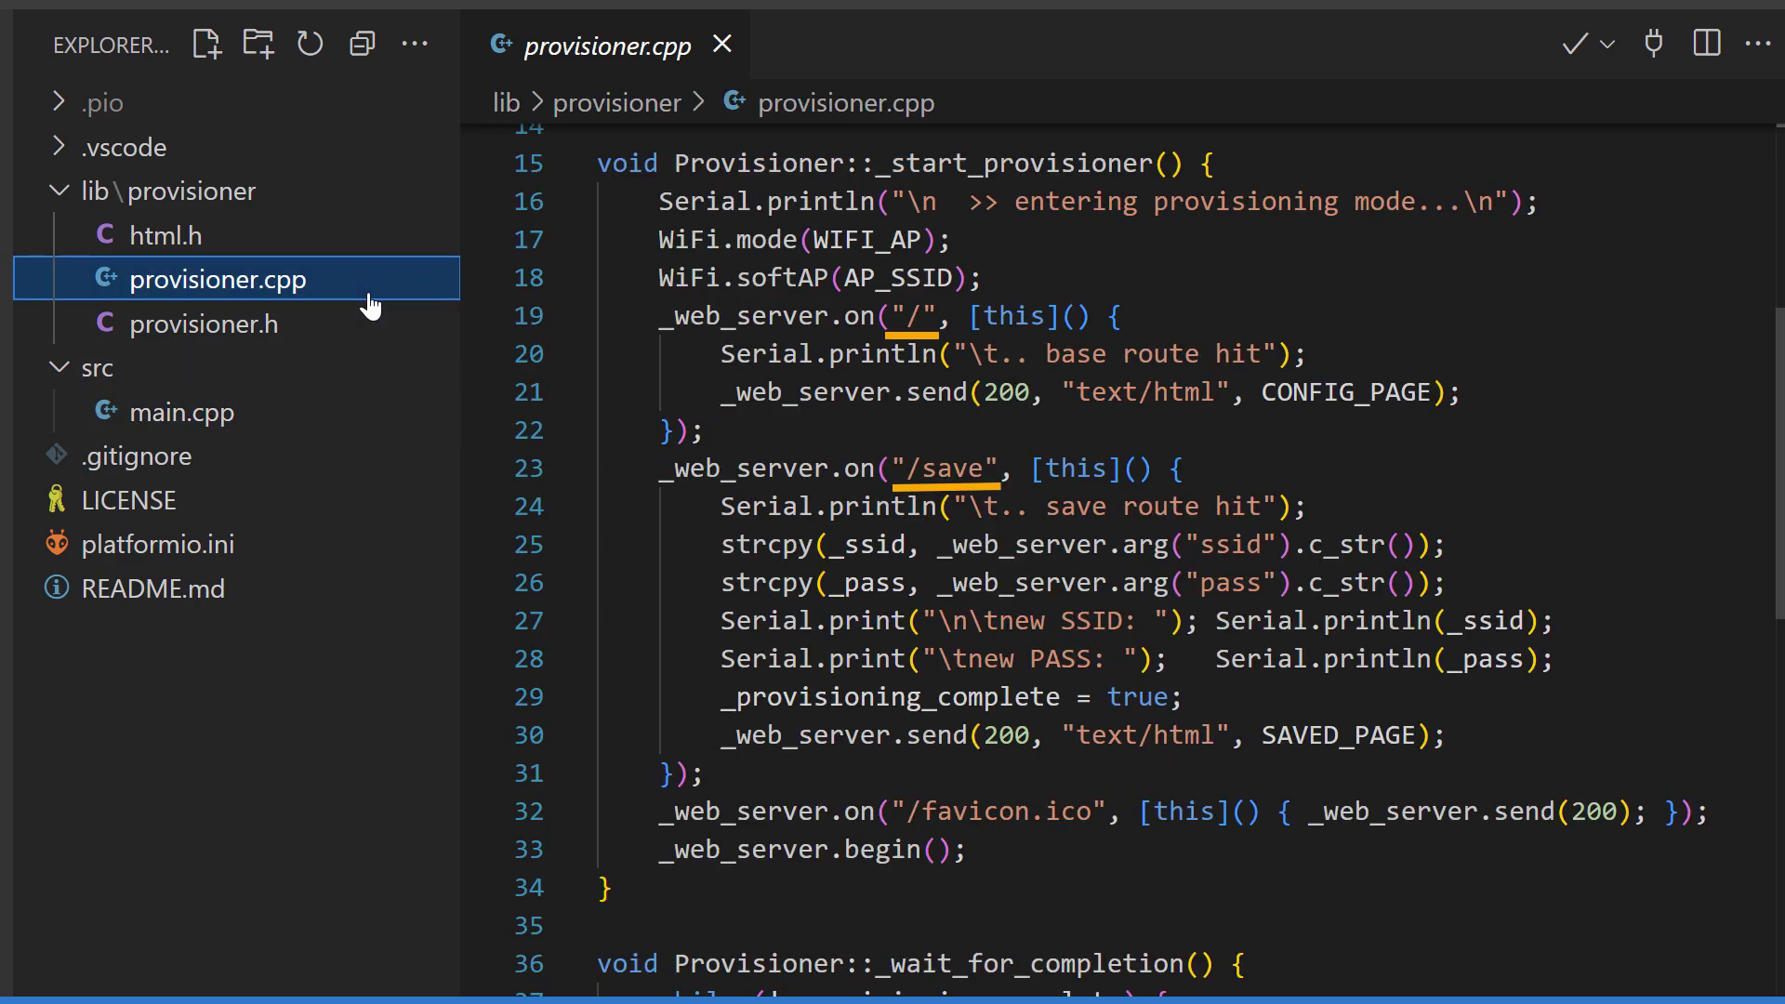
{"action": "mouse_move", "coordinate": [1580, 188]}
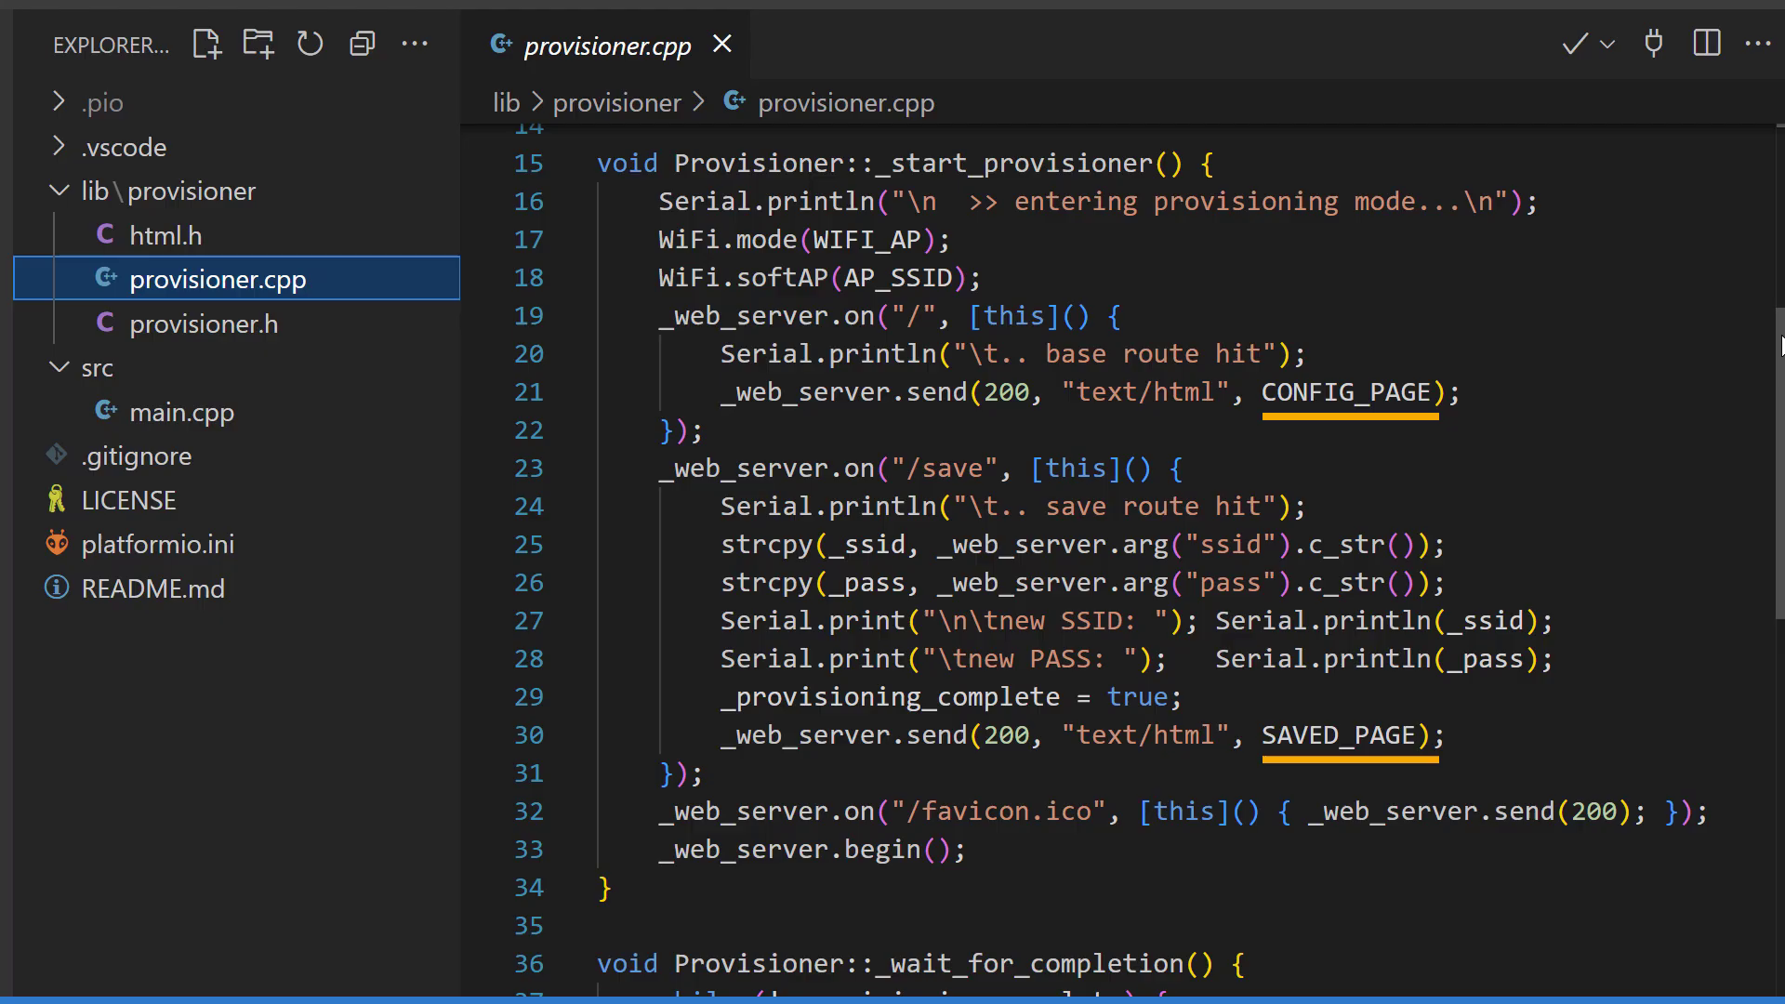
{"action": "mouse_move", "coordinate": [166, 236]}
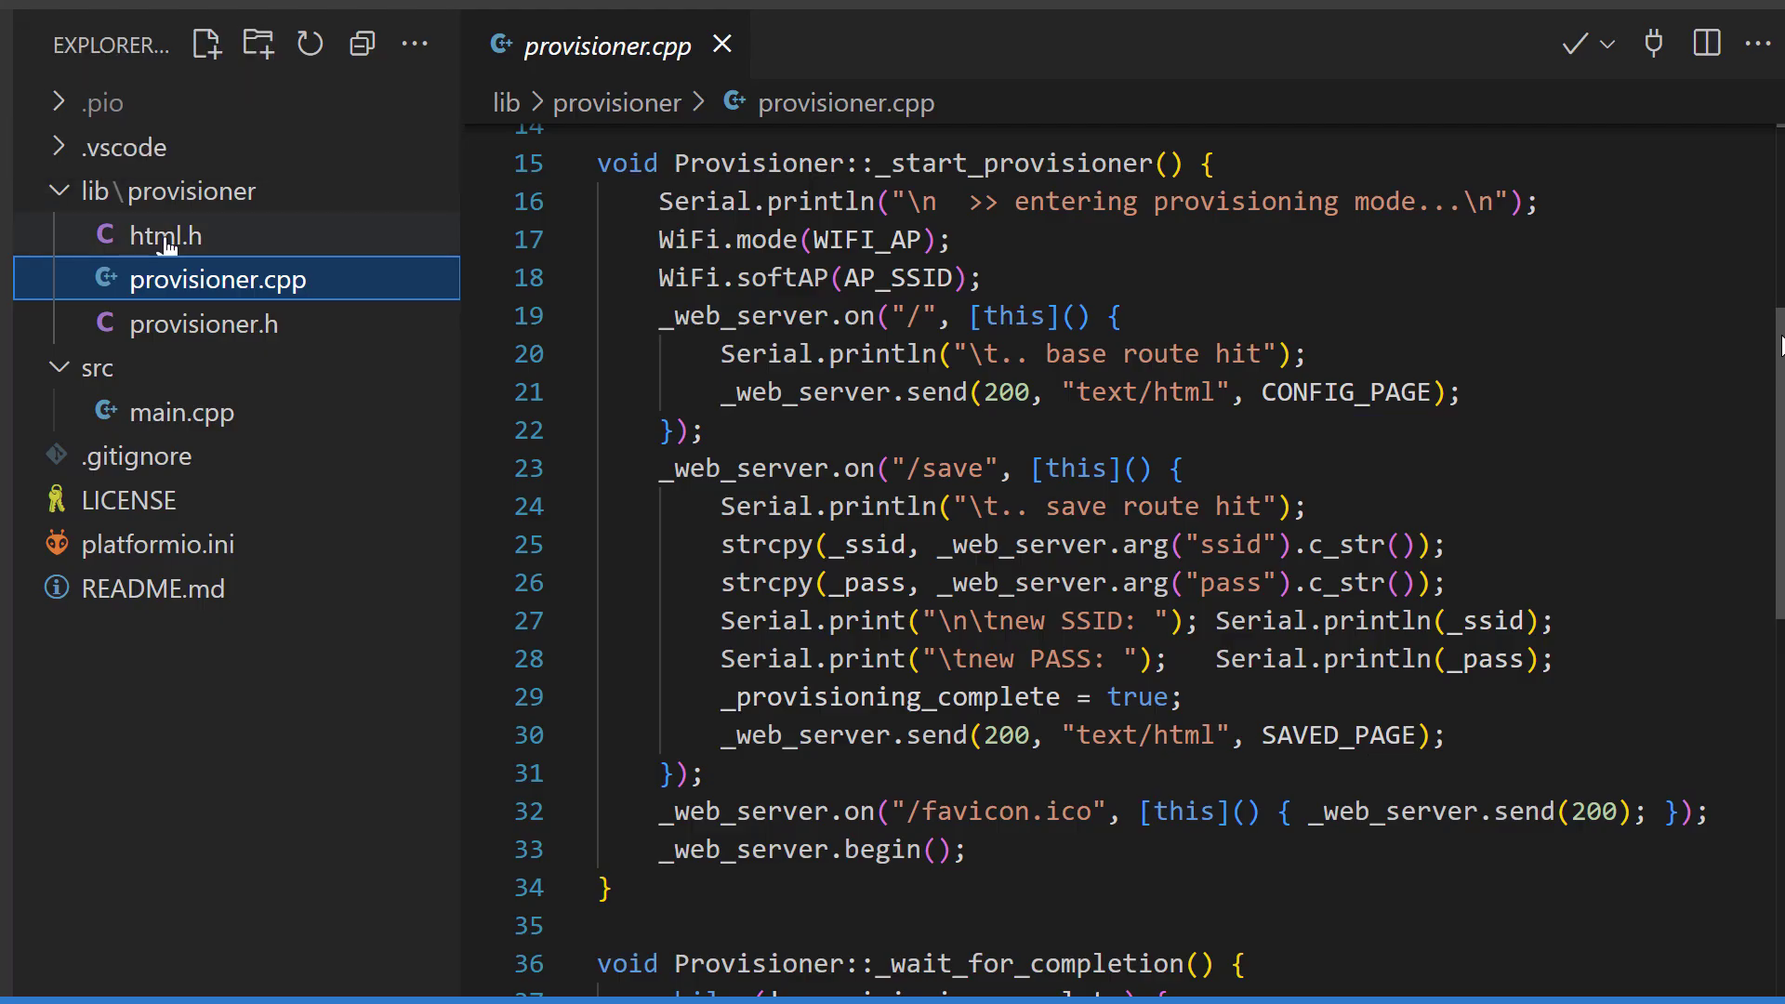
{"action": "left_click", "coordinate": [165, 235]}
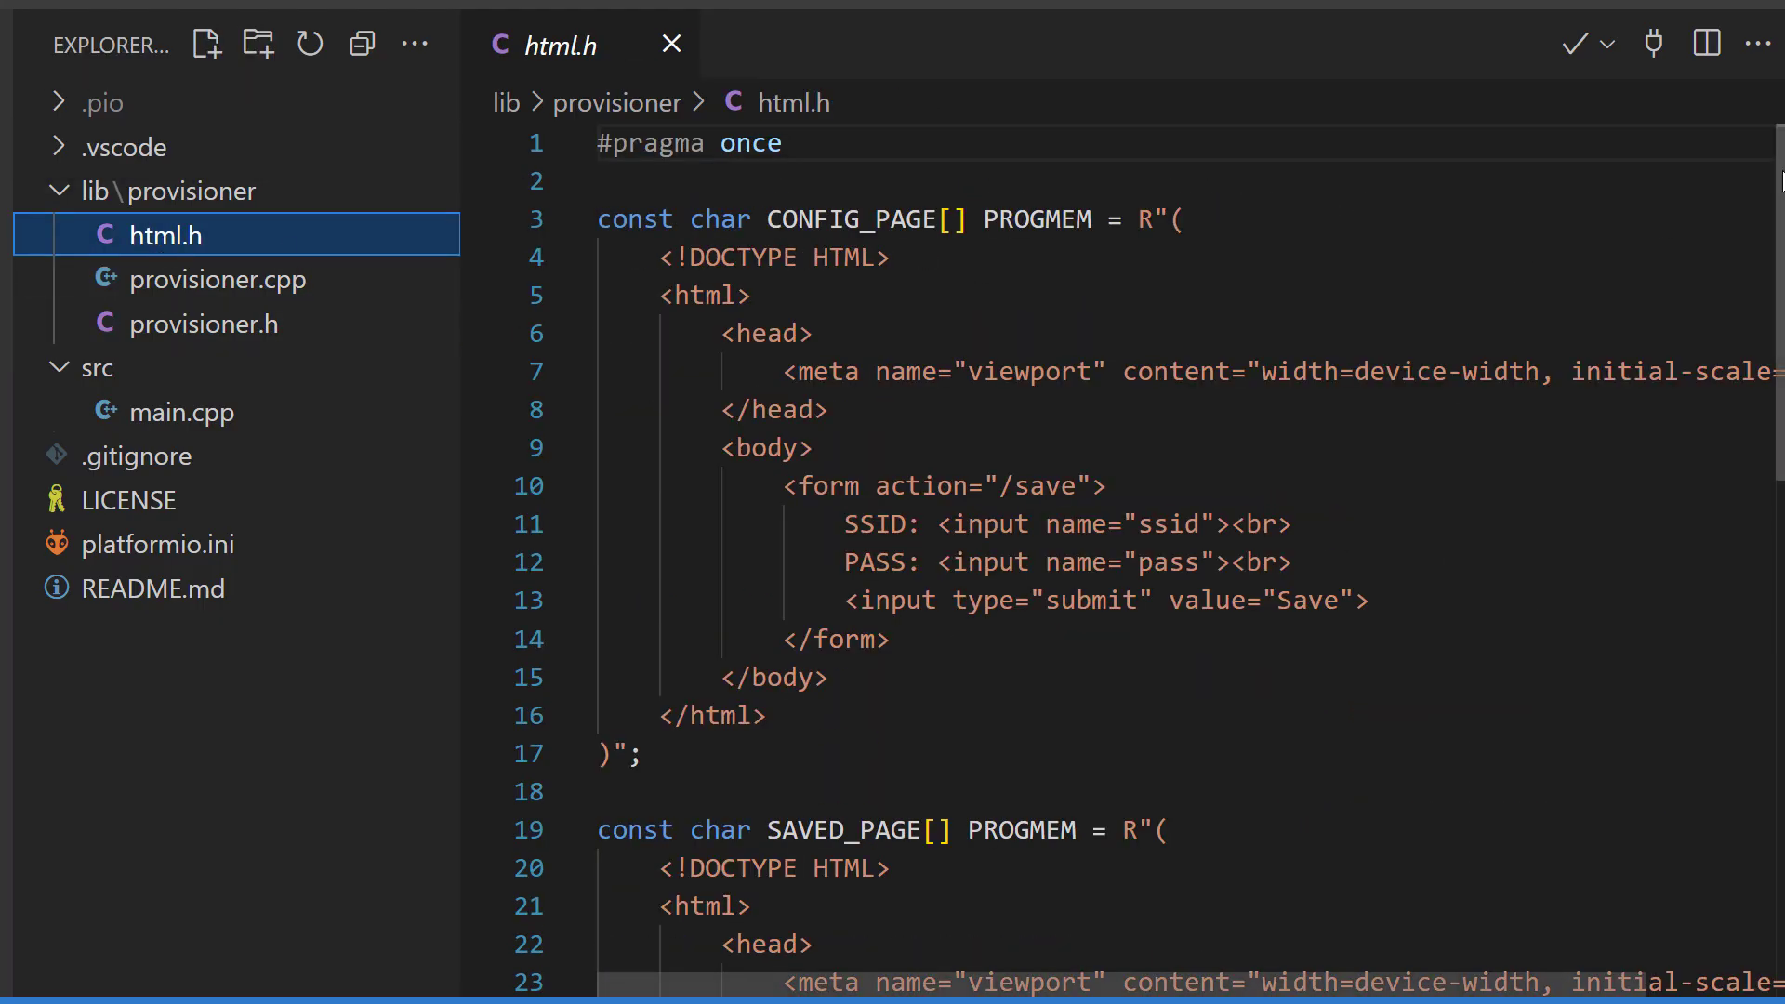
{"action": "double_click", "coordinate": [986, 562]}
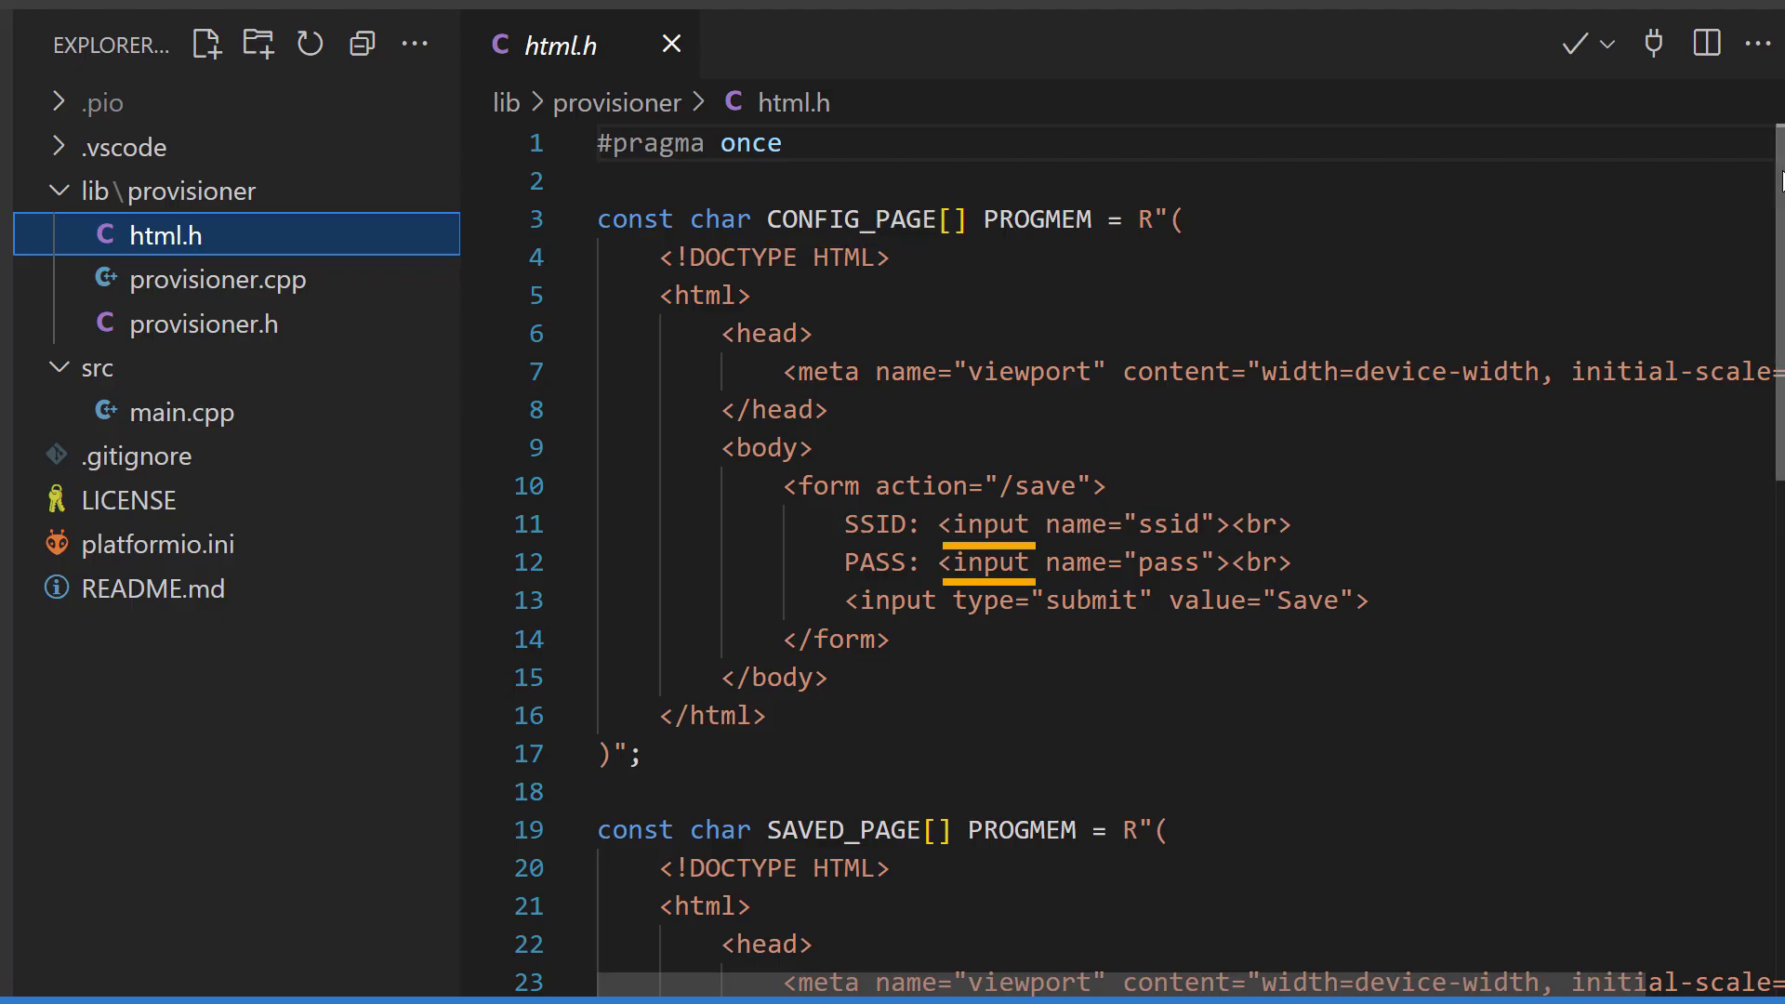
{"action": "scroll", "scroll_direction": "down", "scroll_amount": 3}
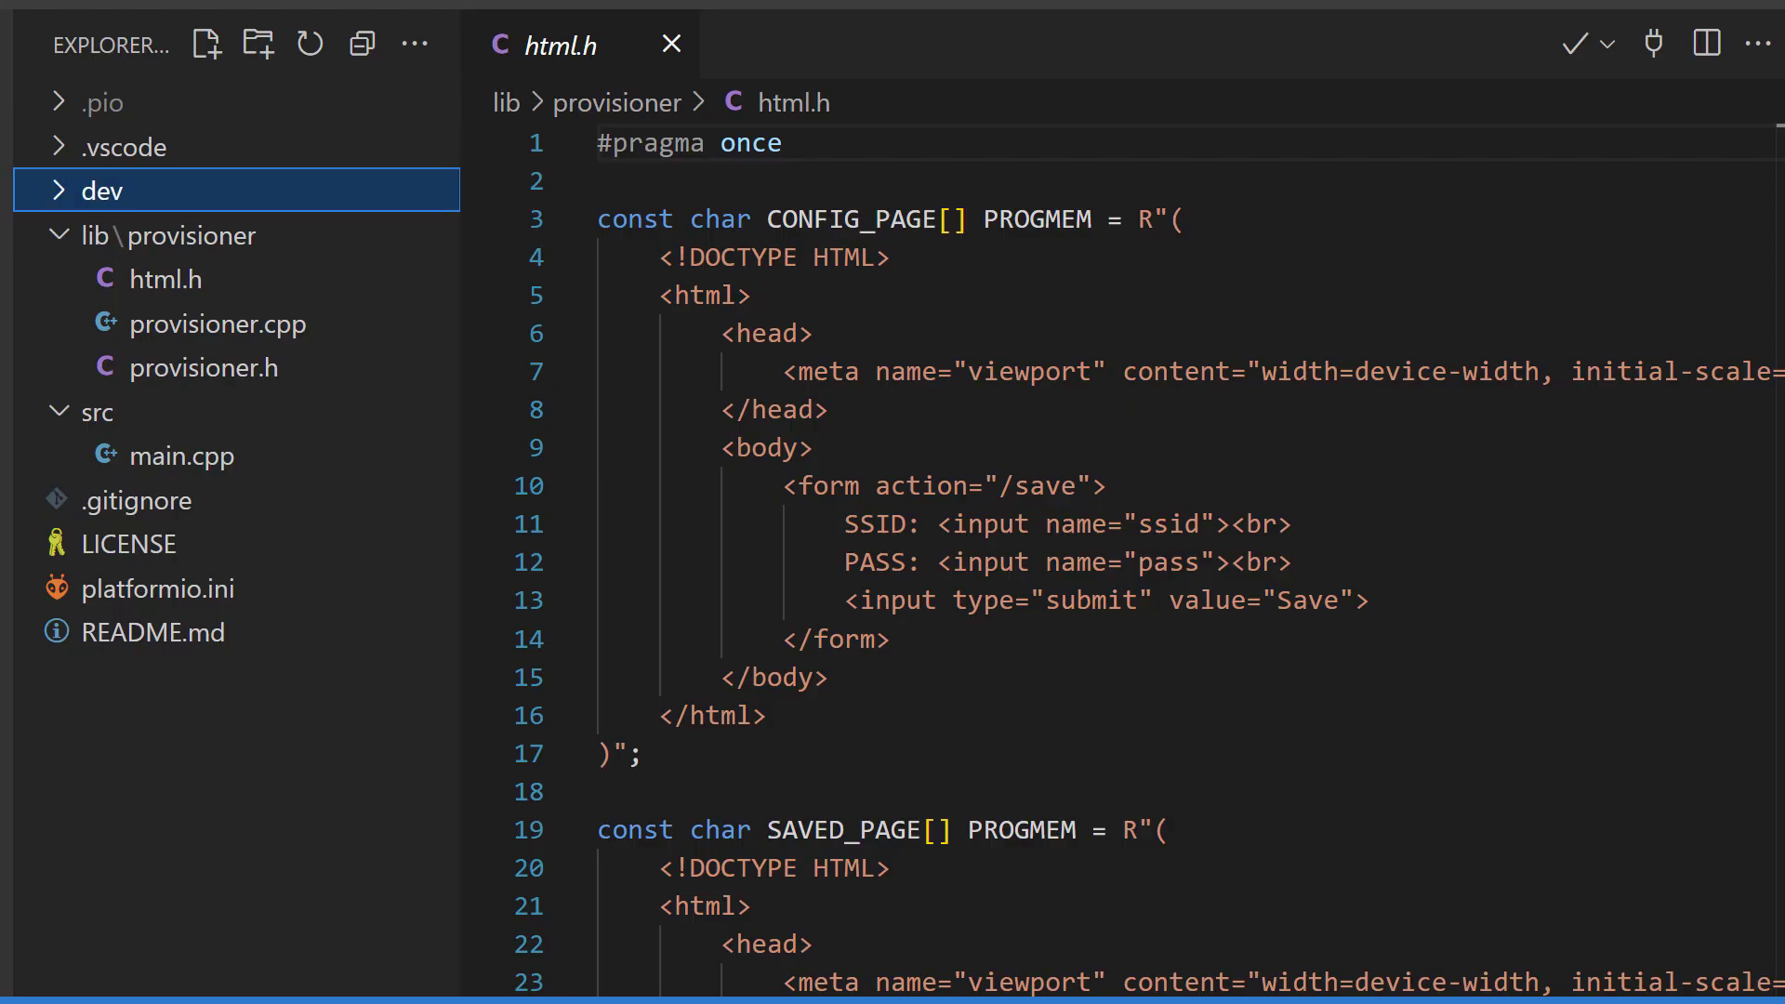
Step: Create config.html and saved.html in dev and paste each page's markup from html.h
{"action": "left_click", "coordinate": [204, 43]}
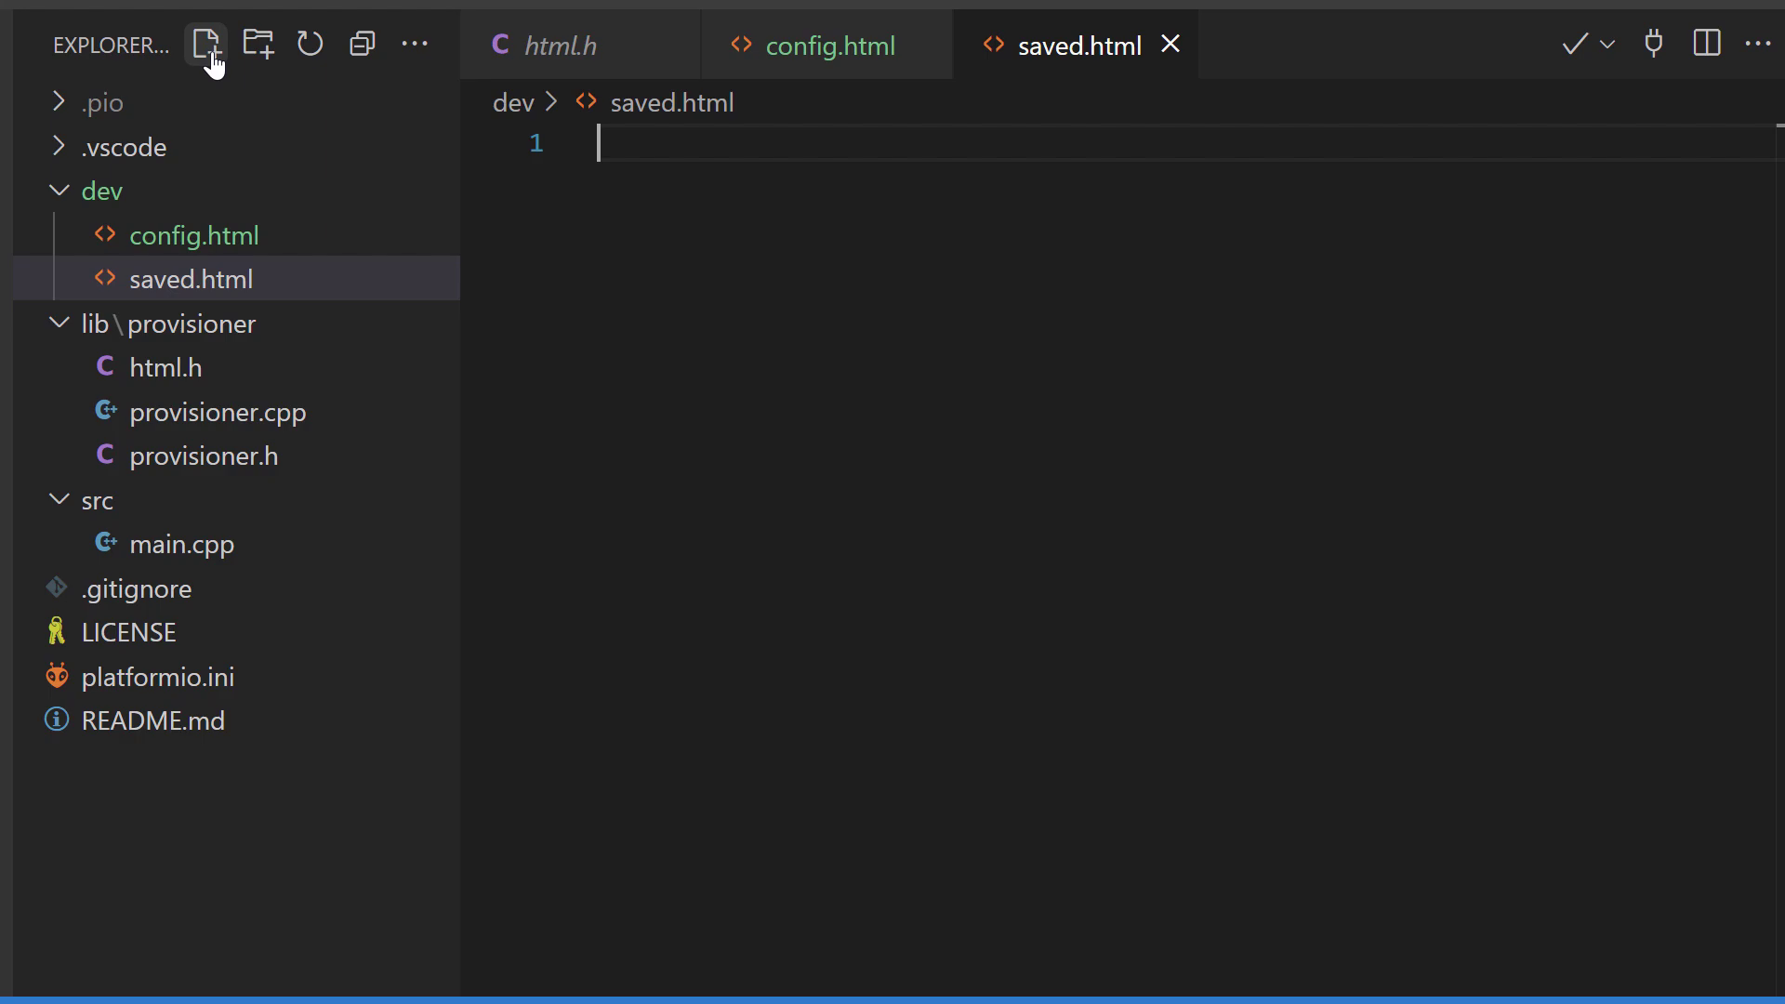
{"action": "left_click", "coordinate": [165, 367]}
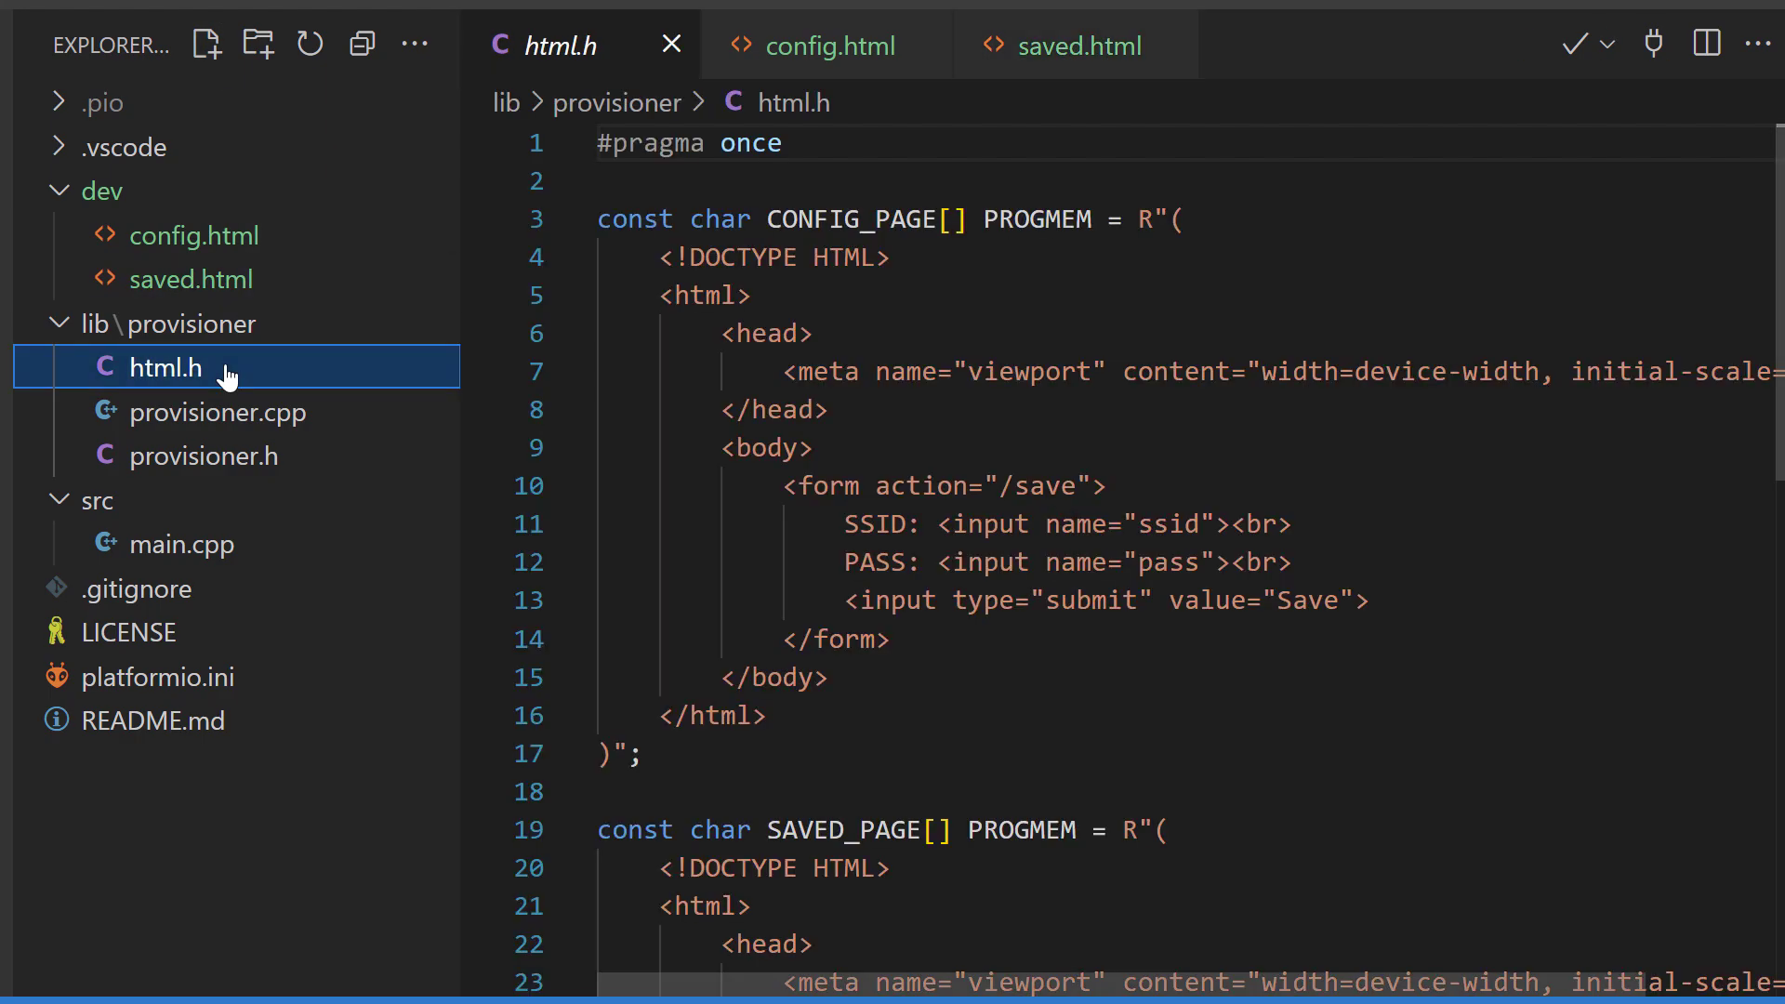
{"action": "mouse_move", "coordinate": [1240, 204]}
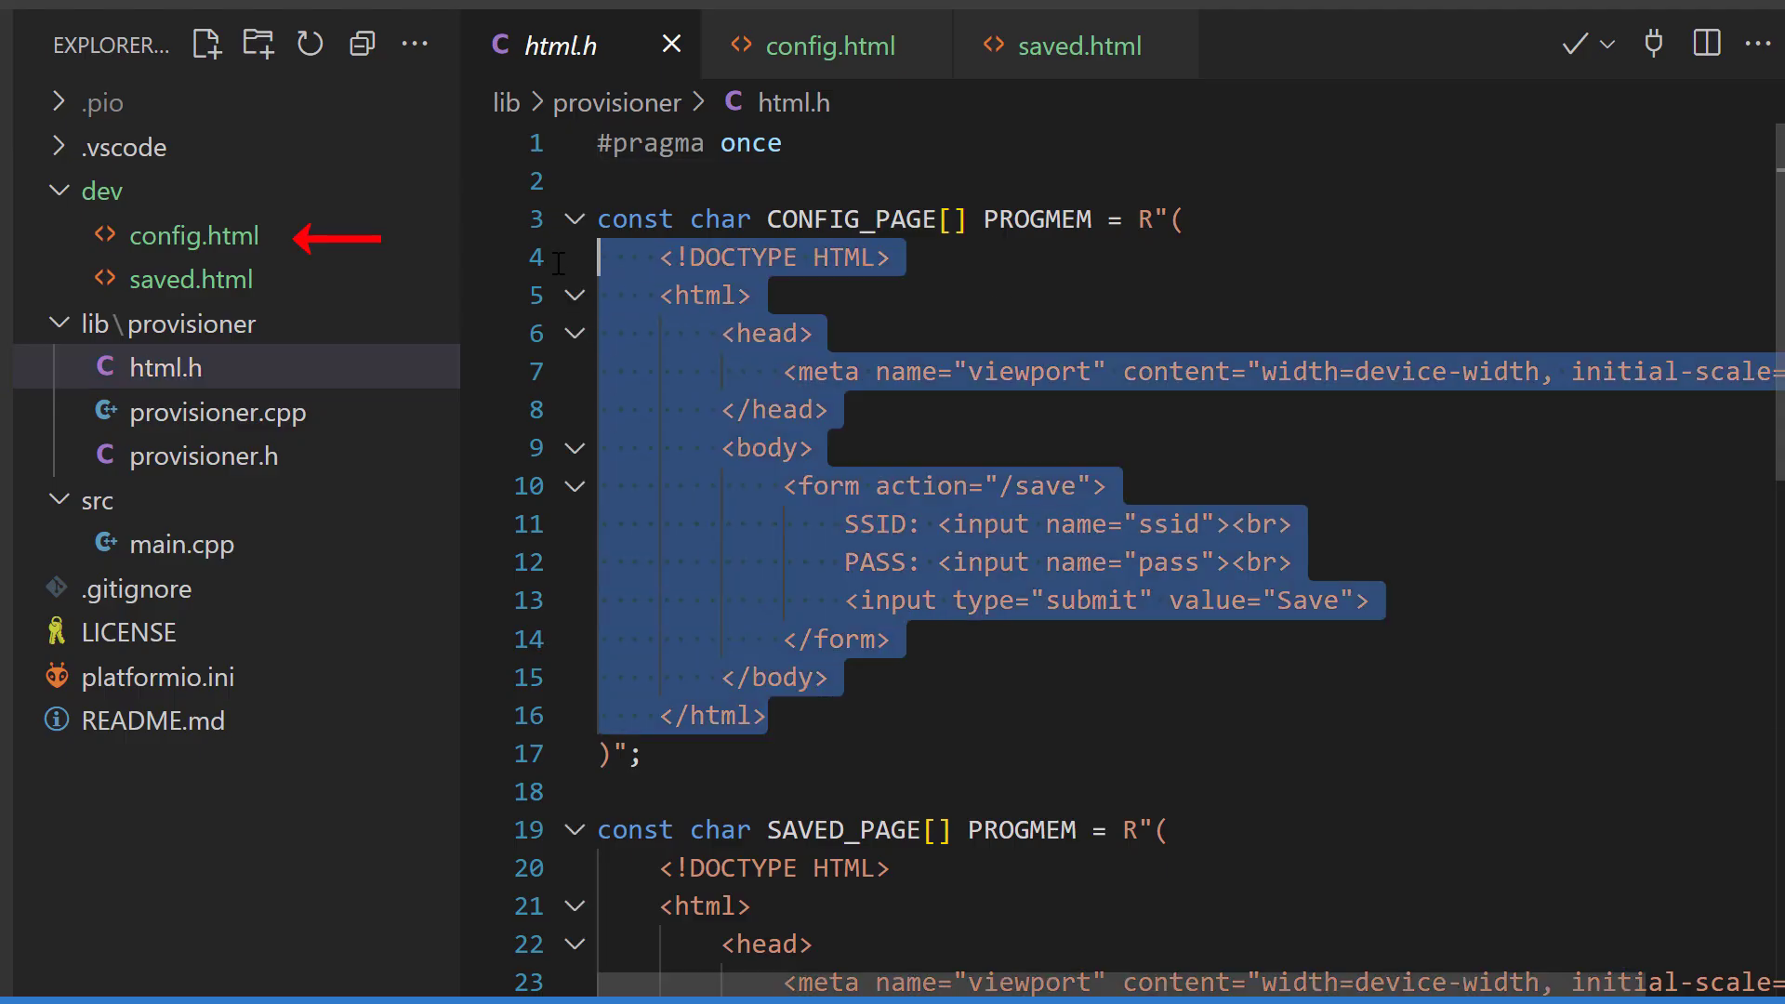
{"action": "left_click", "coordinate": [831, 44]}
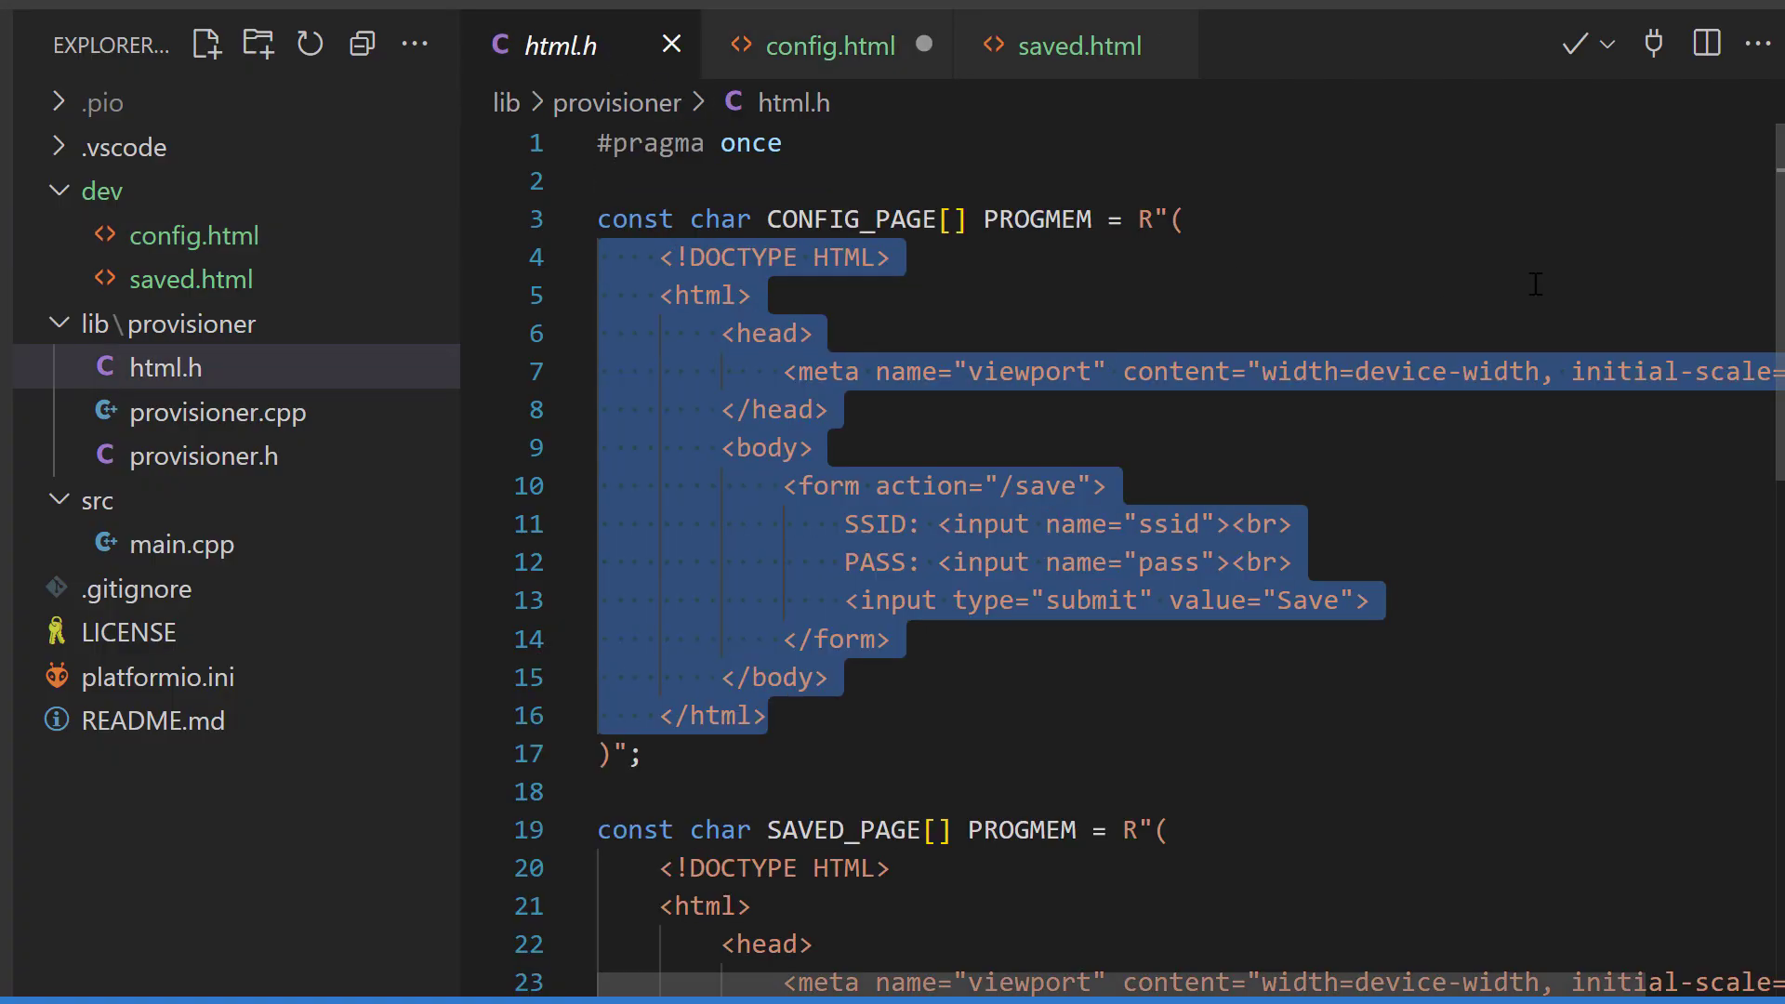
{"action": "scroll", "scroll_direction": "down", "scroll_amount": 3}
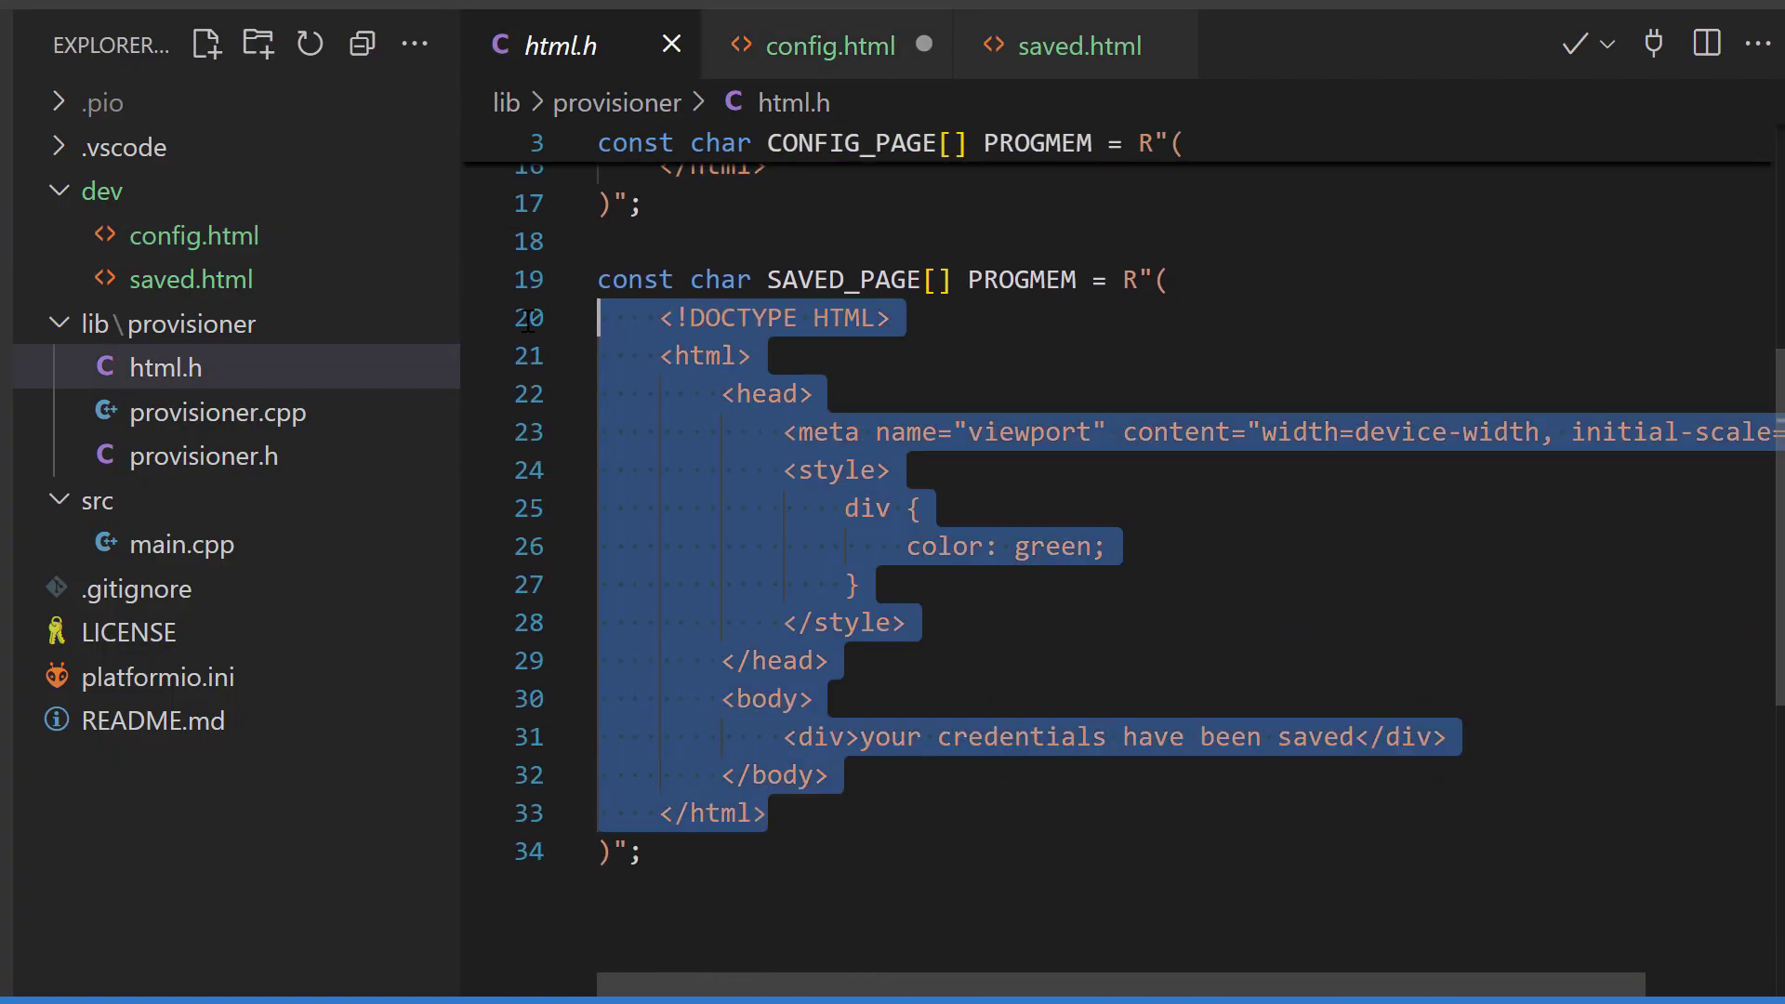
{"action": "left_click", "coordinate": [195, 278]}
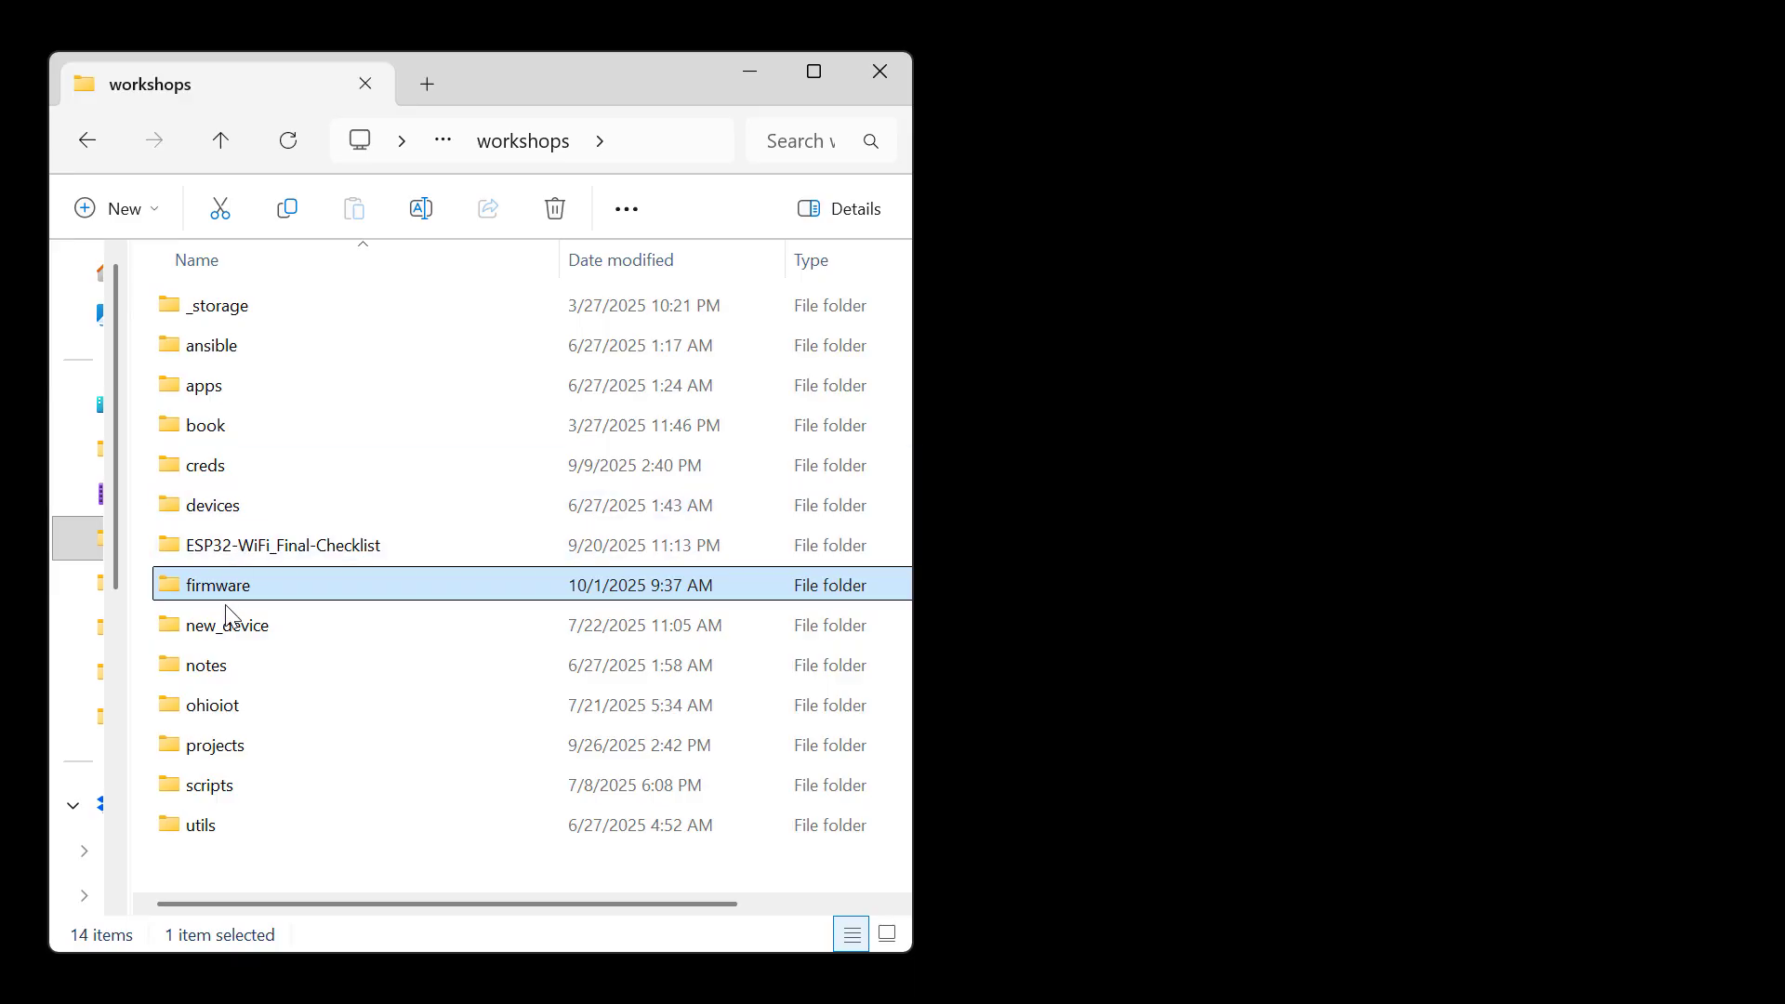
Step: Browse to firmware > Basic-Config > dev and preview config.html and saved.html in Brave
{"action": "double_click", "coordinate": [216, 584]}
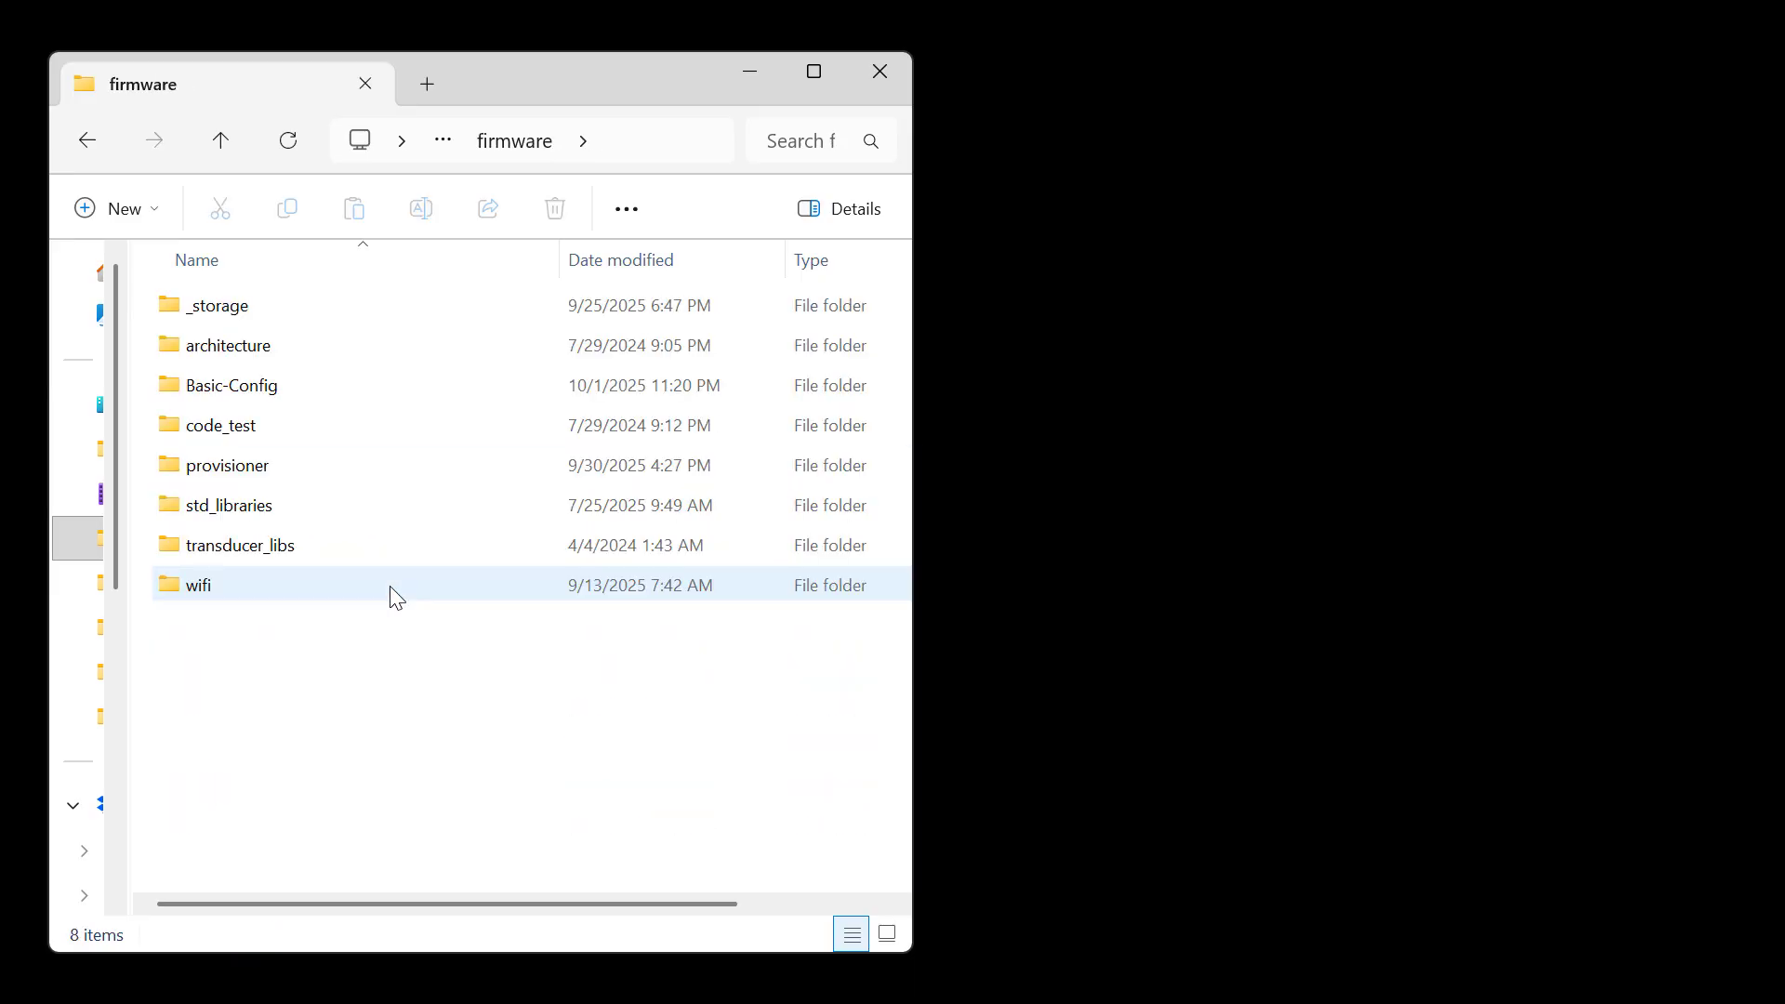
{"action": "double_click", "coordinate": [231, 385]}
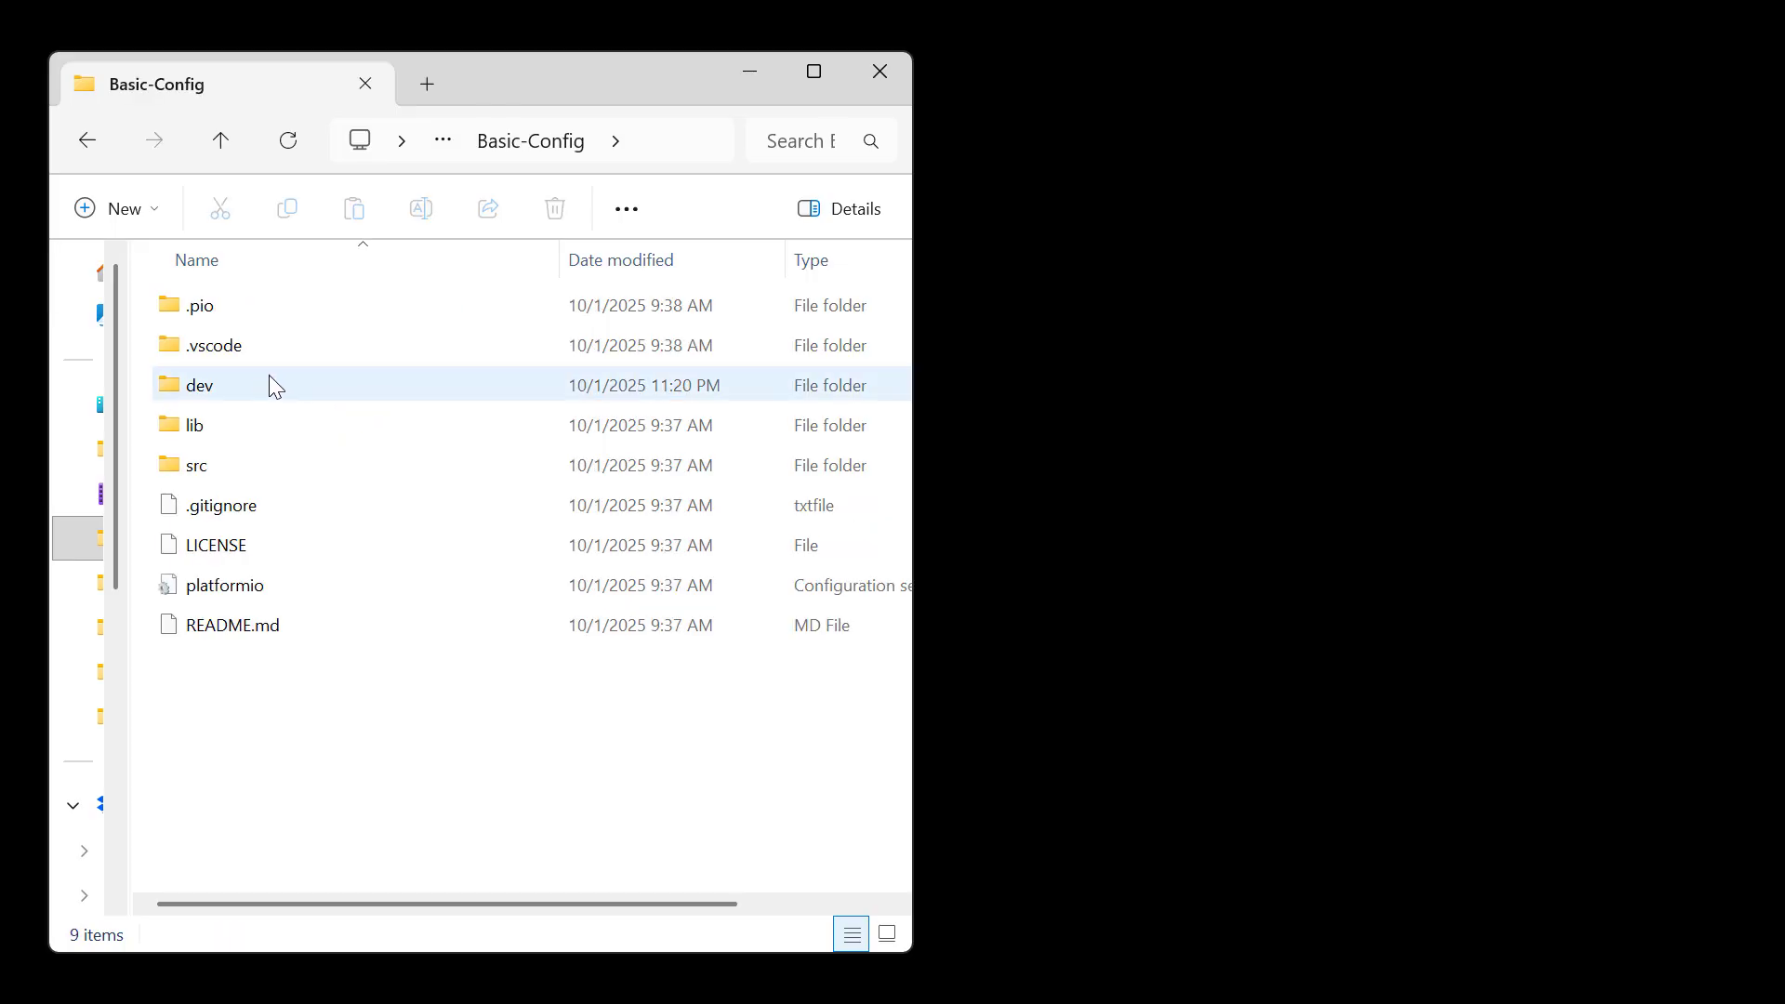
{"action": "double_click", "coordinate": [199, 385]}
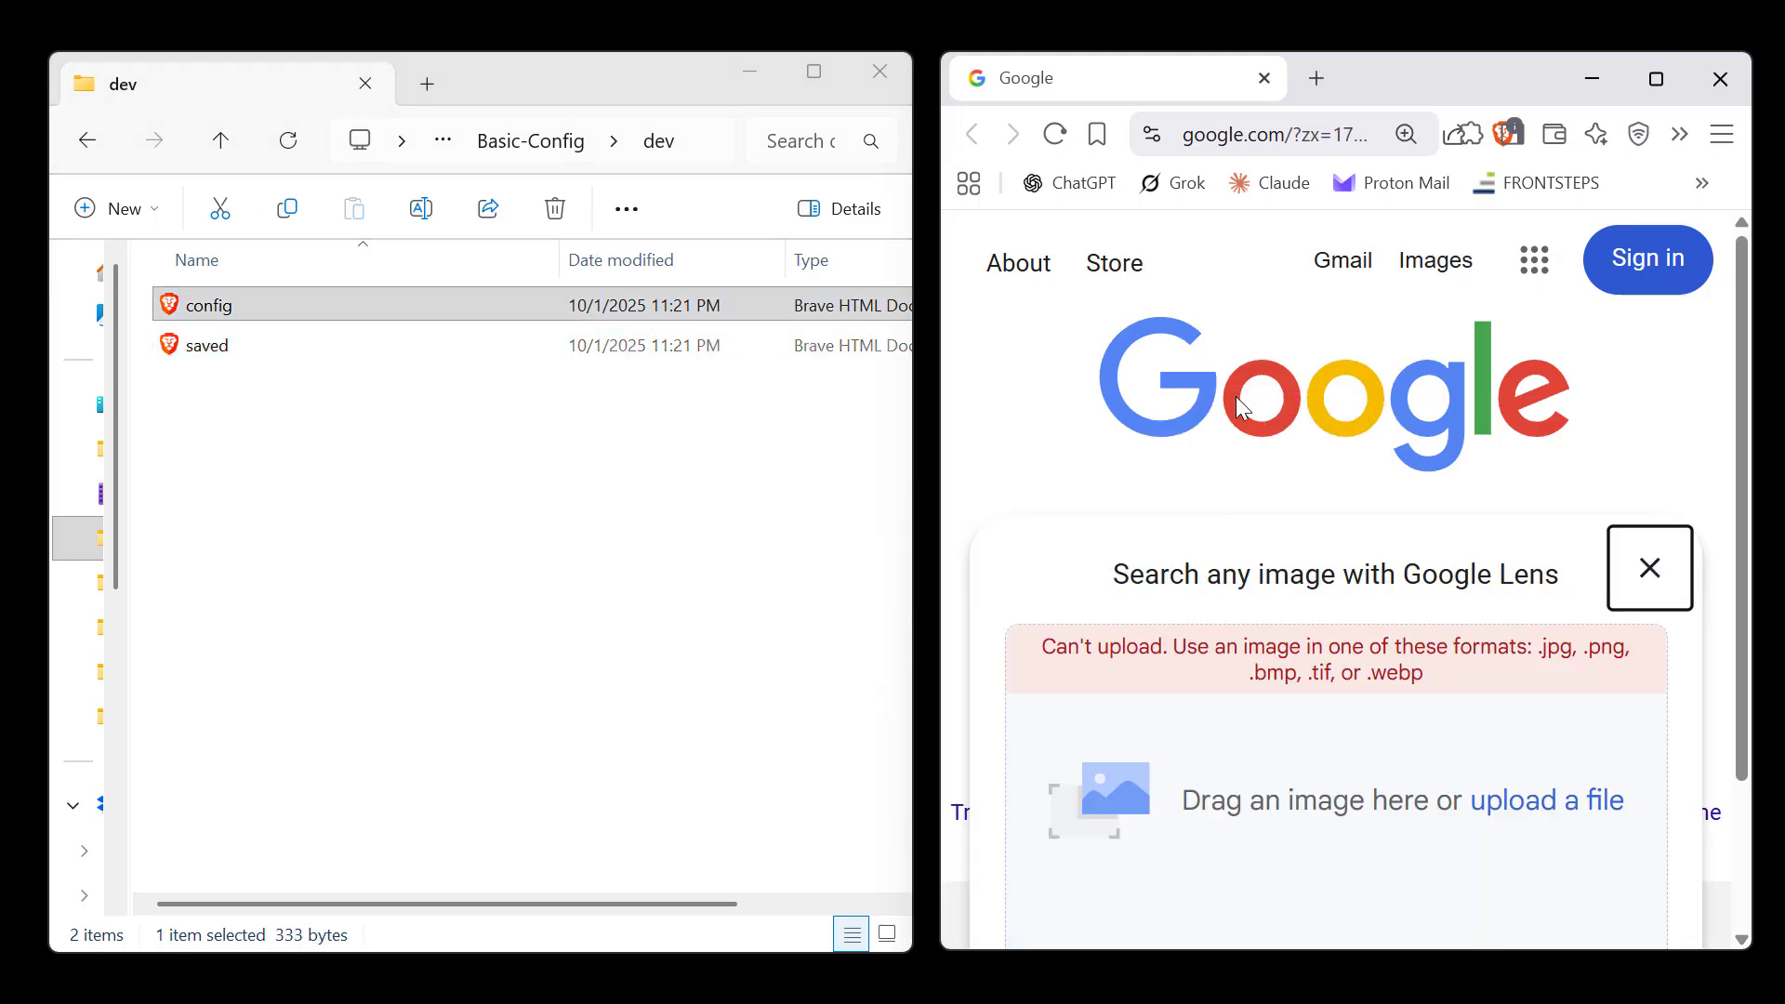
{"action": "left_click", "coordinate": [1647, 567]}
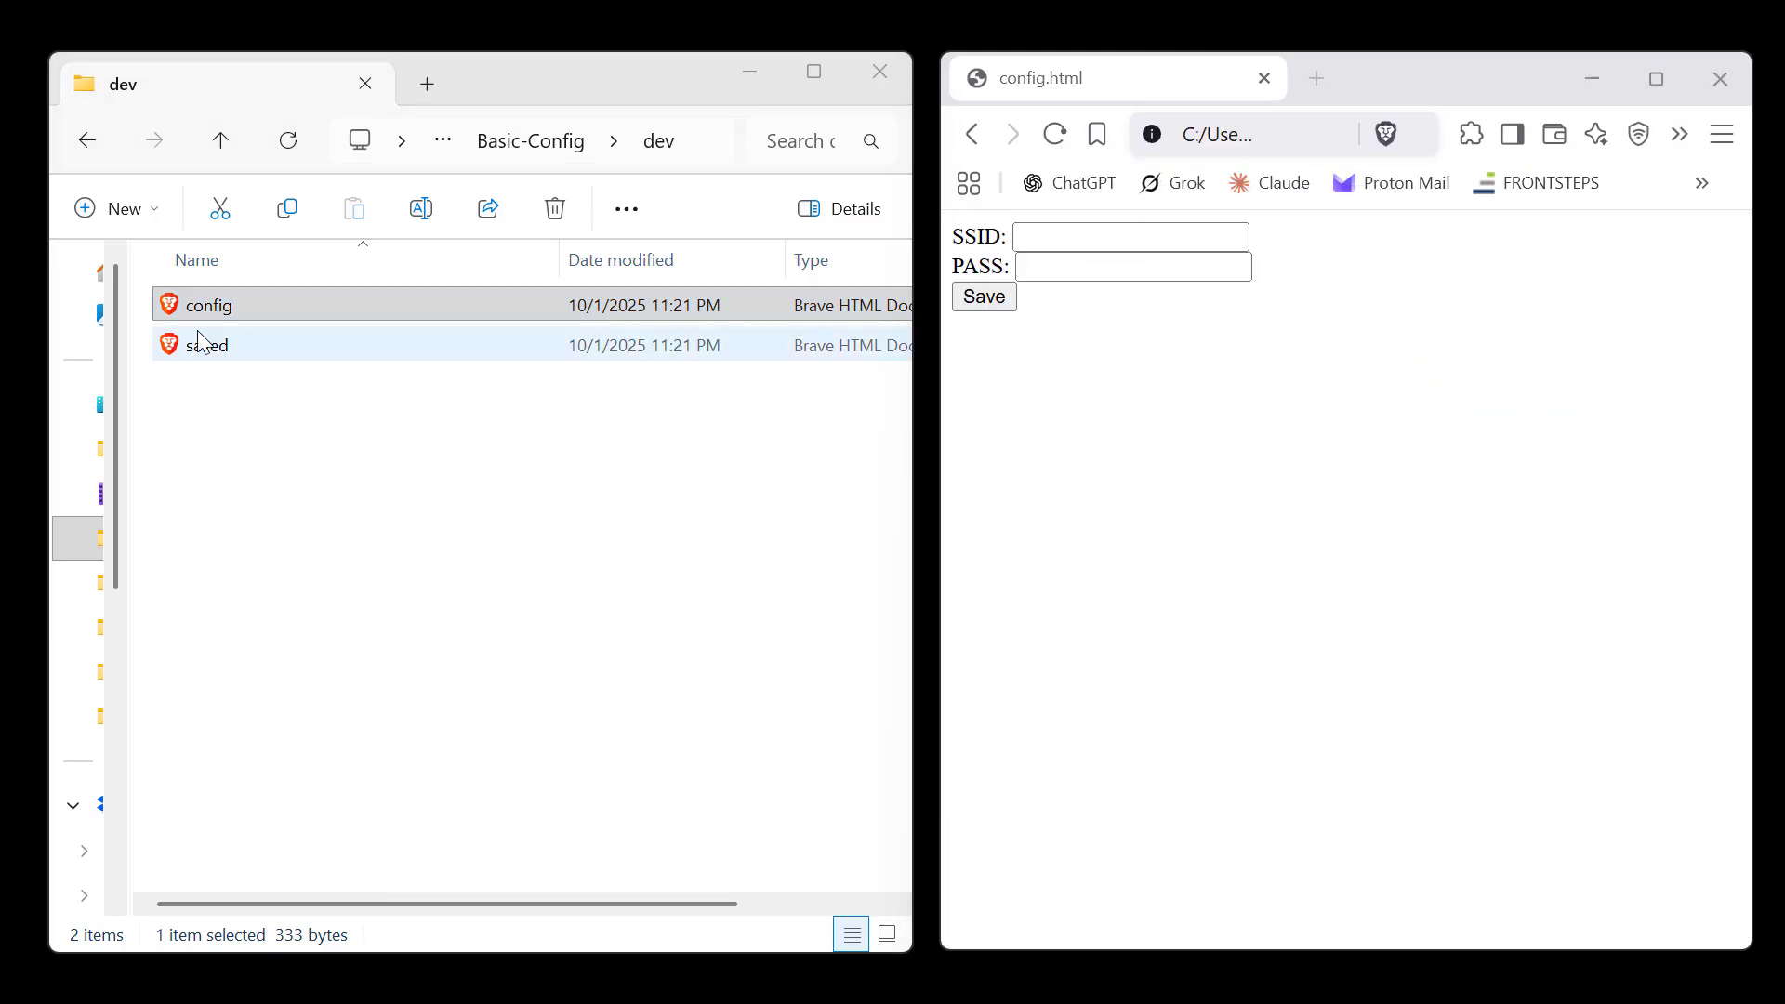
{"action": "left_click", "coordinate": [982, 295]}
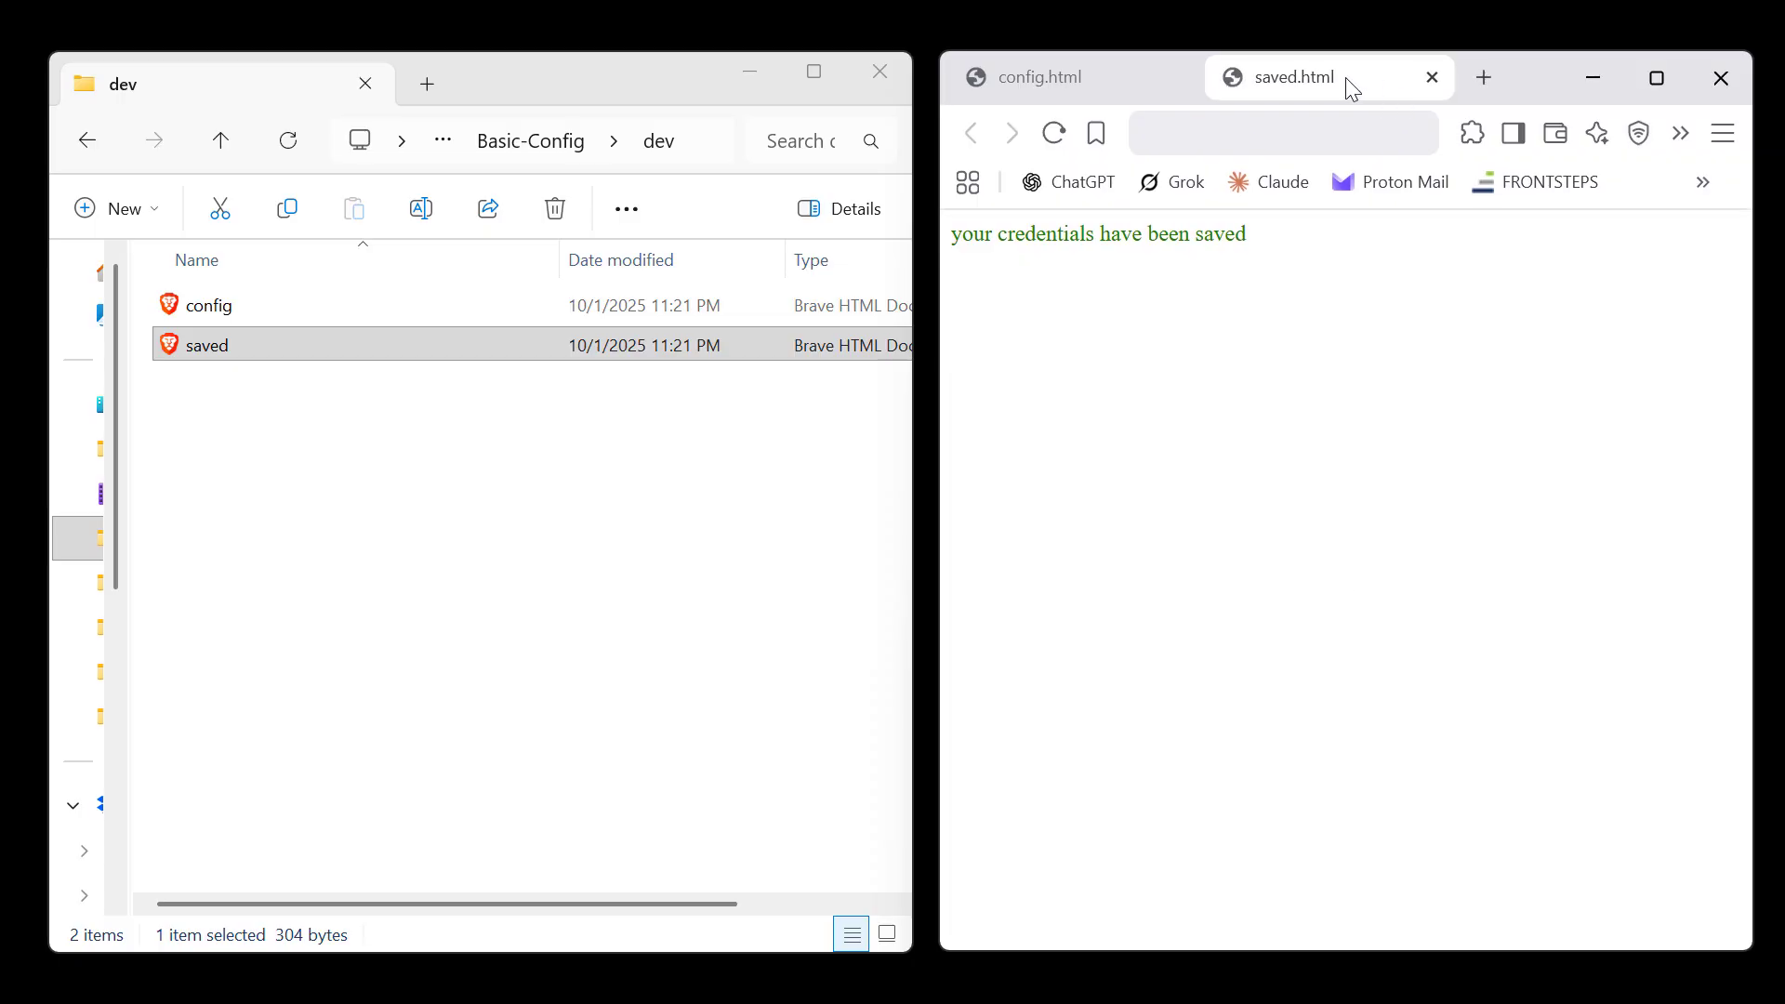
{"action": "mouse_move", "coordinate": [1278, 80]}
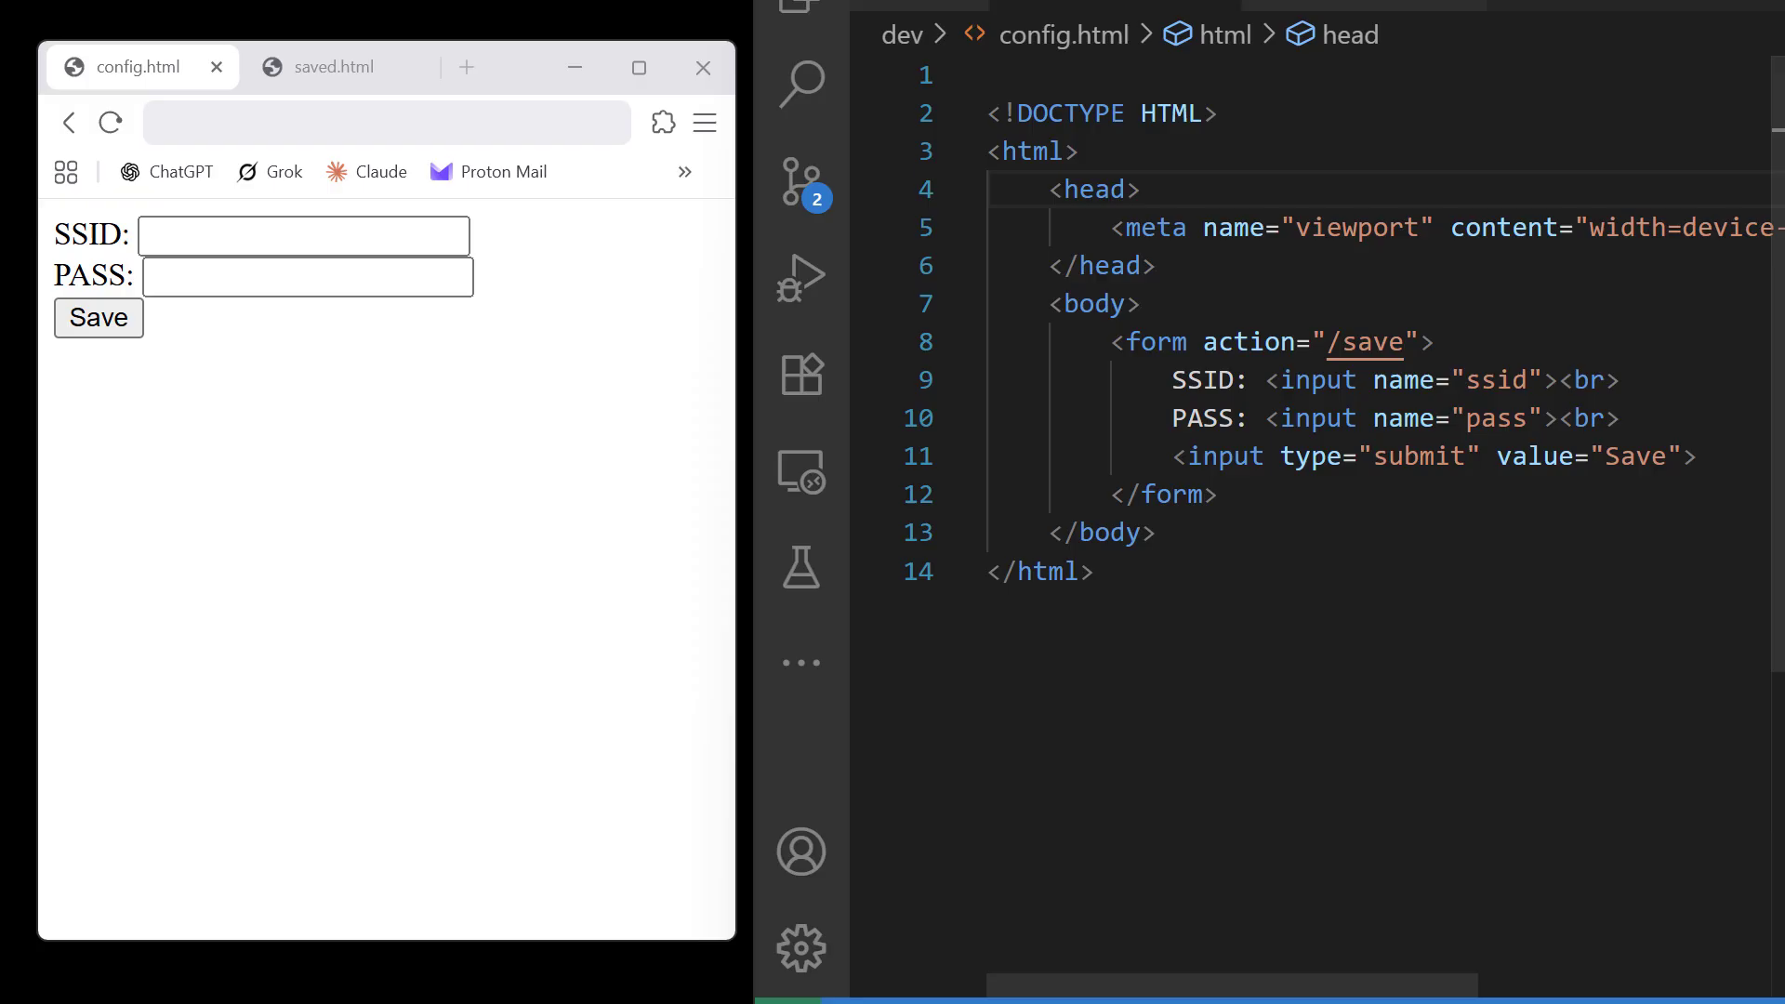
Step: Add a UTF-8 meta tag and a universal style rule with background-color red, checked in the preview
{"action": "type", "text": "<meta charset"}
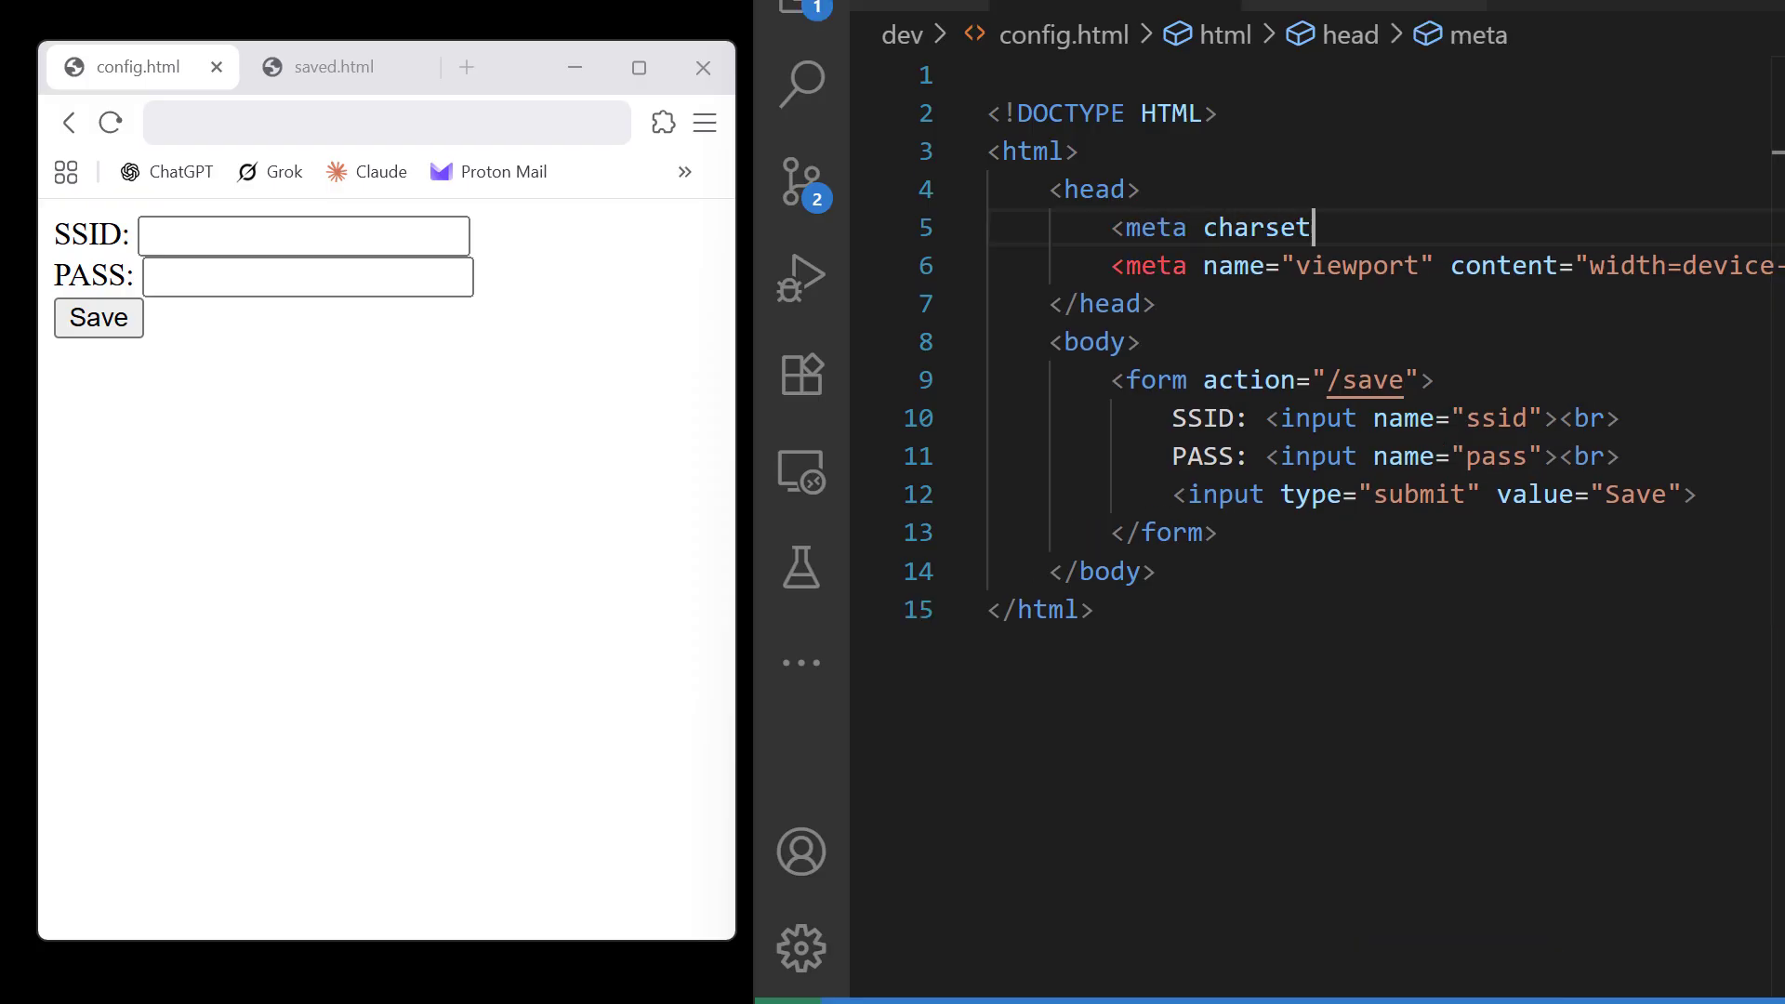
{"action": "type", "text": "=\"UTF-8\">"}
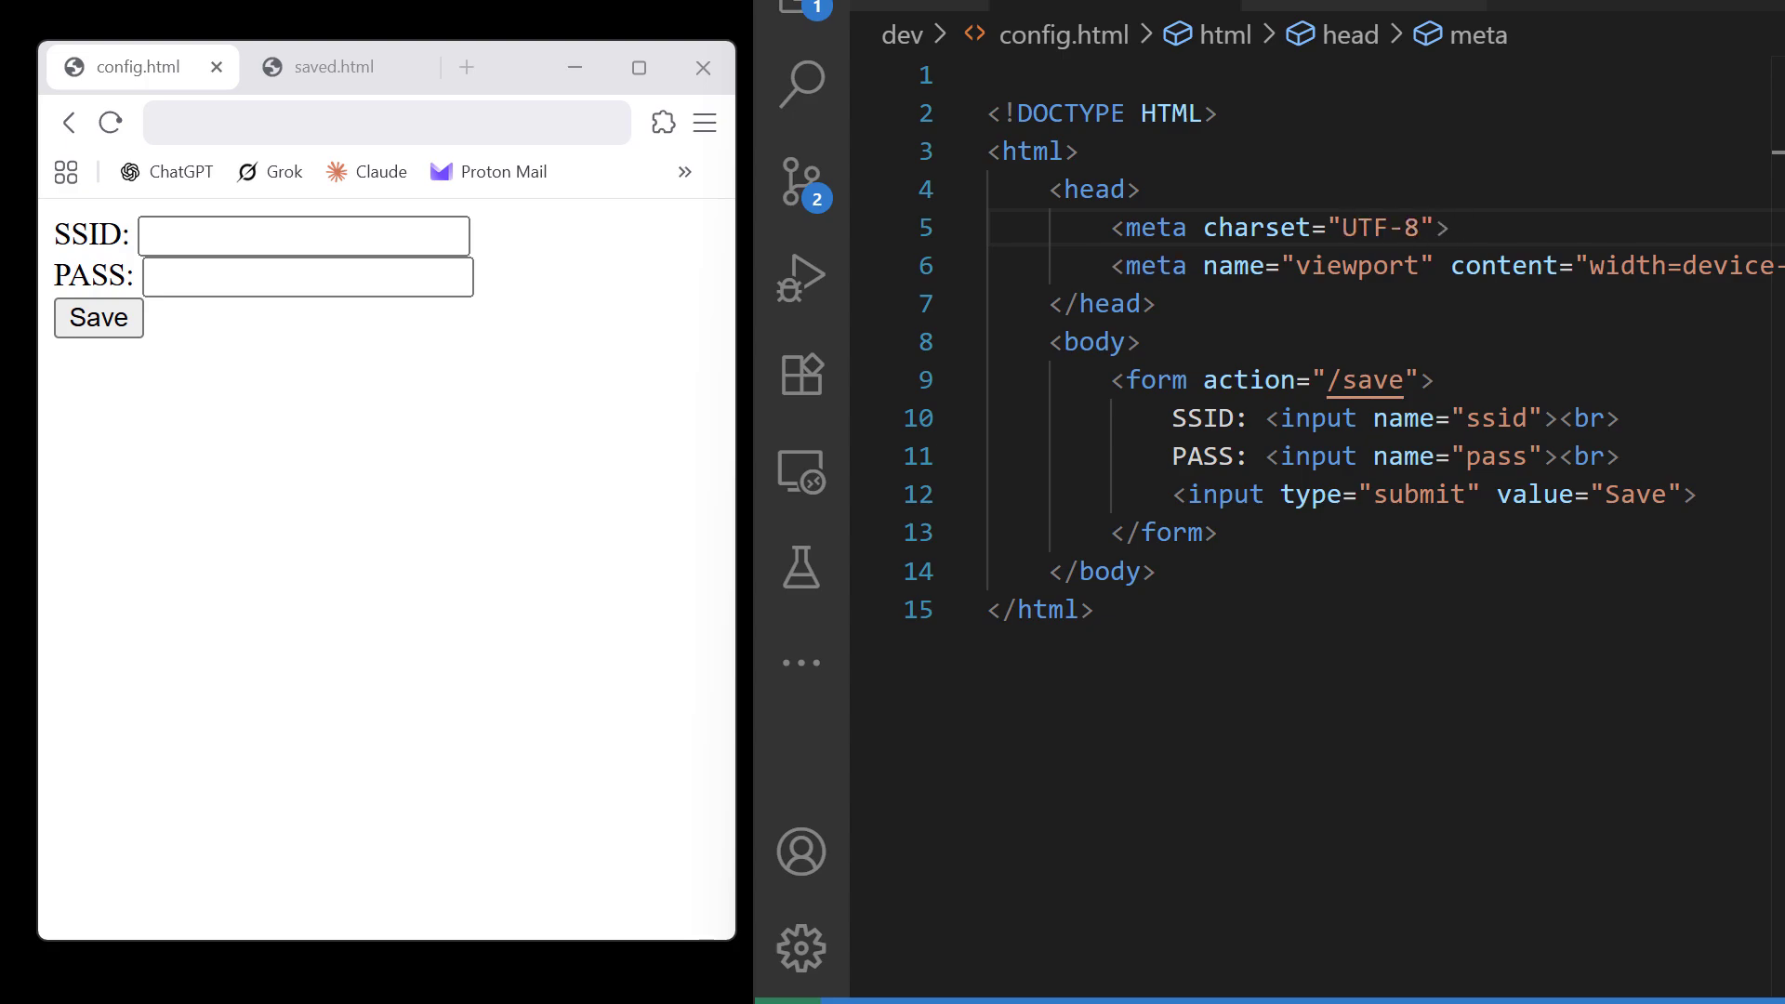
{"action": "scroll", "scroll_direction": "right", "scroll_amount": 3}
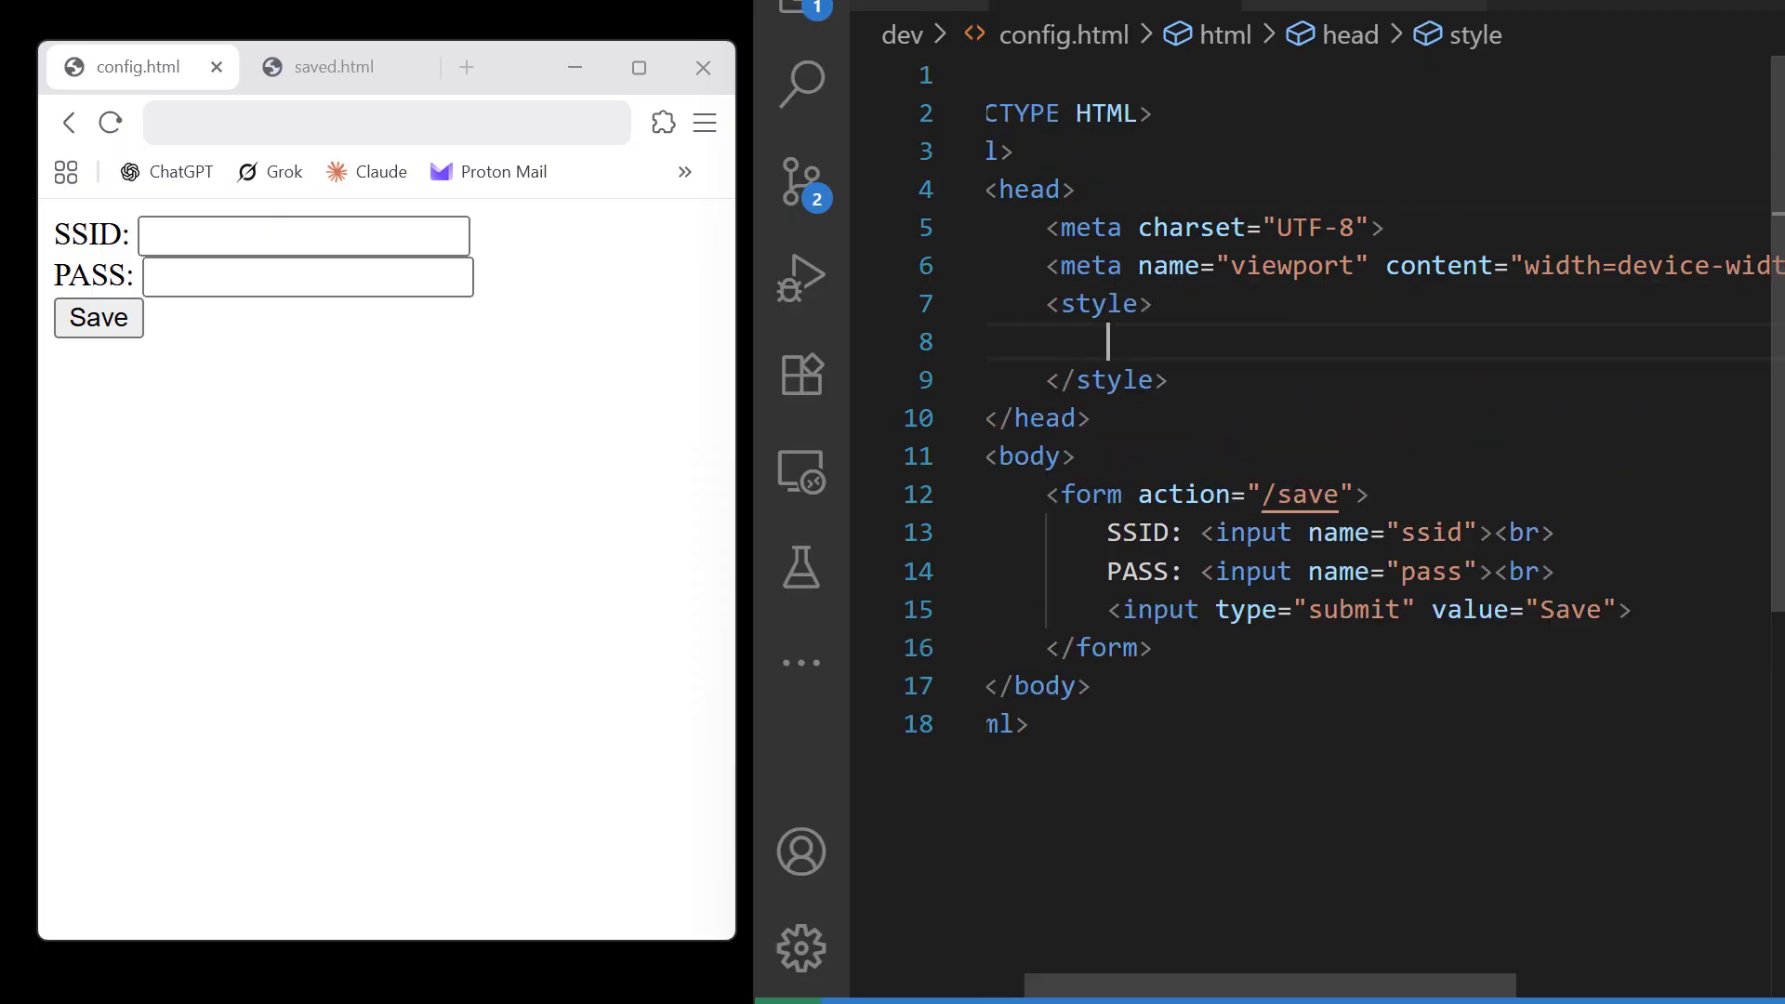
{"action": "type", "text": "* {}"}
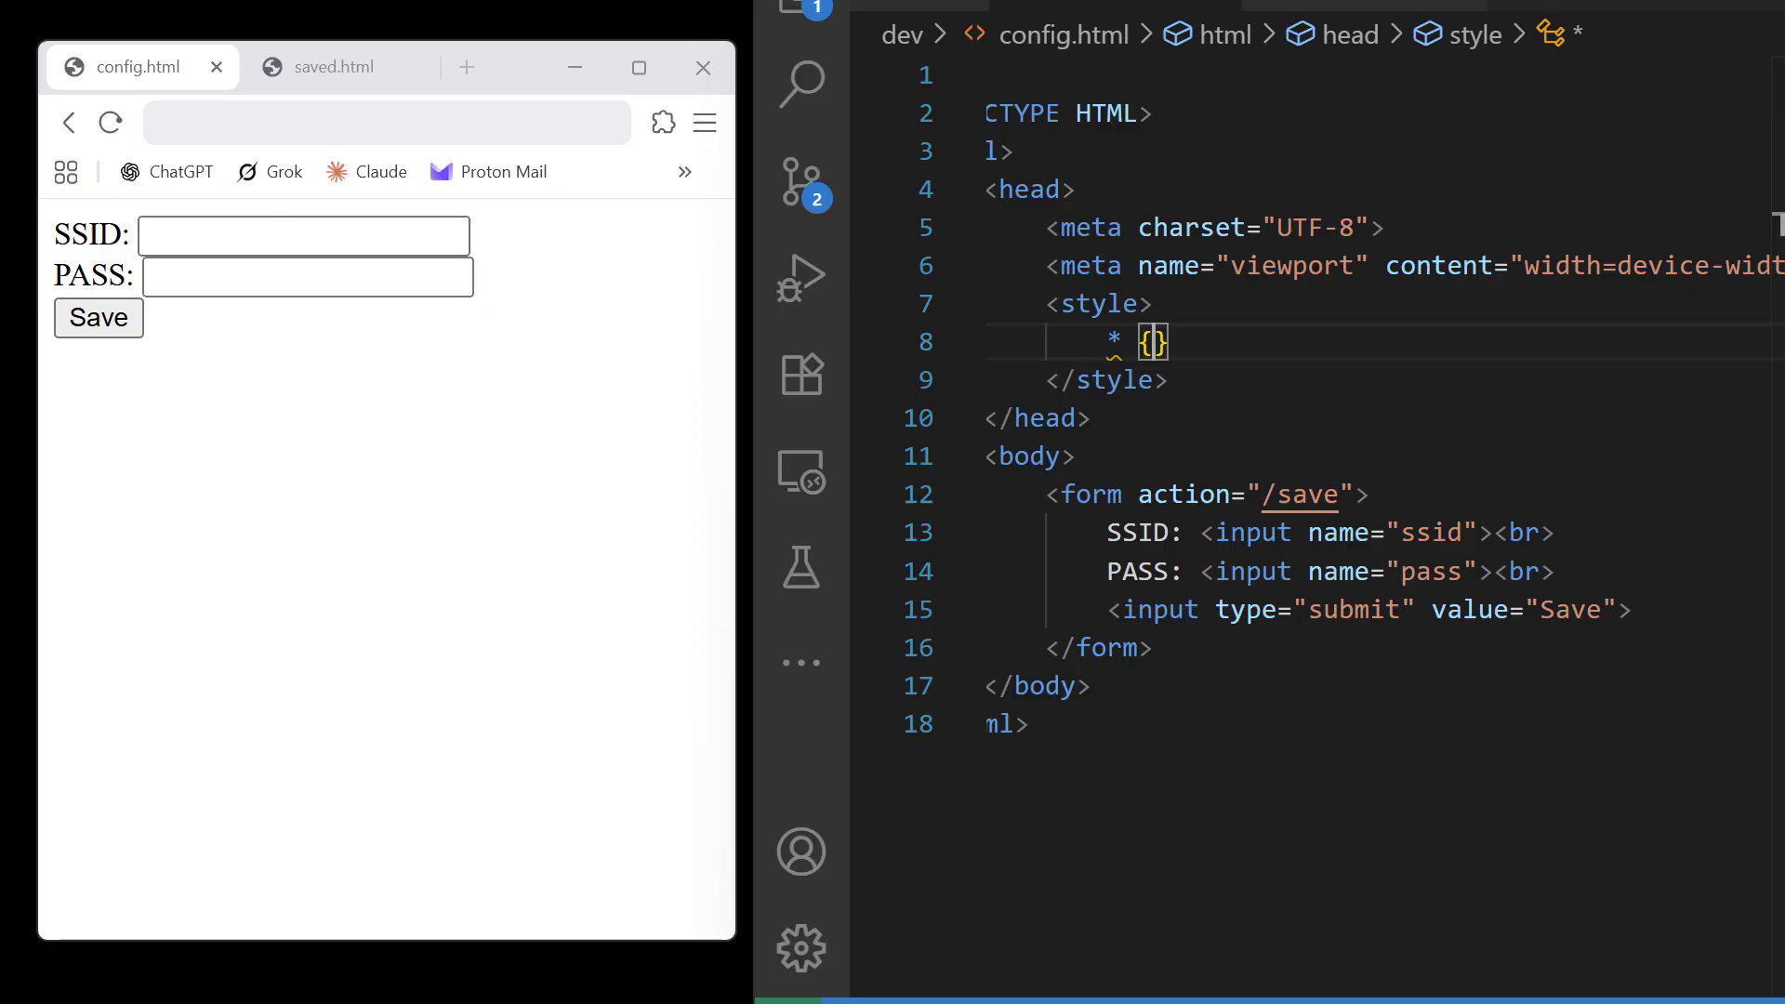
{"action": "type", "text": "background-c"}
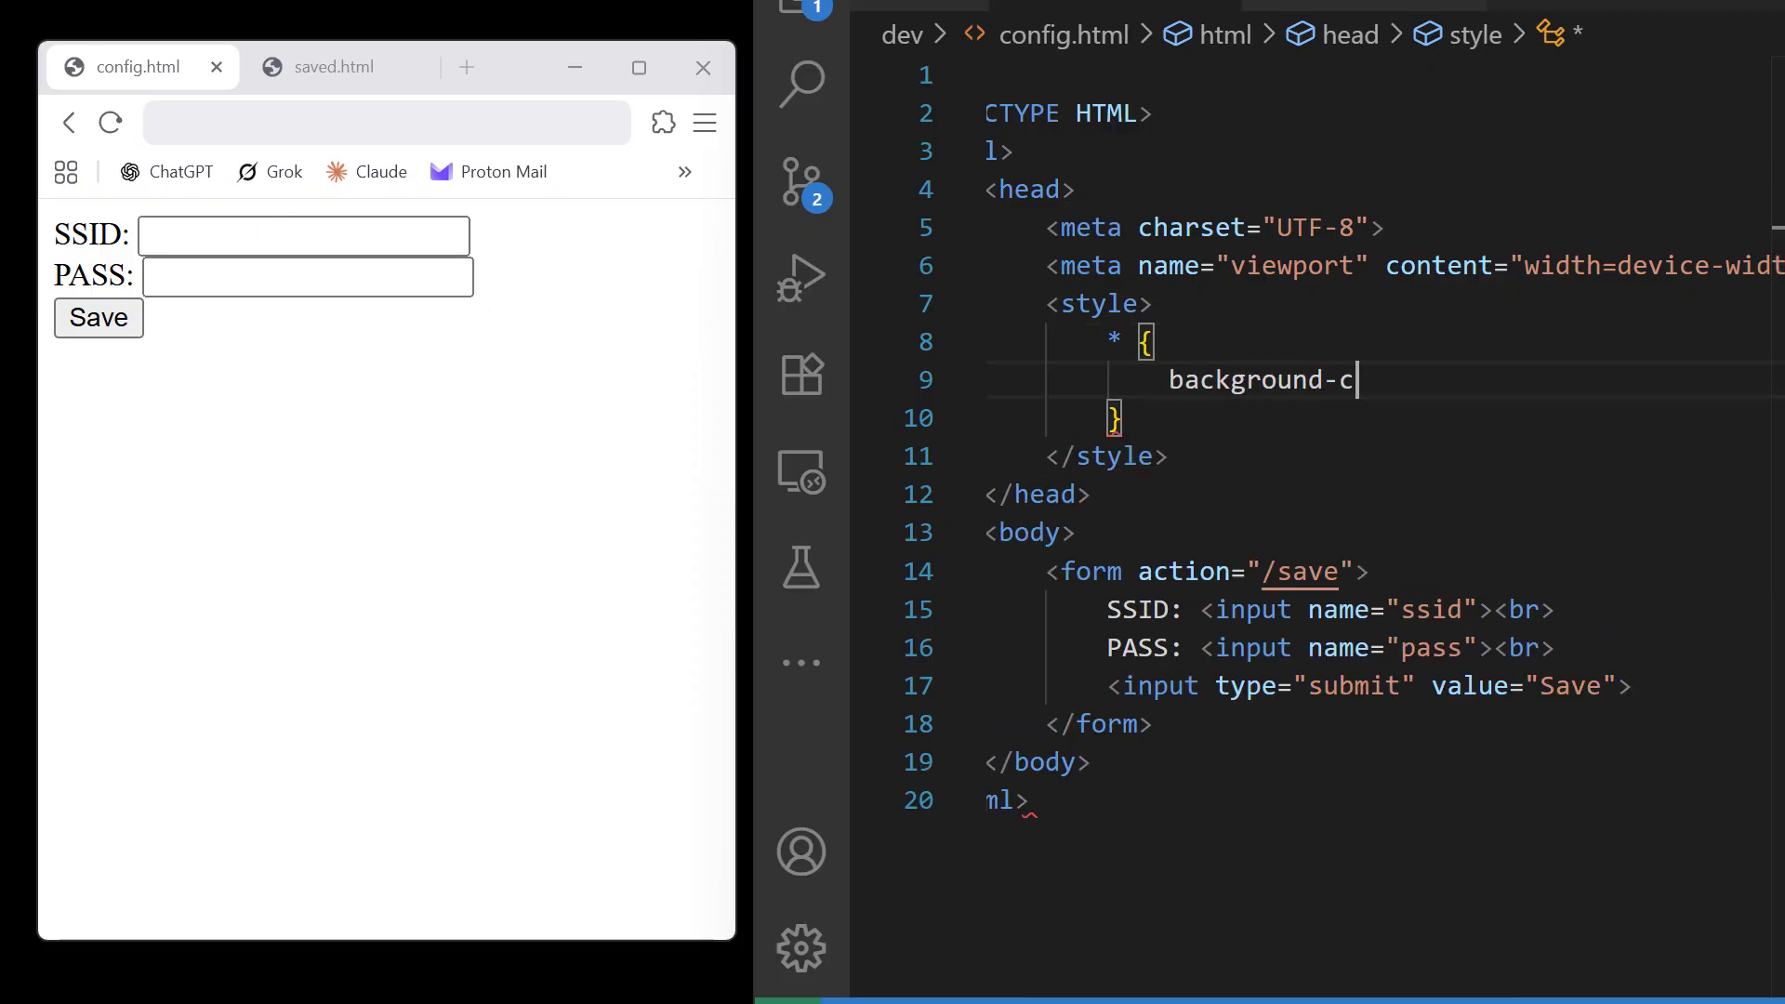
{"action": "type", "text": "olor: red;"}
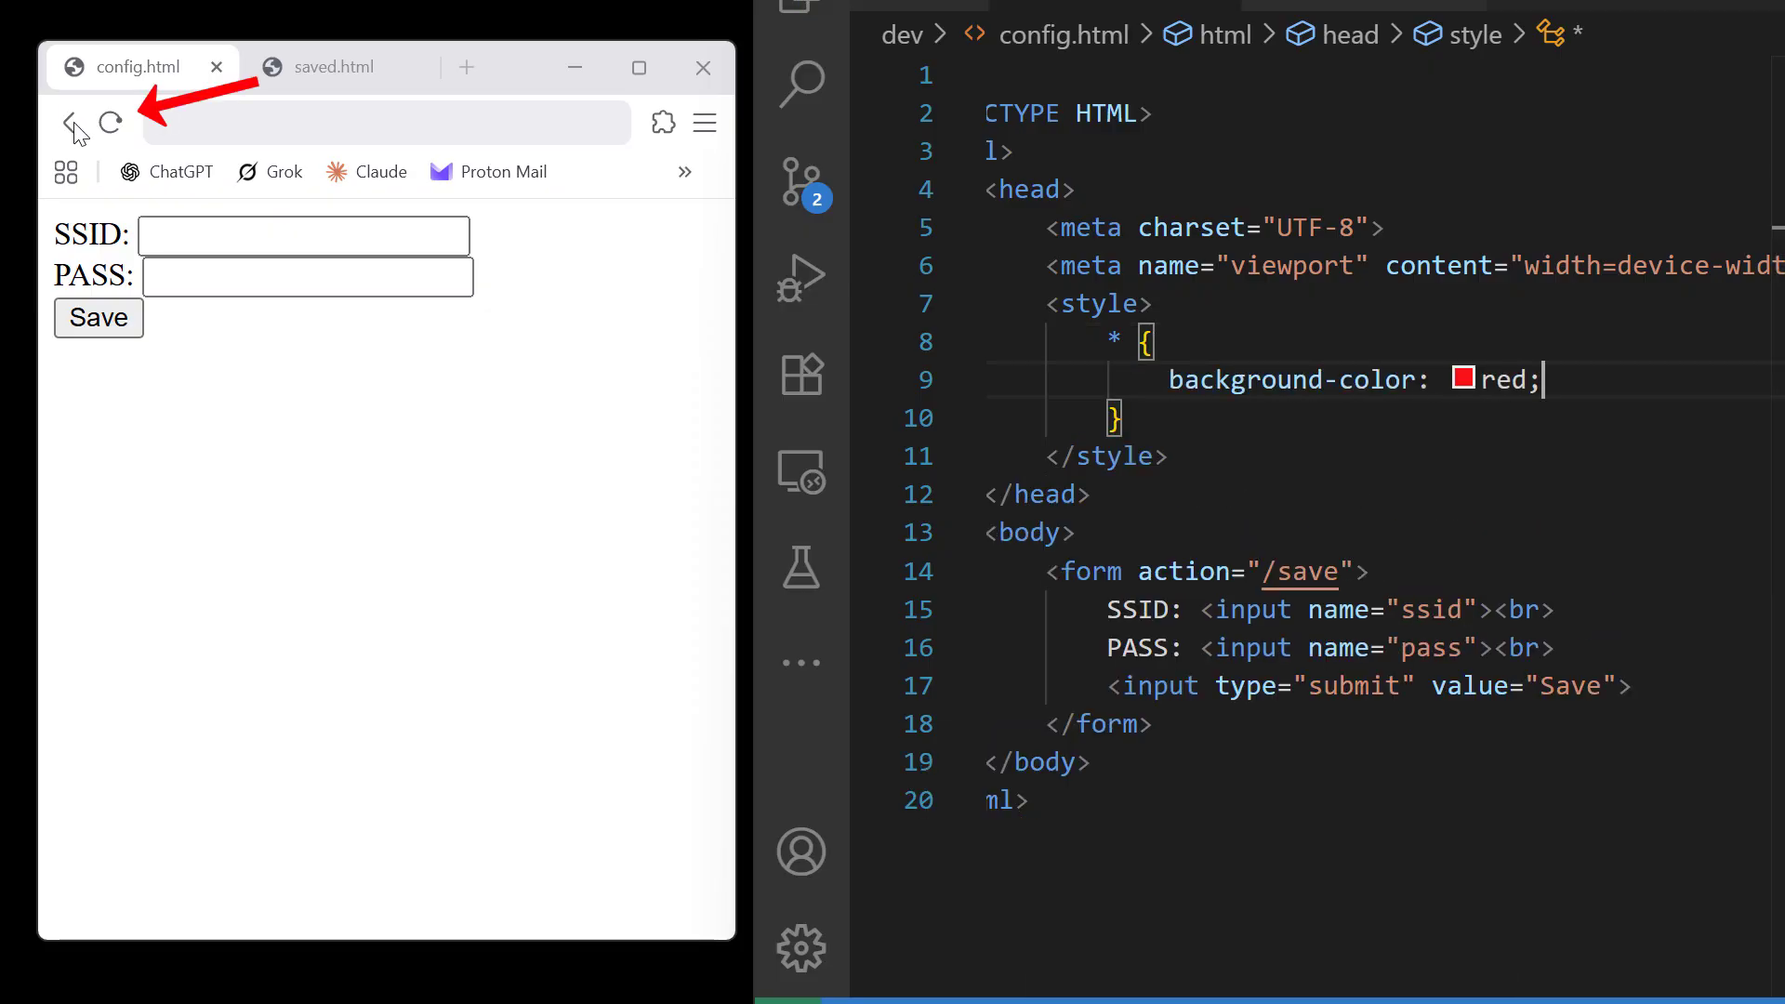
{"action": "left_click", "coordinate": [110, 123]}
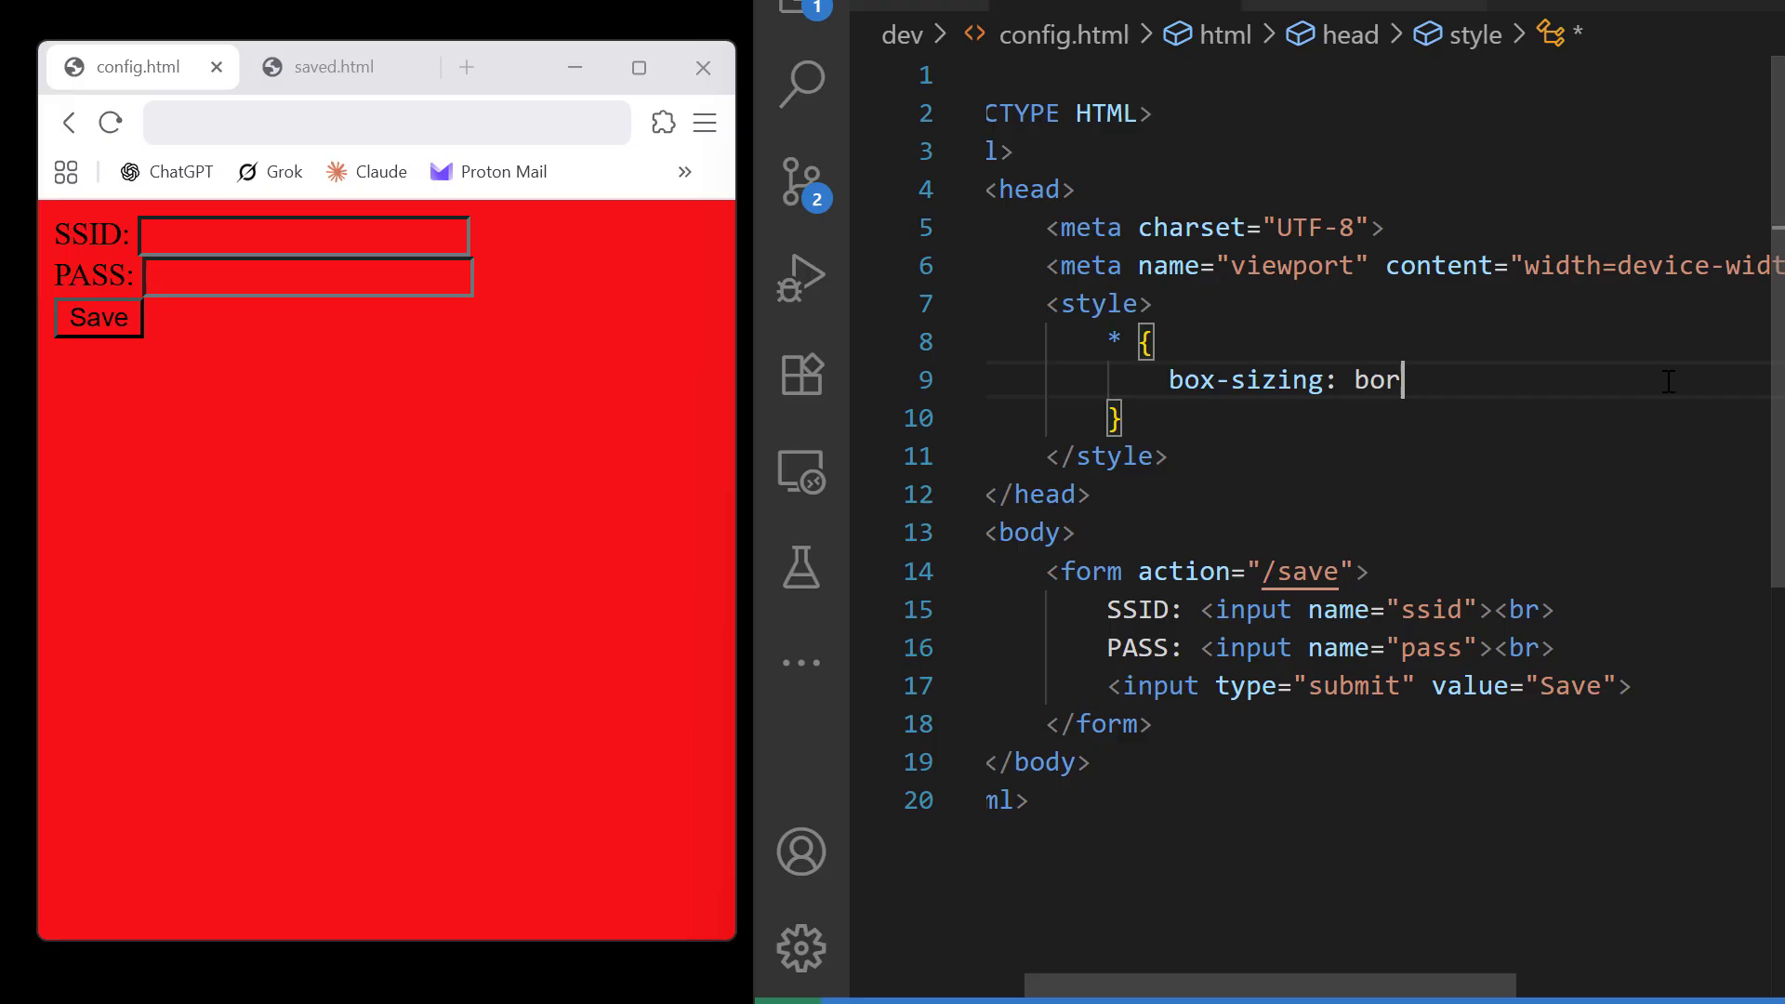
Step: Replace the red test with box-sizing: border-box and font-family: arial in the universal rule
{"action": "type", "text": "der-box;"}
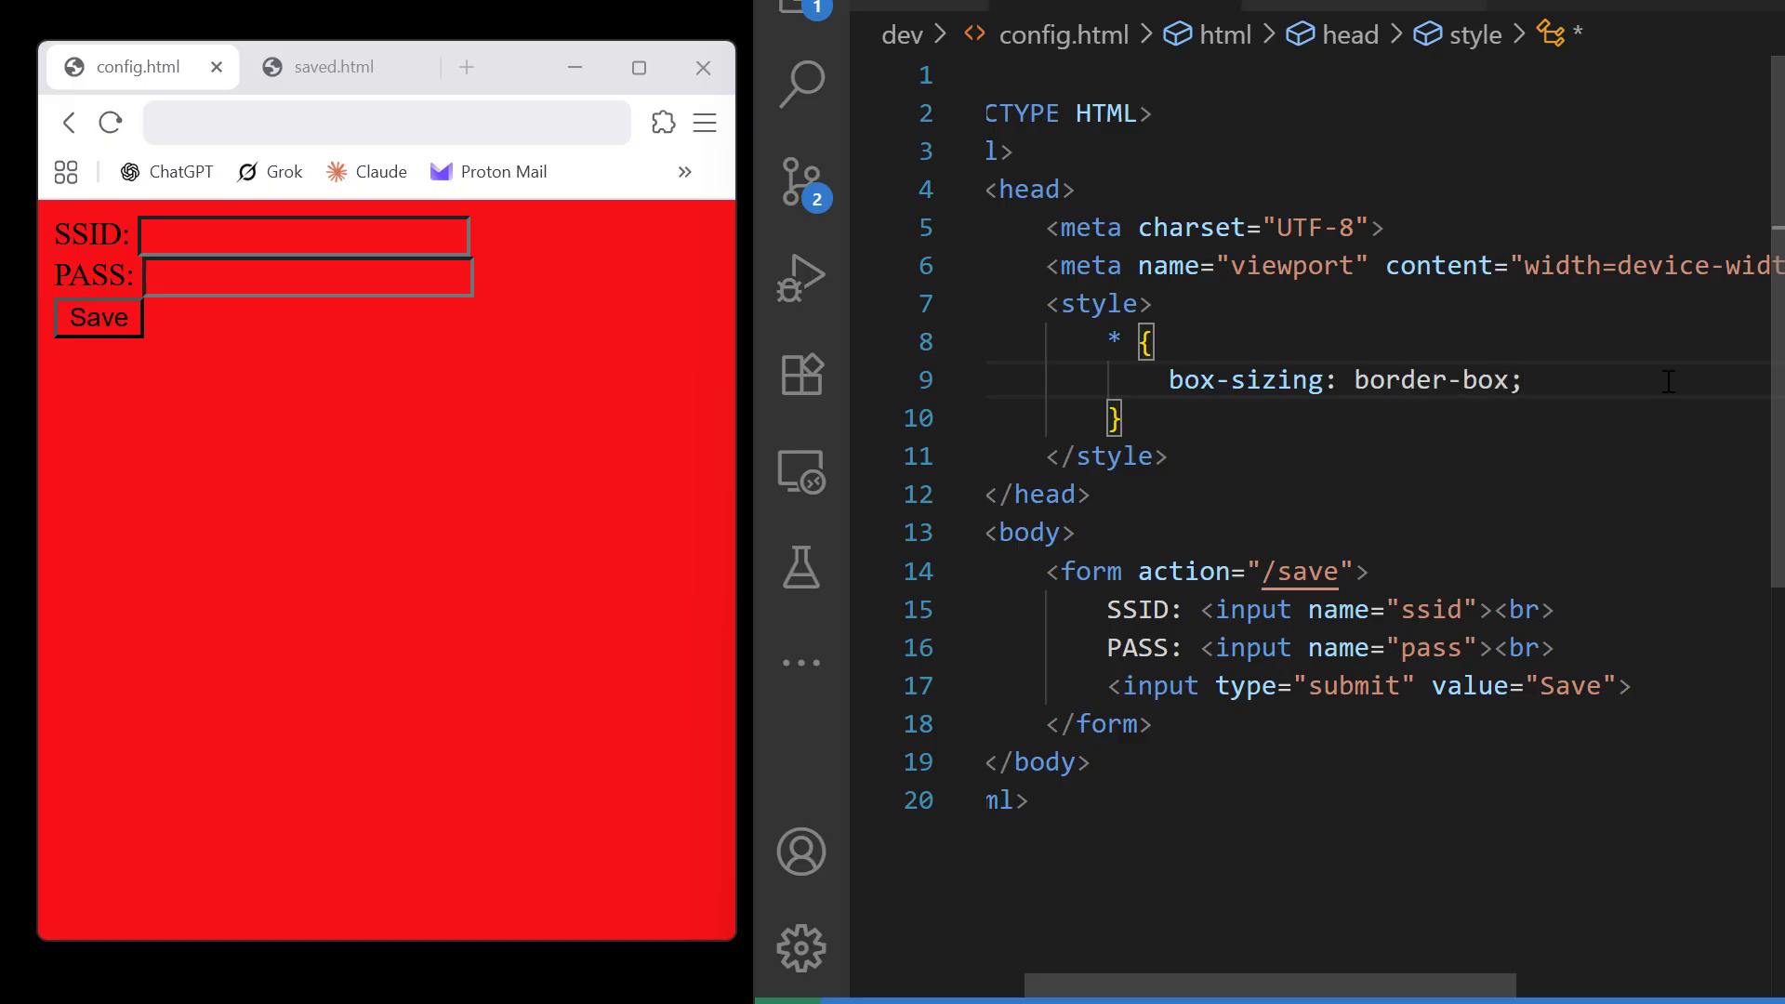
{"action": "type", "text": "font-fam"}
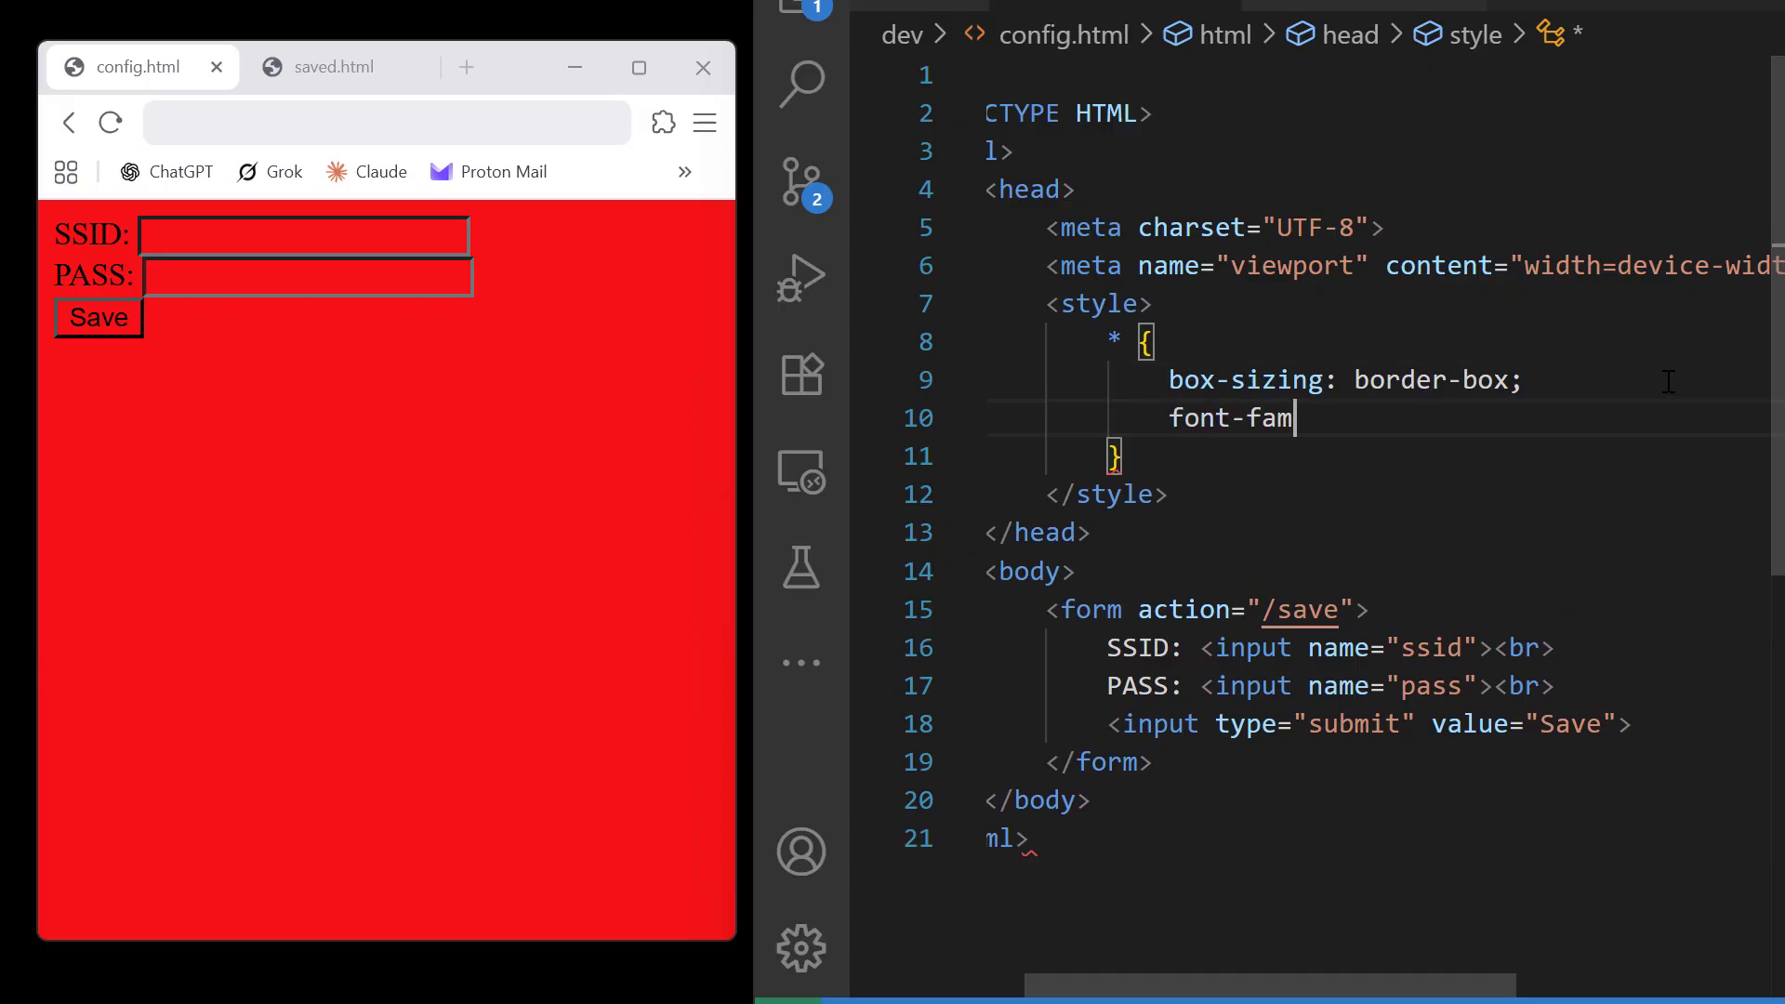
{"action": "type", "text": "ily: arial;"}
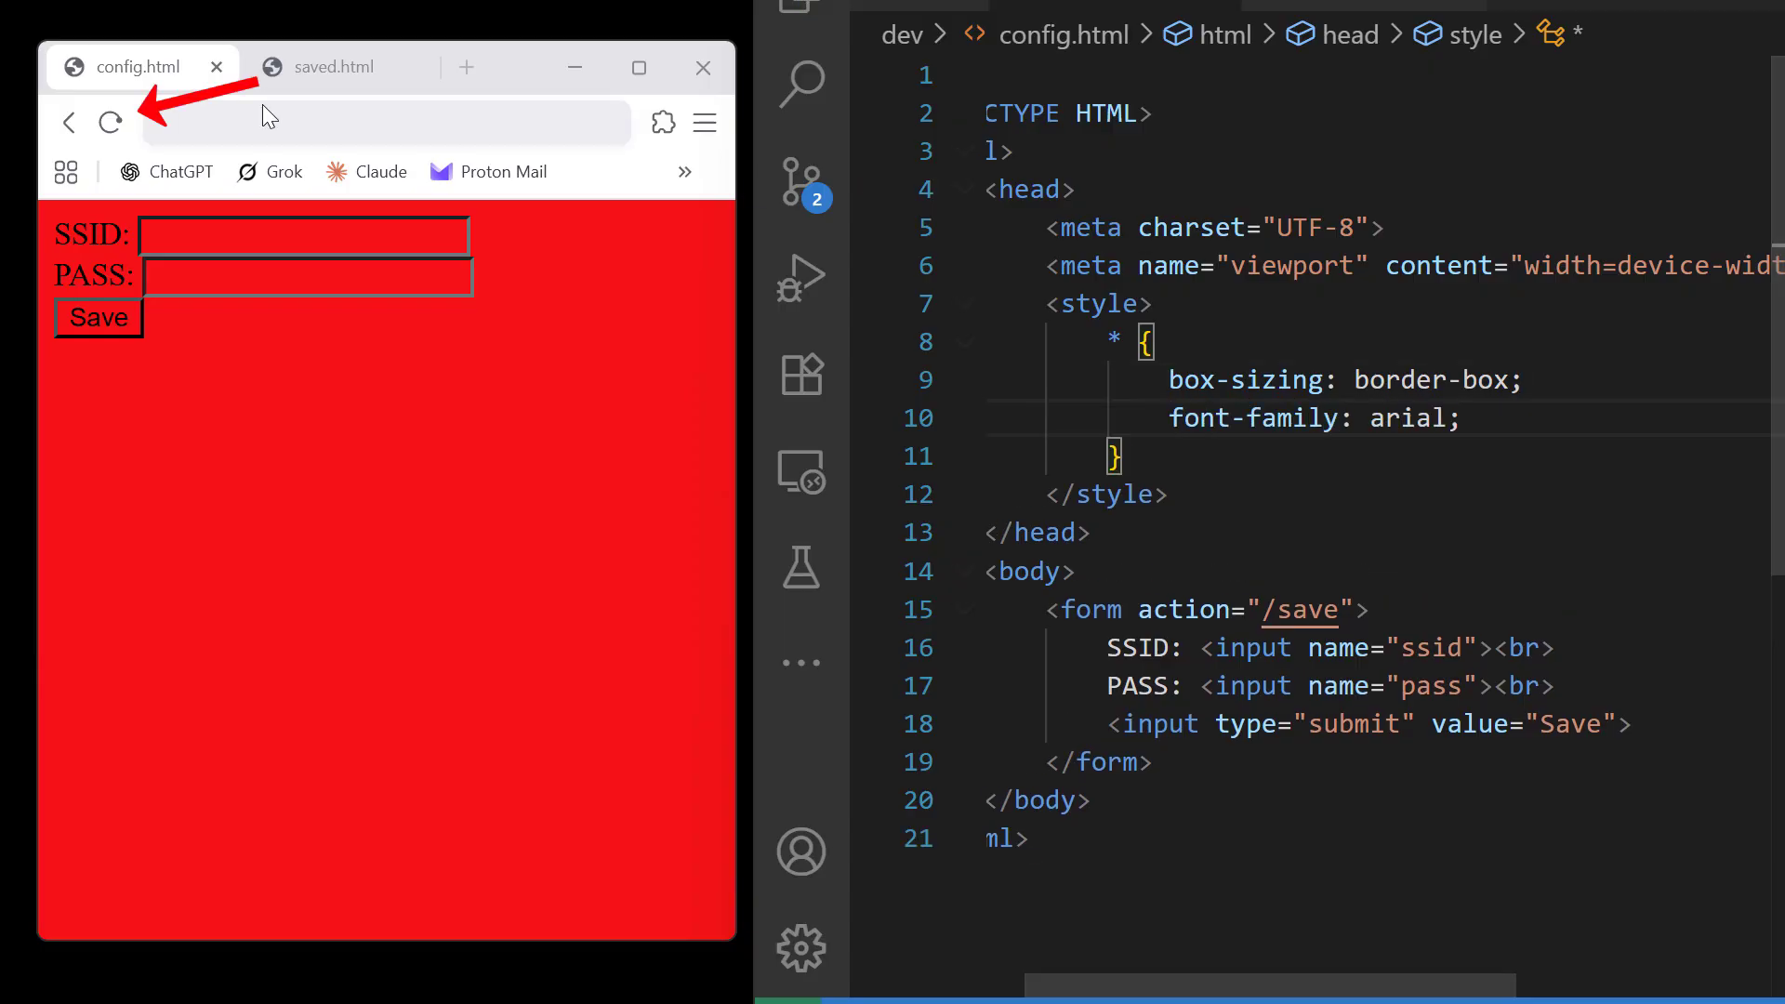
Step: Preview the Arial labels in divs and add an <h1>Device Provisioning</h1> heading after the body tag
{"action": "left_click", "coordinate": [110, 123]}
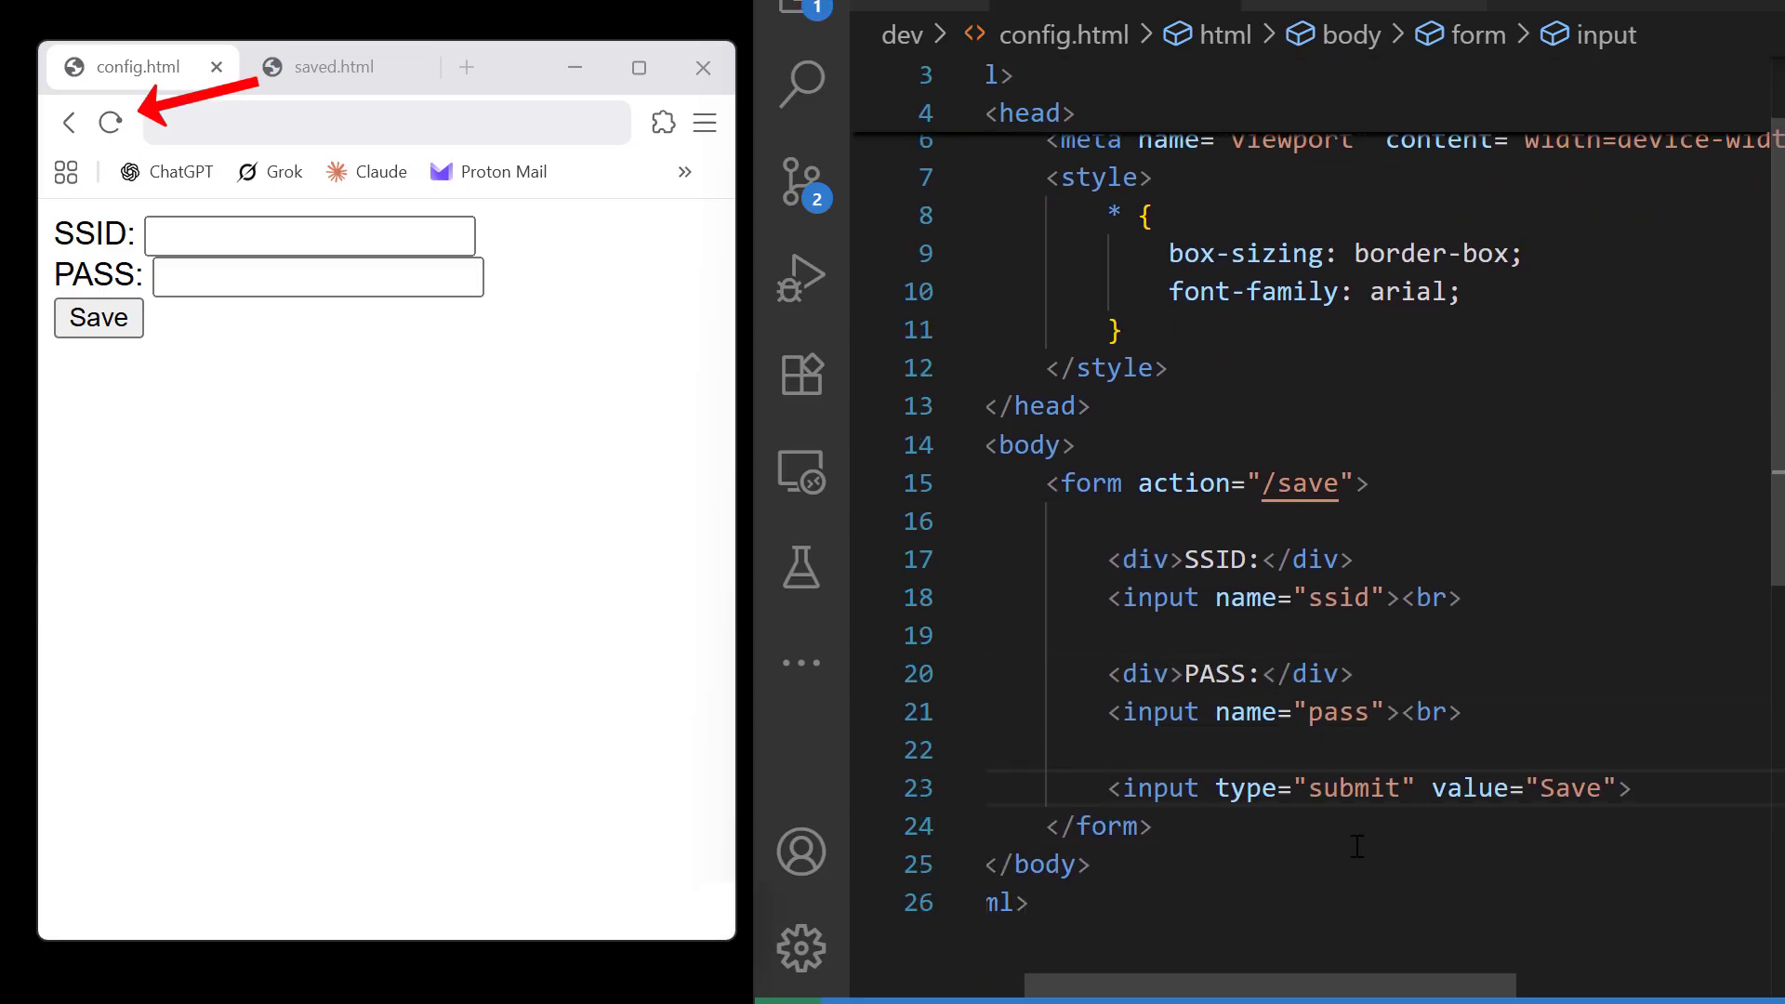
{"action": "left_click", "coordinate": [110, 123]}
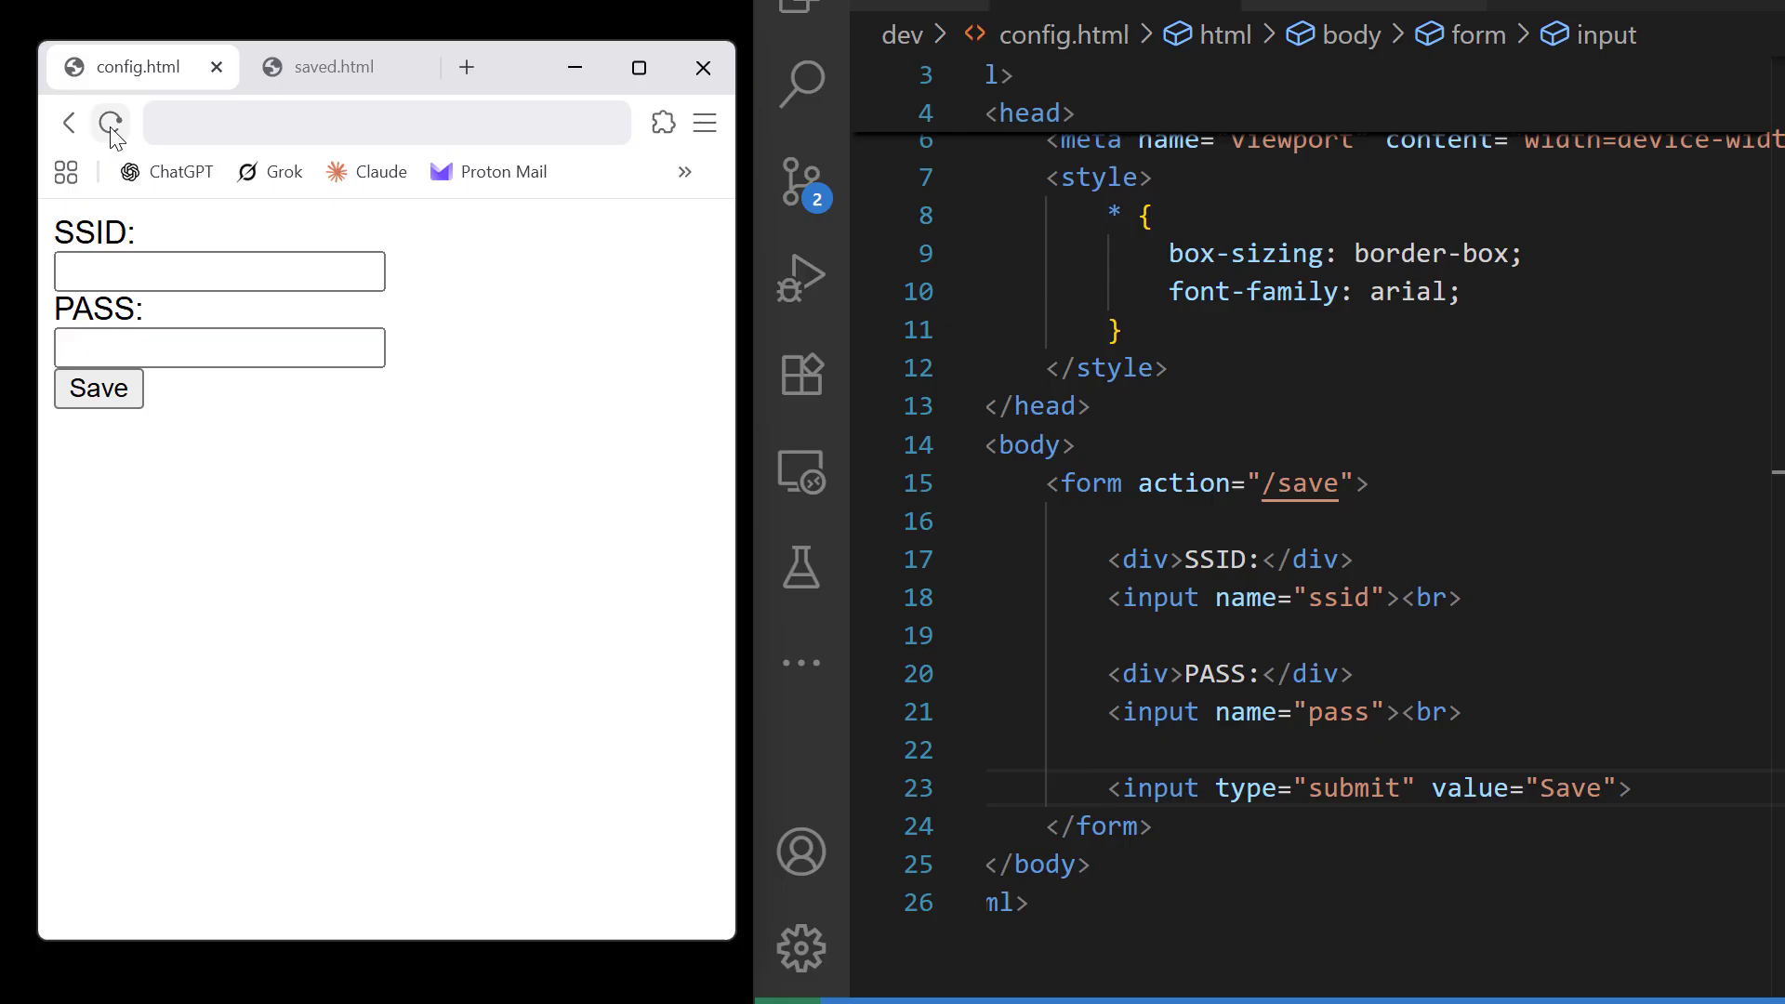
{"action": "left_click", "coordinate": [1077, 444]}
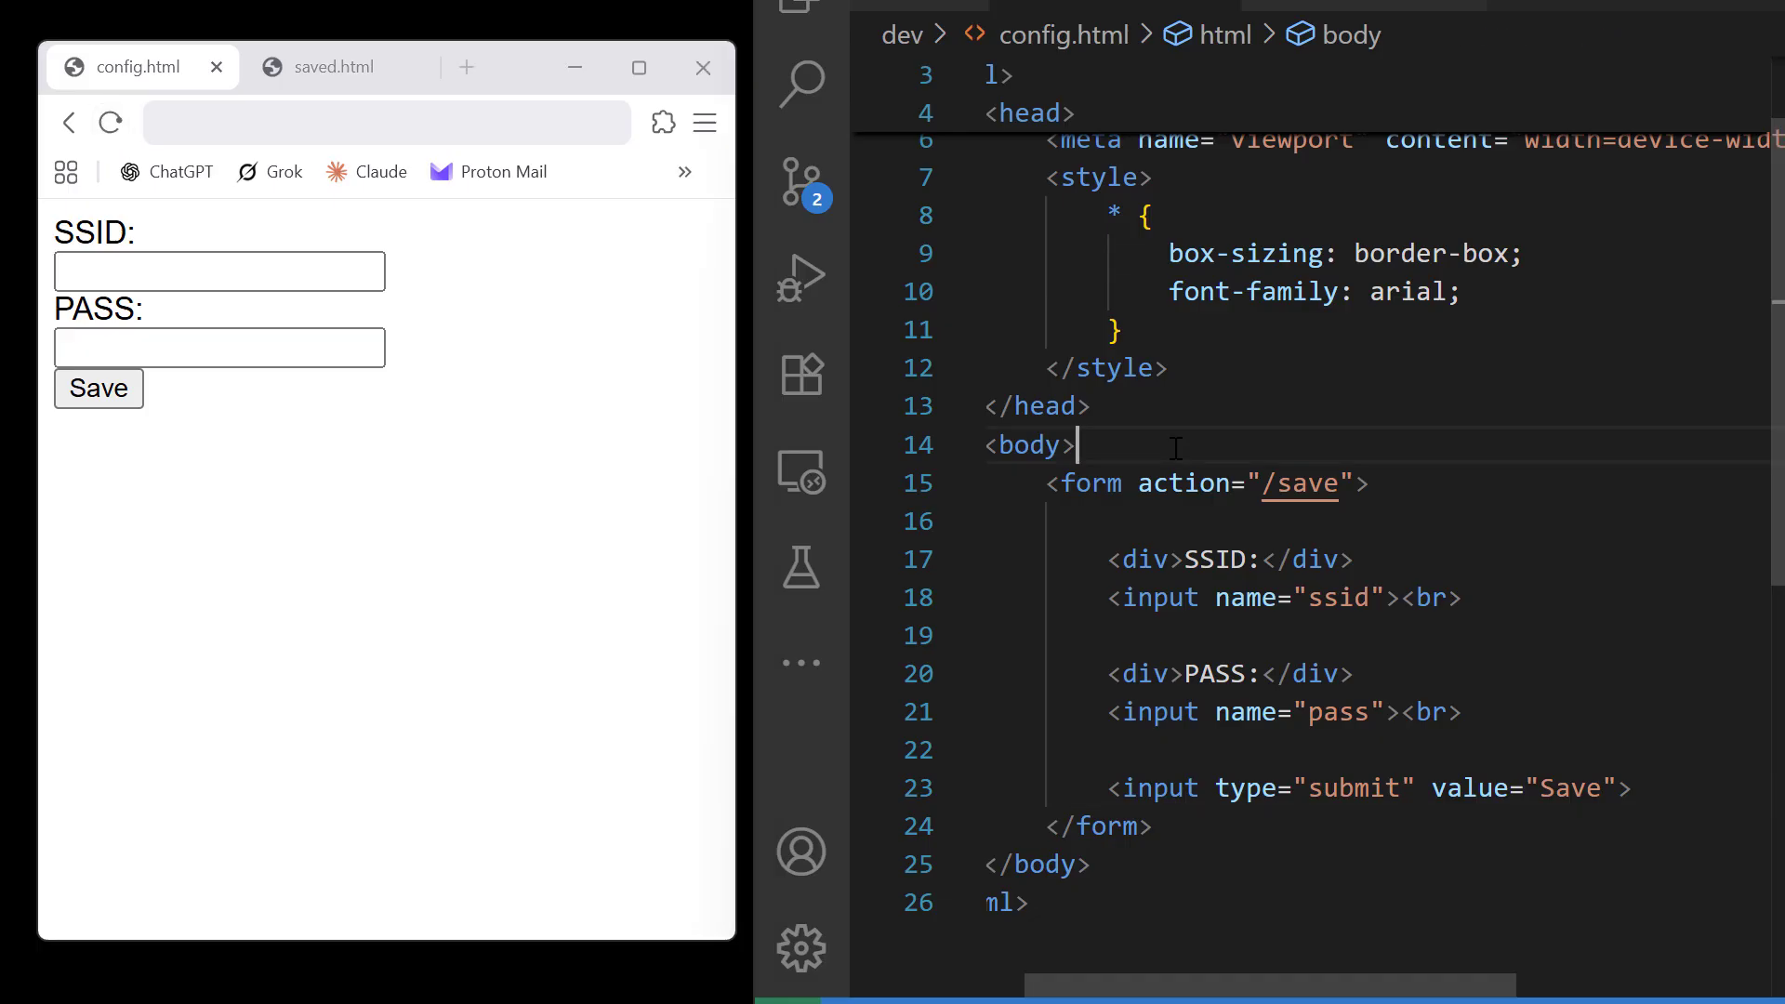
{"action": "type", "text": "<h1>Device</h1>"}
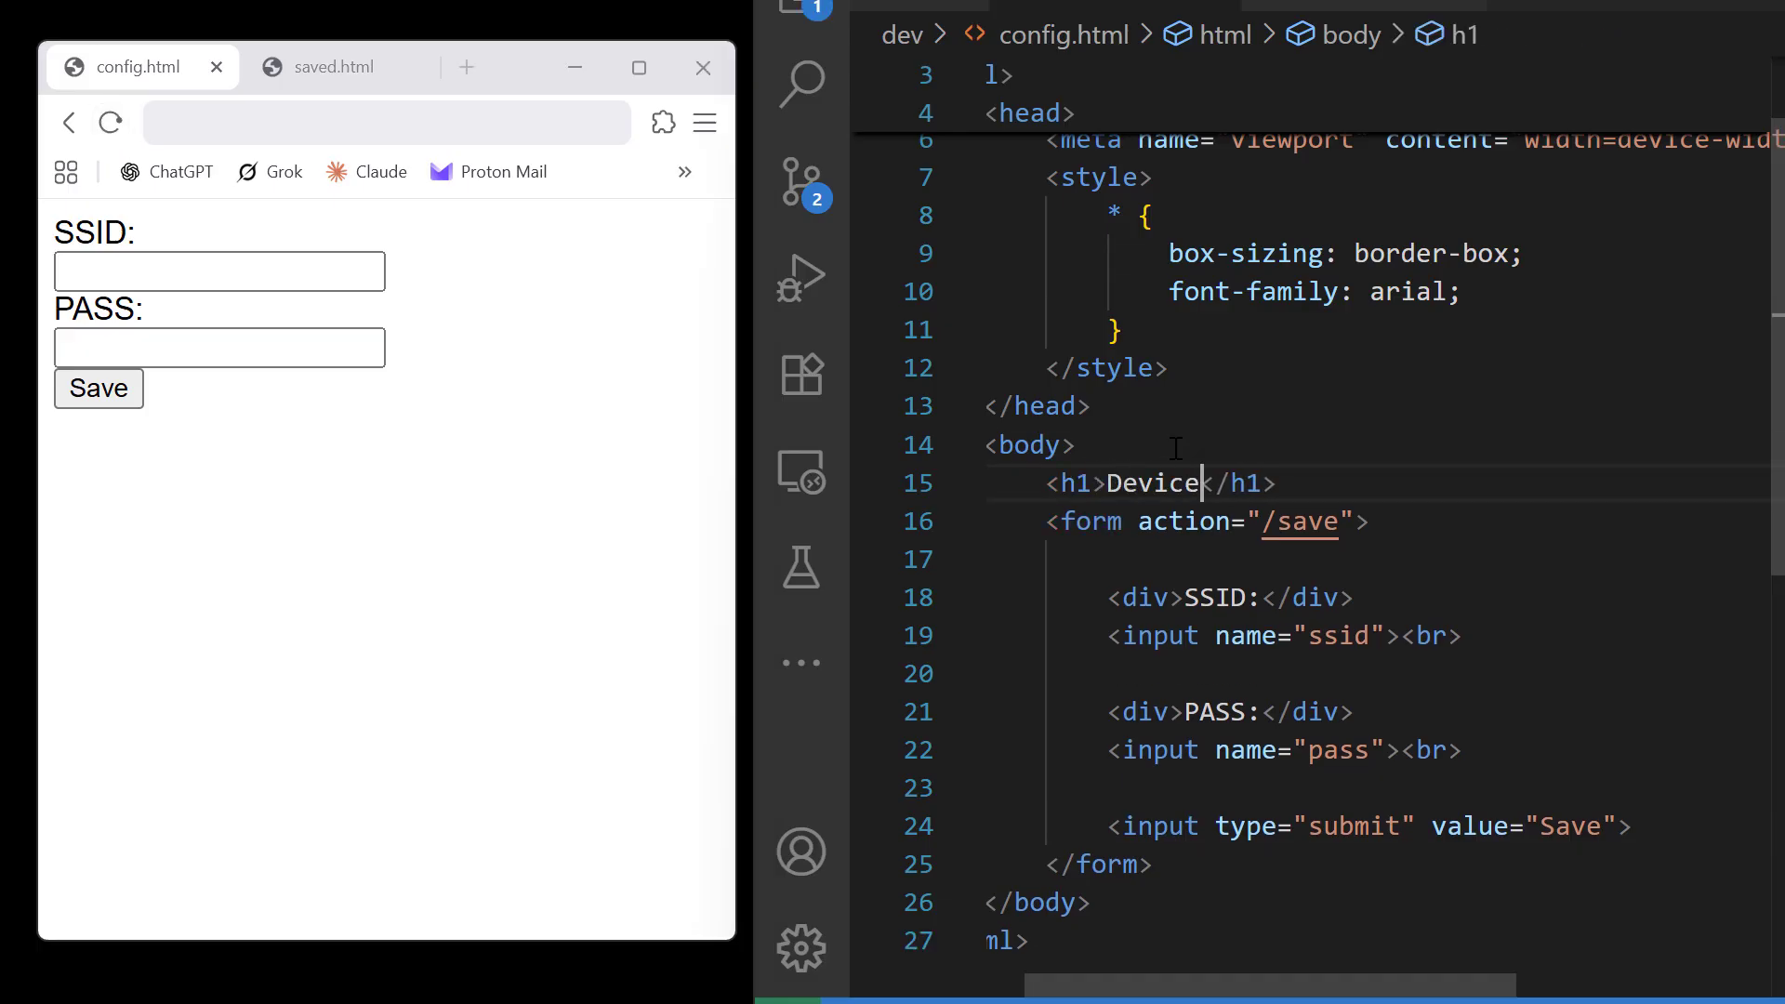
{"action": "type", "text": "Provisioning"}
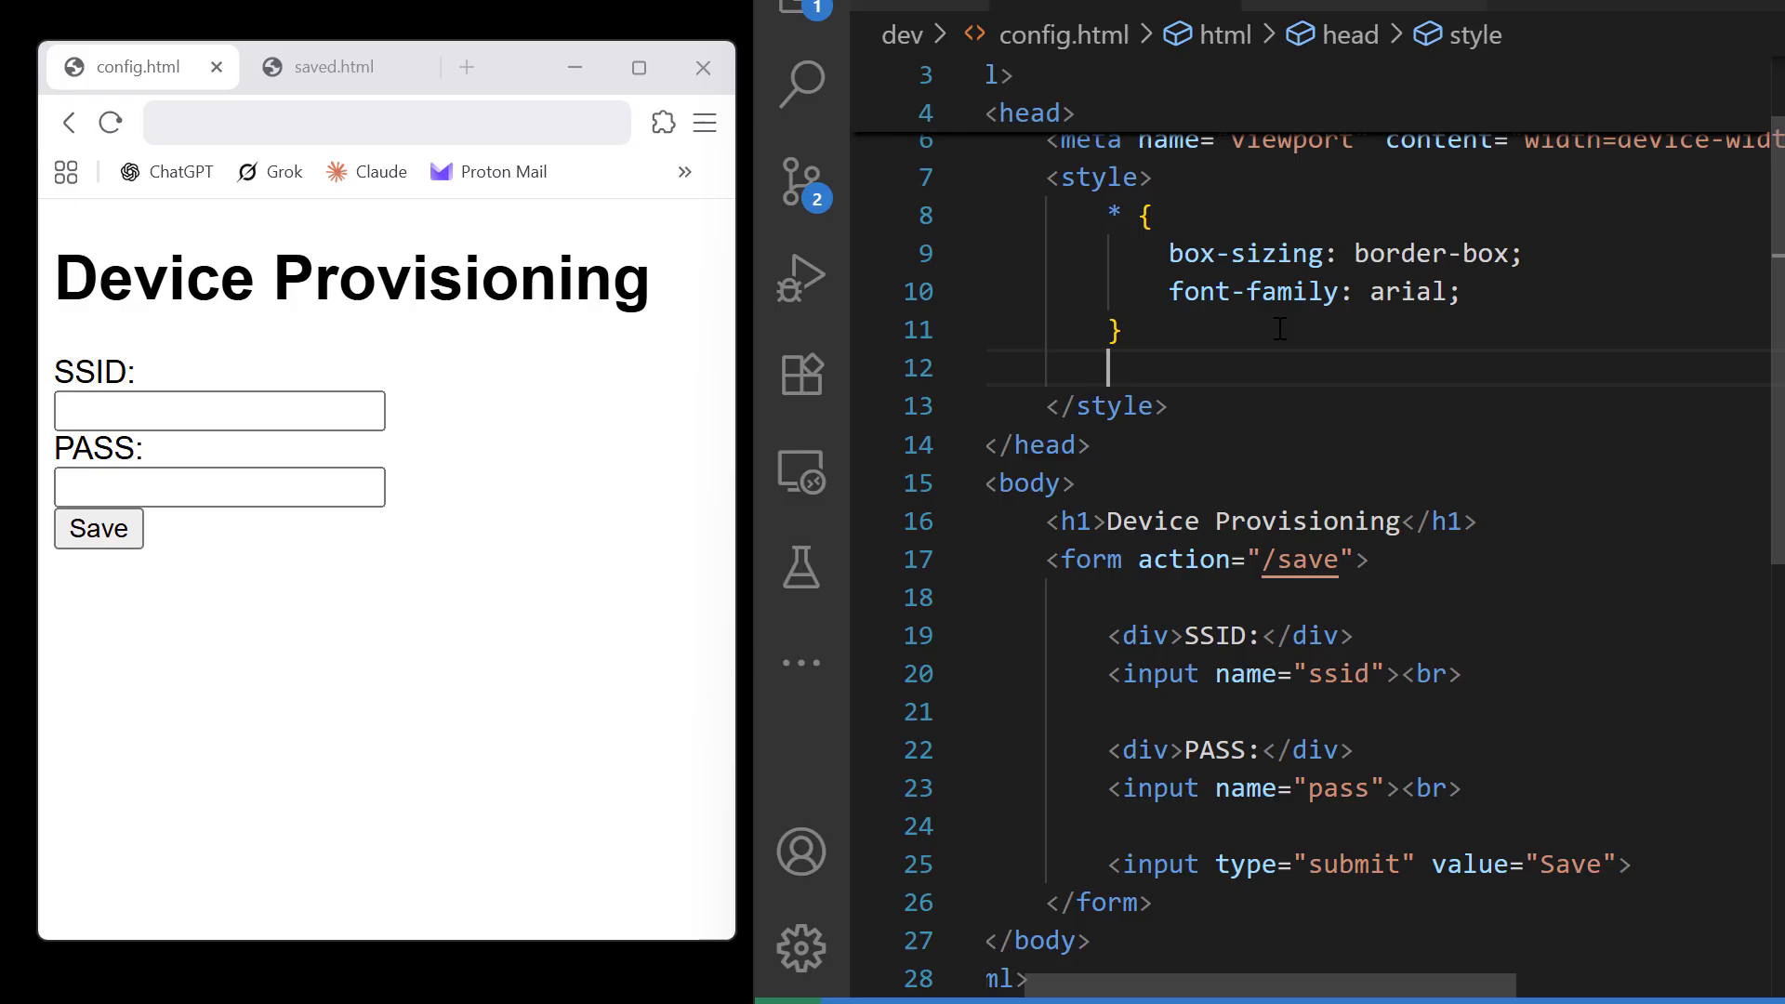
Step: Give h1 a 24px font size and wrap the heading and form in <div id="container">
{"action": "type", "text": "h1 {"}
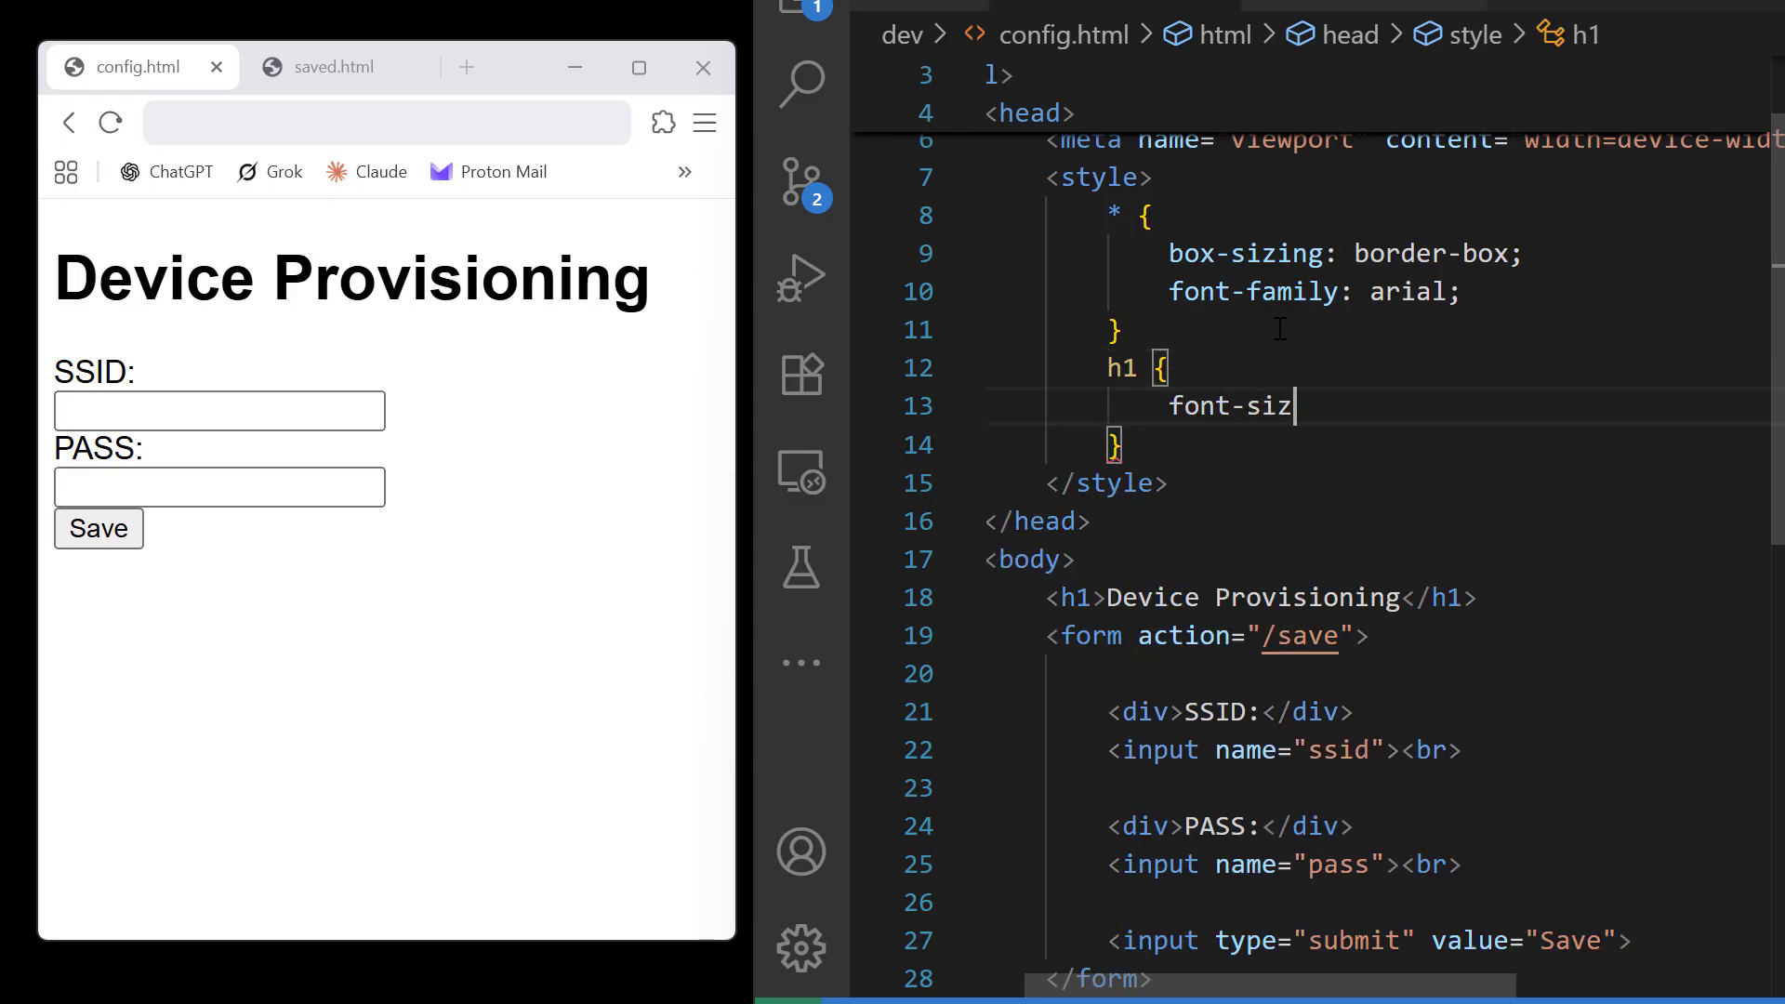
{"action": "type", "text": "e: 24px;"}
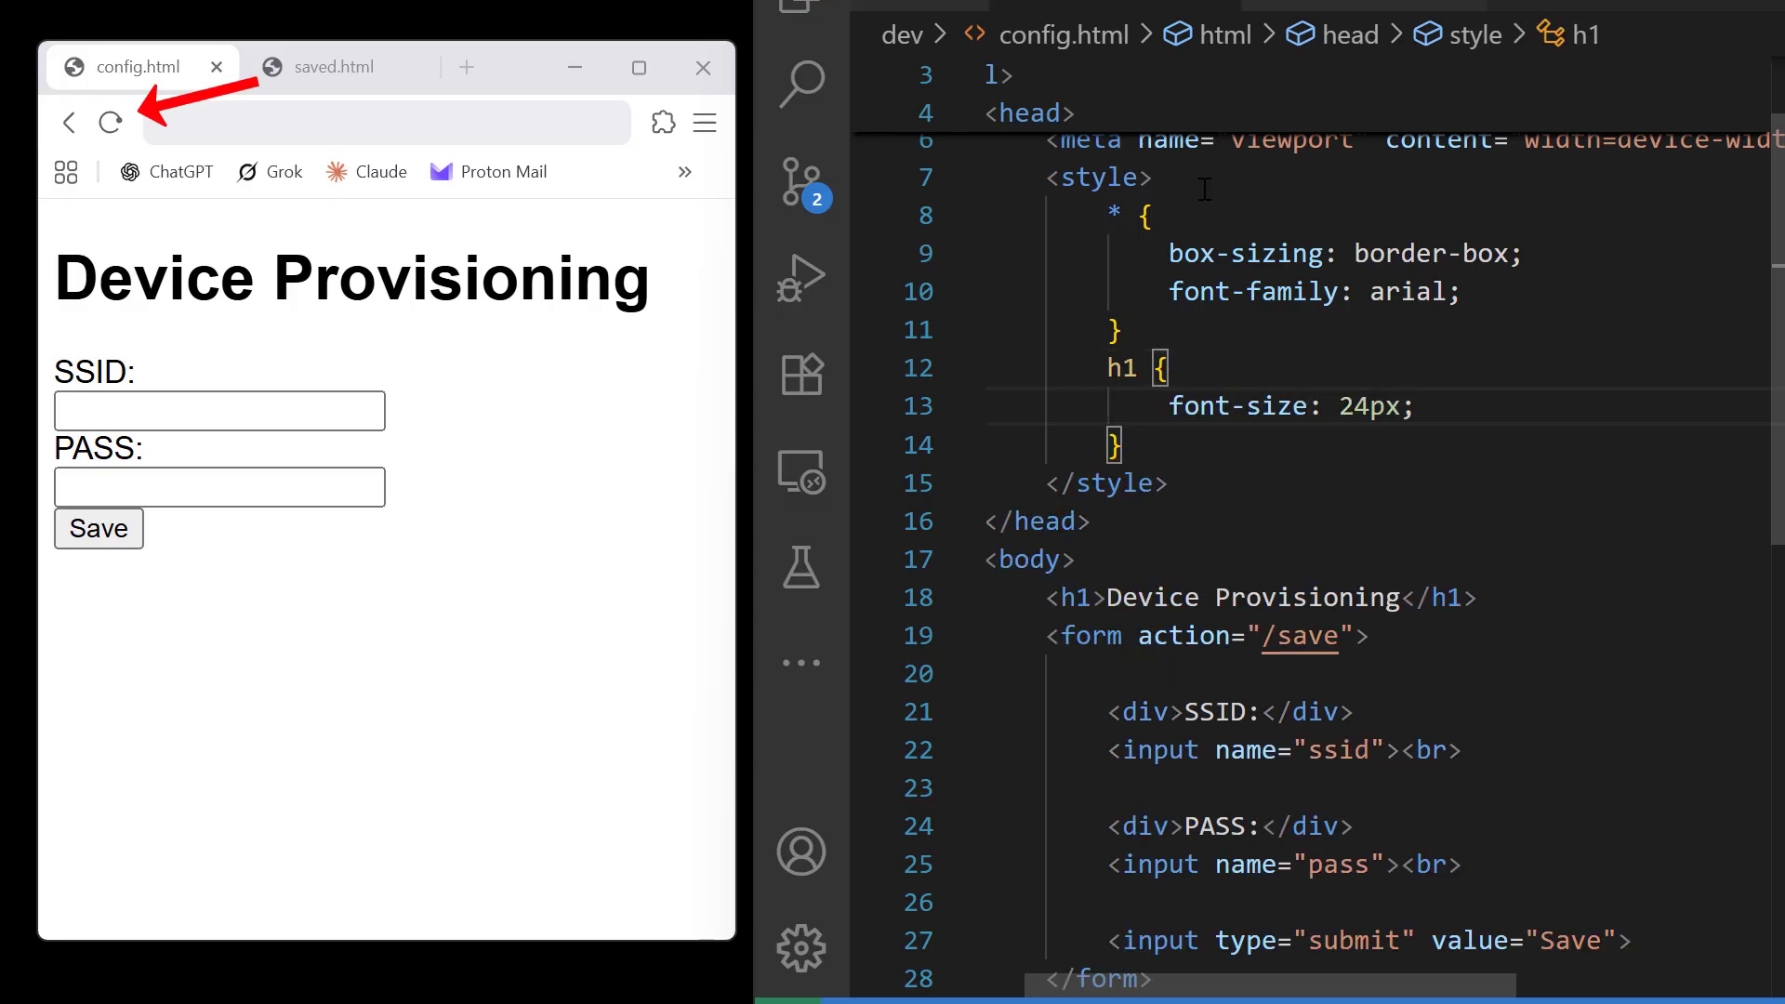
{"action": "left_click", "coordinate": [110, 123]}
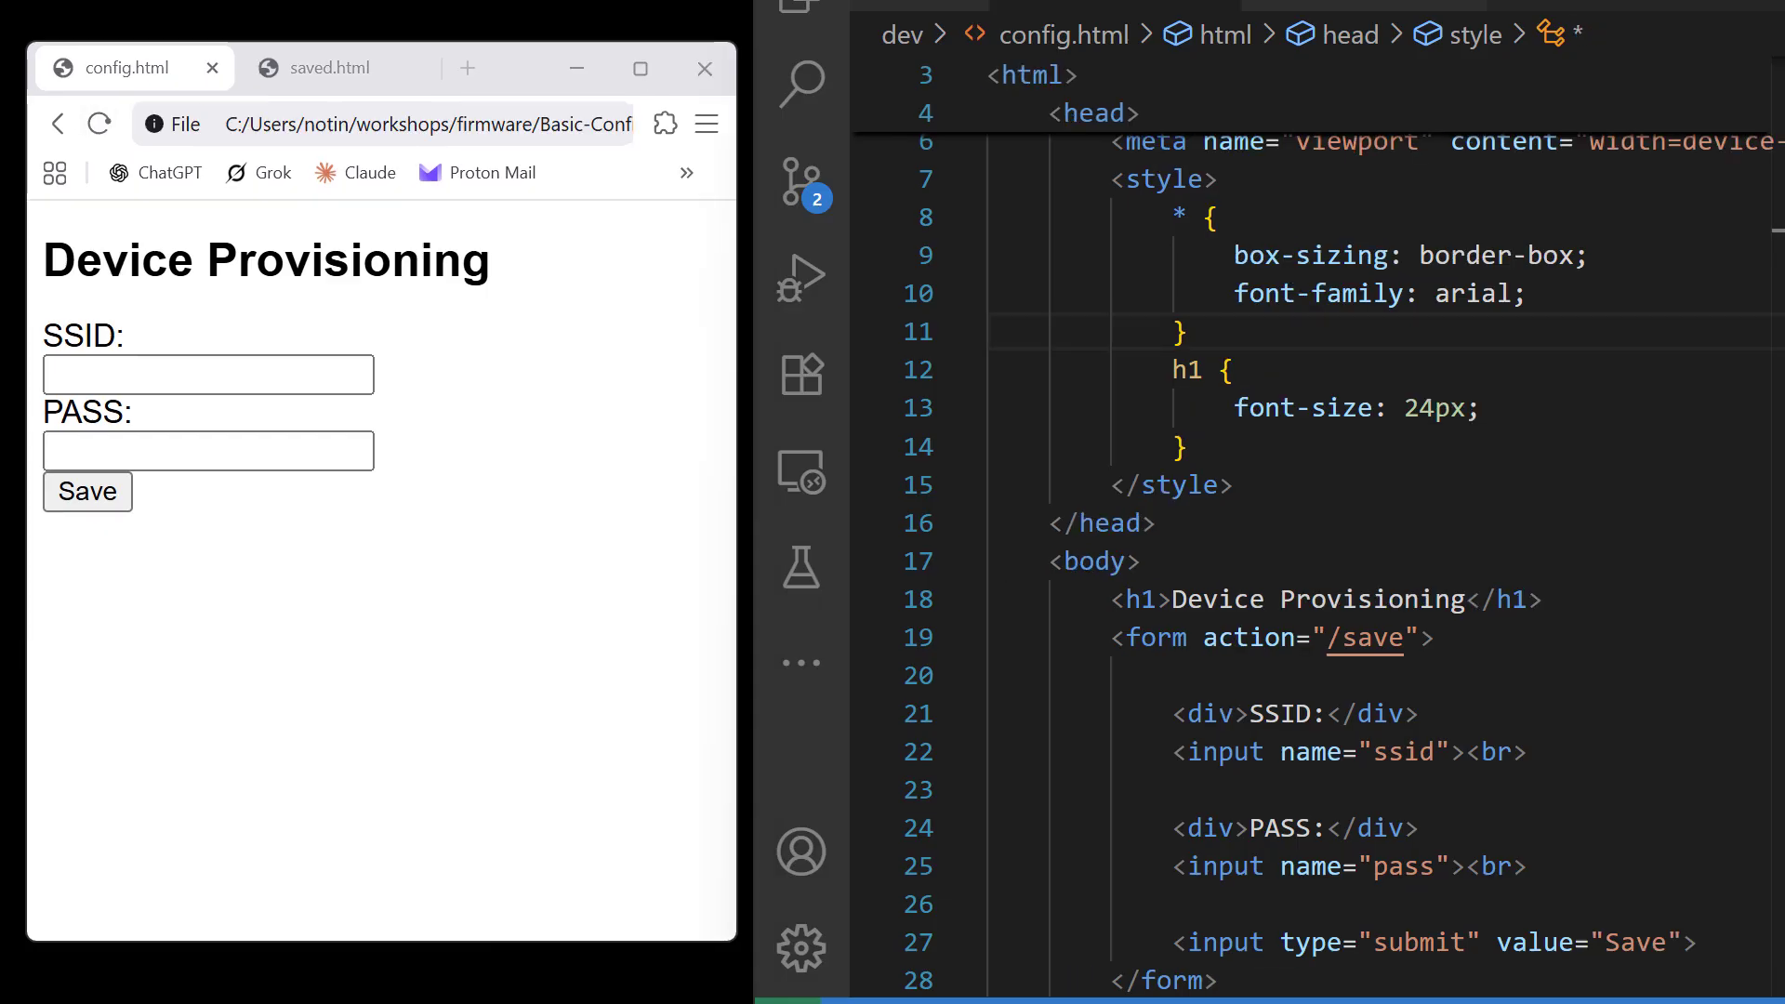
{"action": "scroll", "scroll_direction": "down", "scroll_amount": 3}
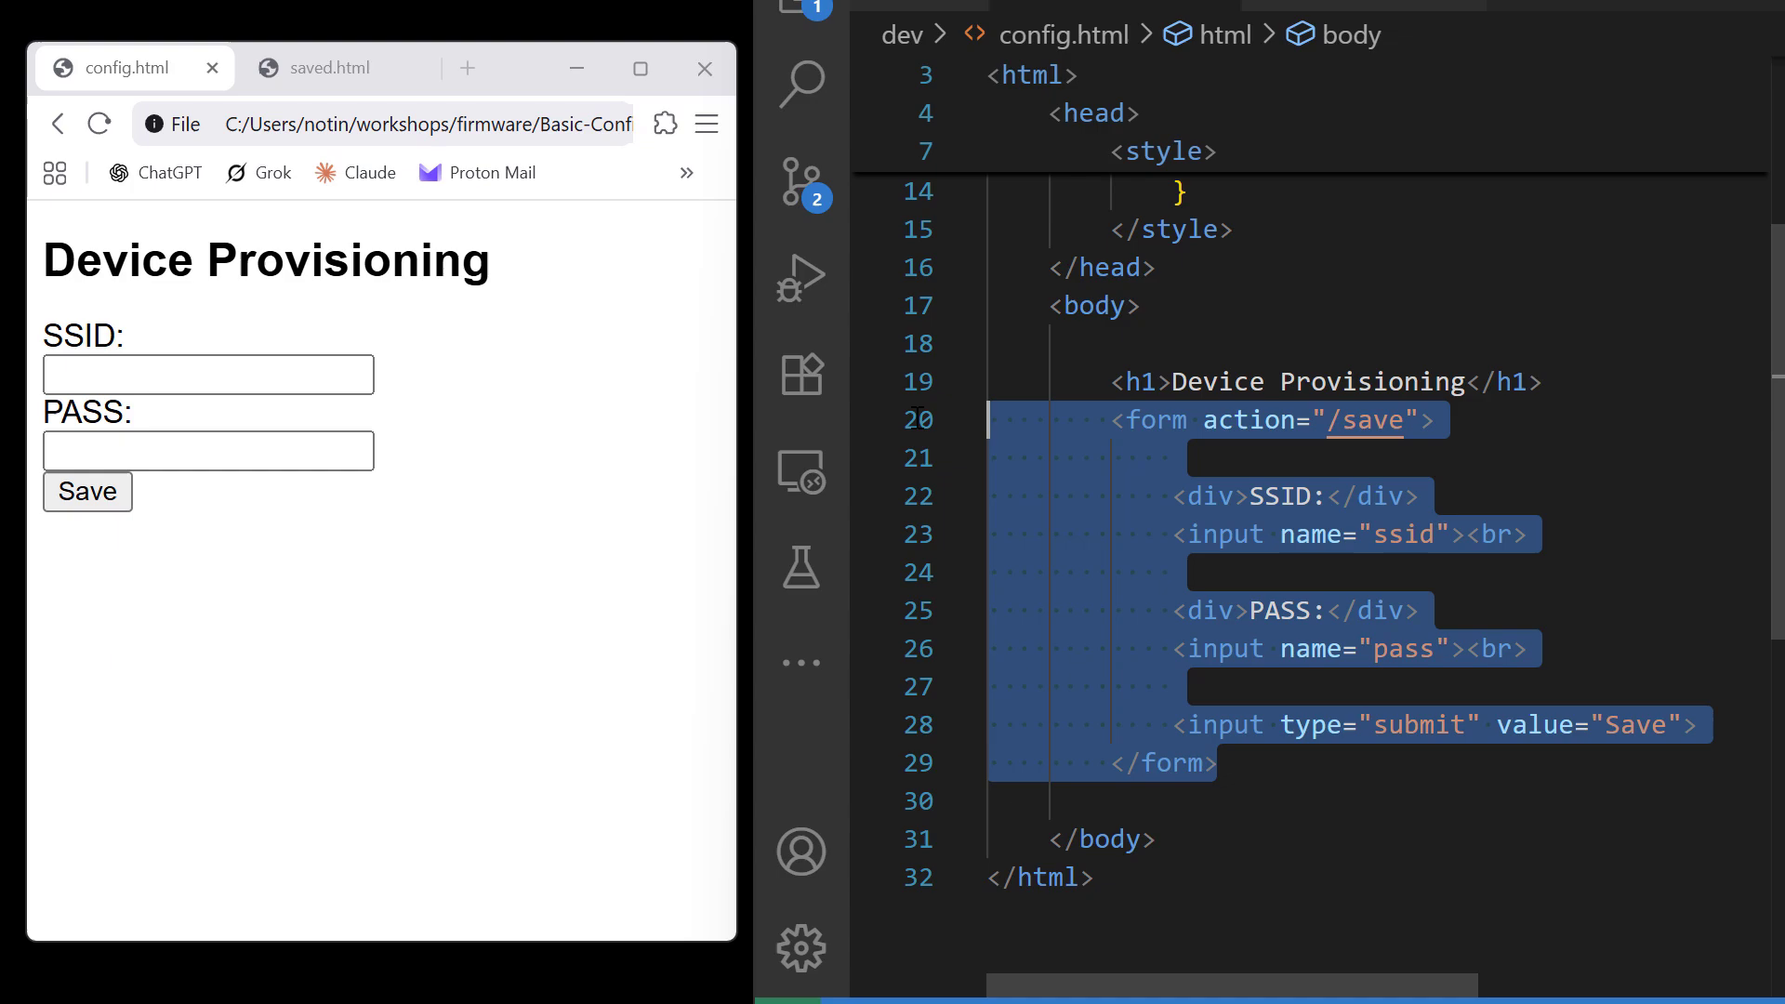
{"action": "left_click", "coordinate": [1244, 831]}
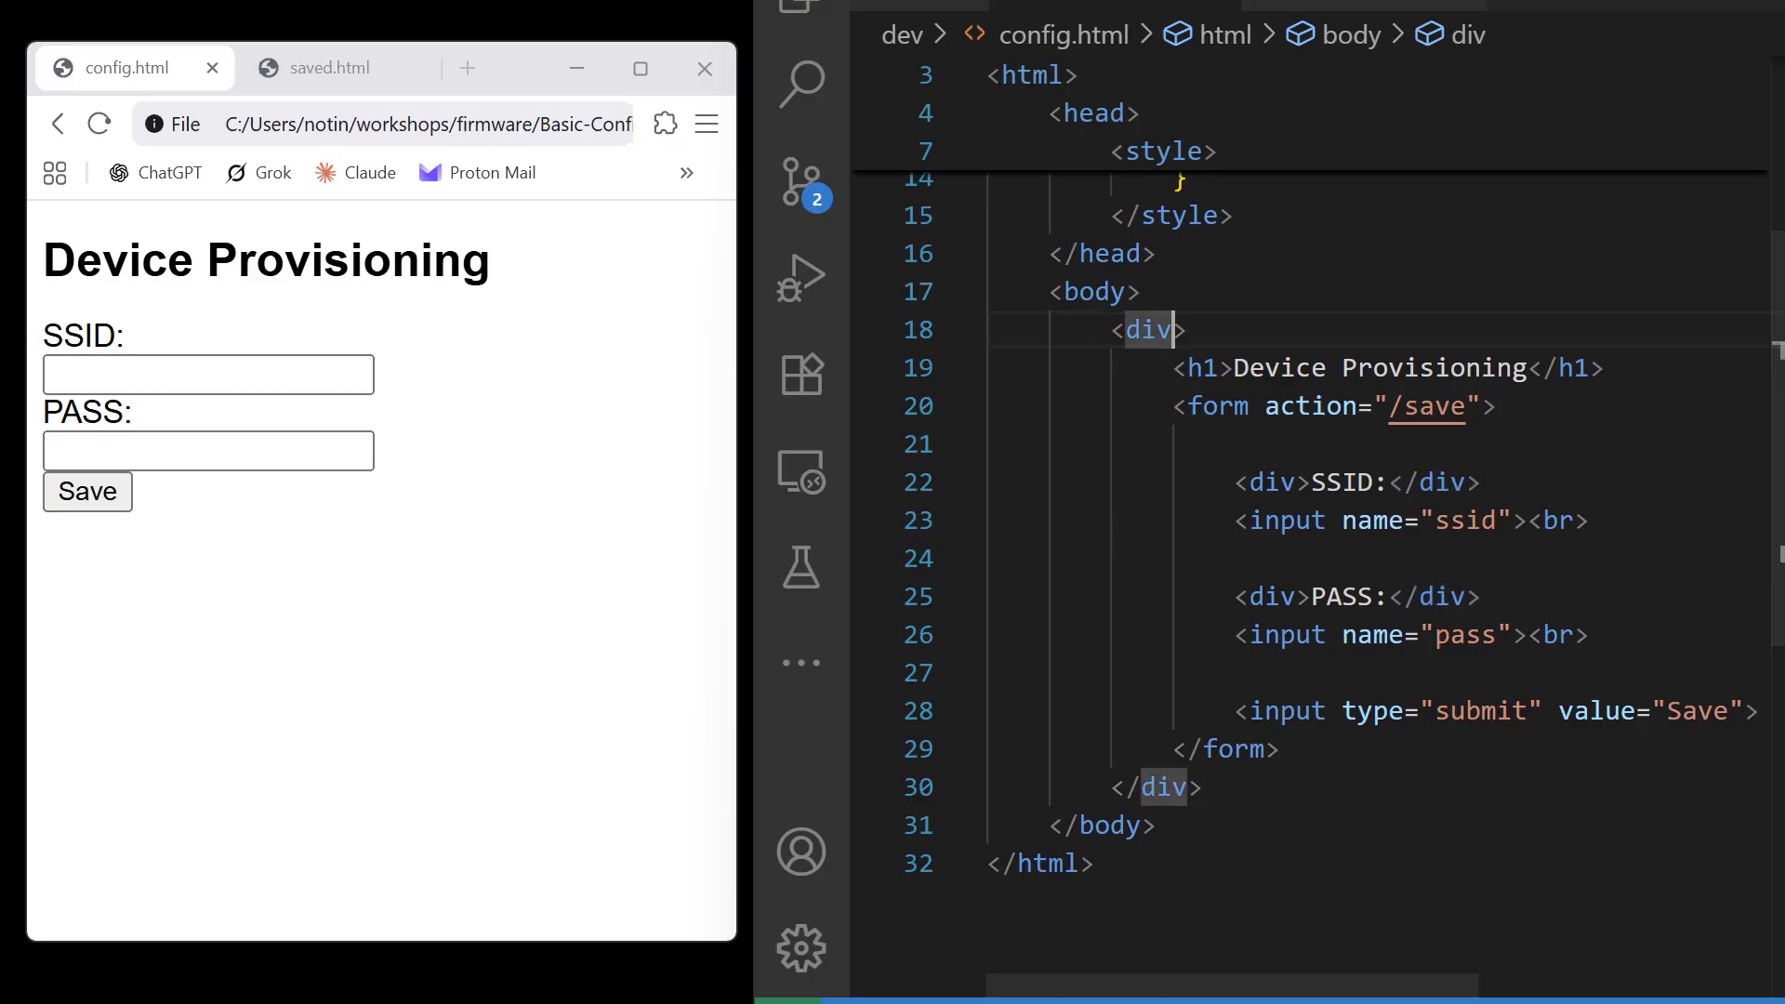
{"action": "type", "text": "id"}
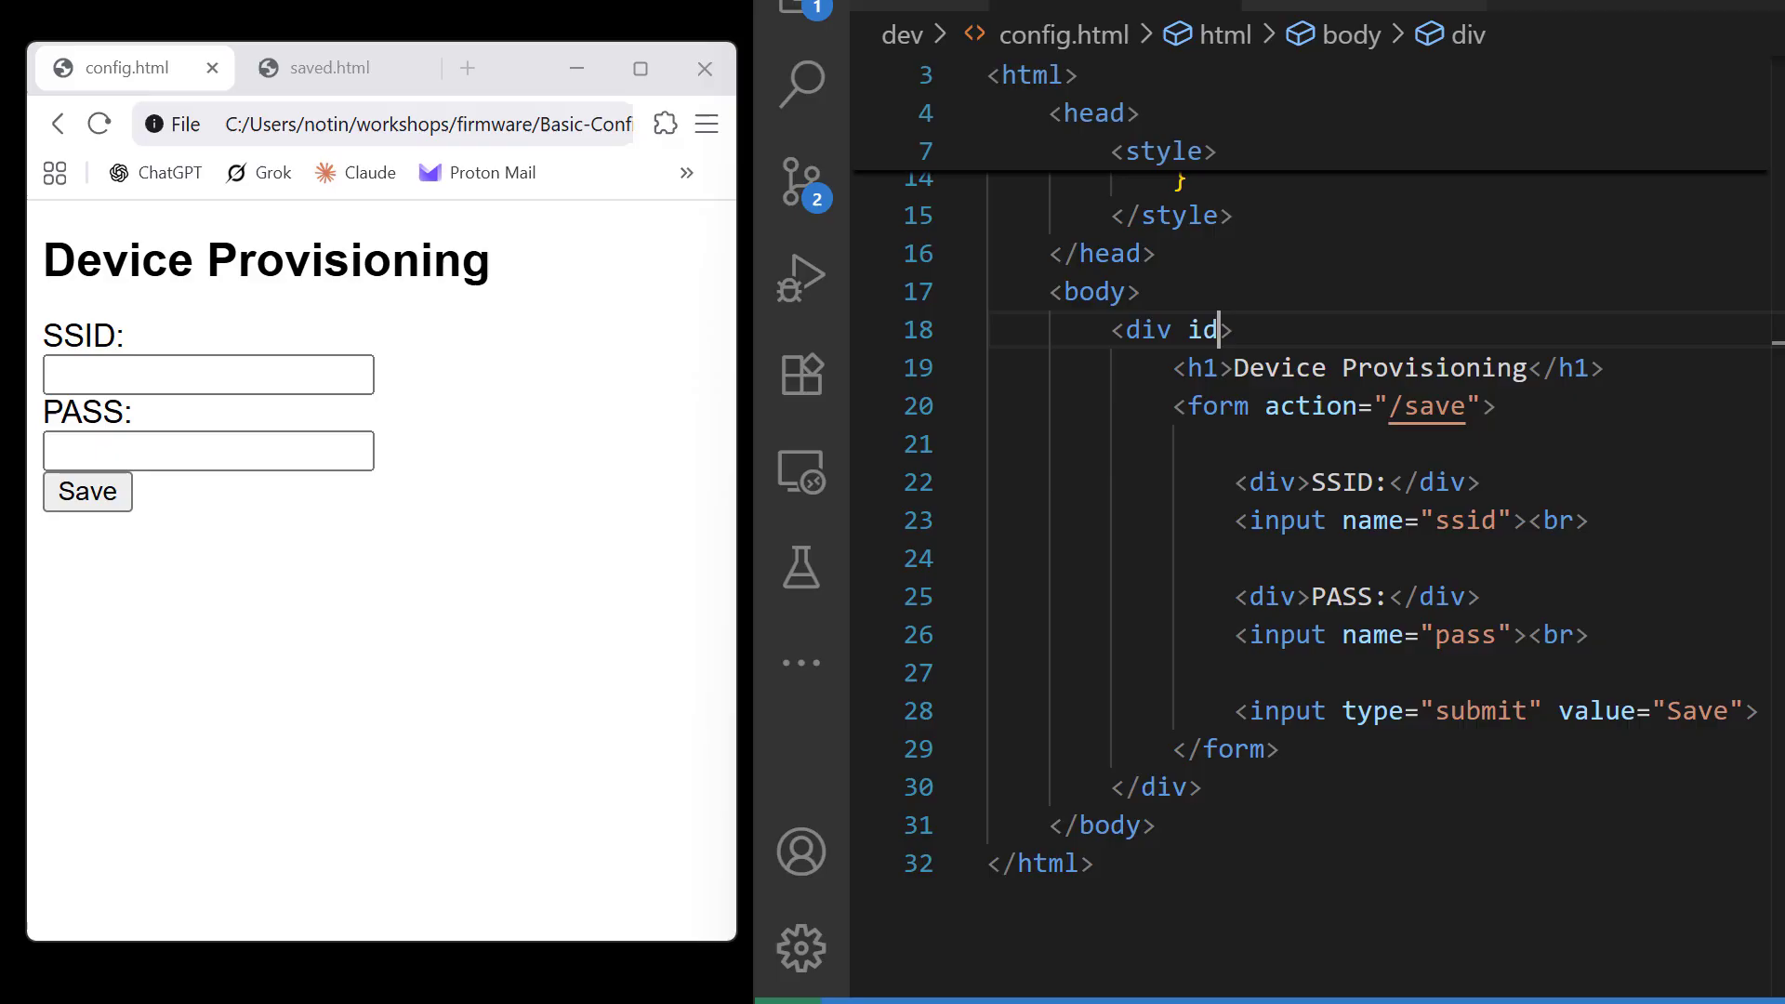
{"action": "type", "text": "=\"container\""}
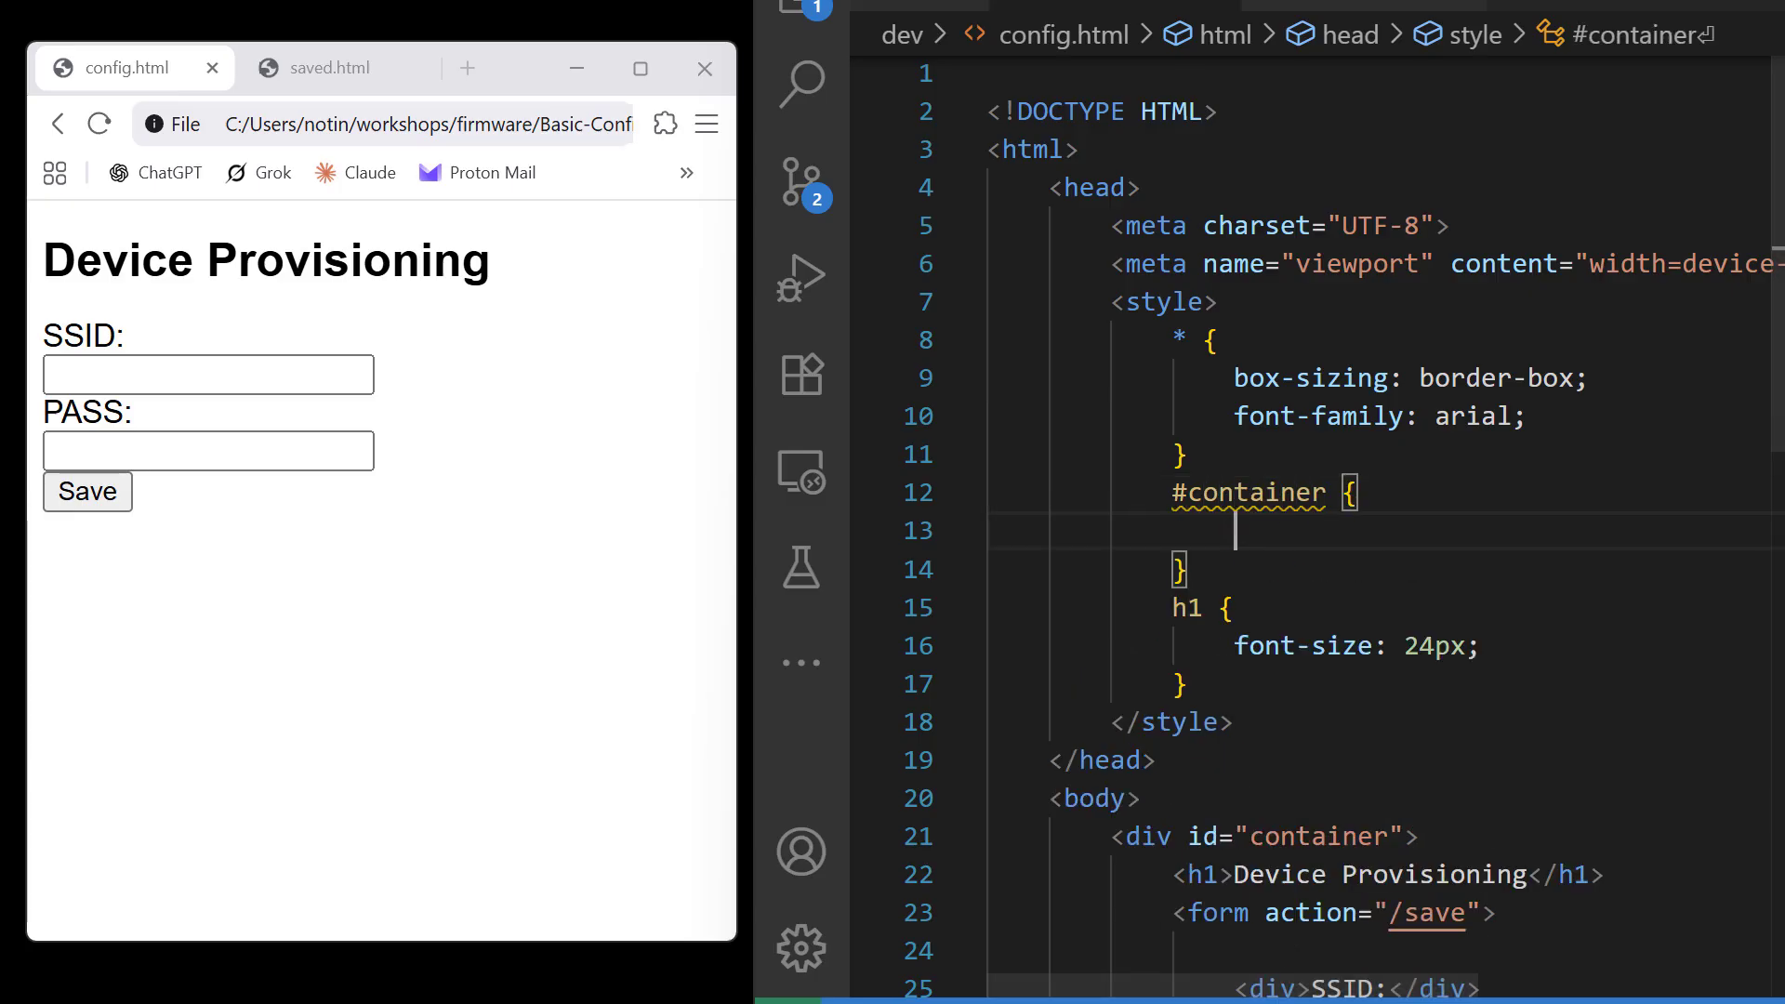
Step: Style #container with green background, 300px width, margin 0 auto and centred text
{"action": "type", "text": "background-color"}
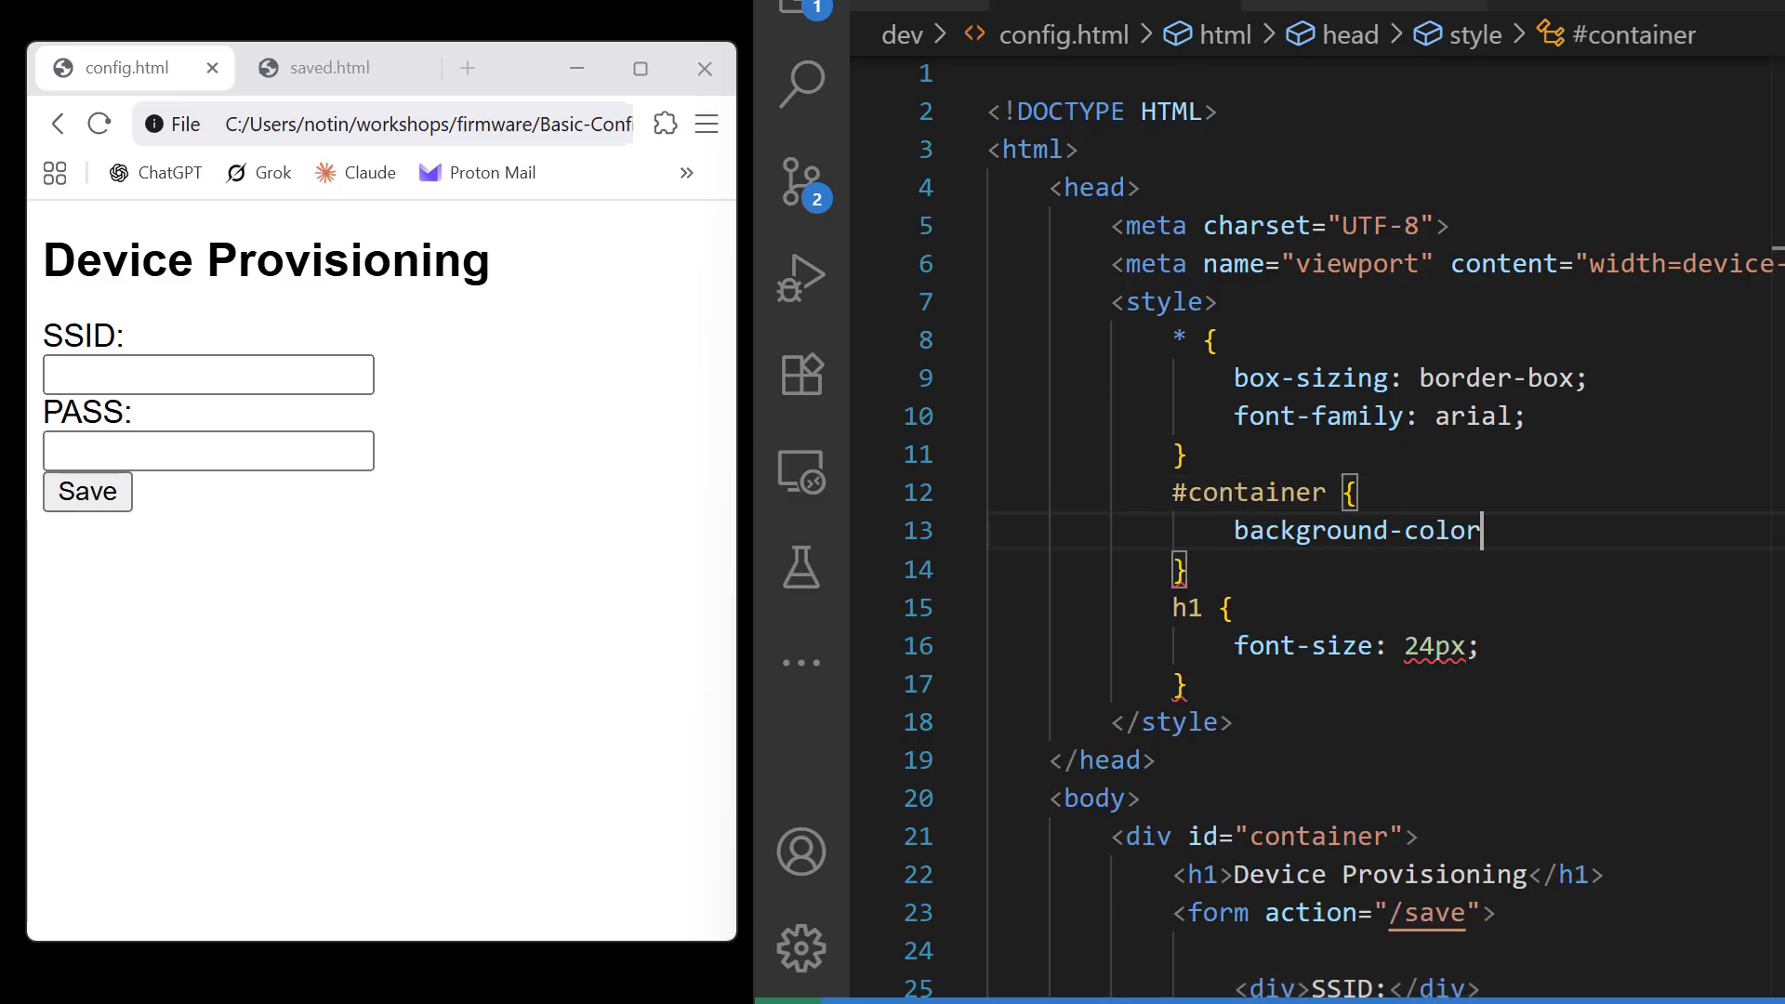
{"action": "type", "text": ": green;"}
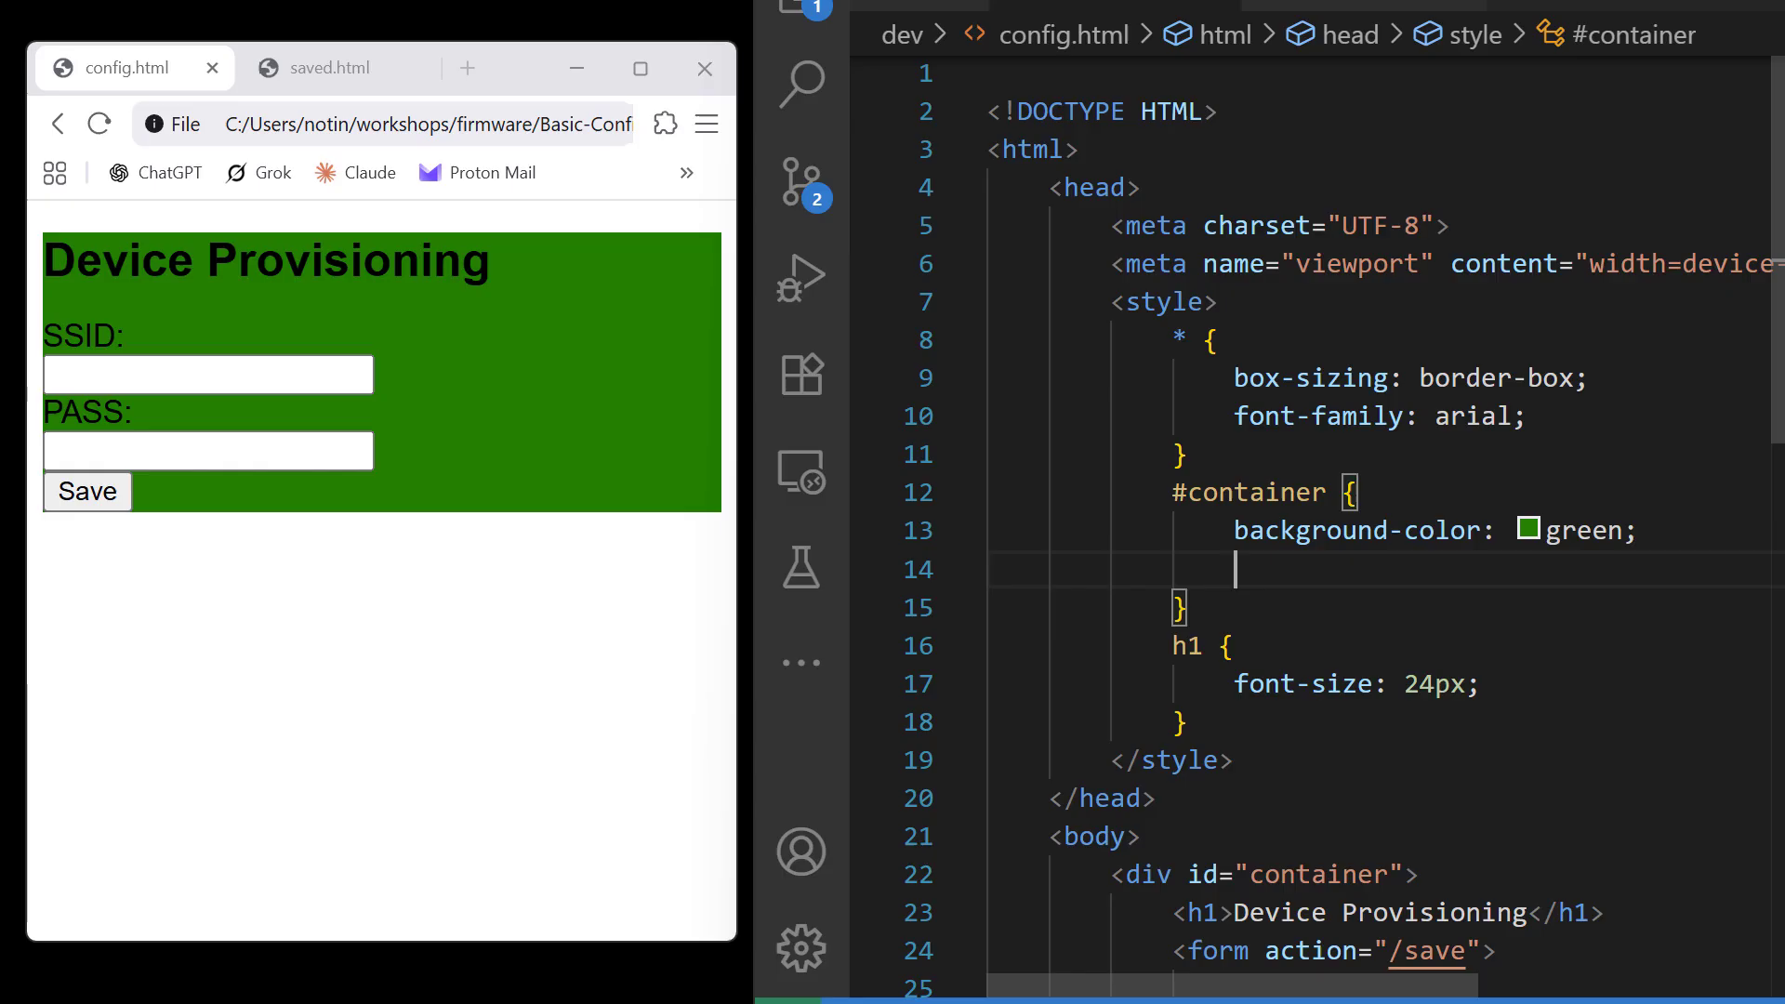
{"action": "type", "text": "width: 300px;"}
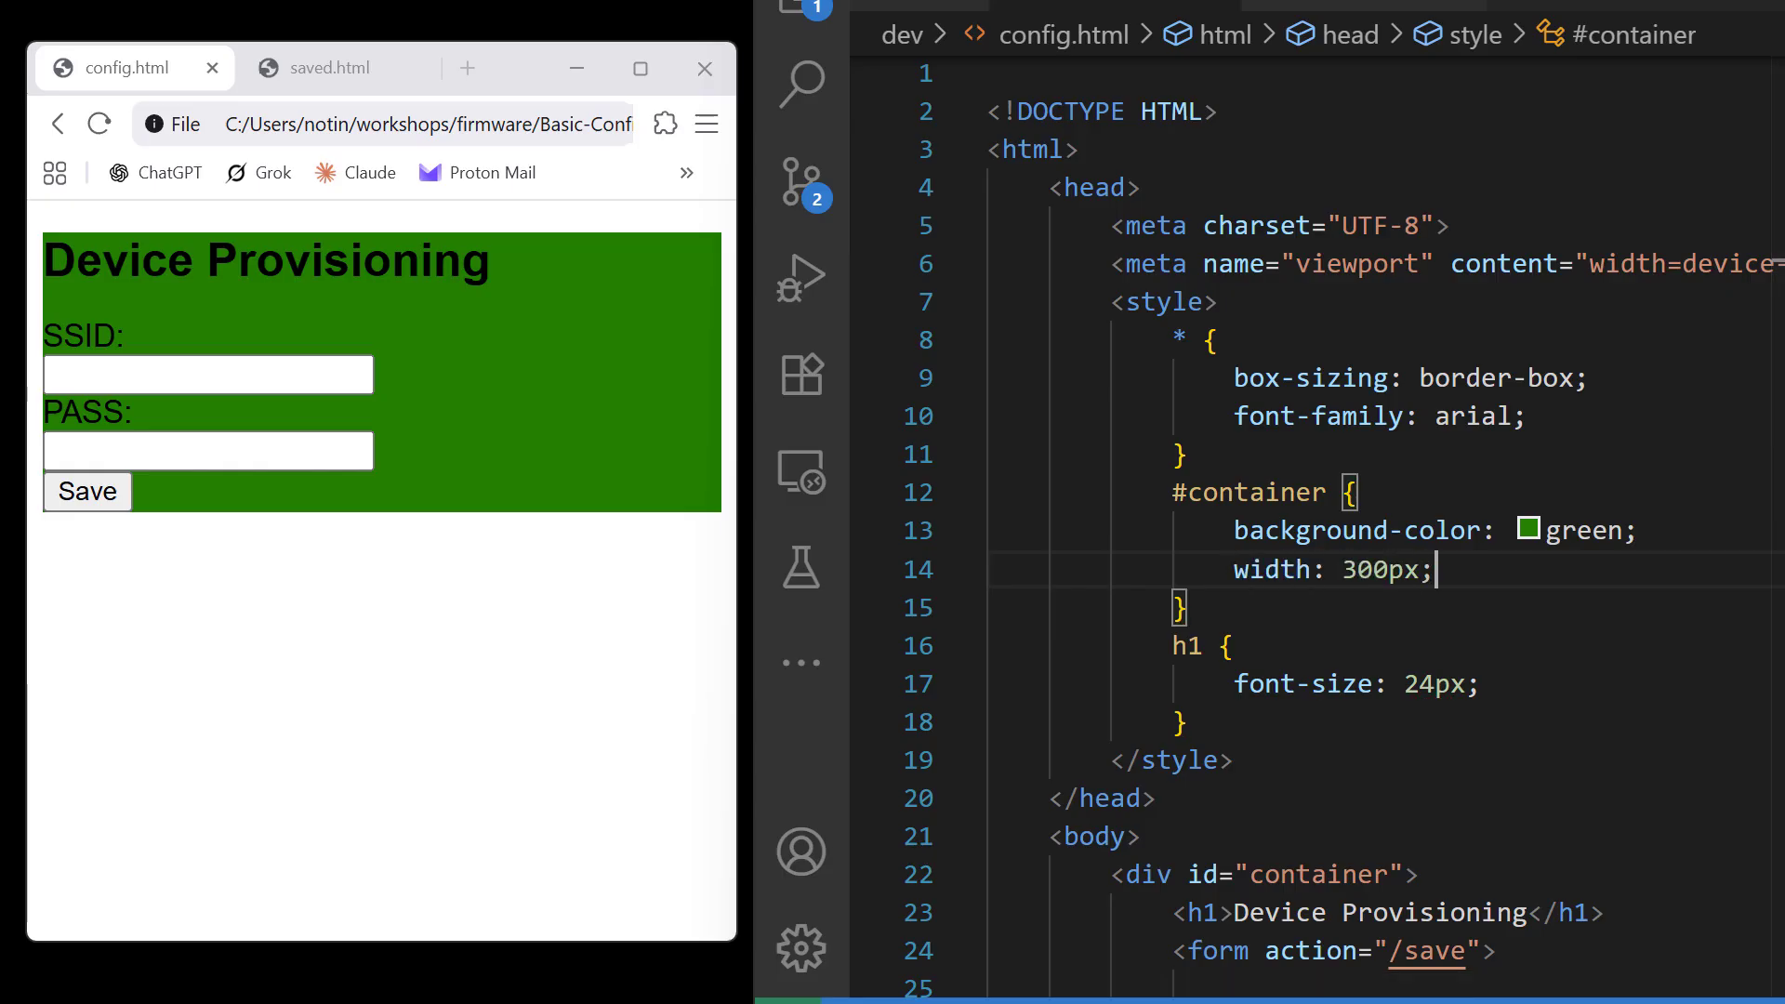
{"action": "type", "text": "margin: -"}
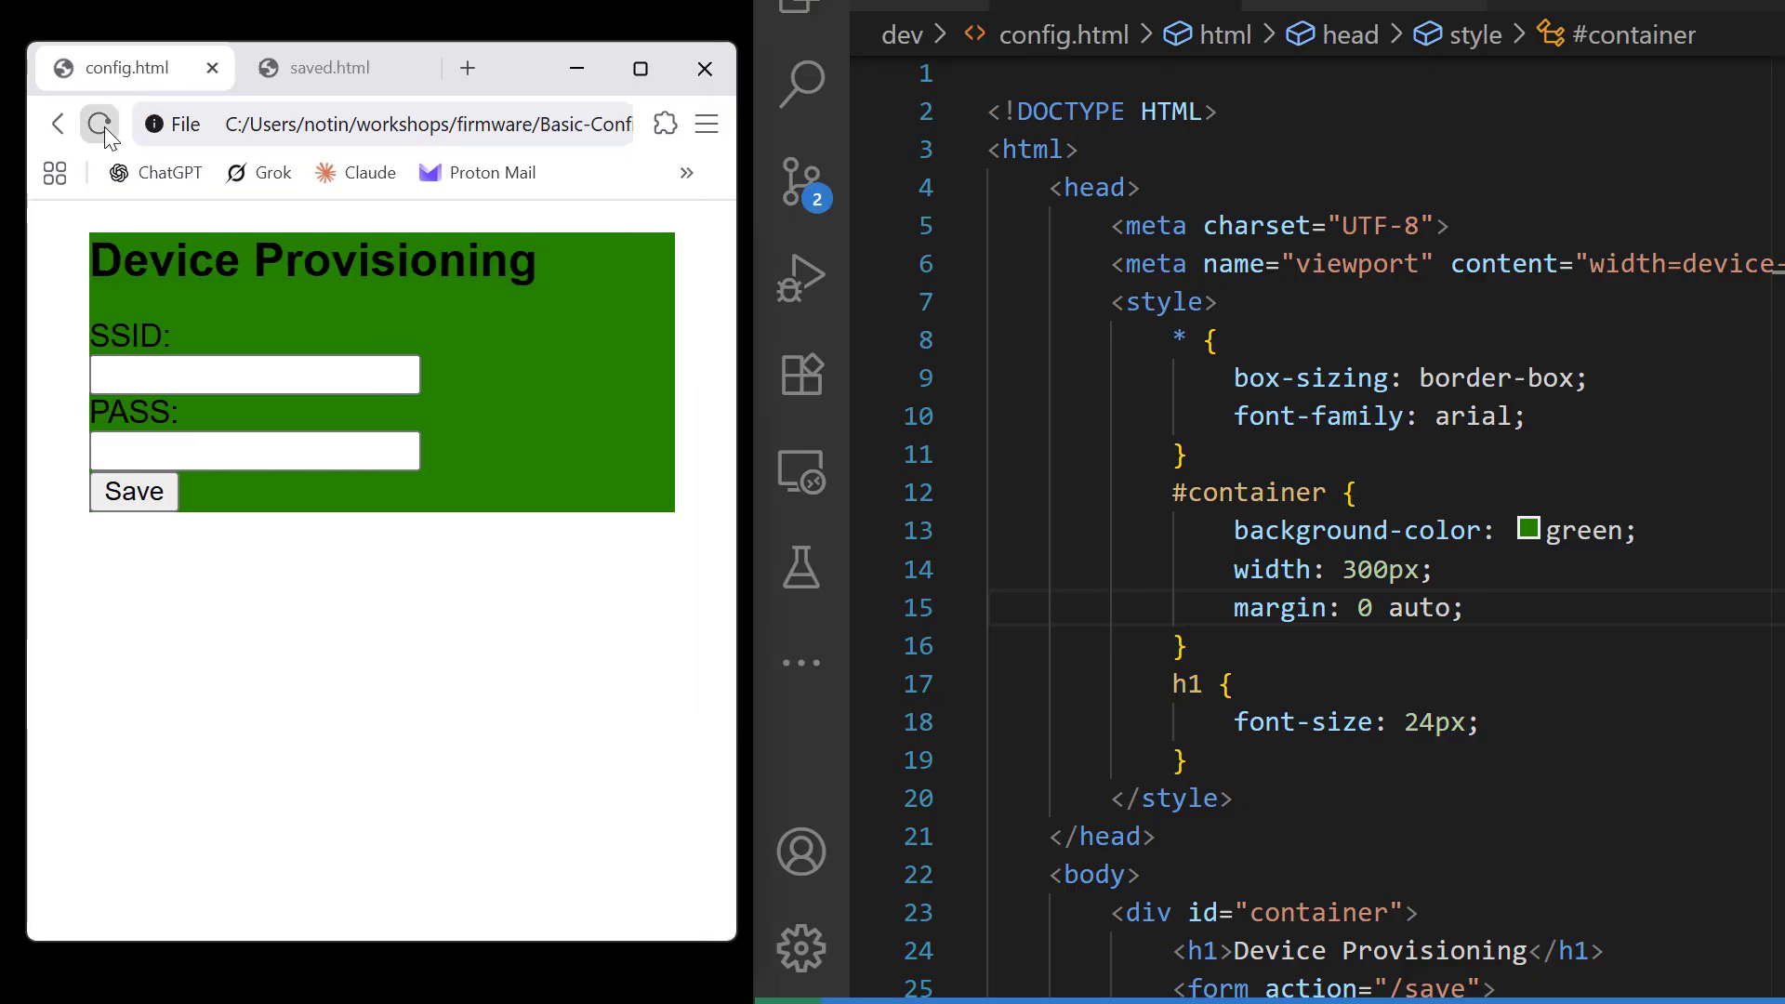
{"action": "key", "text": "Enter"}
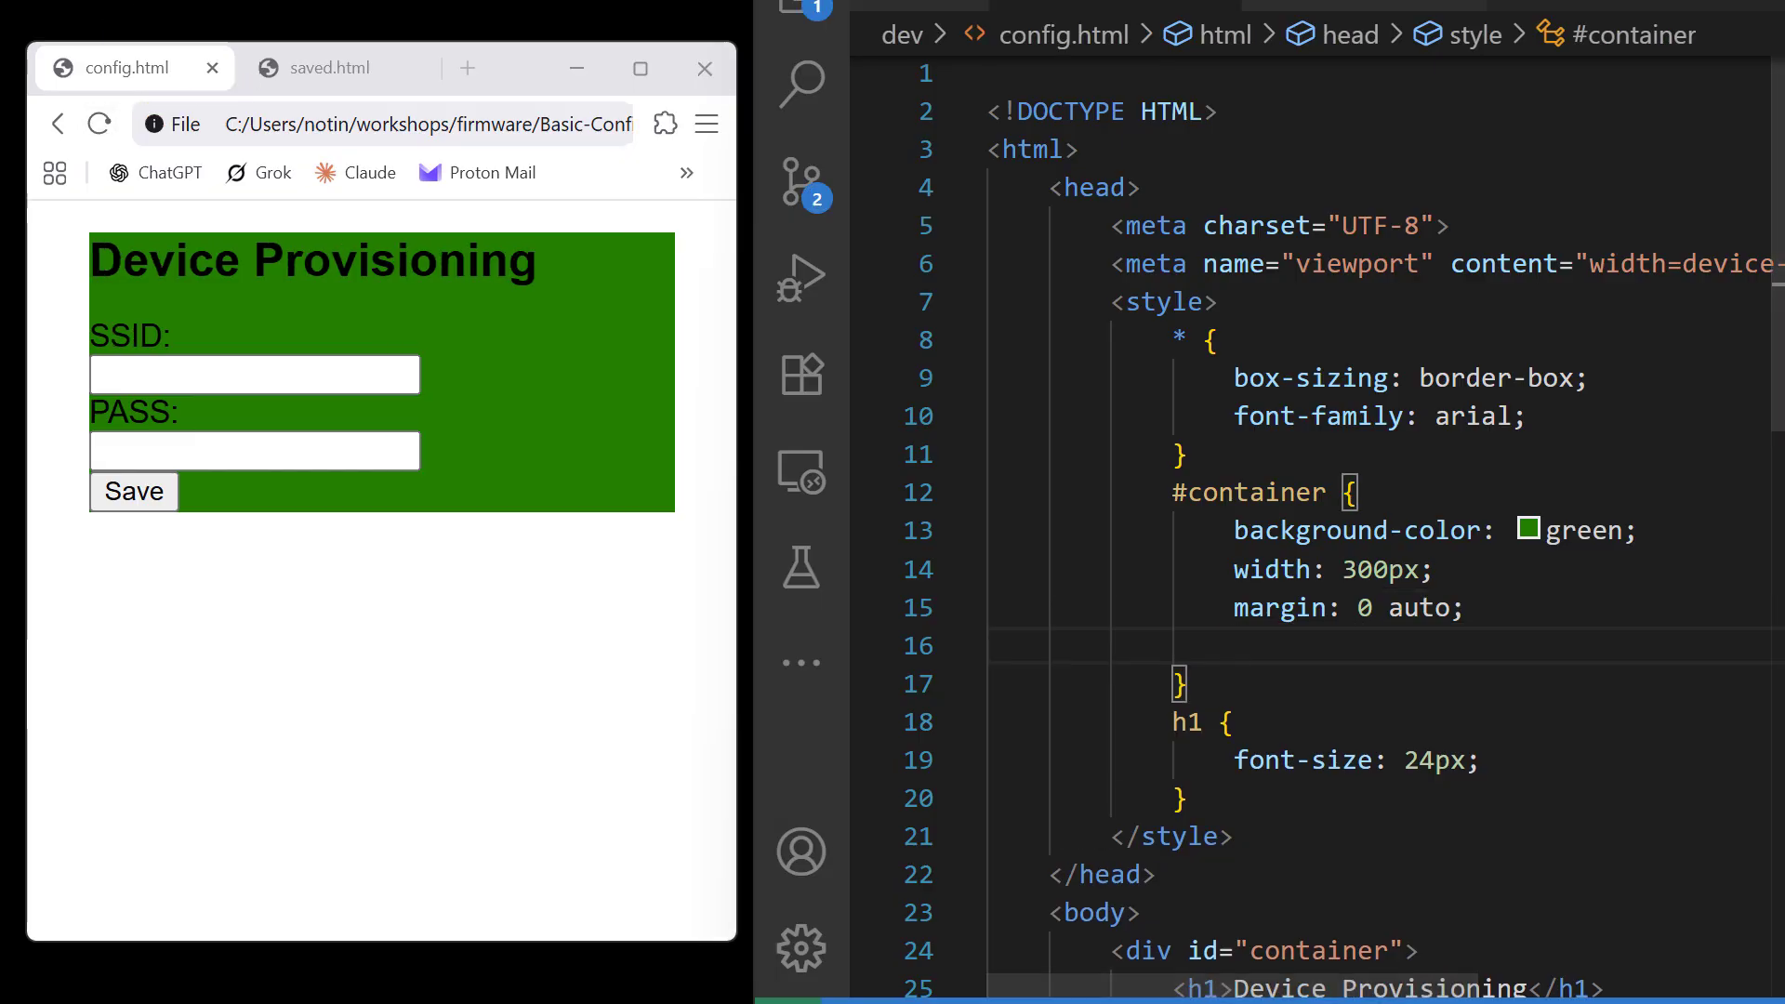
{"action": "type", "text": "text-align: center;"}
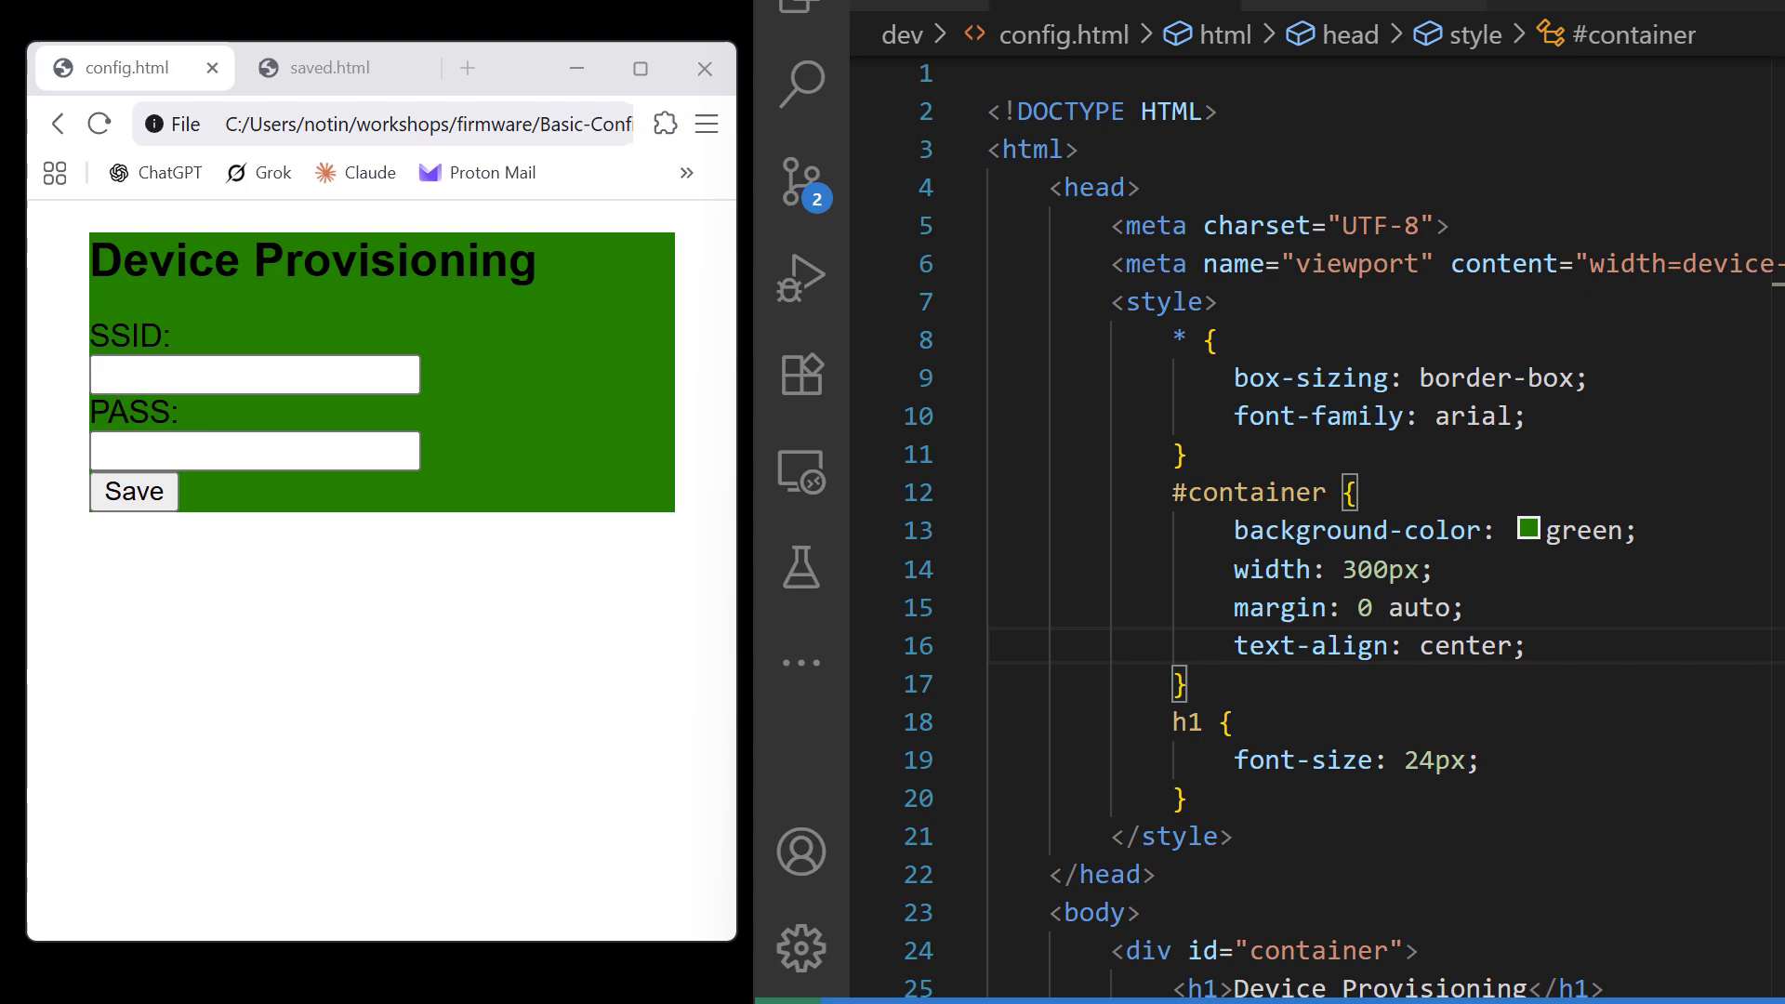
{"action": "scroll", "scroll_direction": "down", "scroll_amount": 3}
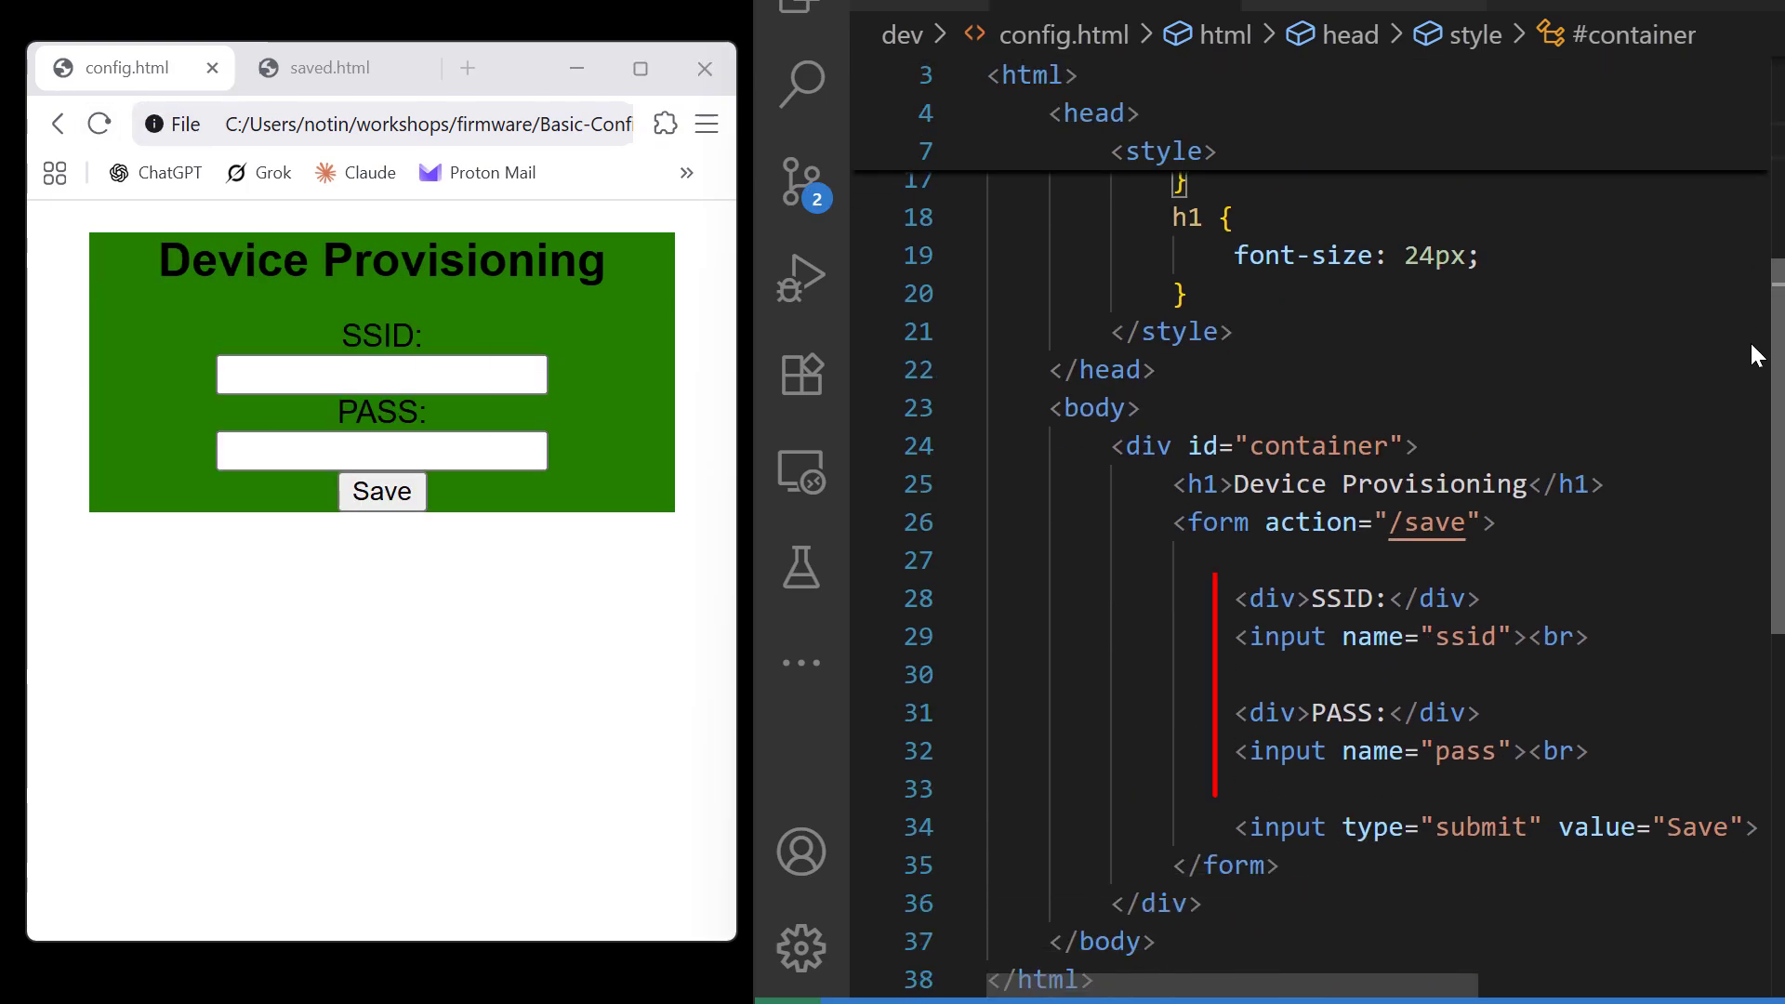
Step: Add an input rule to config.html's style block making the inputs 220px wide
{"action": "scroll", "scroll_direction": "up", "scroll_amount": 3}
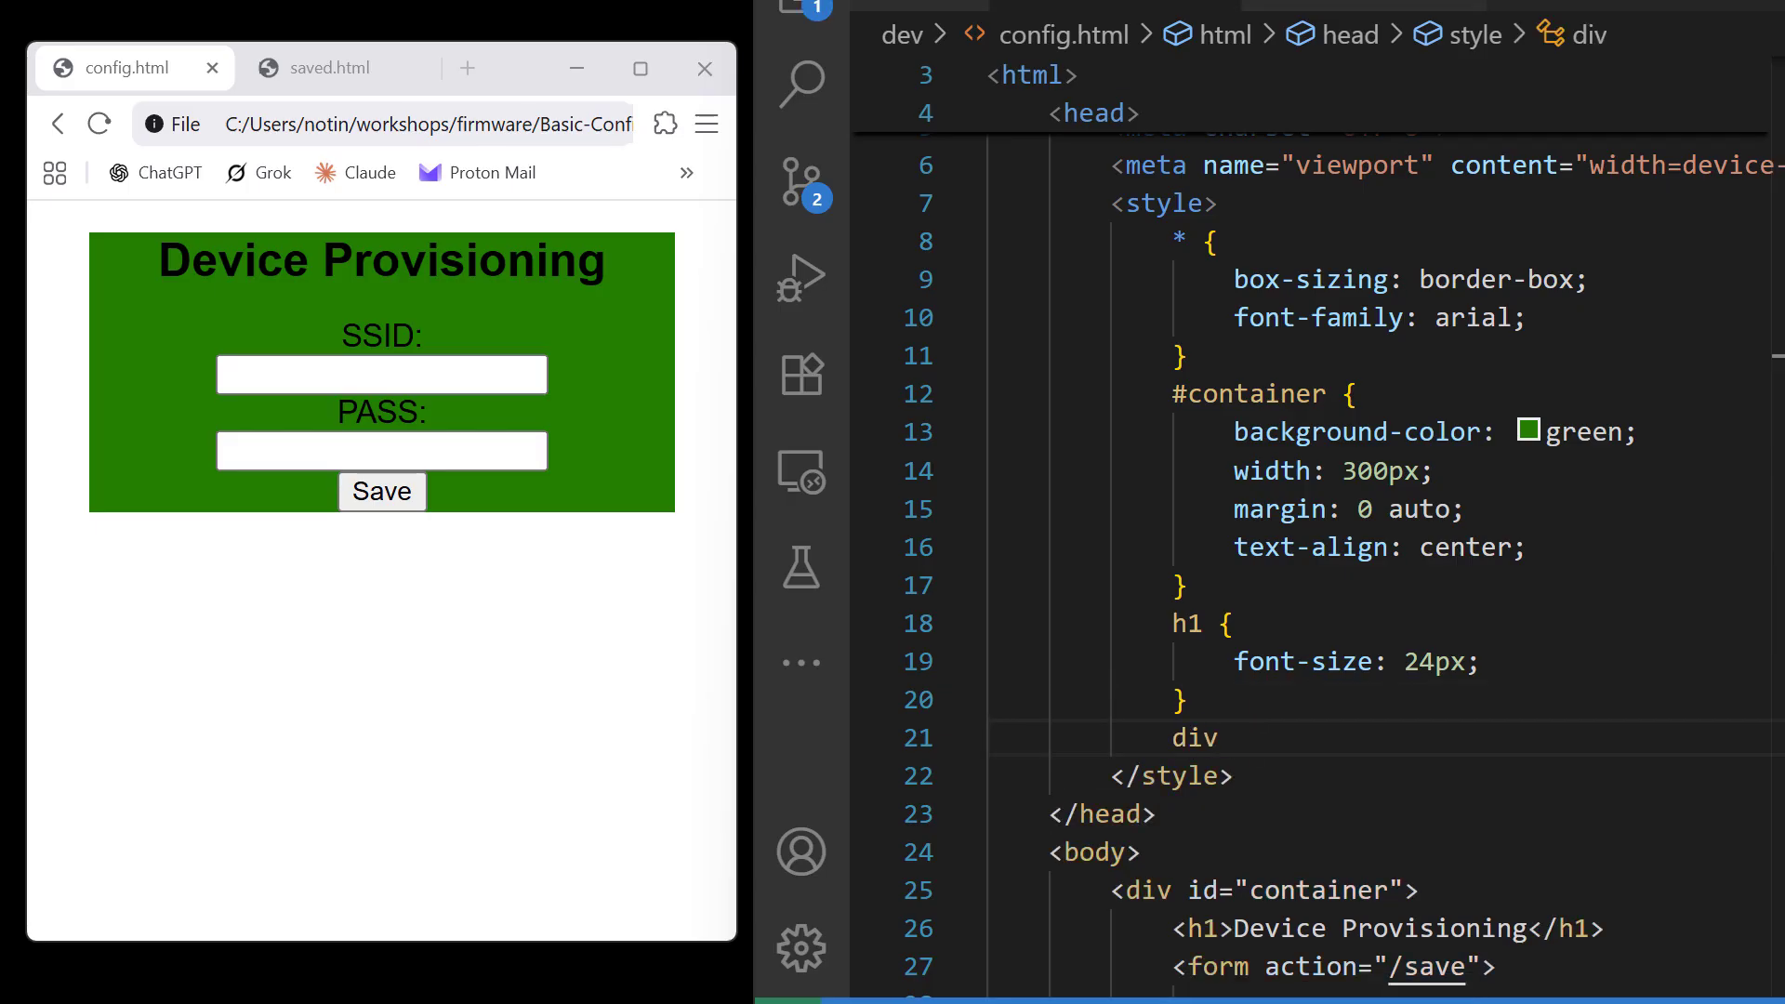
{"action": "type", "text": "{"}
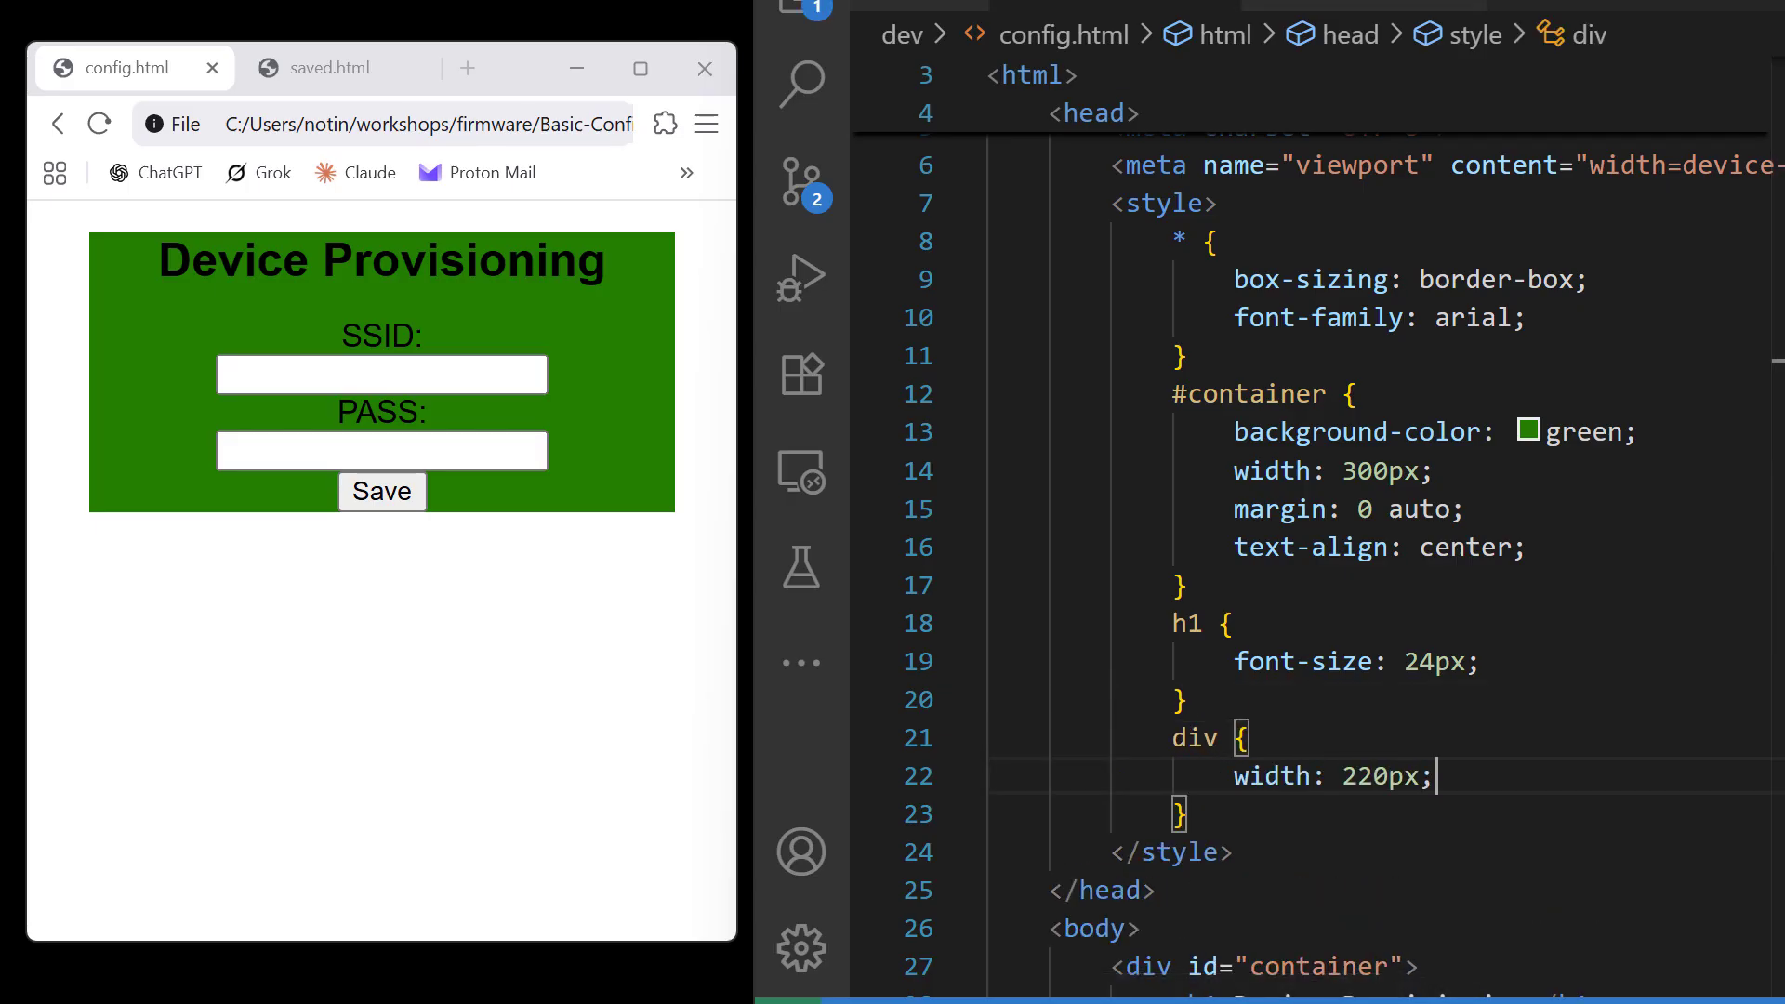
{"action": "type", "text": "input {}"}
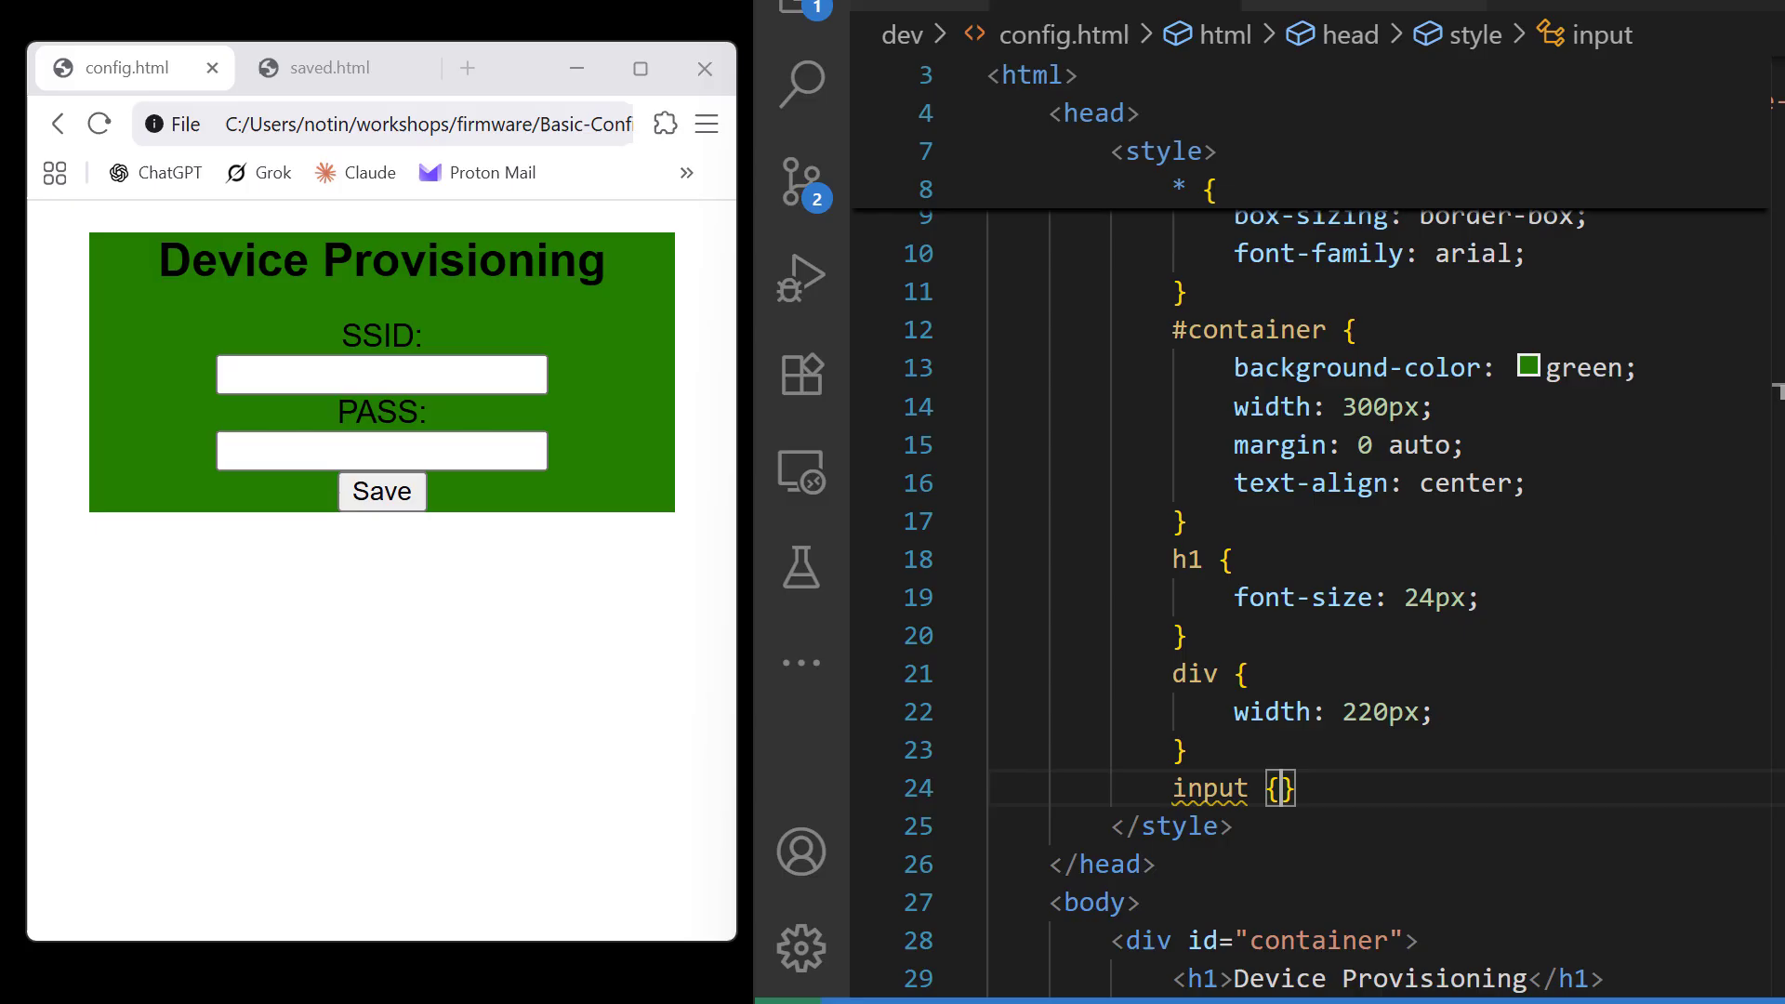
{"action": "type", "text": "width: 220px;"}
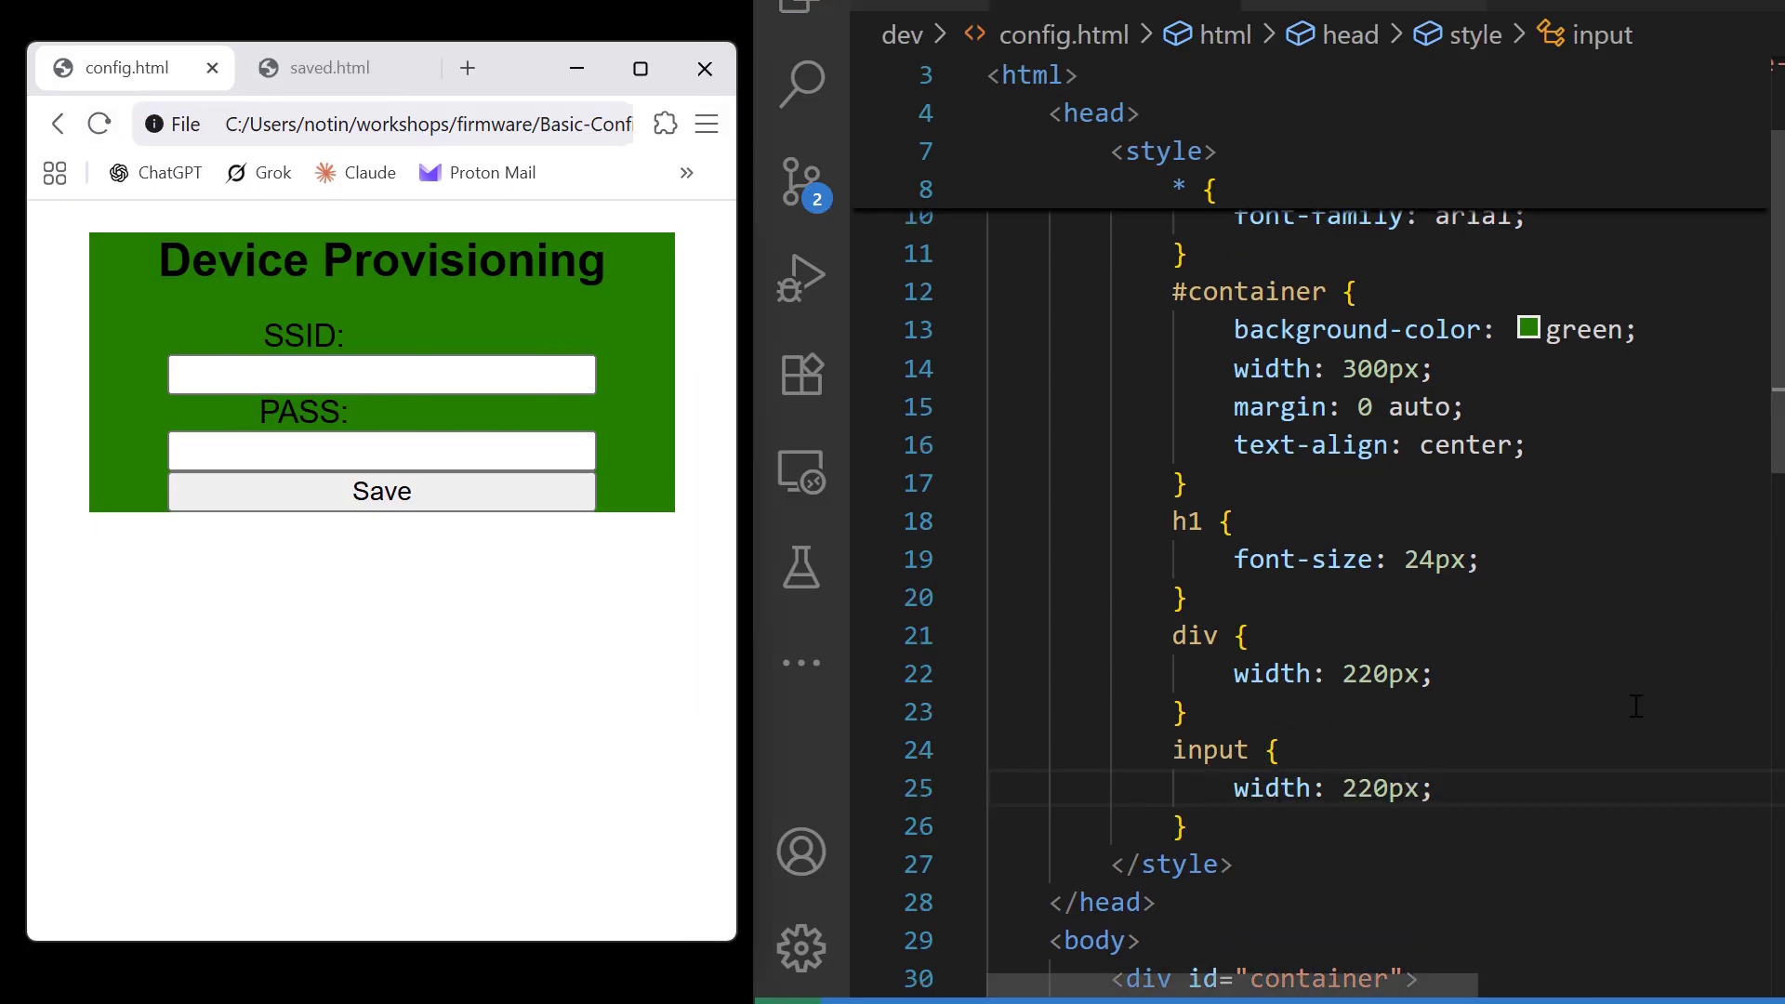
Step: Give the div labels a yellow background, margin 0 auto and left text alignment, checking in the preview
{"action": "type", "text": "background-col"}
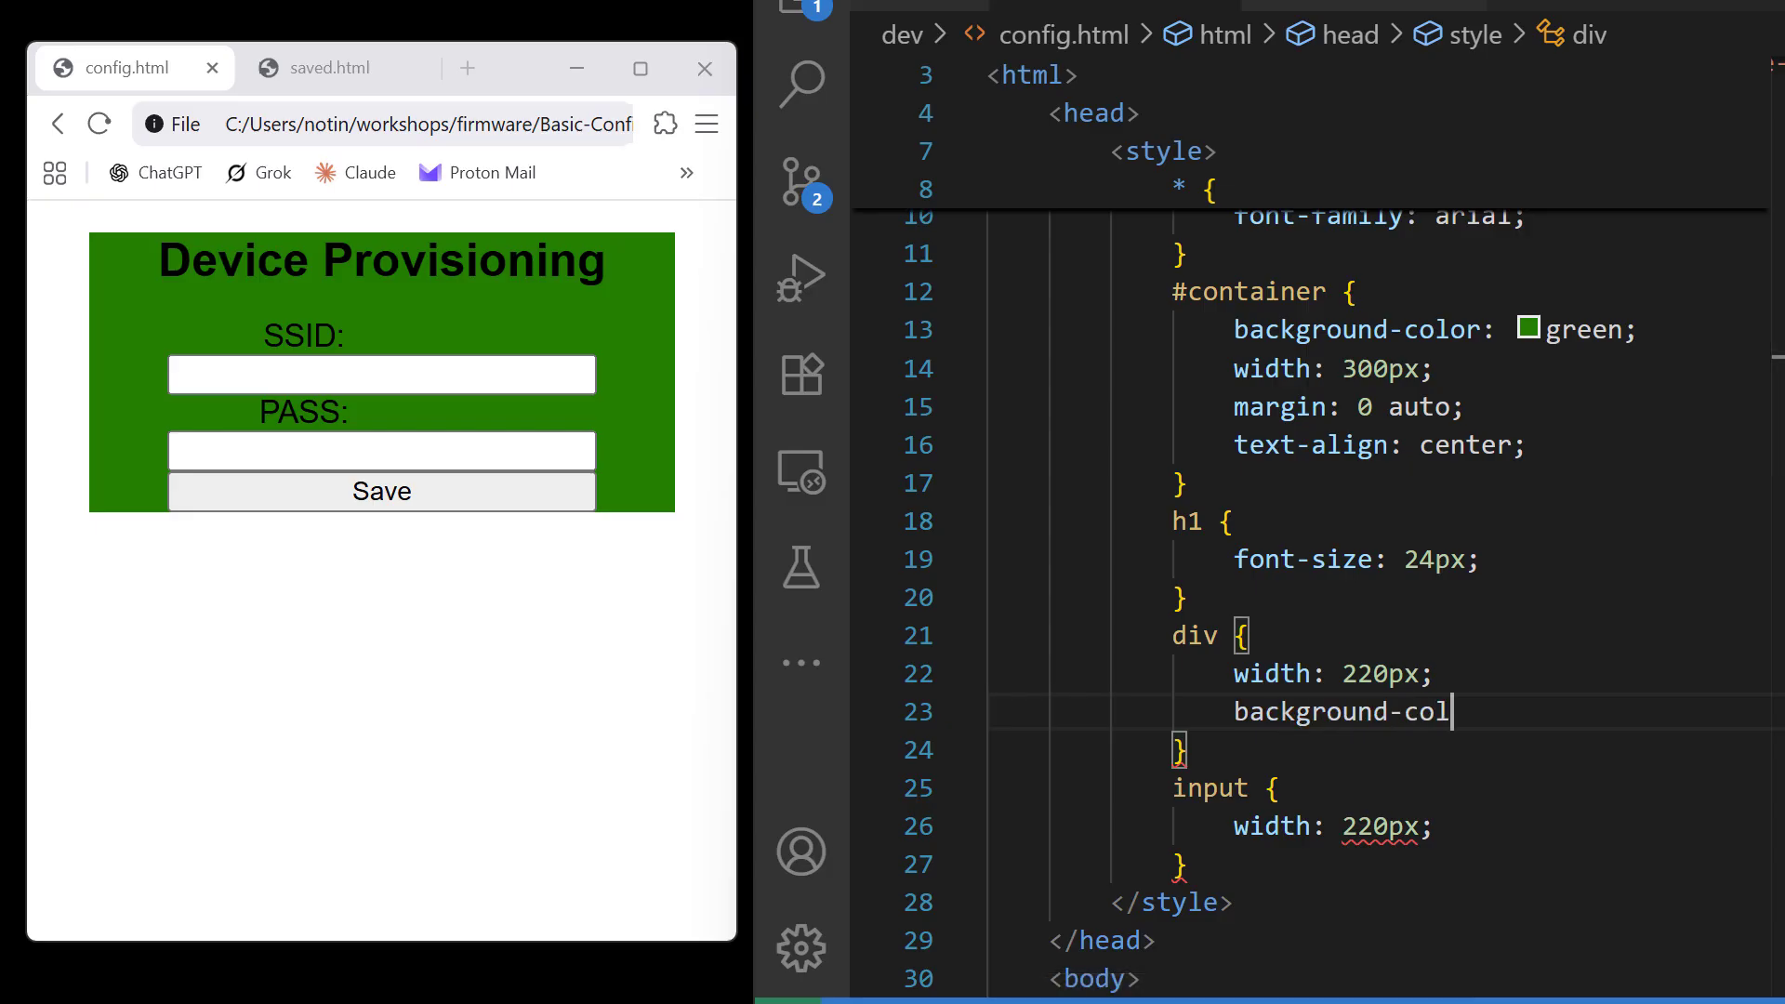
{"action": "type", "text": "or: yellow;"}
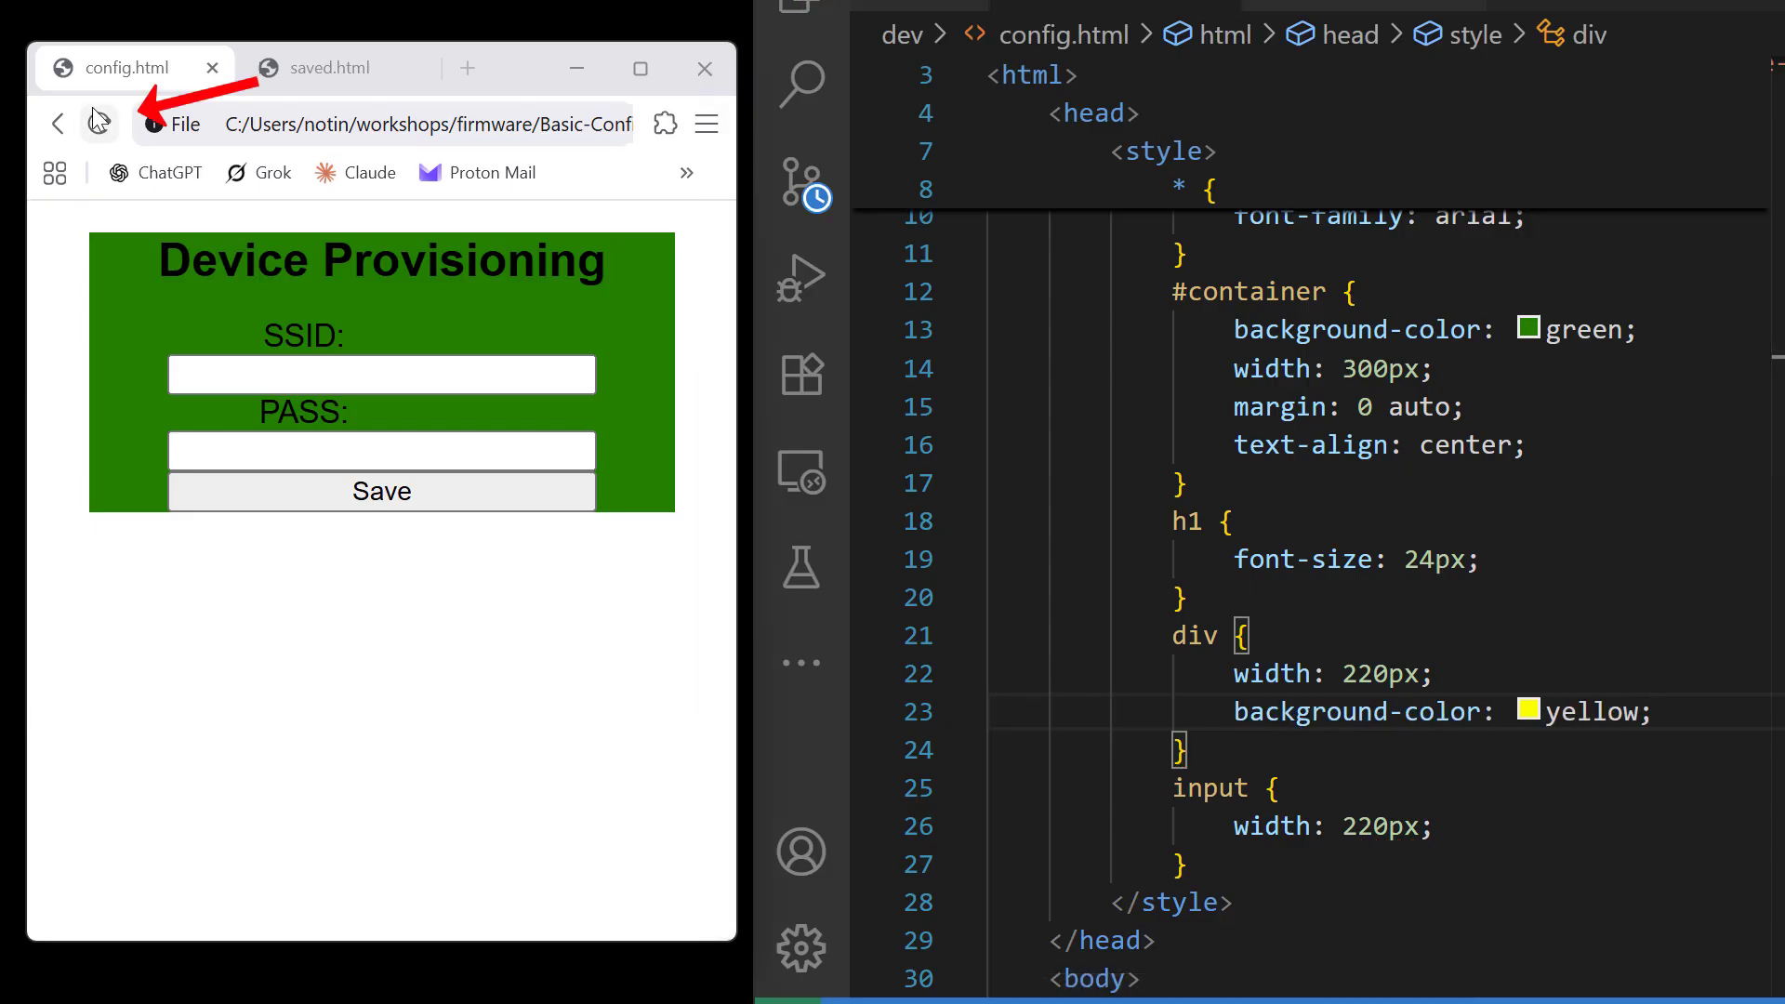
{"action": "left_click", "coordinate": [99, 123]}
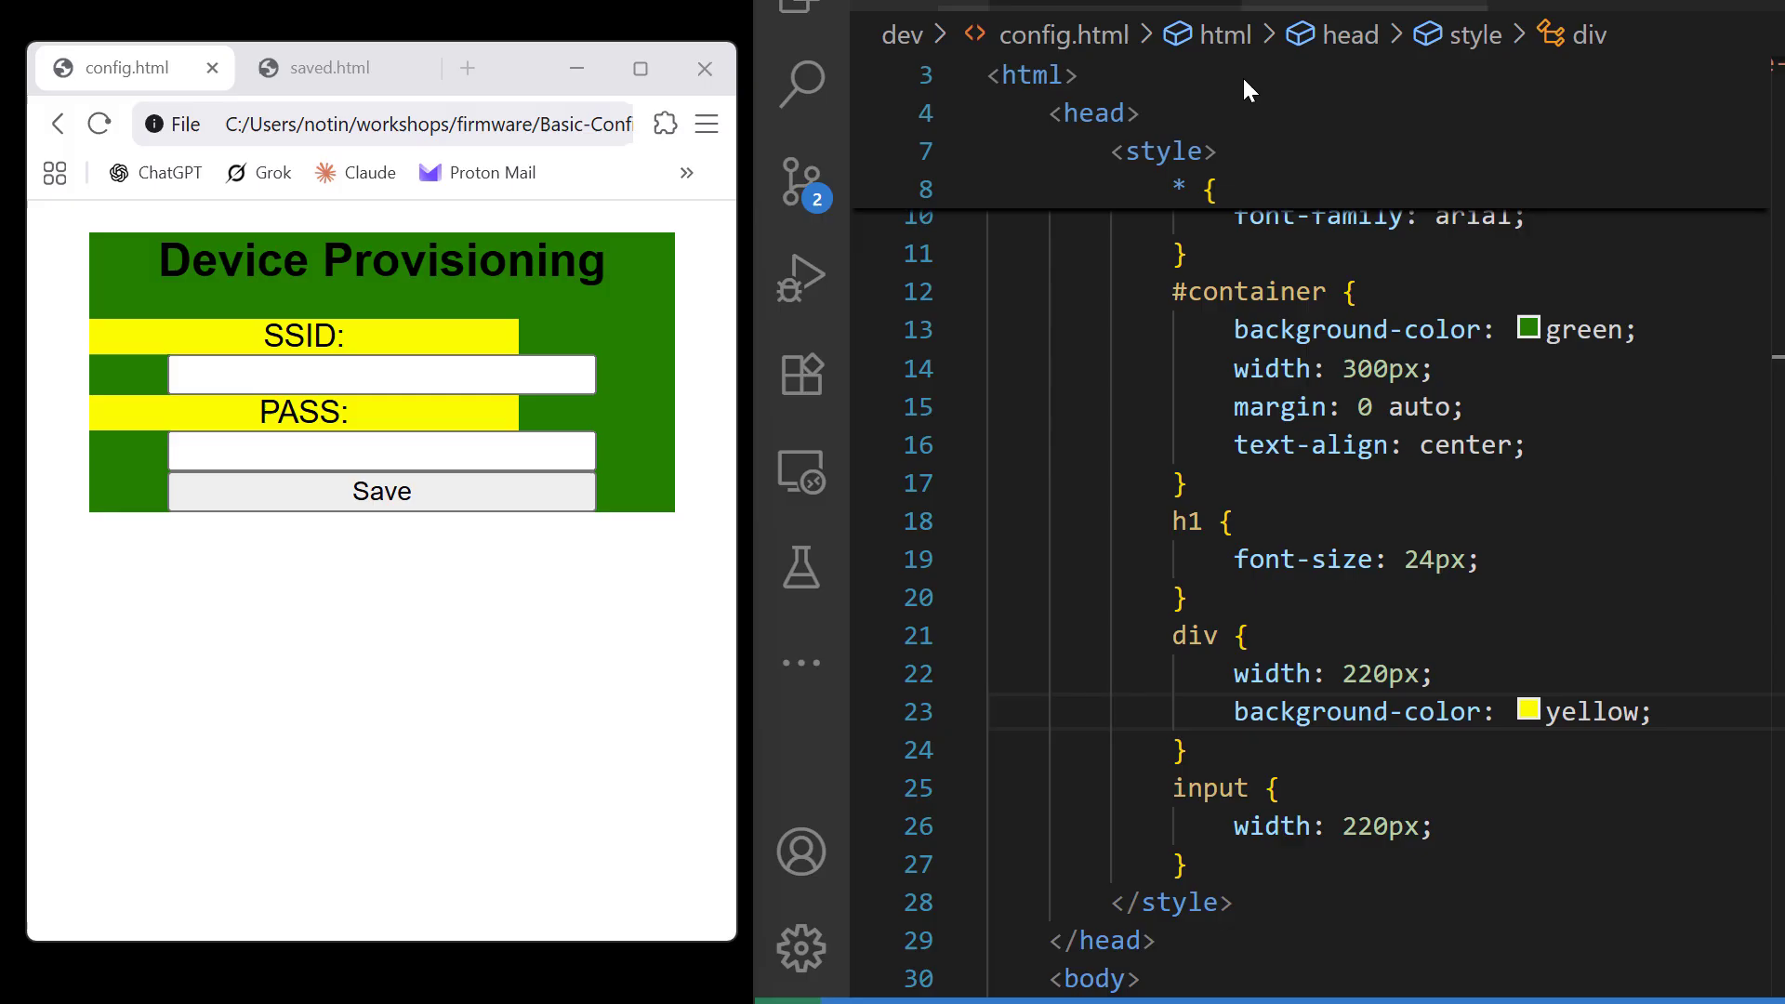
{"action": "type", "text": "m"}
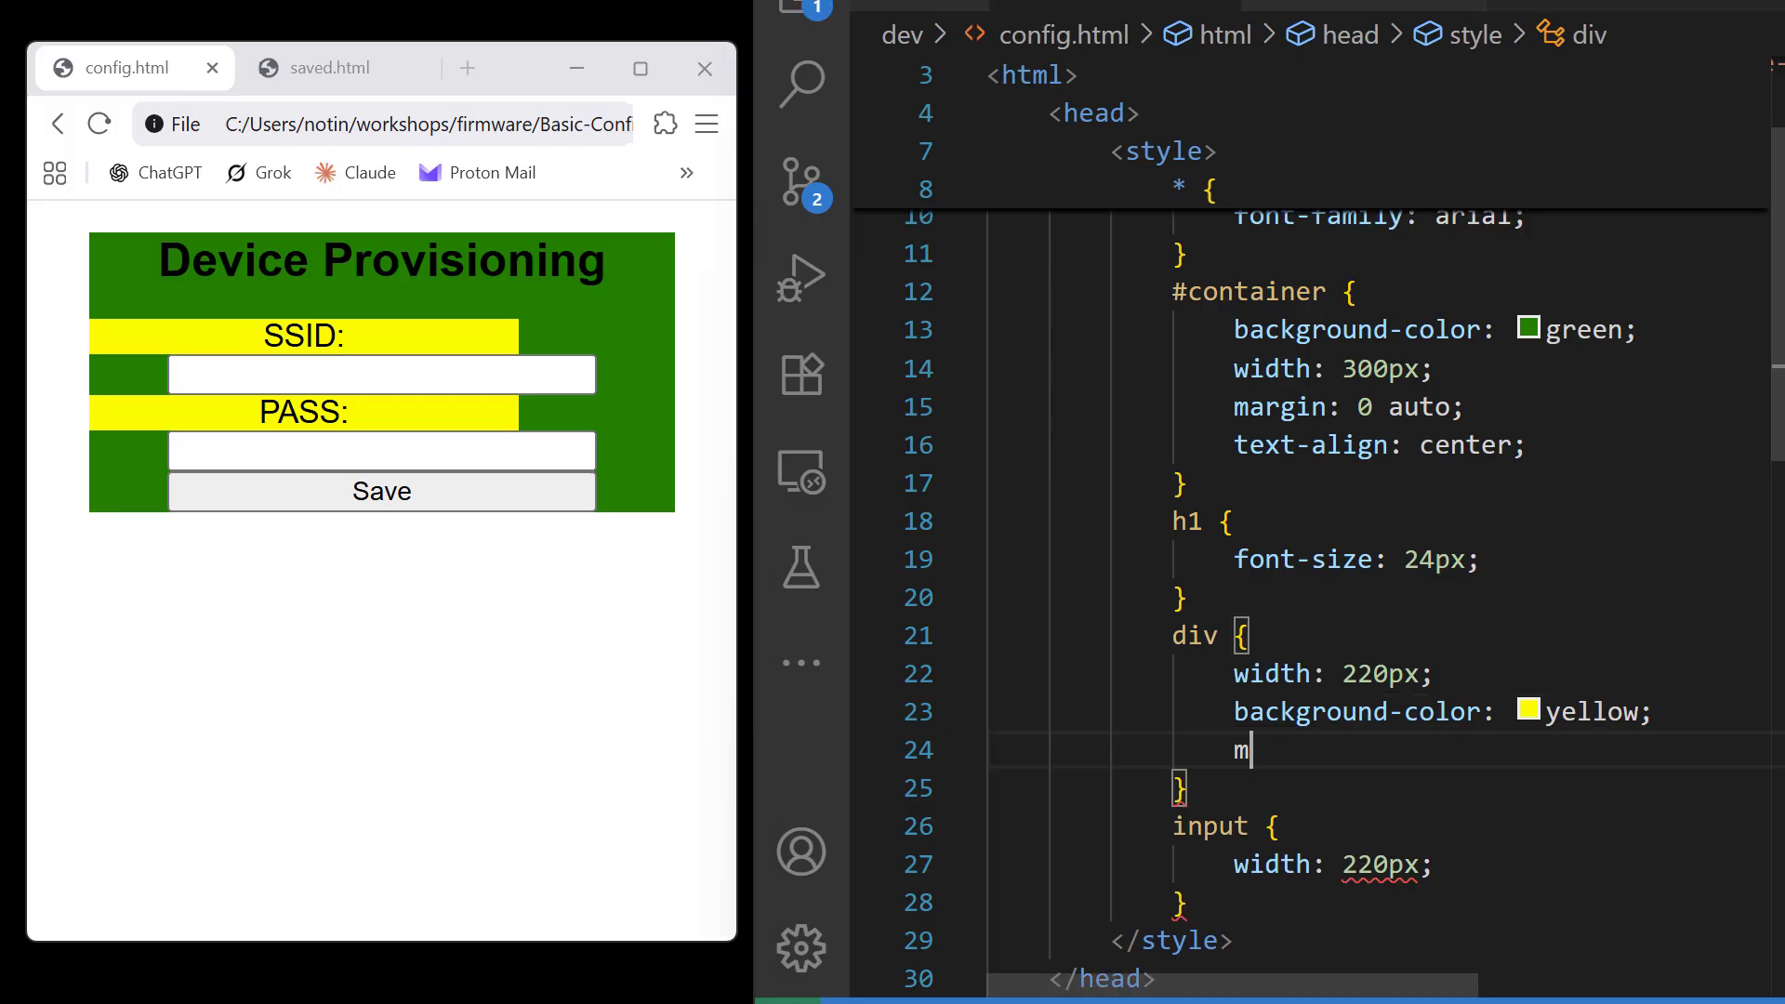
{"action": "type", "text": "argin: 0 auto;"}
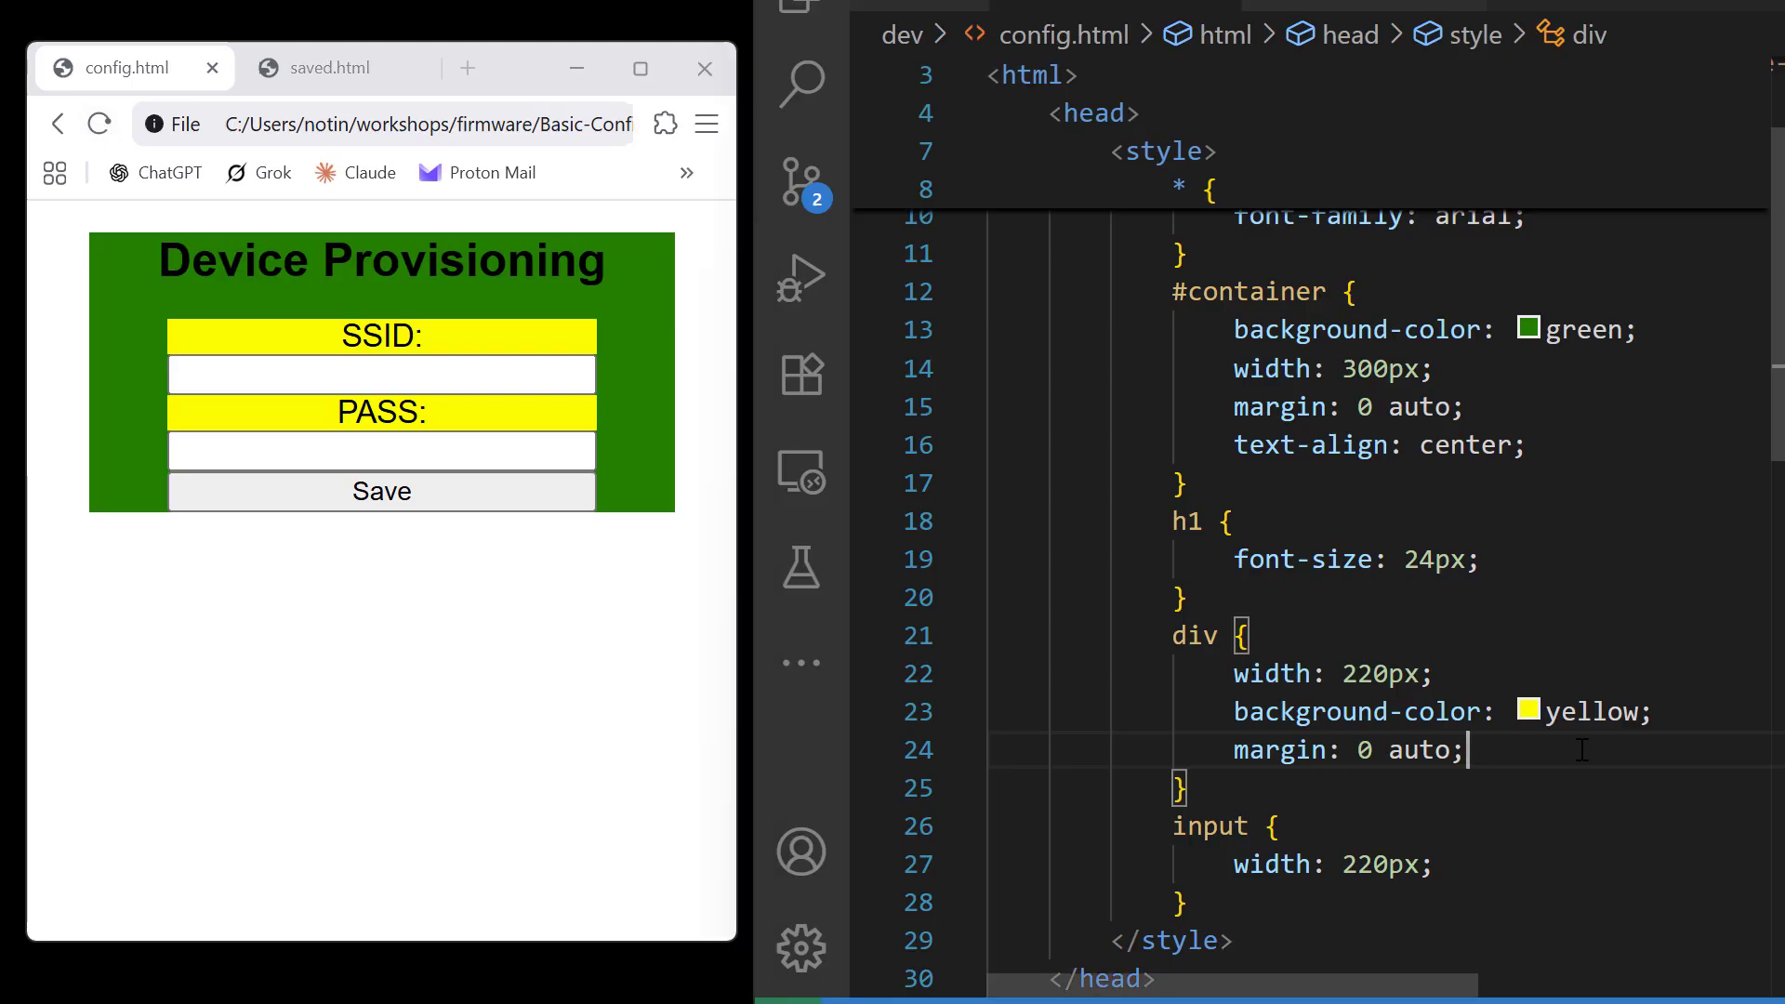
{"action": "type", "text": "text-align: left;"}
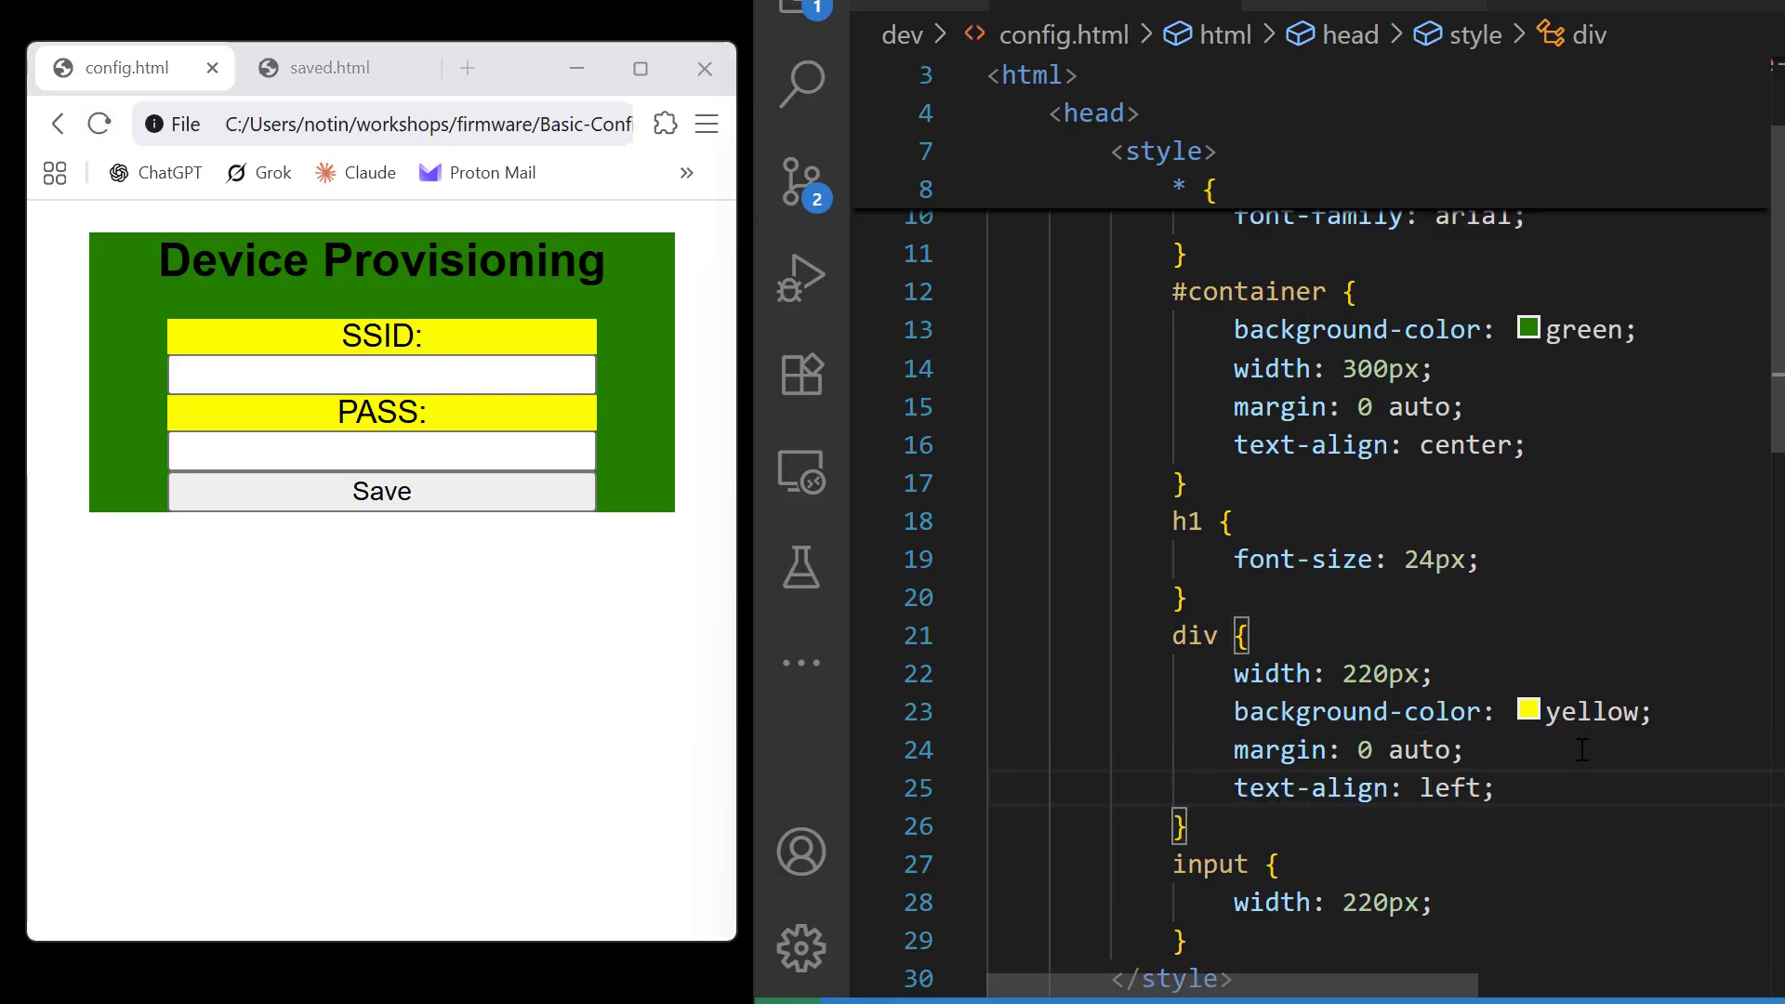
Step: Make the Save button 100px wide with a 30px top margin and adjust the div bottom margin
{"action": "left_click", "coordinate": [101, 125]}
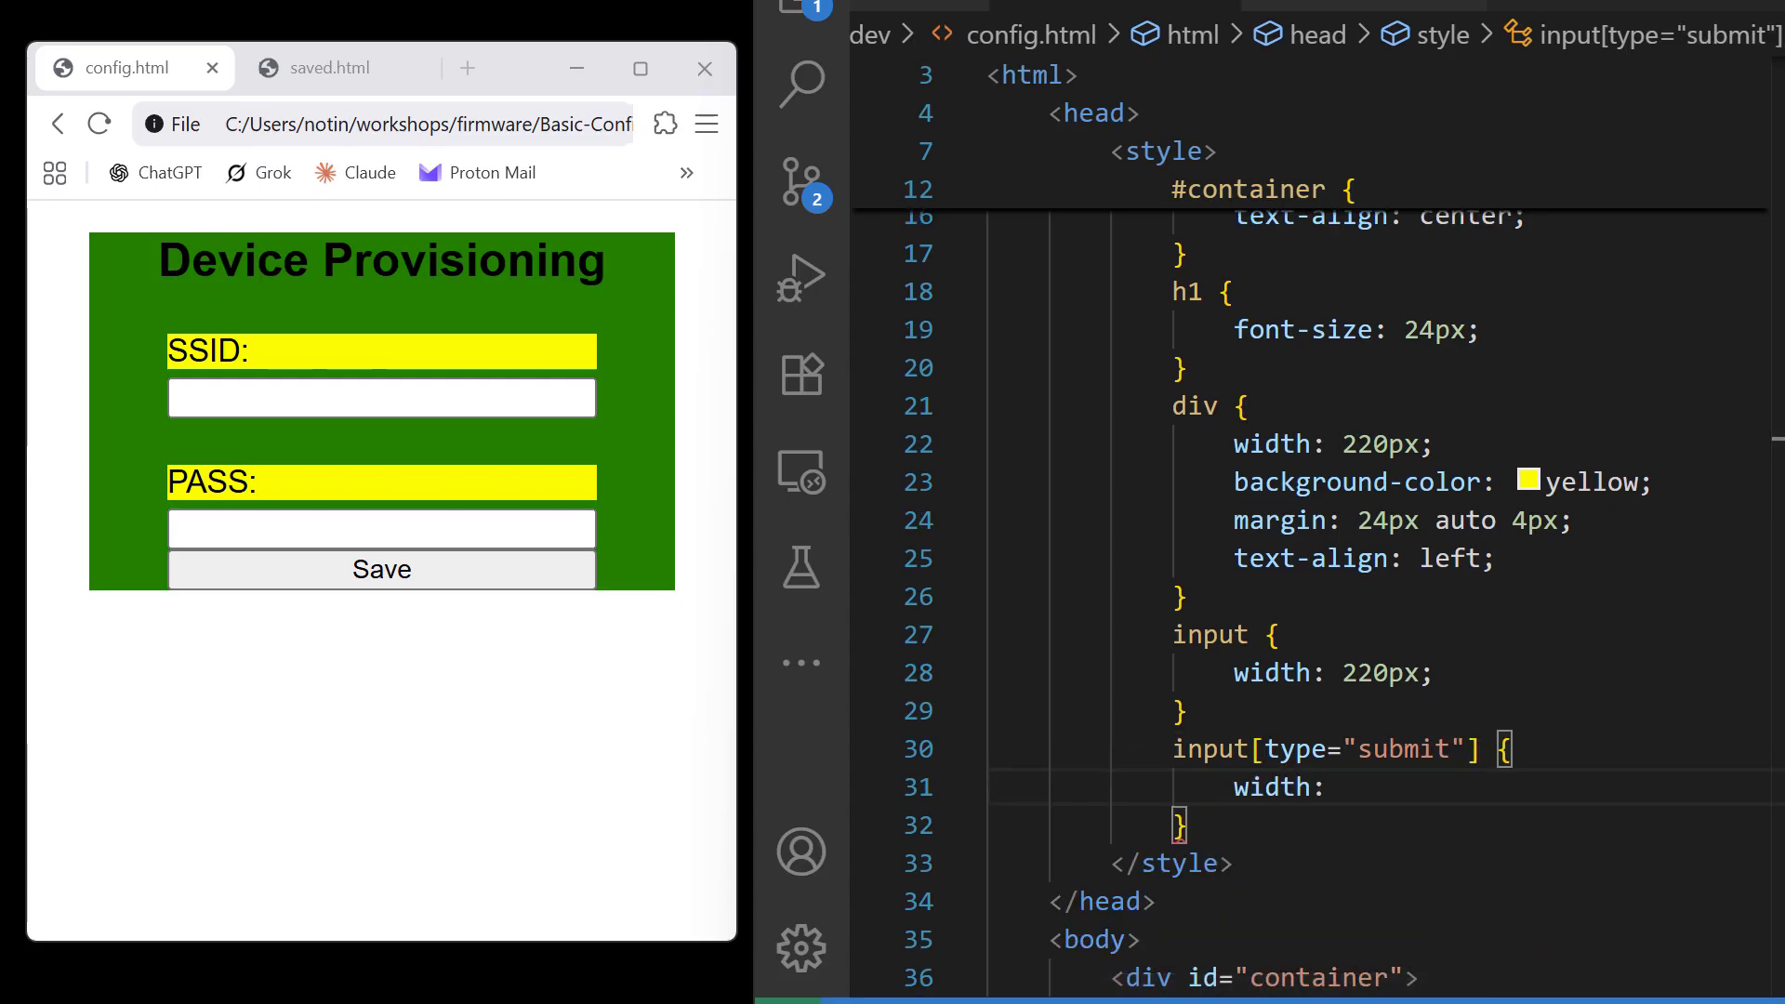
{"action": "type", "text": "100px;"}
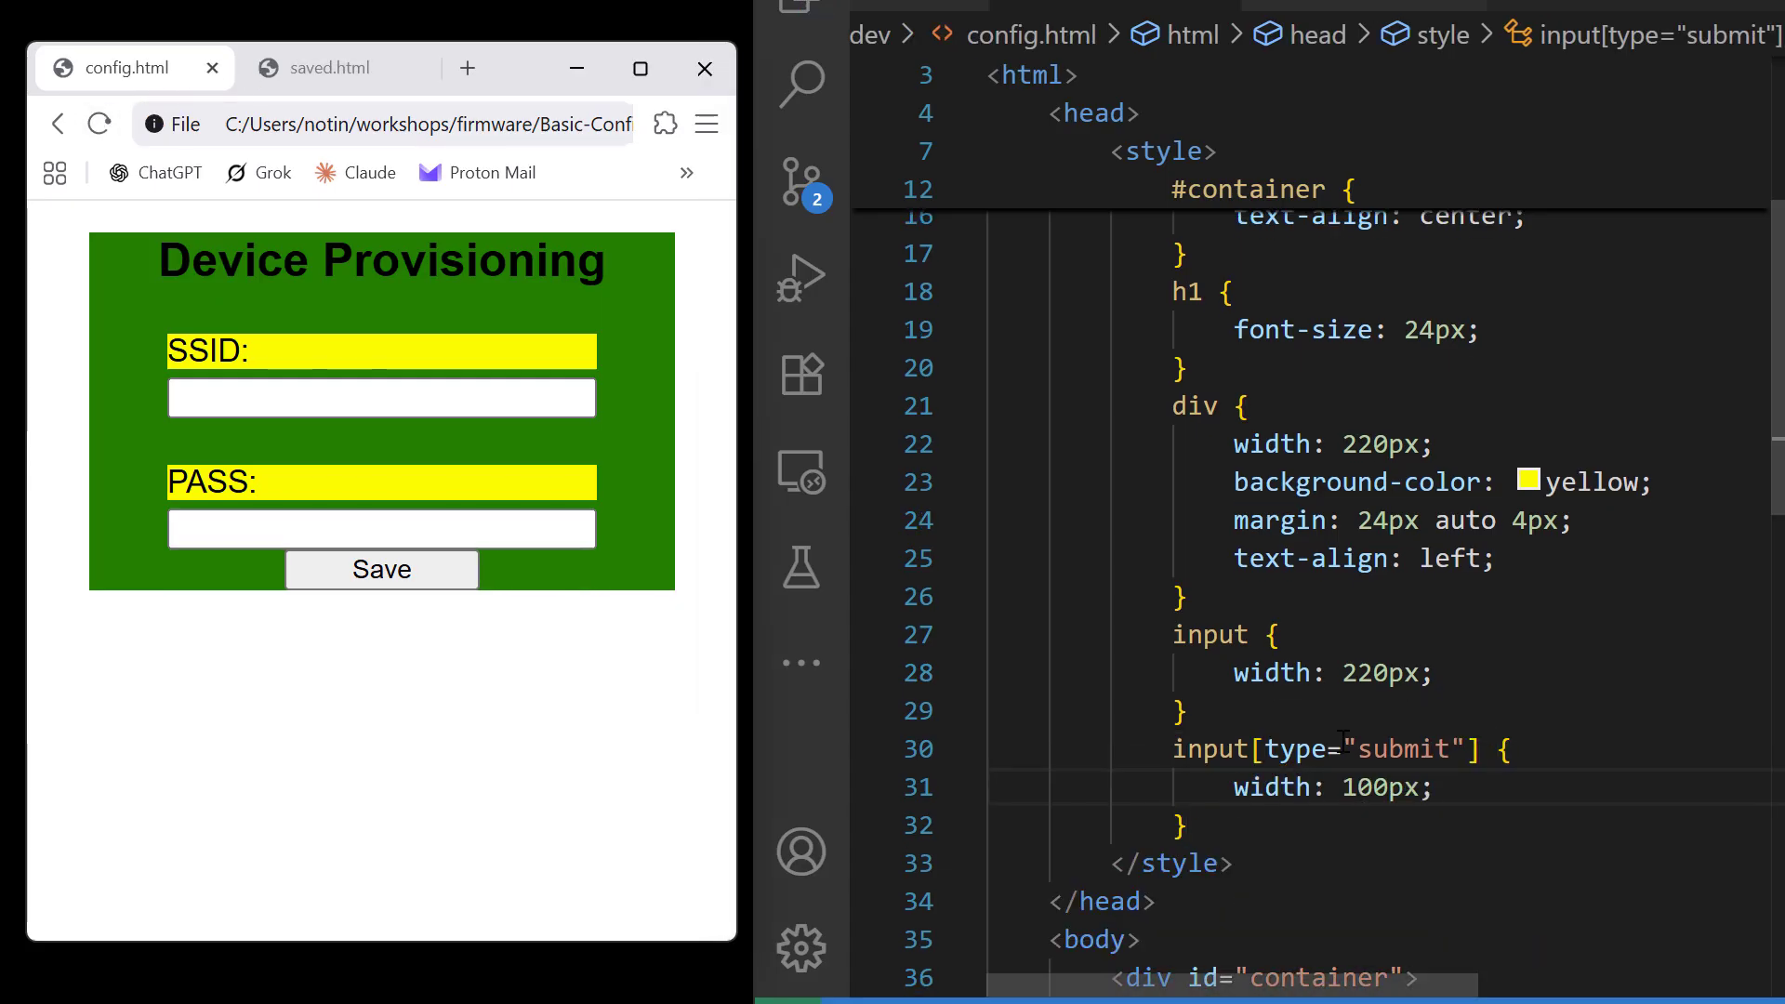
{"action": "type", "text": "margin-top: 30px;"}
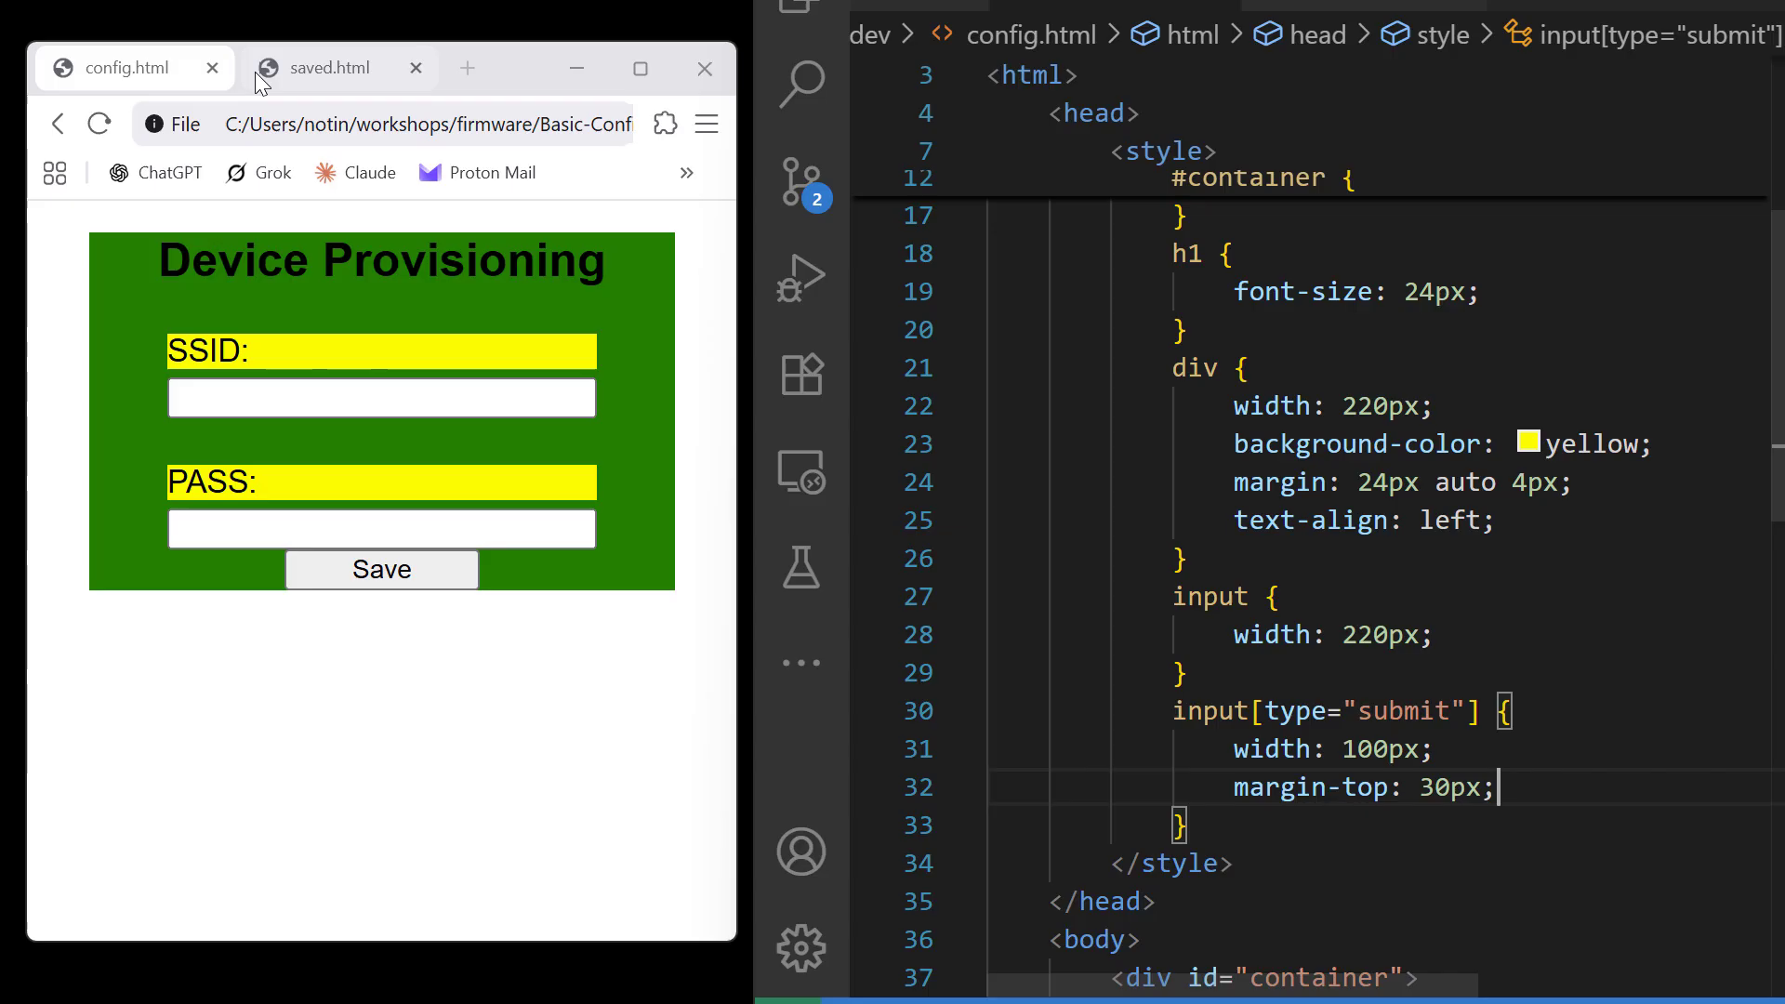
{"action": "type", "text": "margin-bottom"}
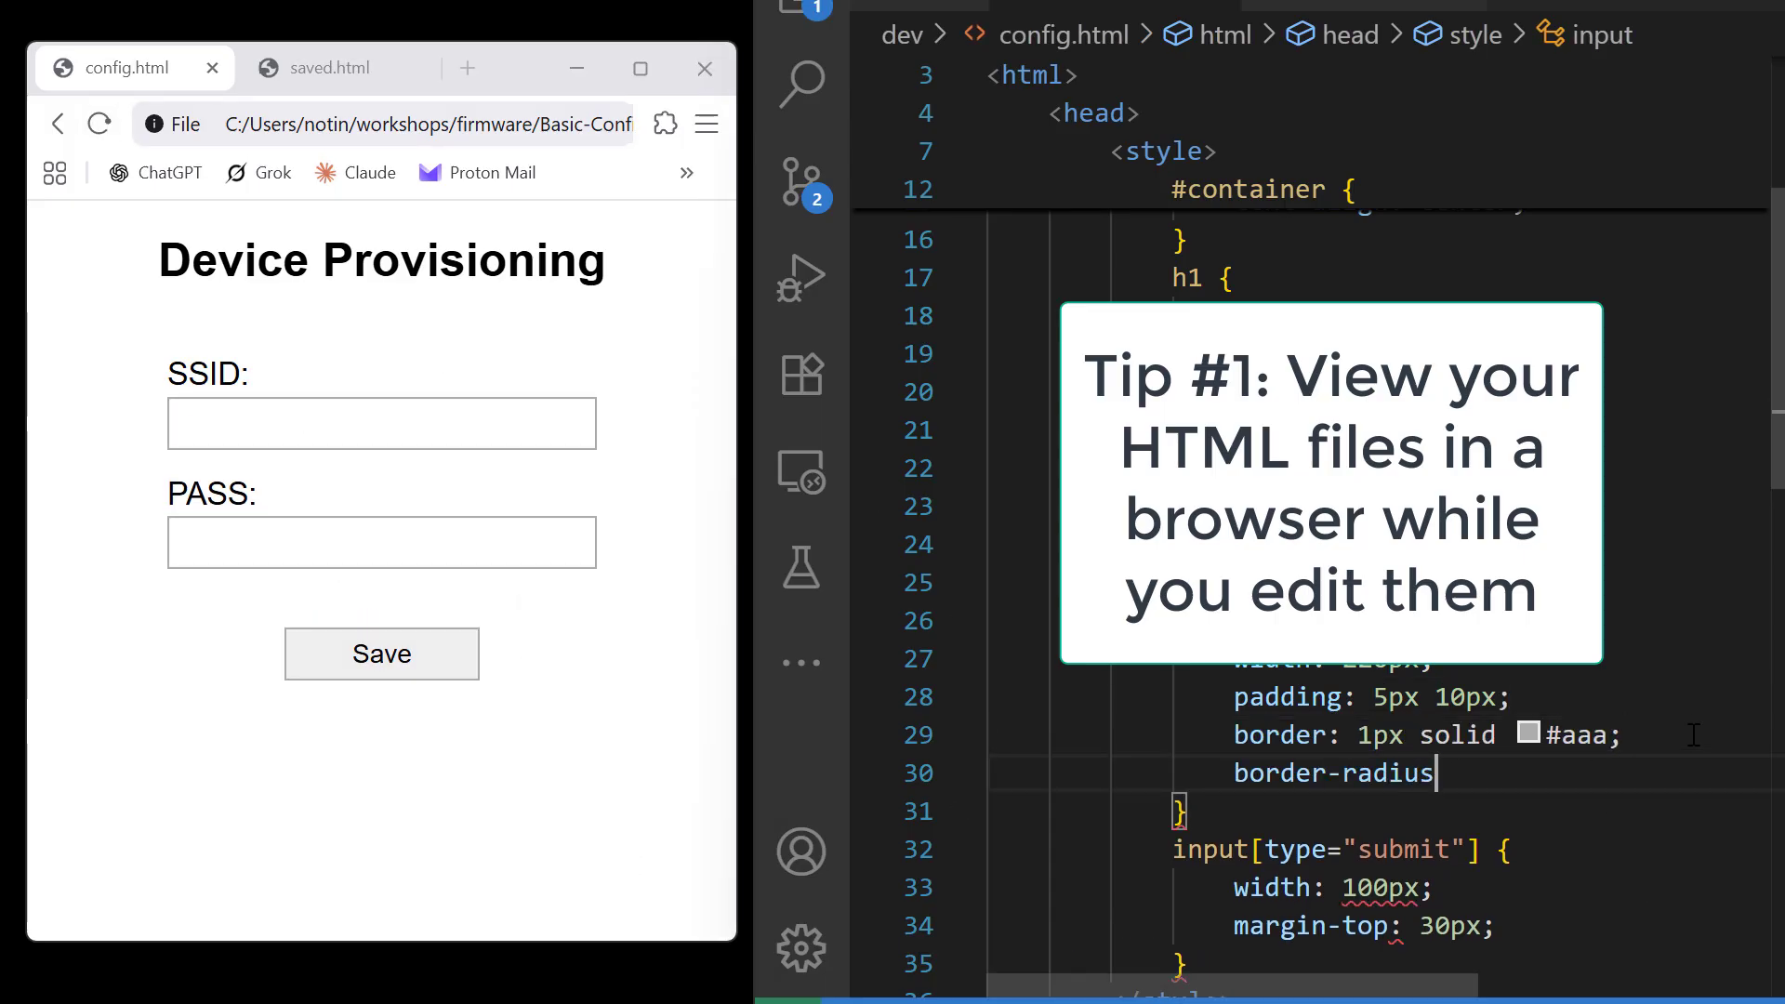
{"action": "scroll", "scroll_direction": "down", "scroll_amount": 3}
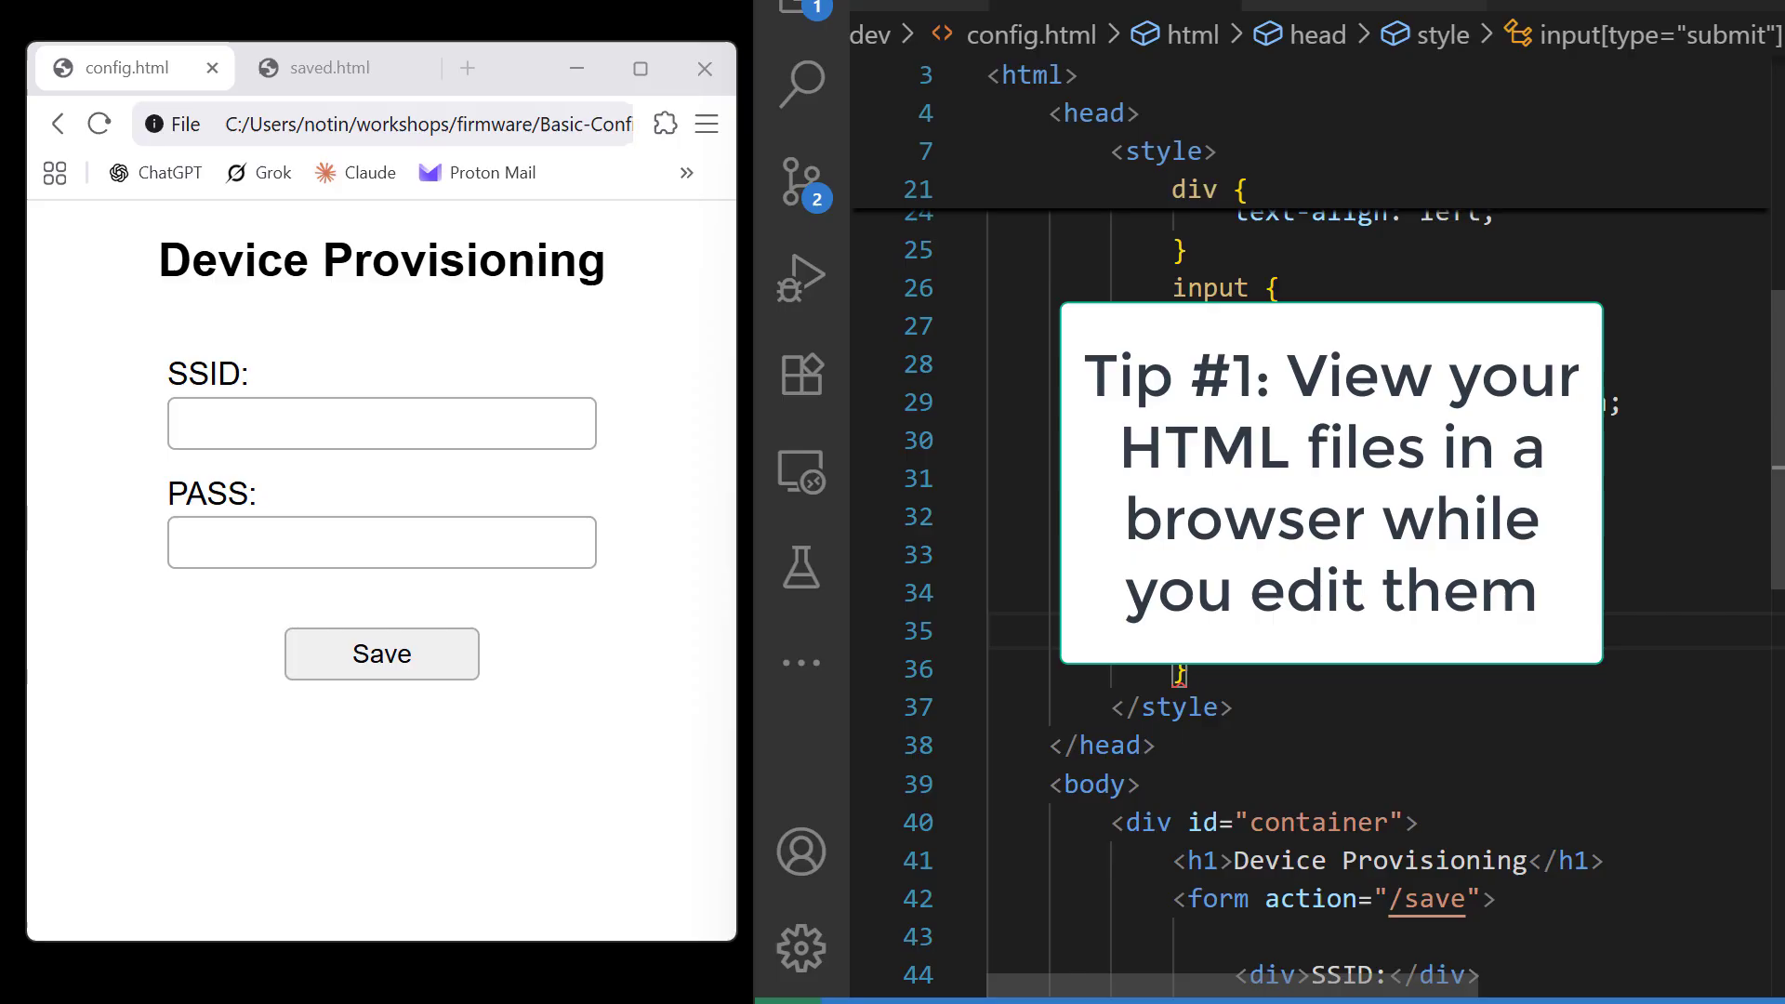
{"action": "scroll", "scroll_direction": "down", "scroll_amount": 3}
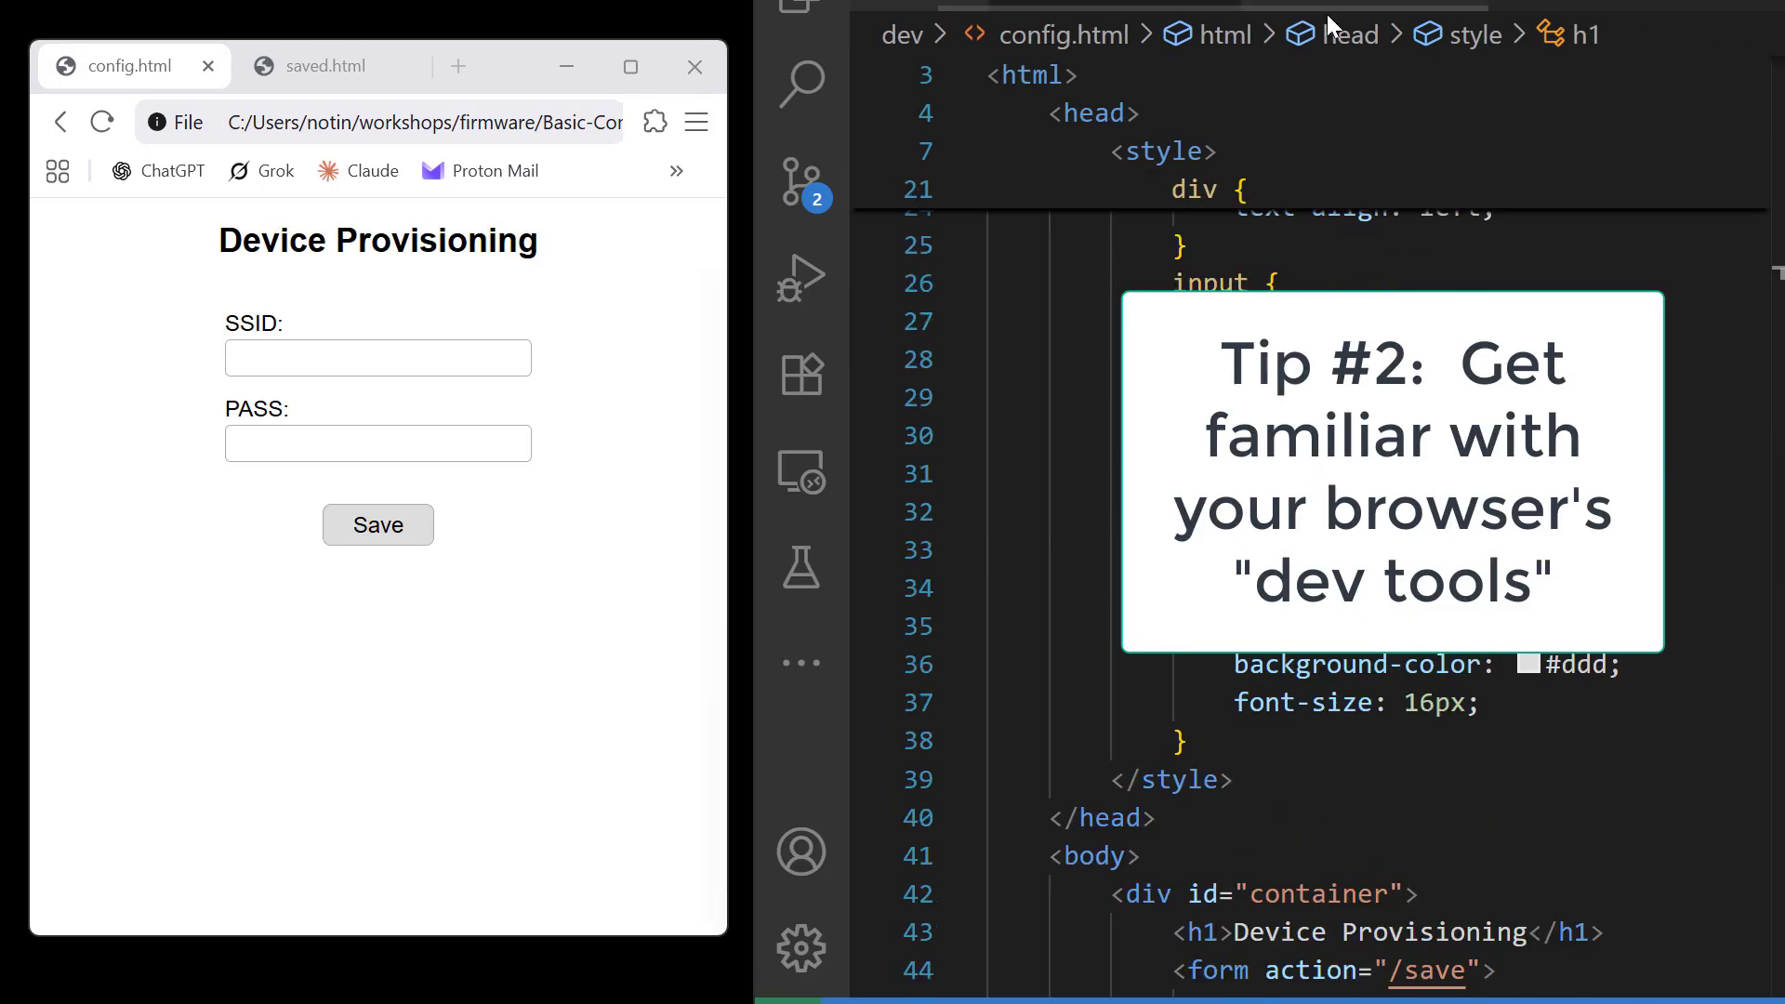
{"action": "left_click", "coordinate": [626, 66]}
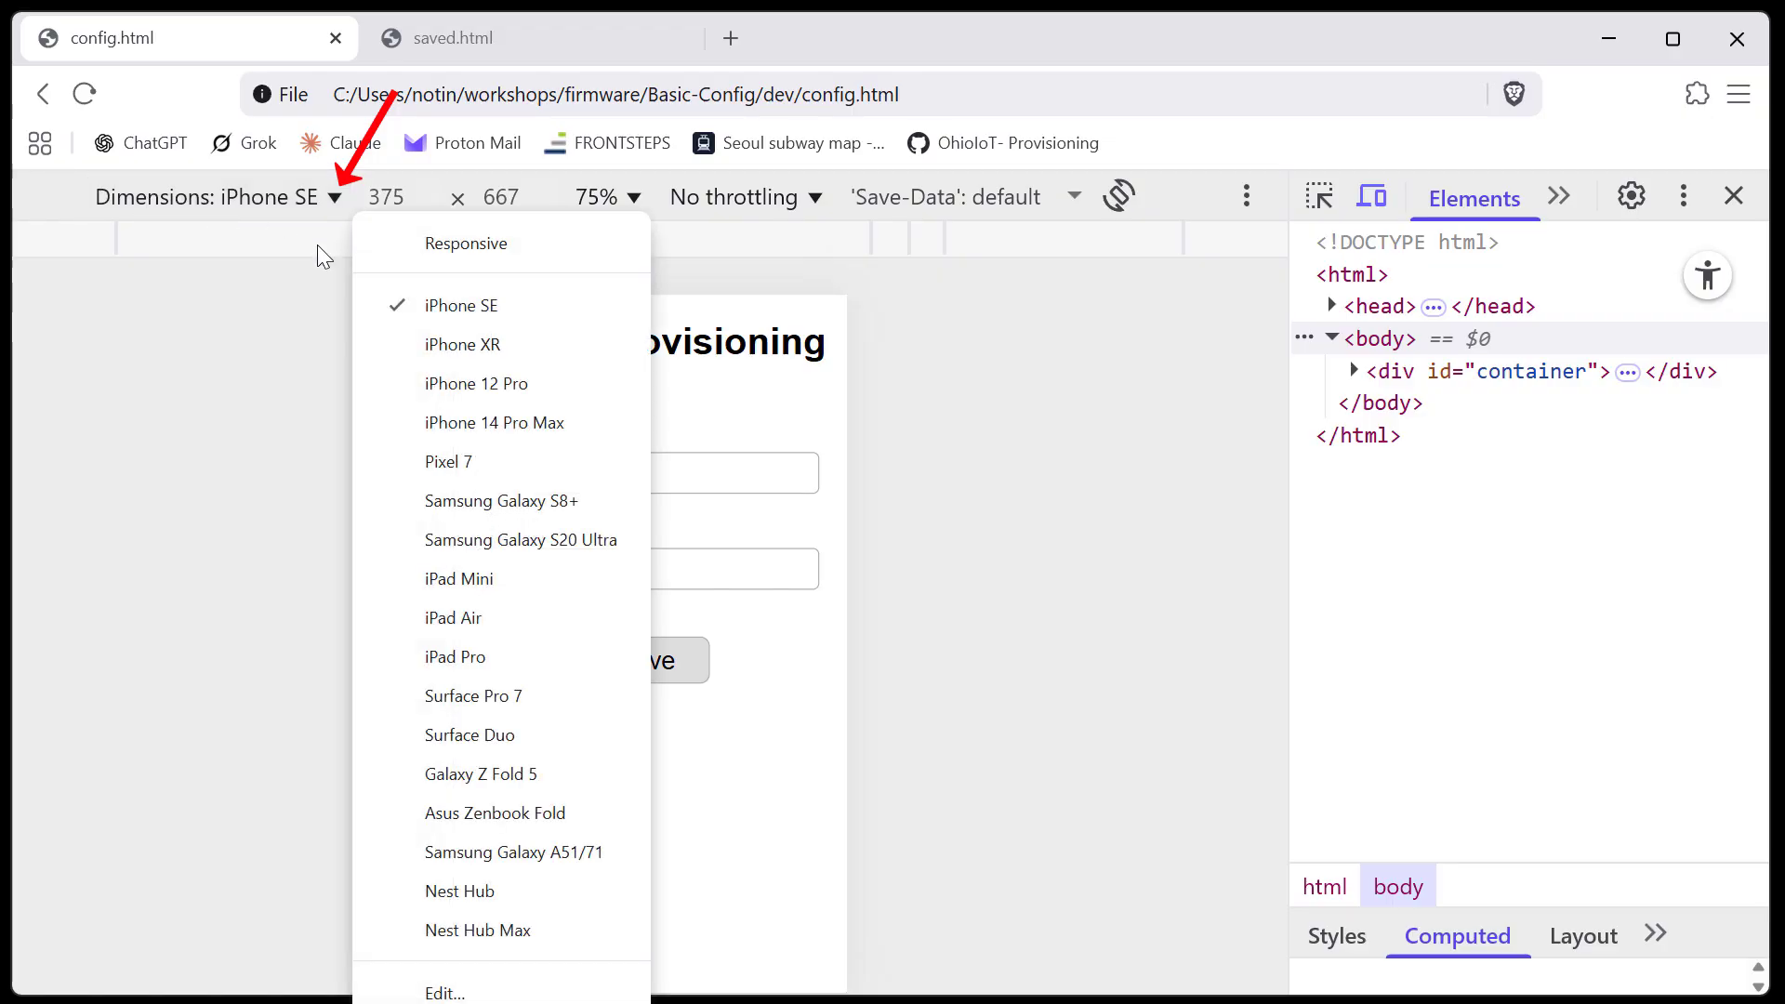
Step: Preview the page at iPhone XR size, then switch emulation to Samsung Galaxy S20 Ultra
{"action": "left_click", "coordinate": [462, 344]}
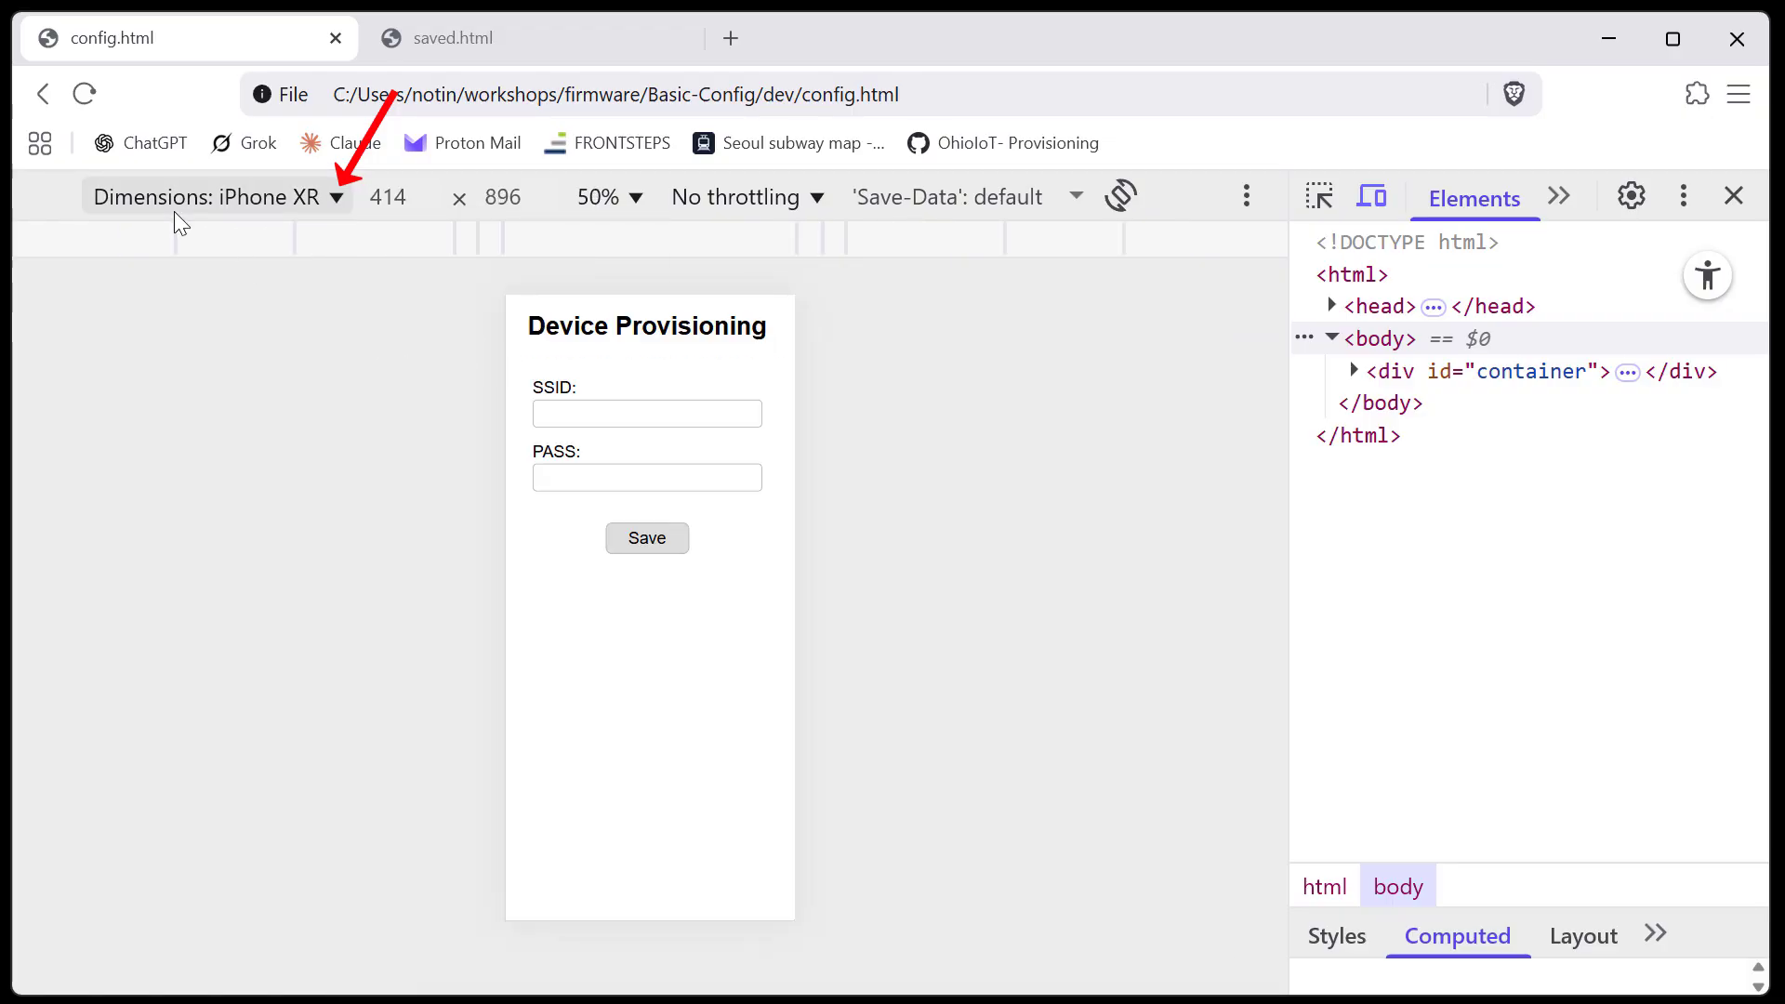
{"action": "left_click", "coordinate": [331, 197]}
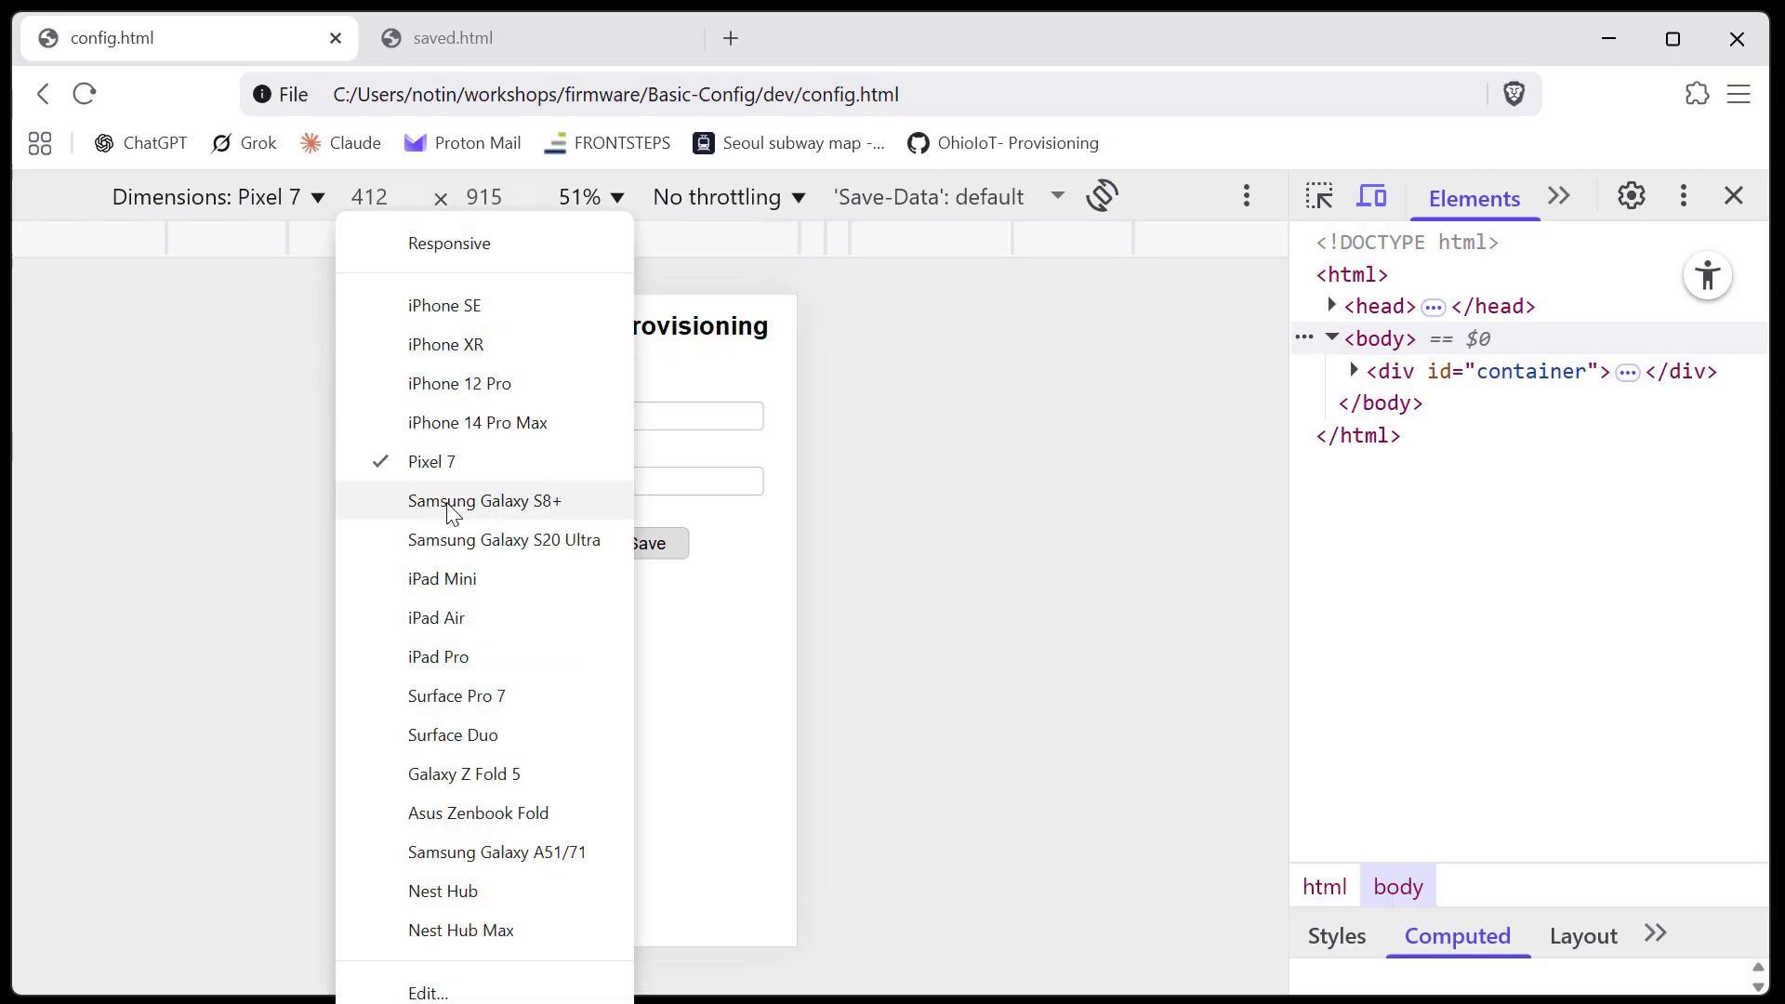
{"action": "left_click", "coordinate": [504, 539]}
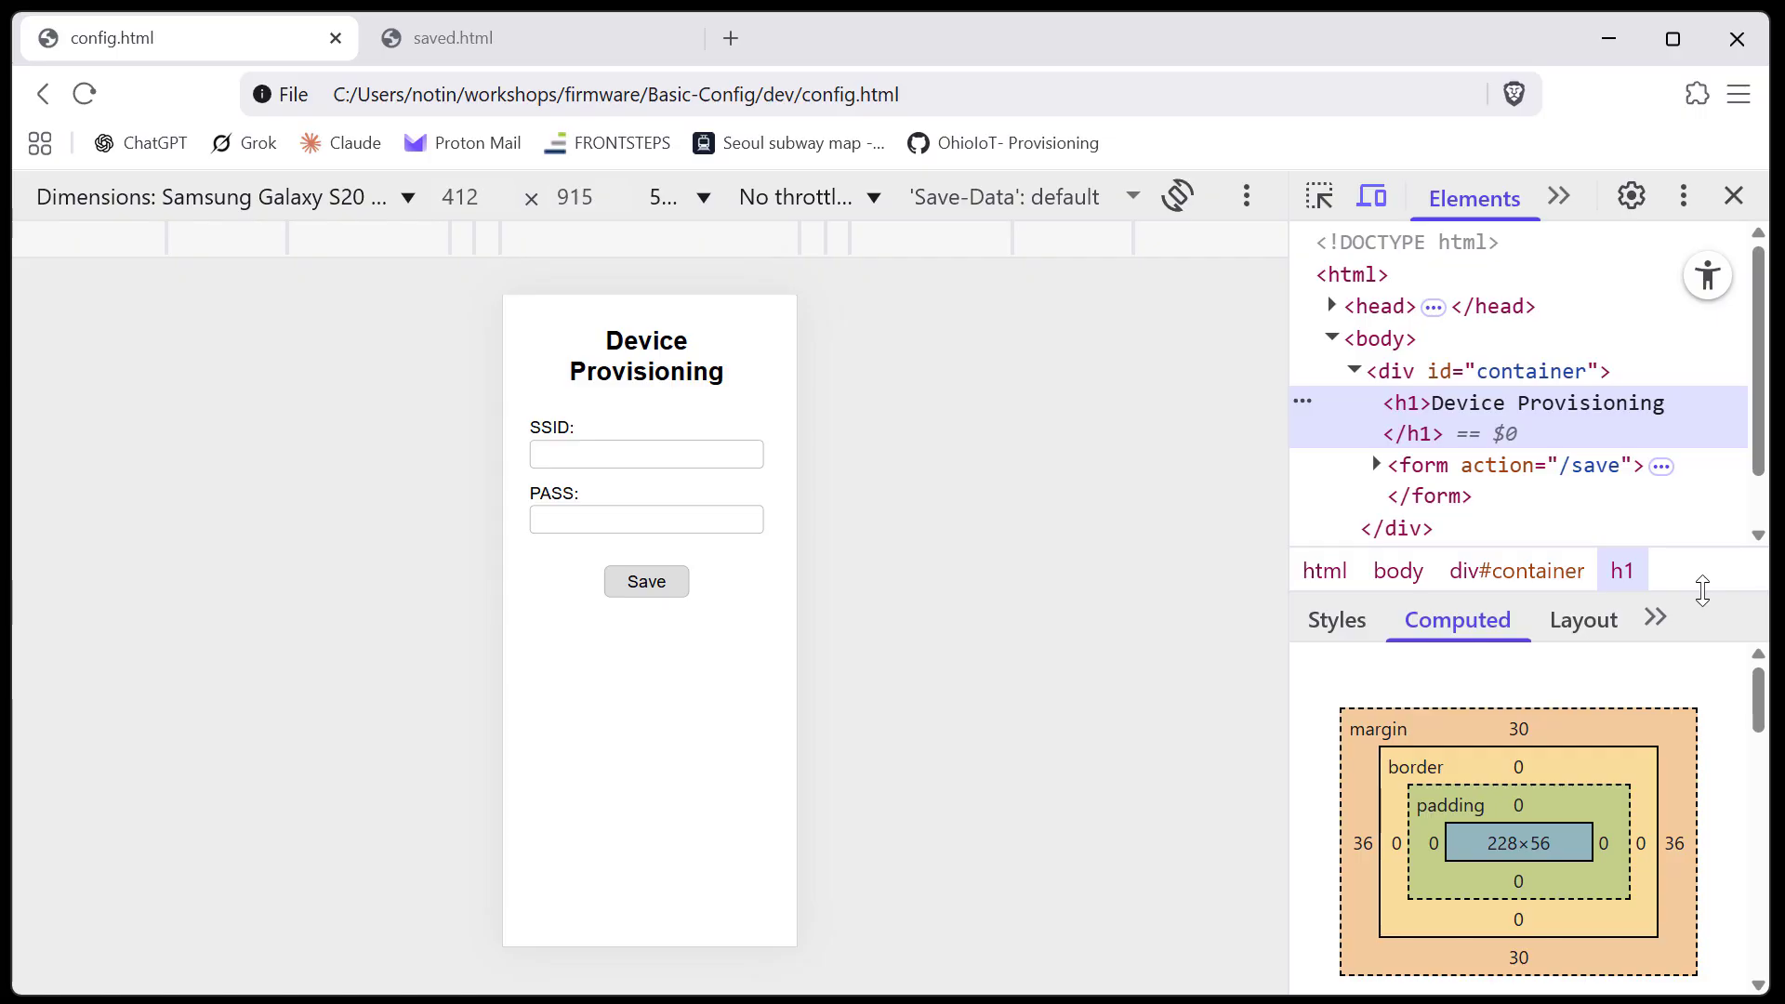
{"action": "mouse_move", "coordinate": [1366, 854]}
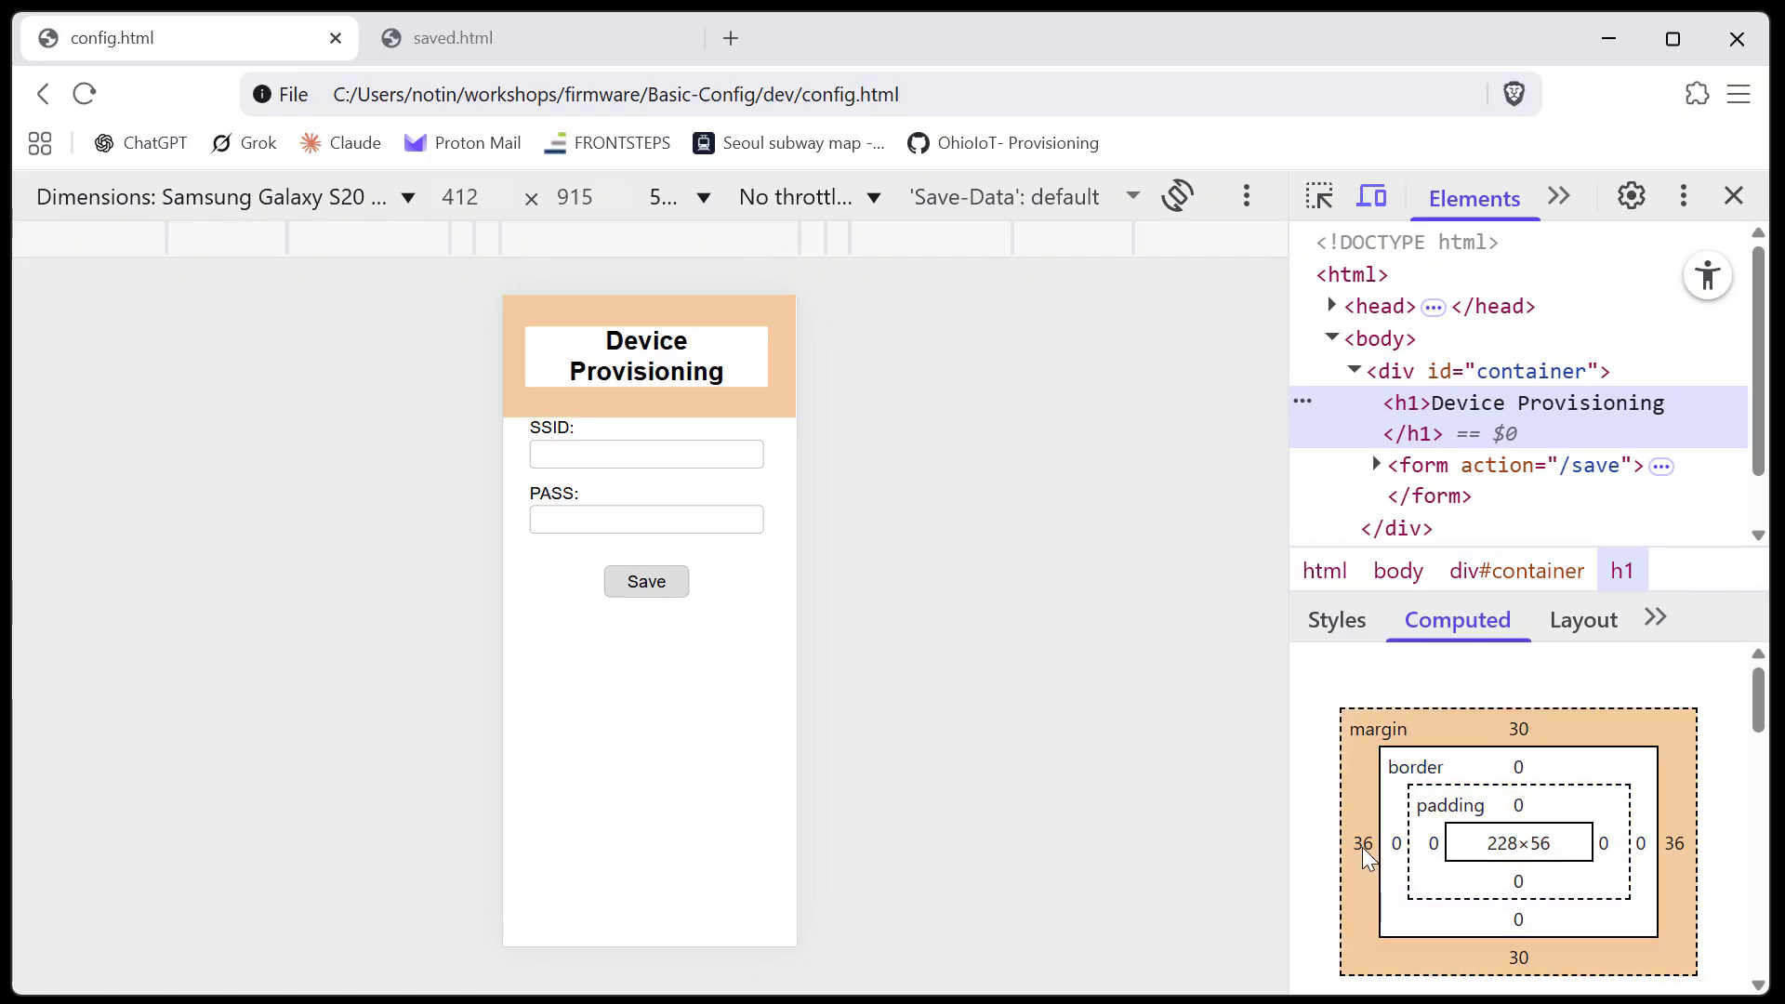
{"action": "mouse_move", "coordinate": [1387, 820]}
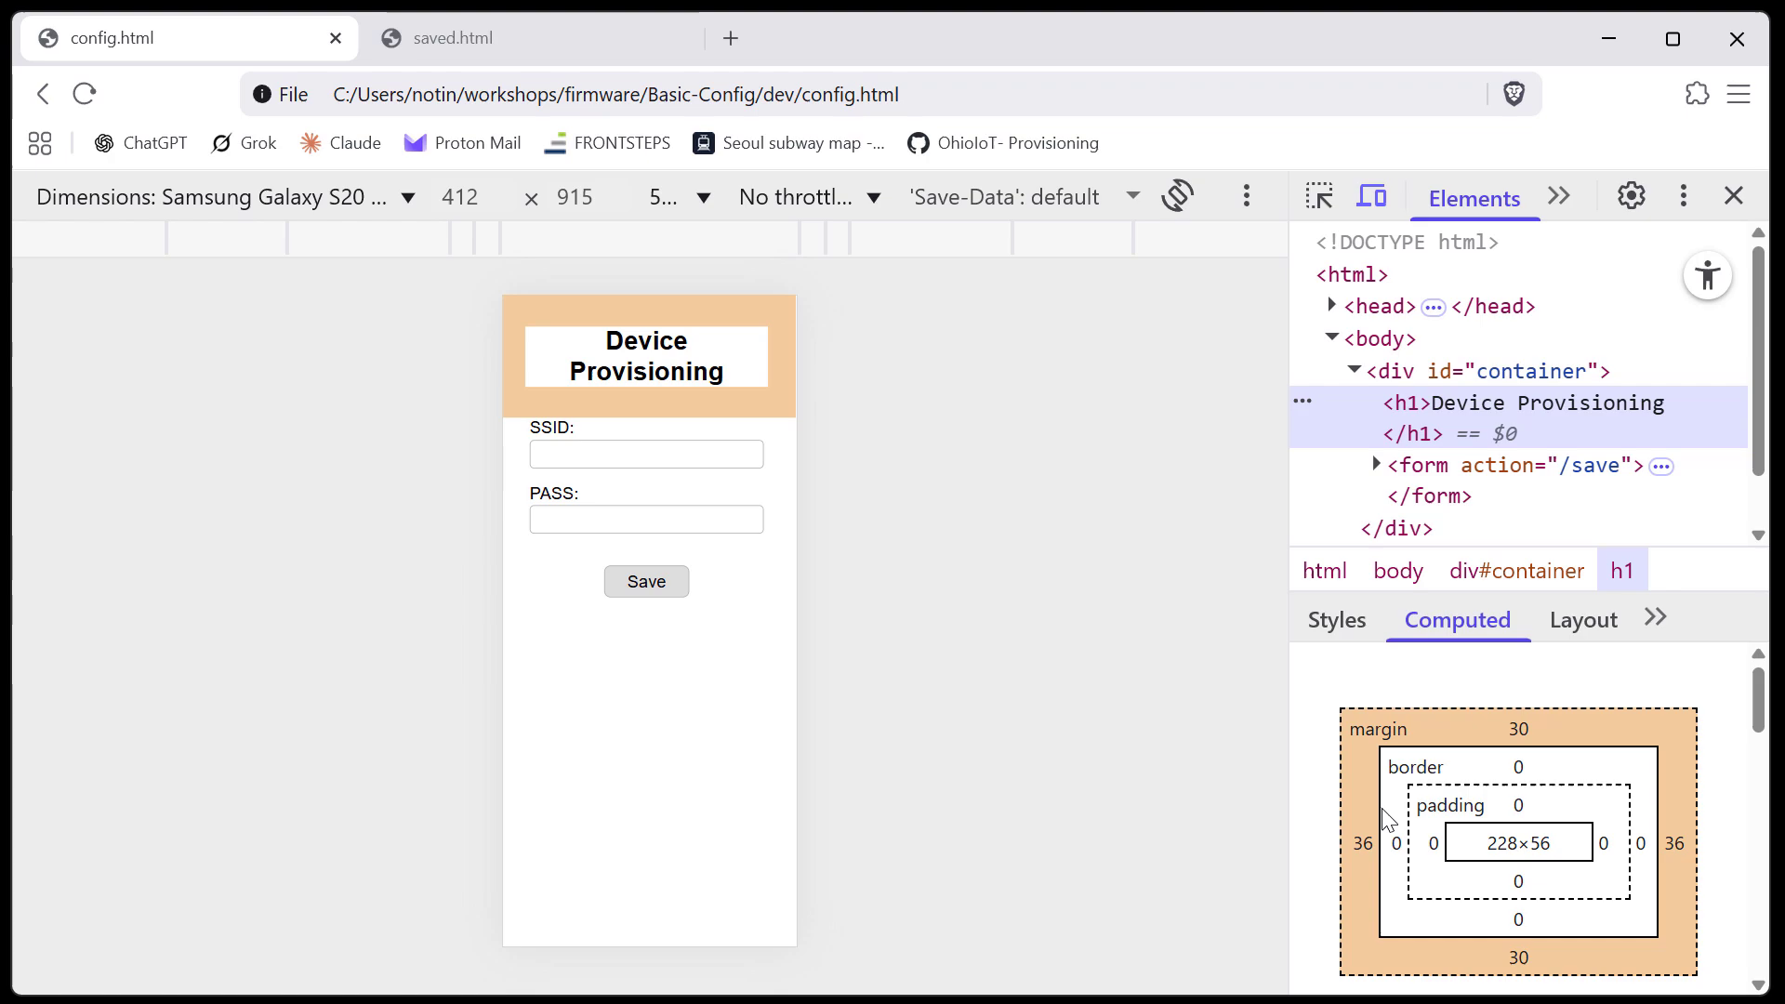
{"action": "mouse_move", "coordinate": [1605, 749]}
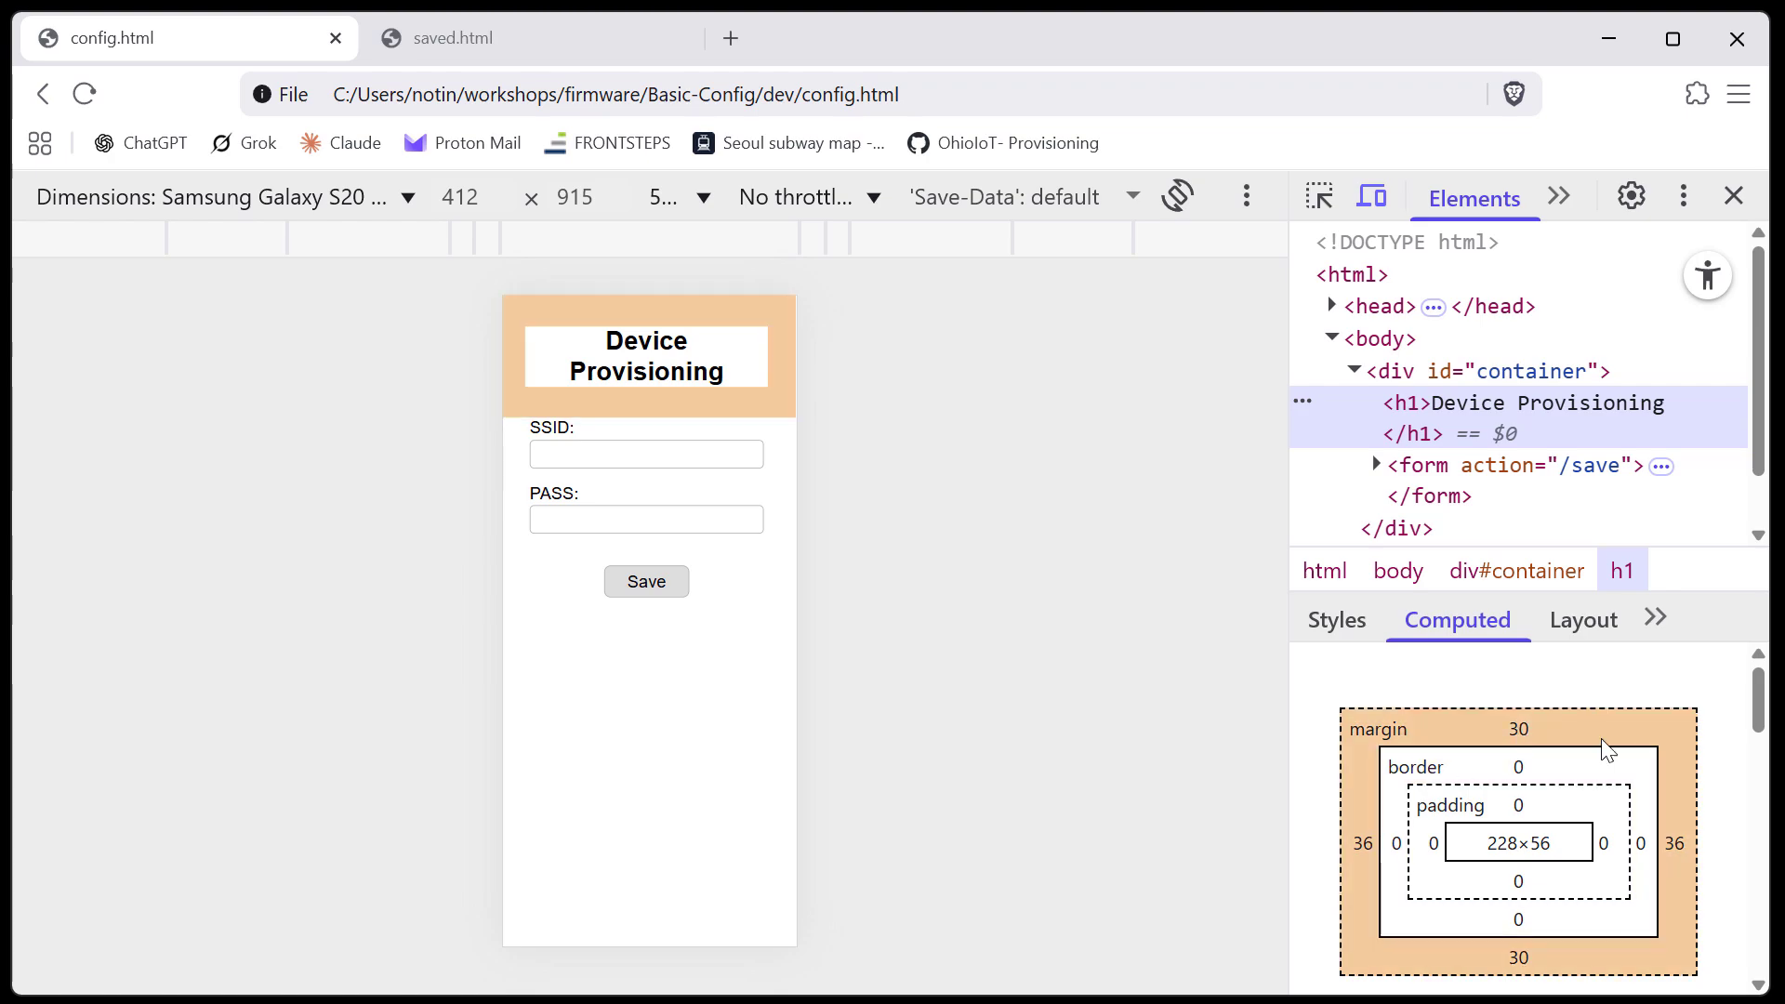
{"action": "mouse_move", "coordinate": [1673, 864]}
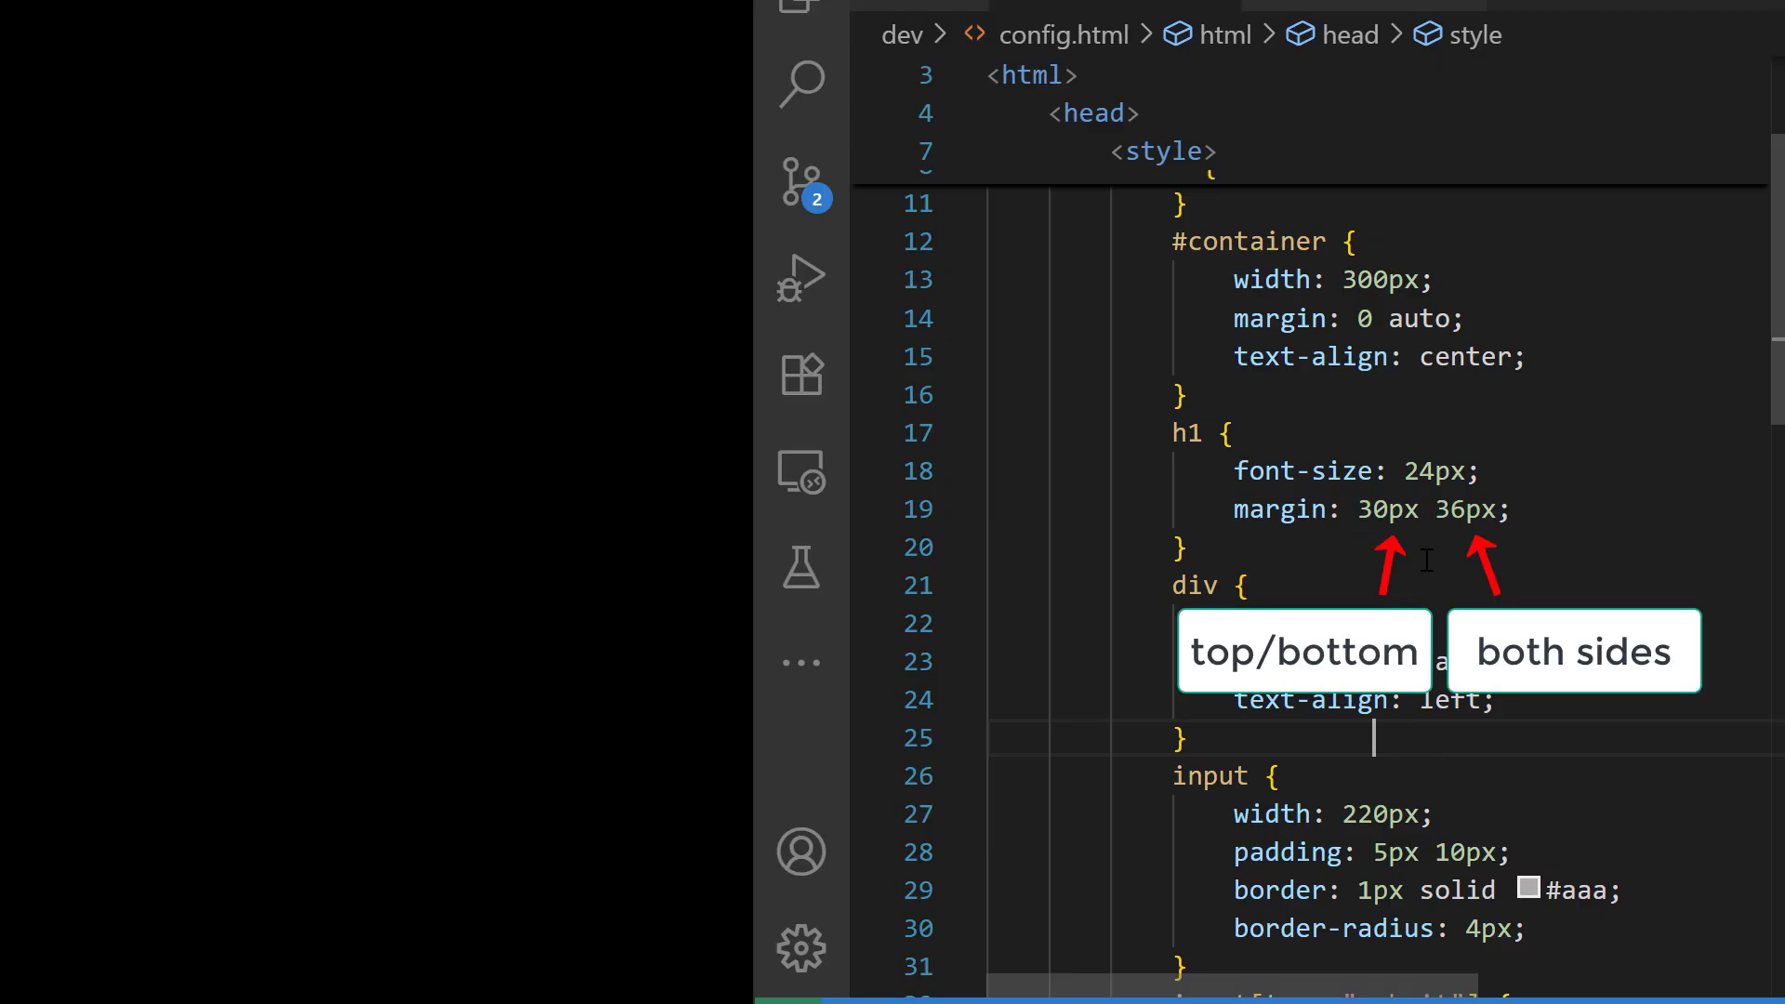
{"action": "mouse_move", "coordinate": [1426, 520]}
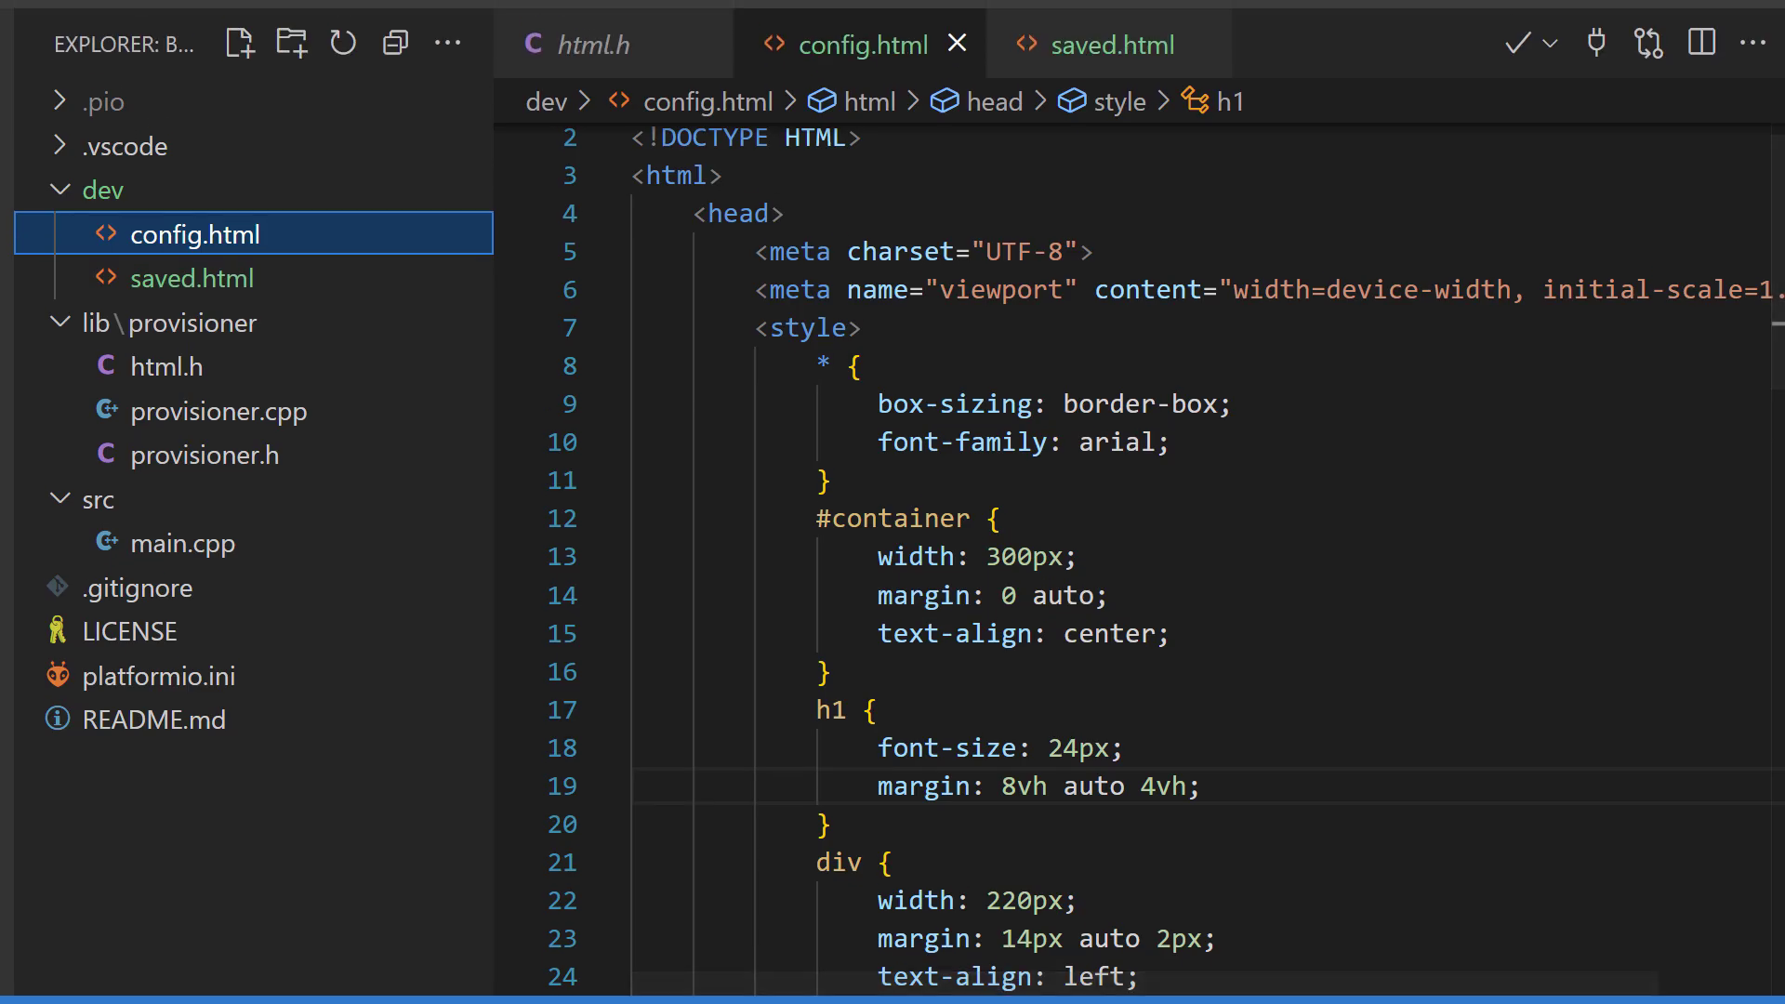
{"action": "mouse_move", "coordinate": [1738, 328]}
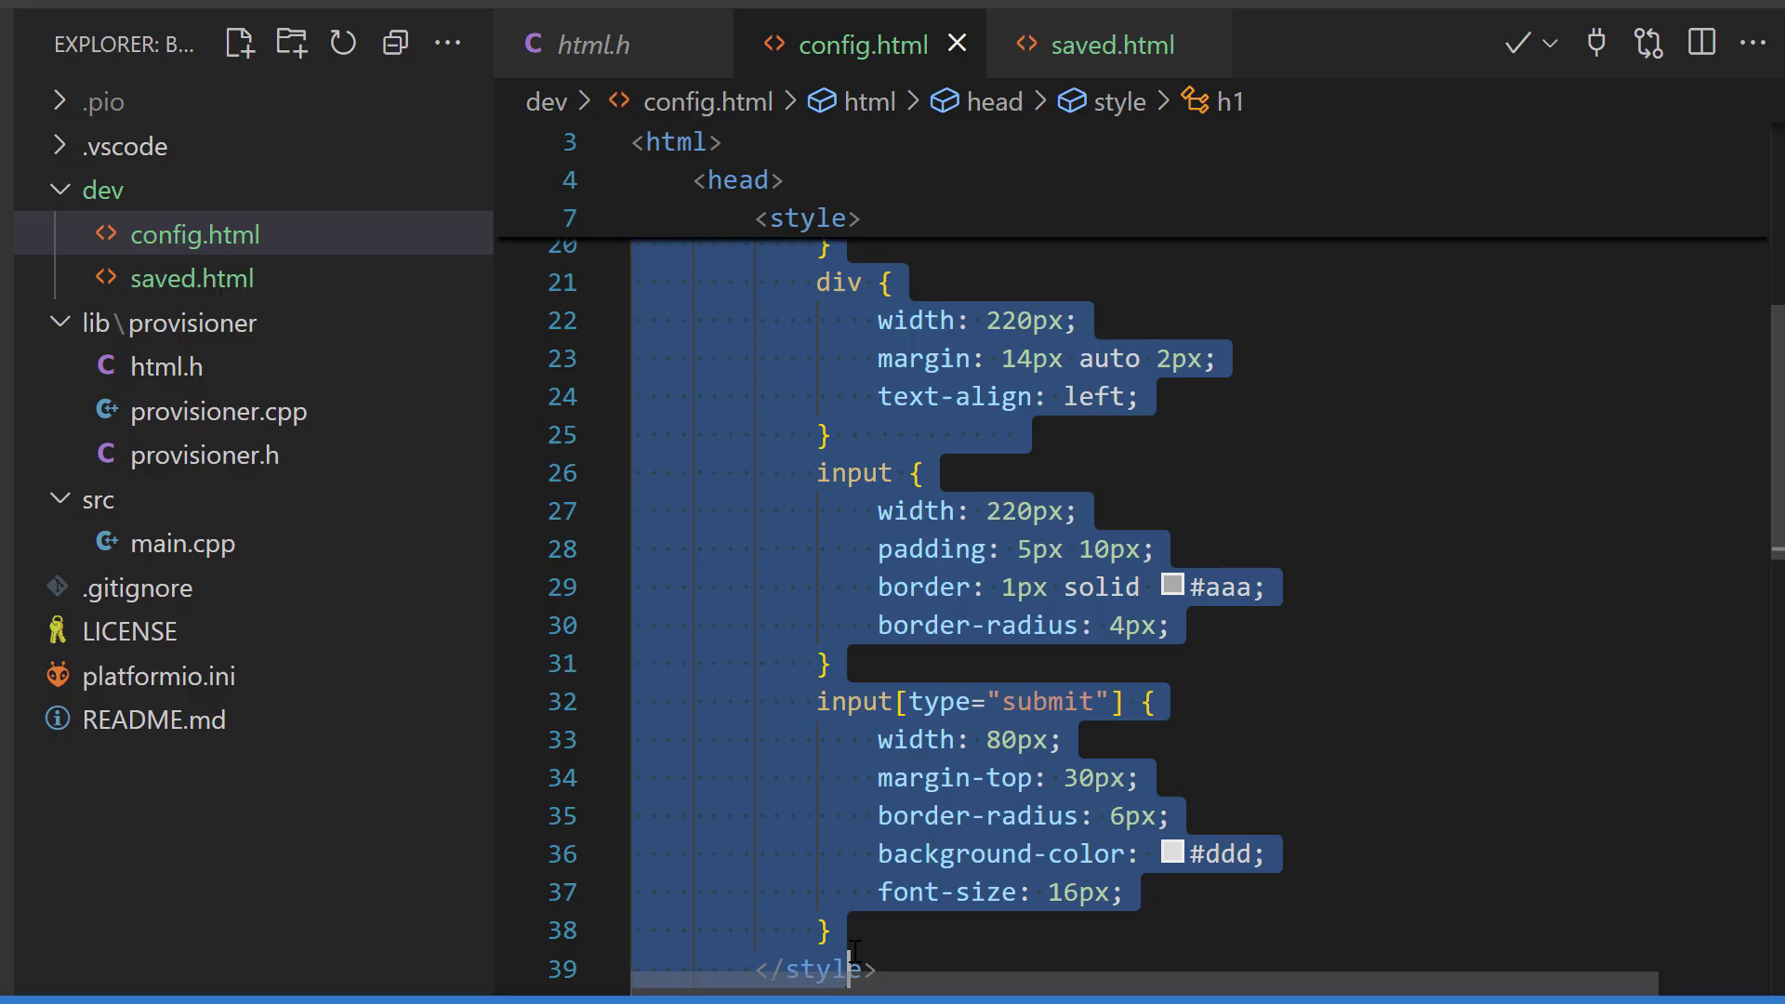
Step: Open the html.h header under lib\provisioner to receive the copied config.html markup
{"action": "scroll", "scroll_direction": "down", "scroll_amount": 3}
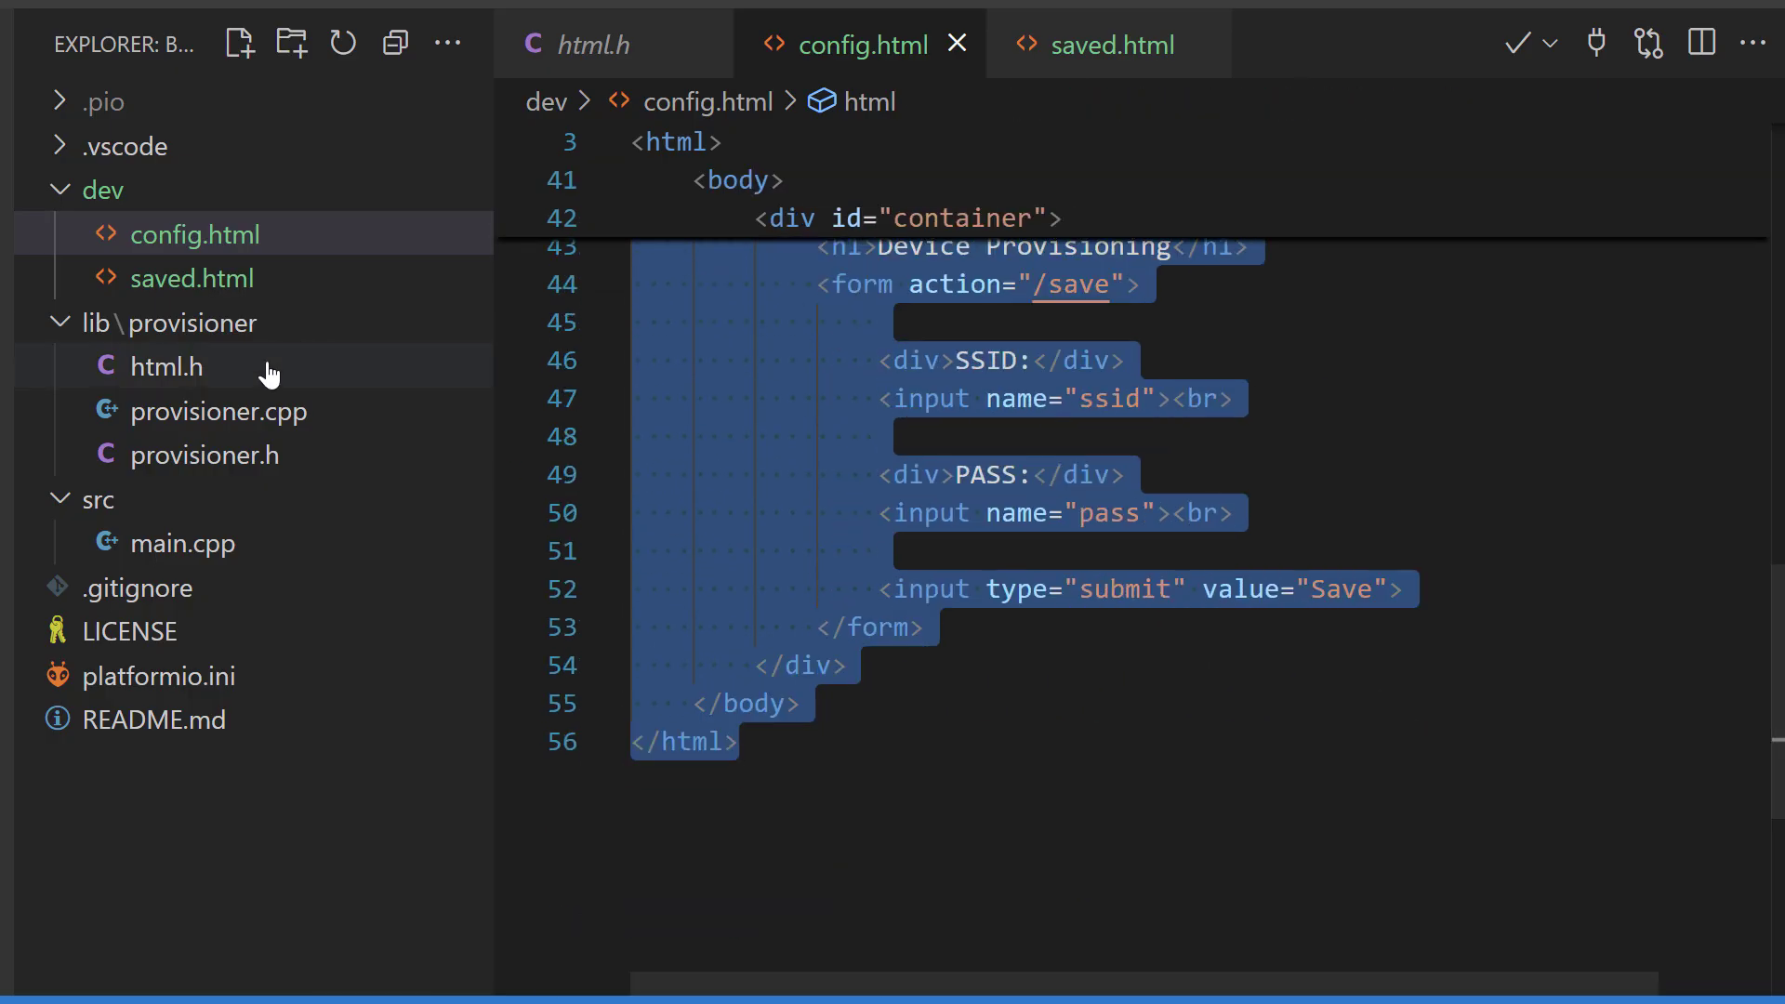
{"action": "left_click", "coordinate": [174, 366]}
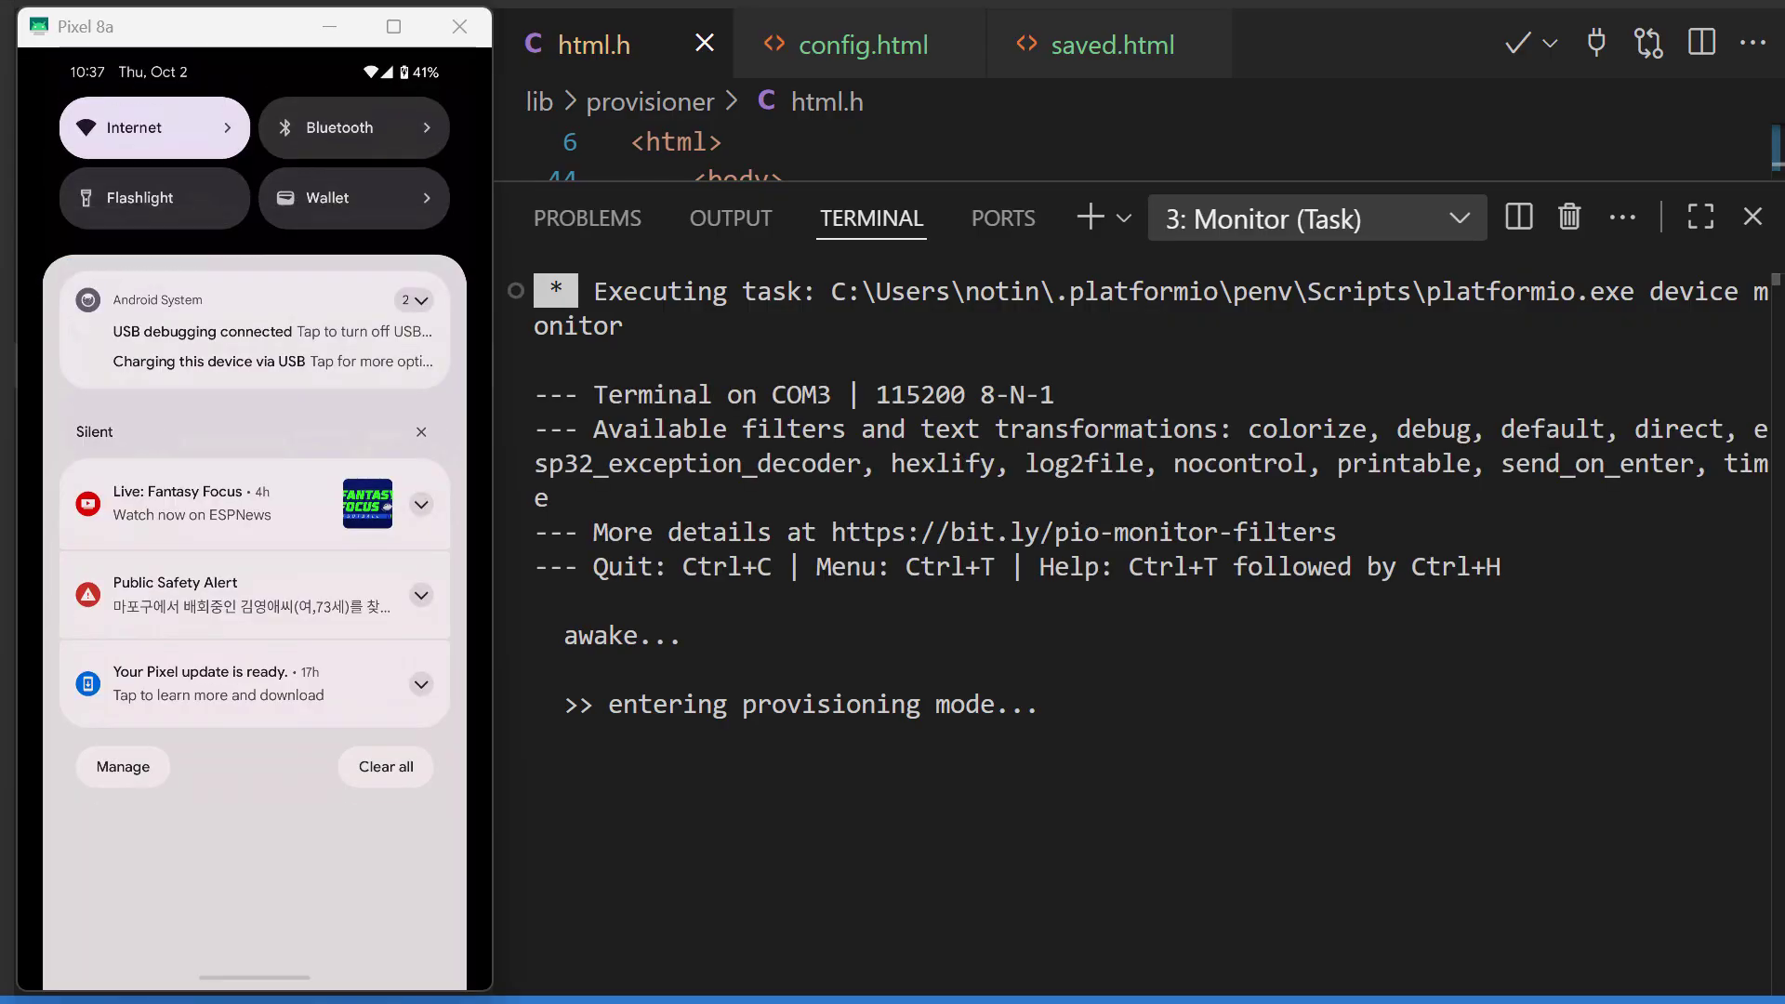
Step: Load the provisioning page on the phone and fill in the network credentials form
{"action": "left_click", "coordinate": [132, 127]}
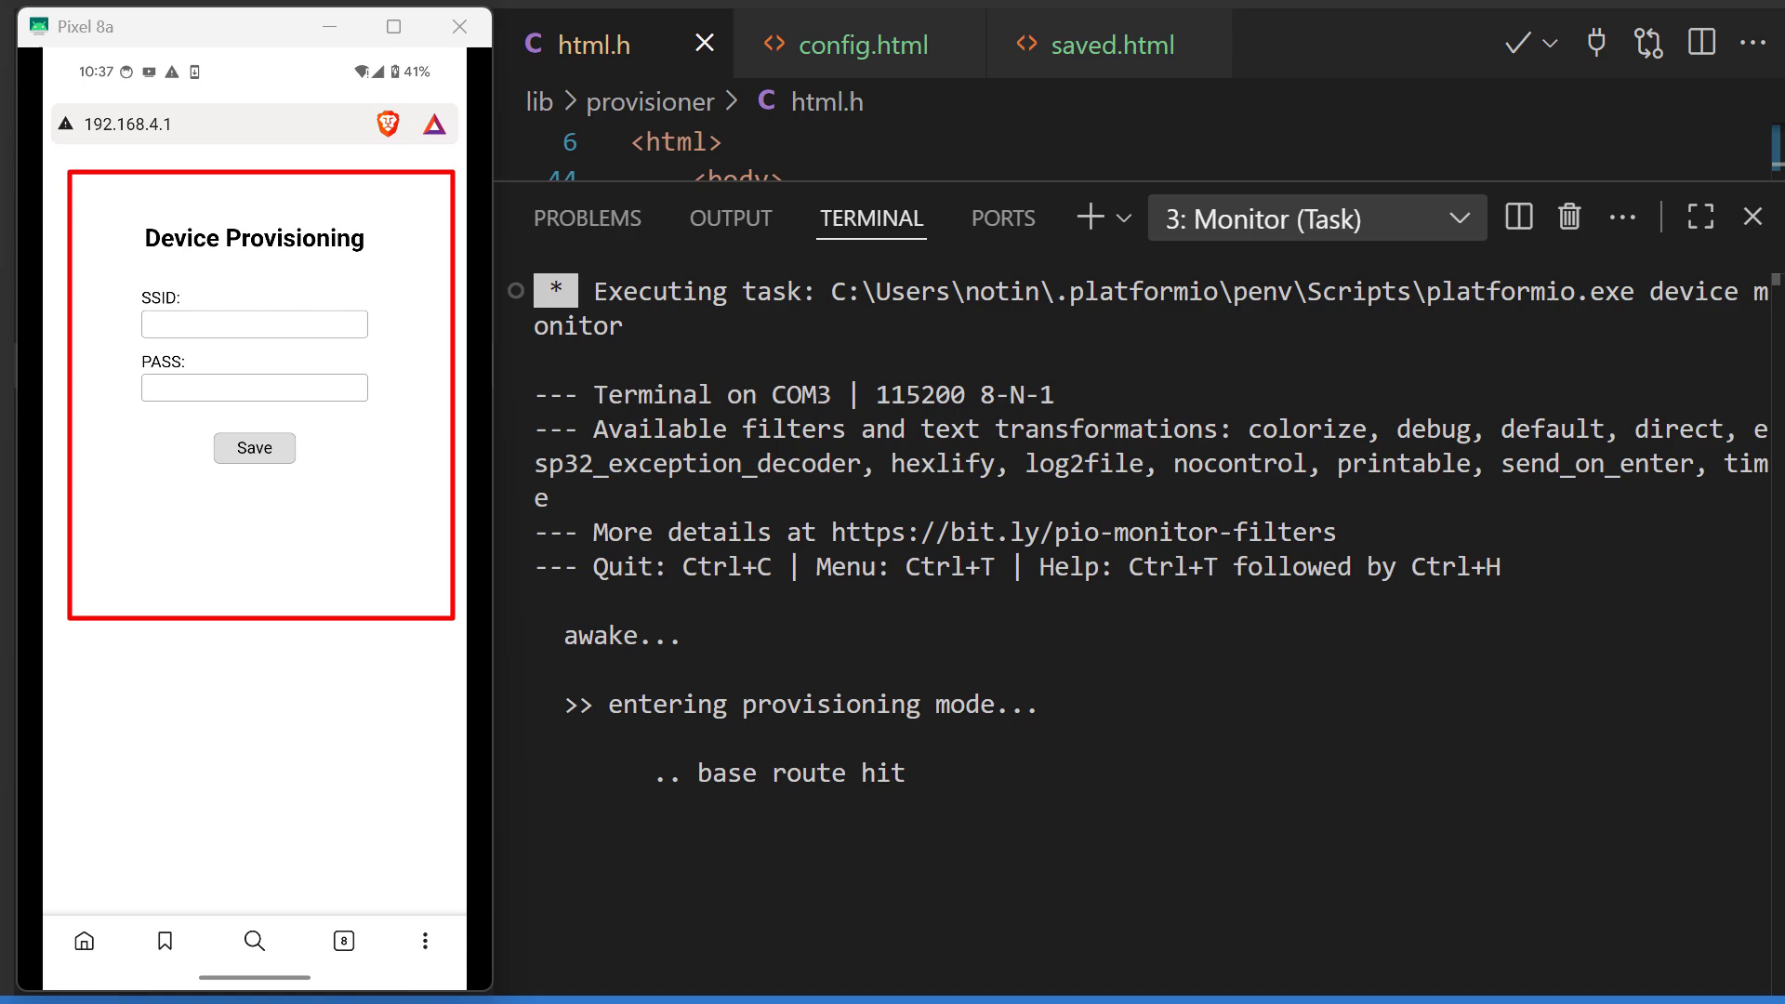
{"action": "left_click", "coordinate": [255, 324]}
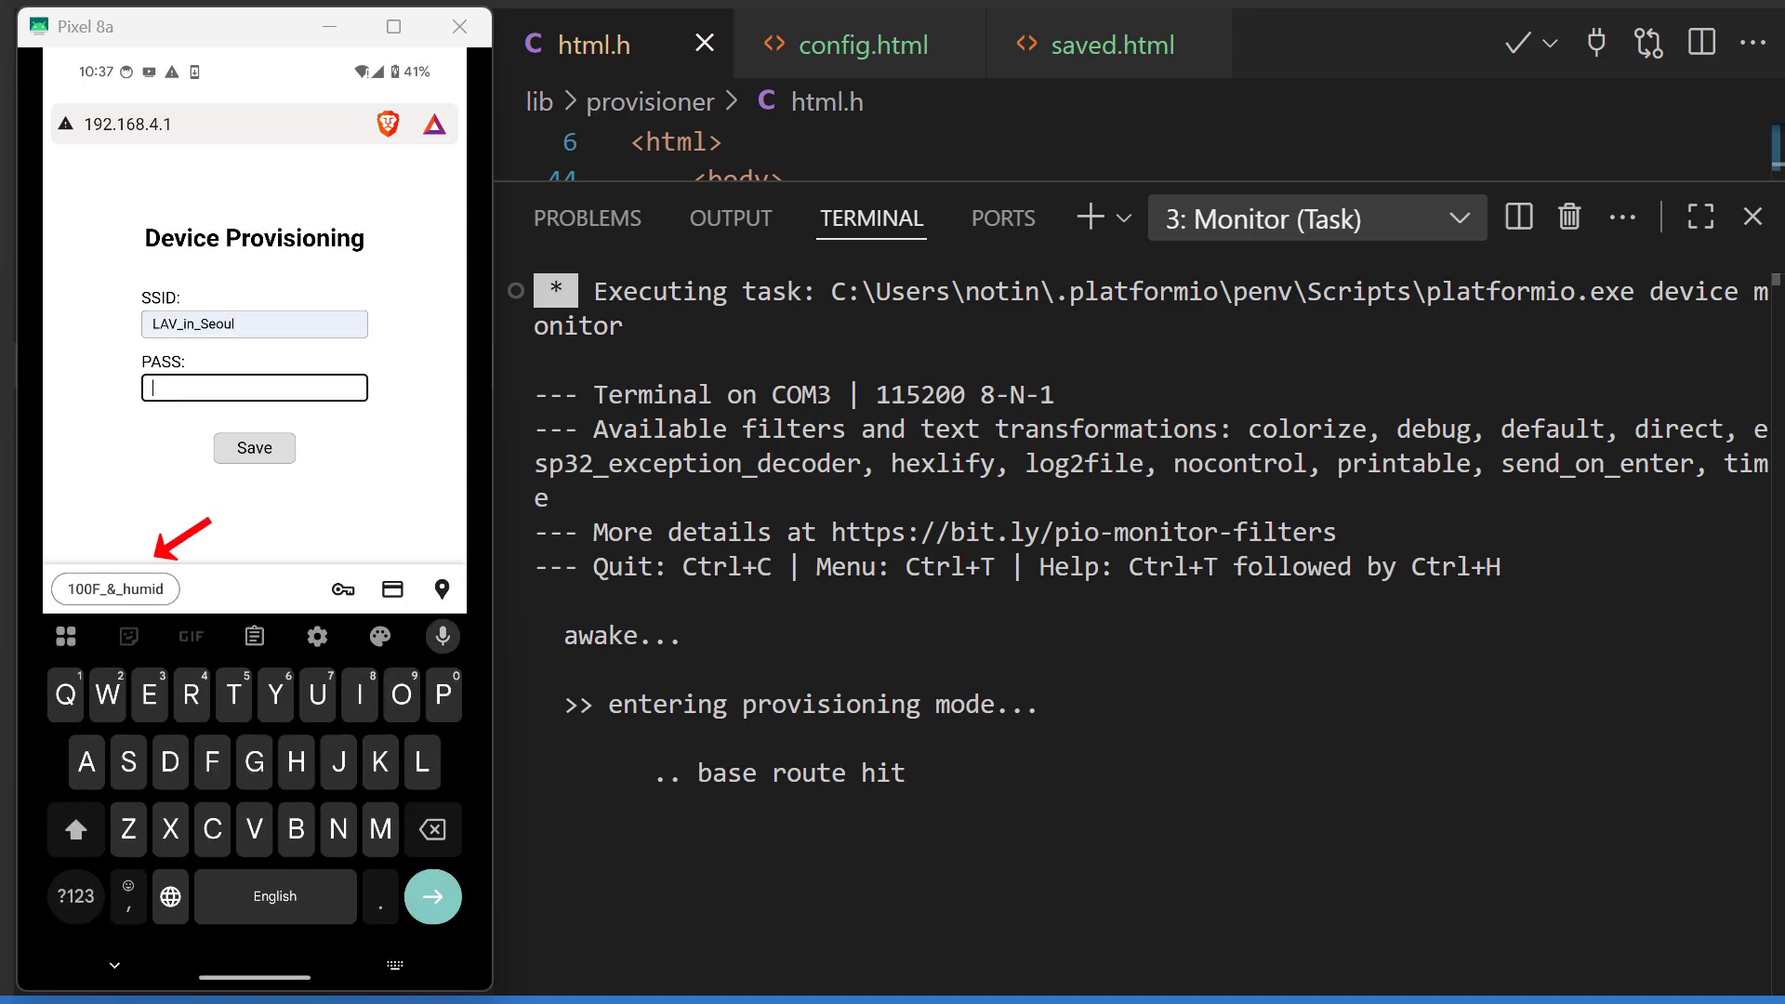
{"action": "left_click", "coordinate": [255, 448]}
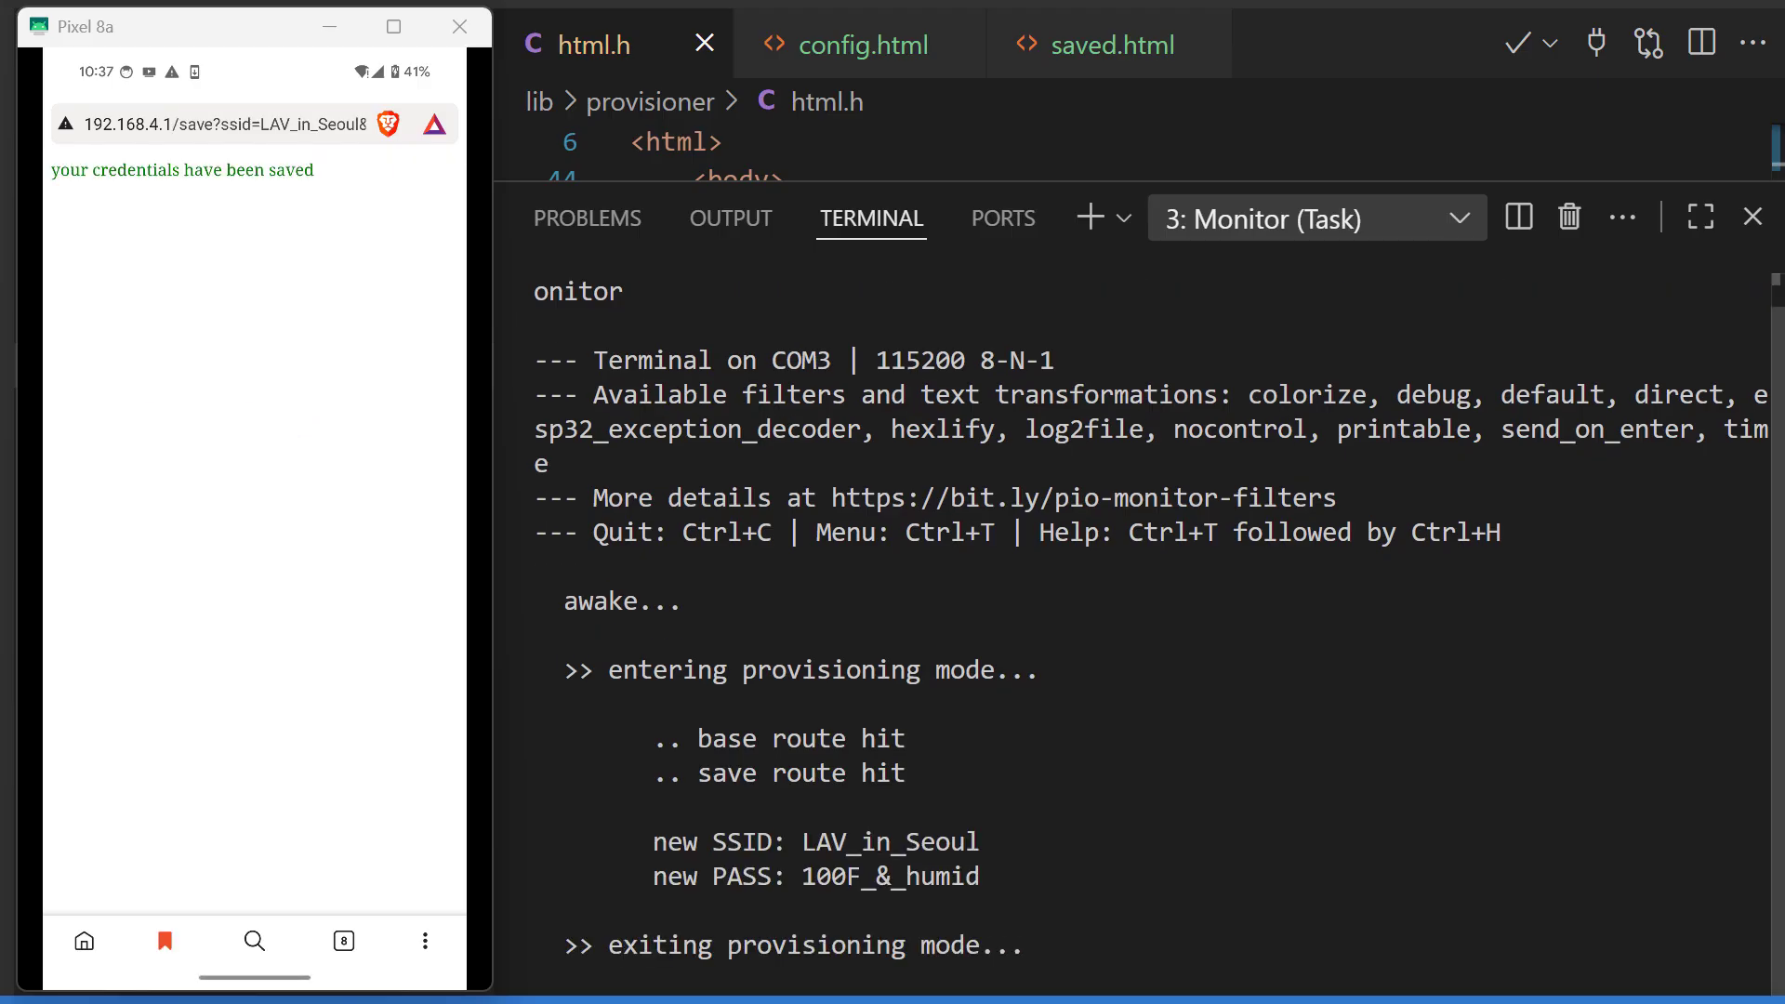
{"action": "scroll", "scroll_direction": "down", "scroll_amount": 3}
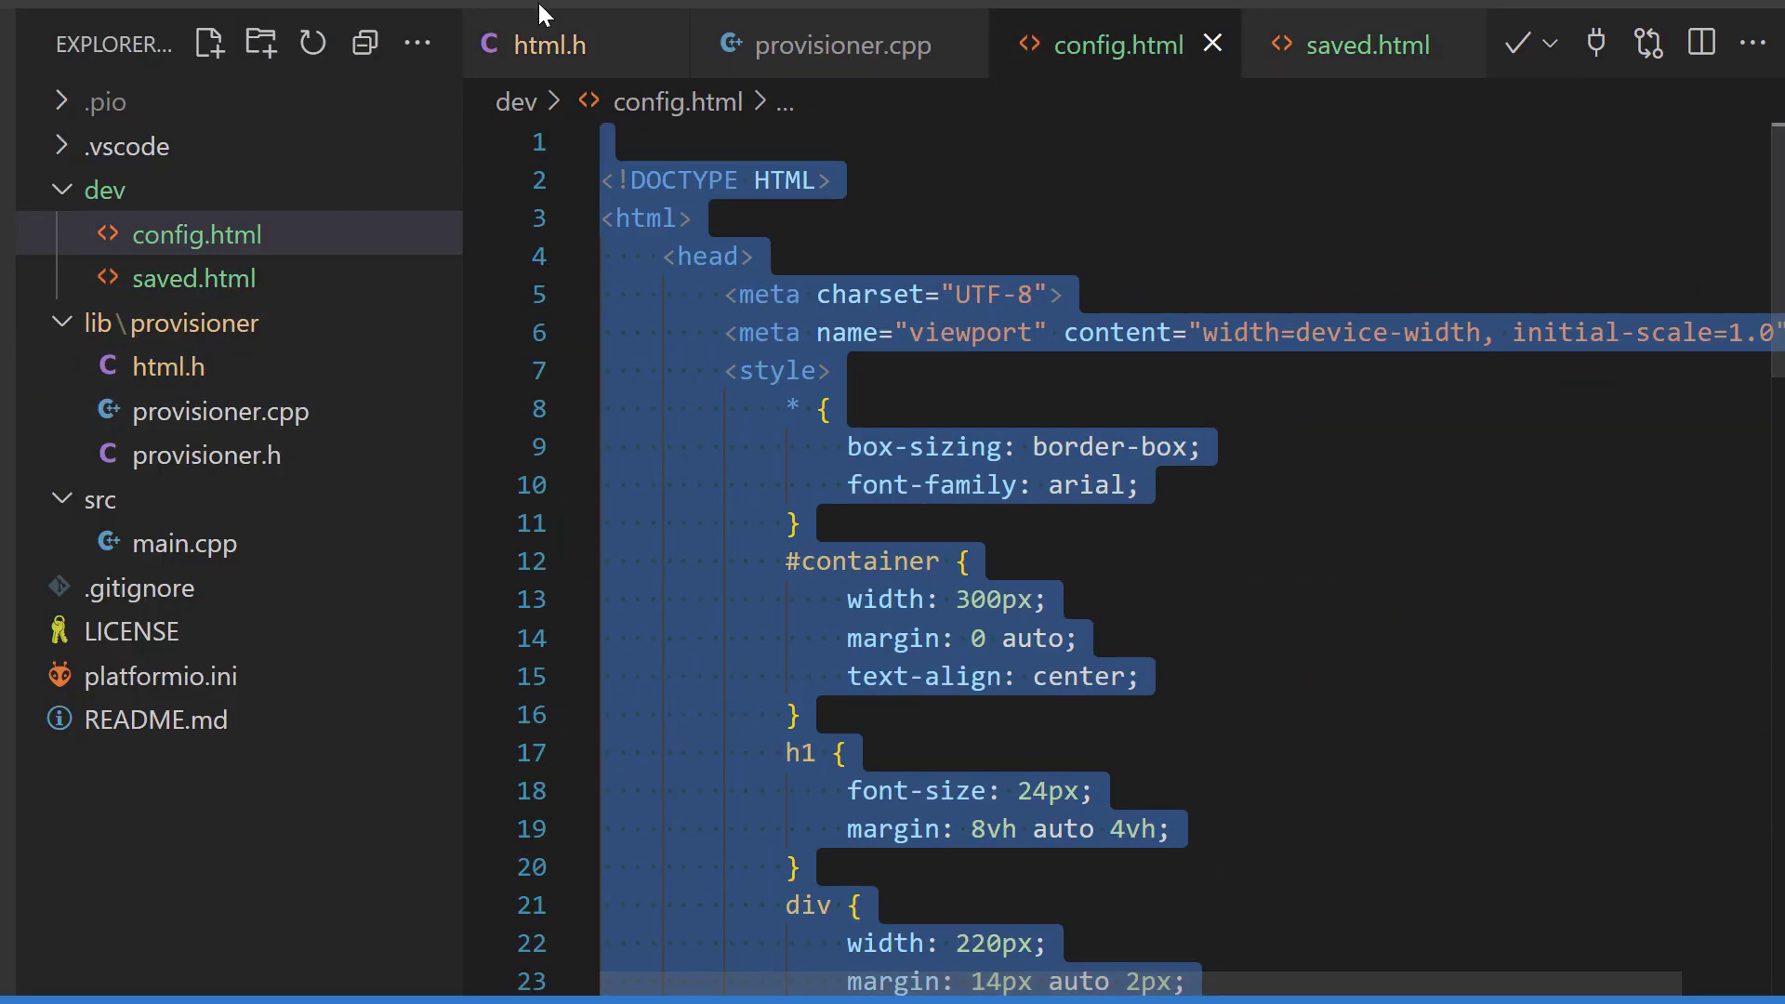
Step: In saved.html add a 'Credentials Saved!' subheading and a 'Your dev...' message div
{"action": "left_click", "coordinate": [1357, 44]}
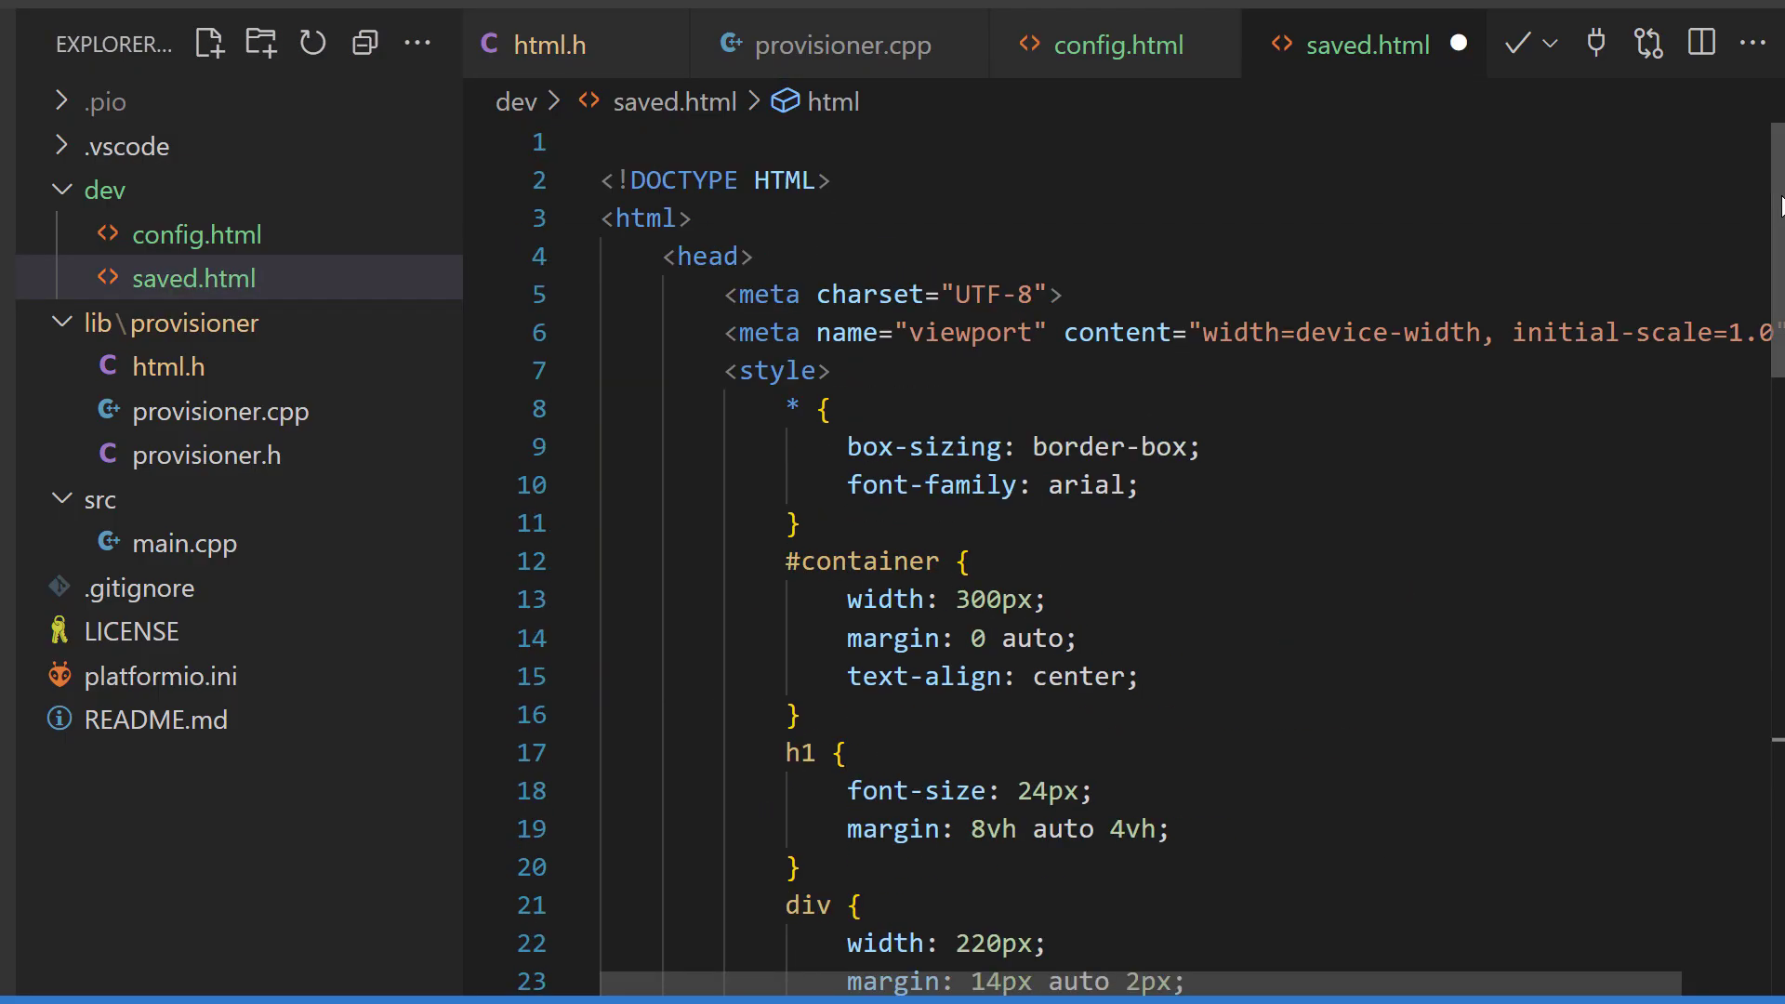
{"action": "scroll", "scroll_direction": "down", "scroll_amount": 3}
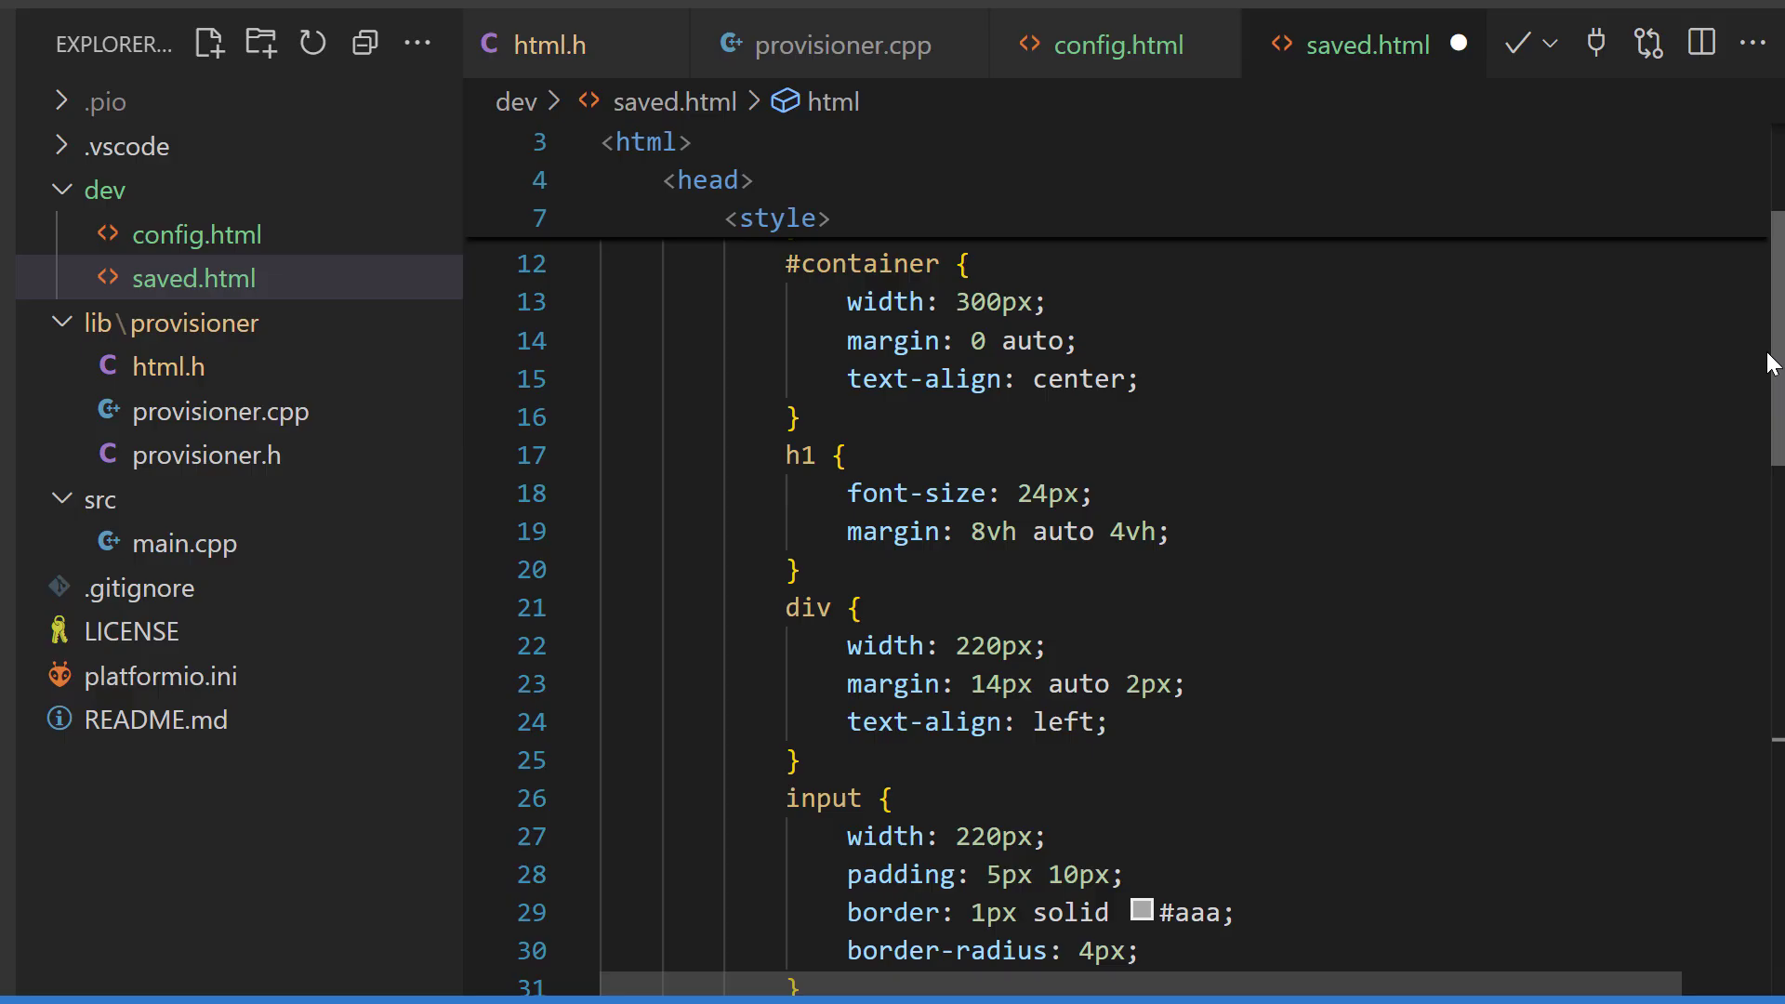
{"action": "scroll", "scroll_direction": "down", "scroll_amount": 3}
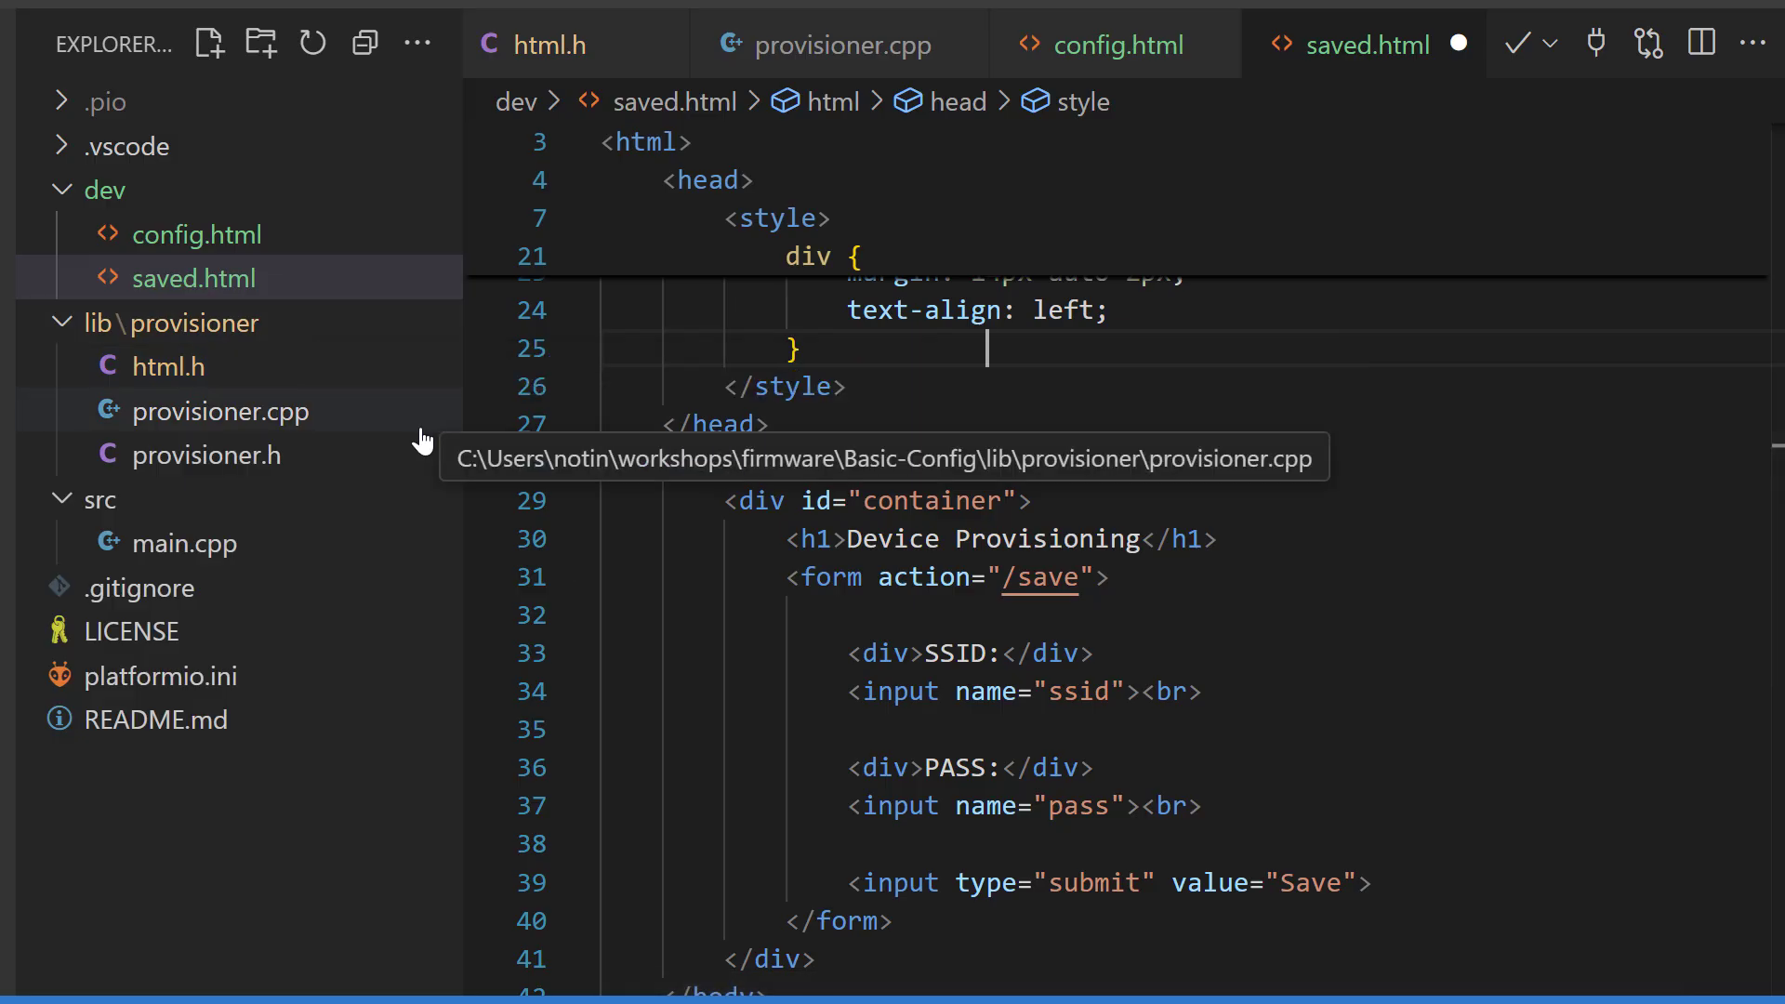
{"action": "mouse_move", "coordinate": [788, 580]}
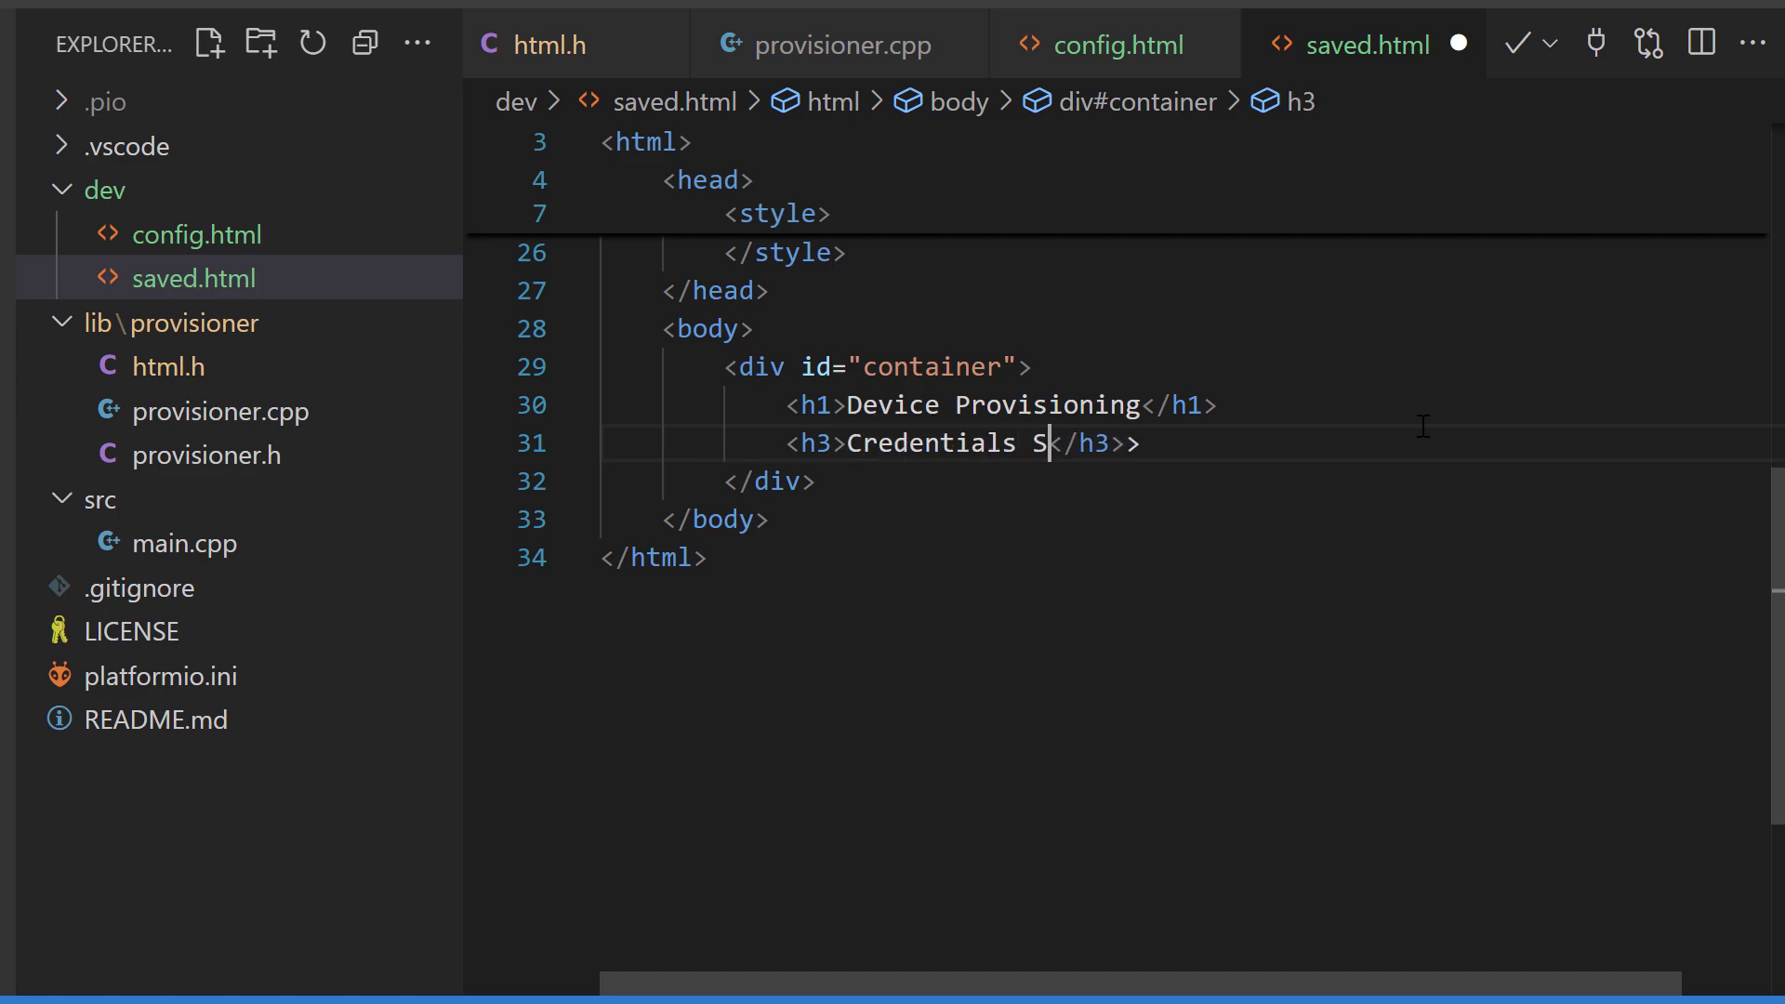
{"action": "type", "text": "aved!"}
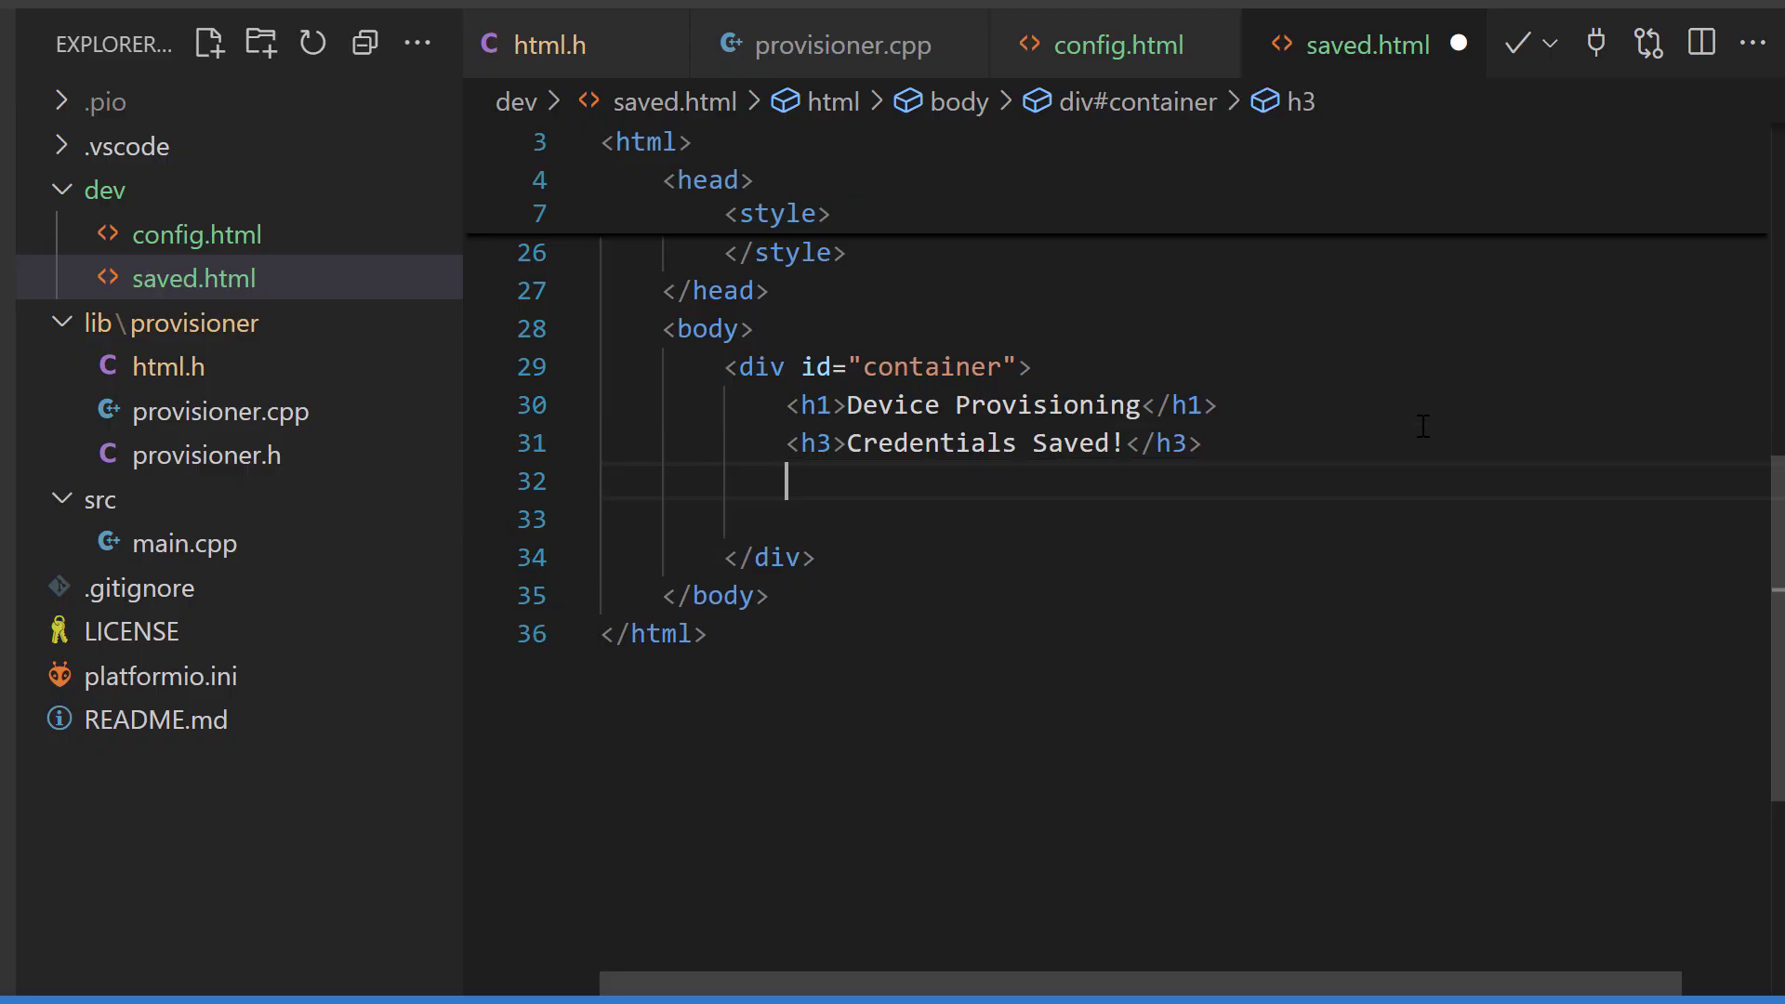
{"action": "type", "text": "<div>Your dev</div>"}
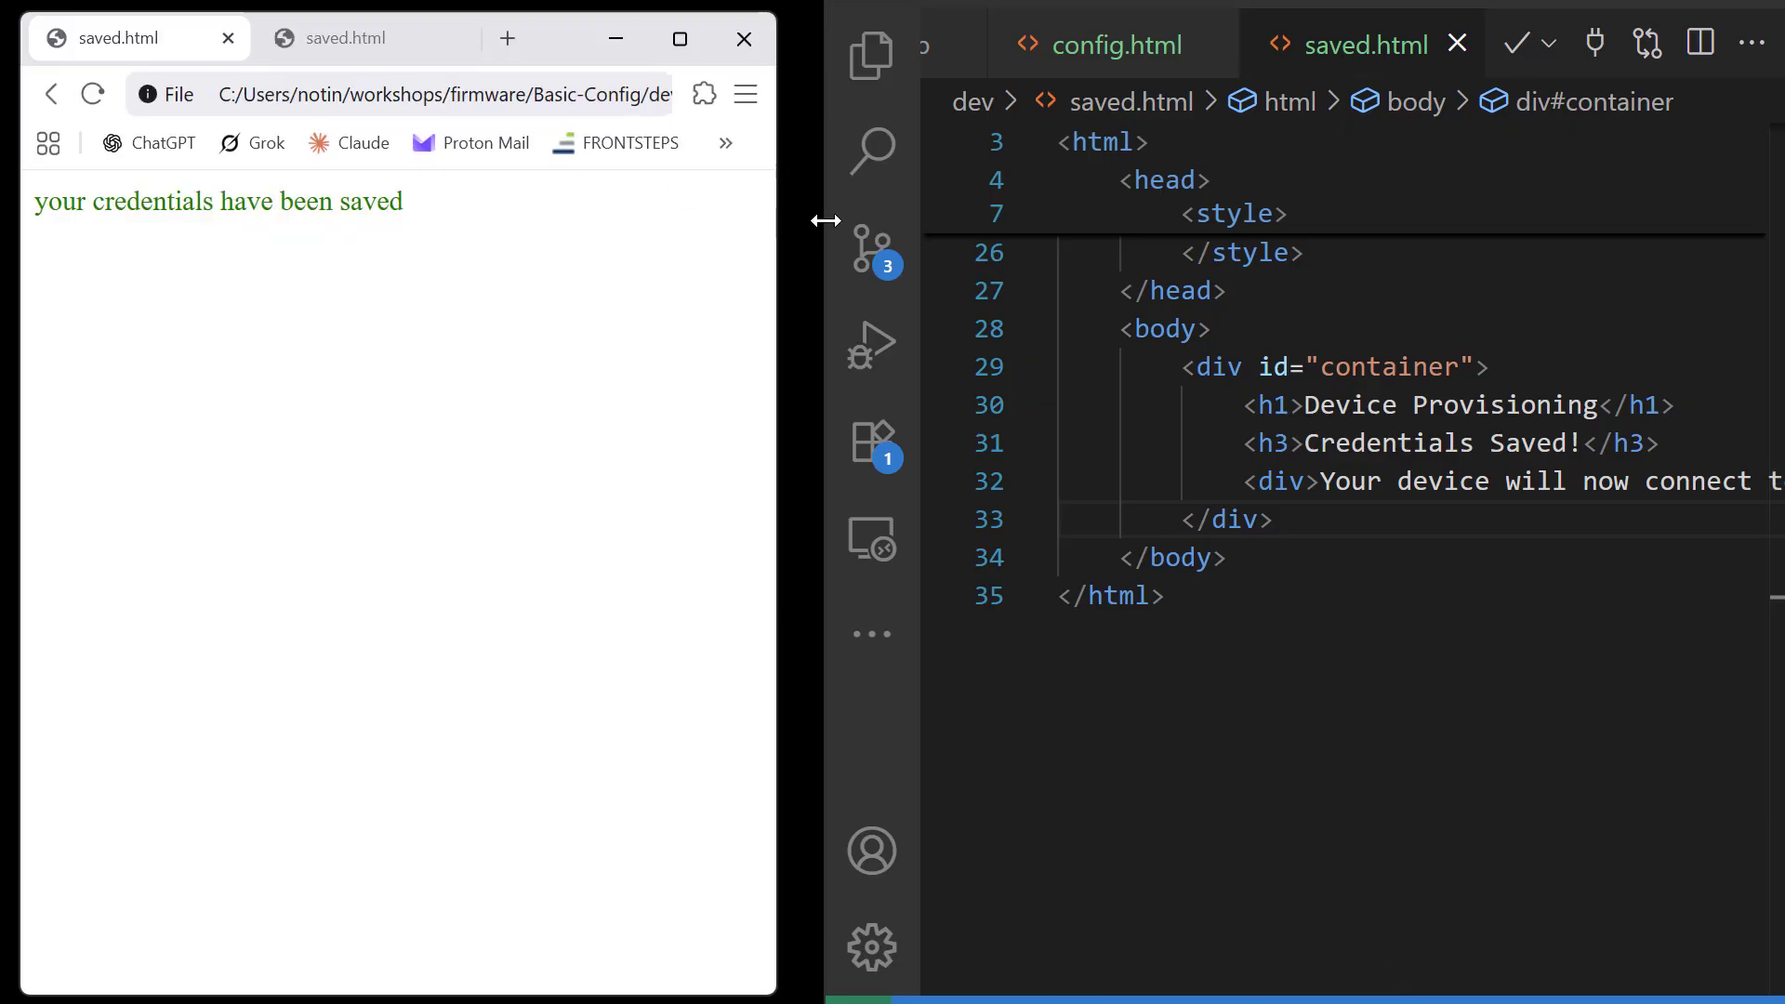
Step: Add an svg rule with margin 0 auto and display block to centre the smiley graphic
{"action": "left_click", "coordinate": [93, 95]}
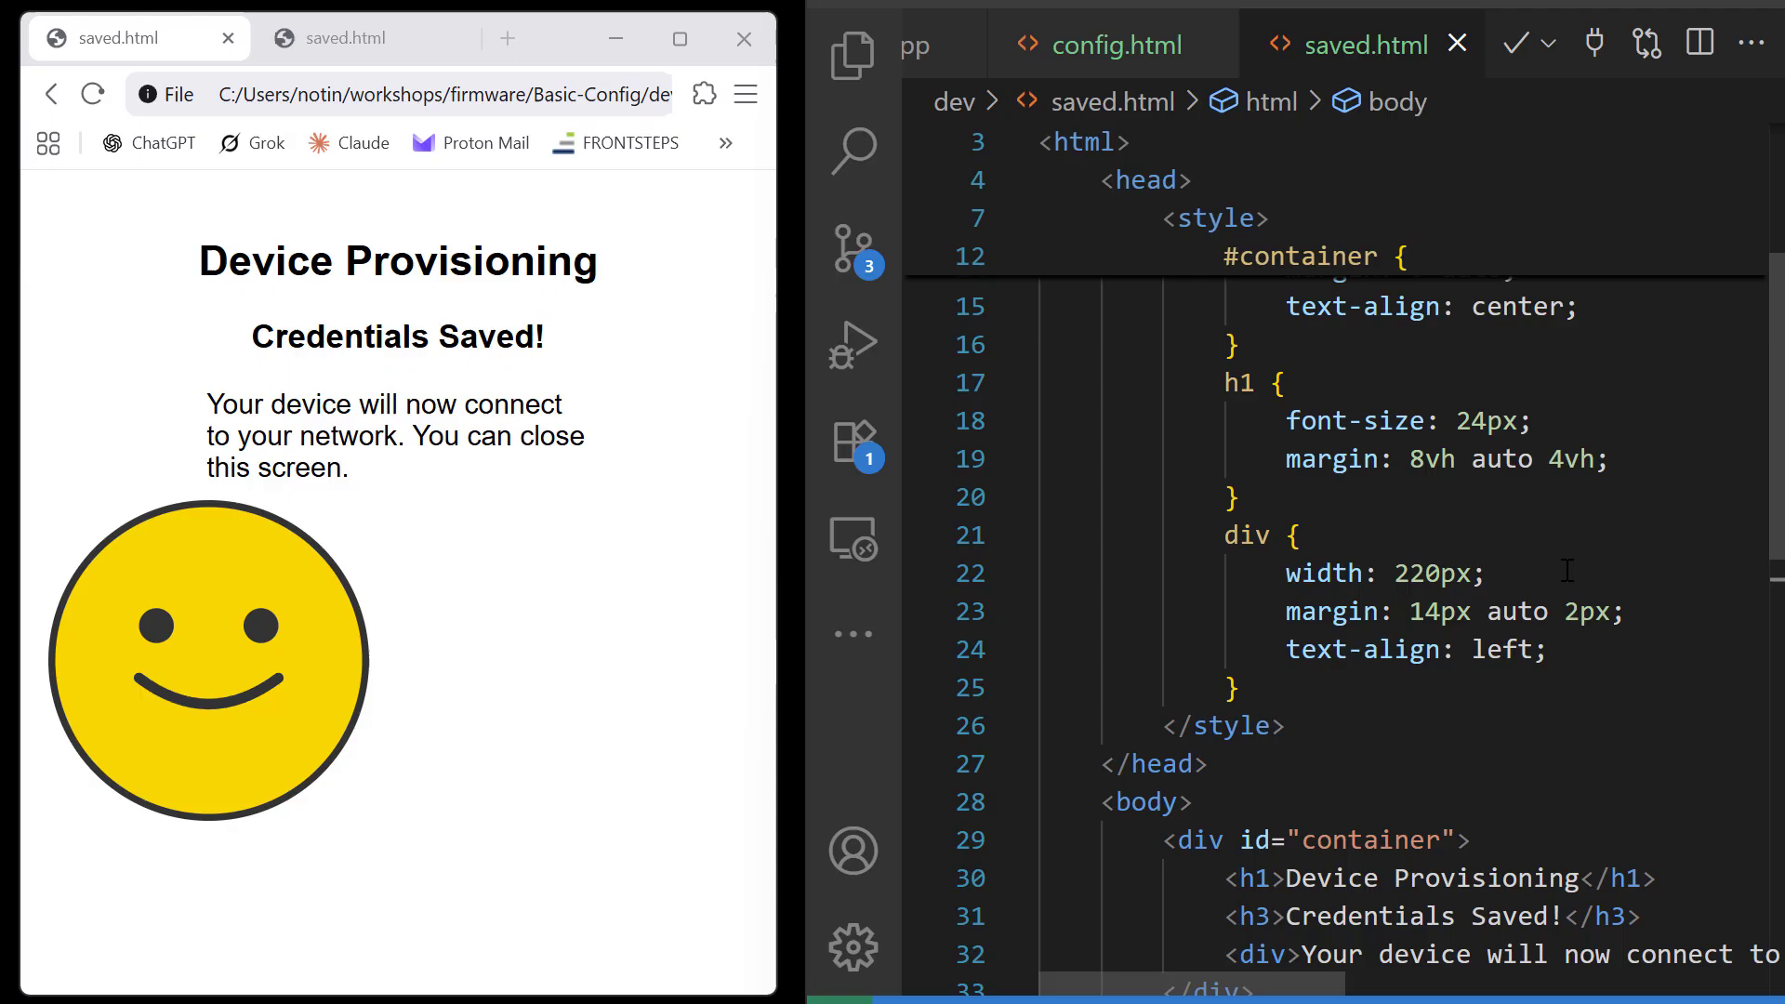
{"action": "type", "text": "svg {"}
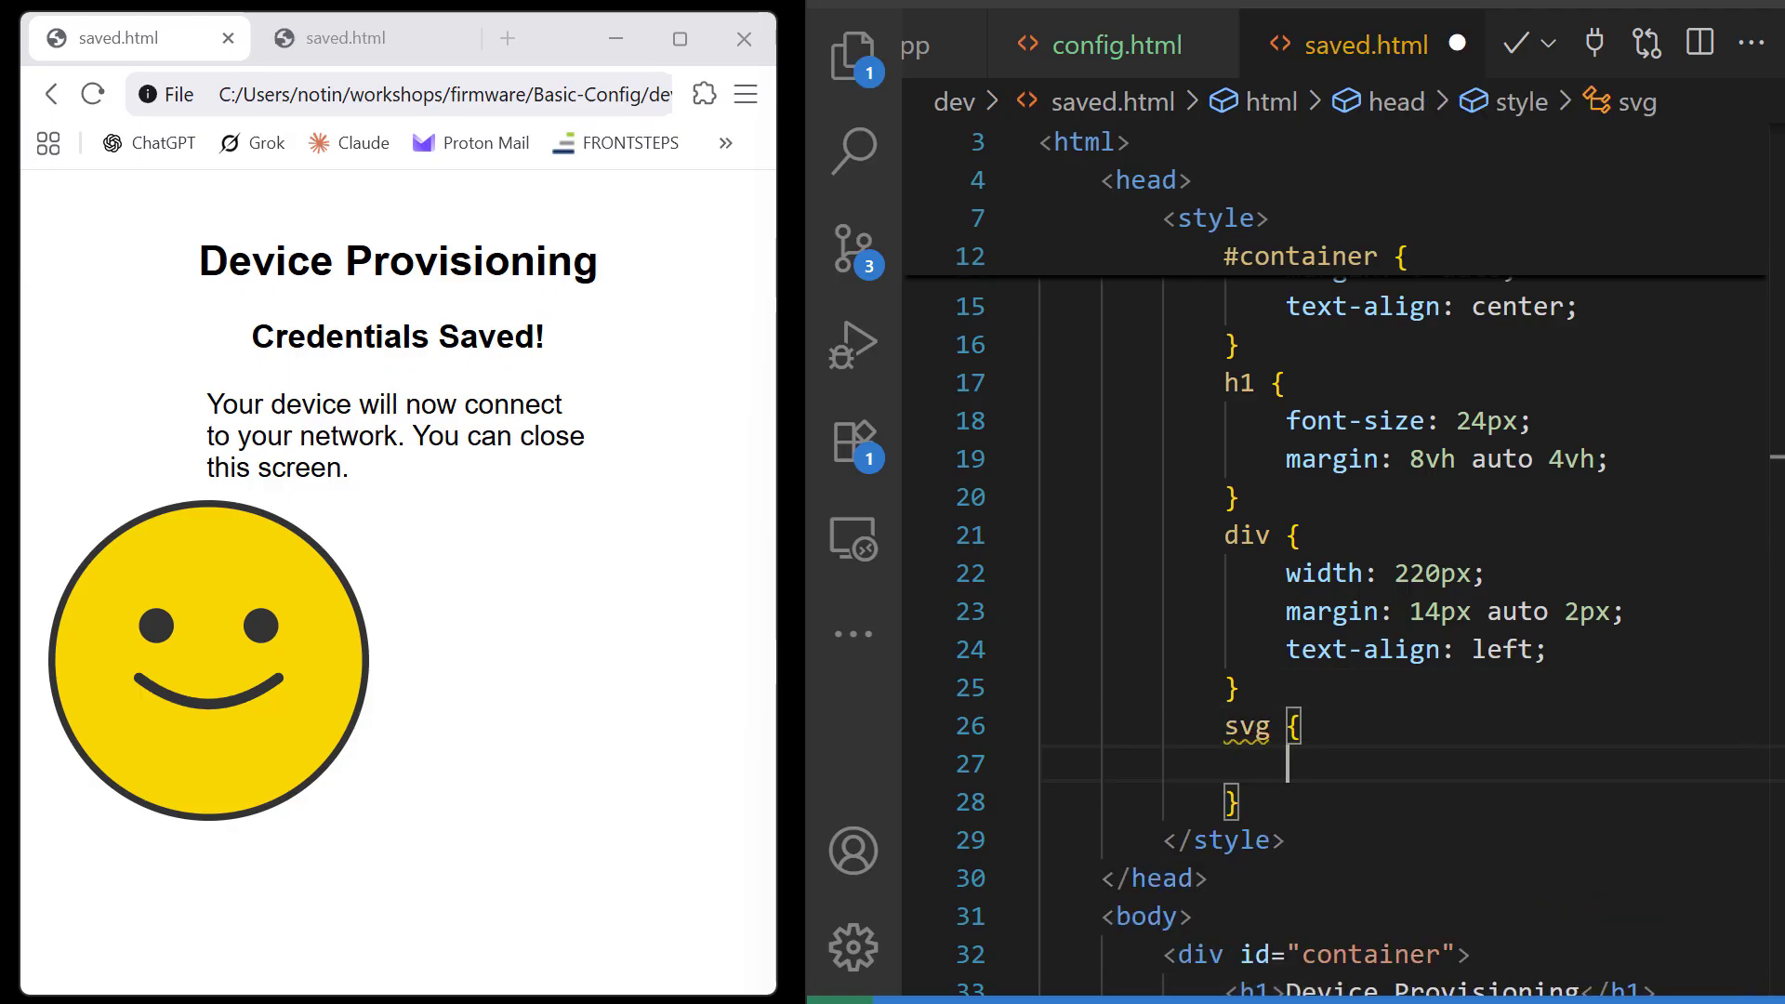
{"action": "type", "text": "margin: 0 auto;"}
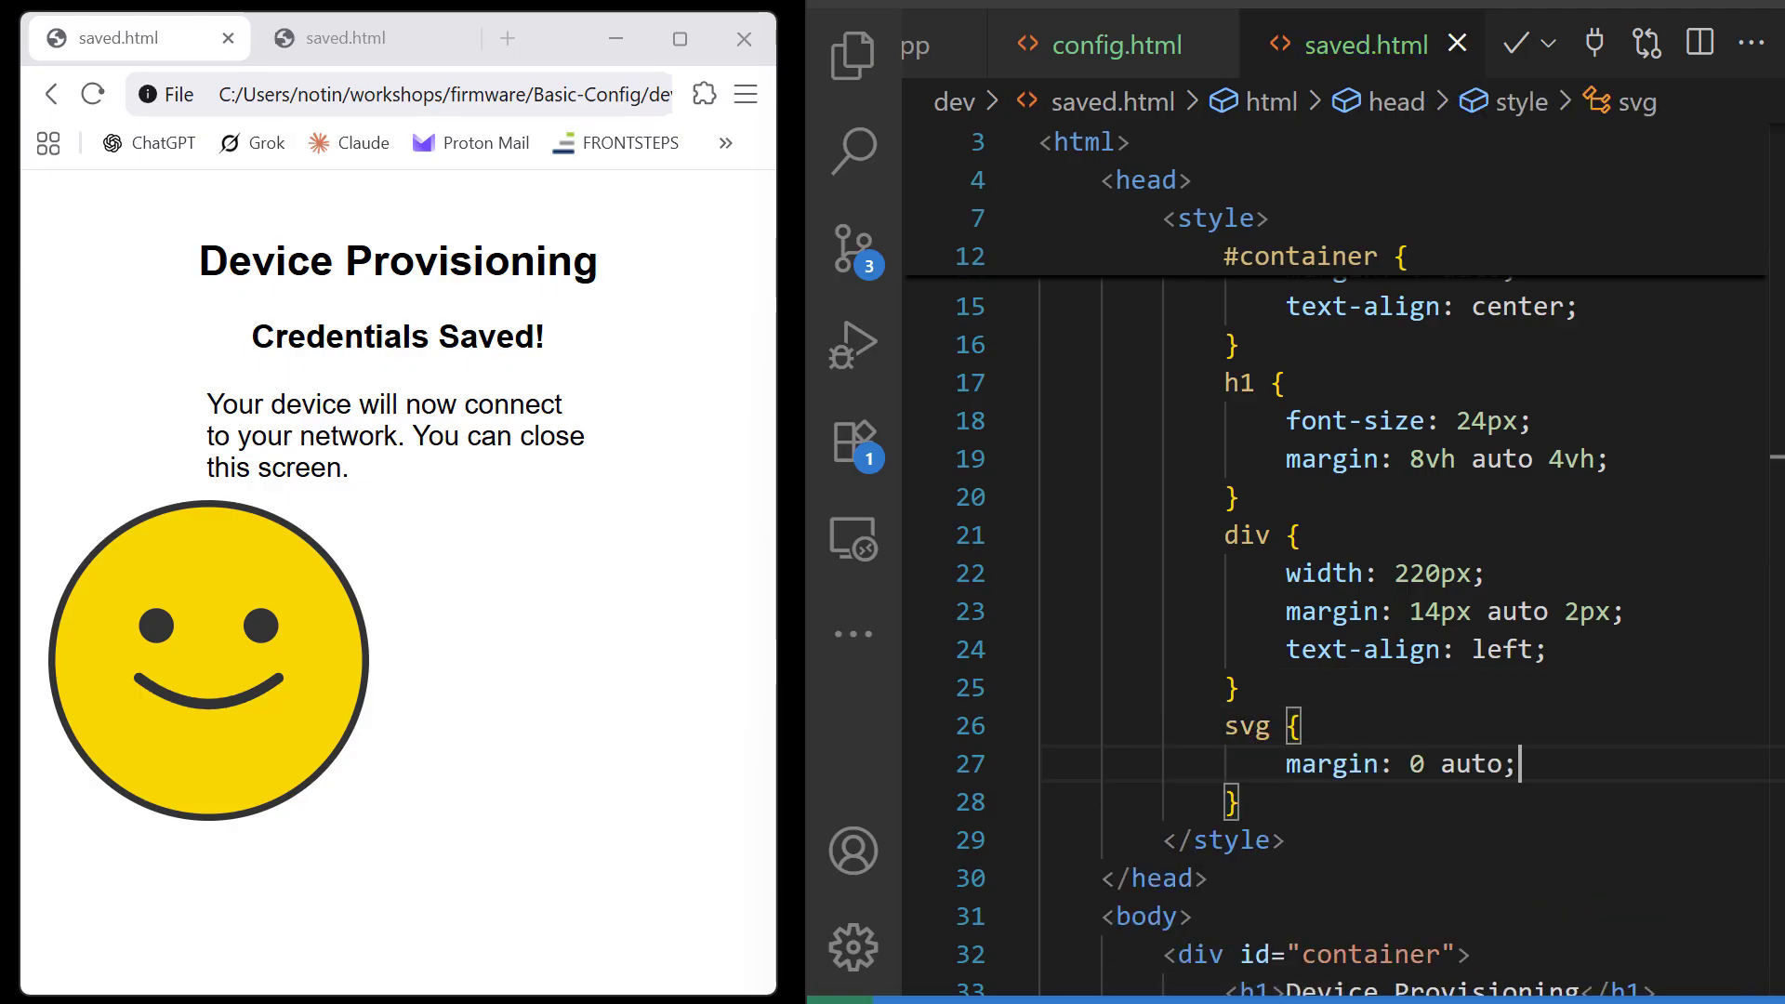
{"action": "type", "text": "display: blo"}
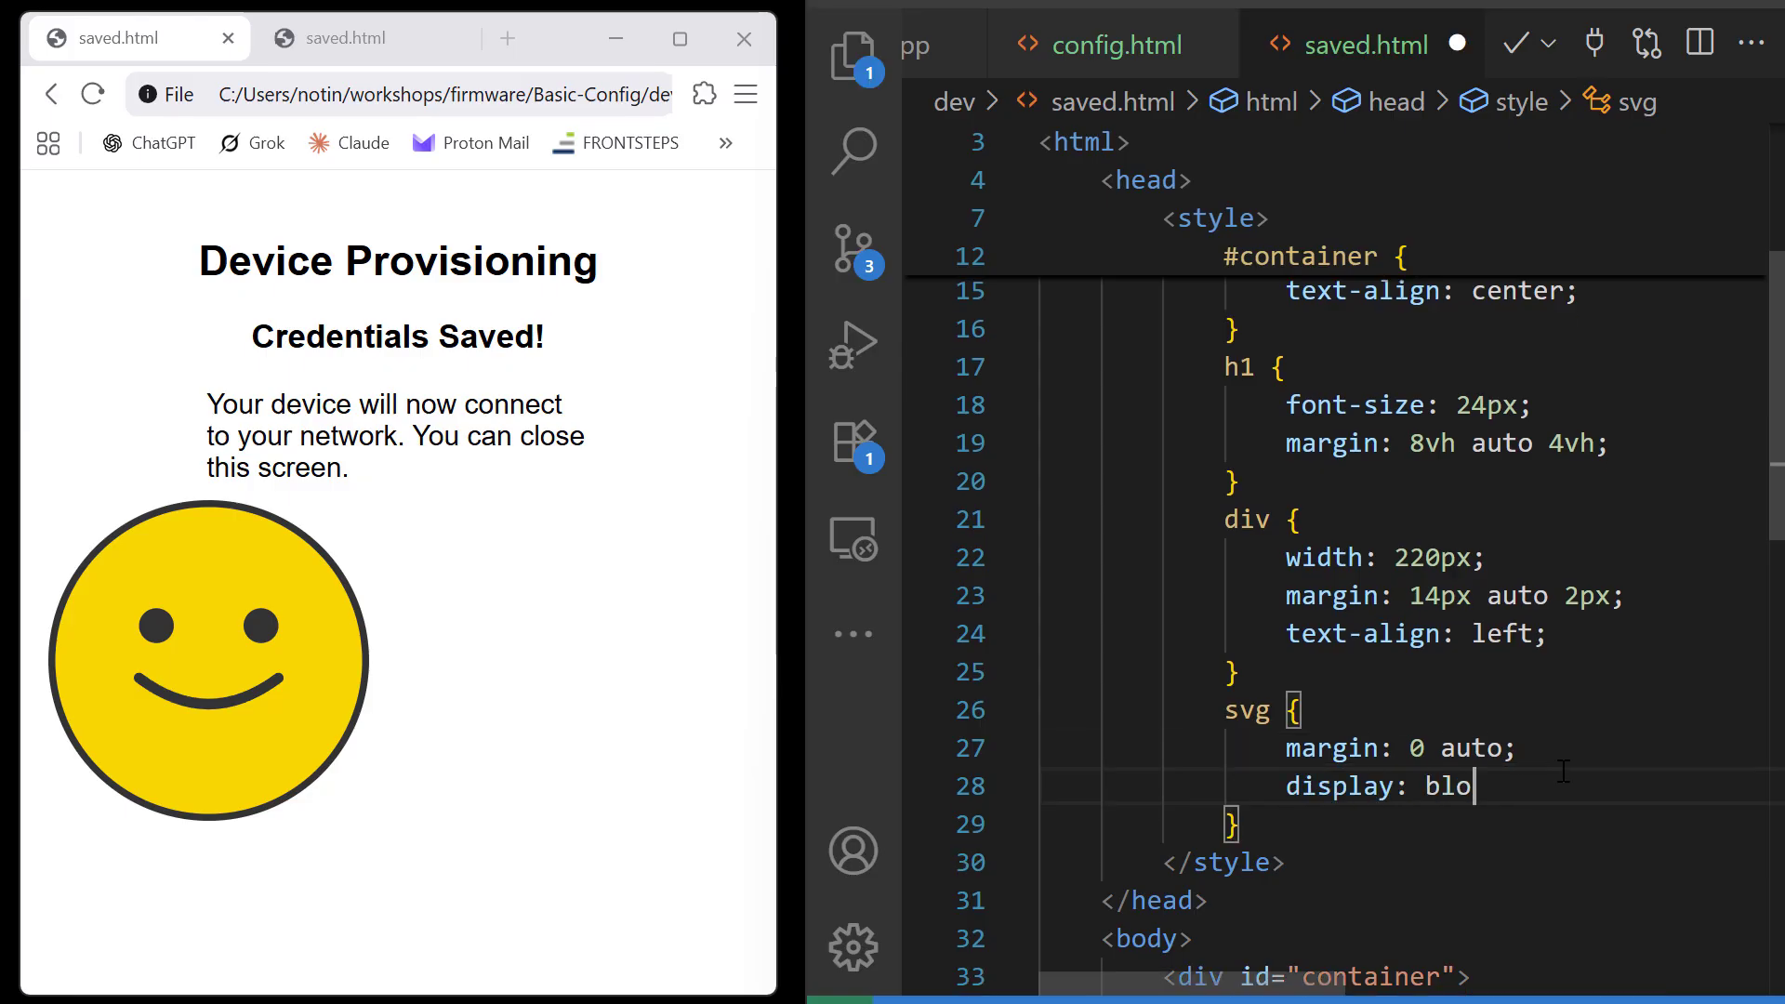
{"action": "type", "text": "ck;"}
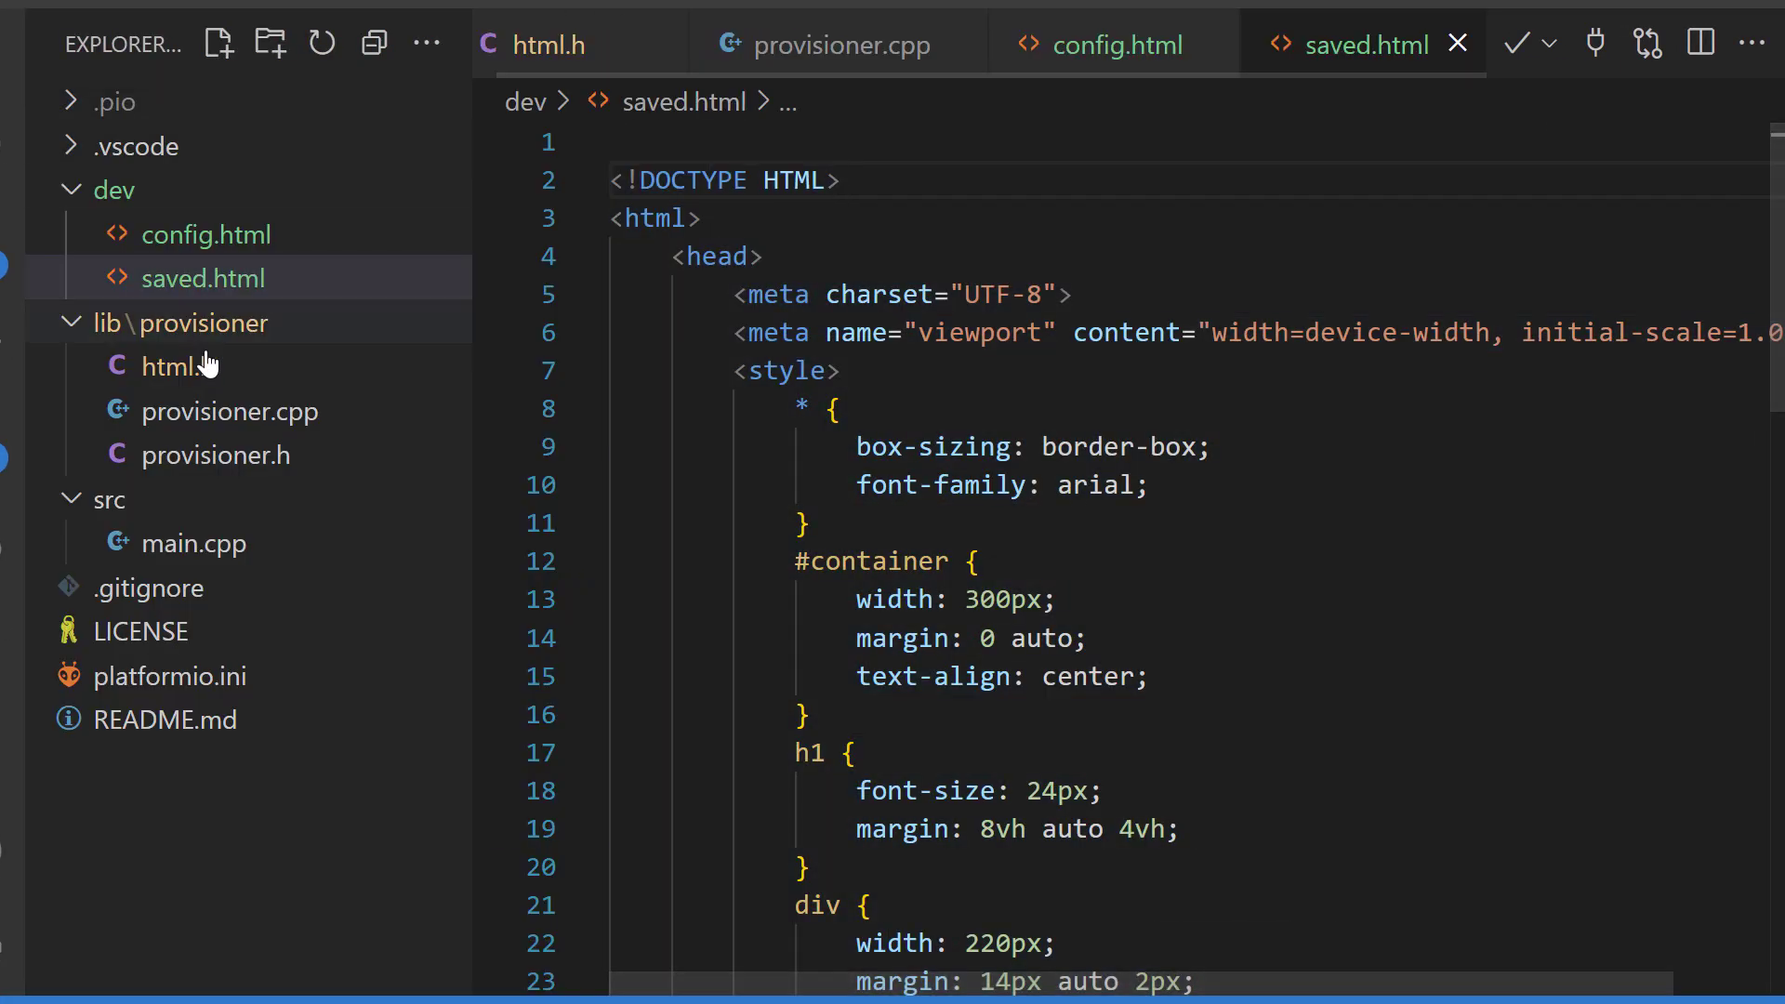
Step: Mark the SSID and PASS inputs in config.html as required
{"action": "left_click", "coordinate": [180, 366]}
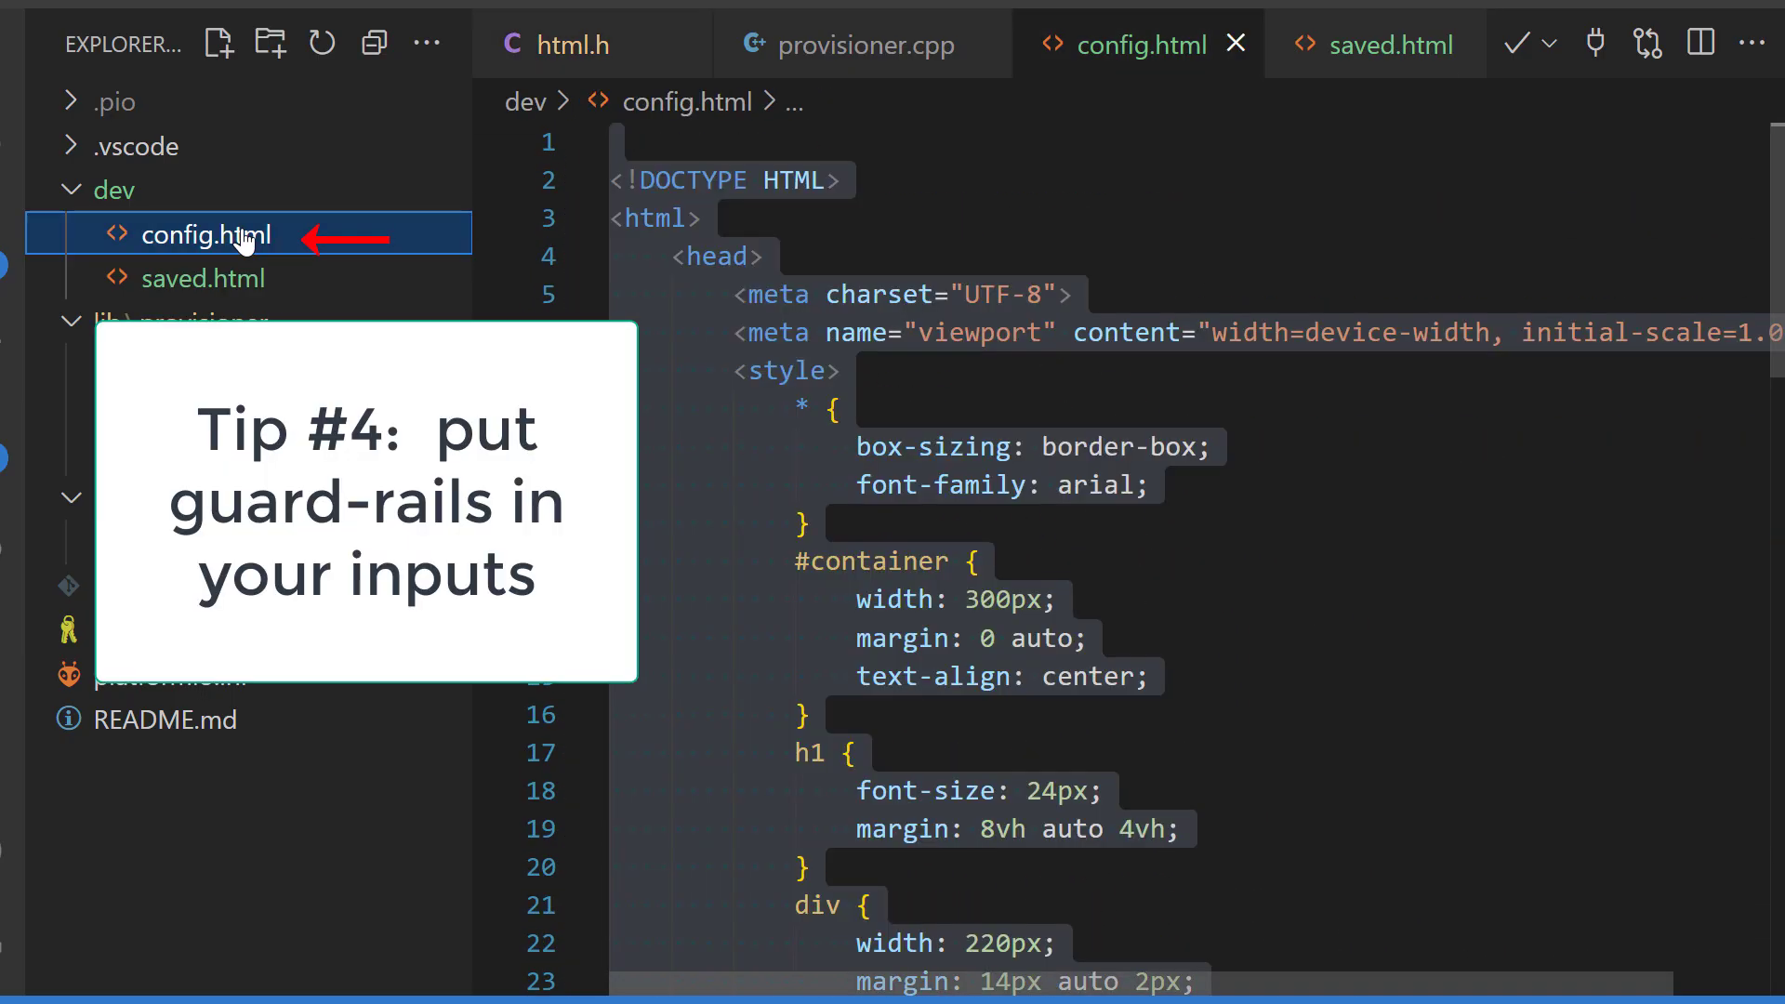
{"action": "left_click", "coordinate": [703, 217]}
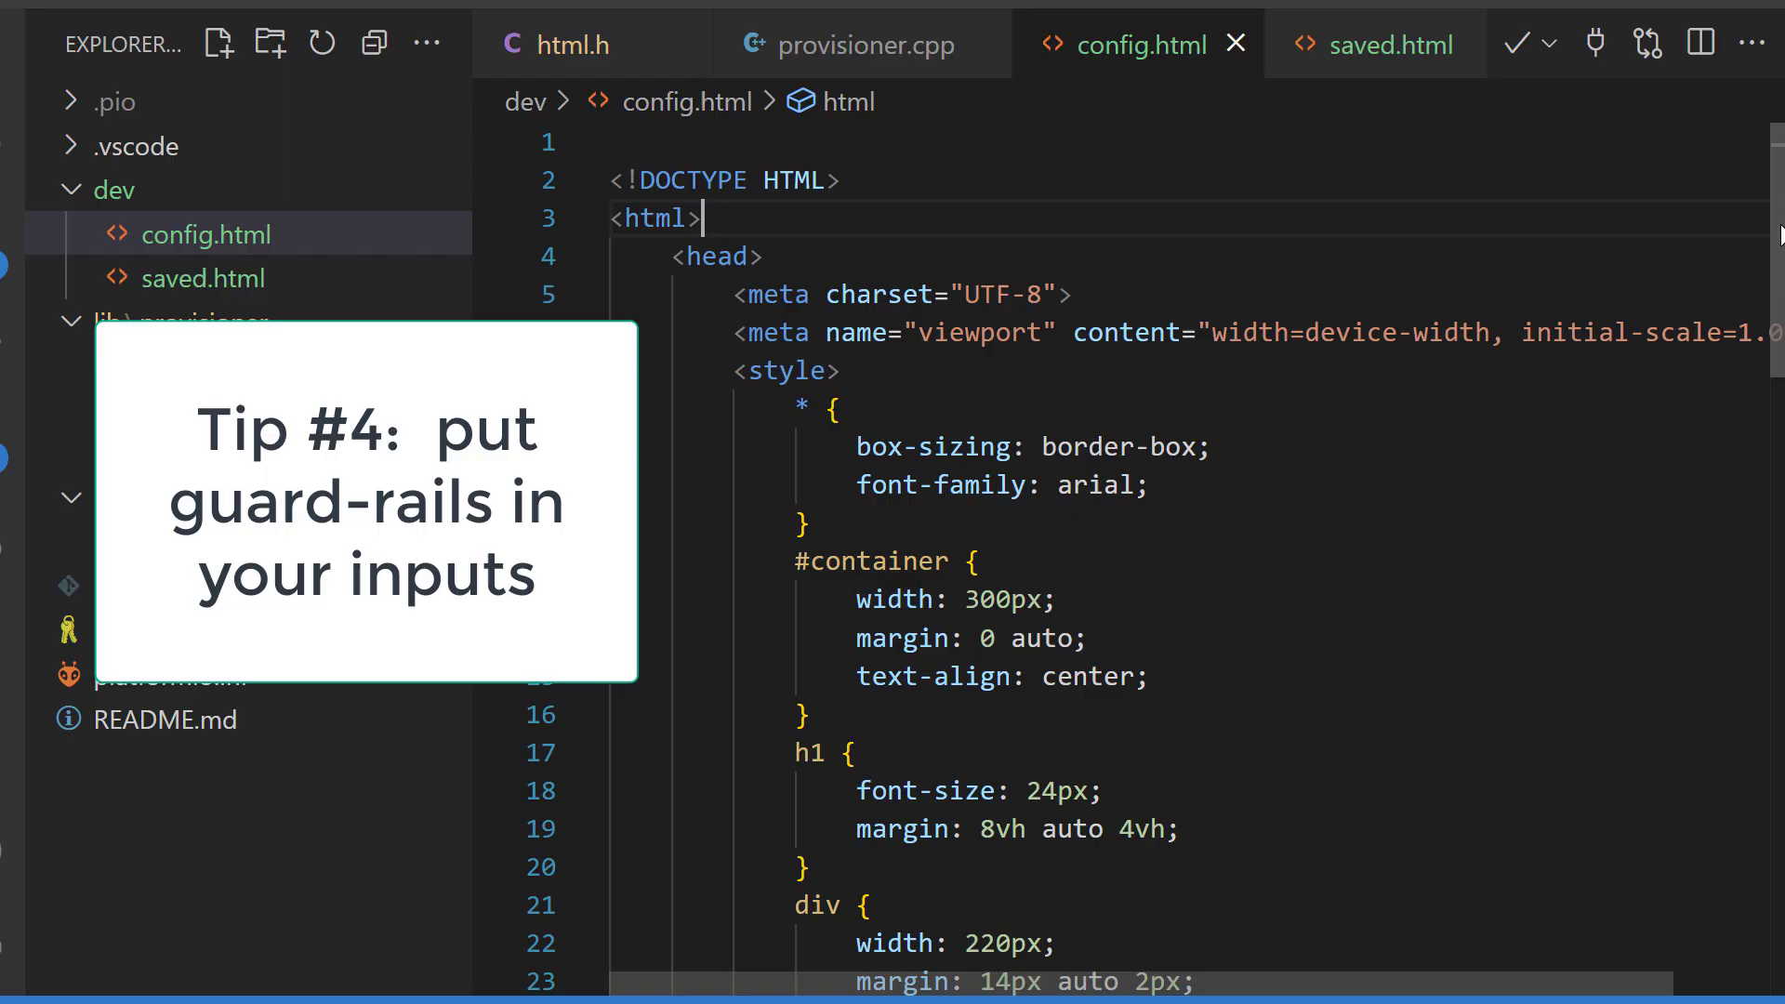
{"action": "scroll", "scroll_direction": "down", "scroll_amount": 3}
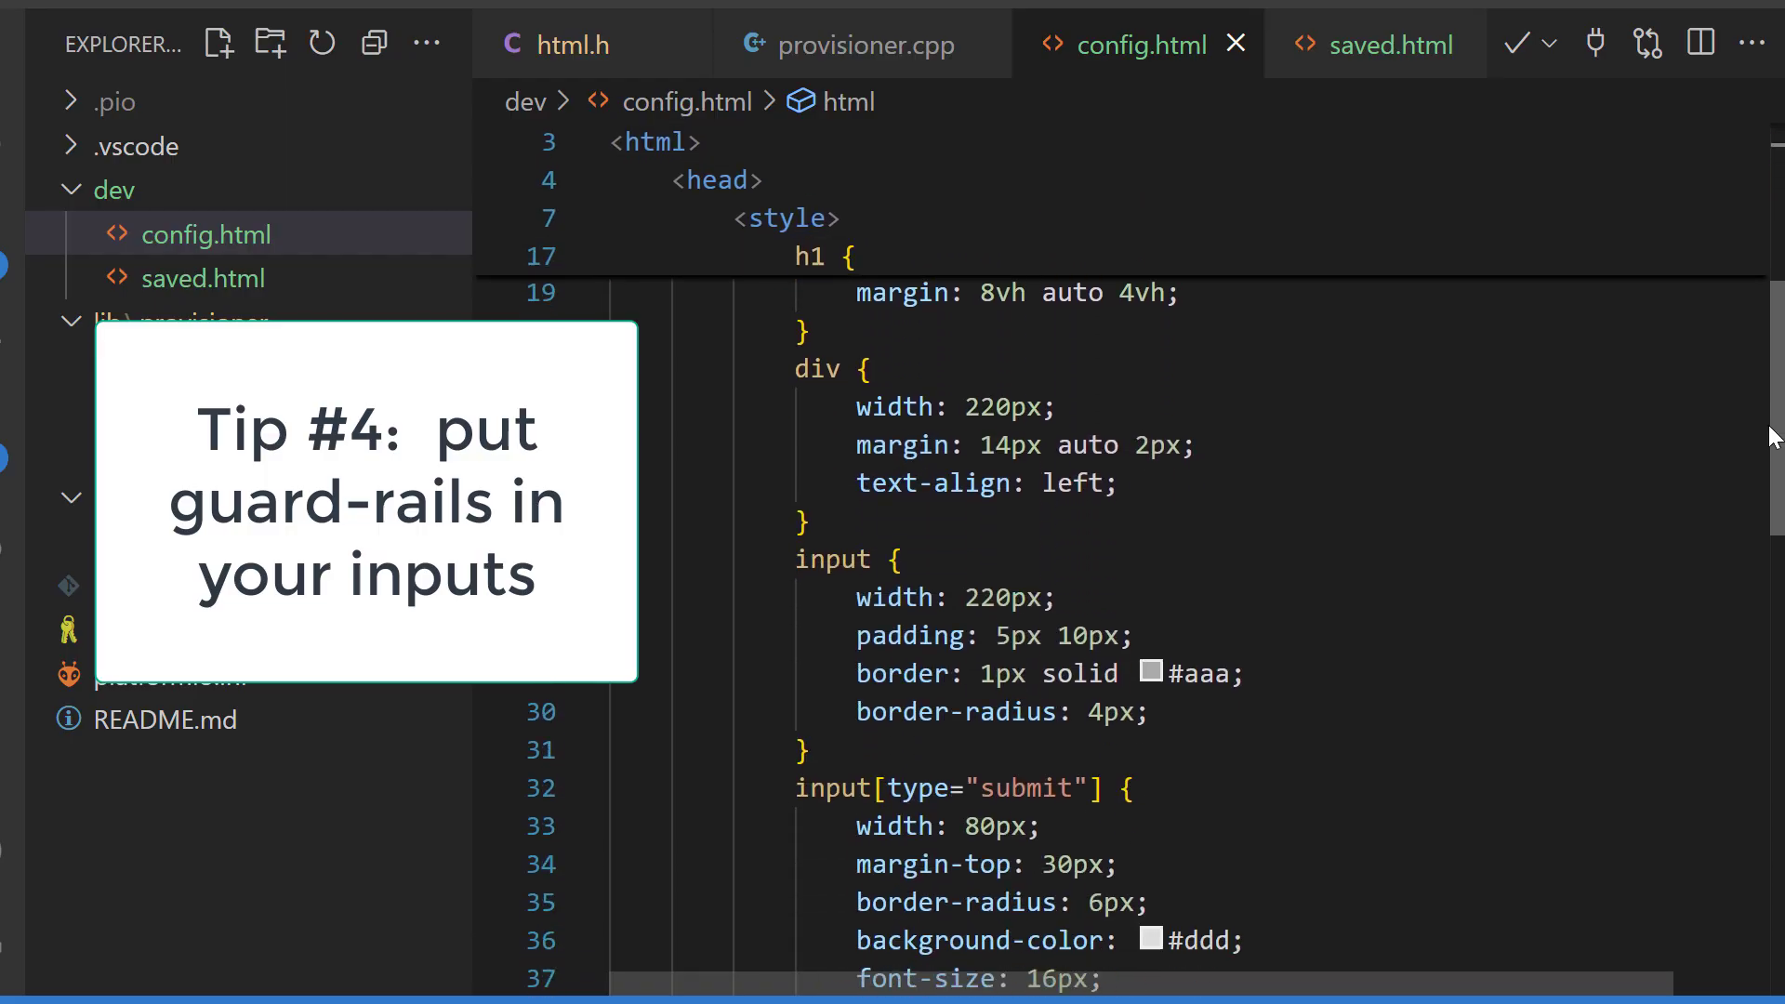
{"action": "scroll", "scroll_direction": "down", "scroll_amount": 3}
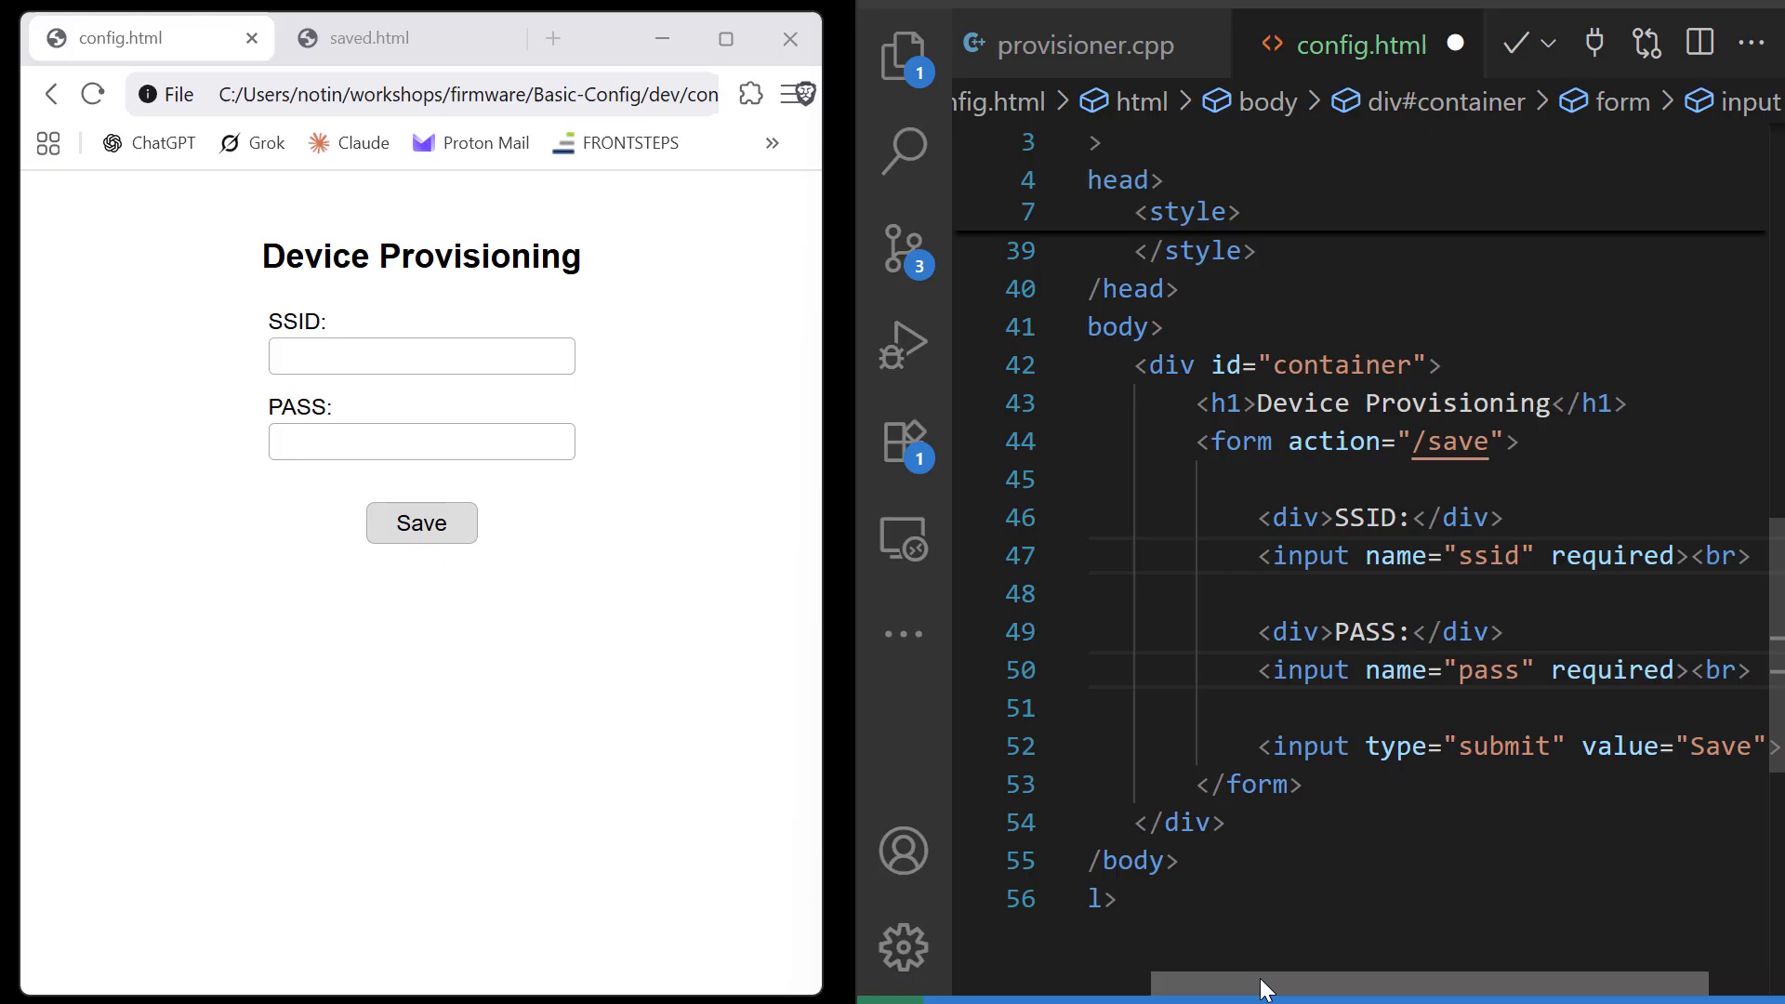
Step: Submit the empty form in Brave to confirm it refuses, then type 'sadfs' into a field
{"action": "scroll", "scroll_direction": "left", "scroll_amount": 3}
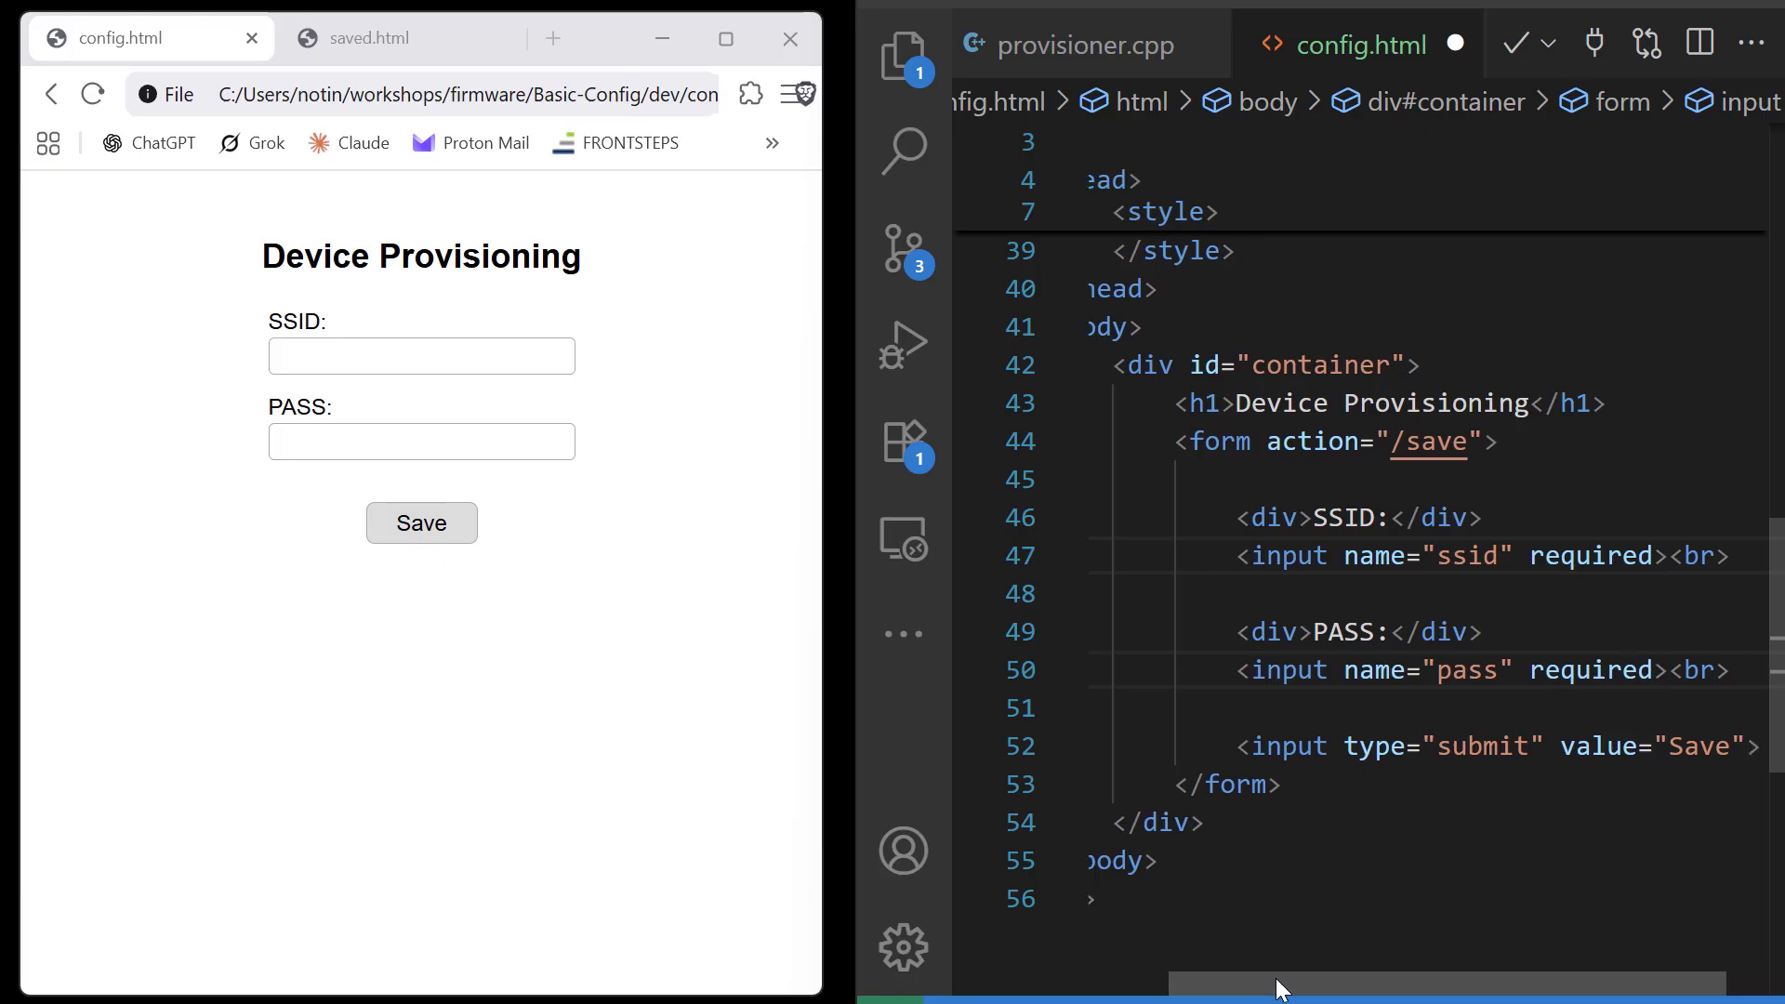
{"action": "left_click", "coordinate": [422, 522]}
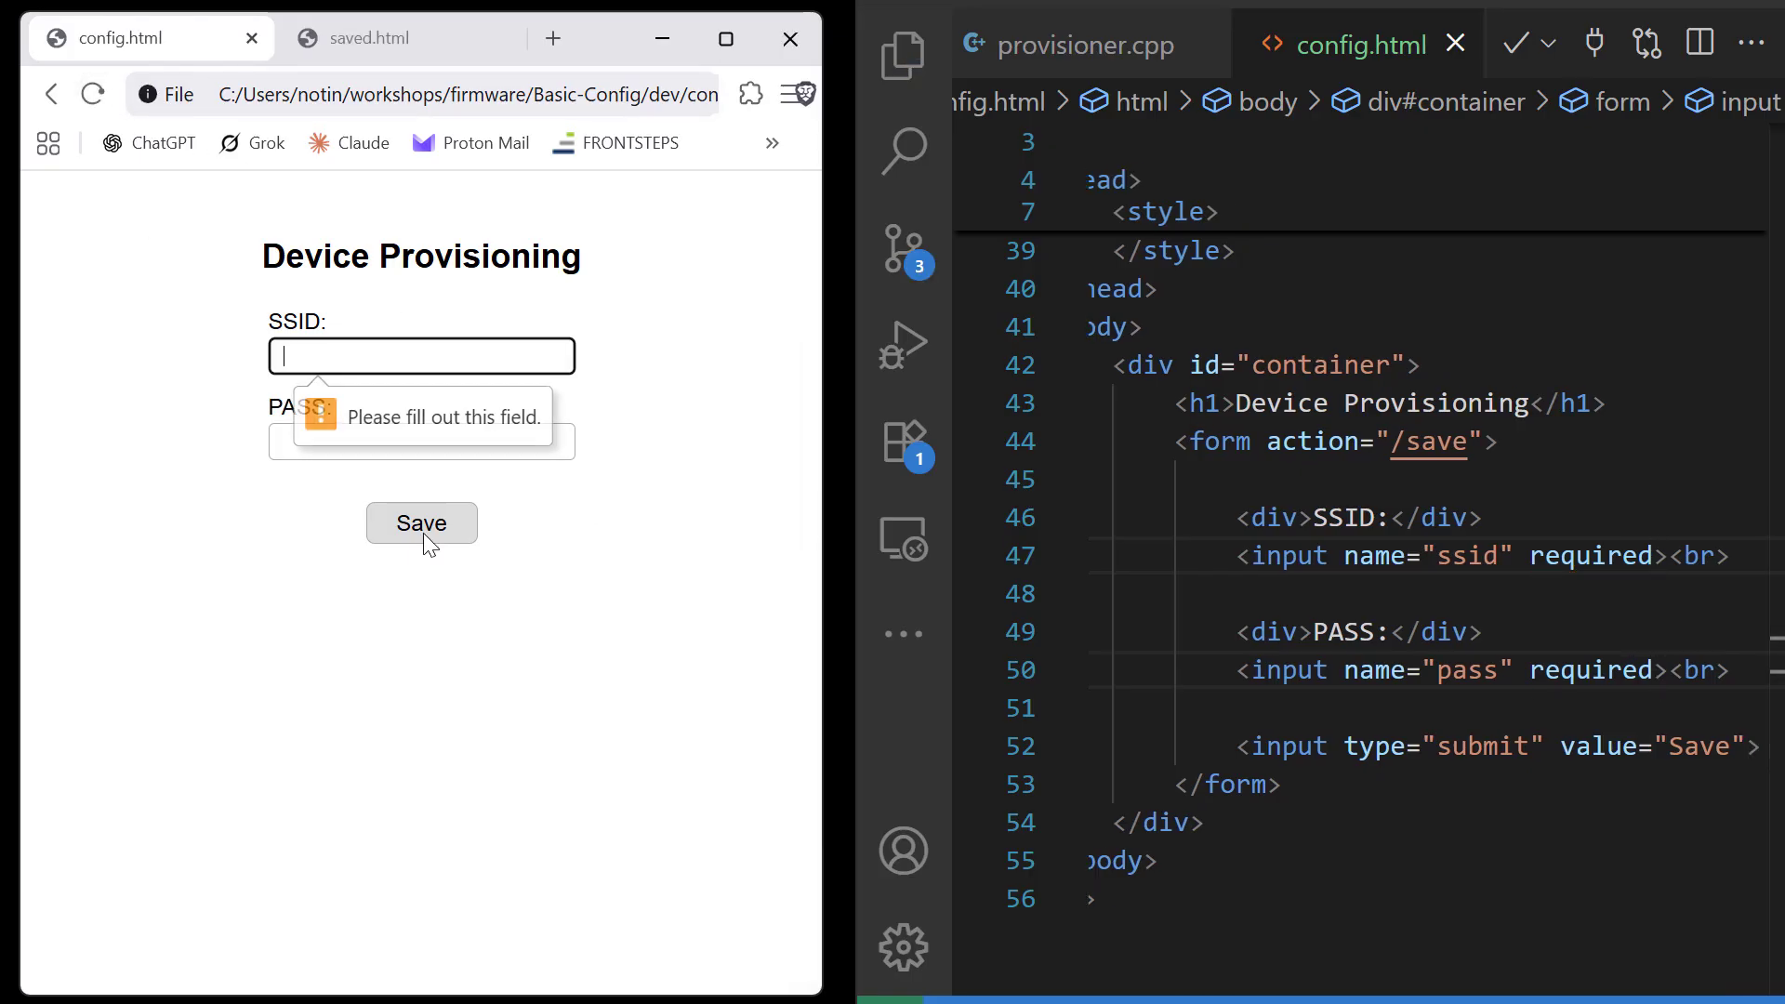
{"action": "type", "text": "sadfs"}
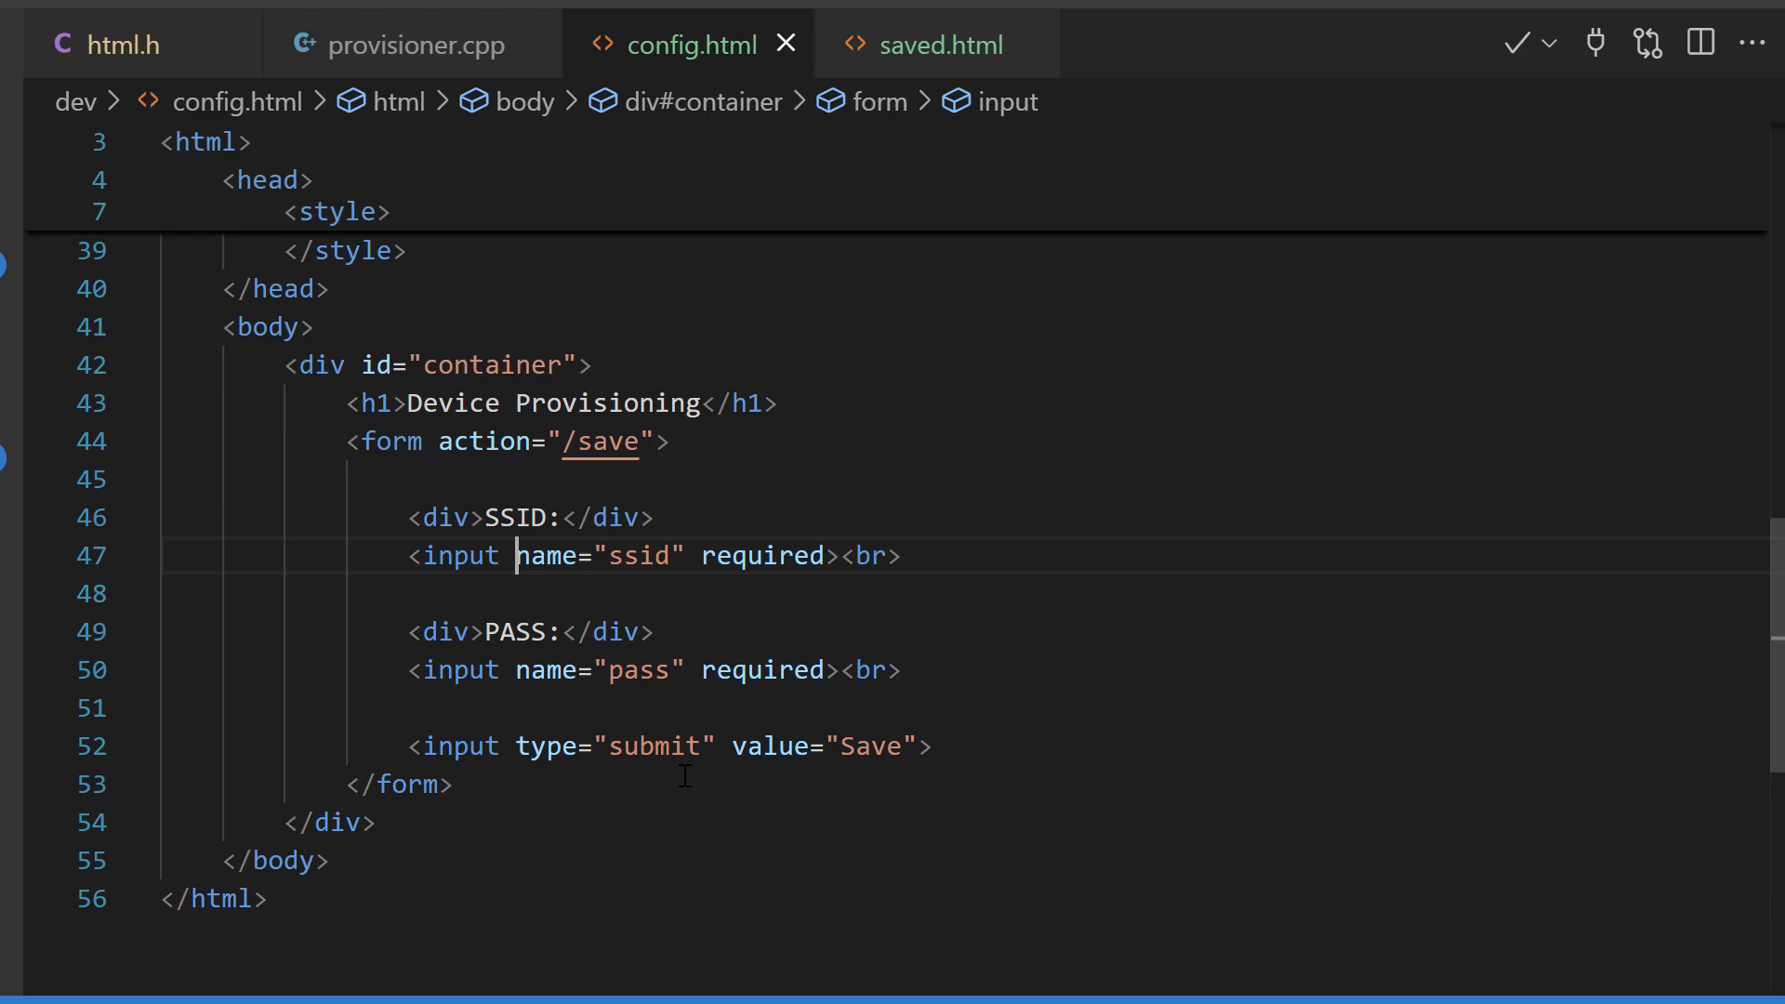
Step: Give the inputs maxlength 32, password type, an 'Enter WiFI SSID' placeholder and id="ssid"
{"action": "type", "text": "maxlength=\"32\" type=\"text"}
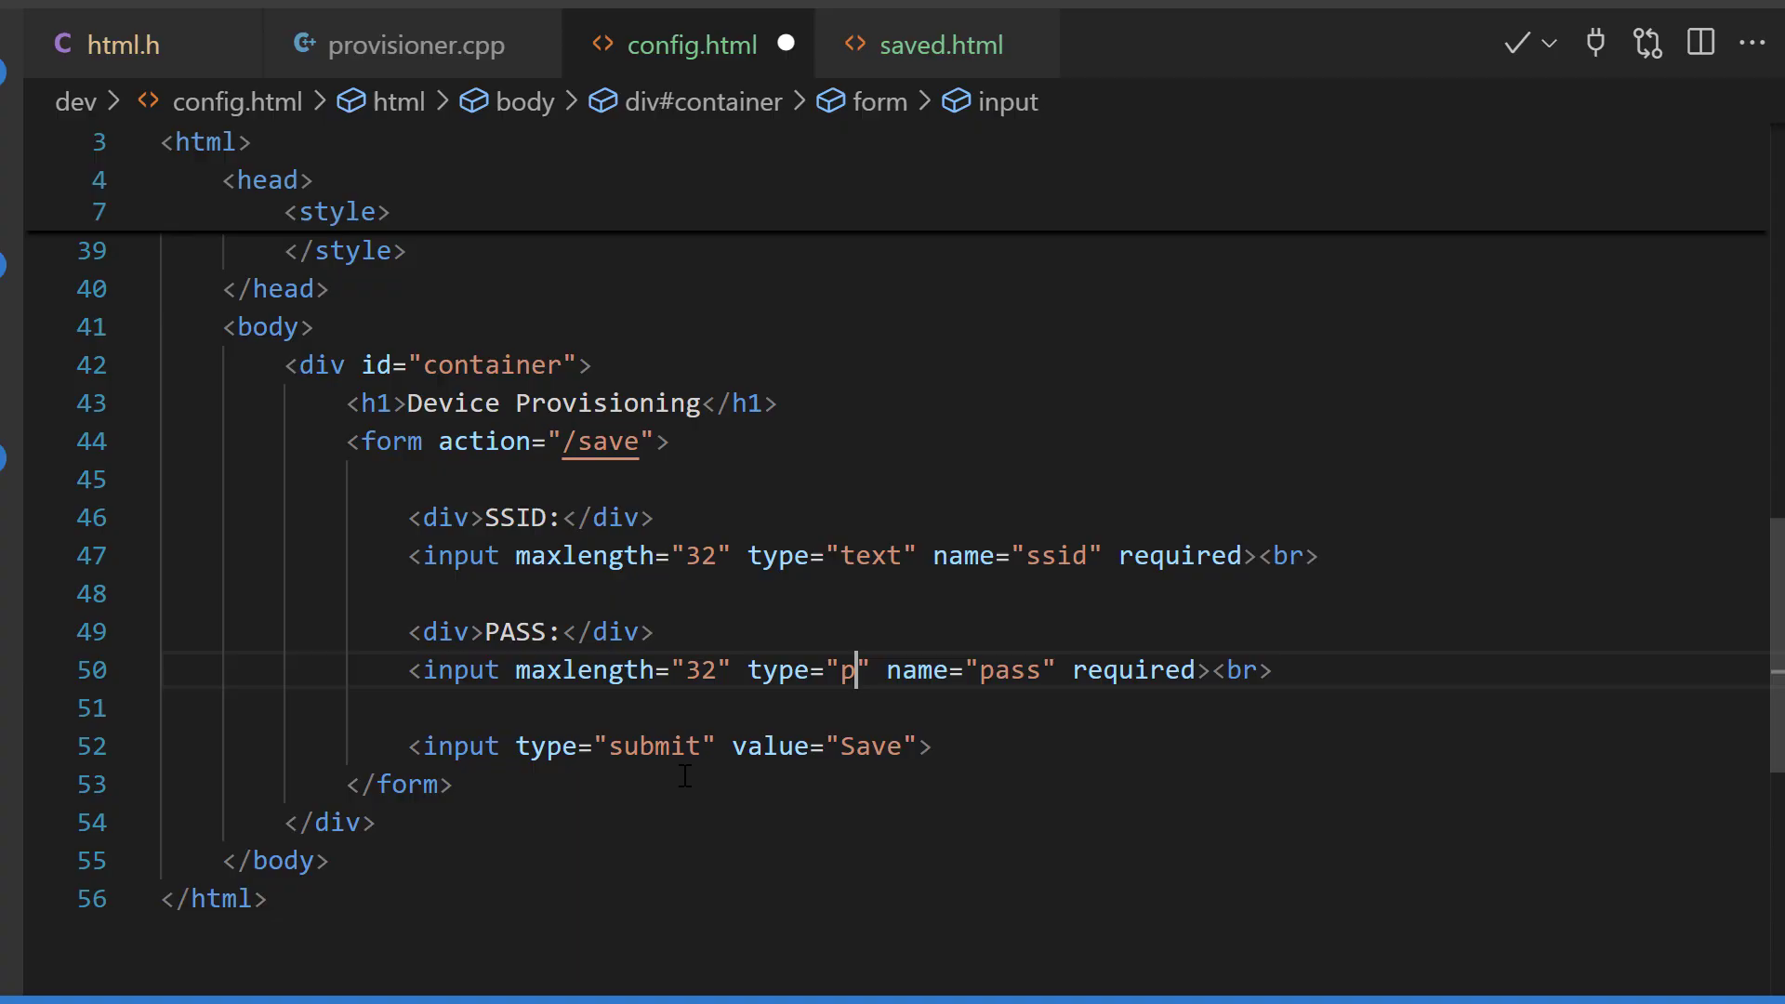
{"action": "type", "text": "assword"}
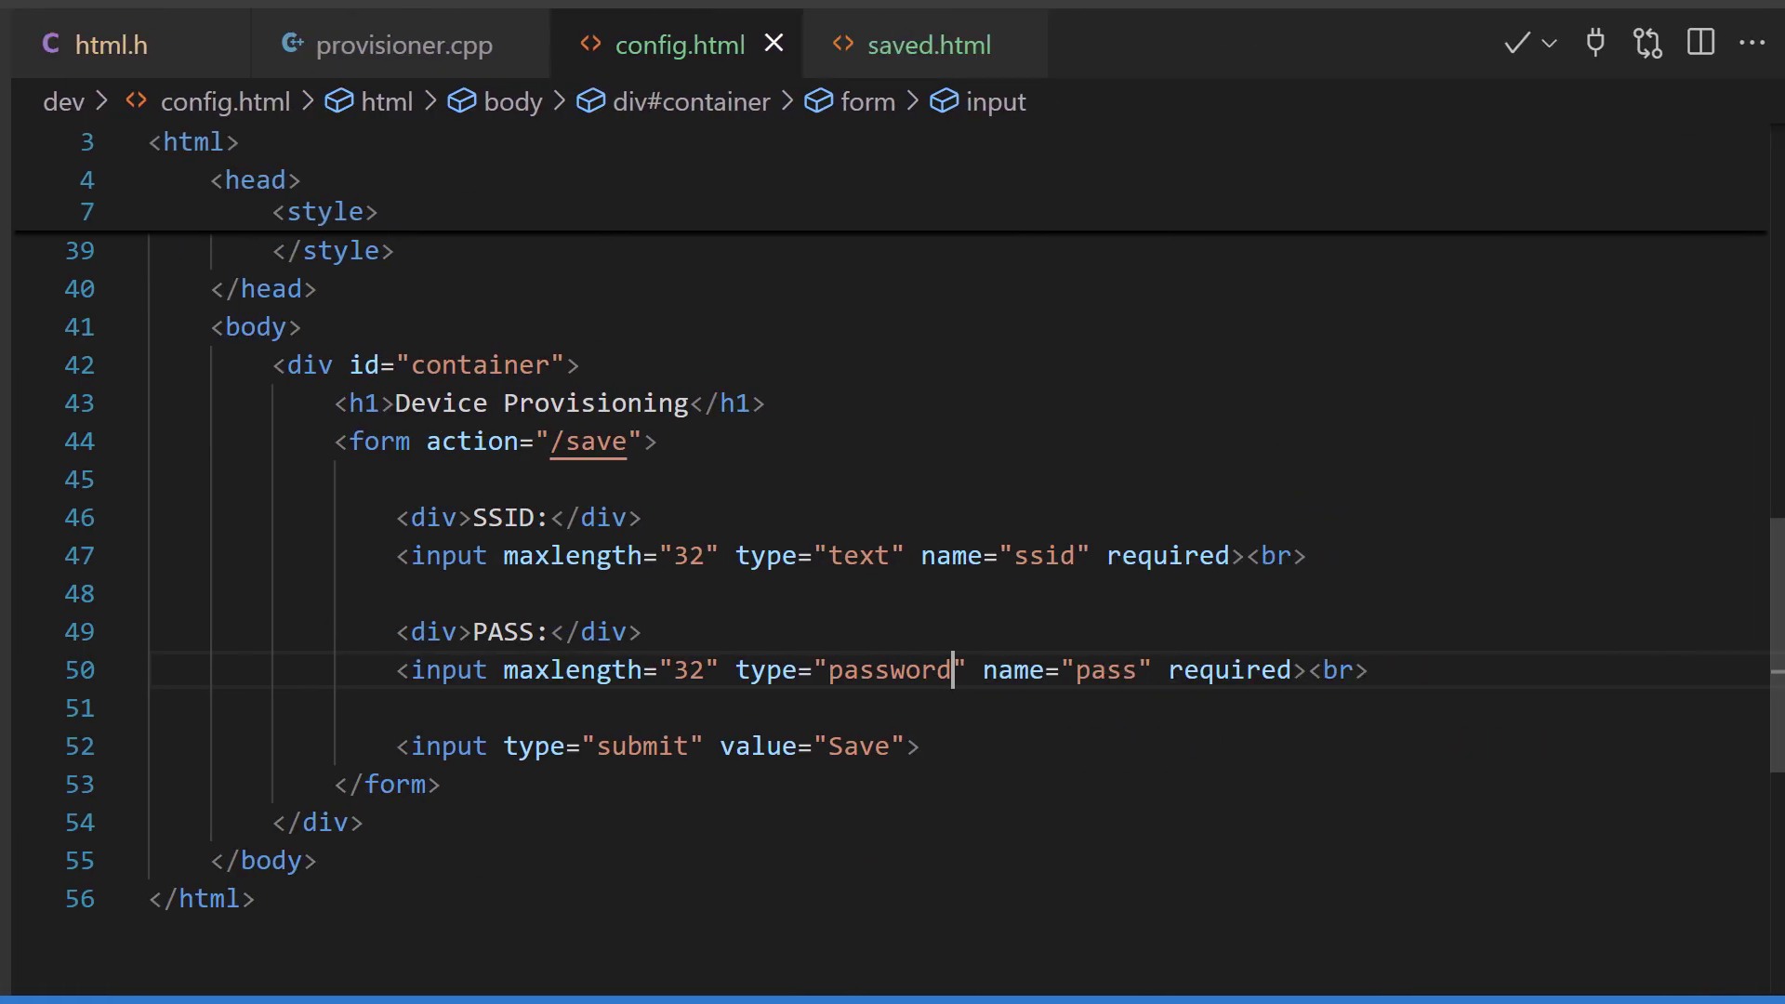
{"action": "type", "text": "p"}
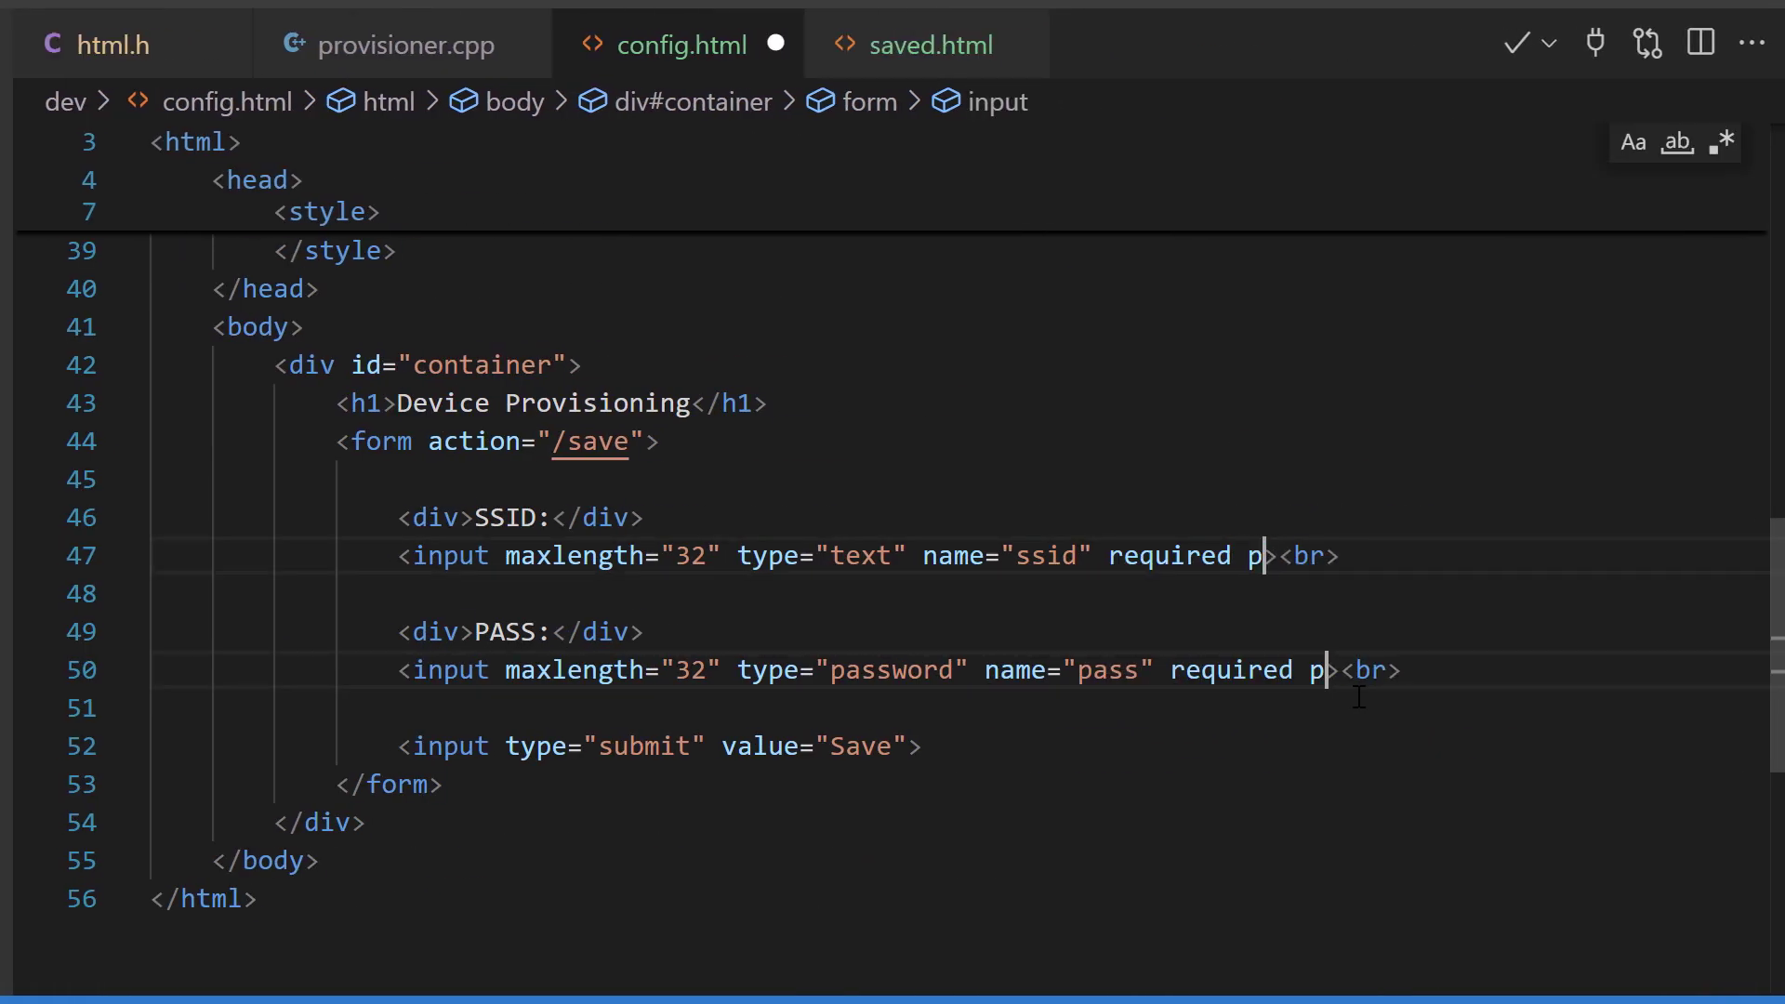
{"action": "type", "text": "laceholder=\"\""}
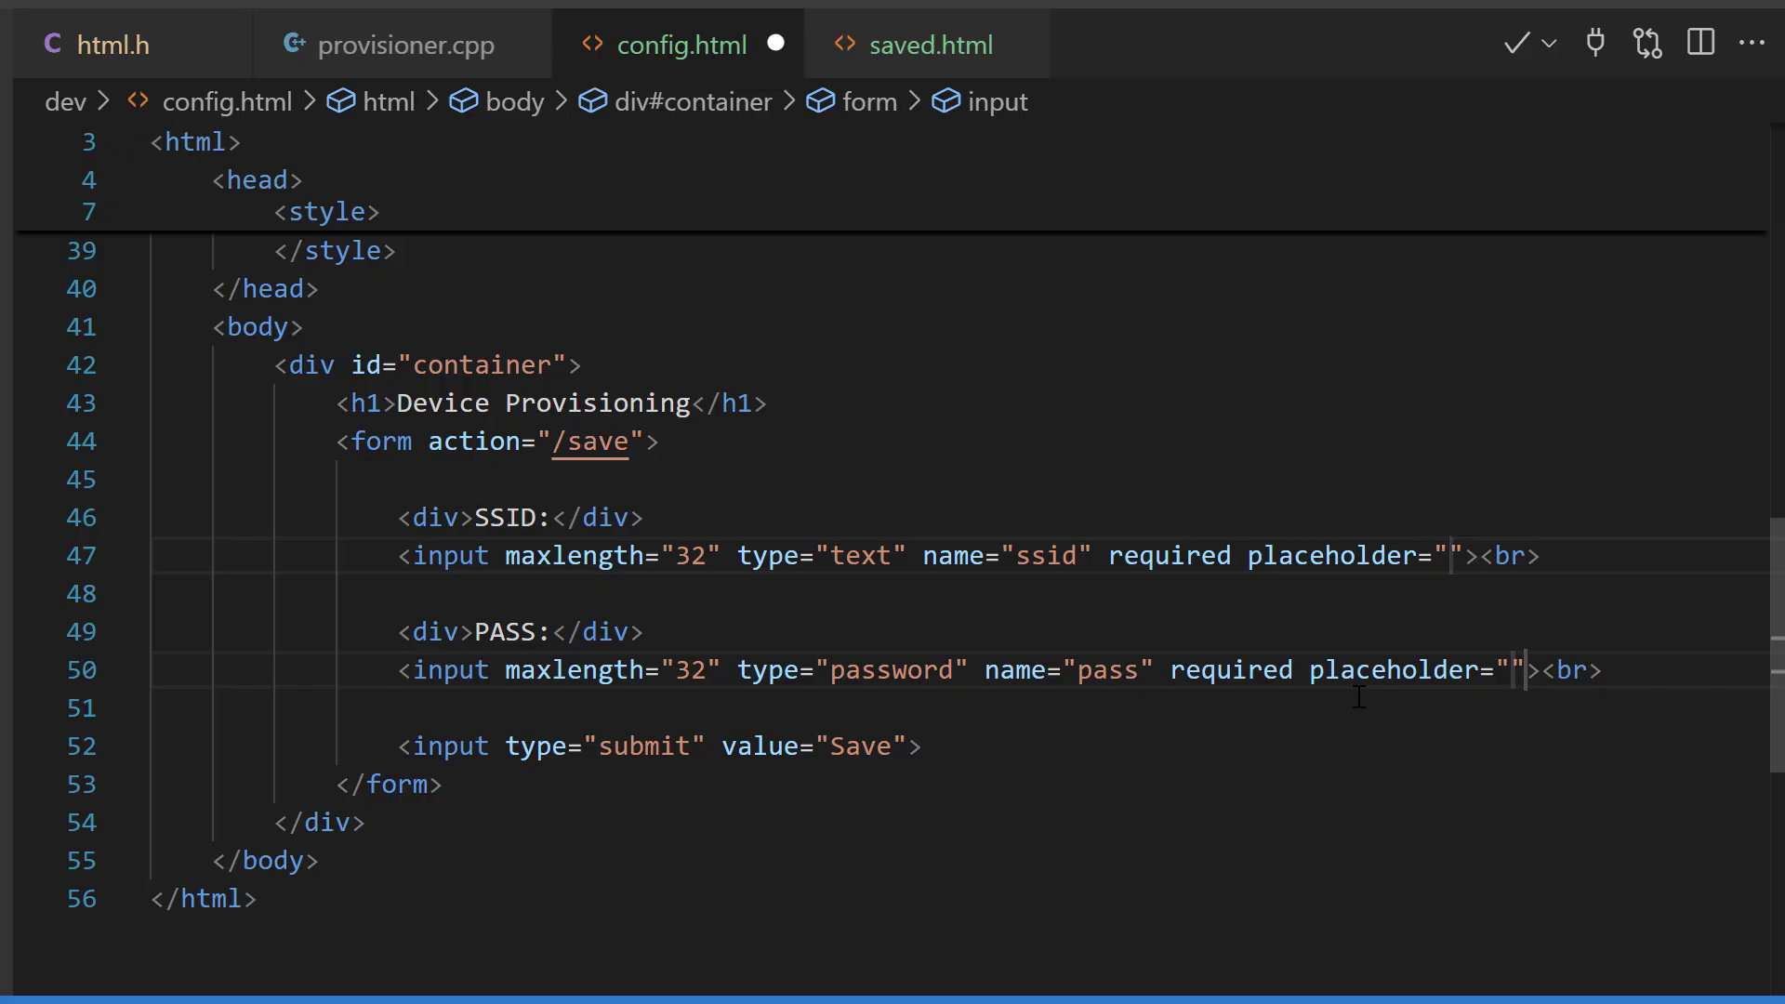
{"action": "type", "text": "Enter WiFI"}
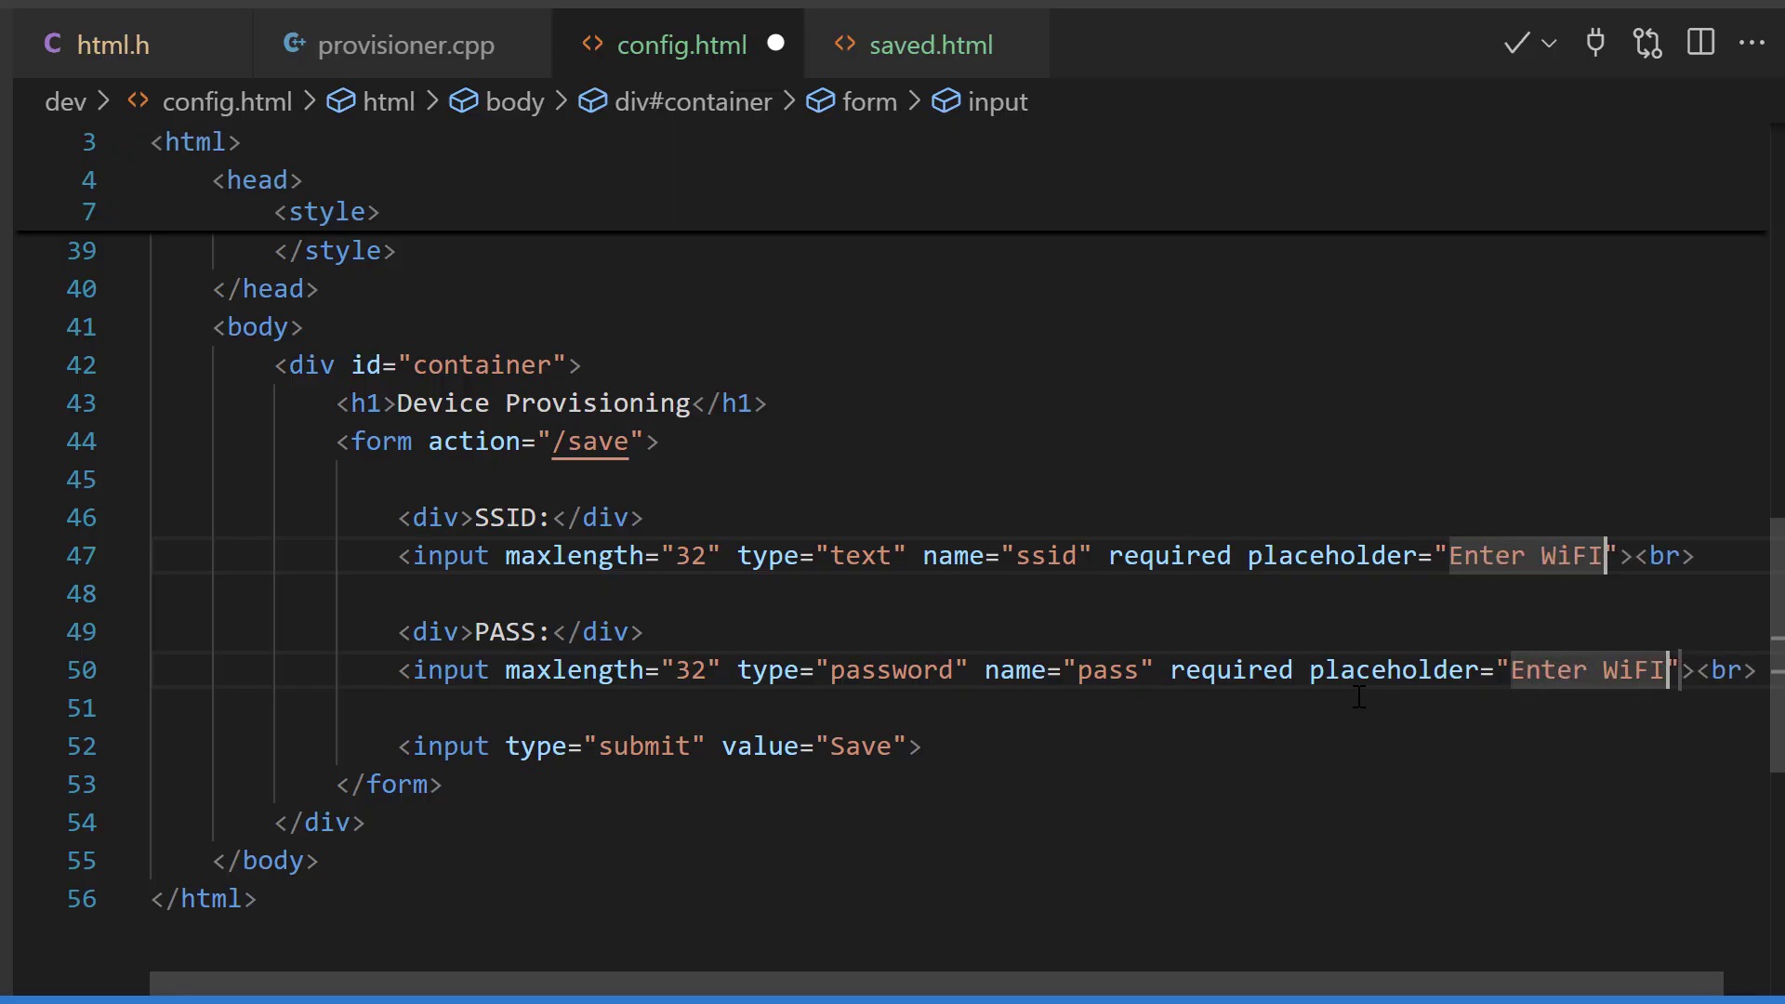
{"action": "type", "text": "SSID"}
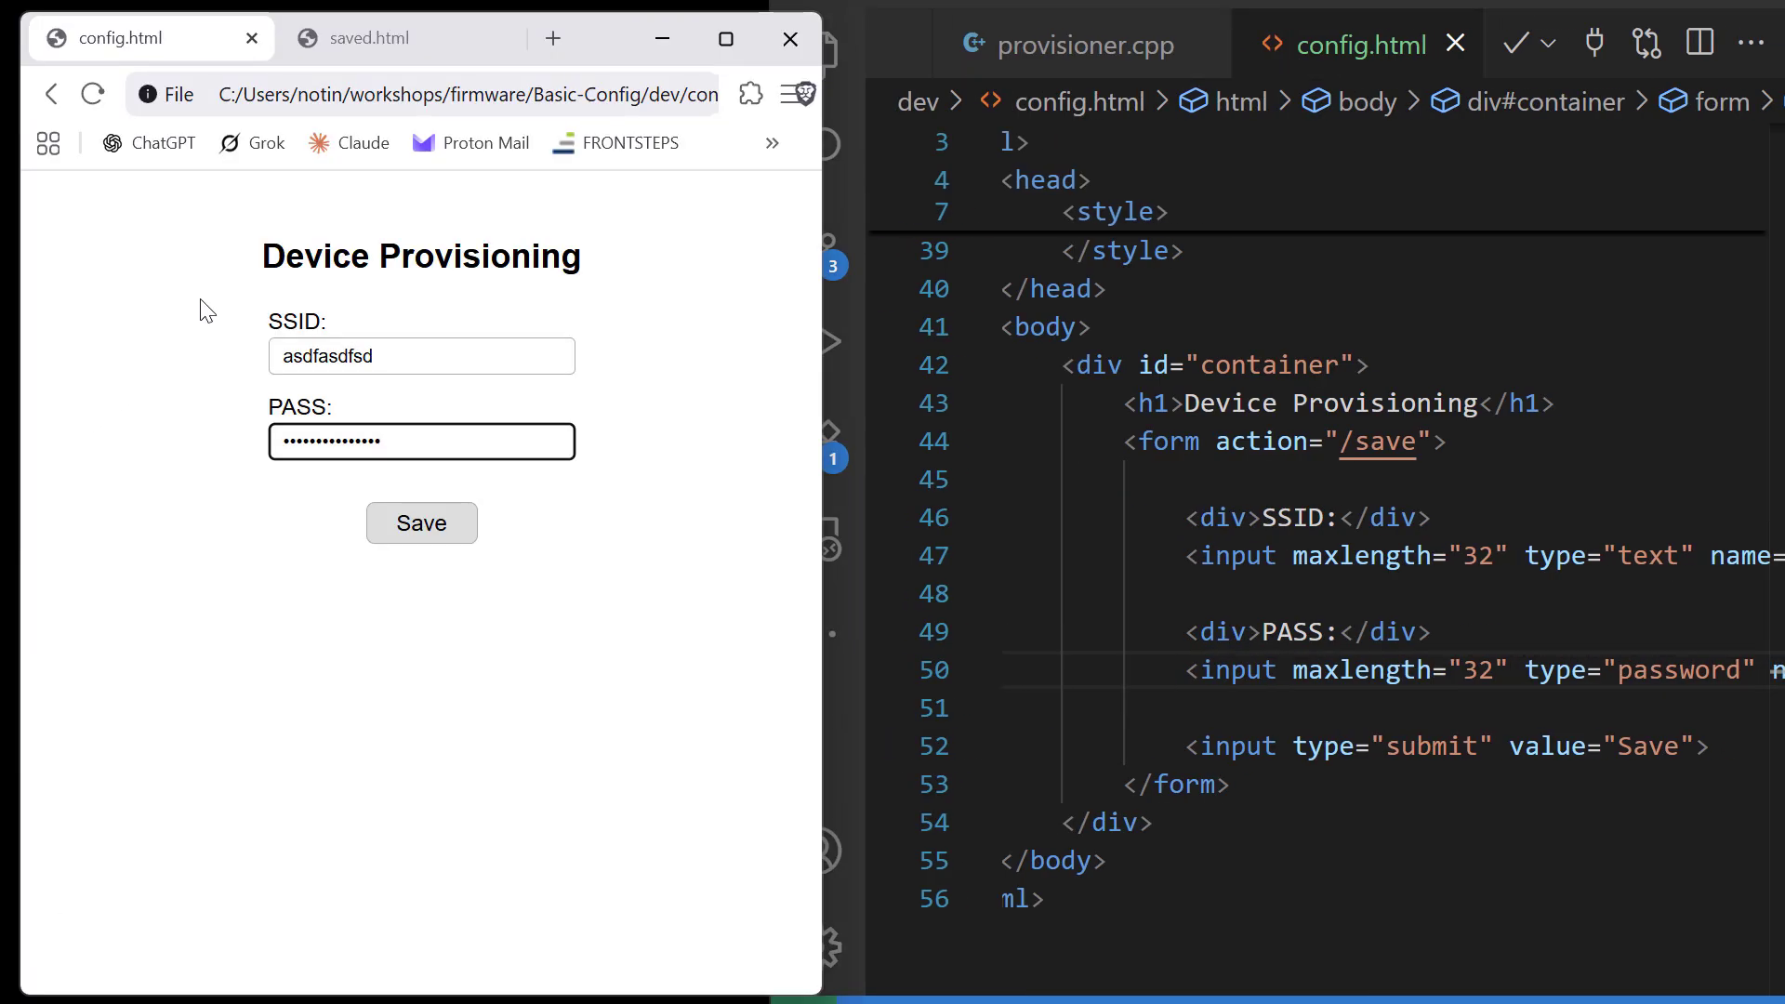
{"action": "left_click", "coordinate": [93, 95]}
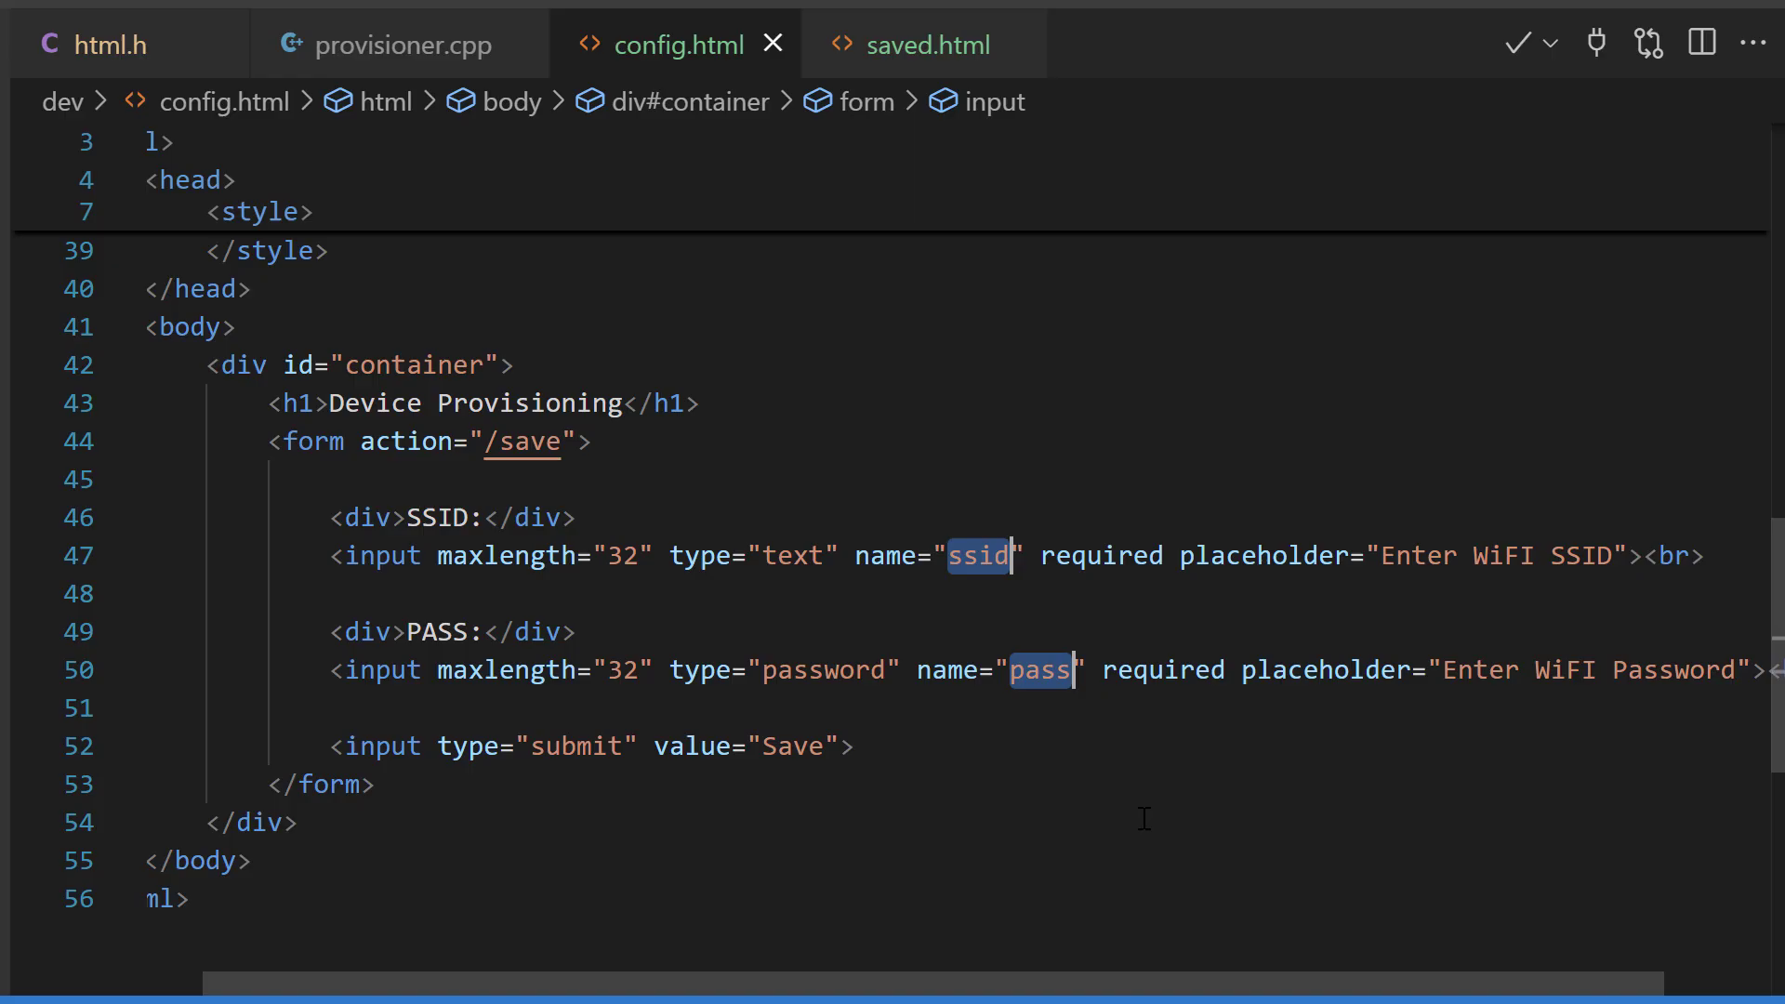
{"action": "type", "text": "id=\"ssid\""}
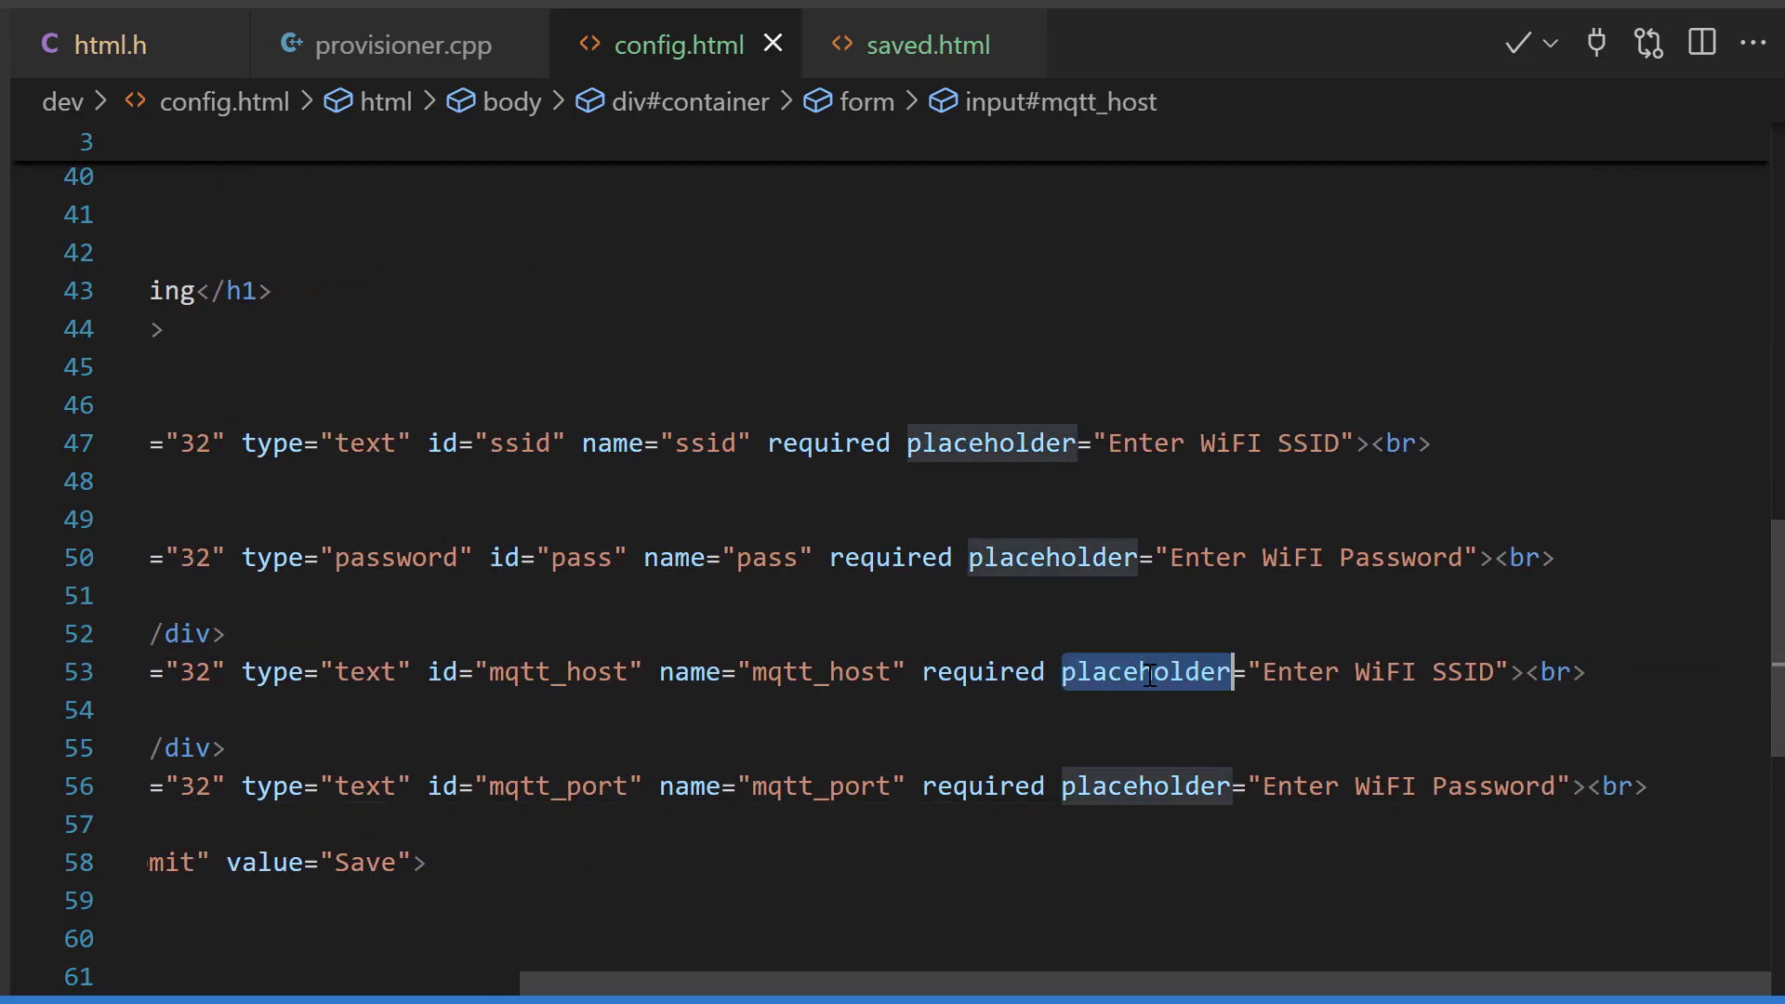
Step: Prefill the mqtt_host input with value mqtt.ohioiot.com and the port with 8883
{"action": "type", "text": "value"}
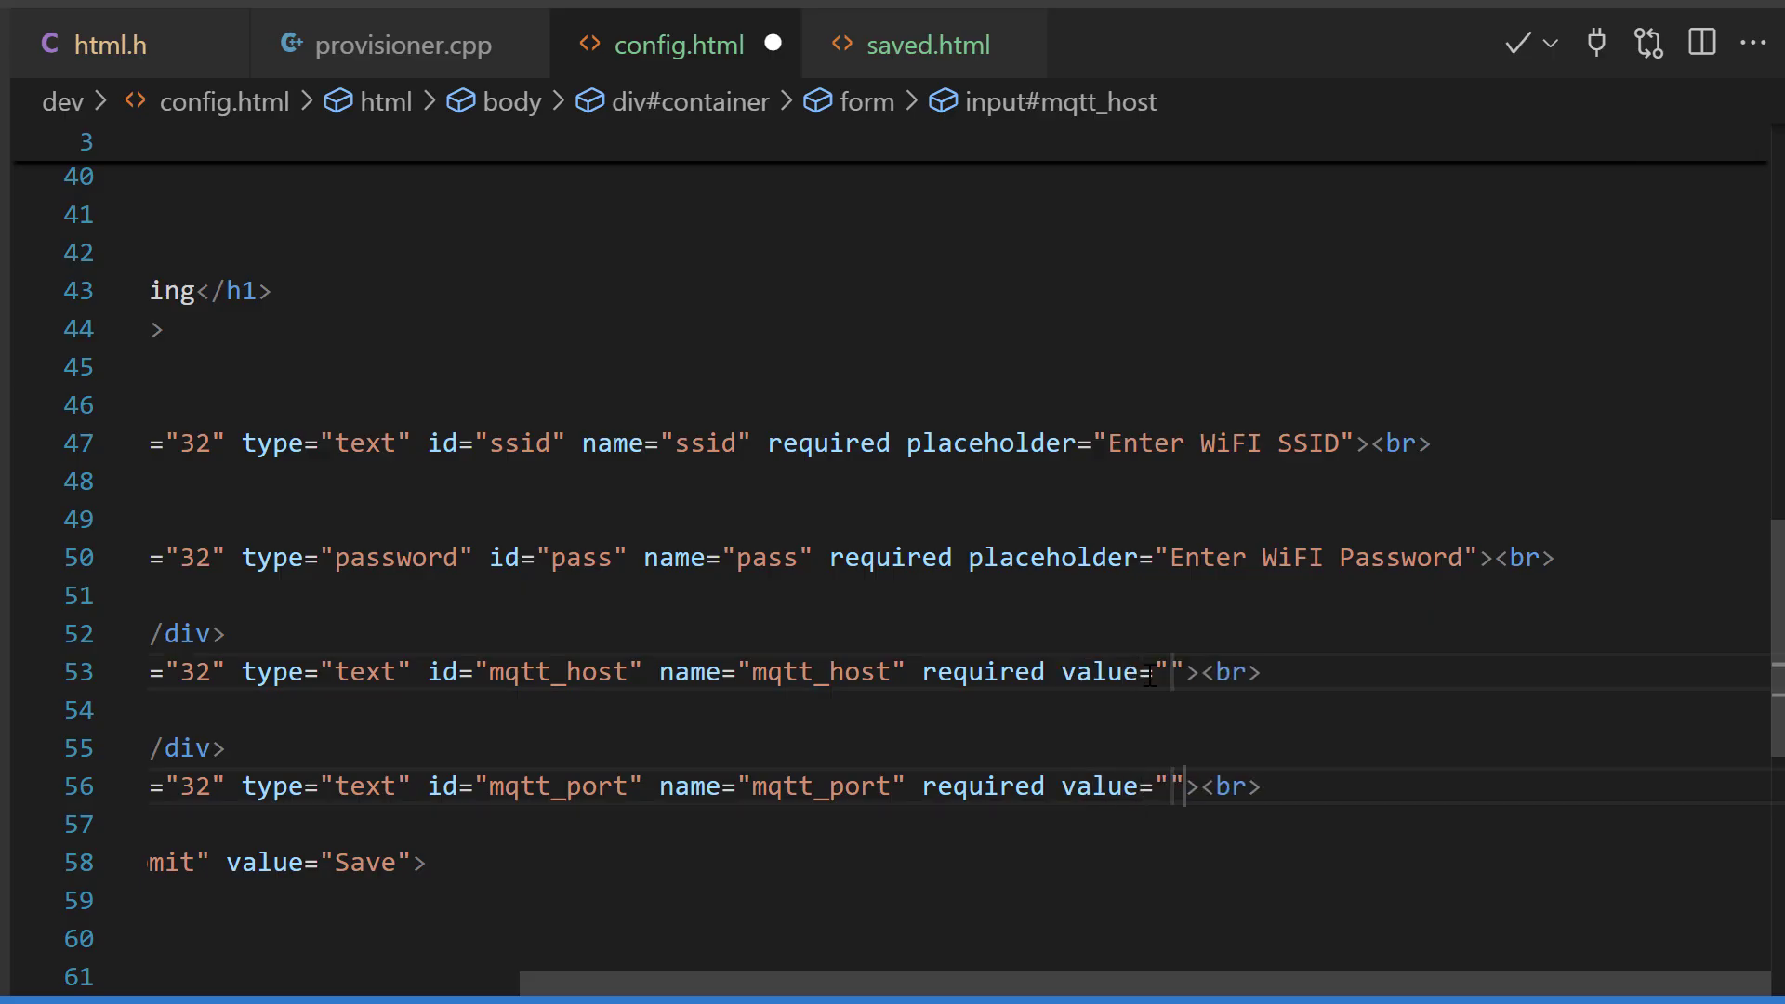
{"action": "type", "text": "mqtt.ohioiot.com"}
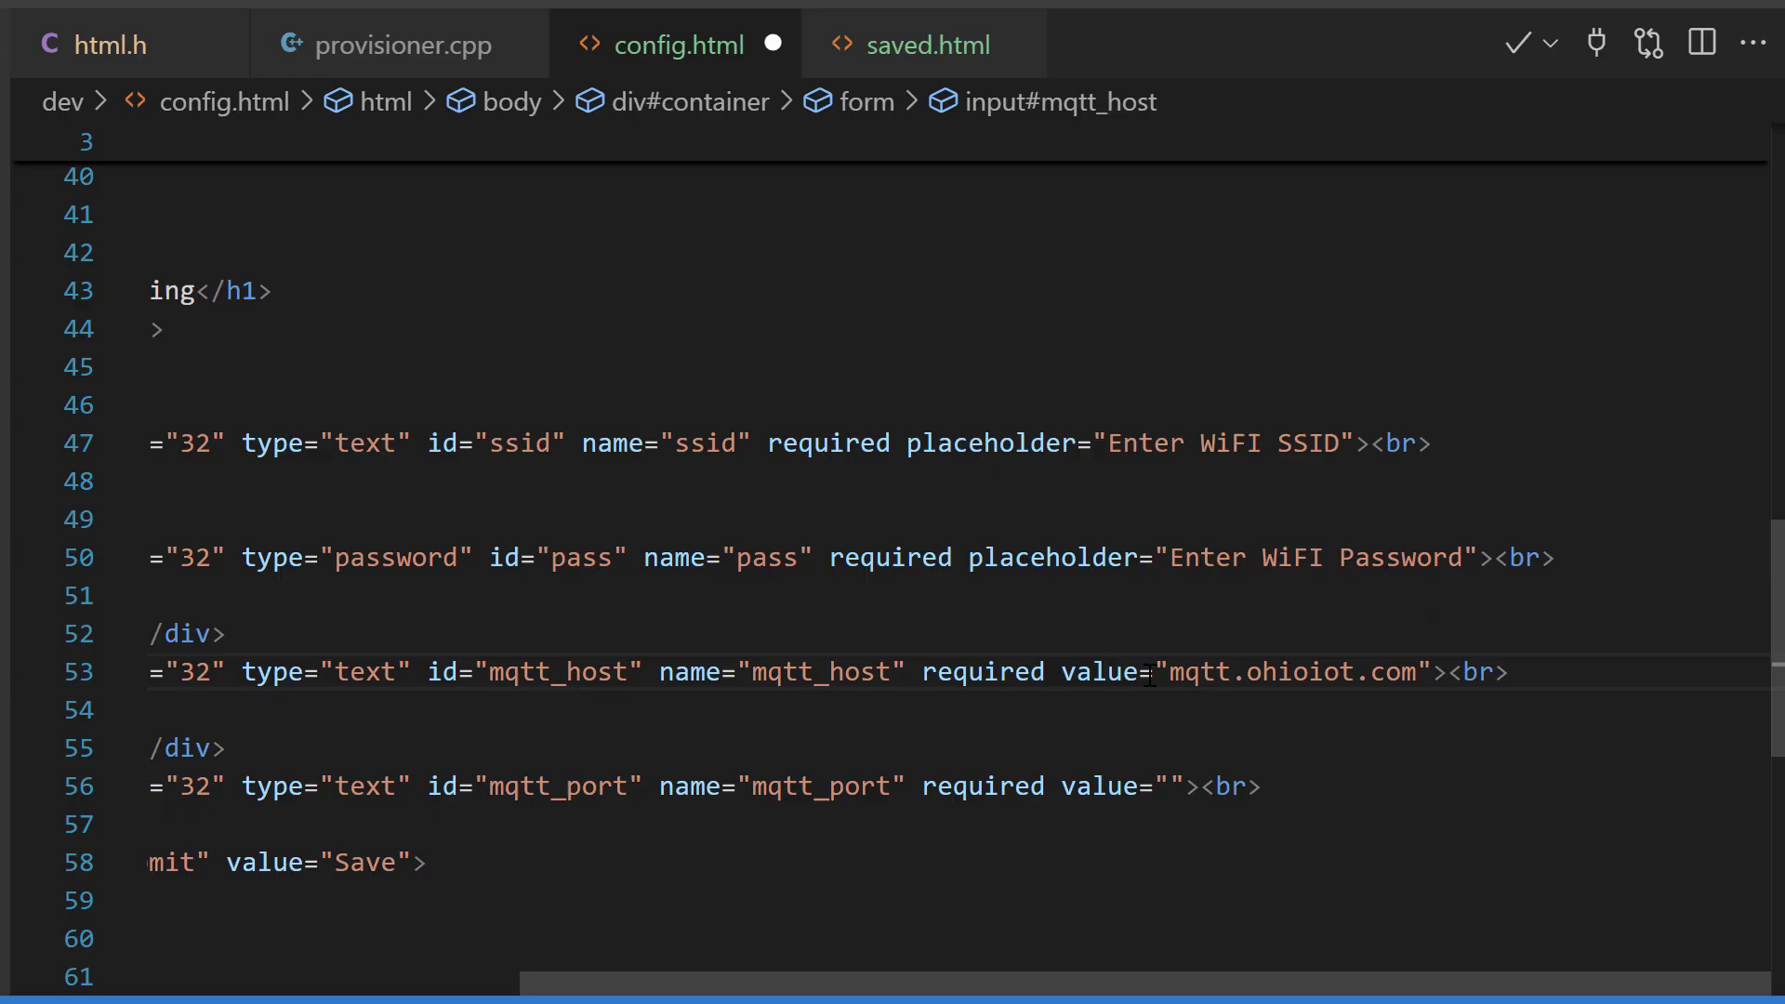
{"action": "type", "text": "8883"}
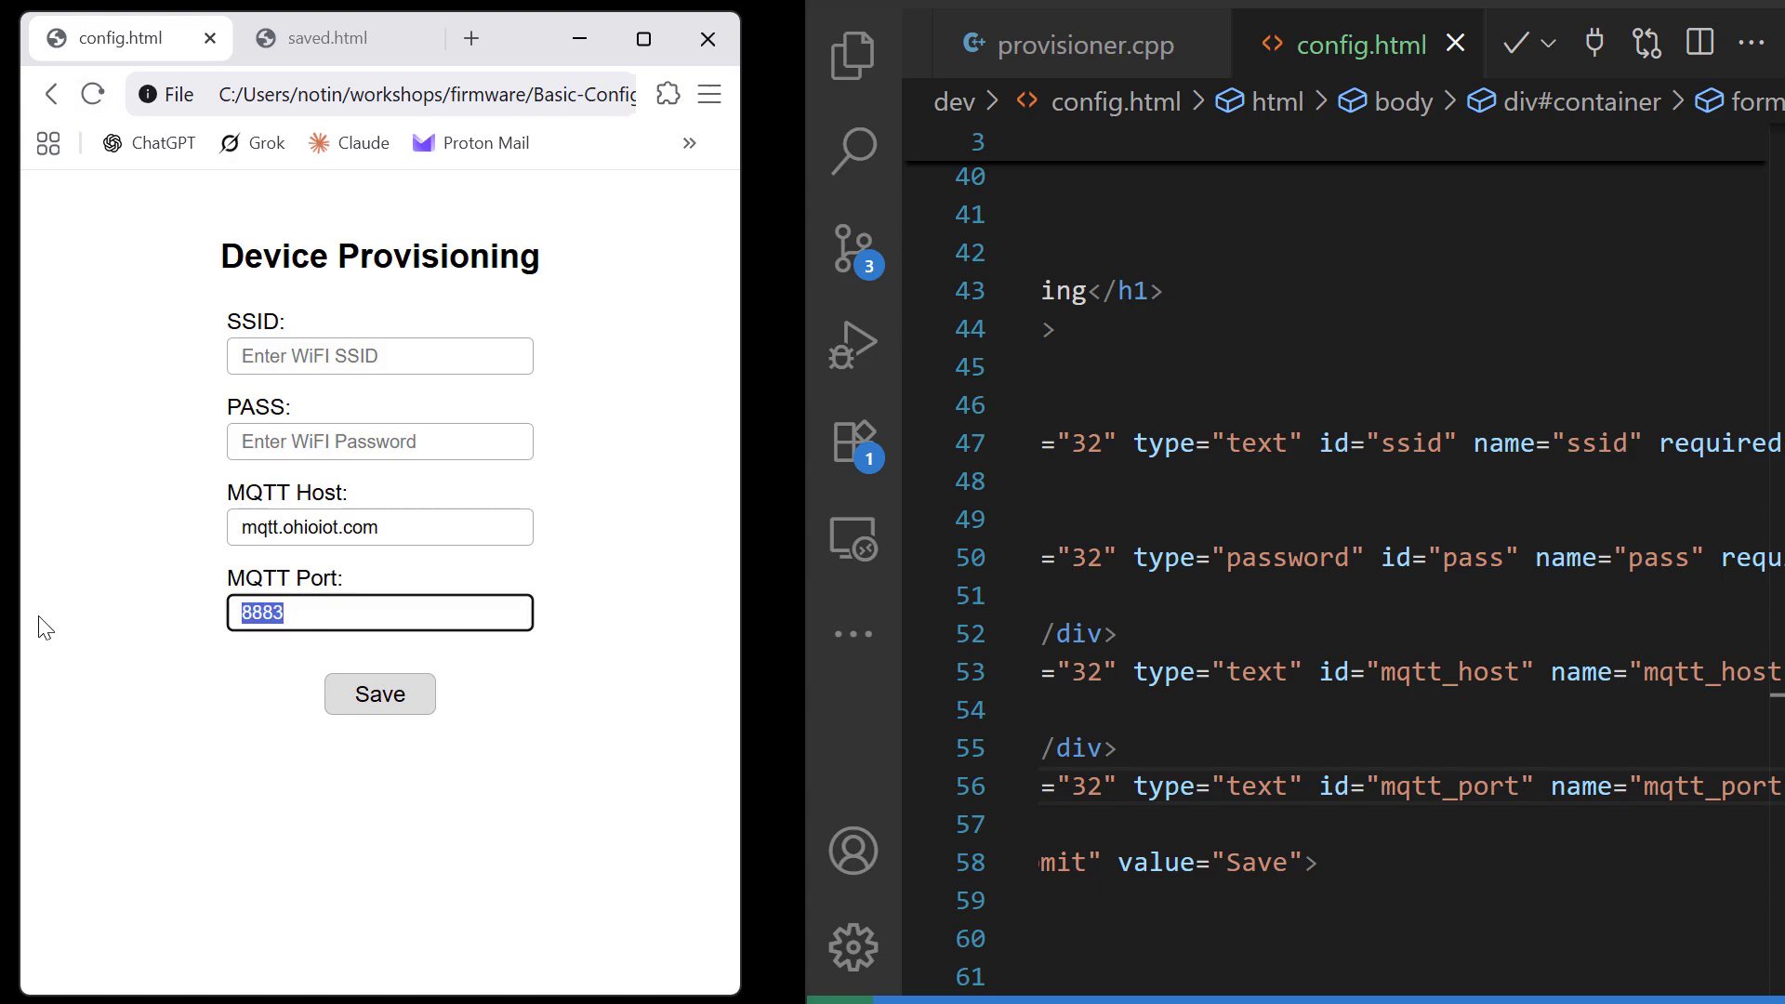
Step: Enter 1883 in the MQTT Port field of the browser preview
{"action": "type", "text": "188"}
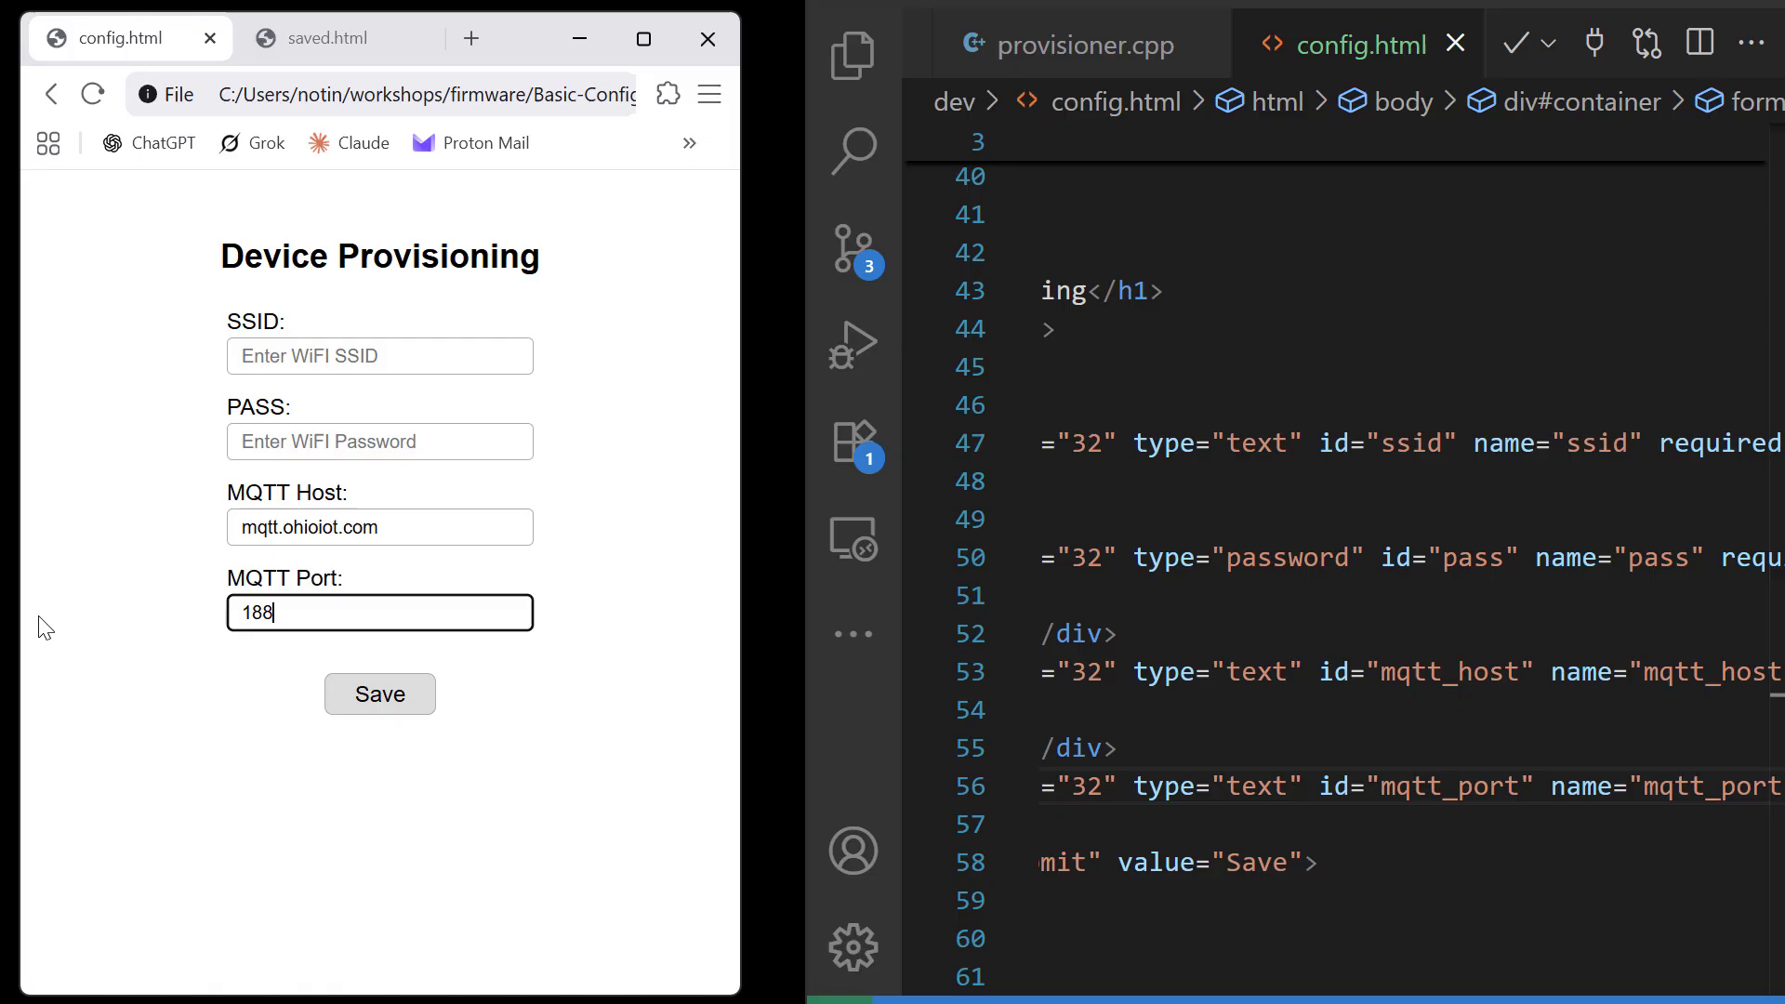
{"action": "type", "text": "3"}
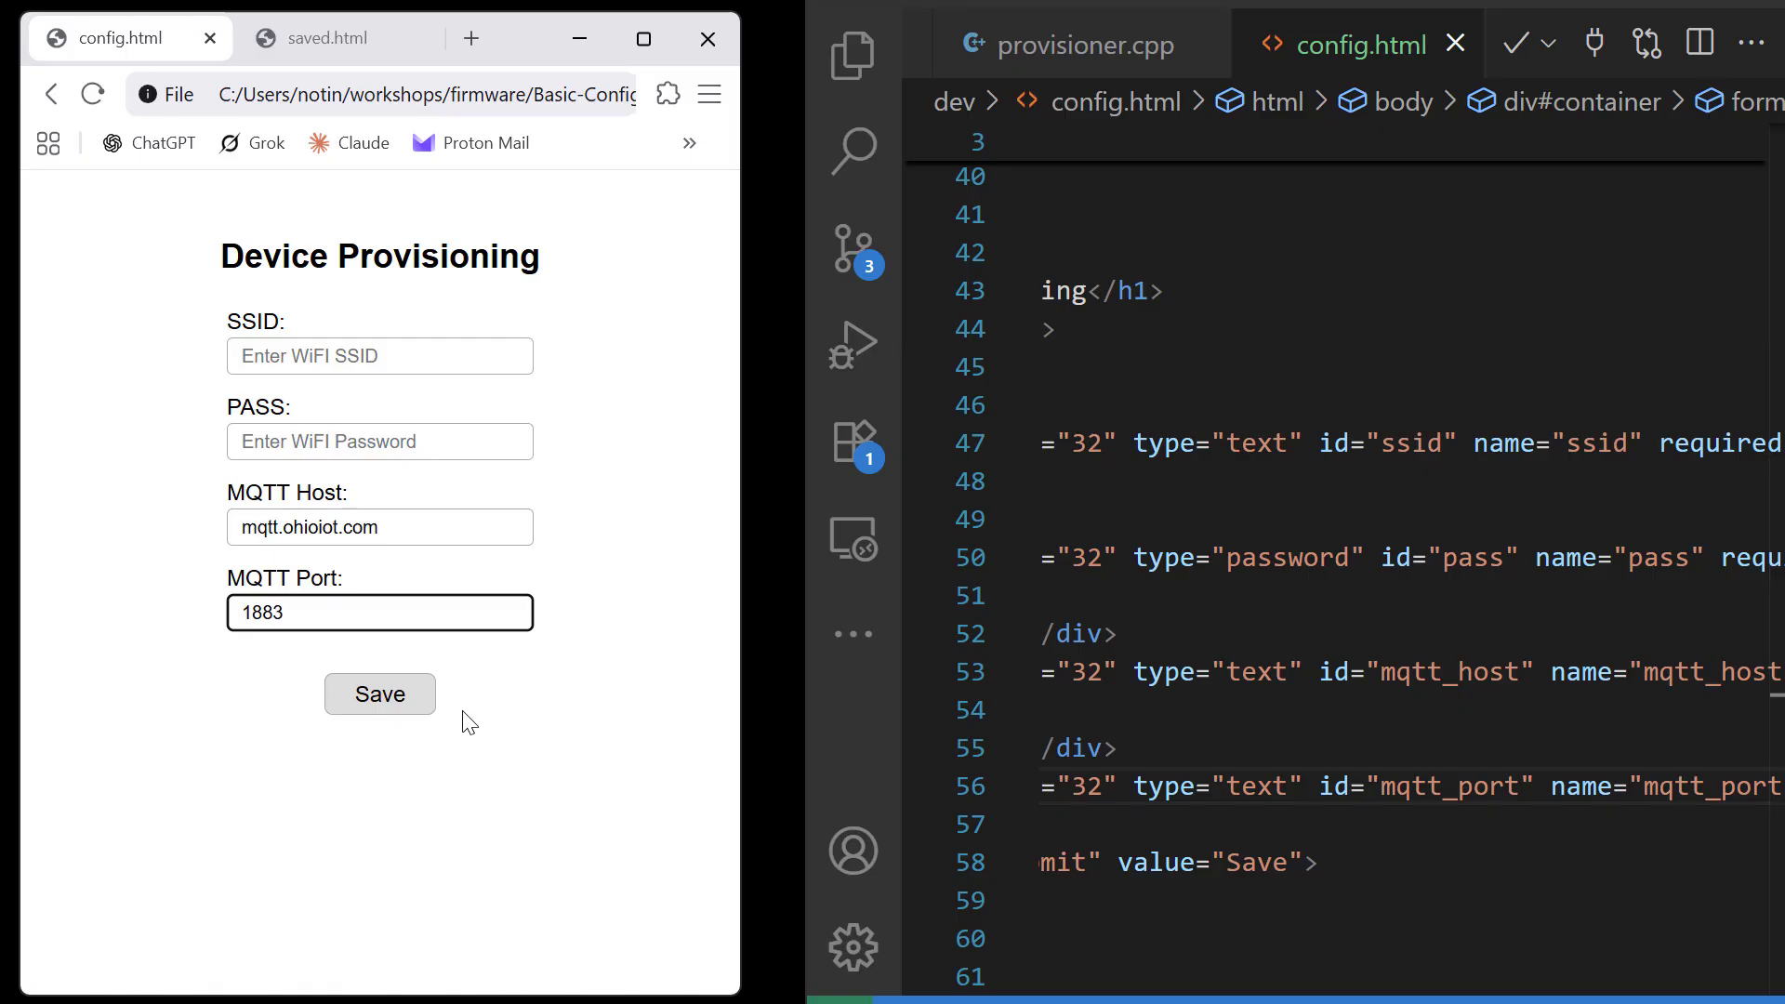
{"action": "mouse_move", "coordinate": [515, 713]}
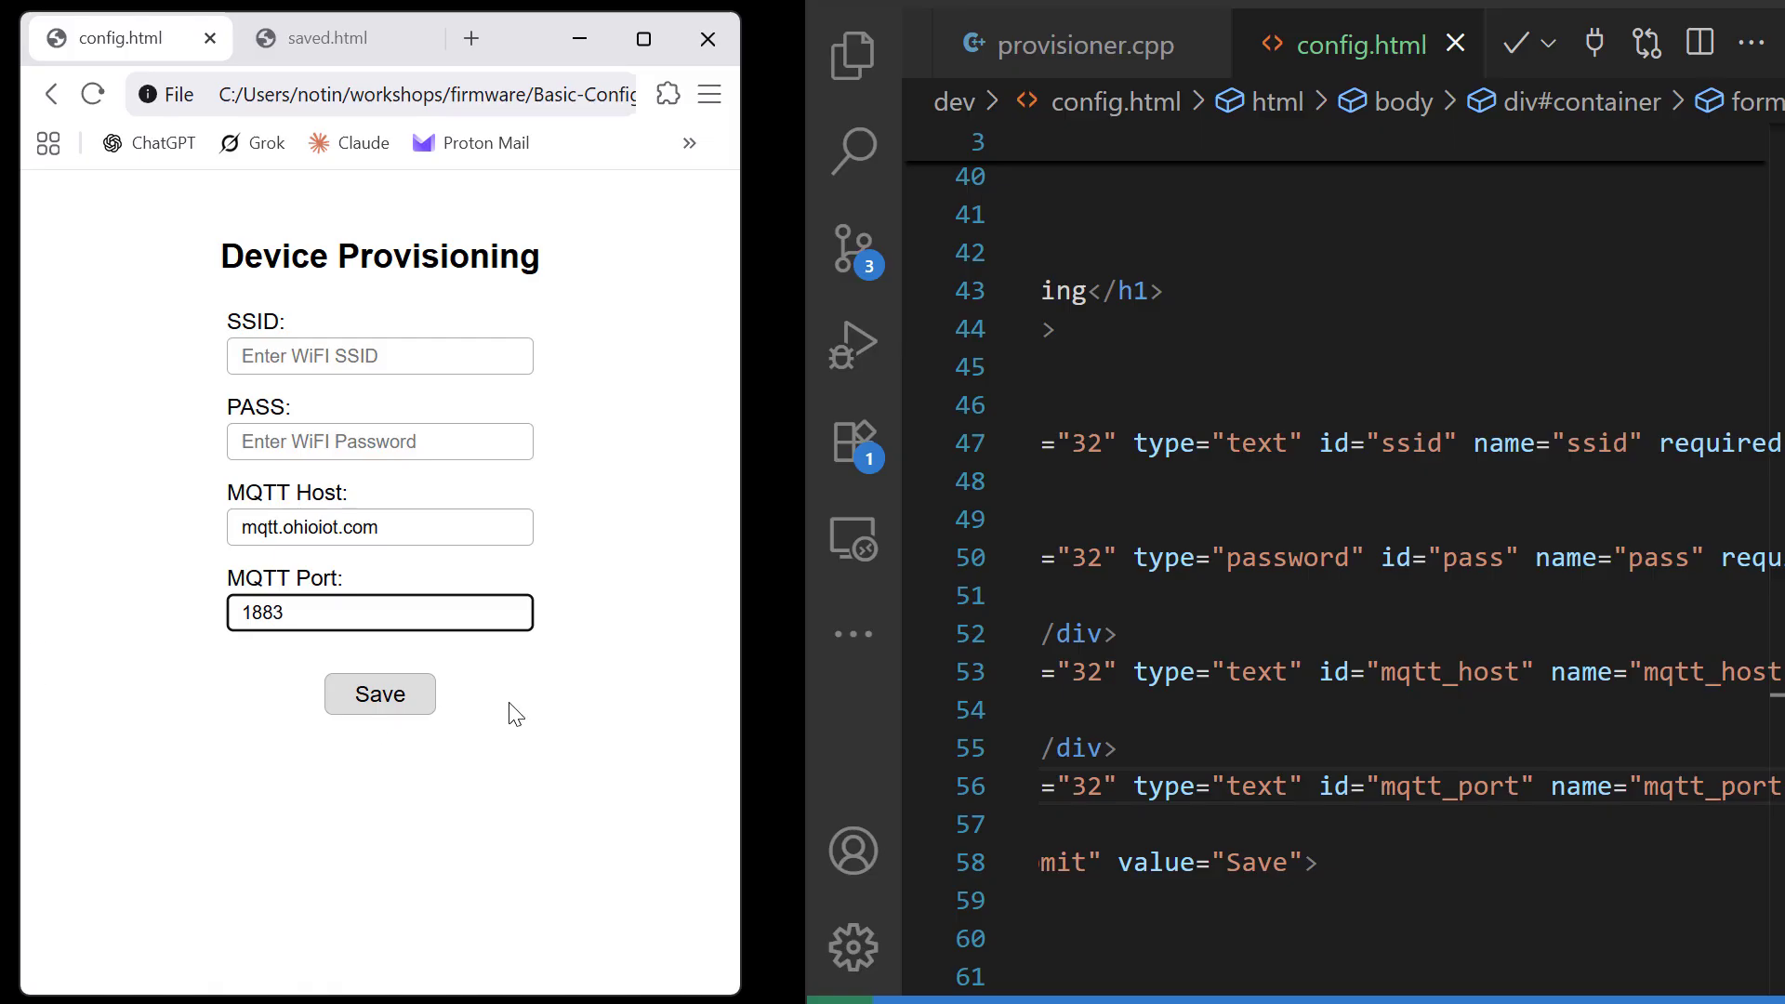
{"action": "left_click", "coordinate": [379, 611]}
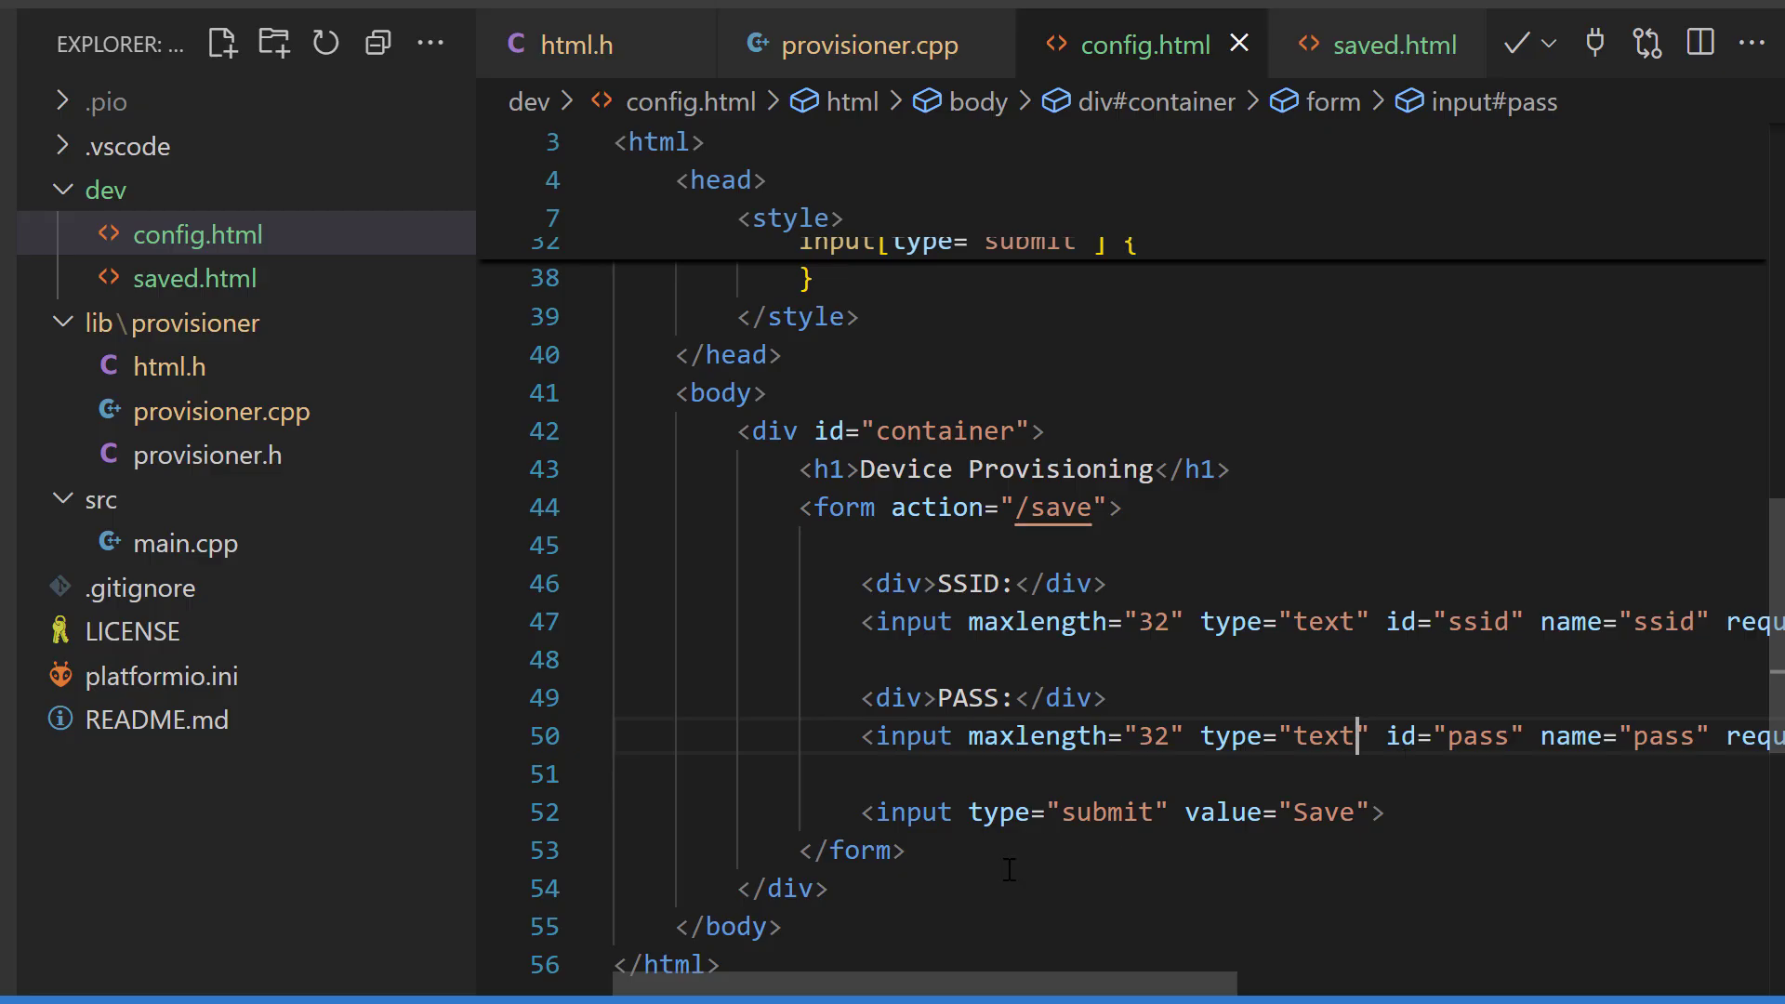
Step: Review config.html's styled markup before copying it into the new instructions.html
{"action": "scroll", "scroll_direction": "up", "scroll_amount": 3}
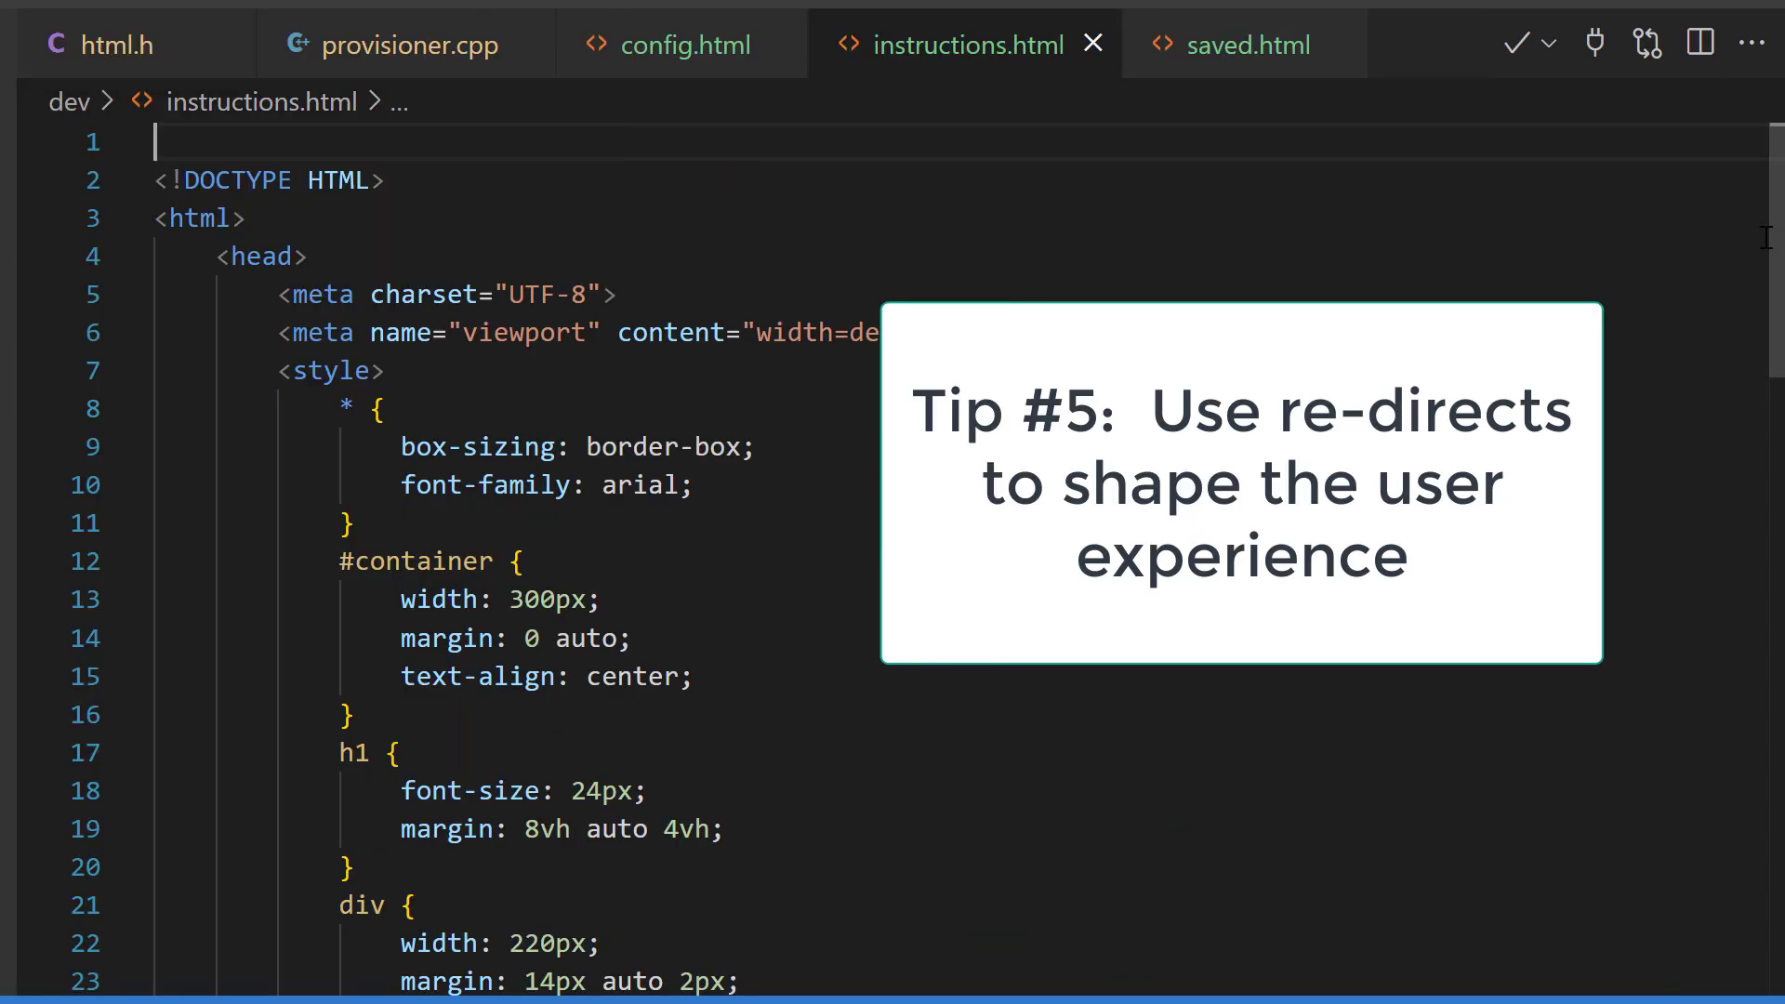
Step: Add an <h3>ERROR!</h3> heading and the message to enter an SSID and password of at least 4 characters
{"action": "scroll", "scroll_direction": "down", "scroll_amount": 3}
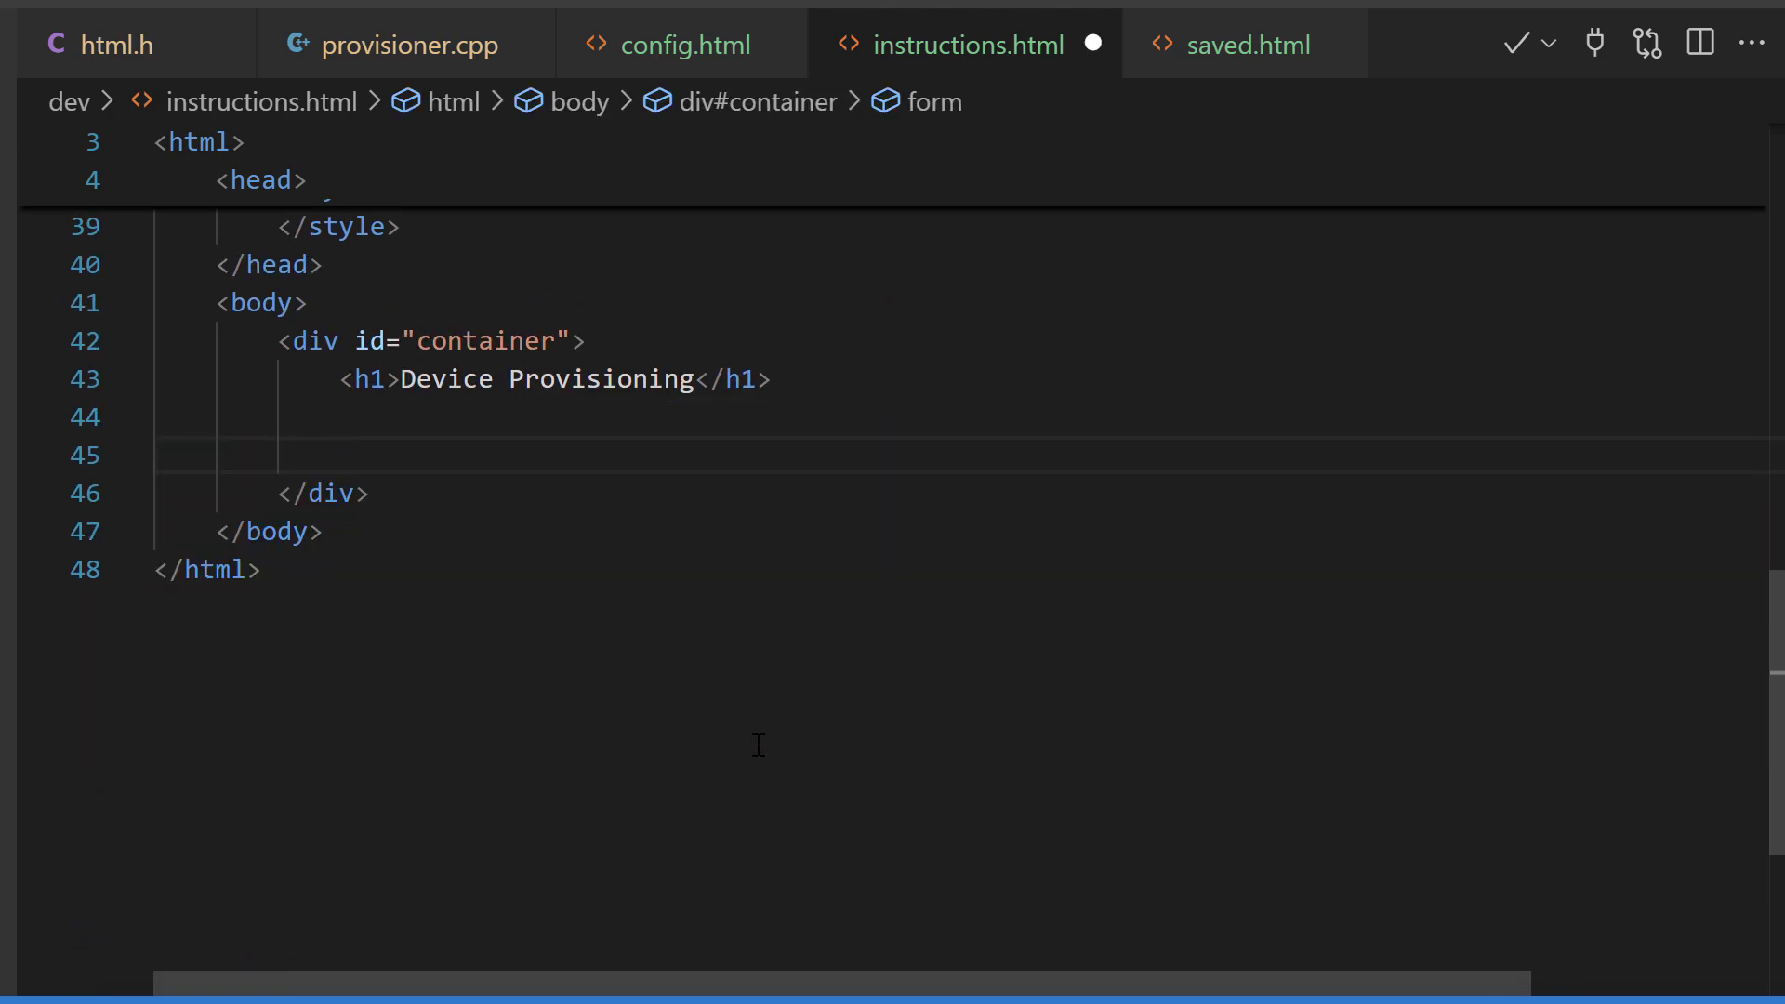
{"action": "type", "text": "<h3"}
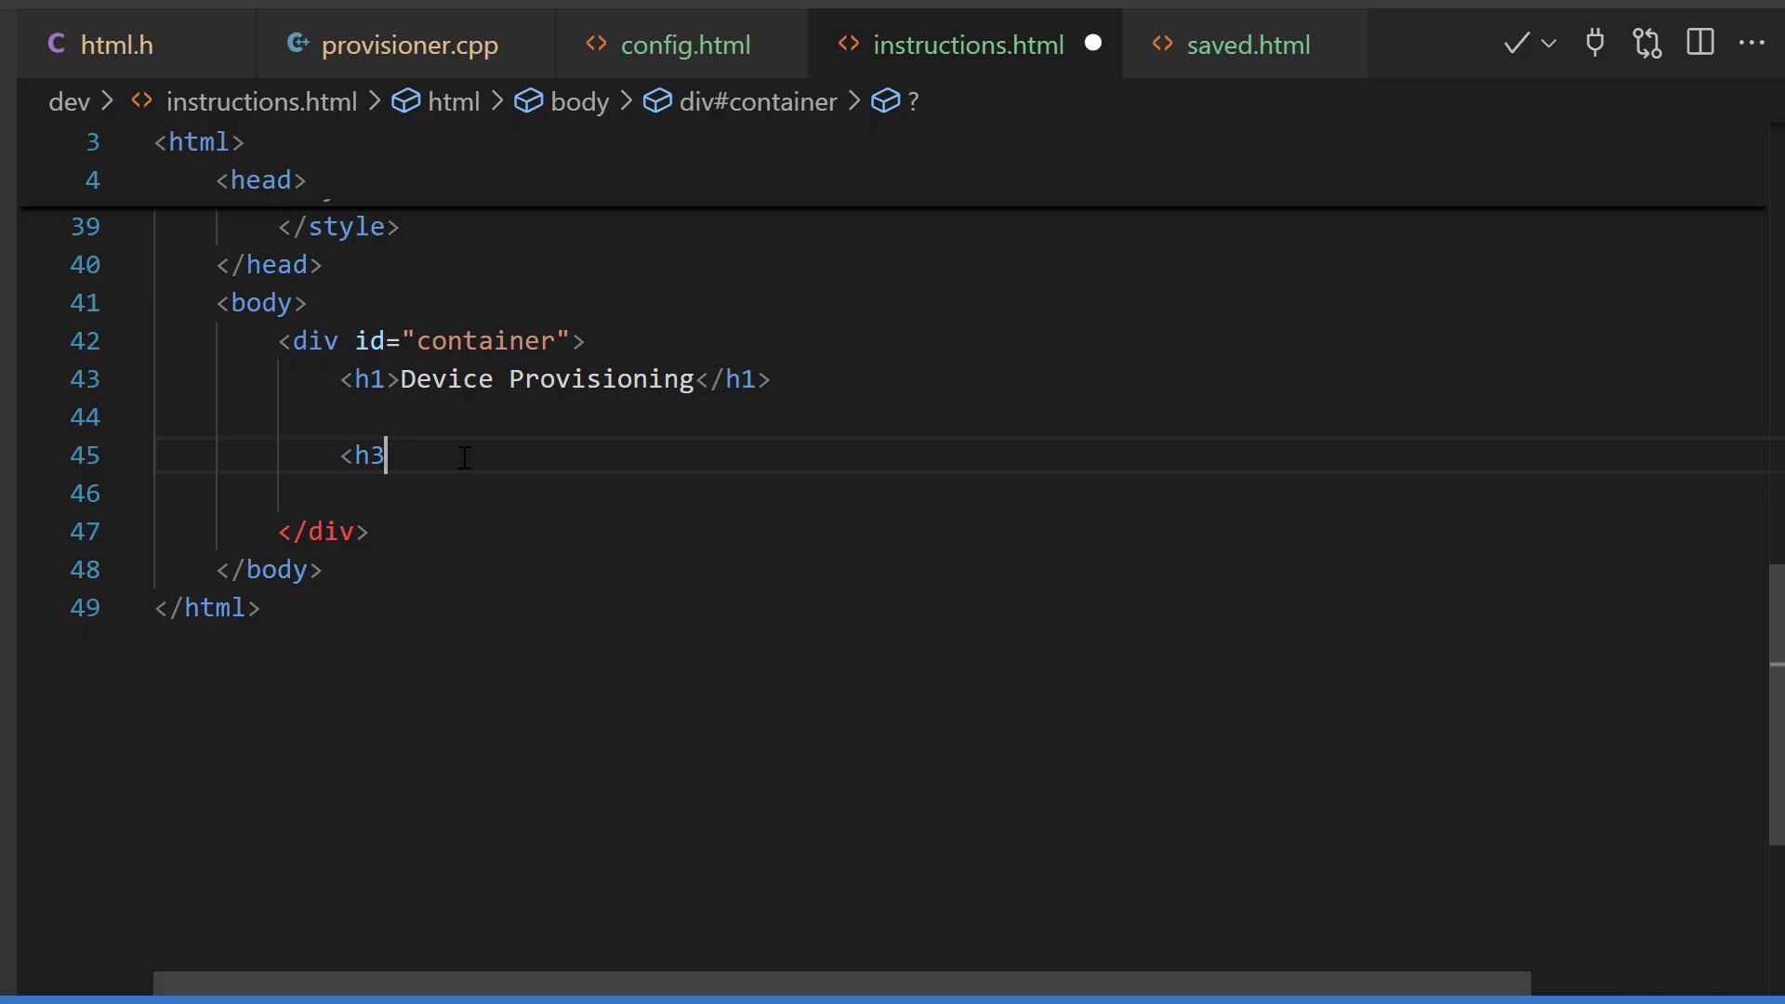
{"action": "type", "text": ">ERROR!</h3>"}
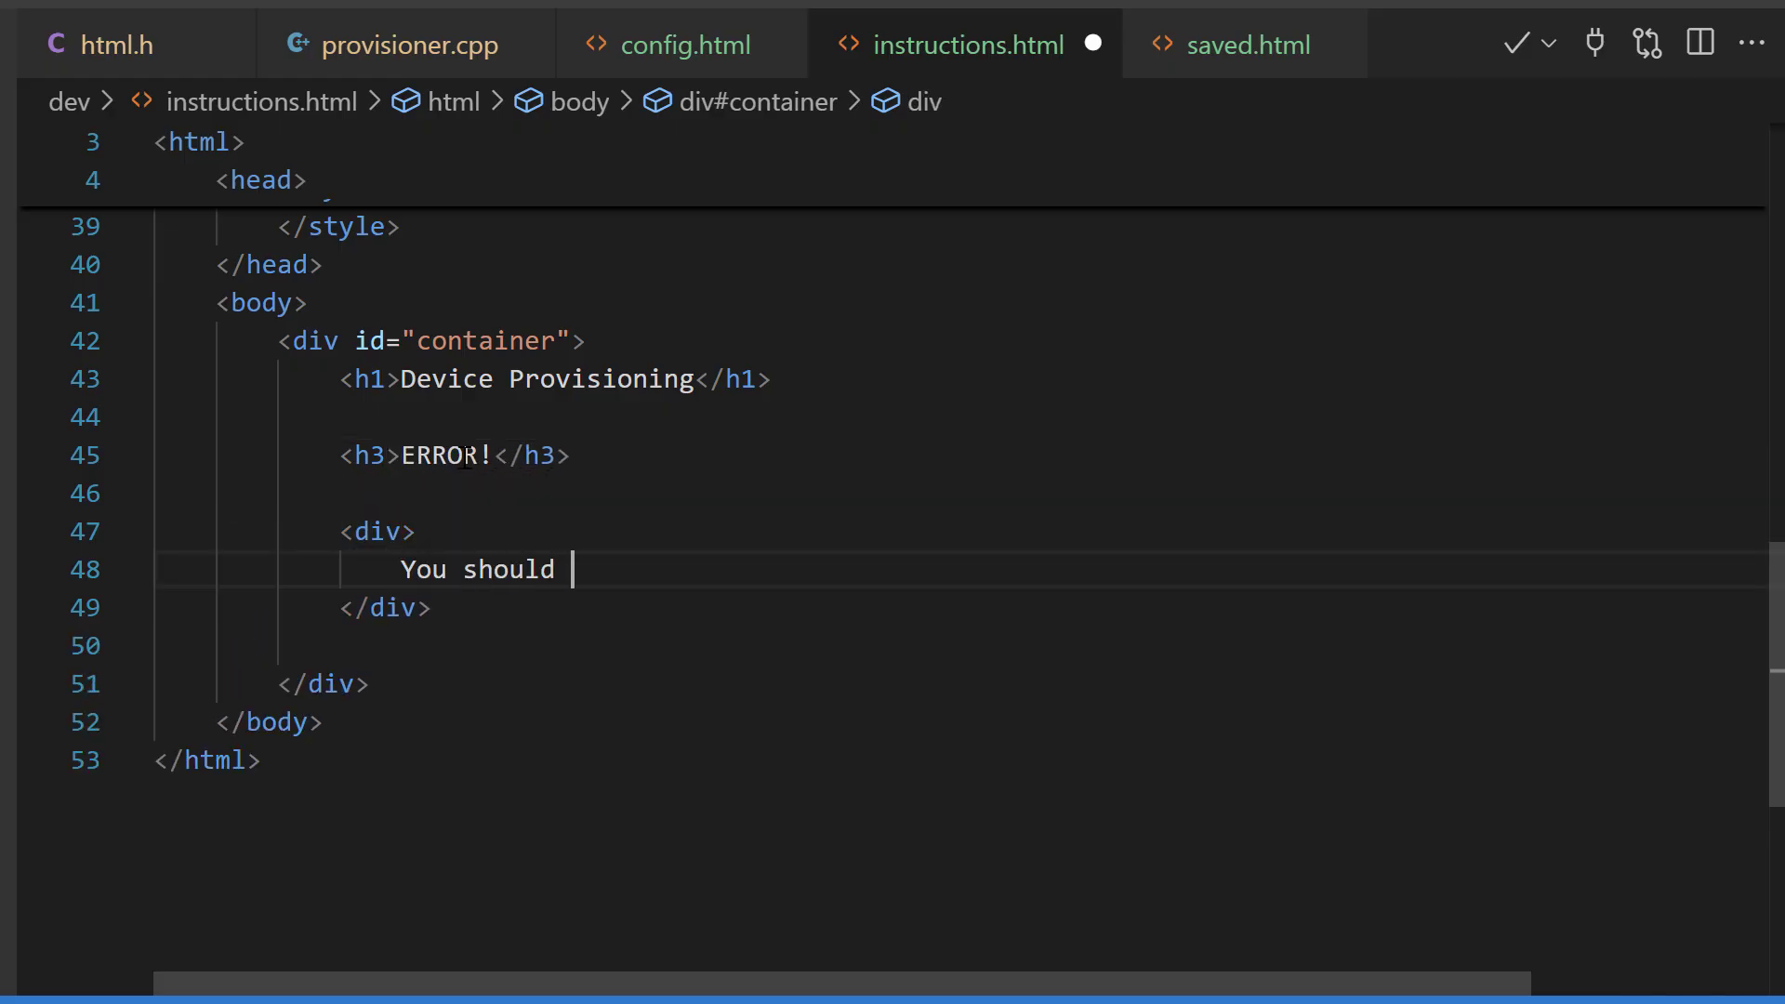
{"action": "type", "text": "enter an SSID and password w"}
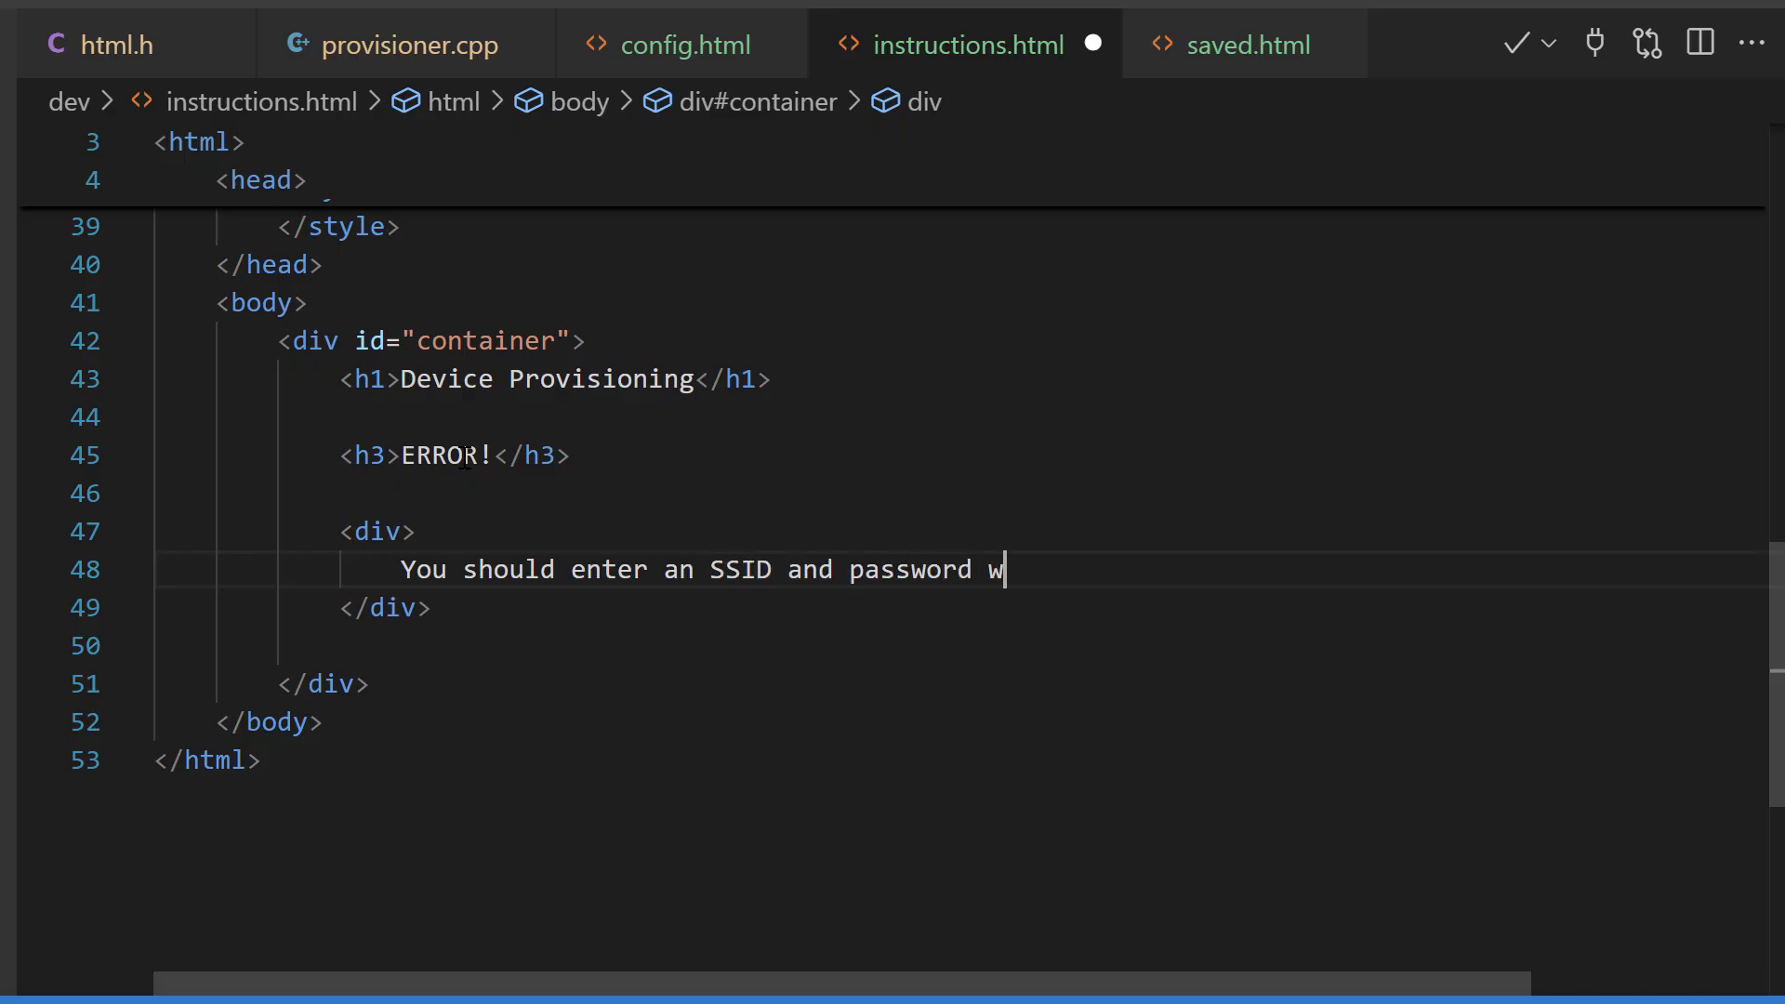
{"action": "type", "text": "ith lengths of at least 4"}
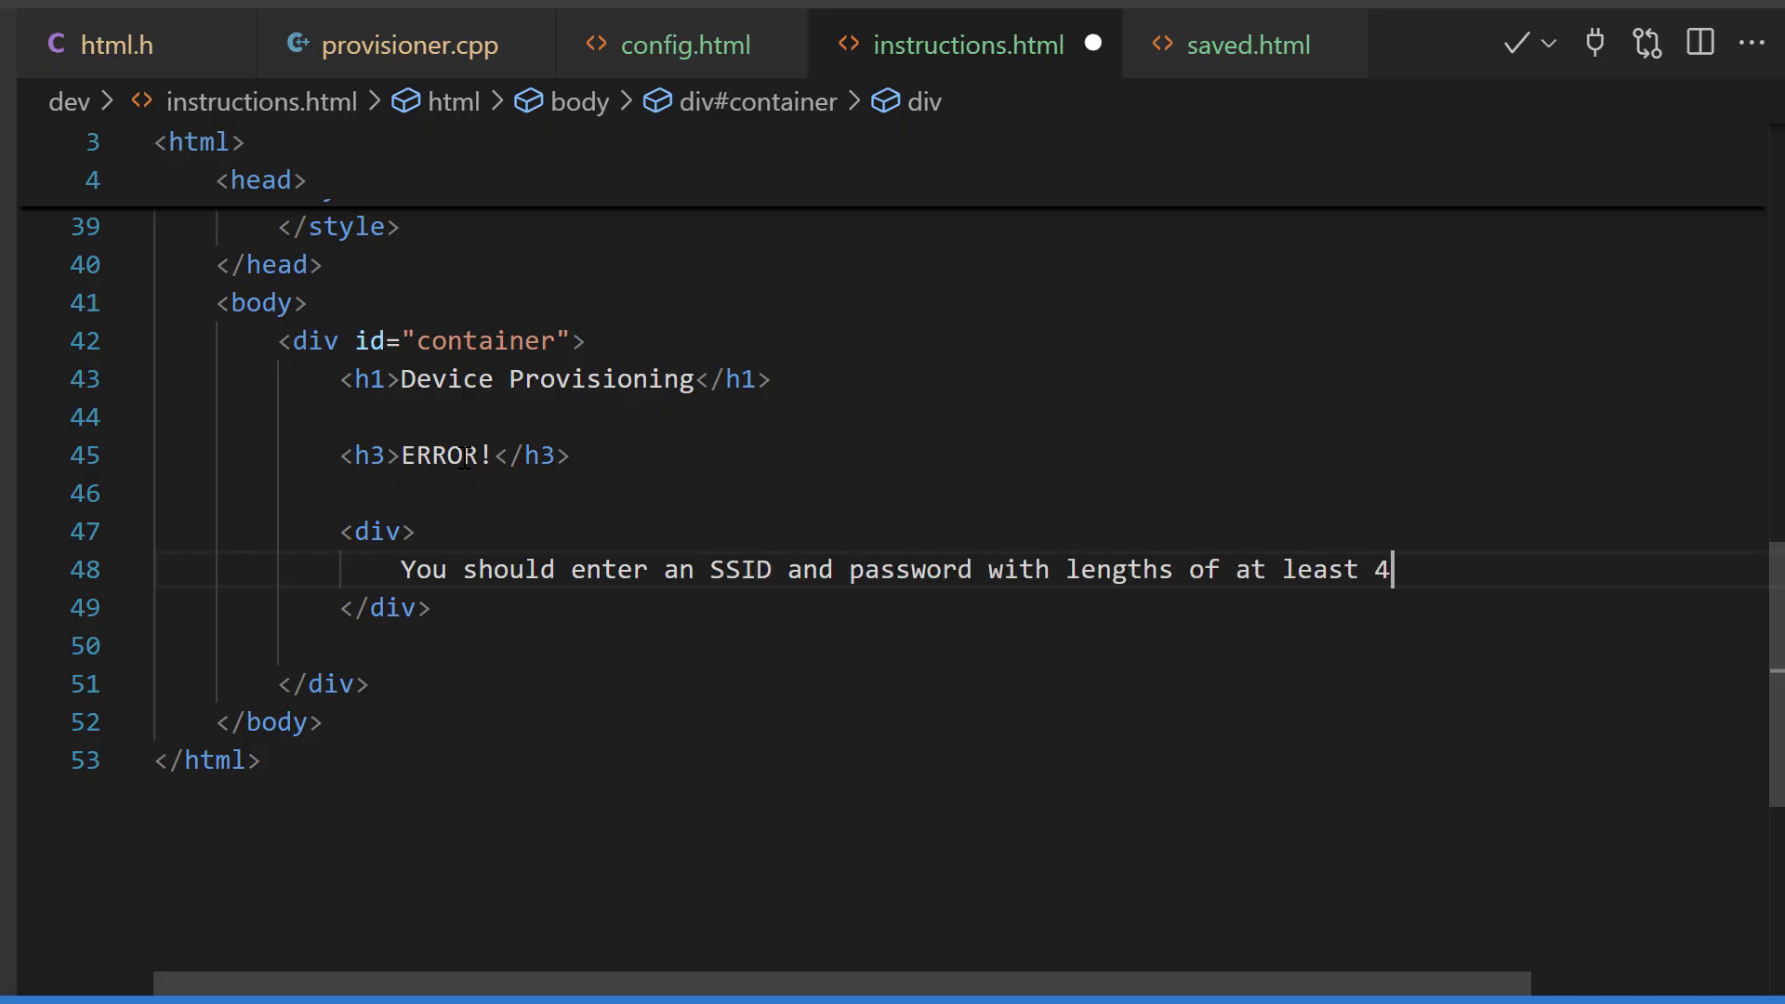
{"action": "type", "text": "."}
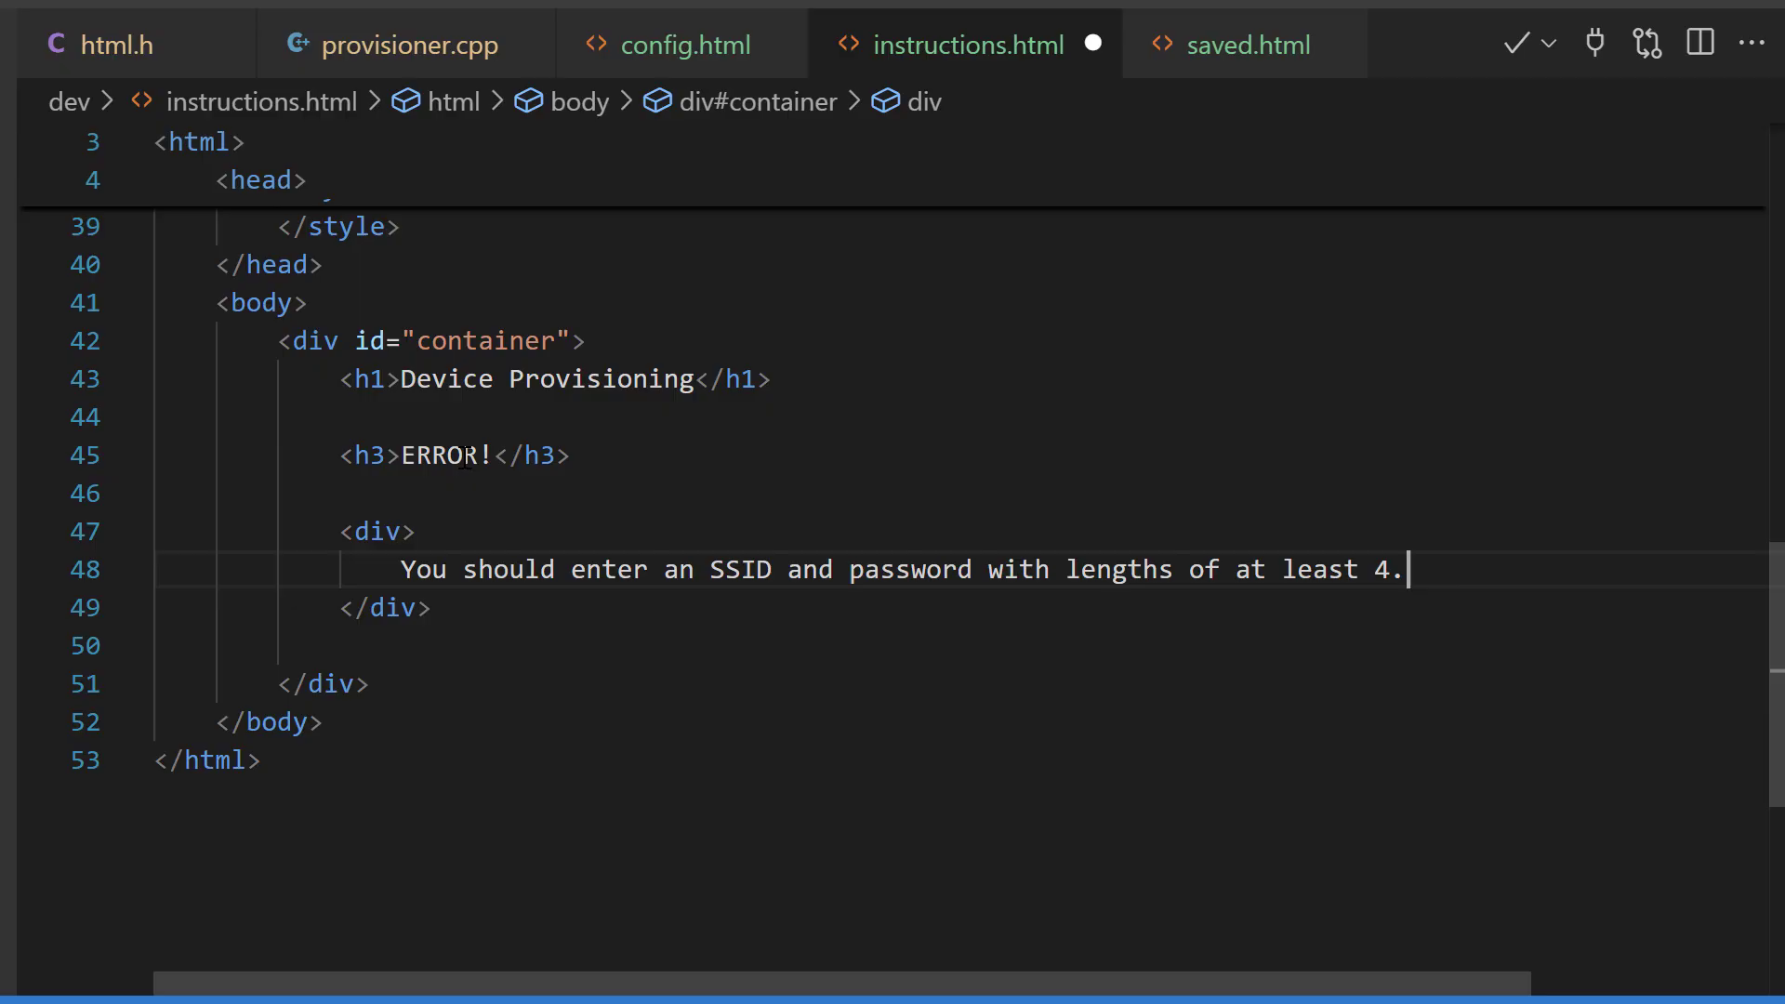
Step: Add a Go Back button whose onclick sets window.location.href='/'
{"action": "type", "text": "<button o"}
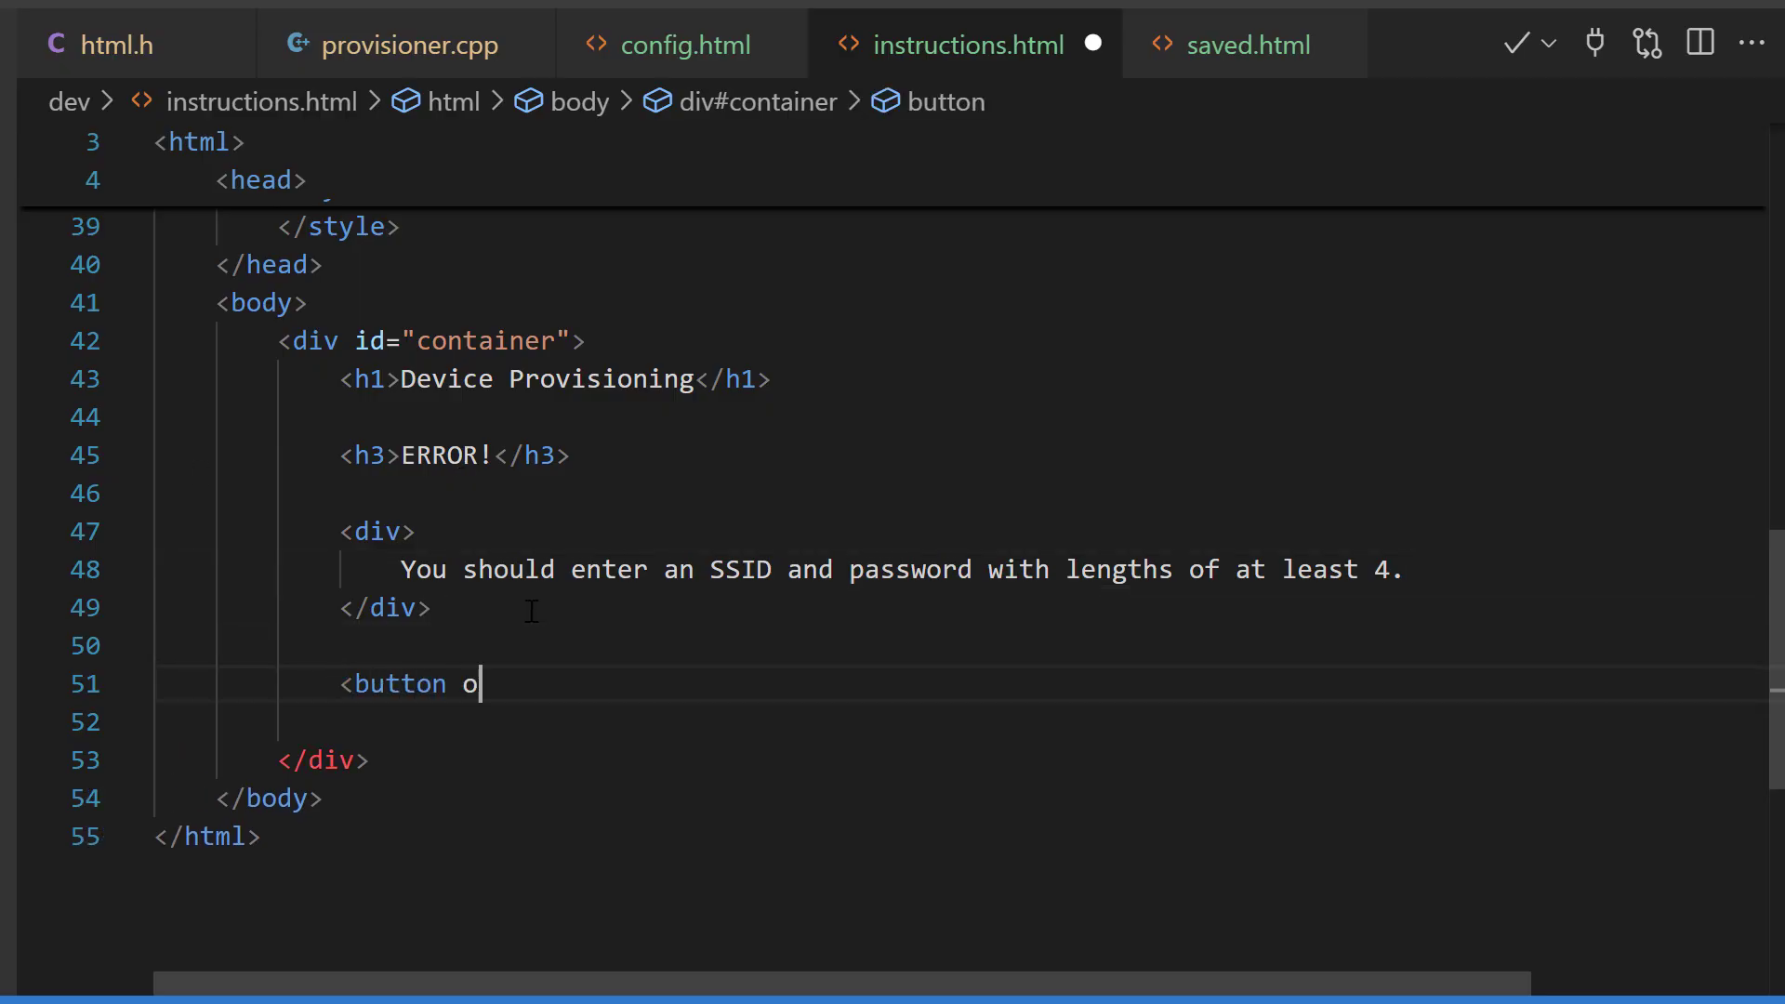
{"action": "type", "text": "nclick=\"\""}
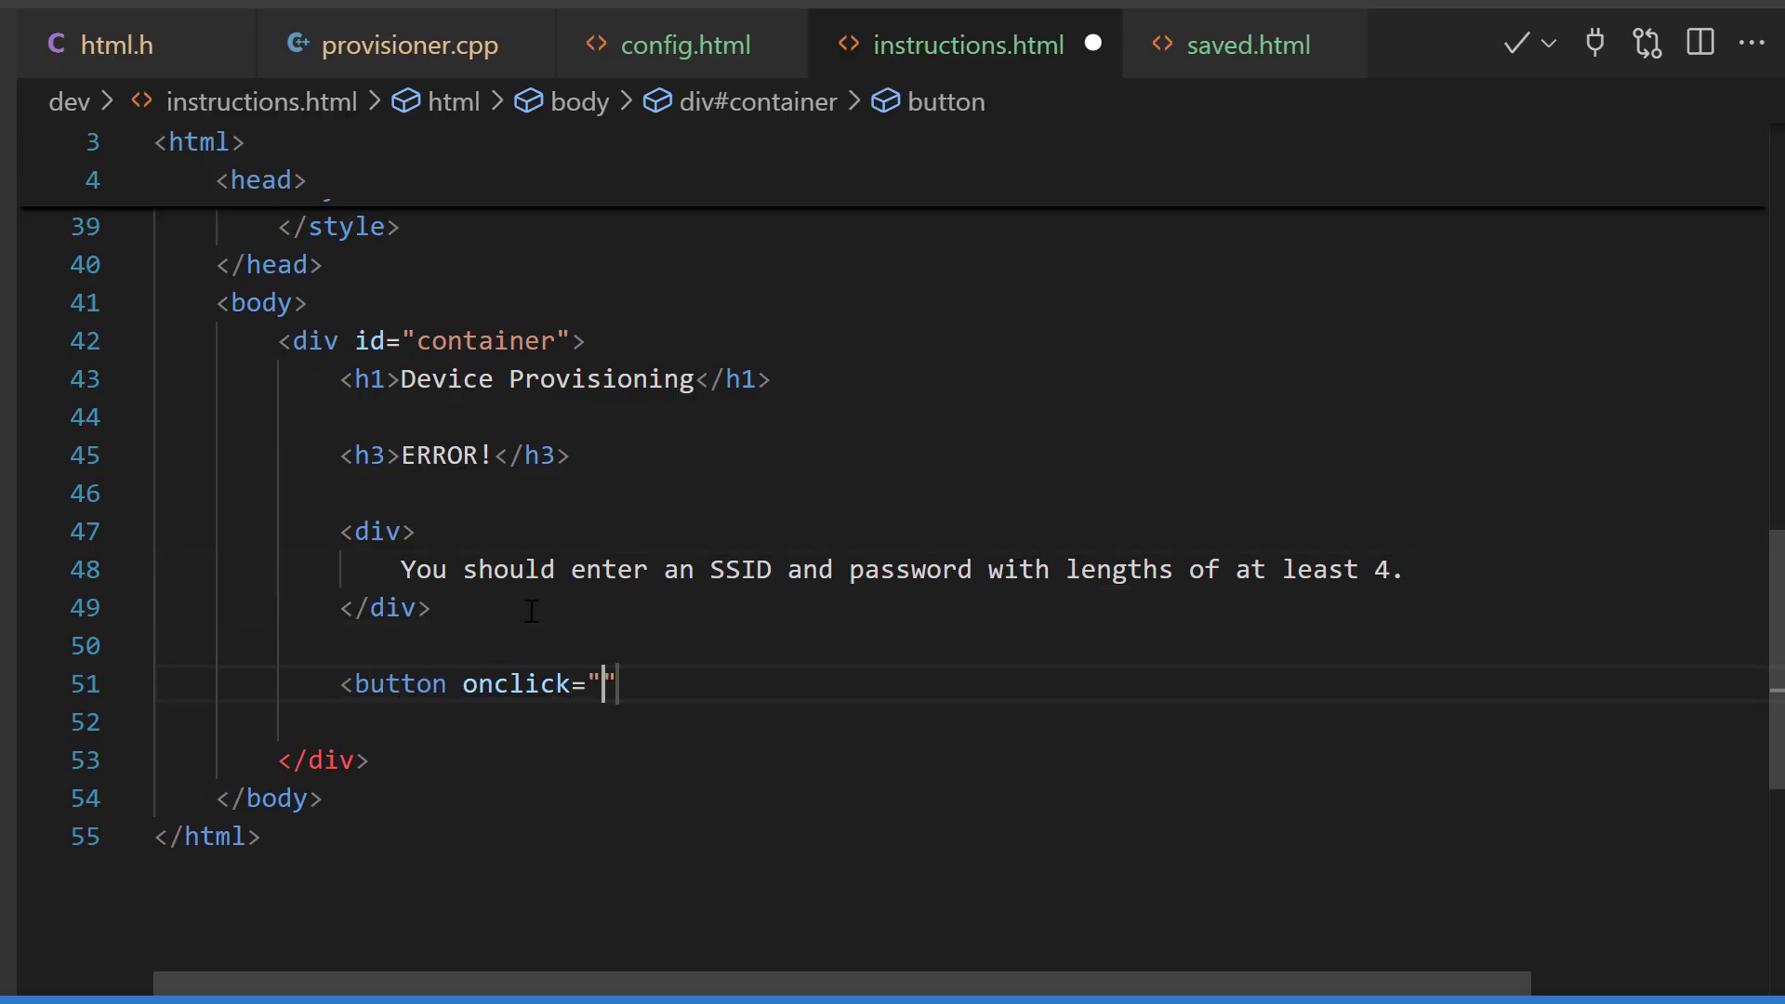
{"action": "type", "text": "window.location.href"}
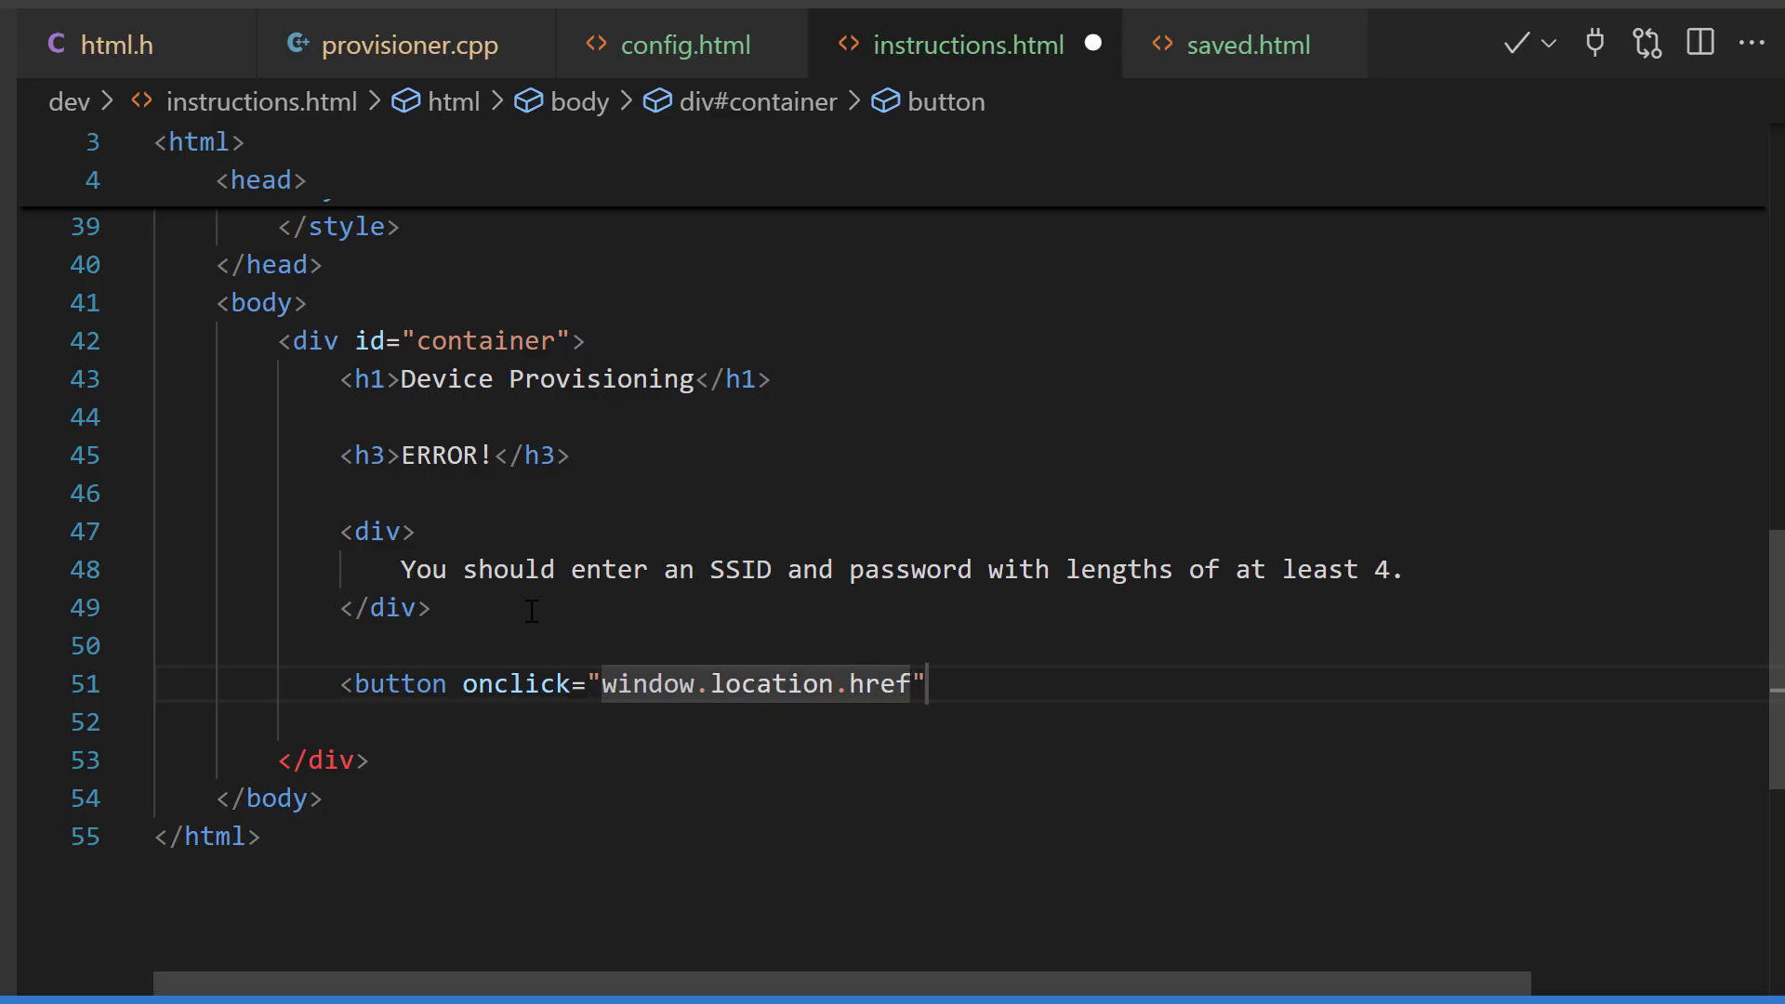
{"action": "type", "text": "='/'"}
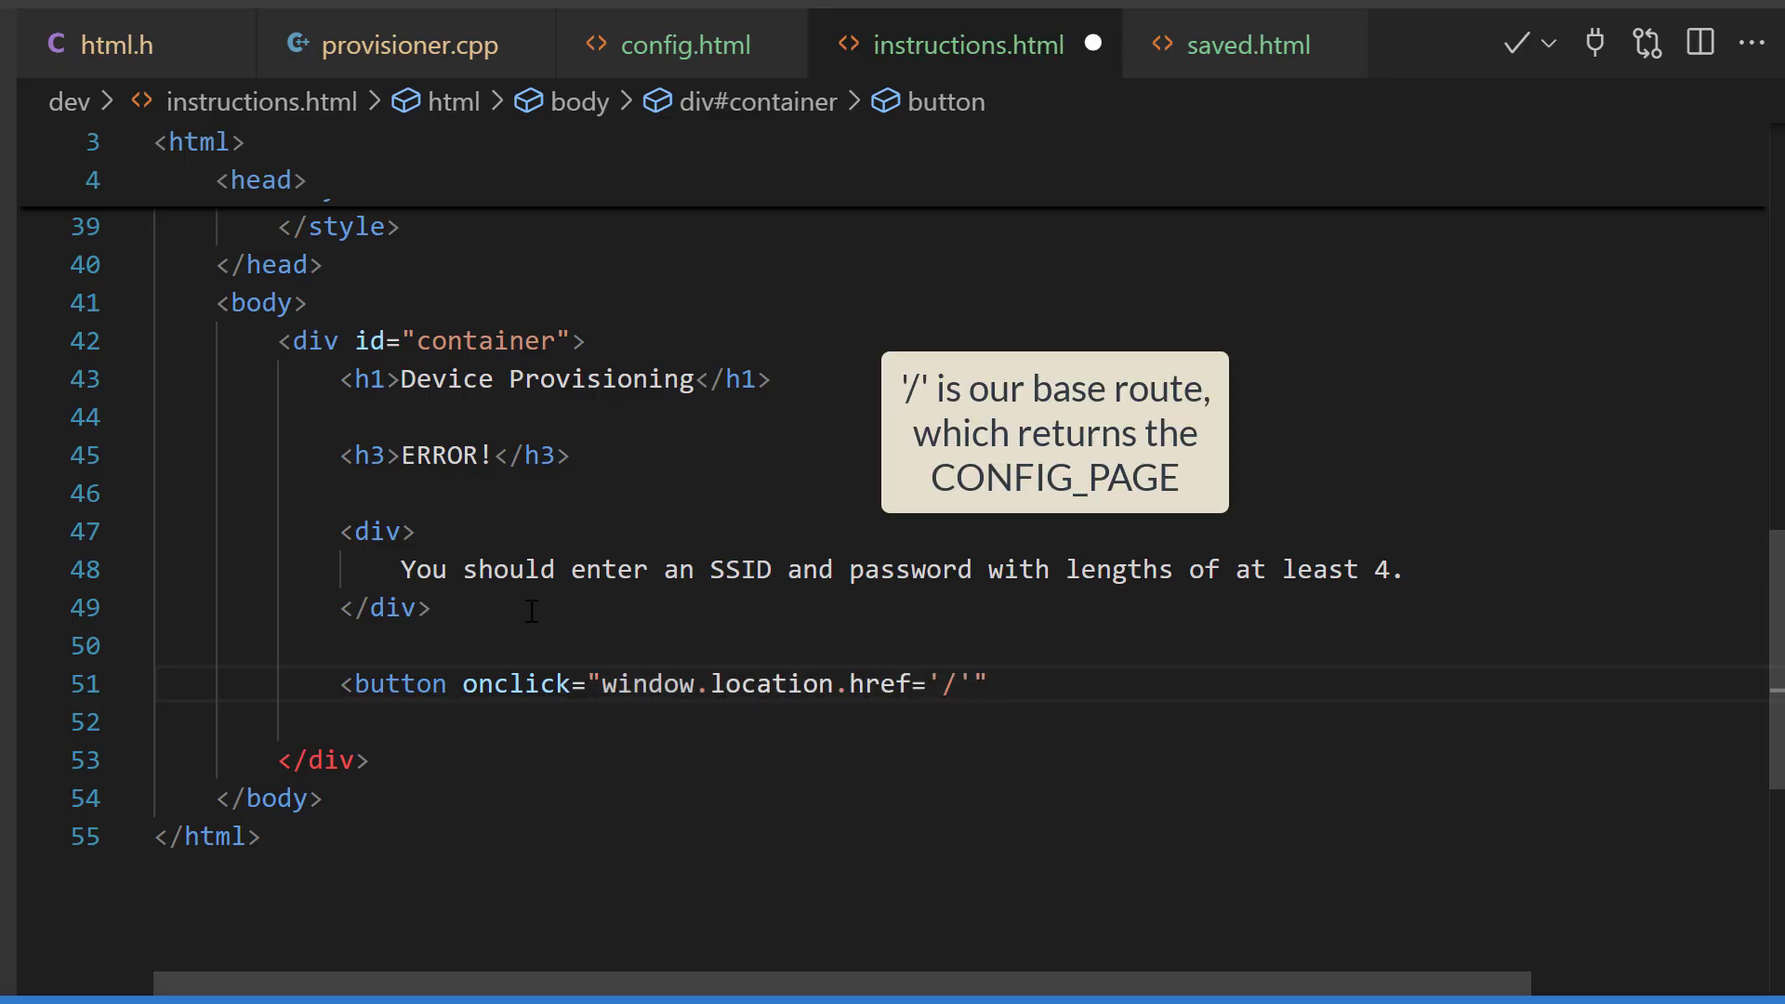
{"action": "type", "text": ">Go Back</button>"}
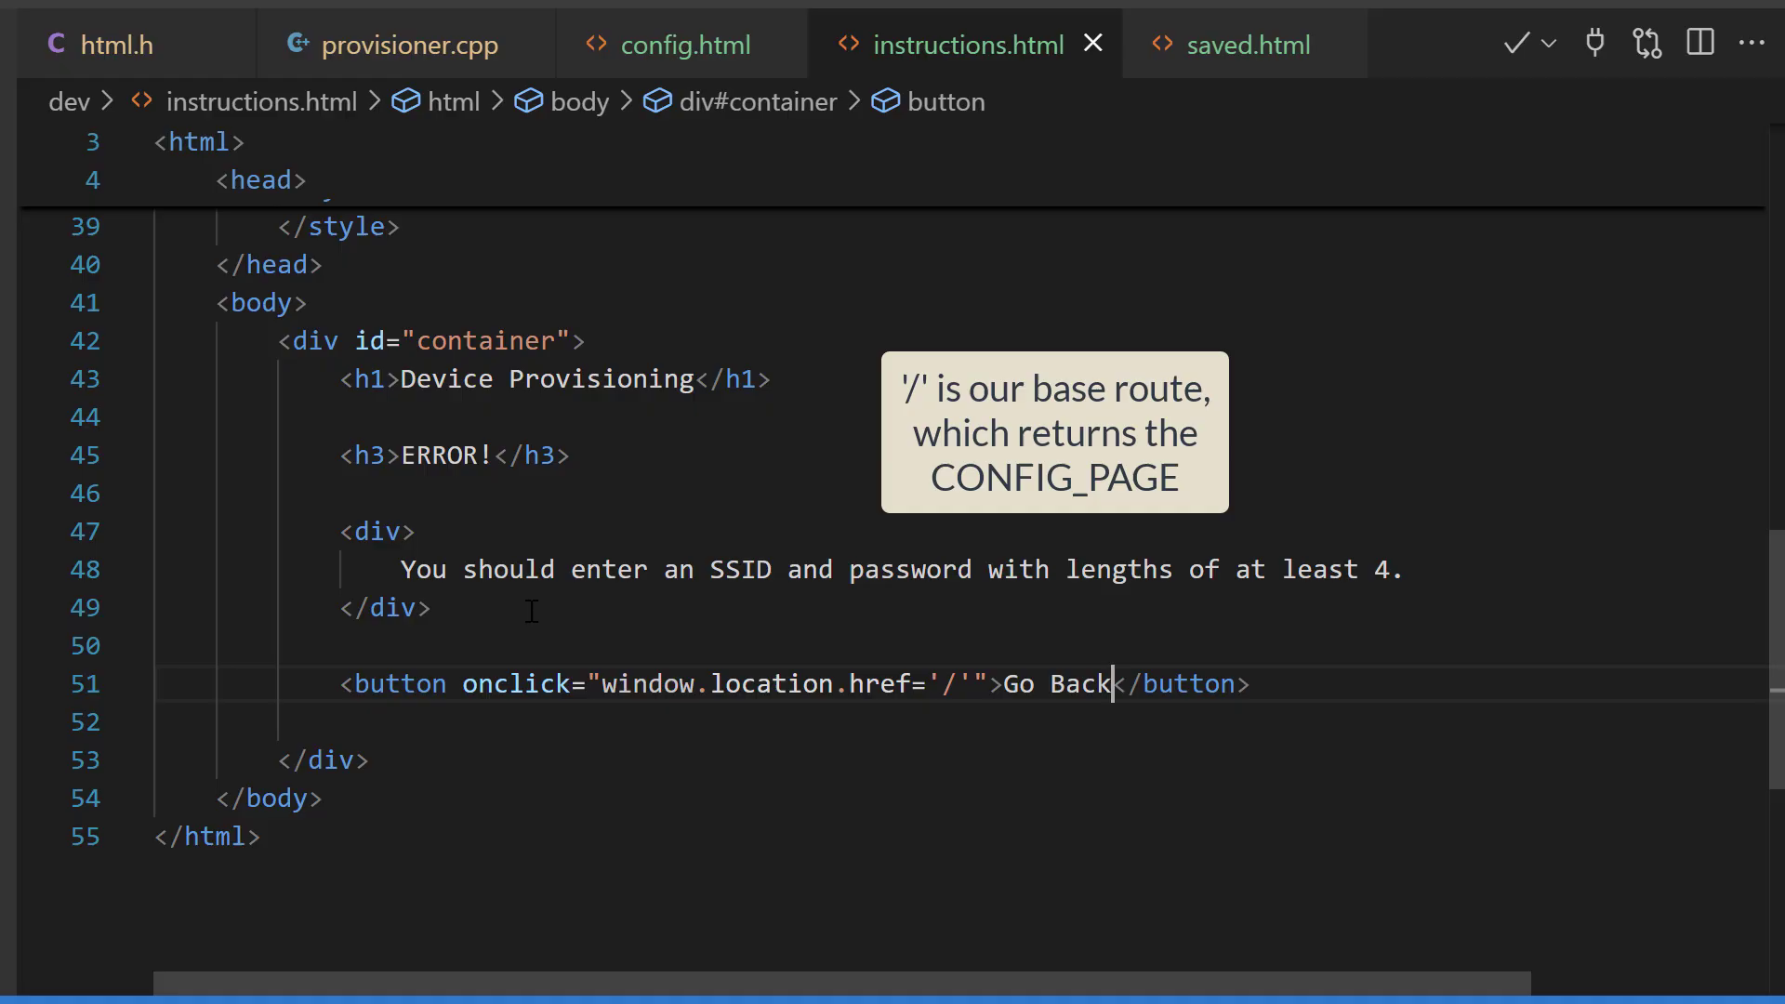
{"action": "mouse_move", "coordinate": [1772, 671]}
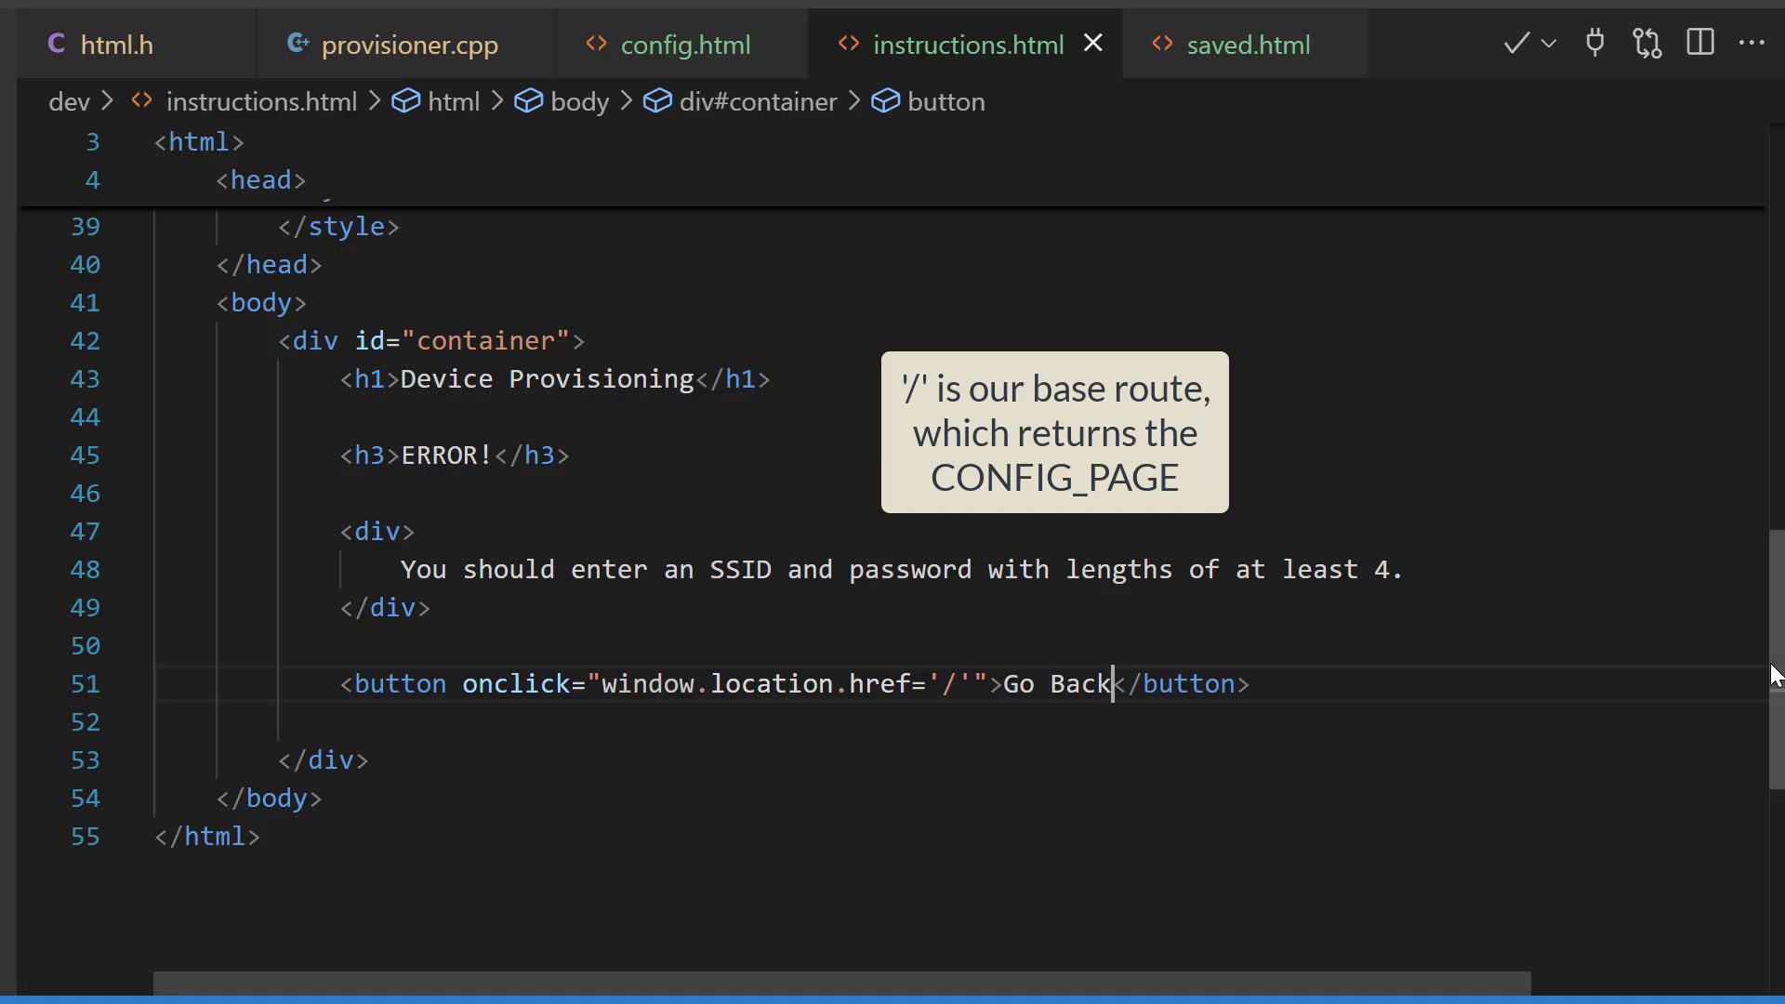
{"action": "scroll", "scroll_direction": "up", "scroll_amount": 3}
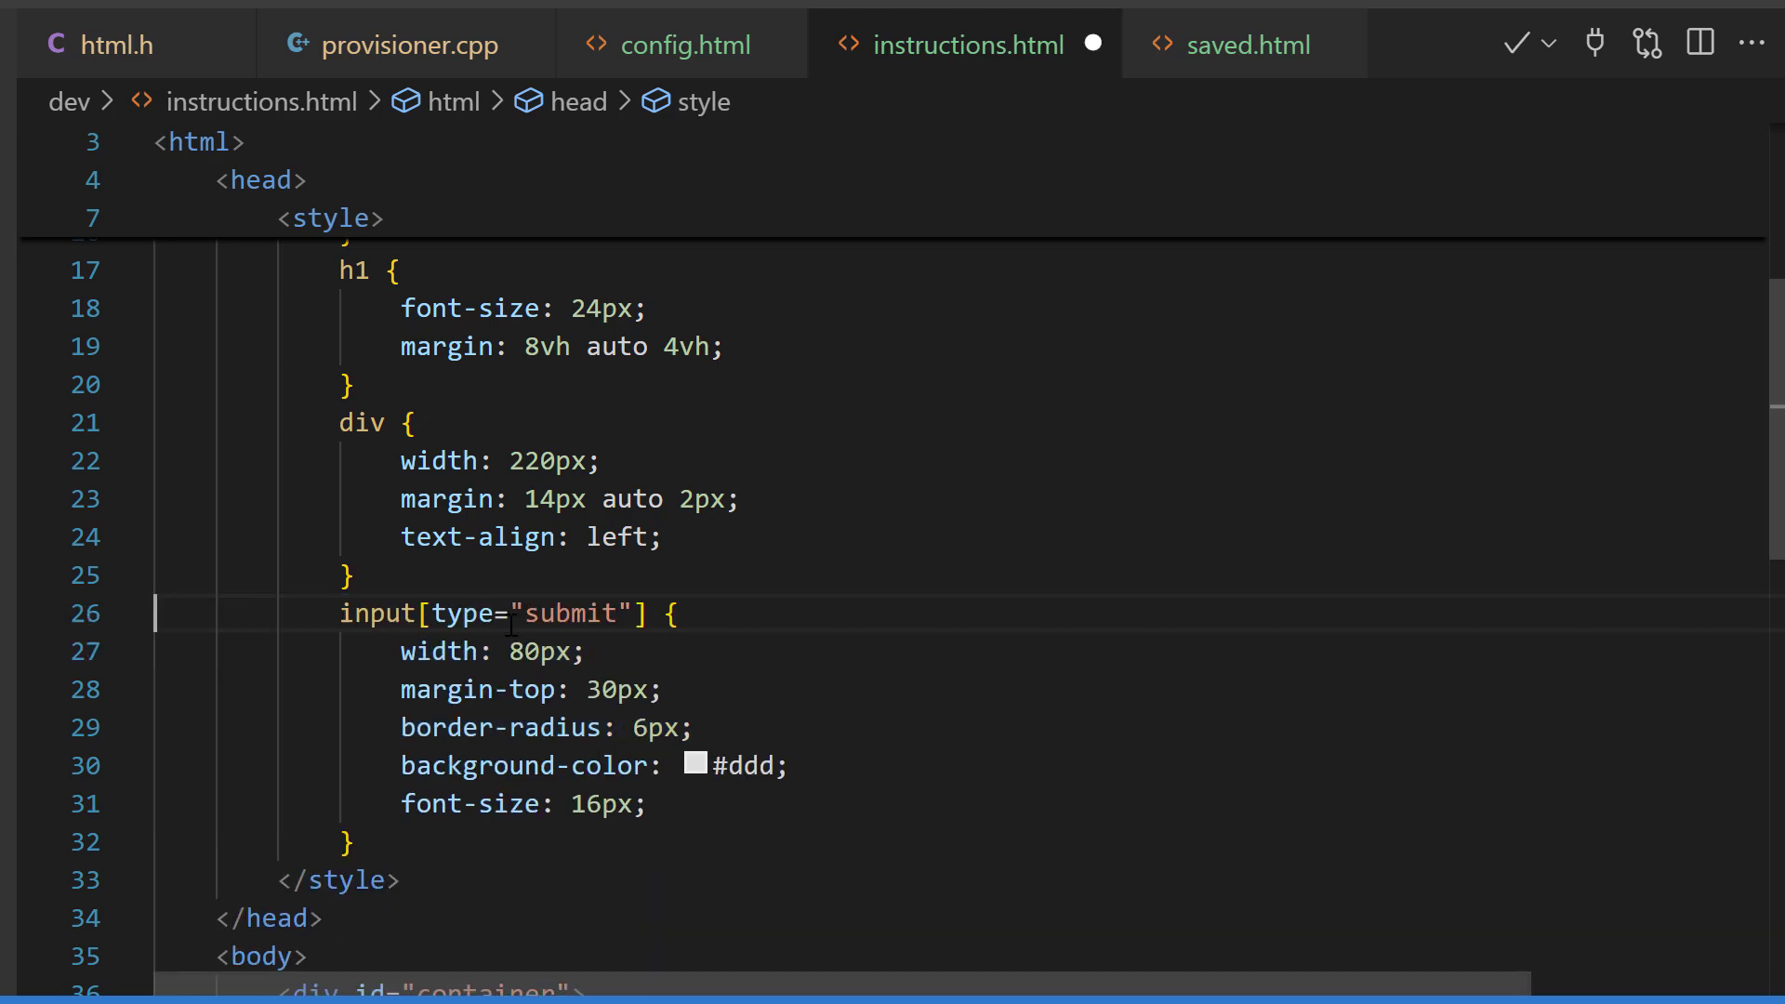
Step: Retarget the style rule to the button element and give it background-color: red
{"action": "type", "text": "bt"}
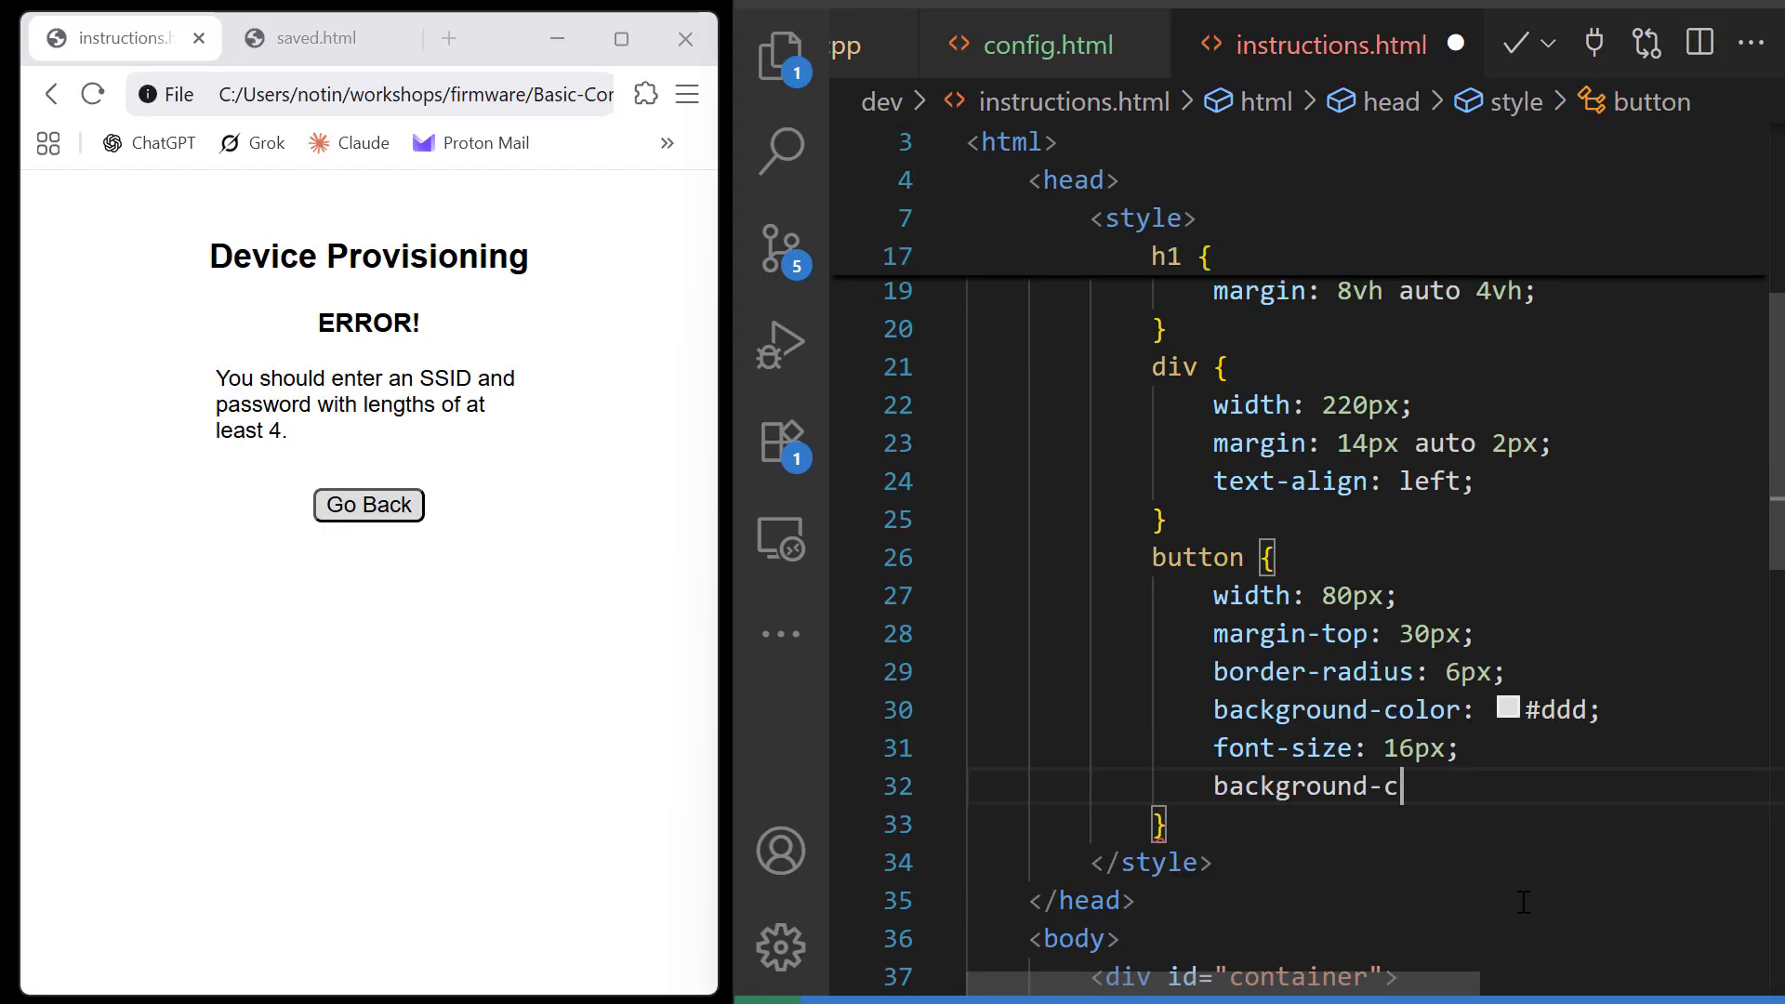
{"action": "type", "text": "olor: red;"}
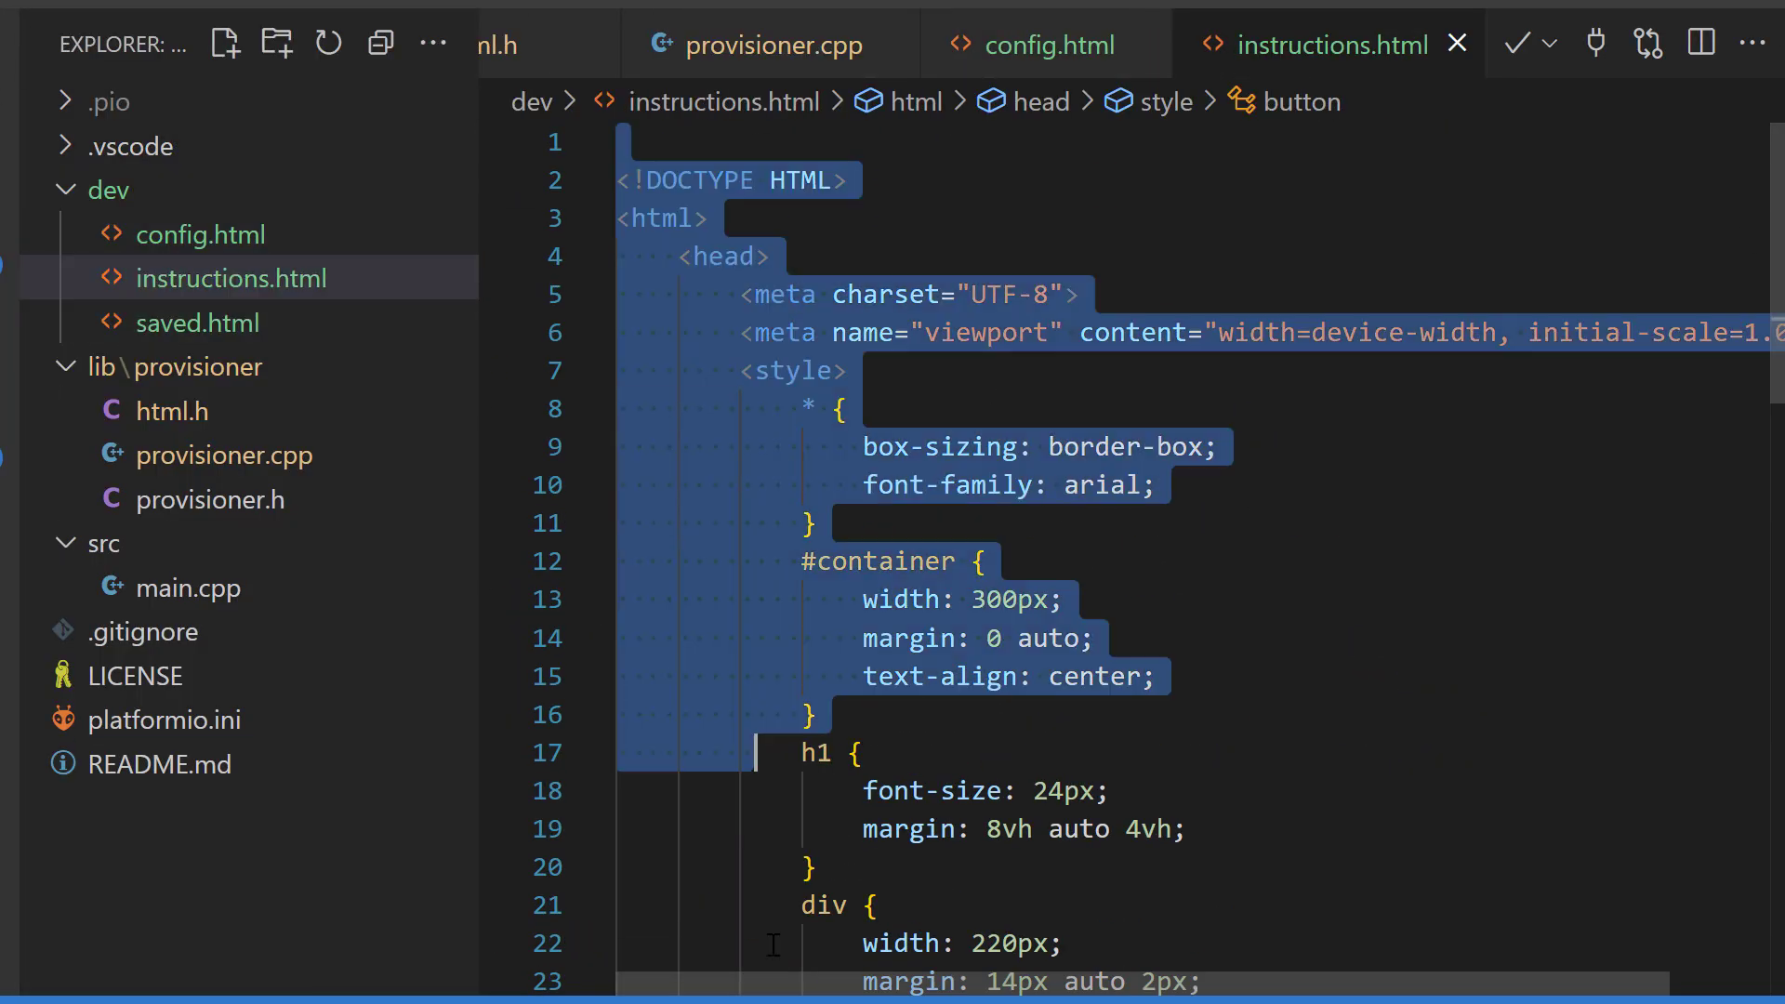
Step: Declare const char INSTRUCTIONS_PAGE[] PROGMEM = R"()"; in html.h for the error page
{"action": "left_click", "coordinate": [171, 409]}
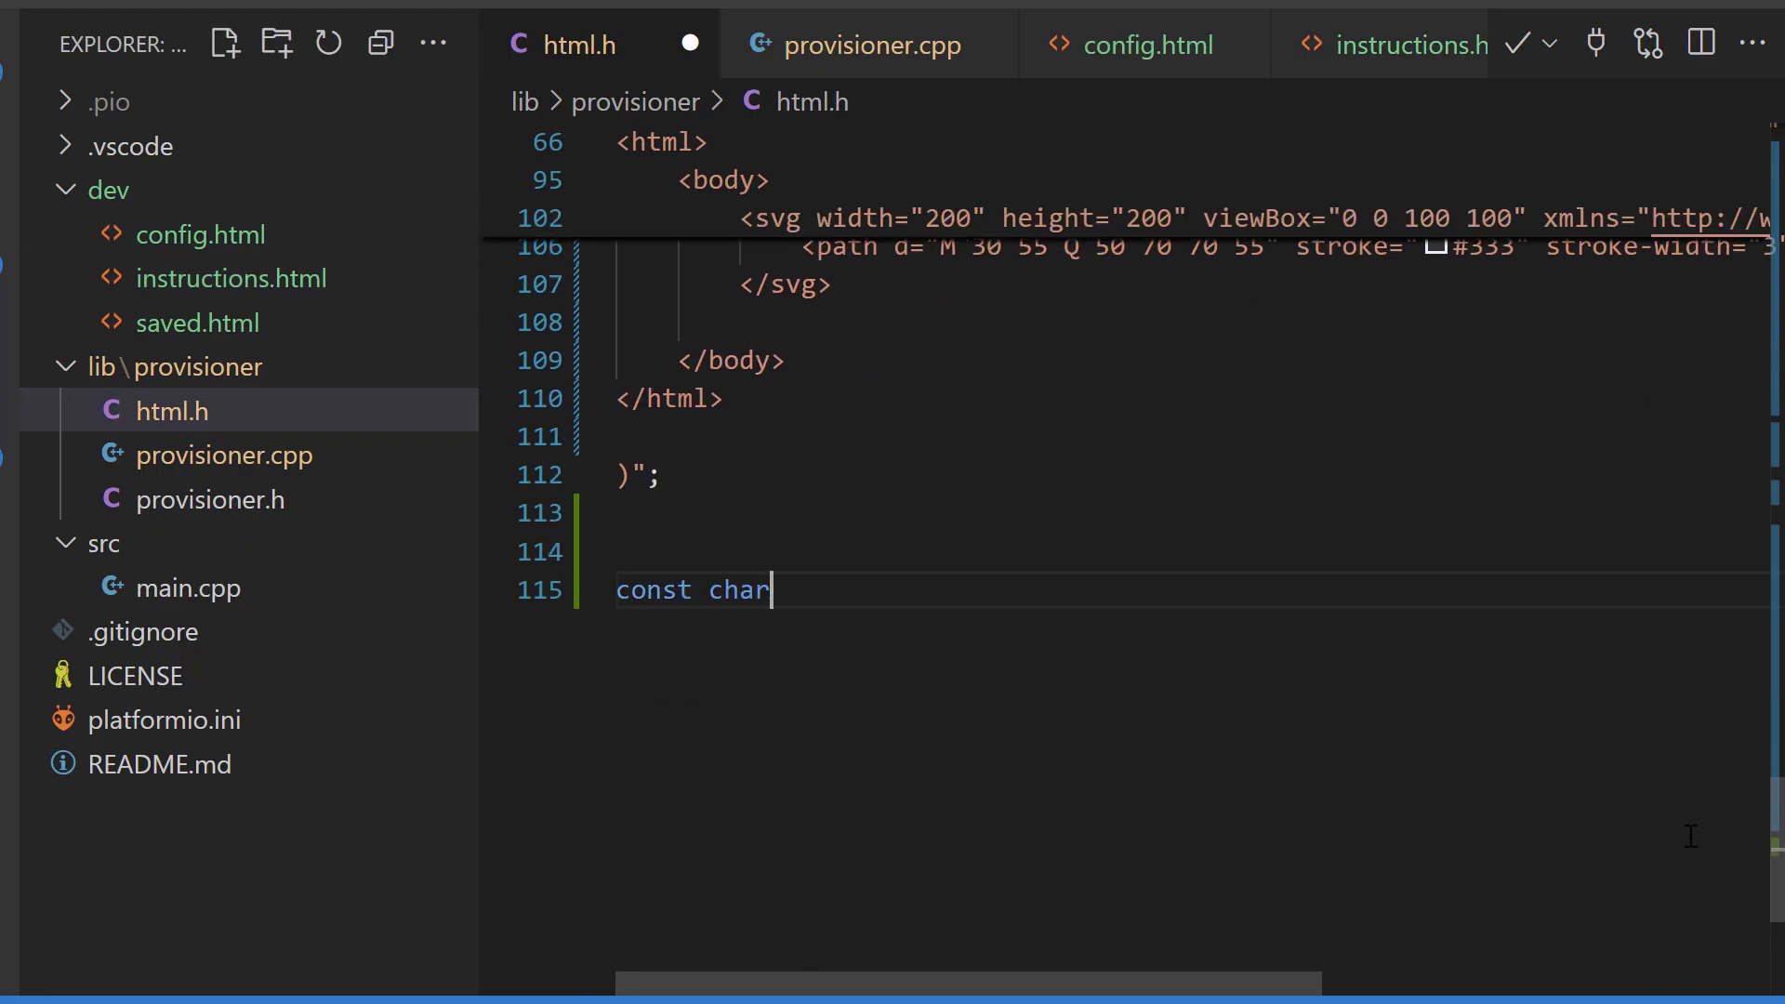
{"action": "type", "text": "INSTRUCTIONS_PAGE[]"}
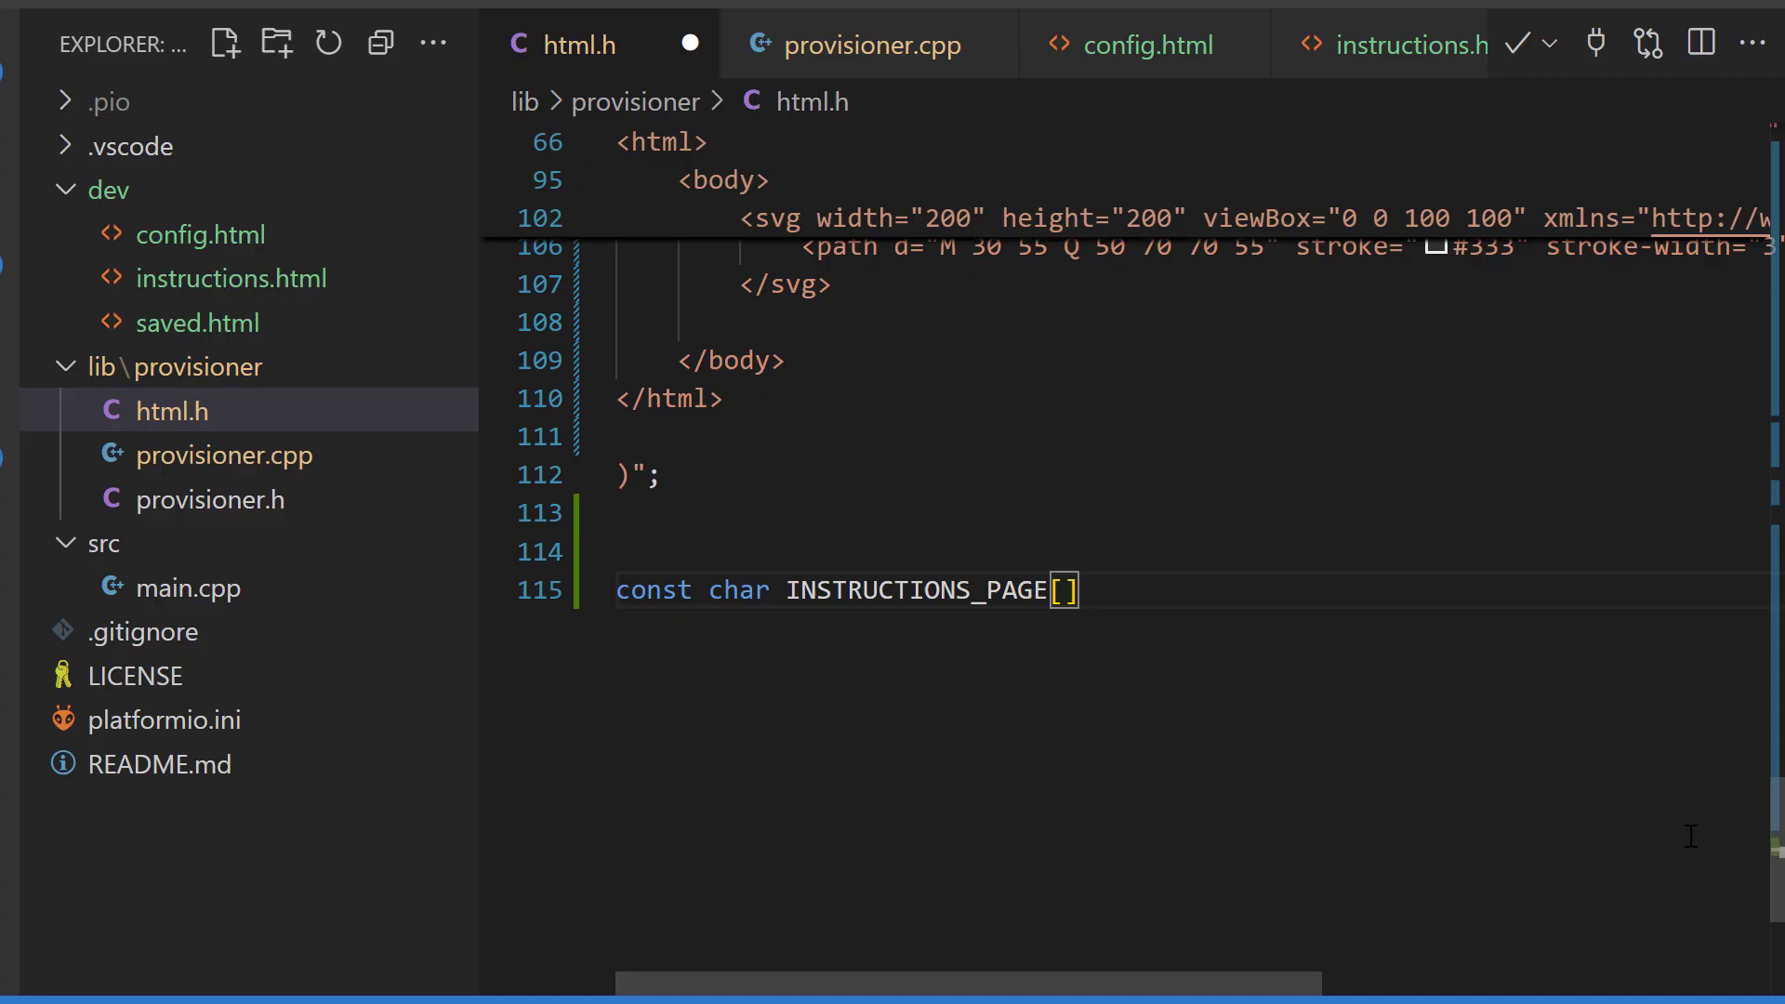
{"action": "type", "text": "PROGMEM"}
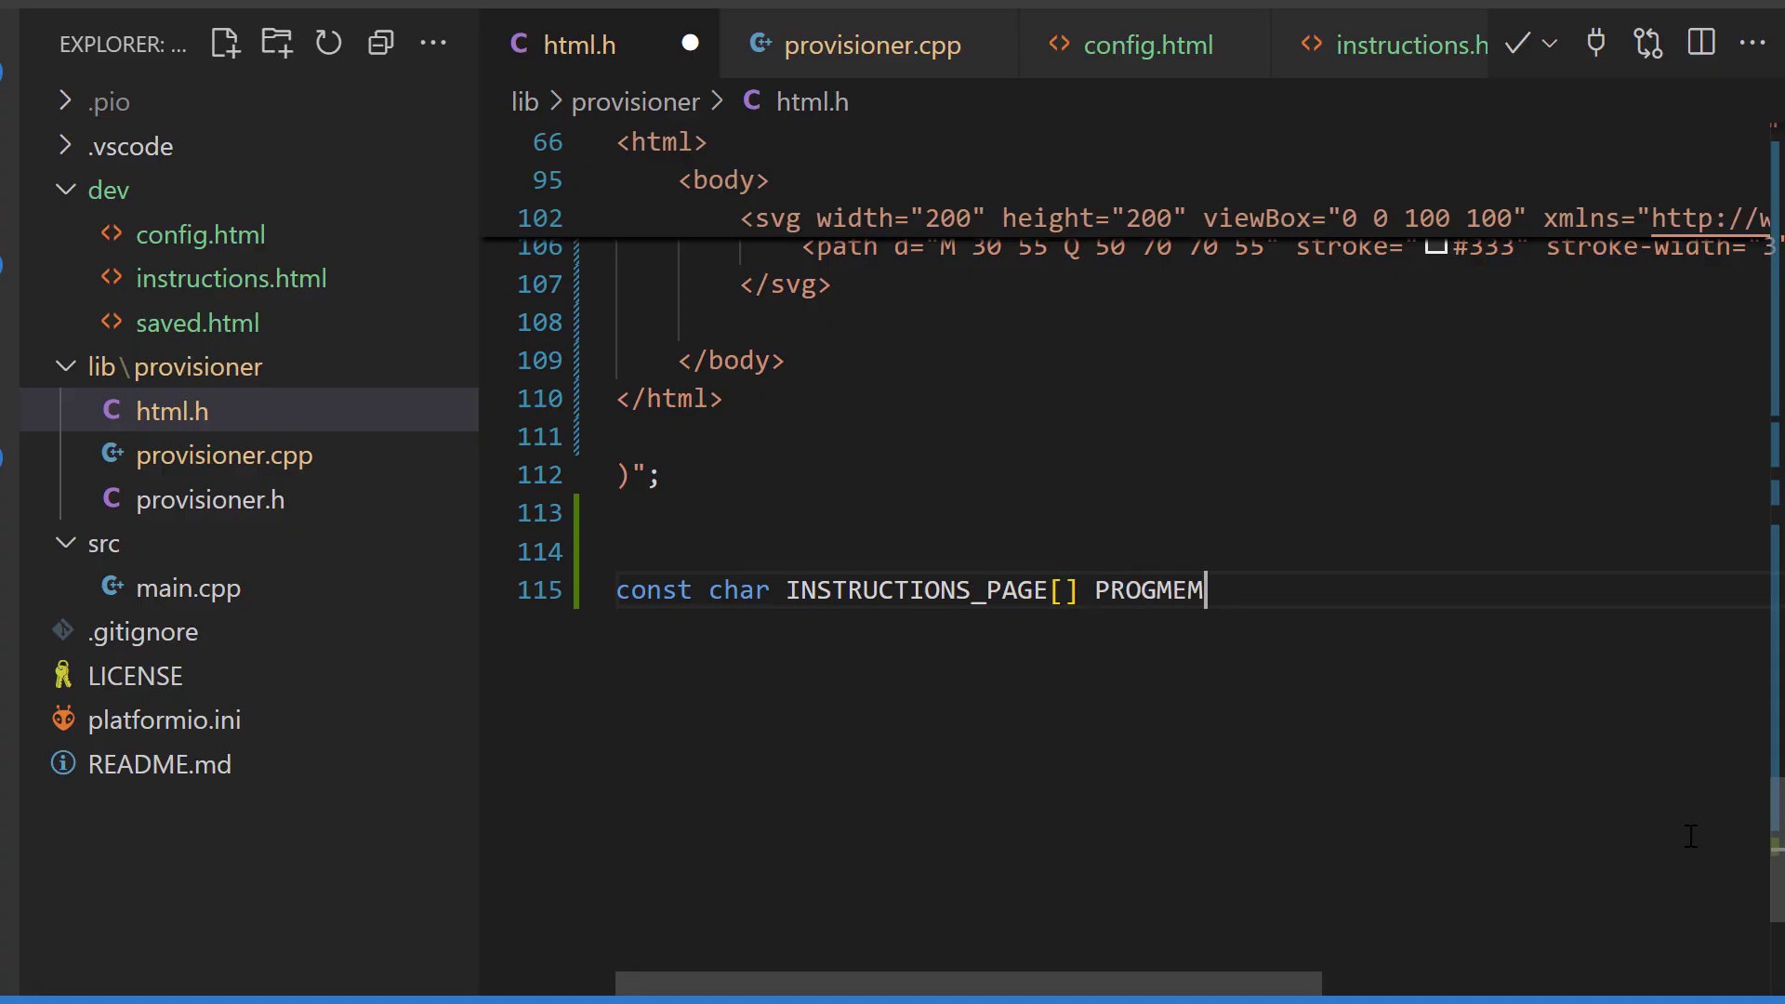
{"action": "type", "text": "= R\"()\";"}
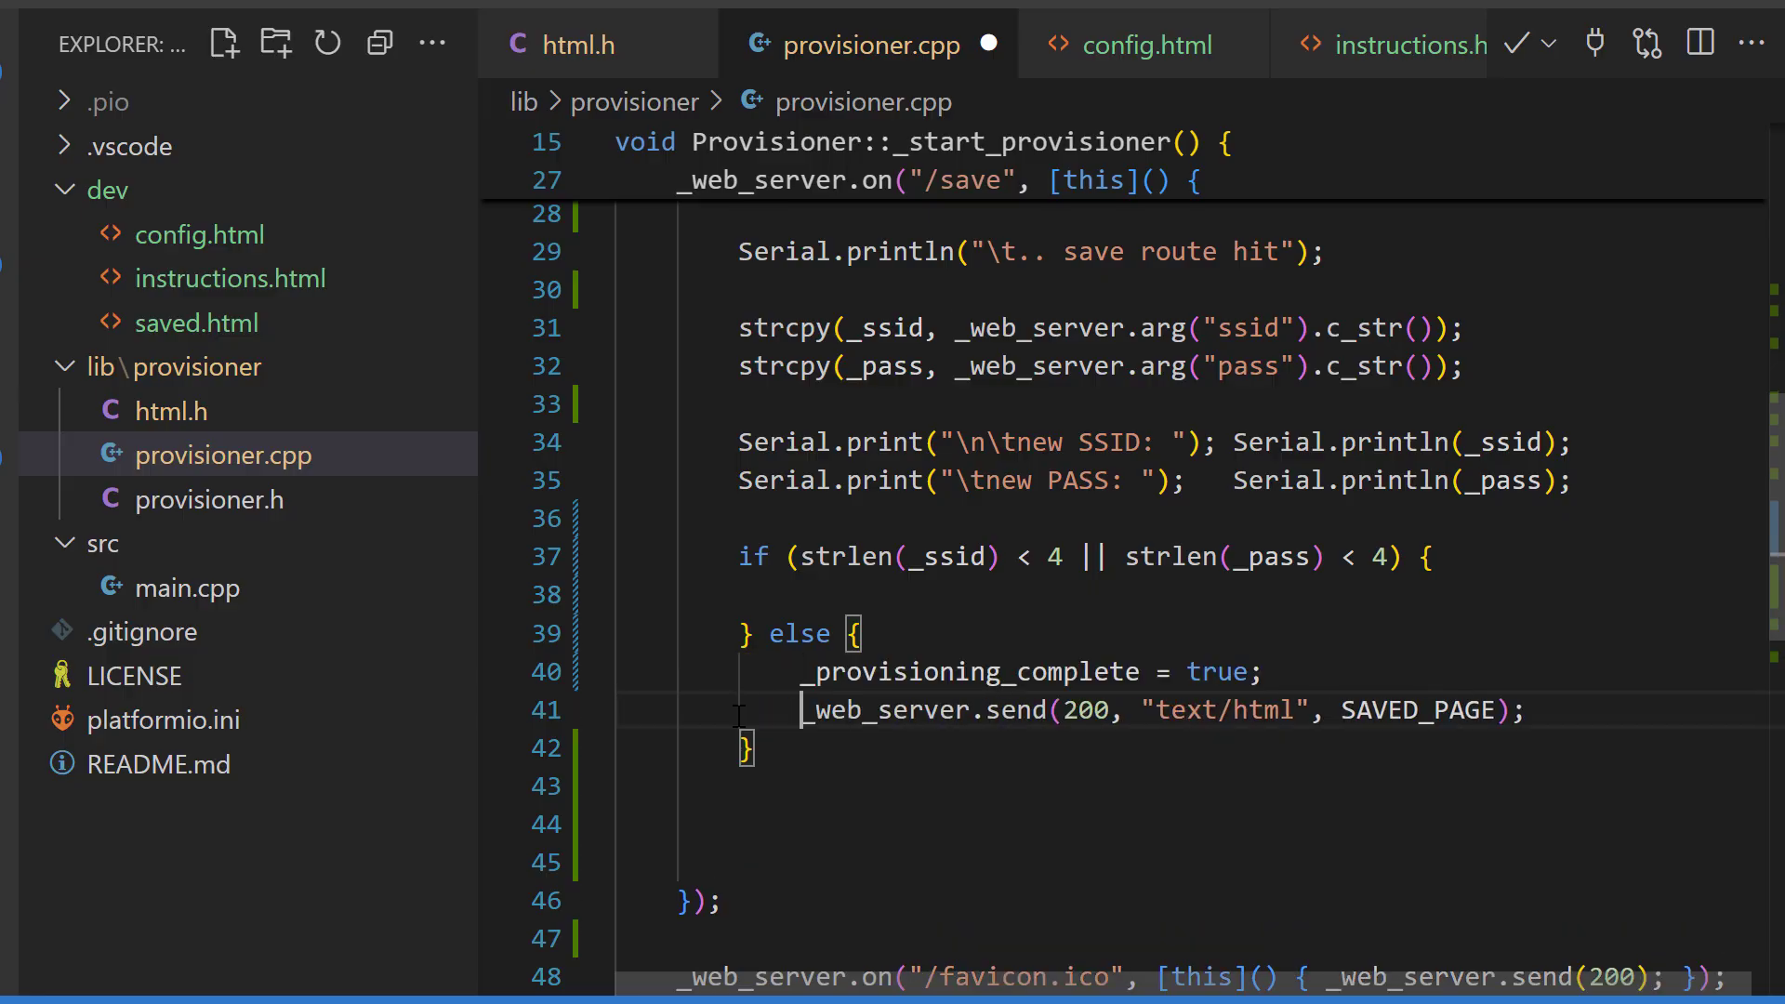
Step: Log a password validation error over Serial and serve INSTRUCTIONS_PAGE in the failure branch
{"action": "type", "text": "Serial.println(\""}
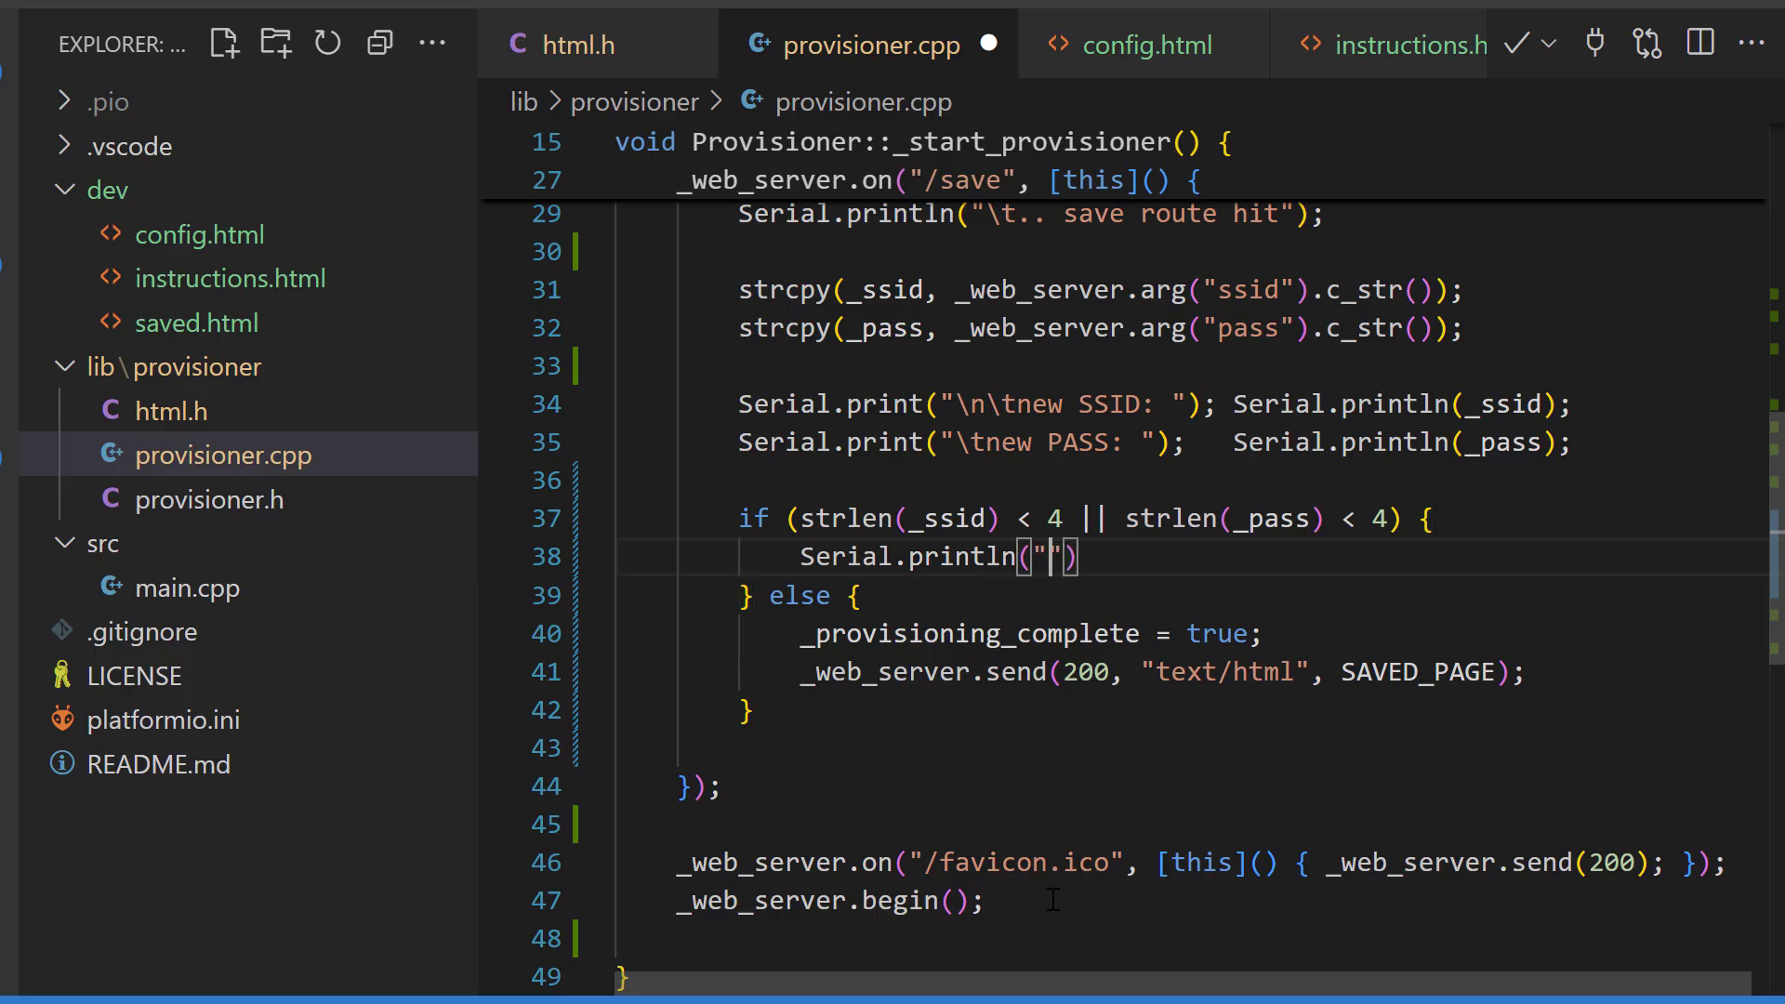
{"action": "type", "text": "\\t.. error - SSID or"}
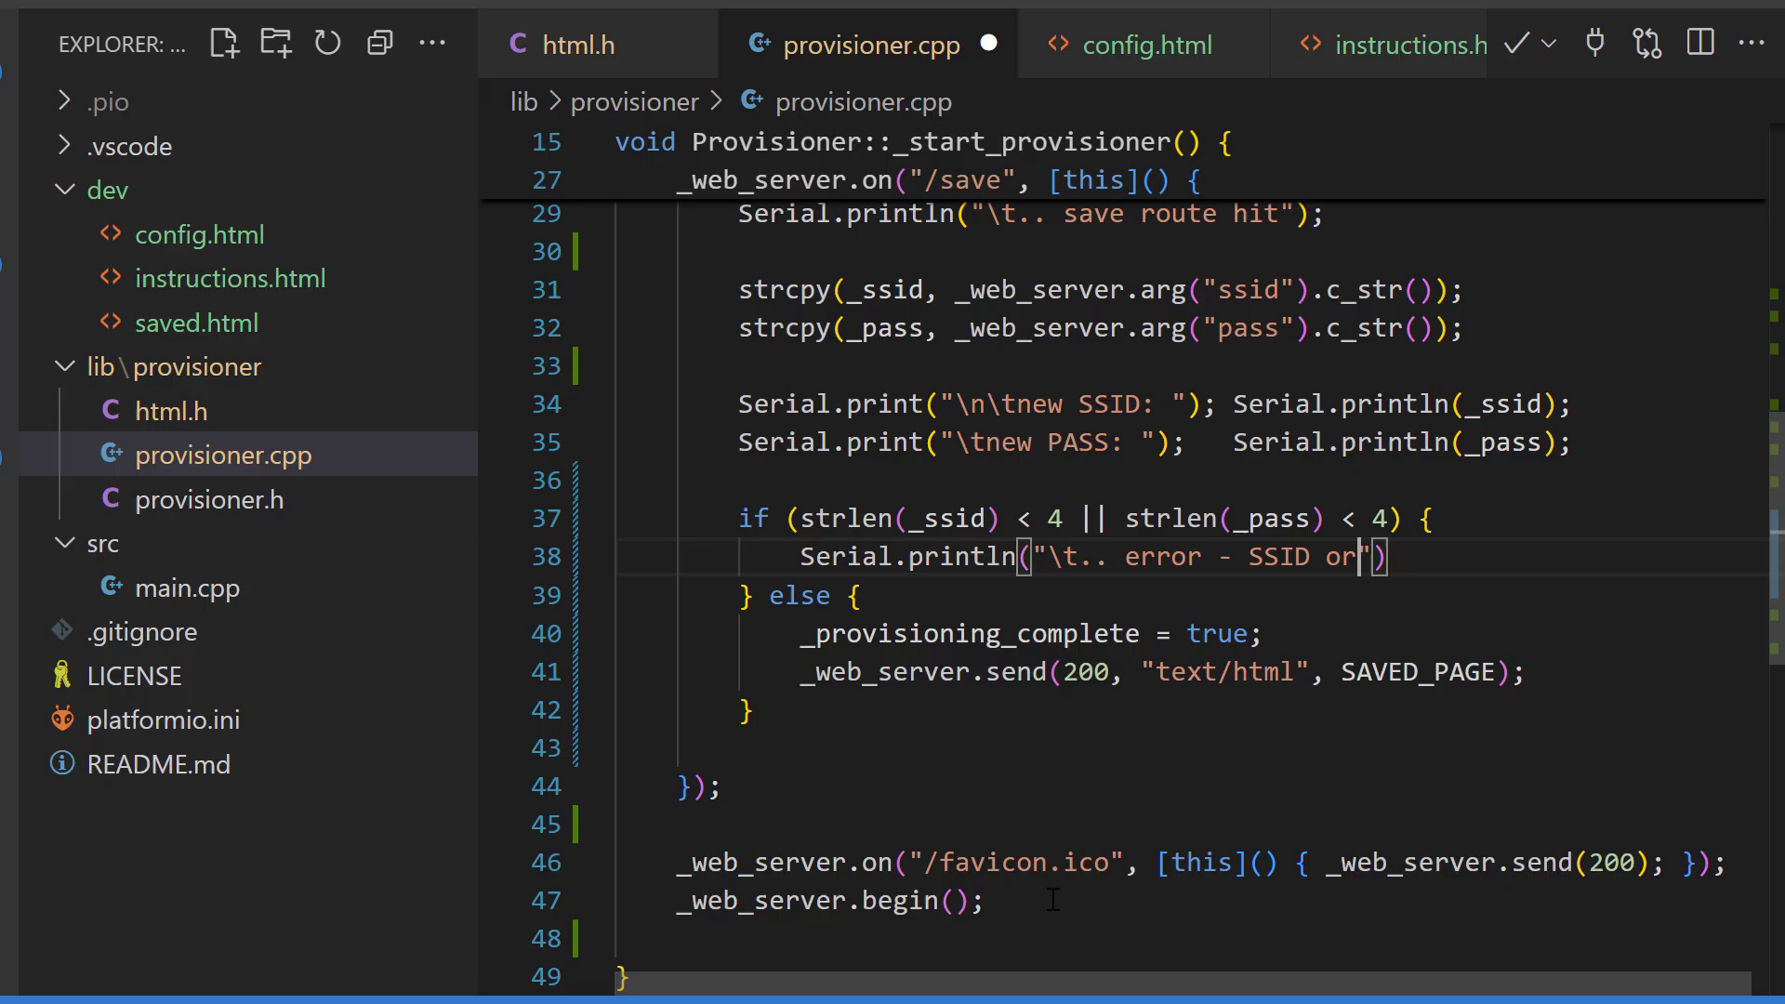
{"action": "type", "text": "password faile"}
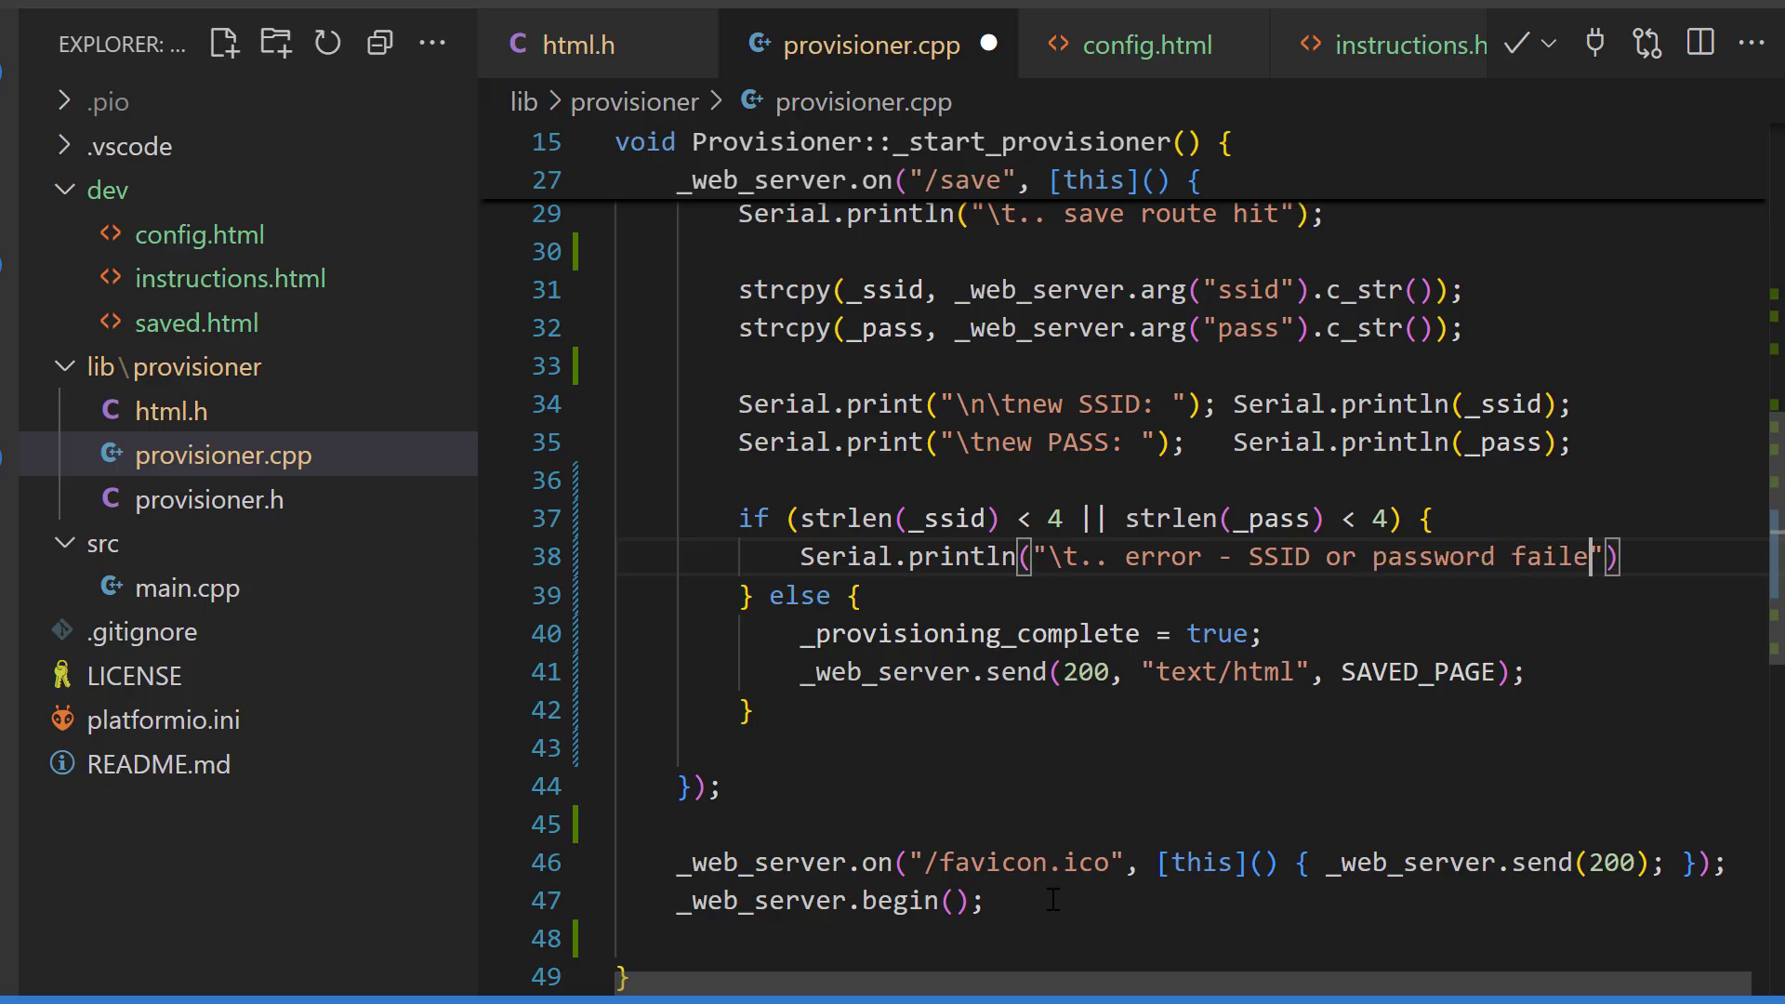
{"action": "type", "text": "validation"}
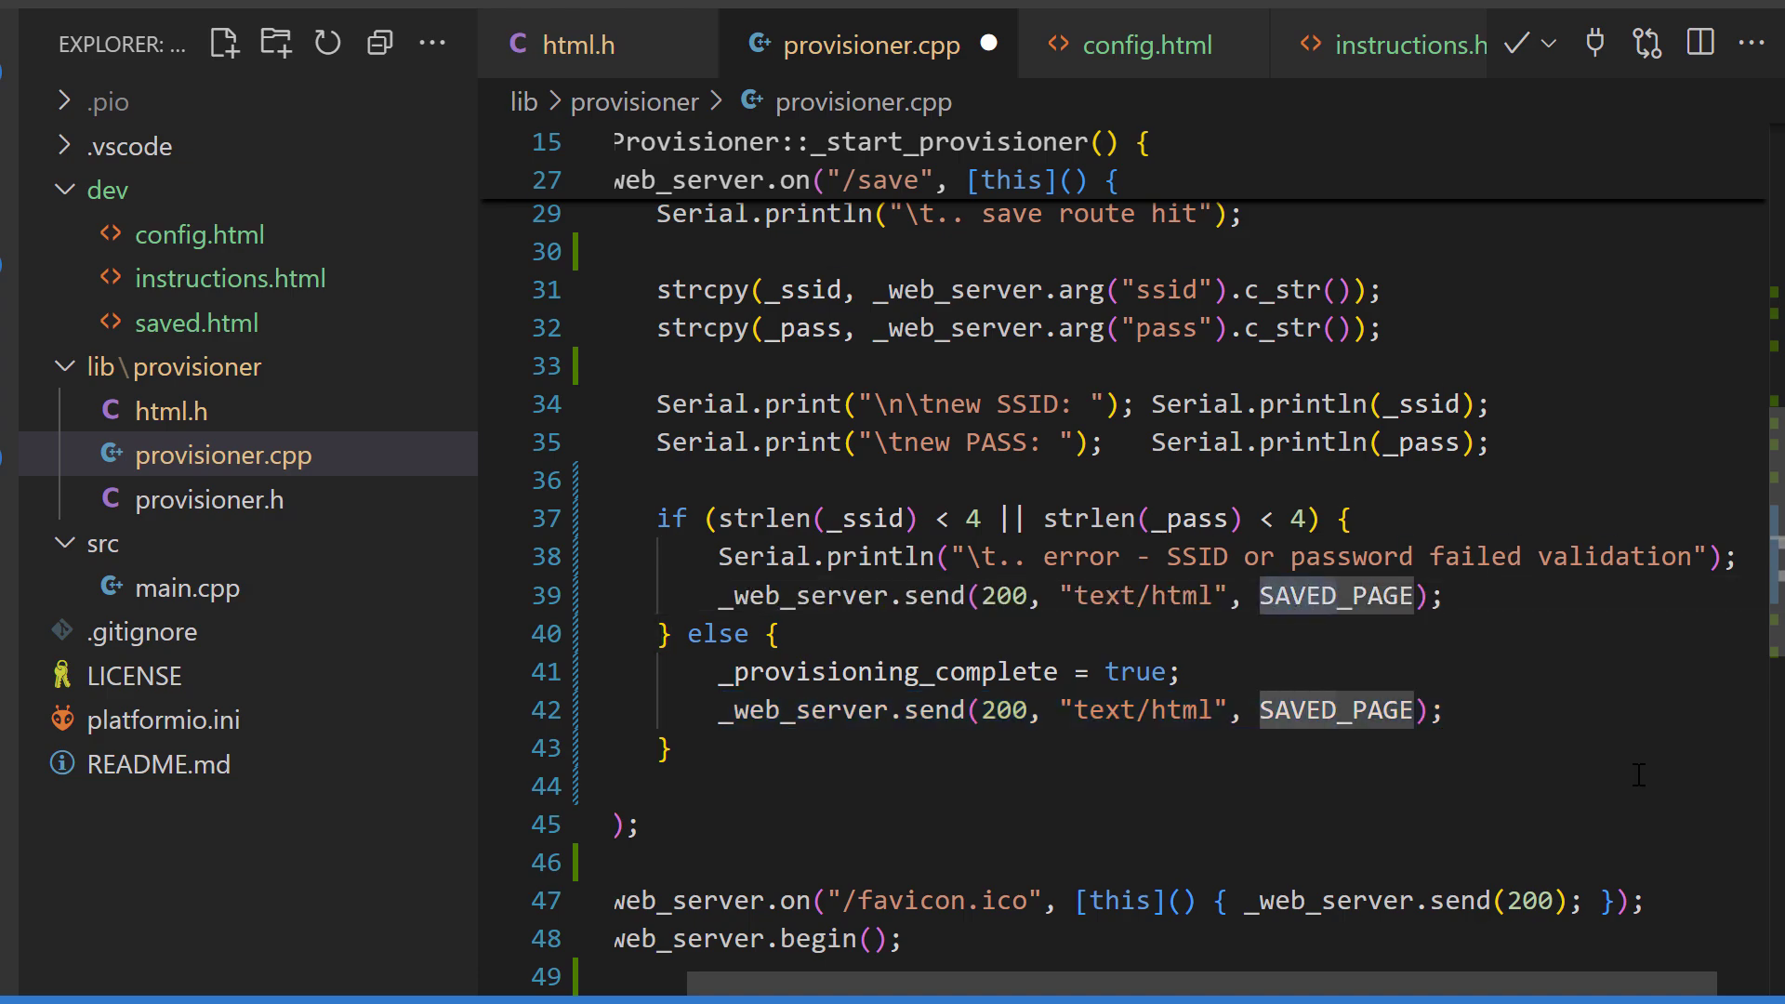
{"action": "type", "text": "INSTRUCTIONS_PAGE"}
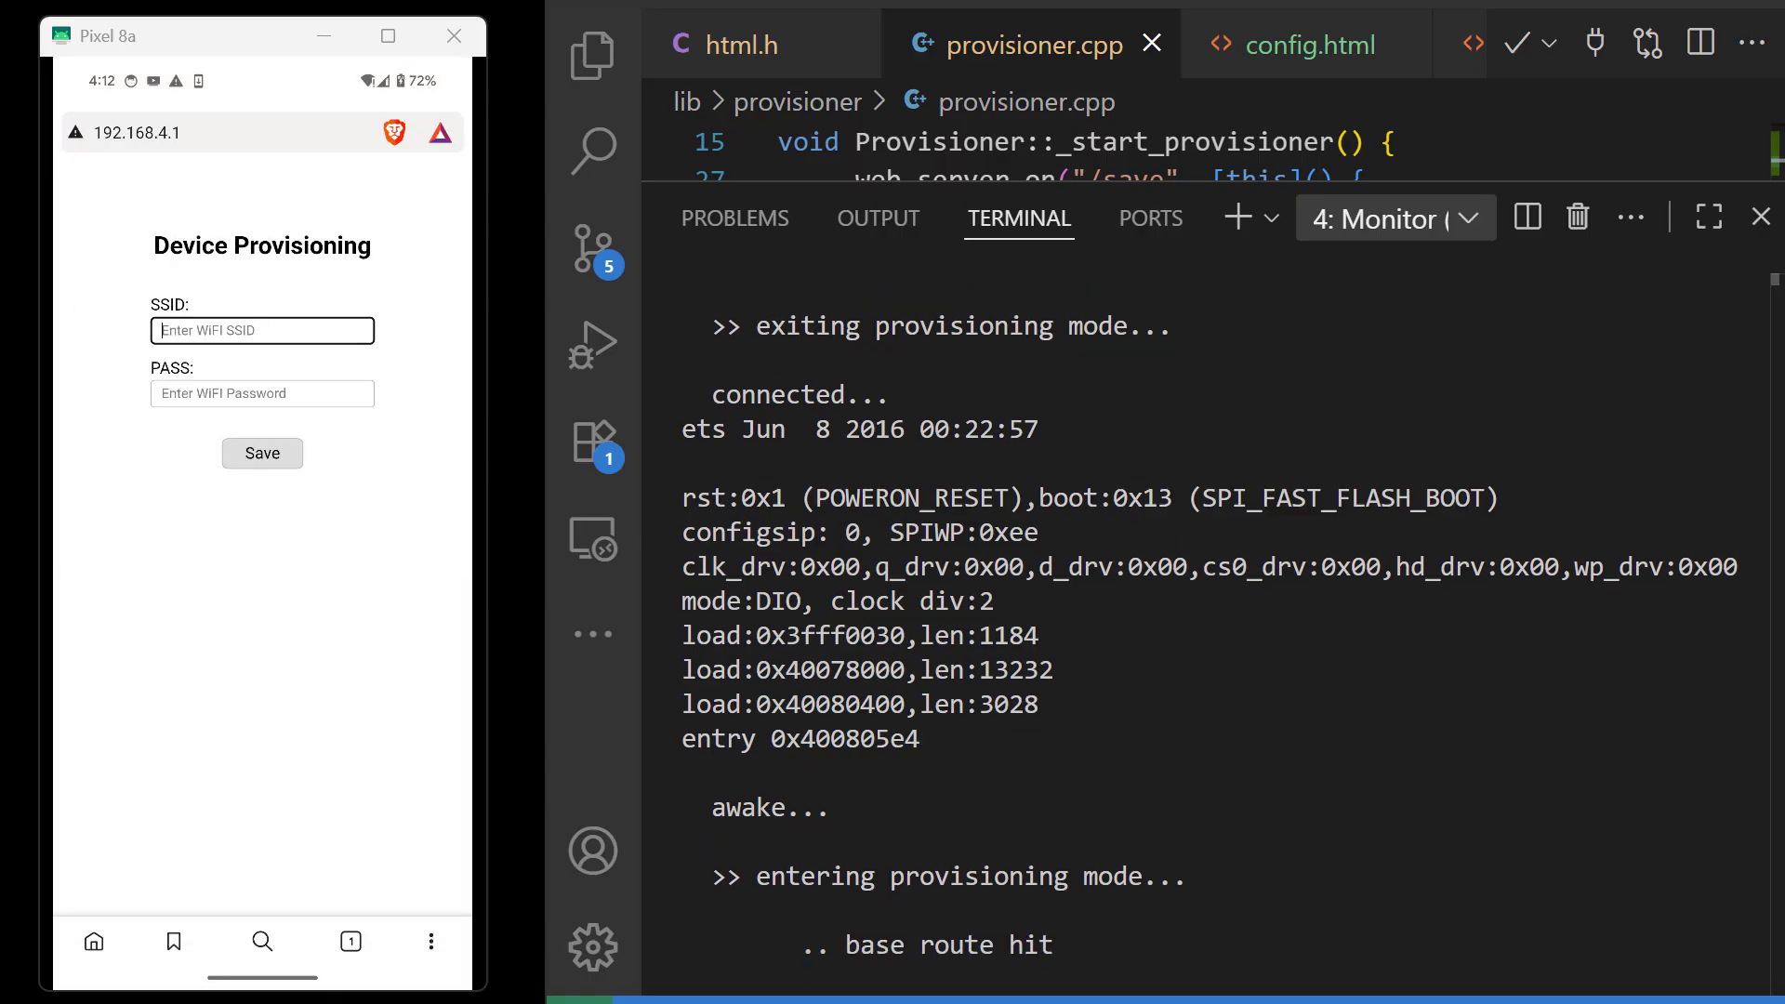
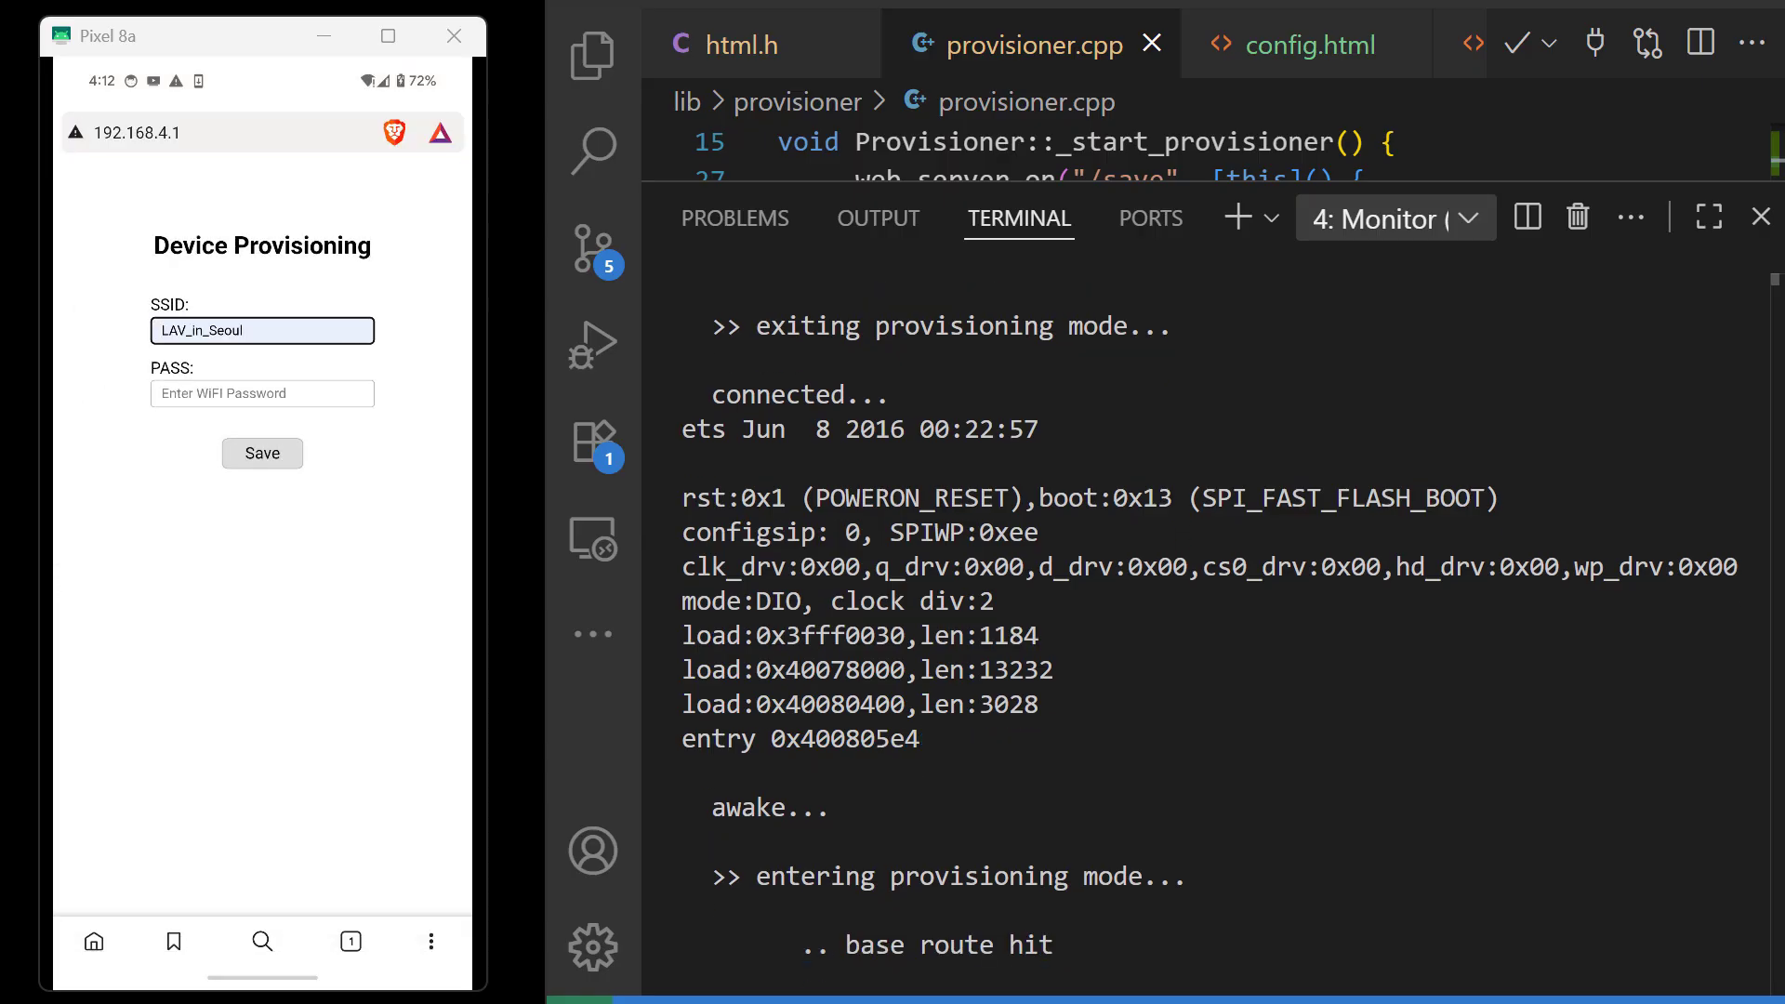
{"action": "left_click", "coordinate": [263, 392]}
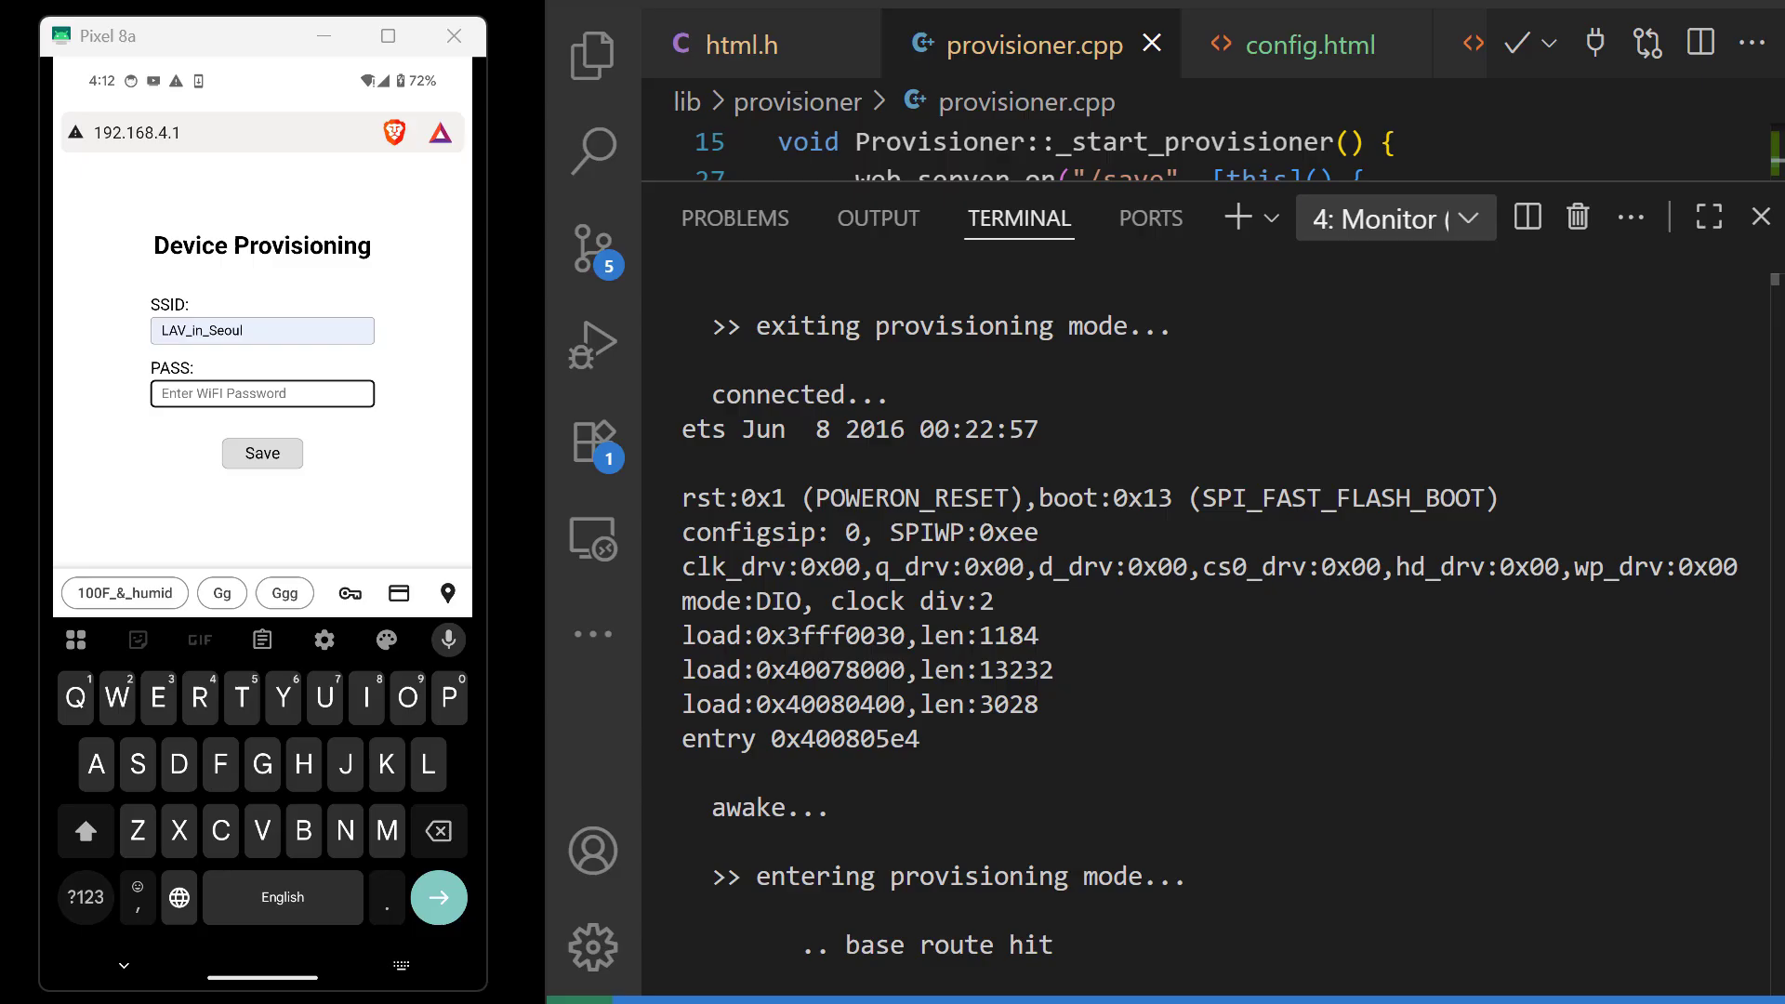
{"action": "left_click", "coordinate": [282, 593]}
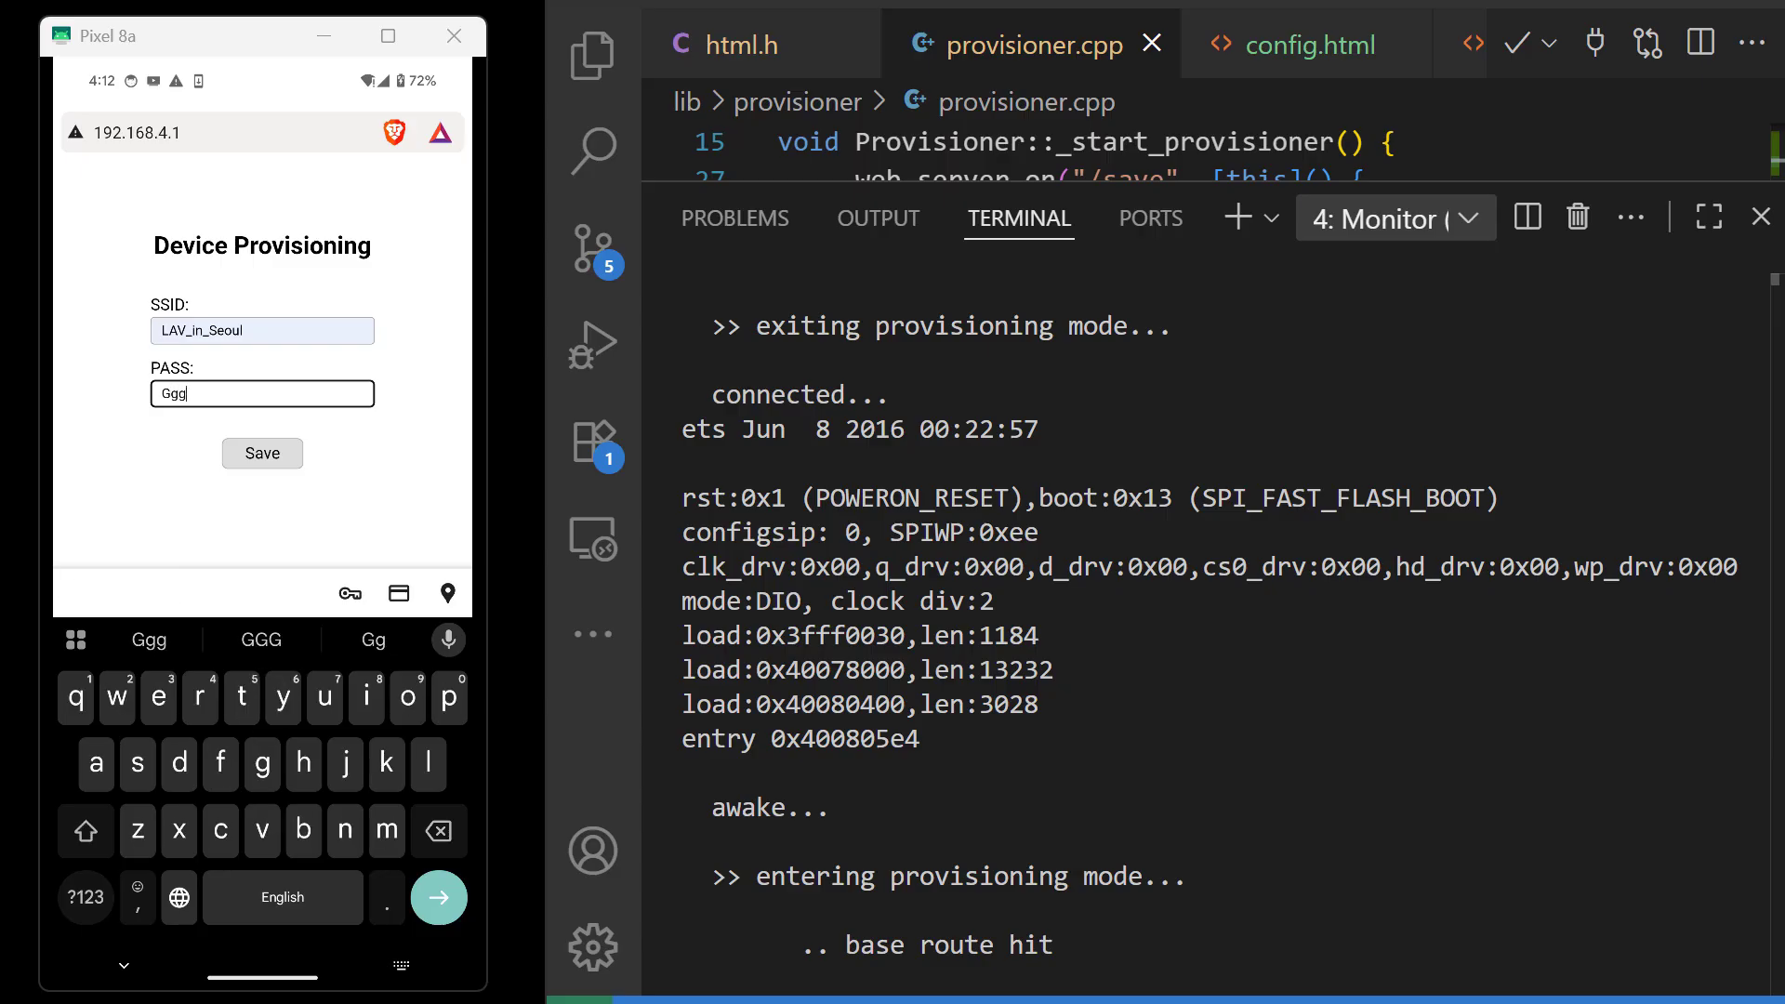
{"action": "left_click", "coordinate": [262, 454]}
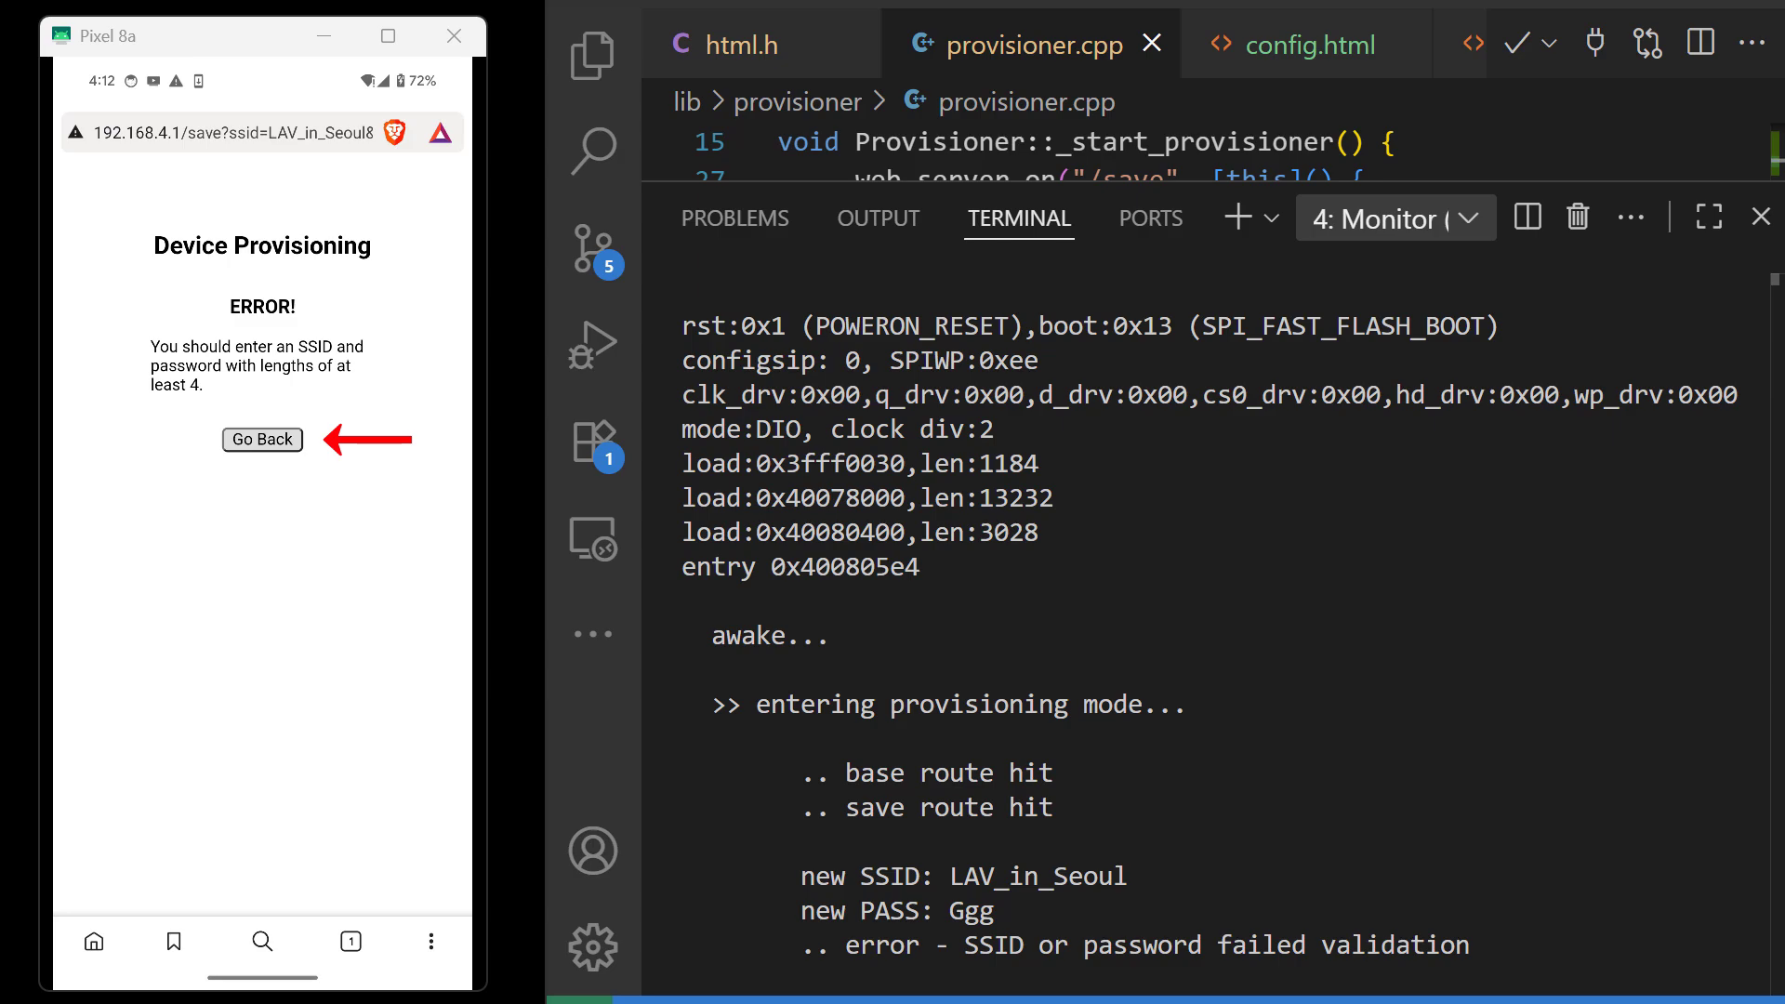
{"action": "left_click", "coordinate": [263, 438]}
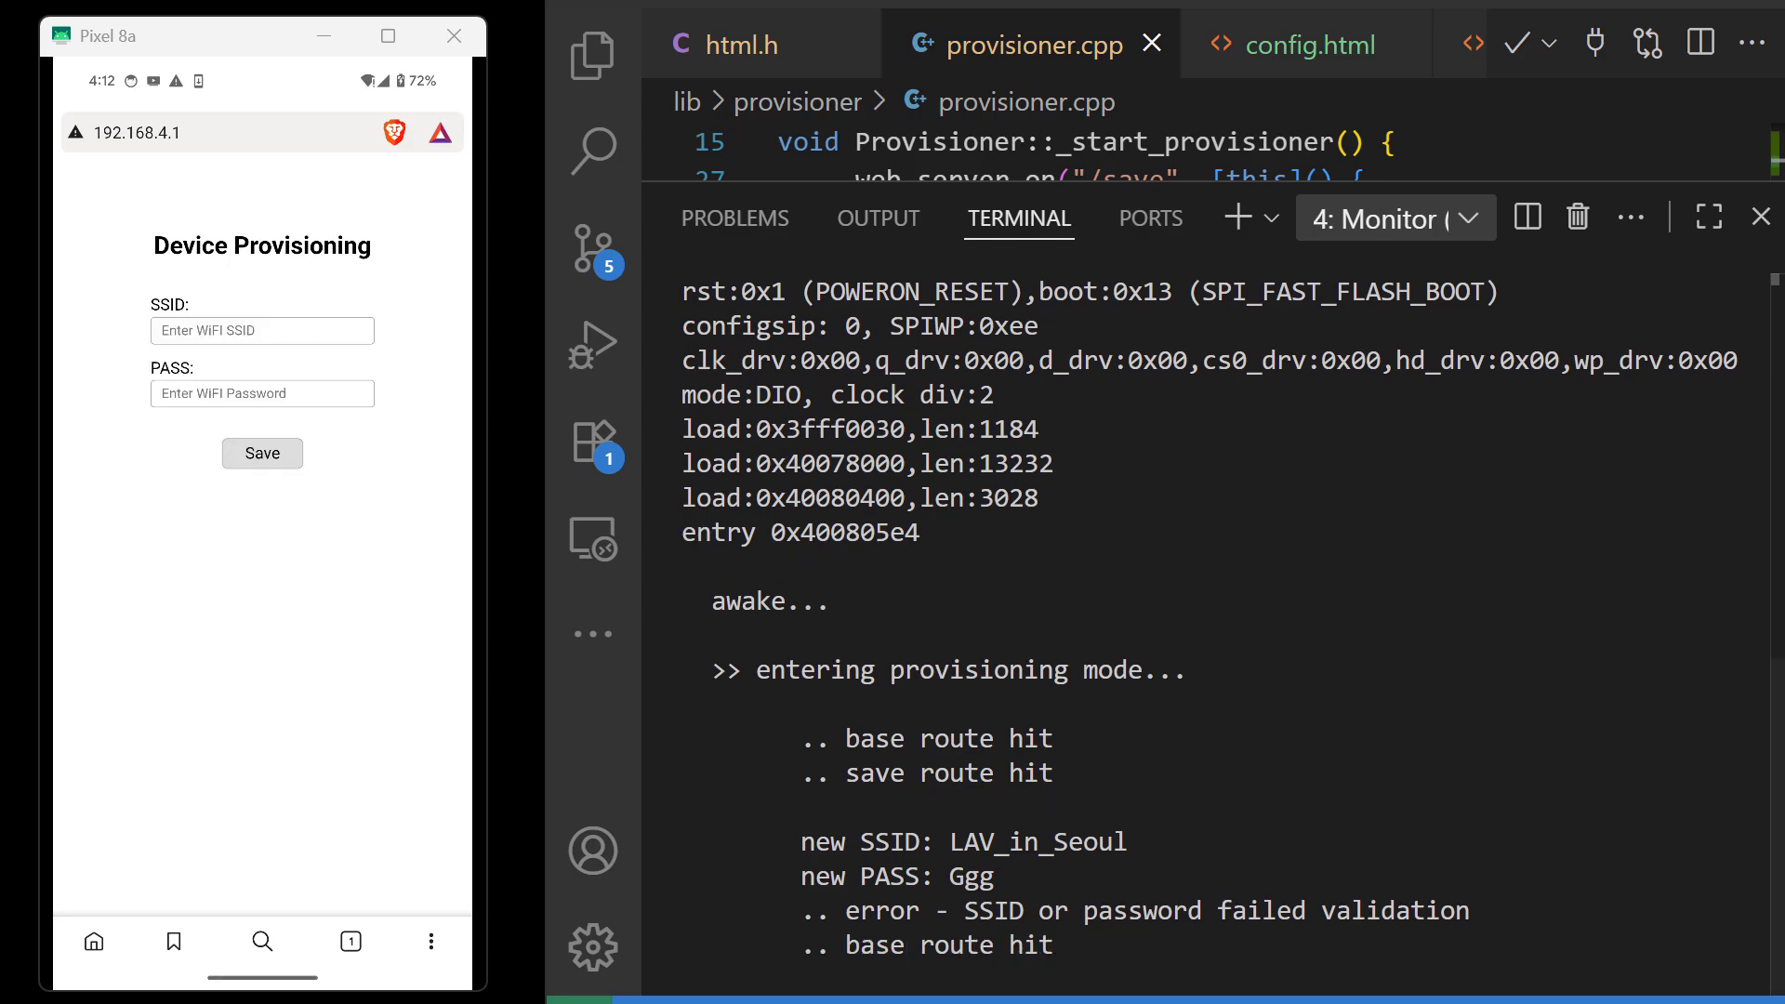
{"action": "left_click", "coordinate": [263, 331]}
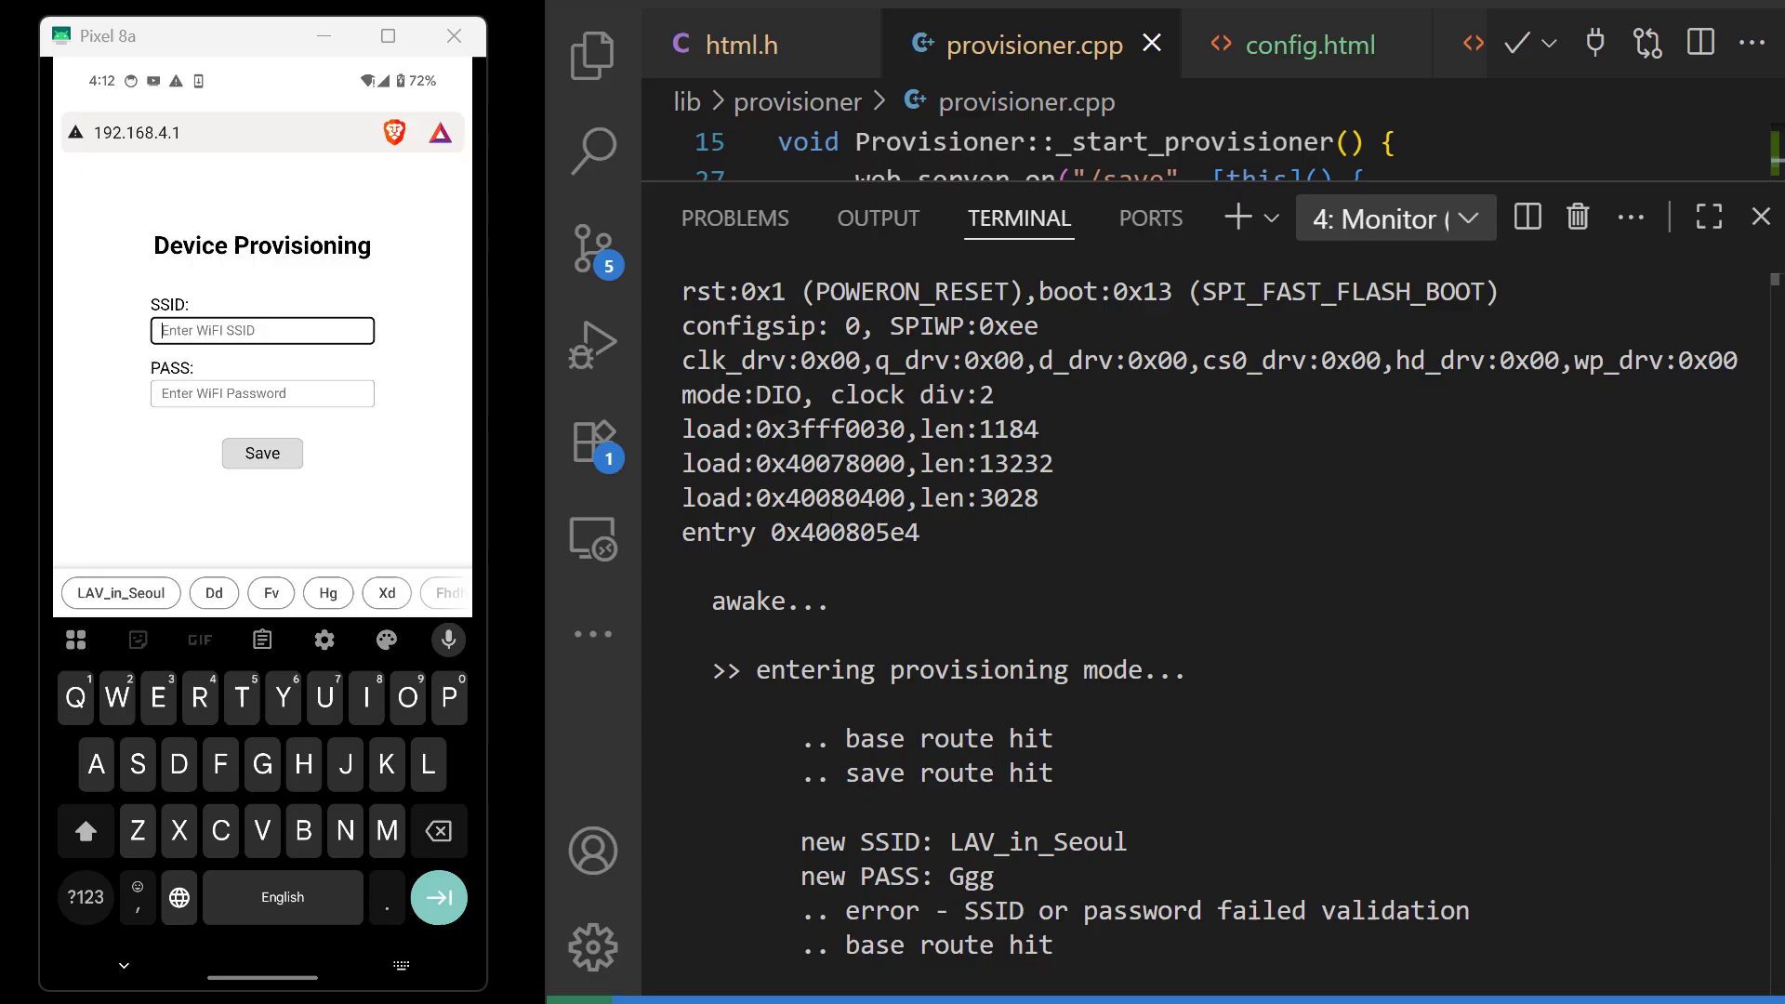
{"action": "left_click", "coordinate": [119, 593]}
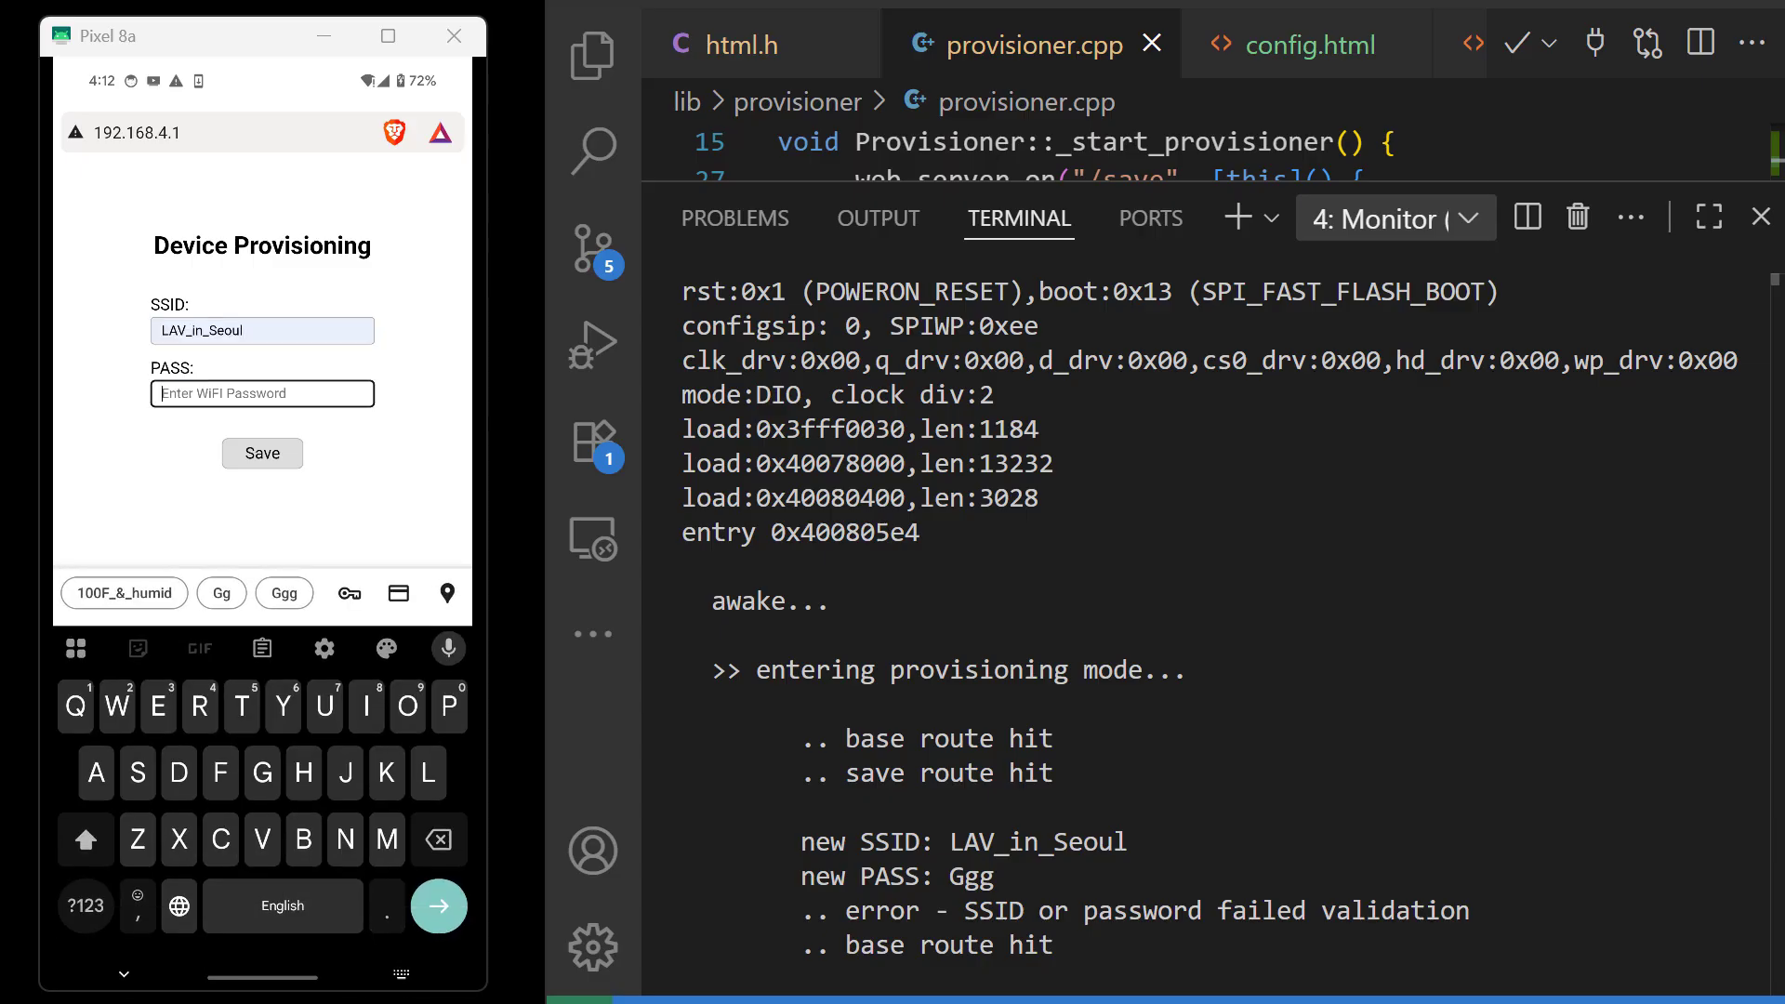
{"action": "left_click", "coordinate": [123, 591]}
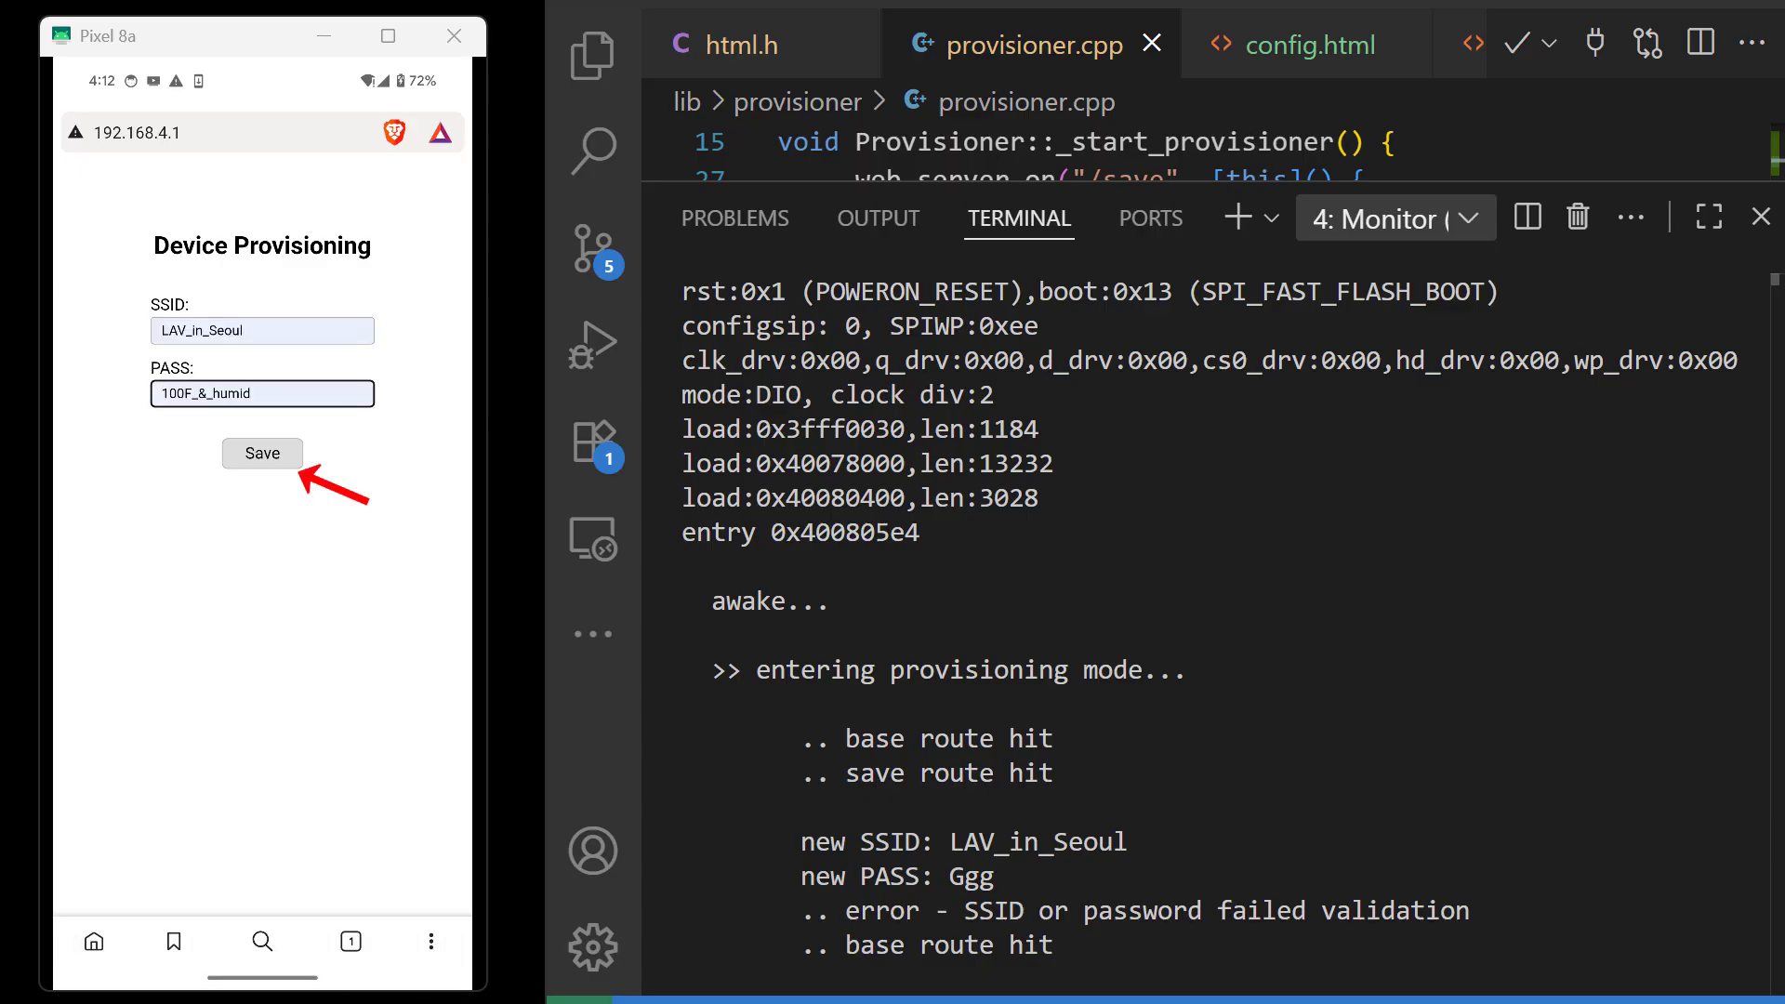
{"action": "left_click", "coordinate": [263, 454]}
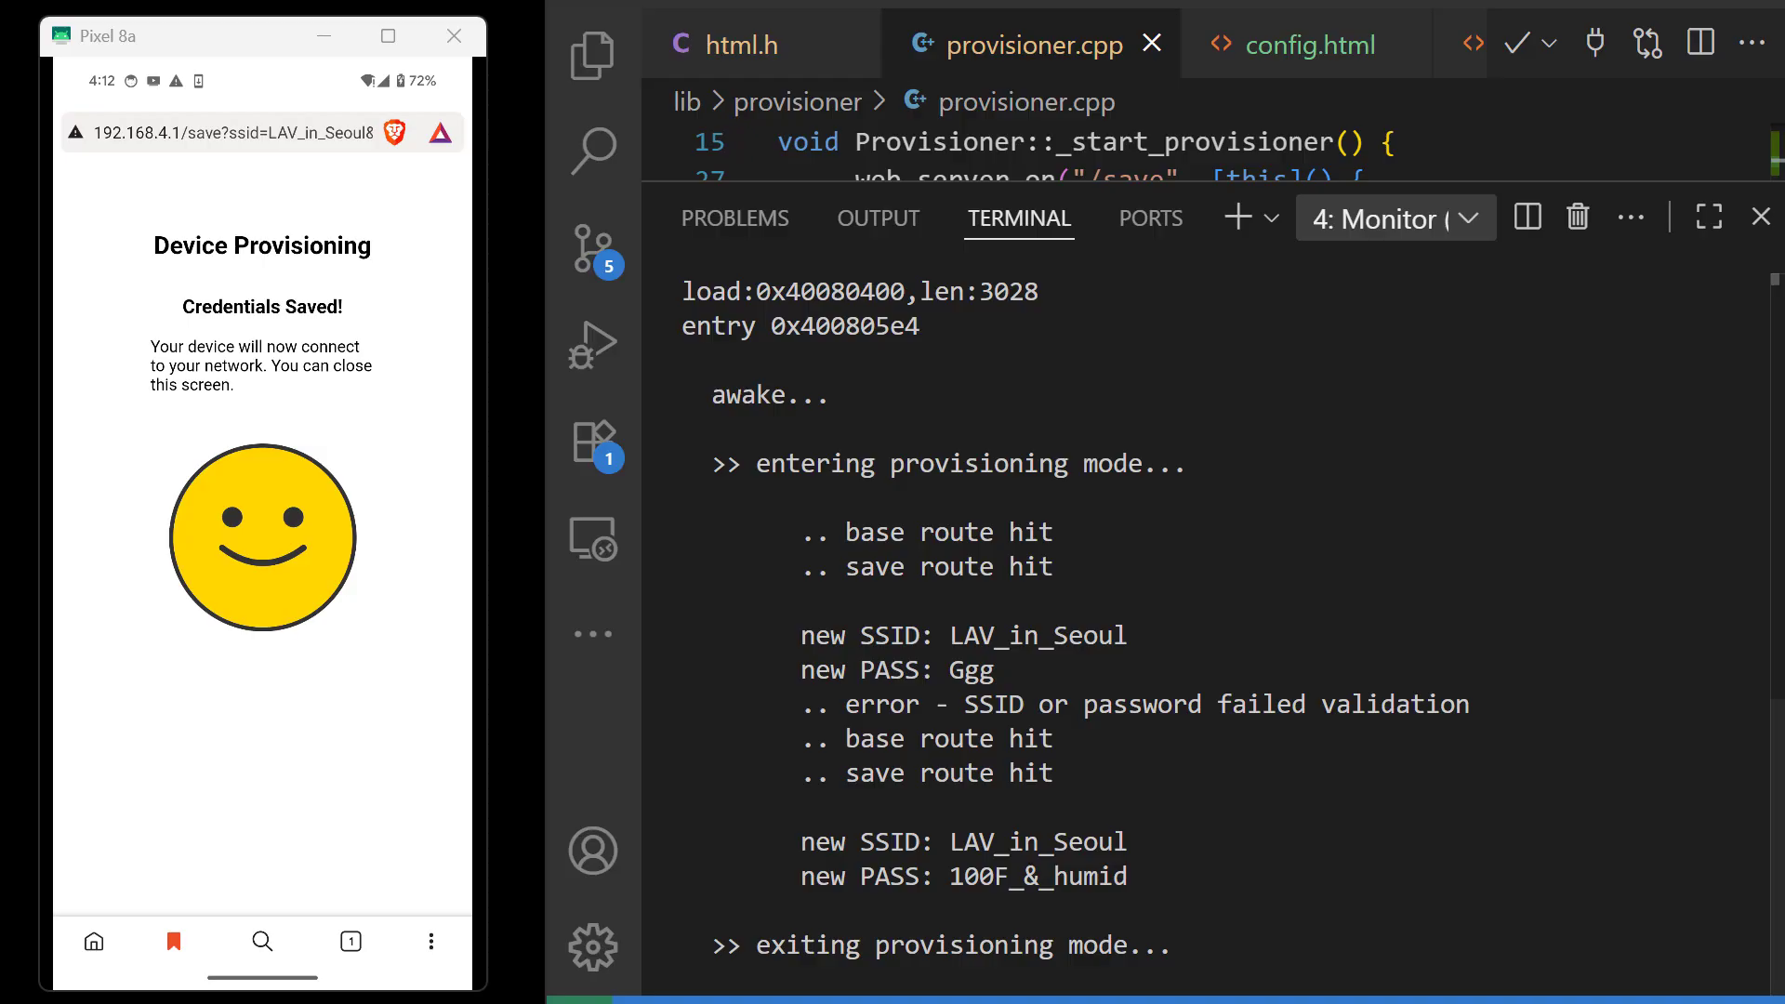
{"action": "scroll", "scroll_direction": "down", "scroll_amount": 3}
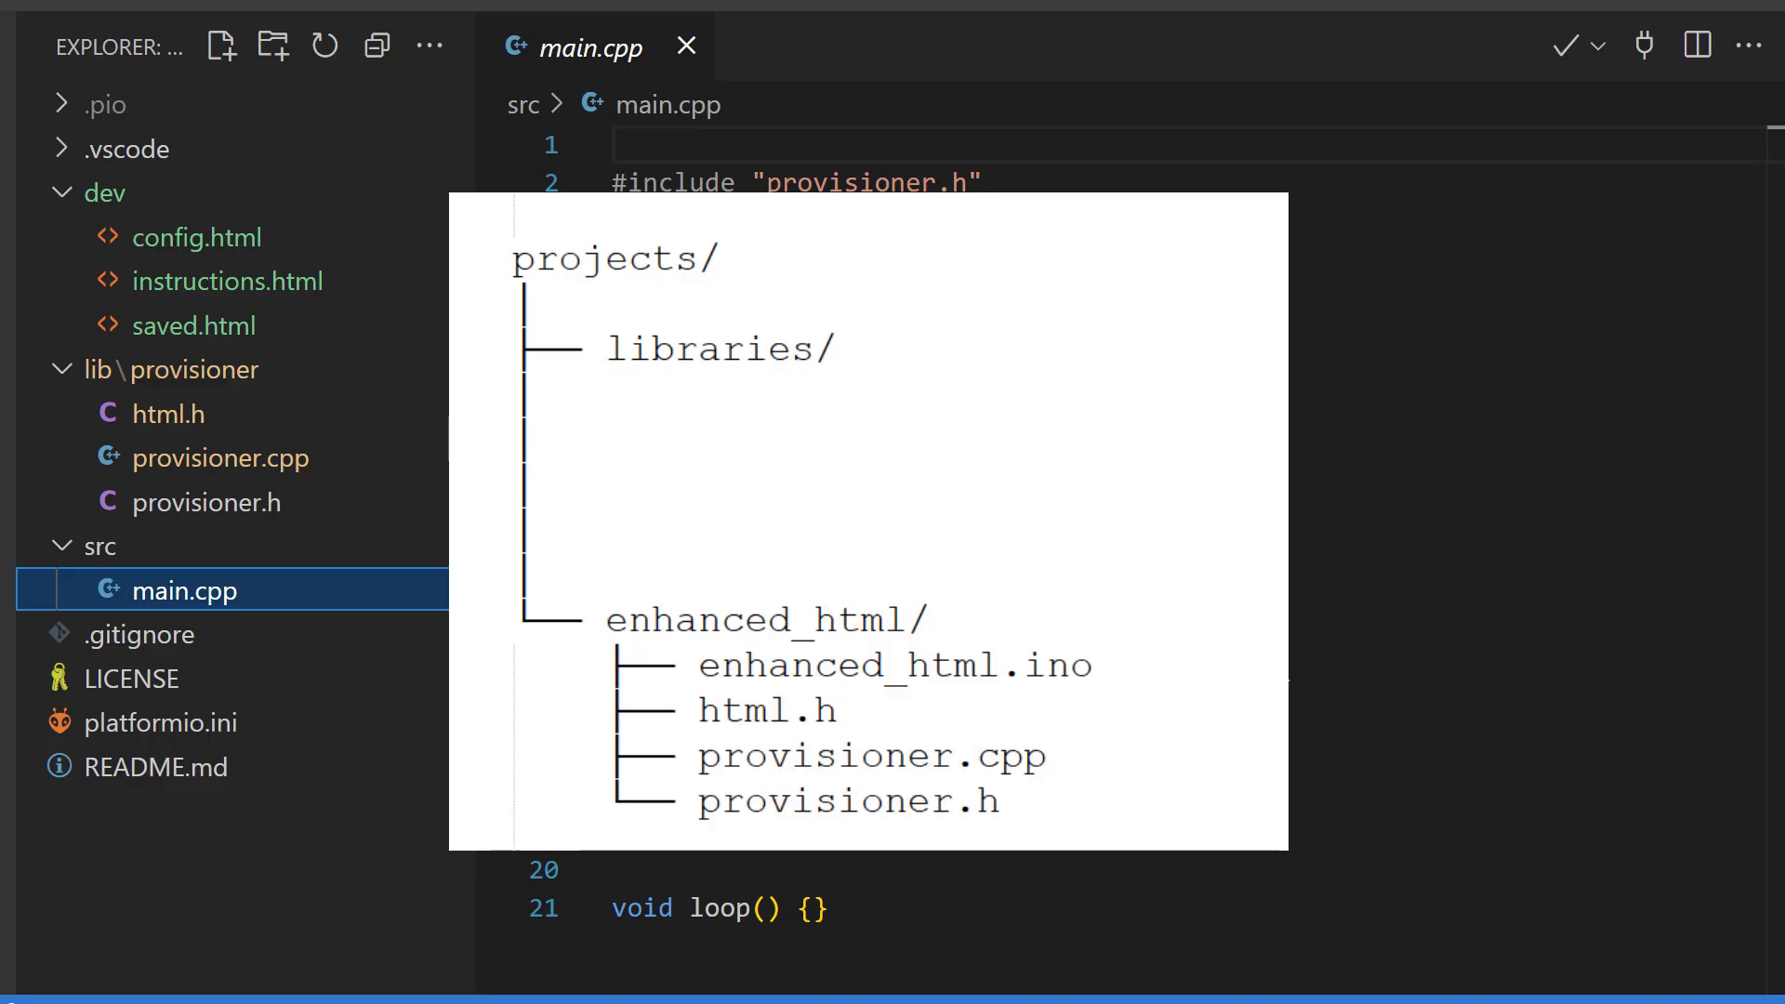
Step: Create the enhanced_html folder with enhanced_html.ino and copy main.cpp's code into it
{"action": "left_click", "coordinate": [272, 45]}
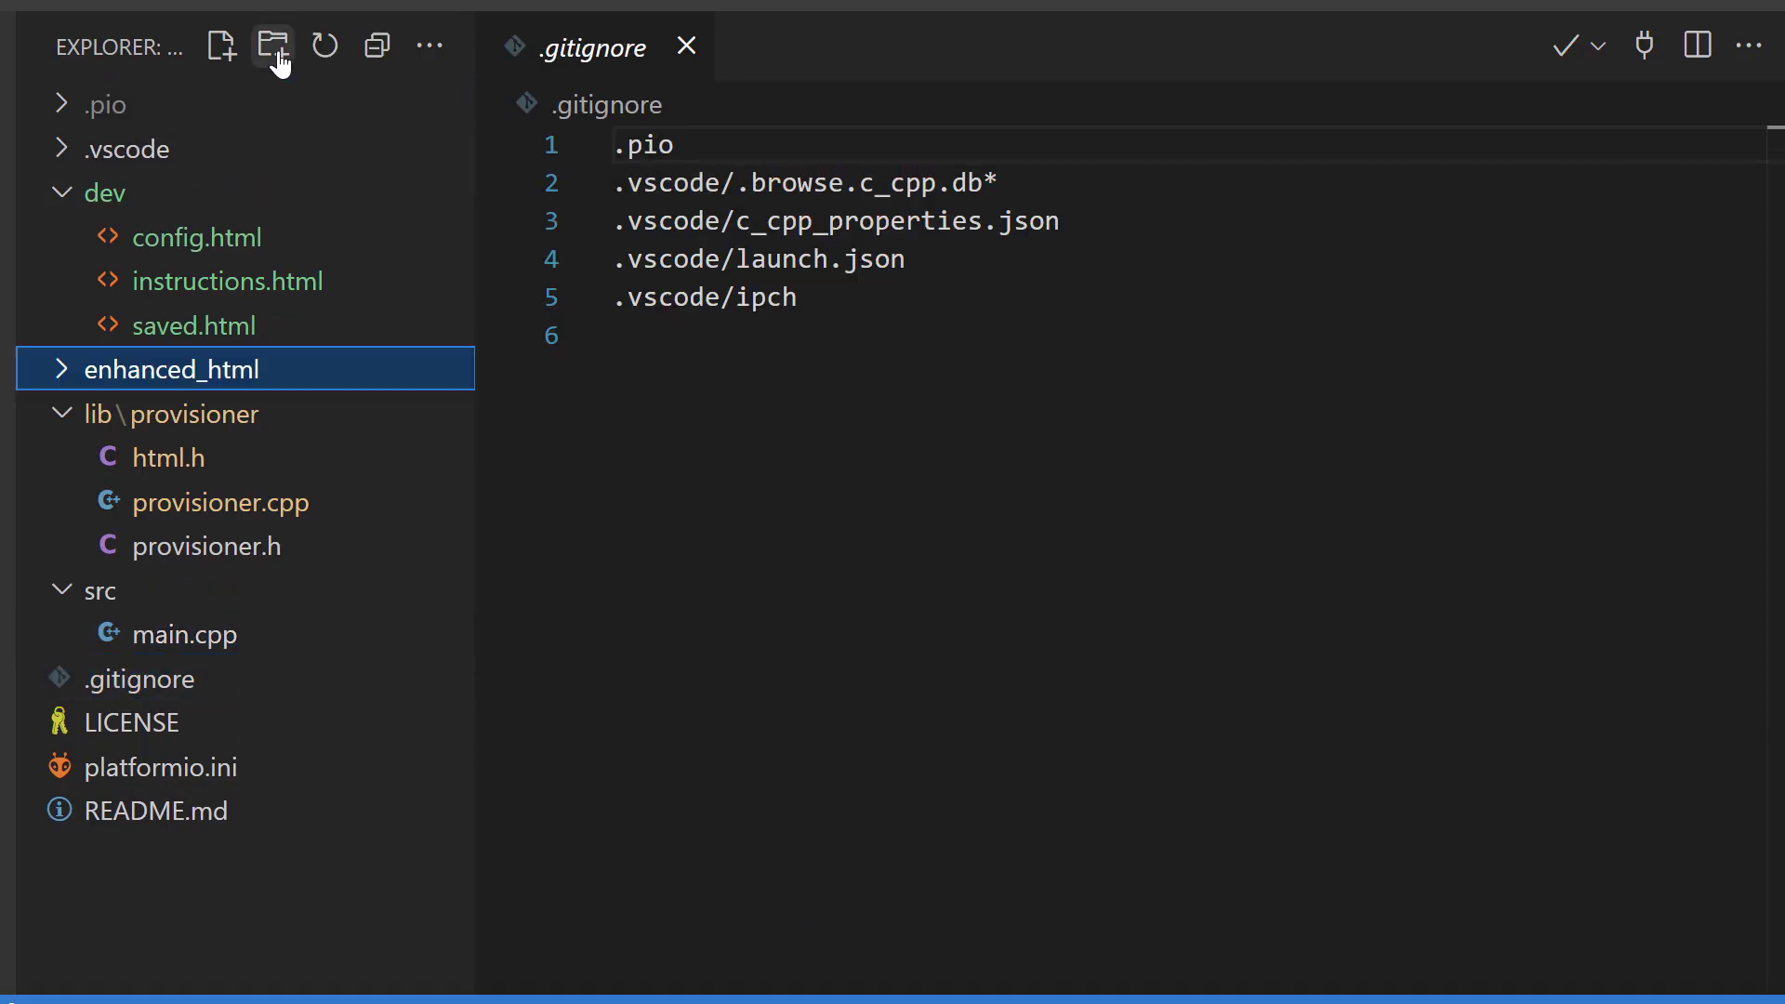
{"action": "left_click", "coordinate": [219, 45]}
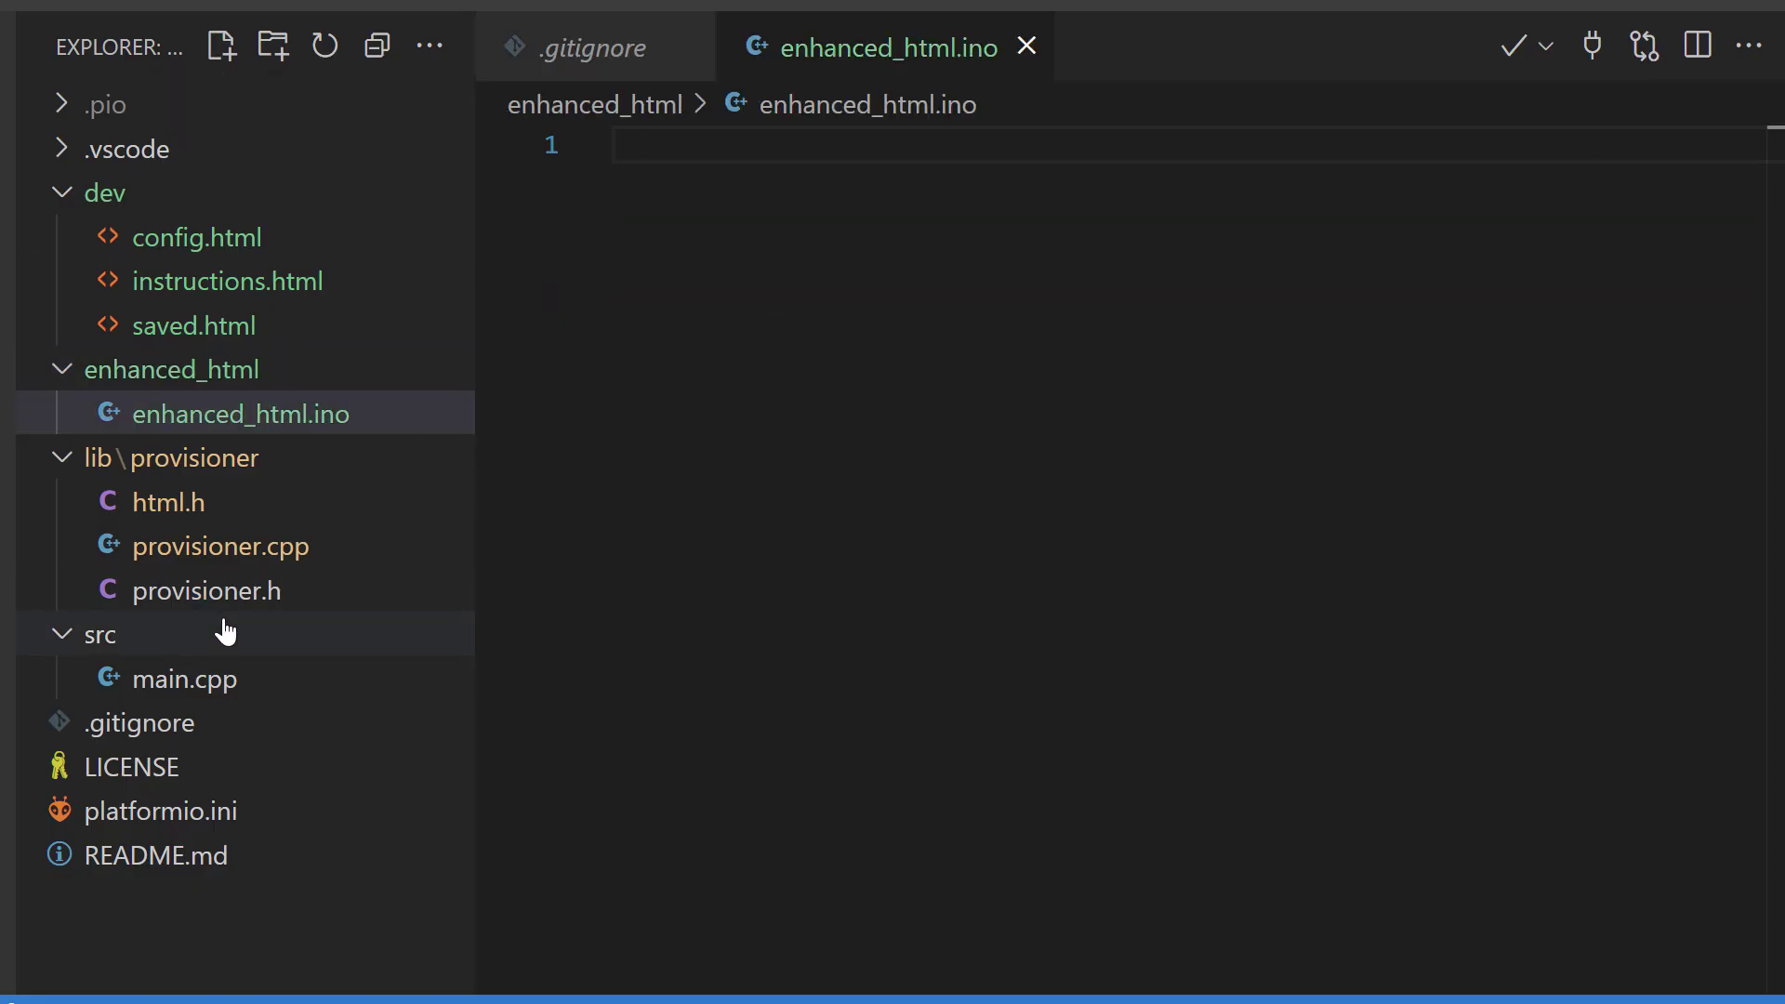
{"action": "left_click", "coordinate": [165, 678]}
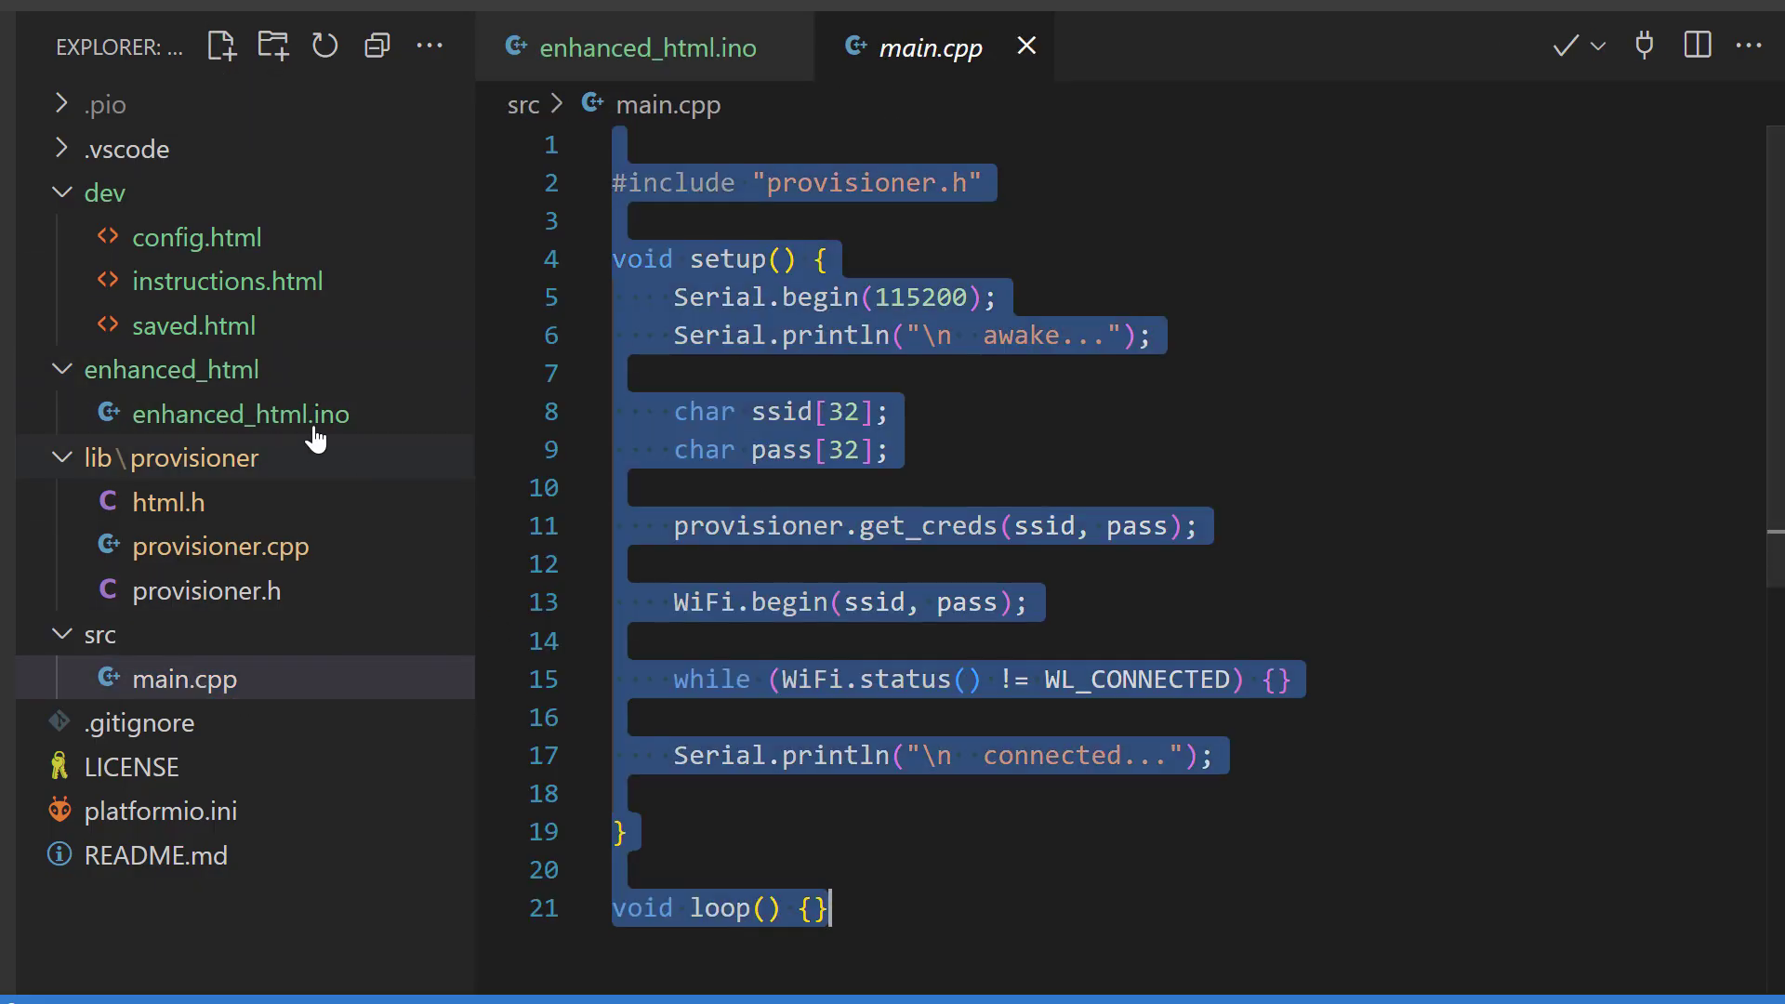
{"action": "left_click", "coordinate": [638, 48]}
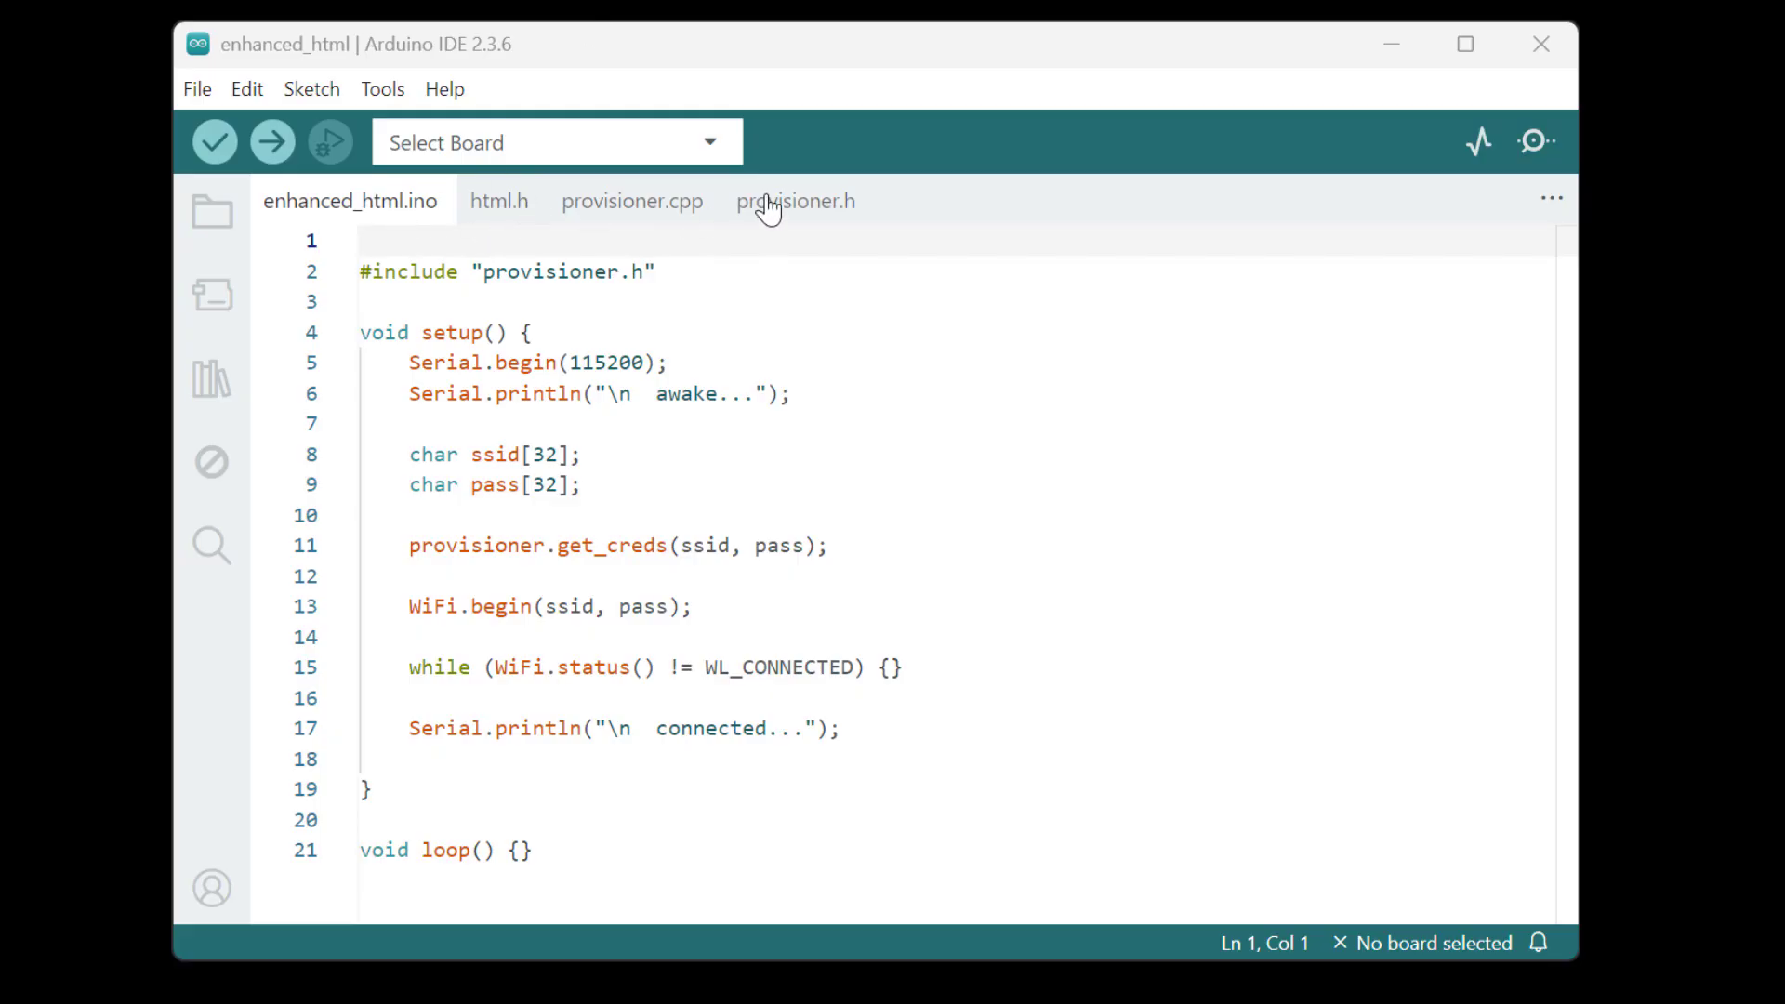
Step: Upload the sketch to the ESP32 Dev Module and watch its serial output
{"action": "left_click", "coordinate": [498, 200]}
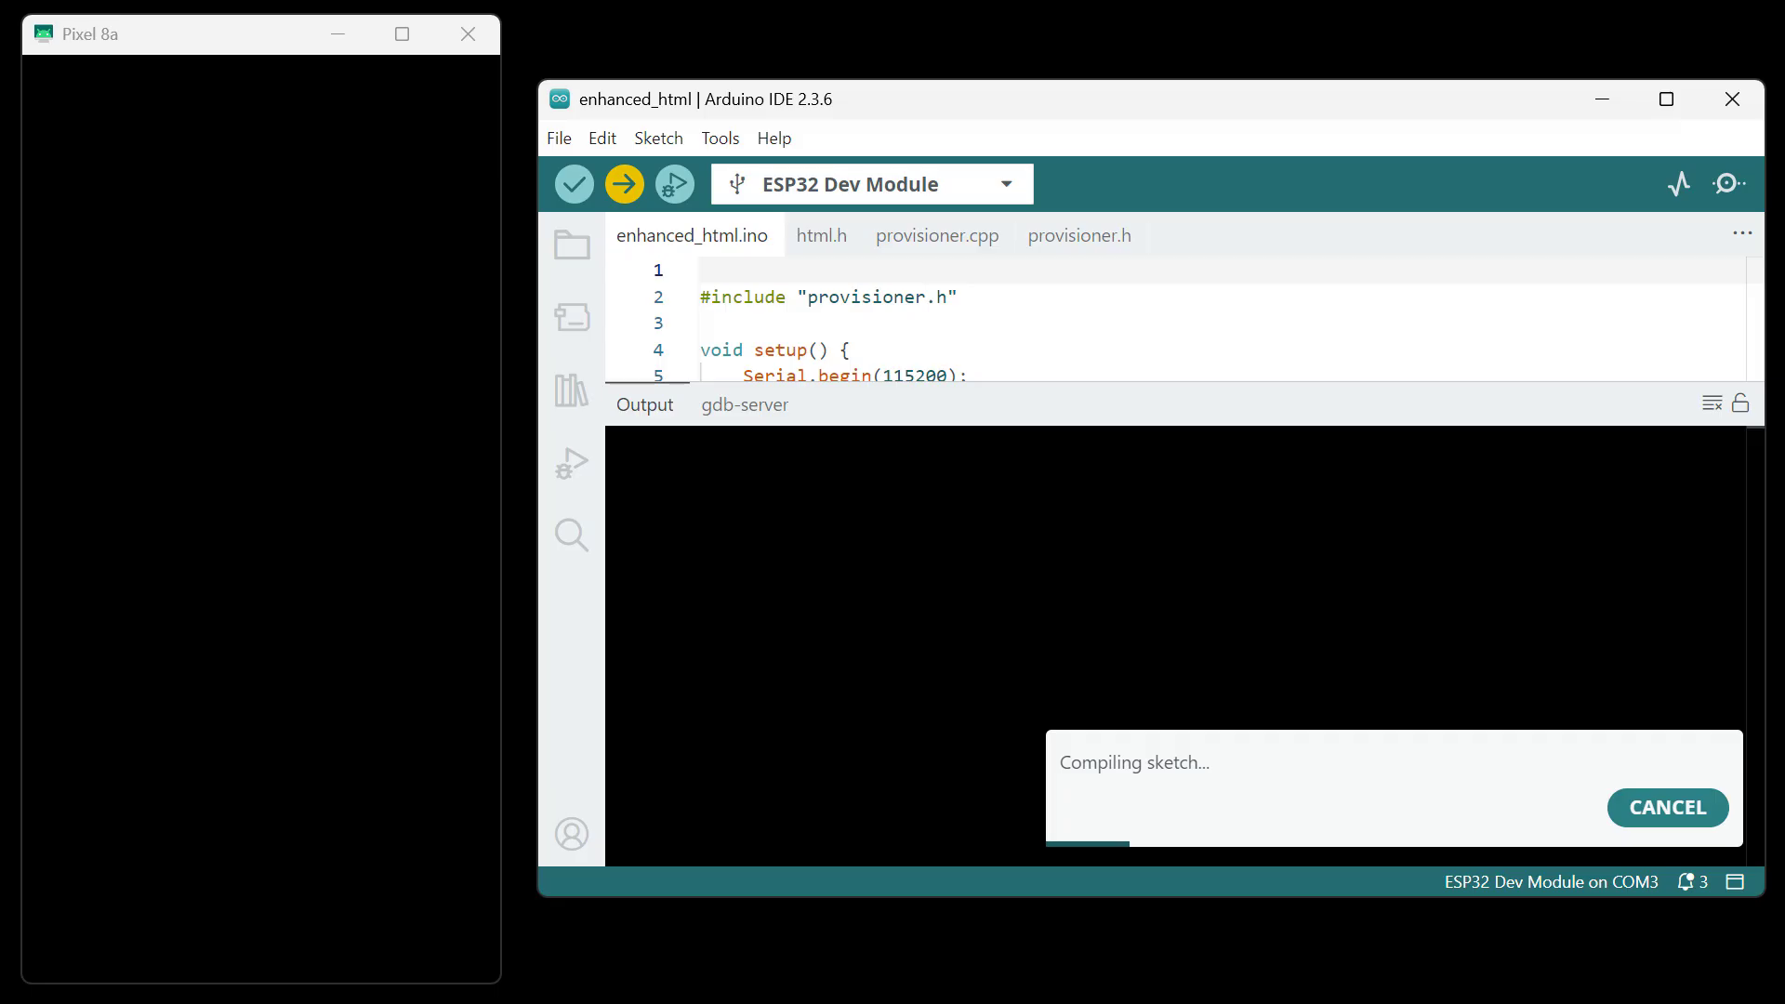
{"action": "left_click", "coordinate": [1727, 184]}
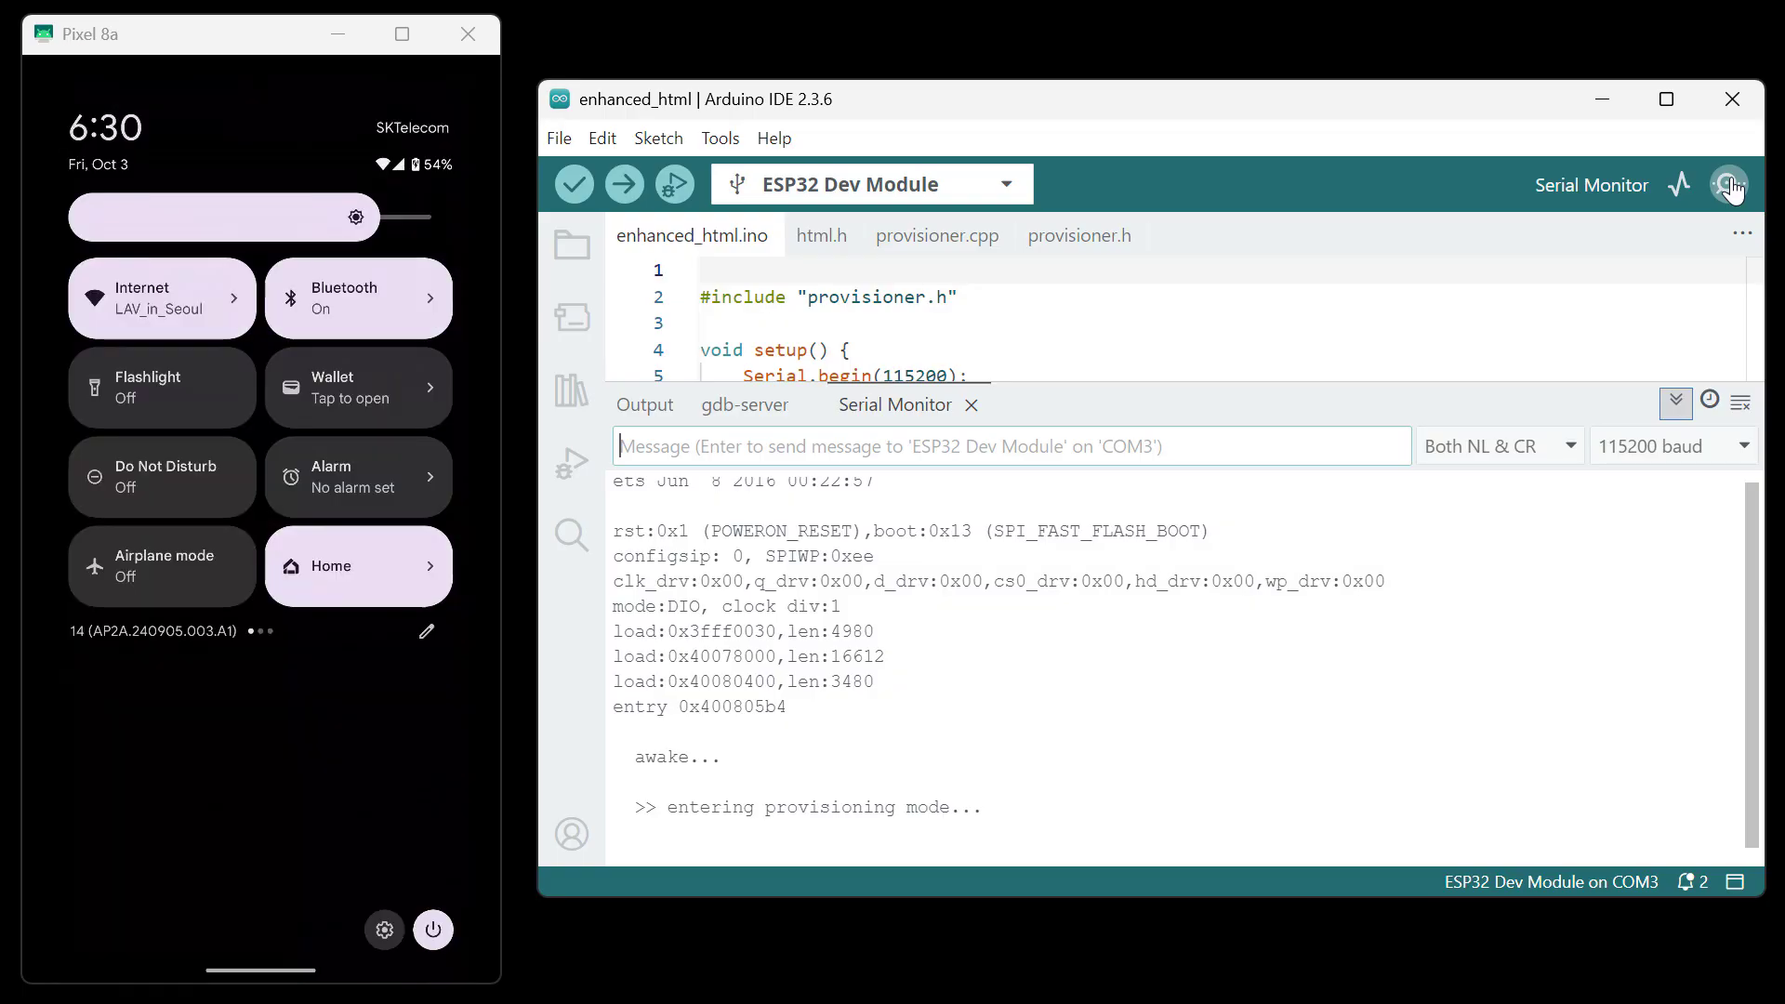
Step: Join DEVICE PROVISIONING on the phone, save the credentials, and confirm the board connects
{"action": "left_click", "coordinate": [143, 297]}
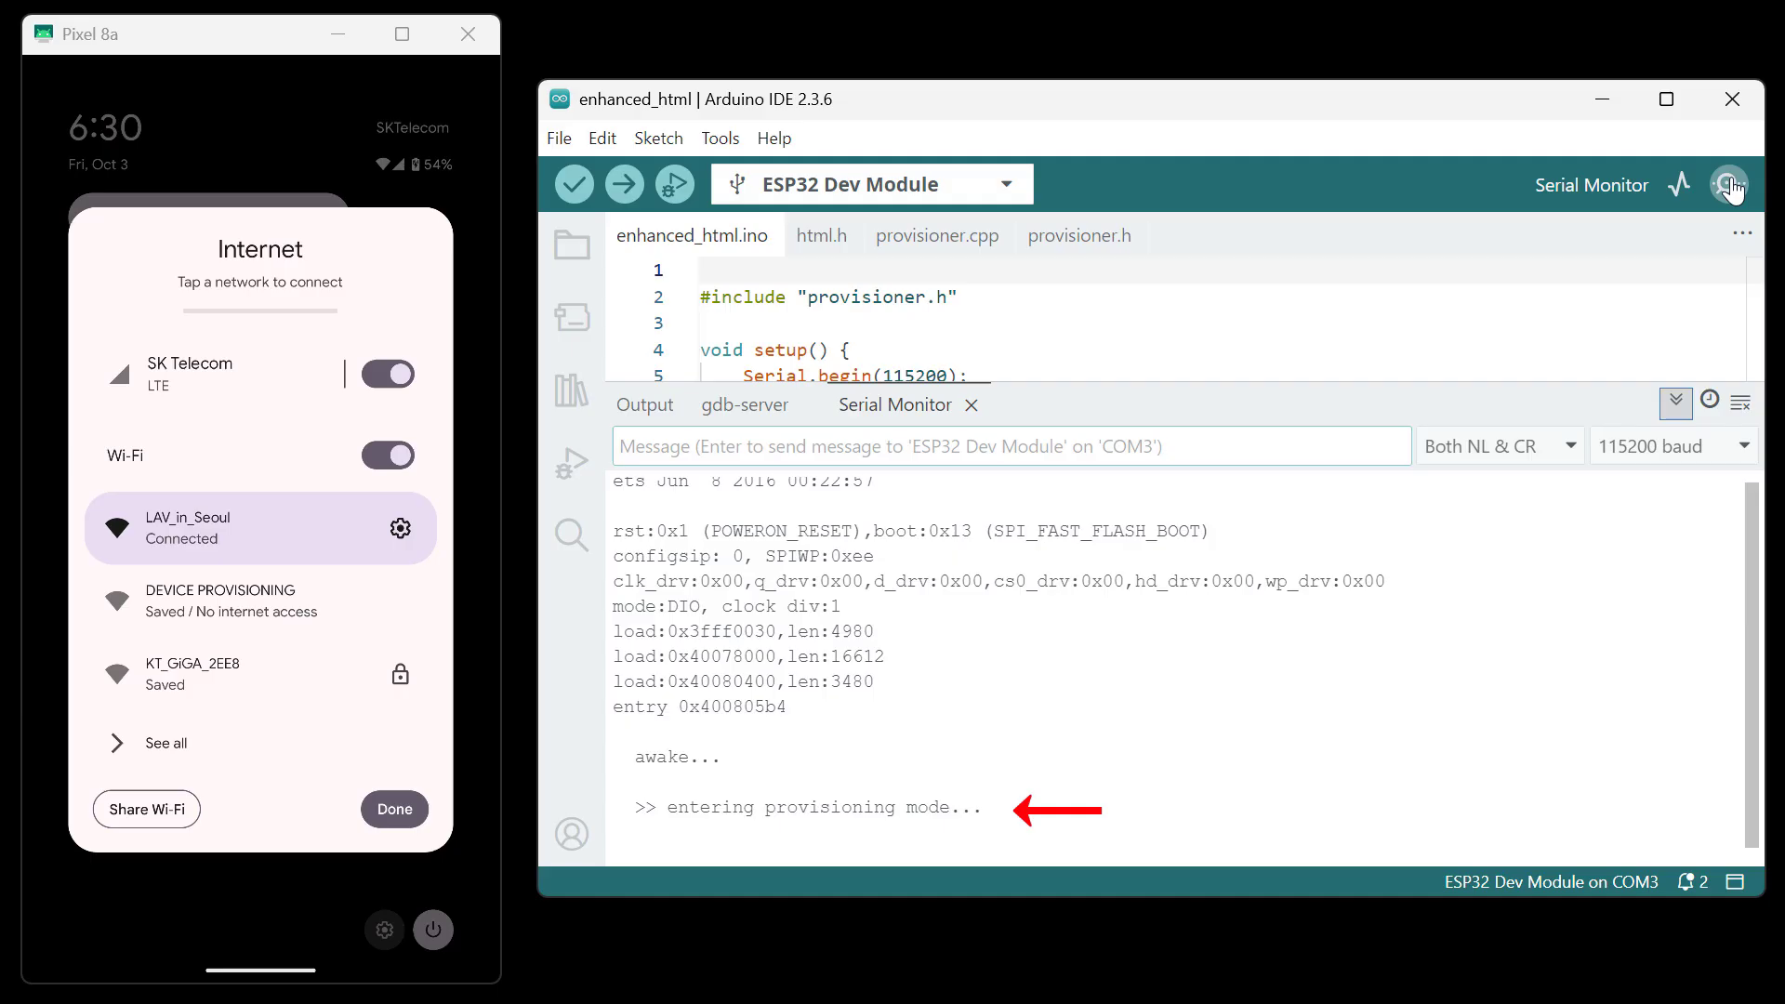
{"action": "left_click", "coordinate": [221, 600]}
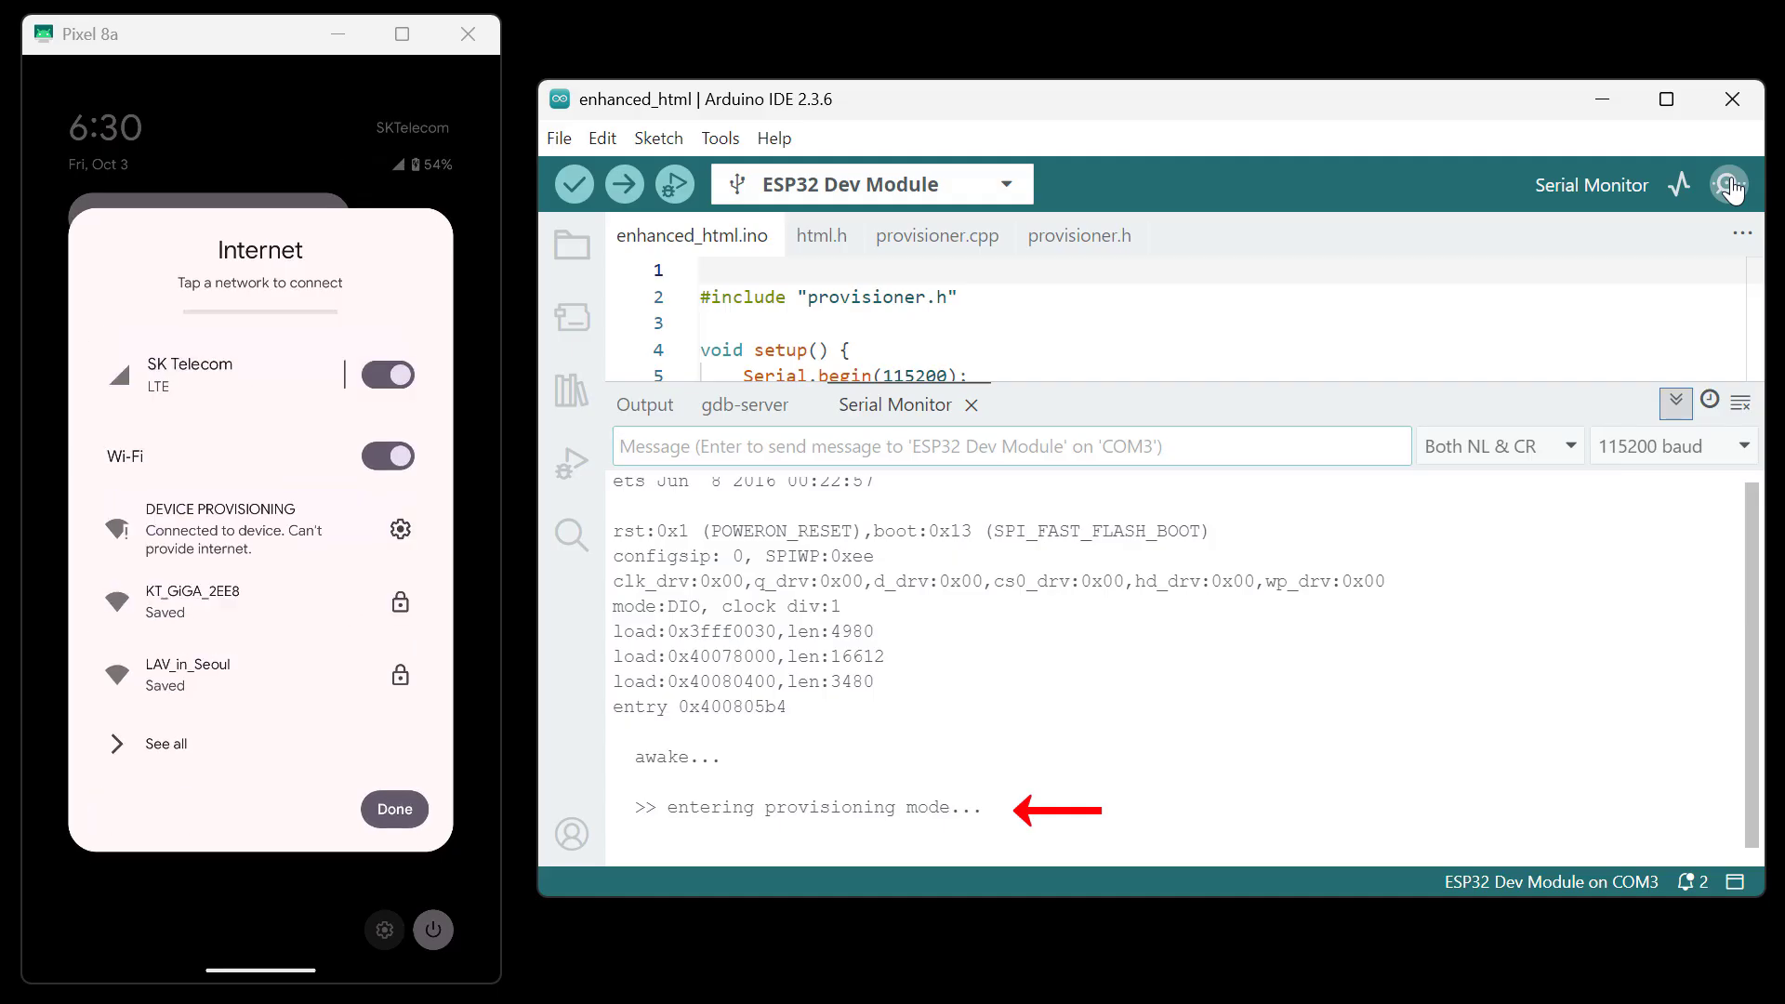
{"action": "left_click", "coordinate": [394, 809]}
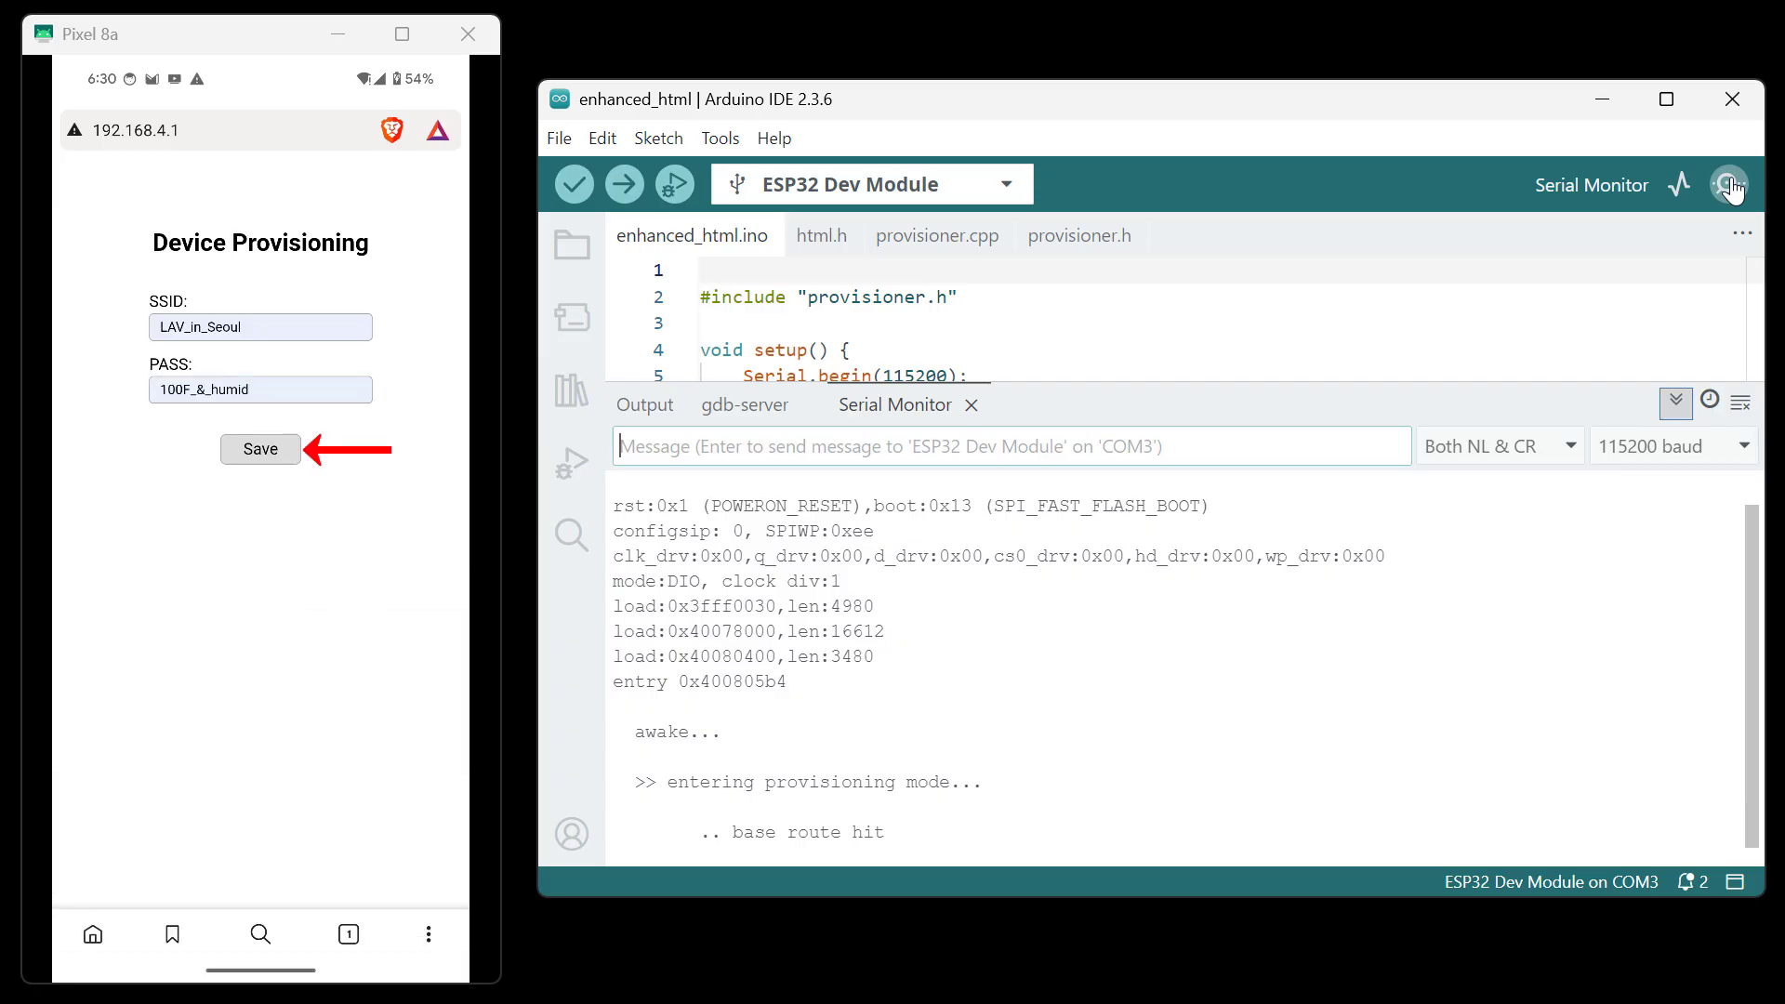
{"action": "left_click", "coordinate": [260, 448]}
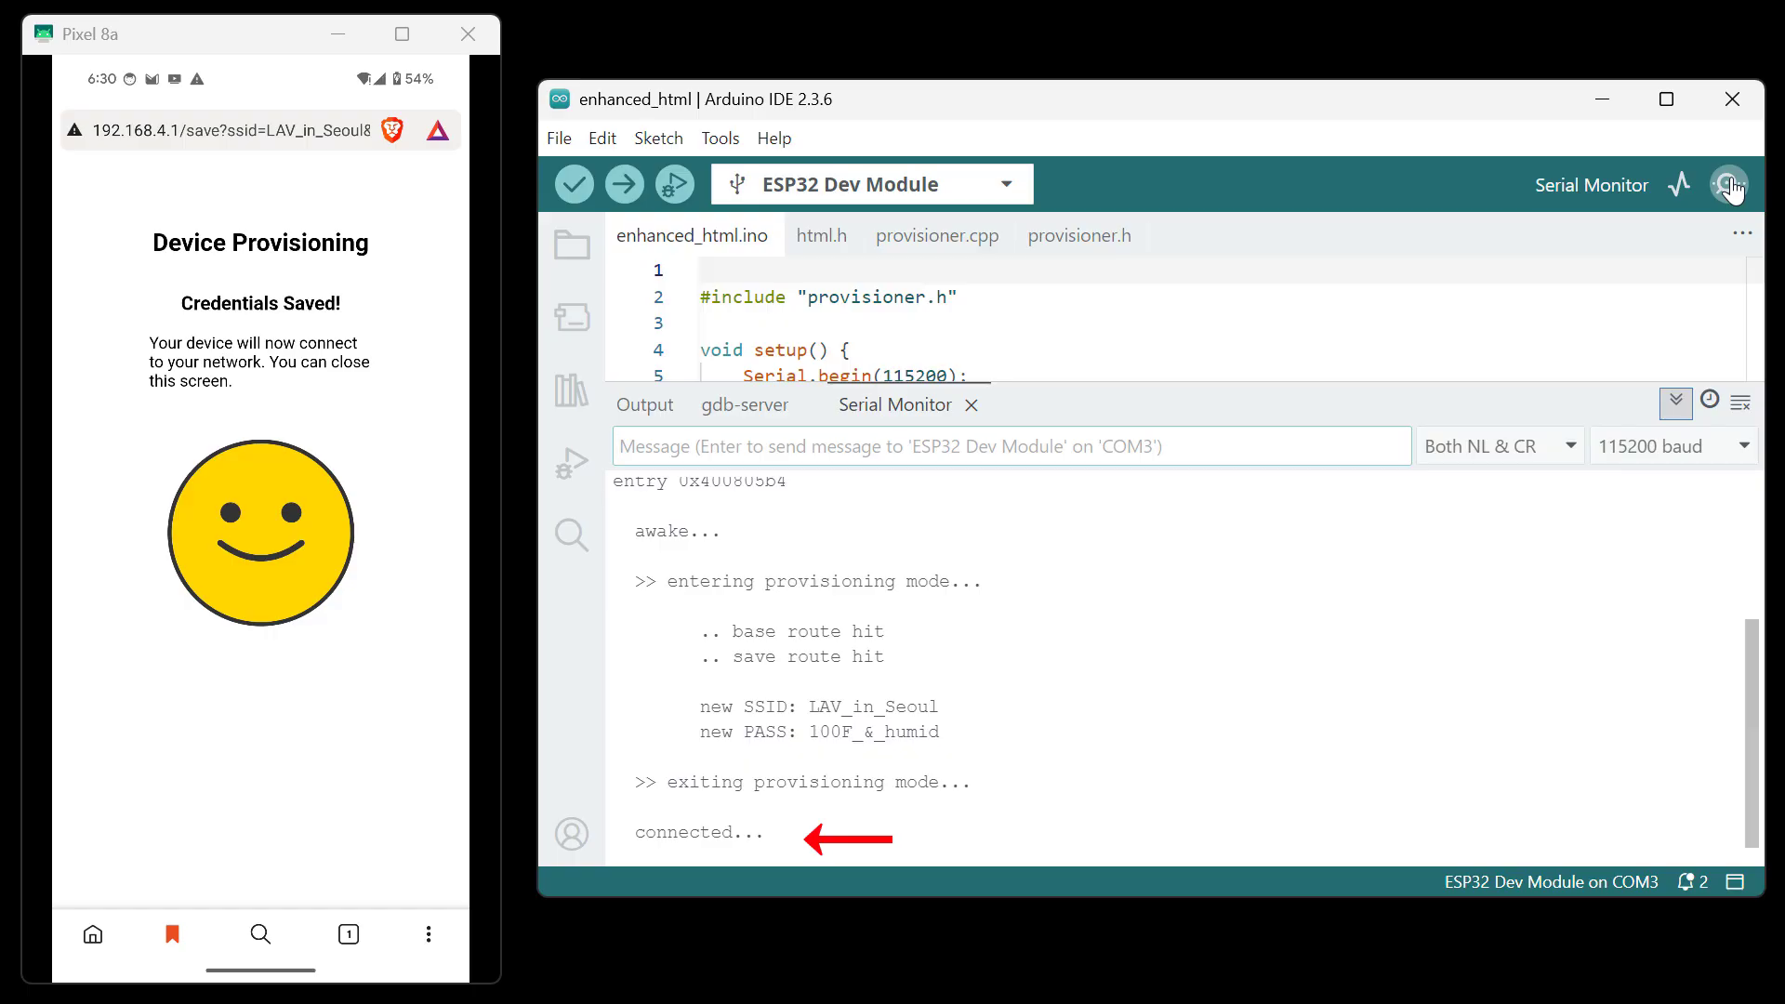
{"action": "left_click", "coordinate": [1727, 184]}
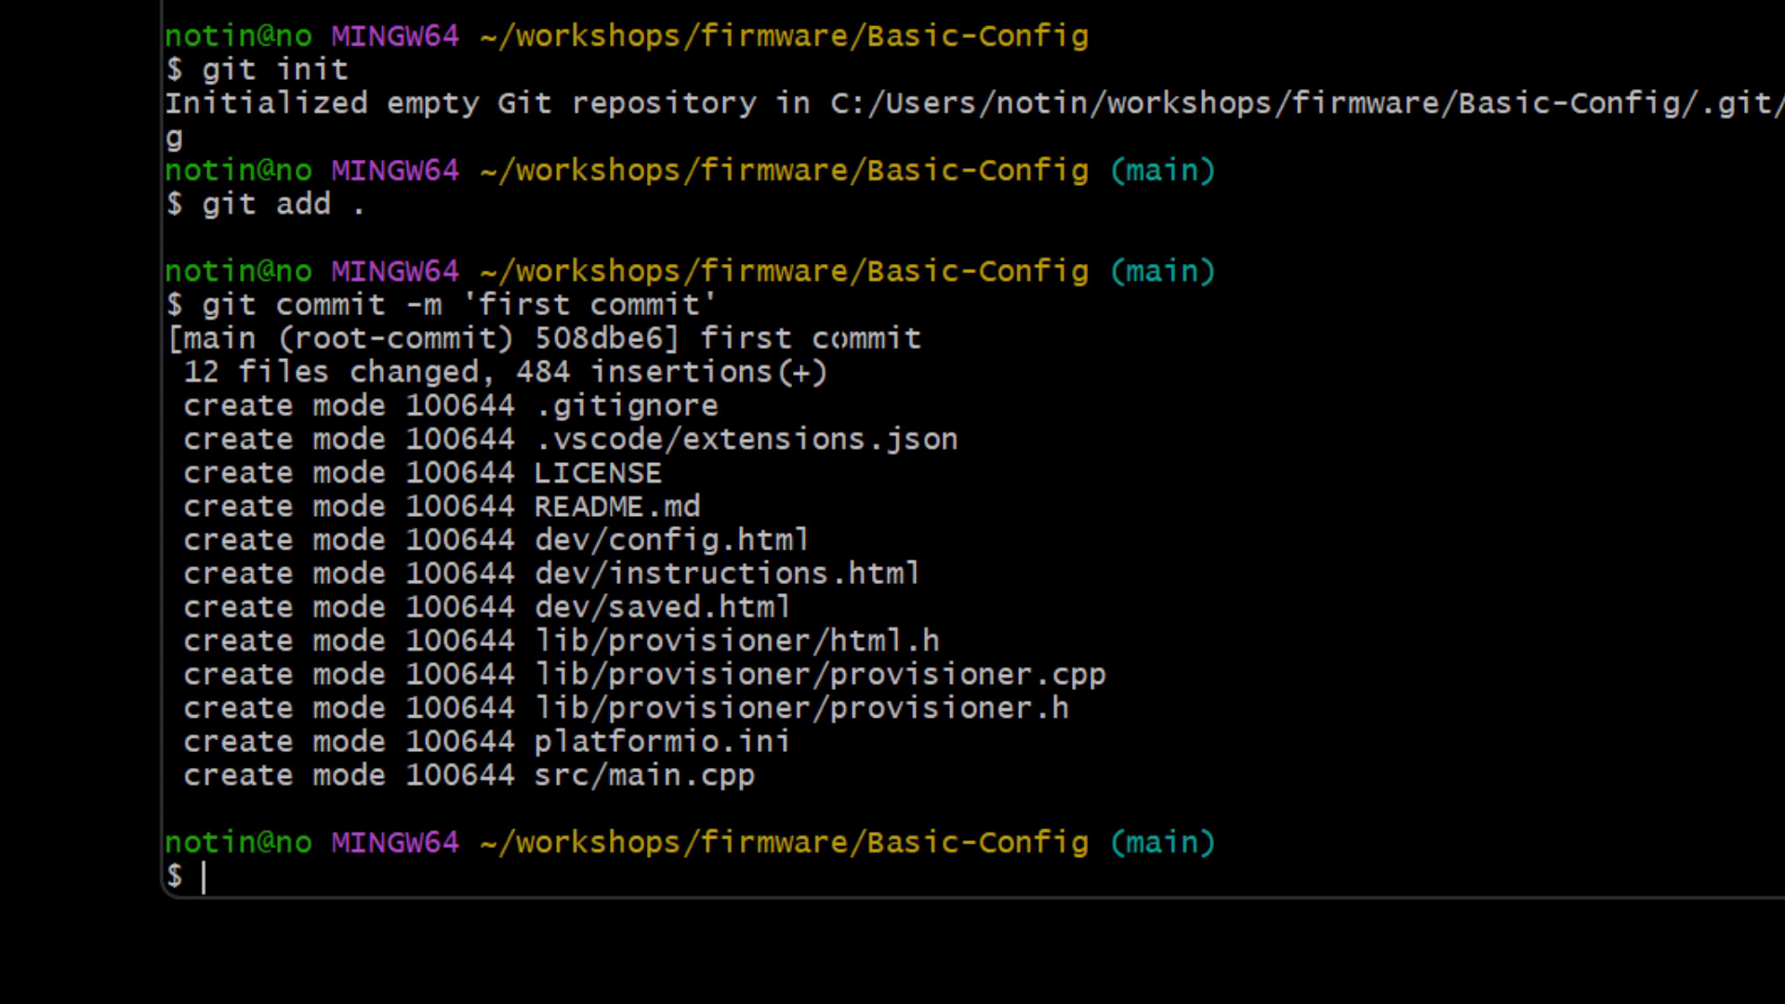
Step: Run the git remote add origin / git fetch origin command for the Enhanced-HTML repository
{"action": "key", "text": "Return"}
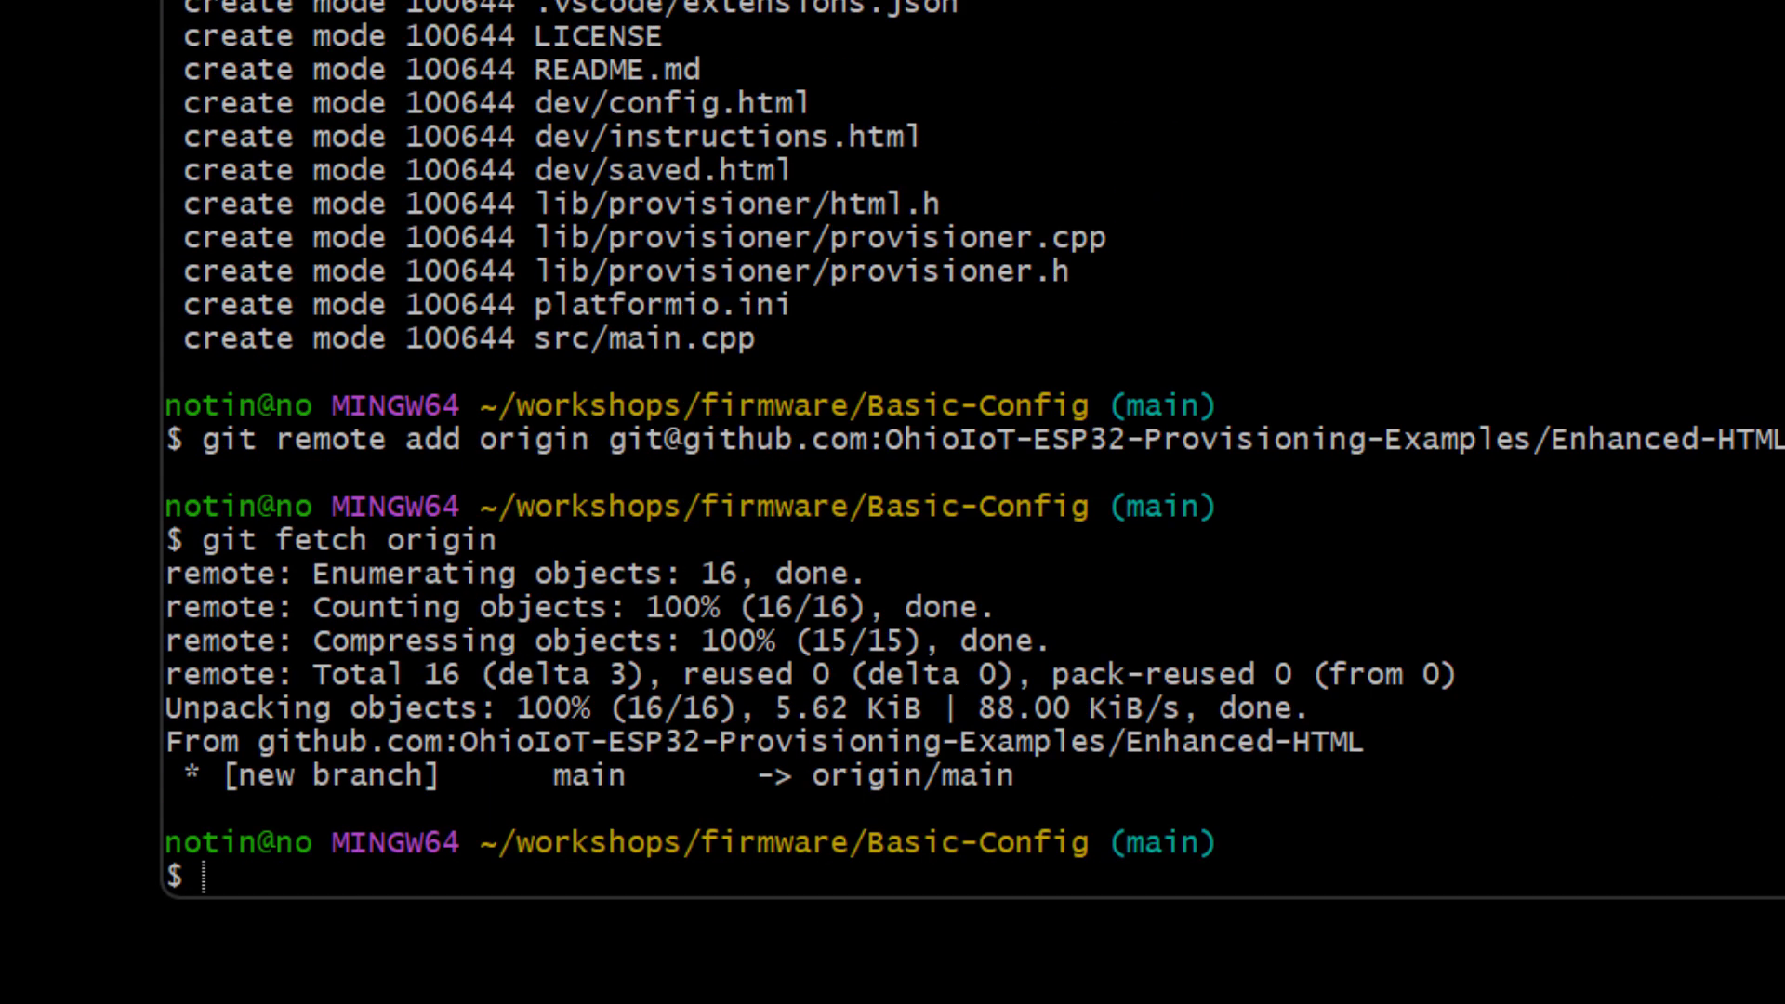